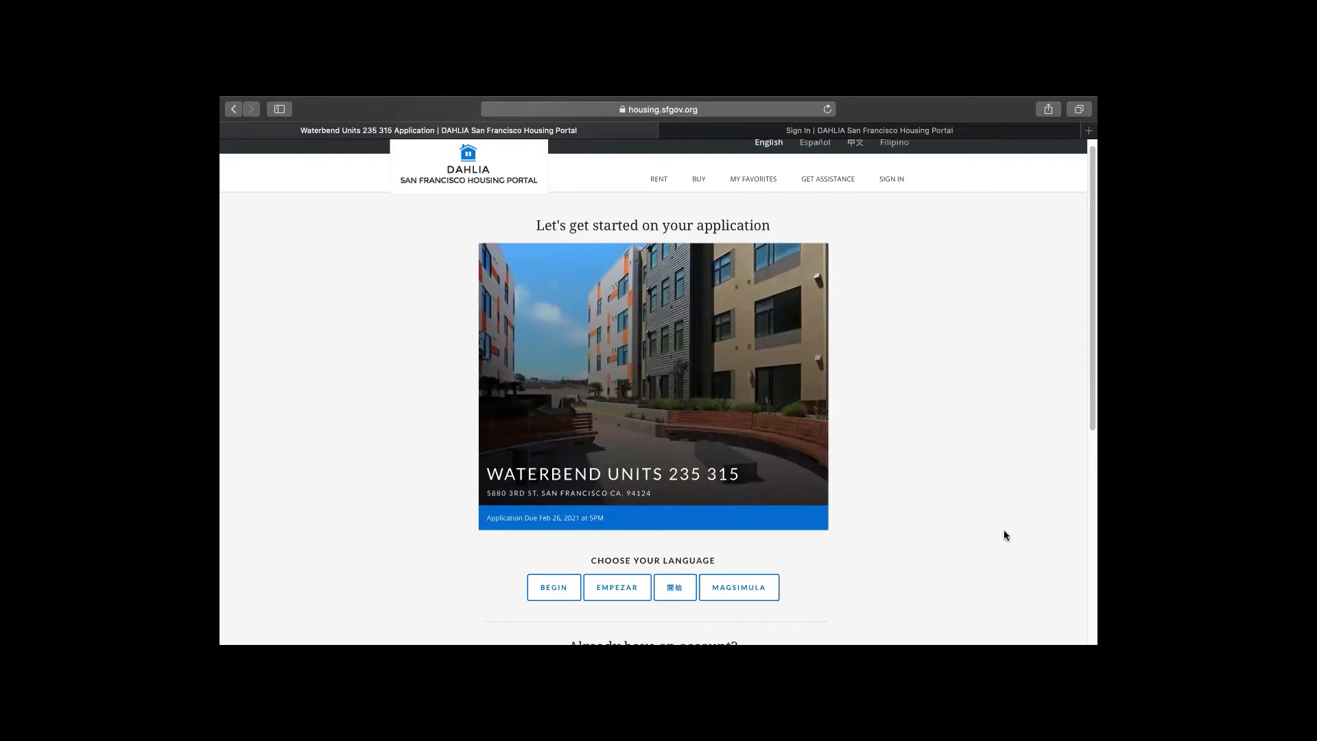
mouse_move(1000, 540)
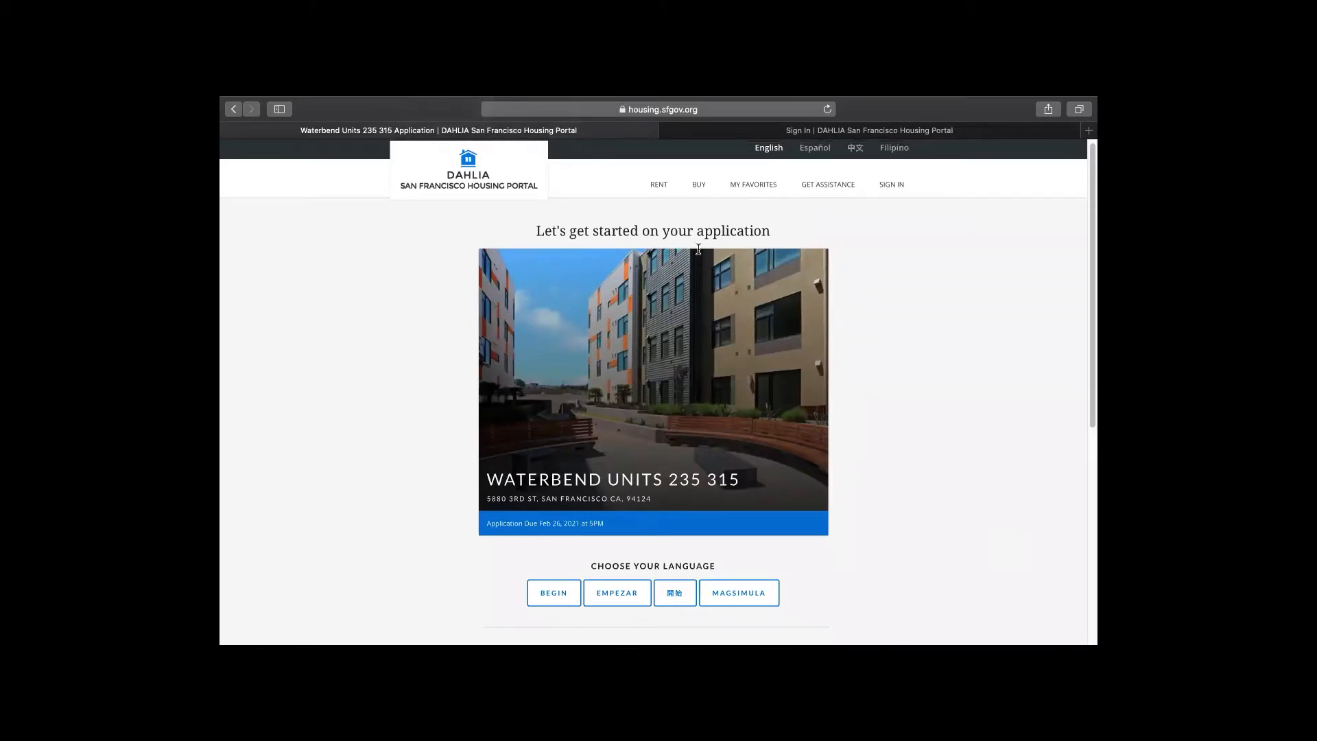
mouse_move(469, 177)
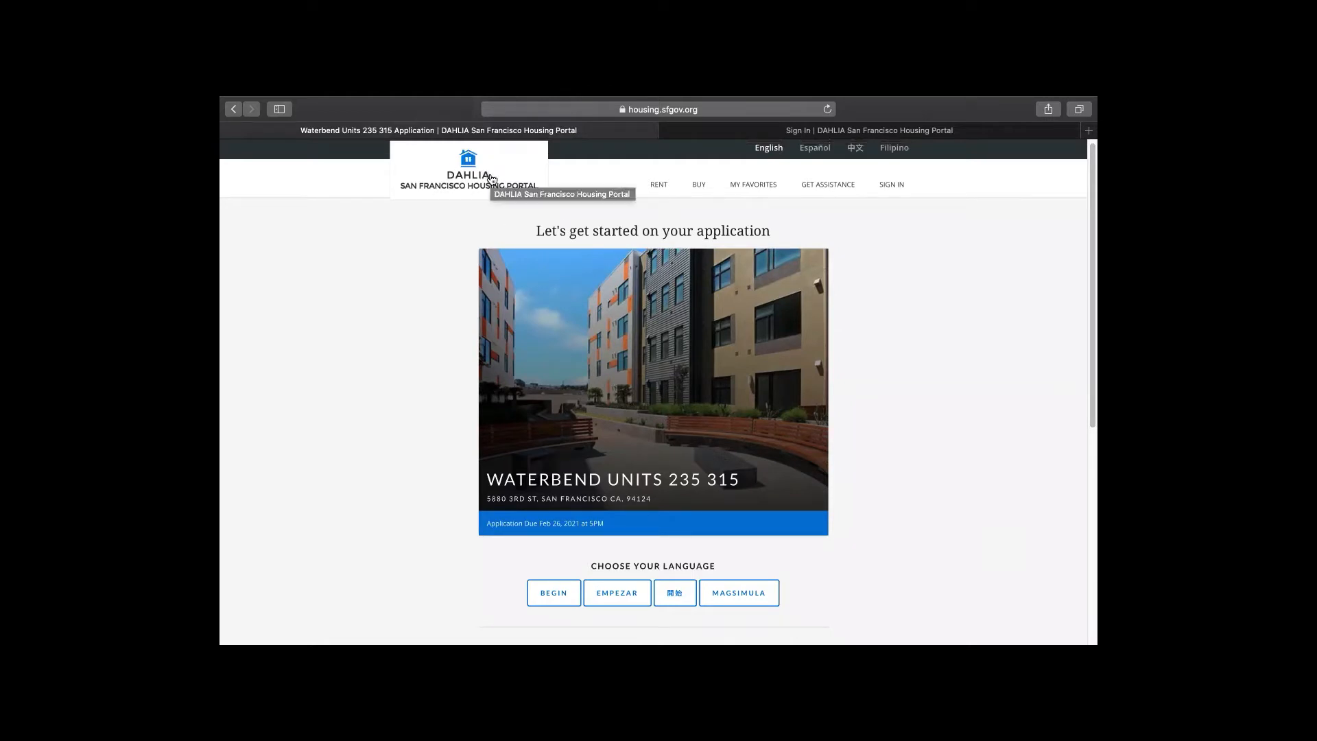
mouse_move(378, 316)
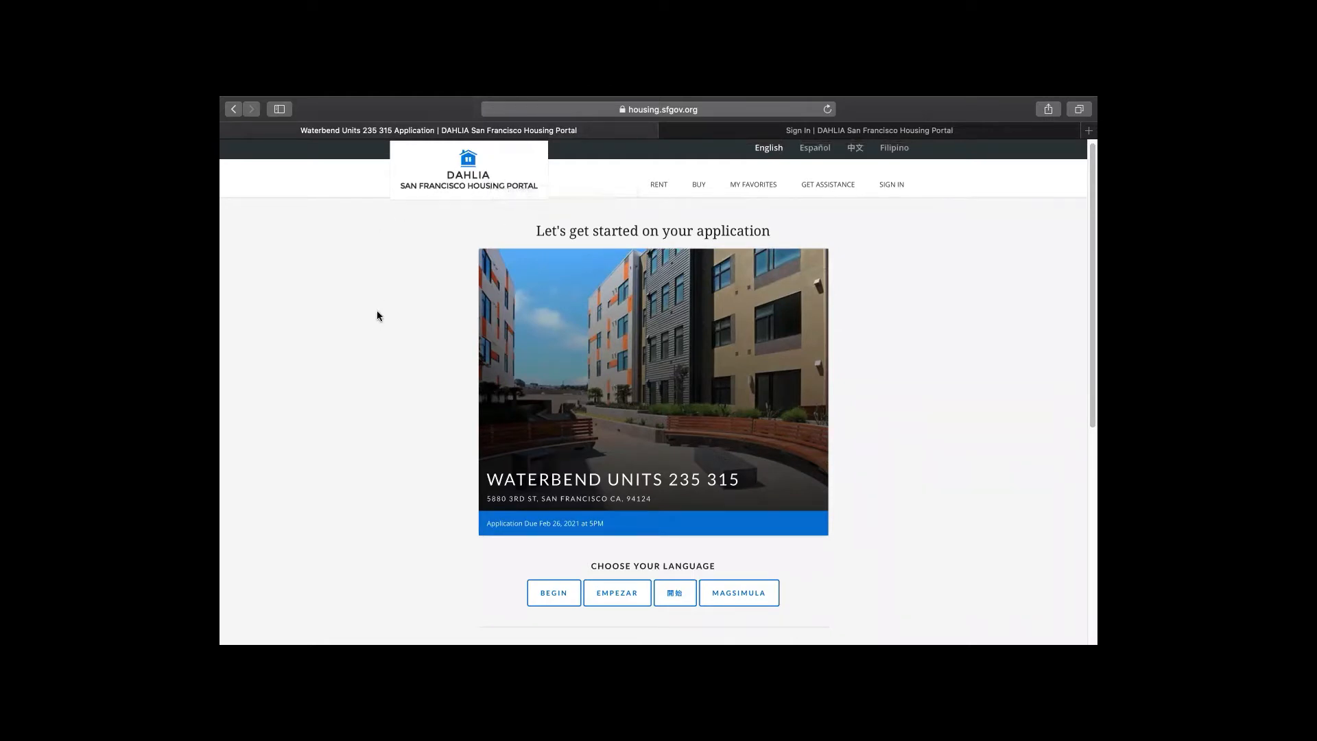
mouse_move(978, 437)
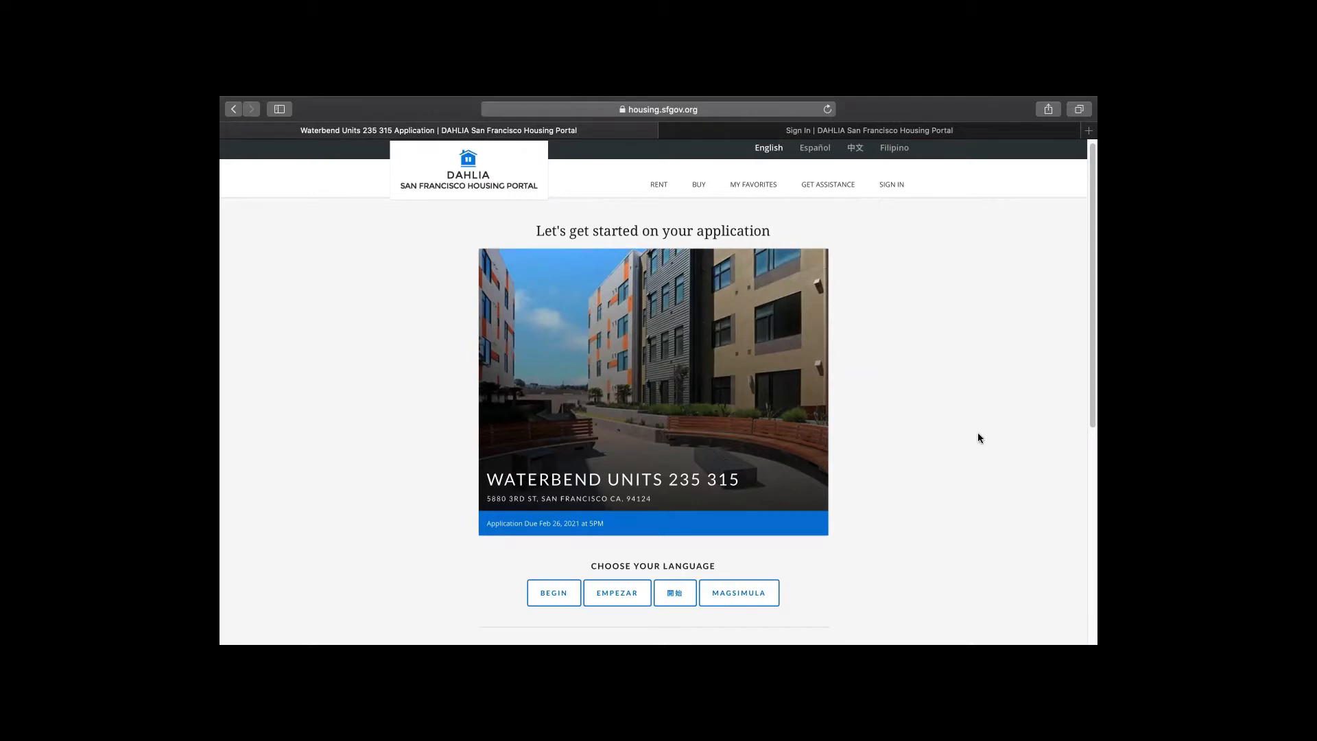
mouse_move(983, 447)
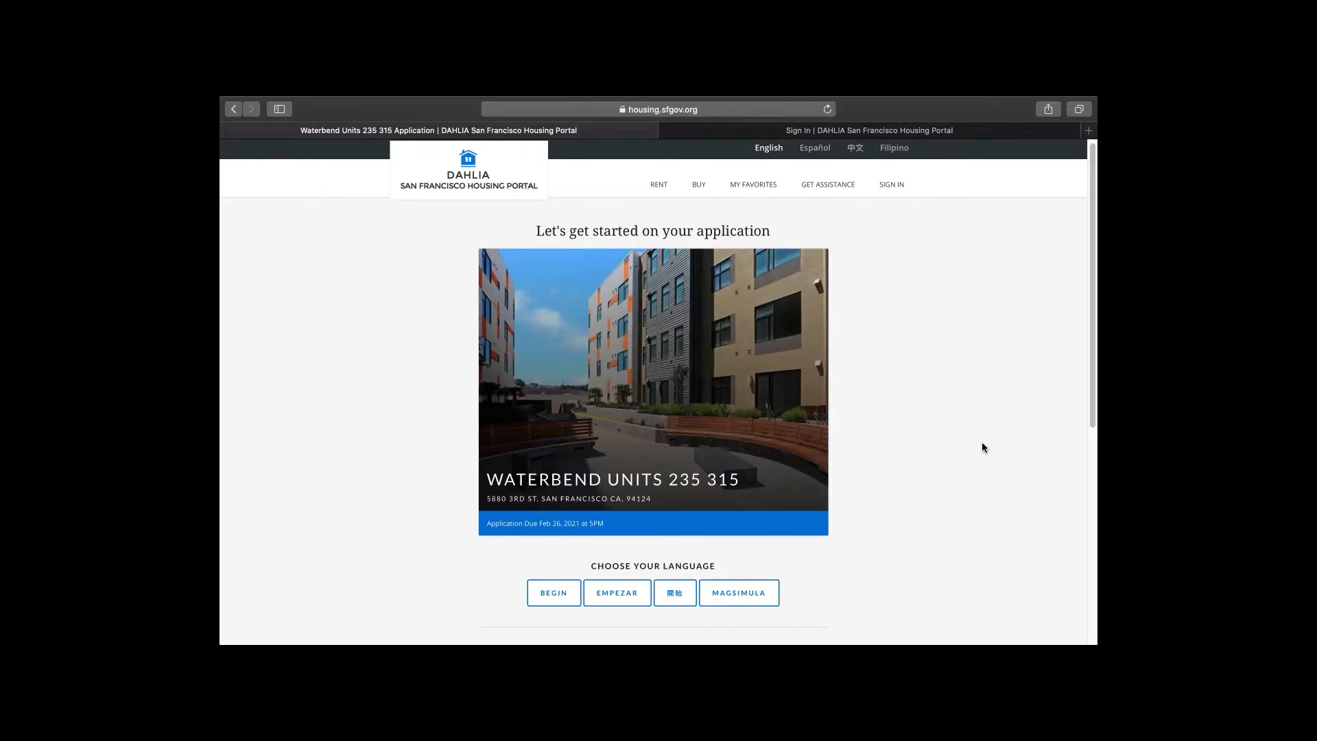
mouse_move(985, 458)
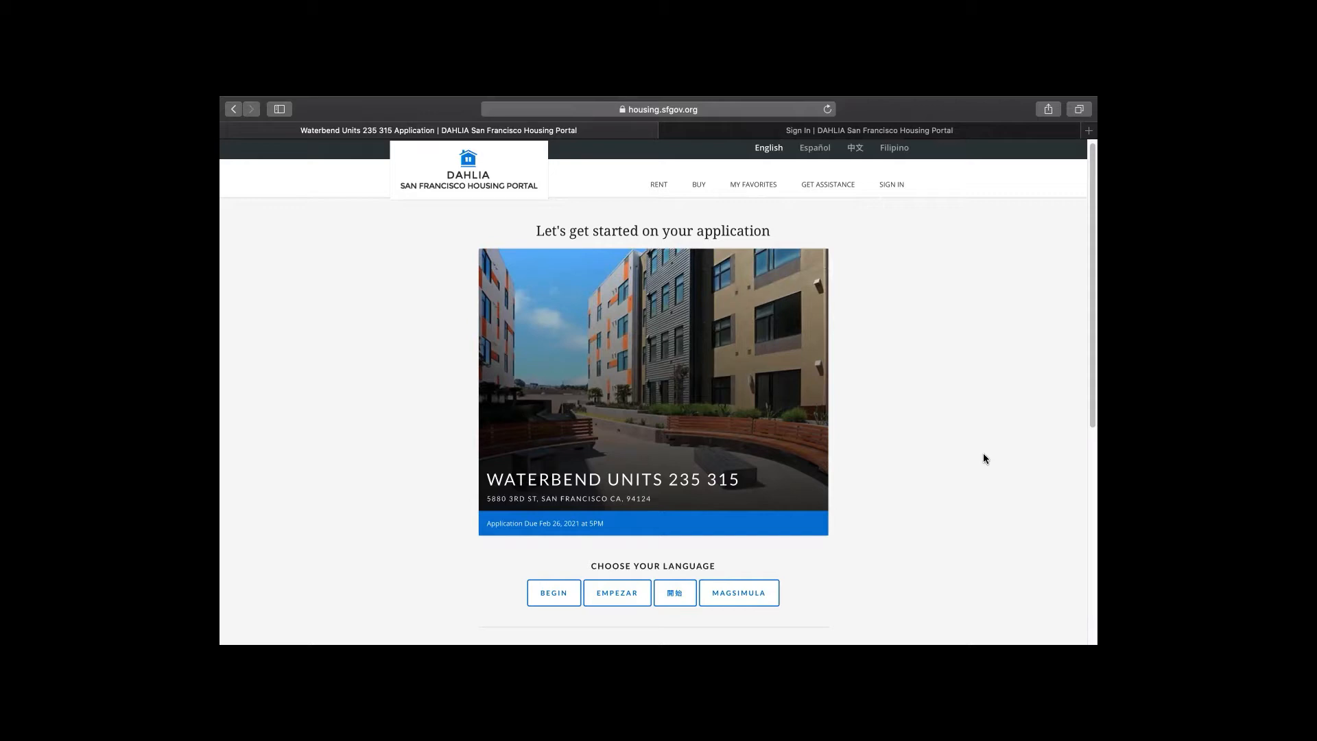
mouse_move(466, 177)
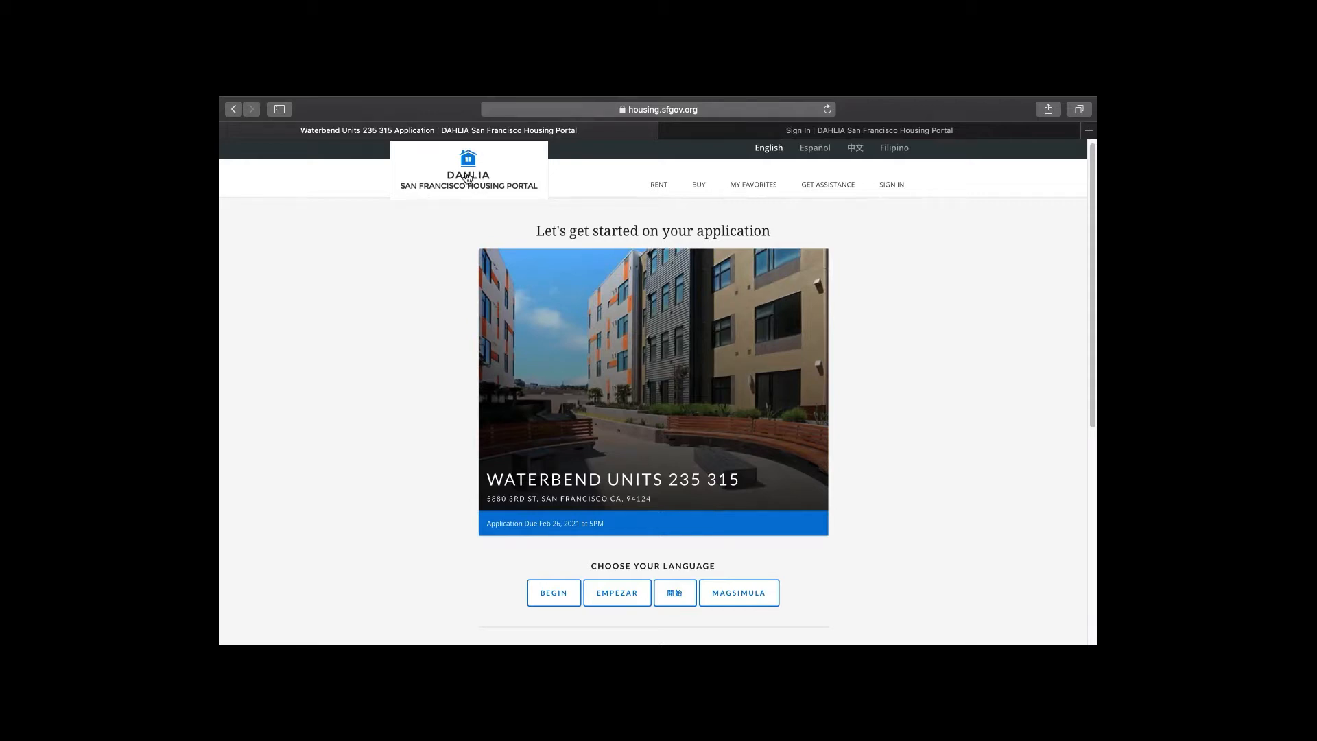
mouse_move(964, 433)
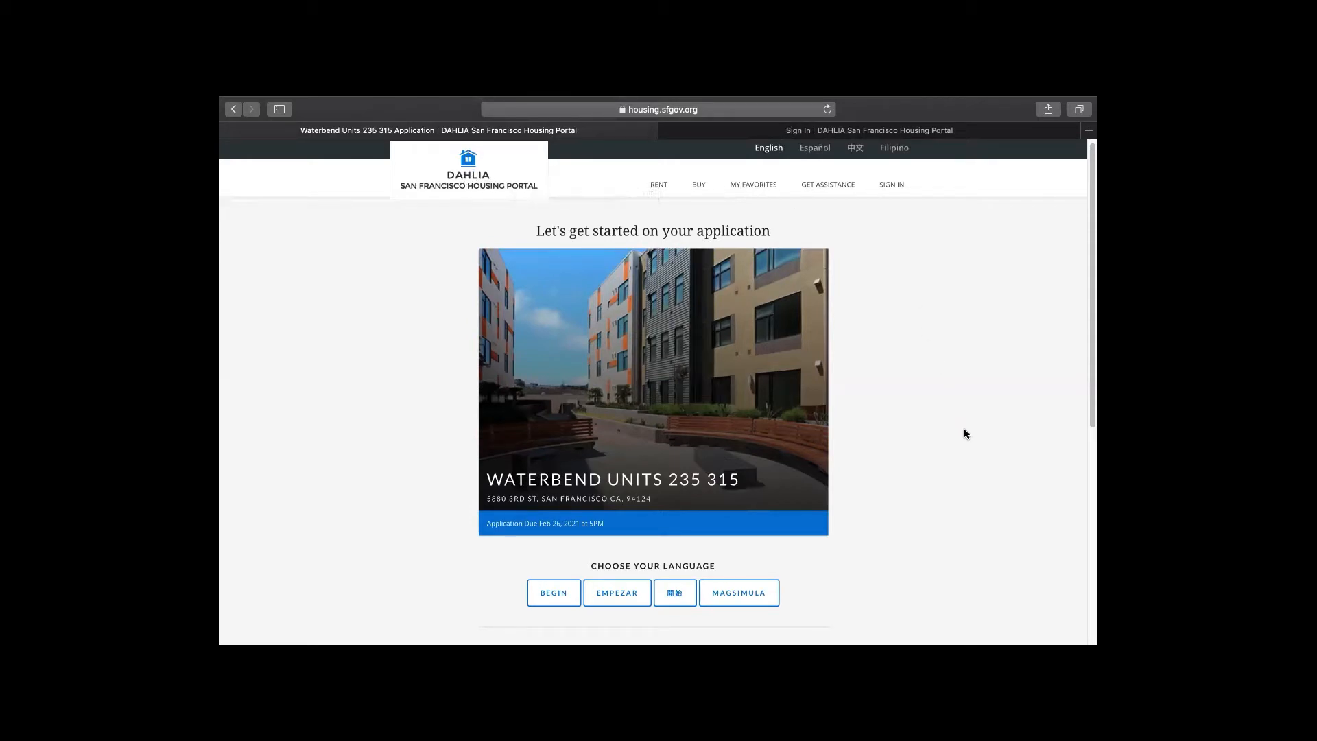
Review the separate Sign In page, then return to the Waterbend Units 235 315 application start page
scroll(down, 3)
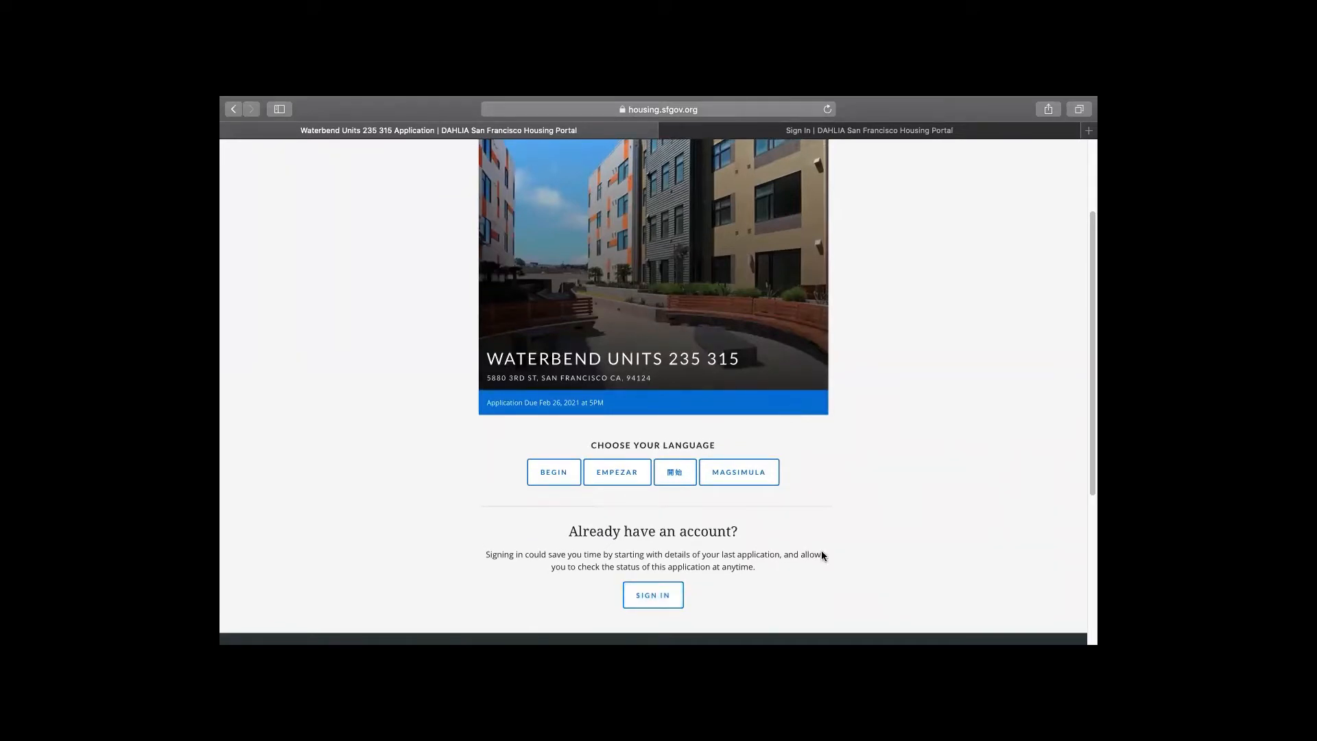
scroll(up, 3)
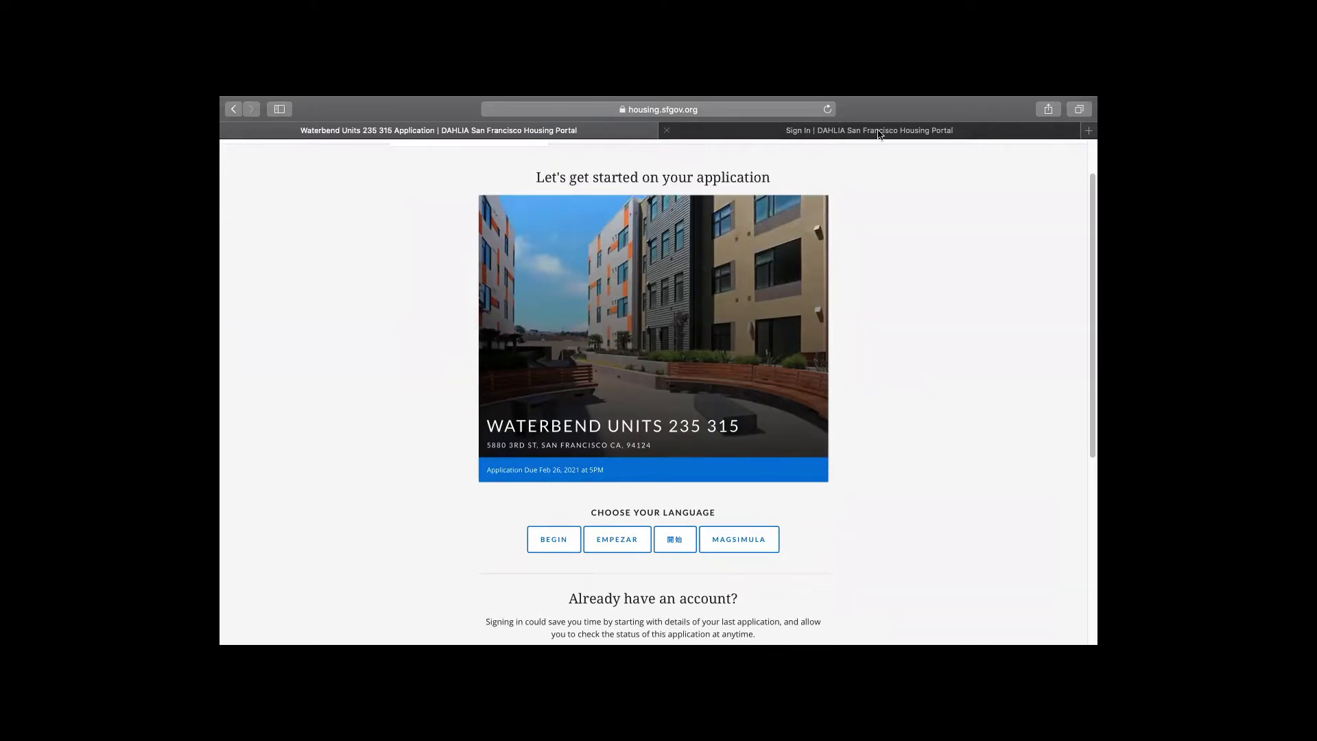
click(868, 130)
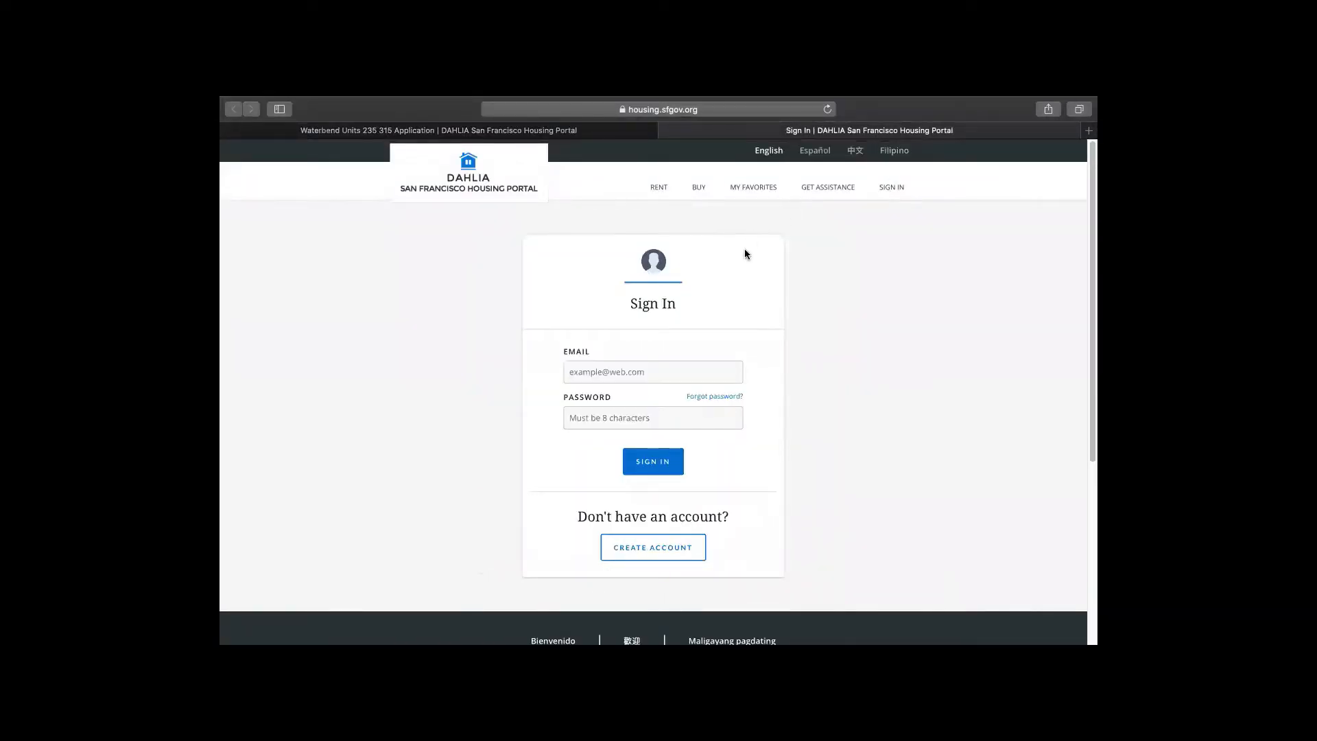
mouse_move(653, 547)
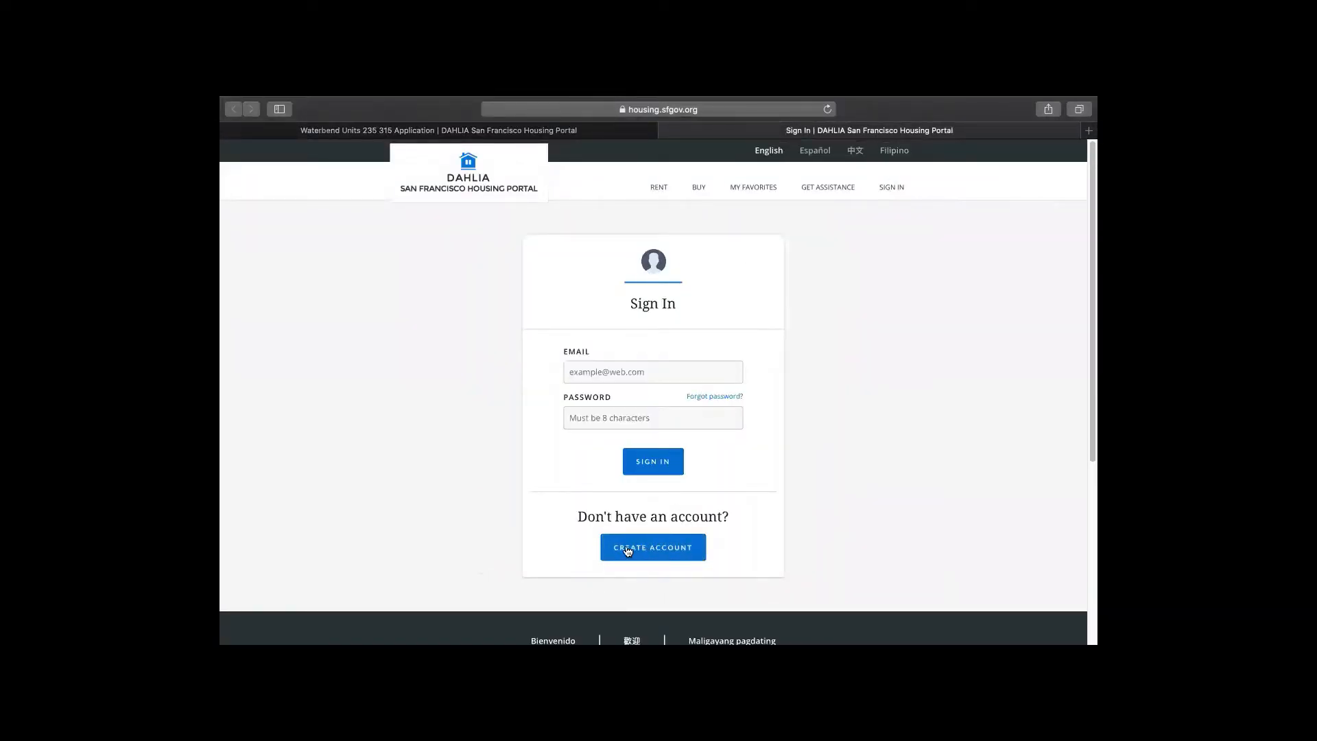
mouse_move(672, 137)
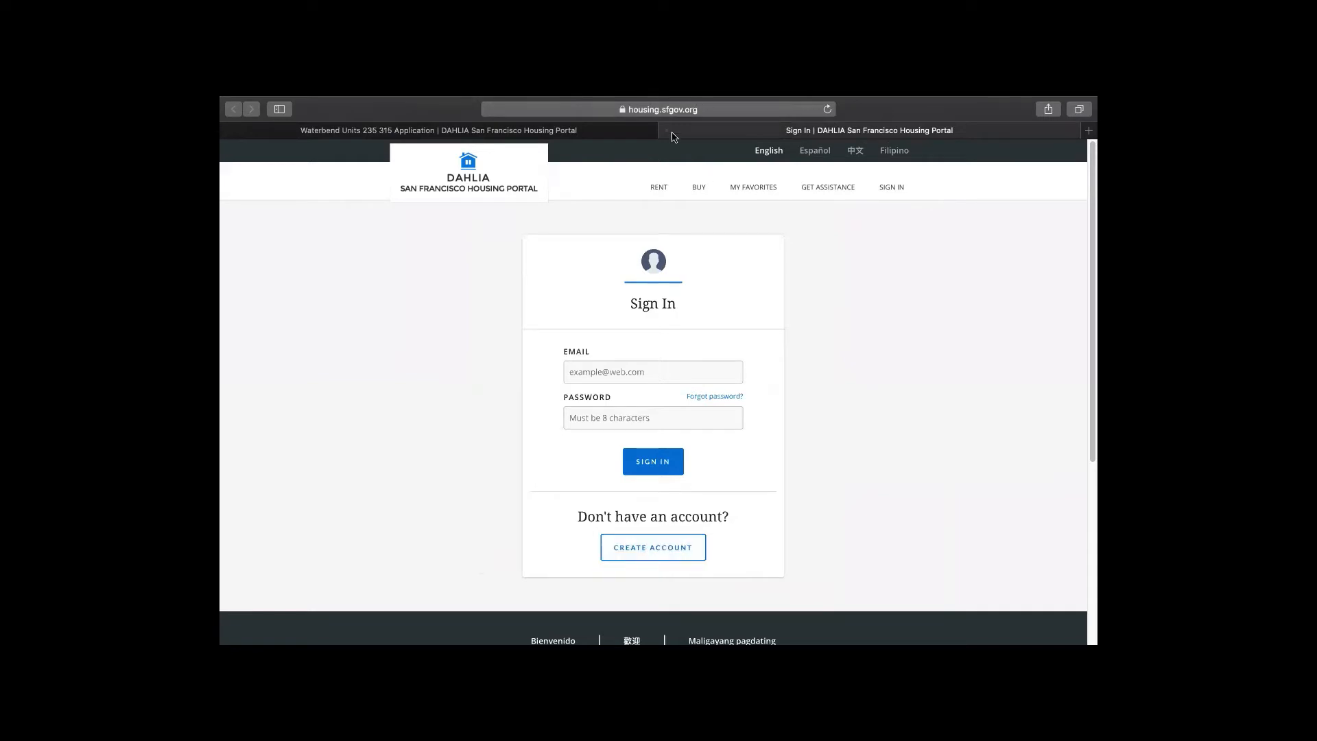
click(436, 130)
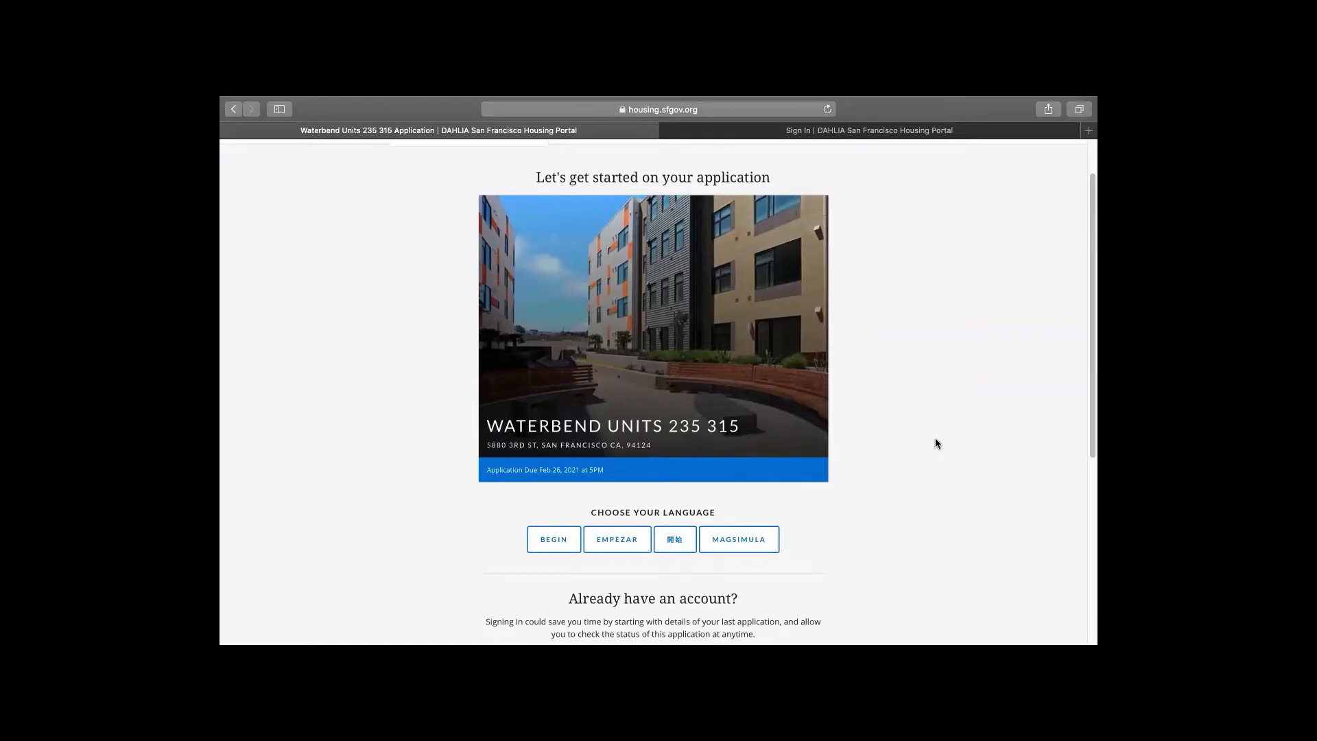
mouse_move(547, 511)
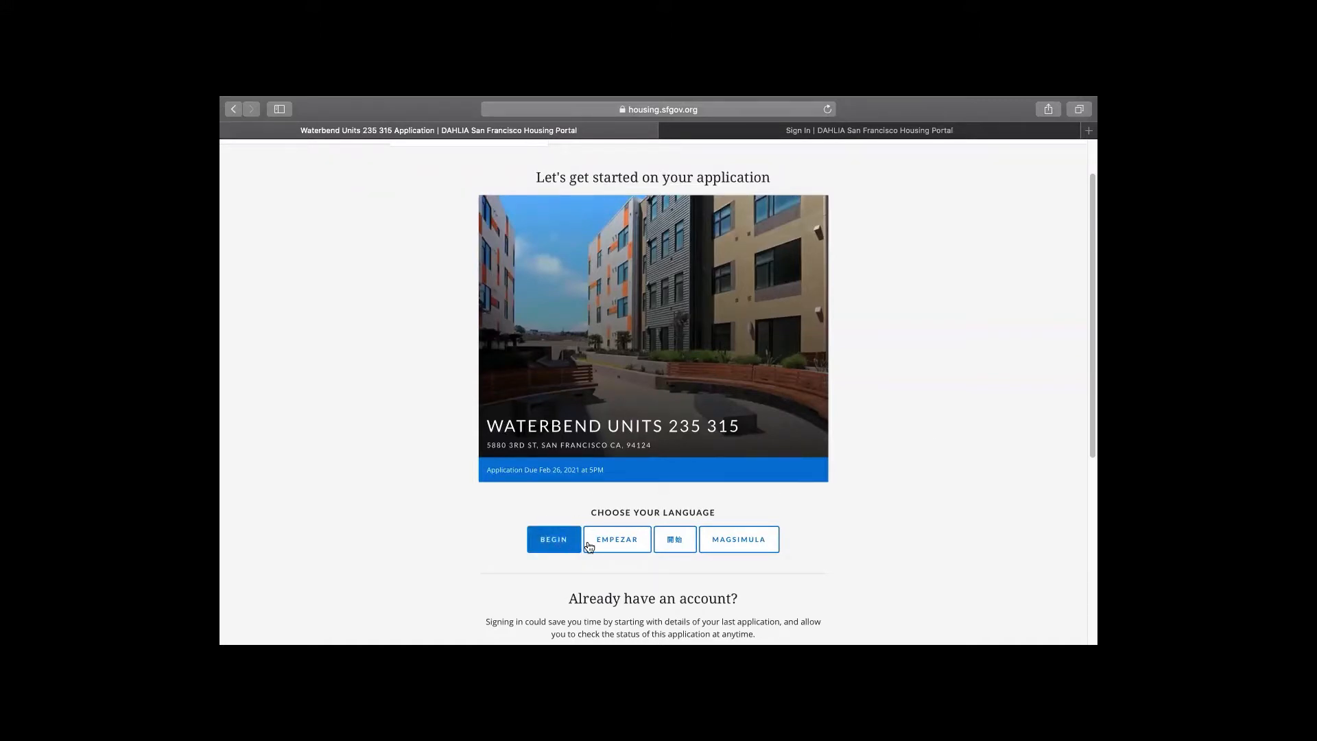
click(675, 539)
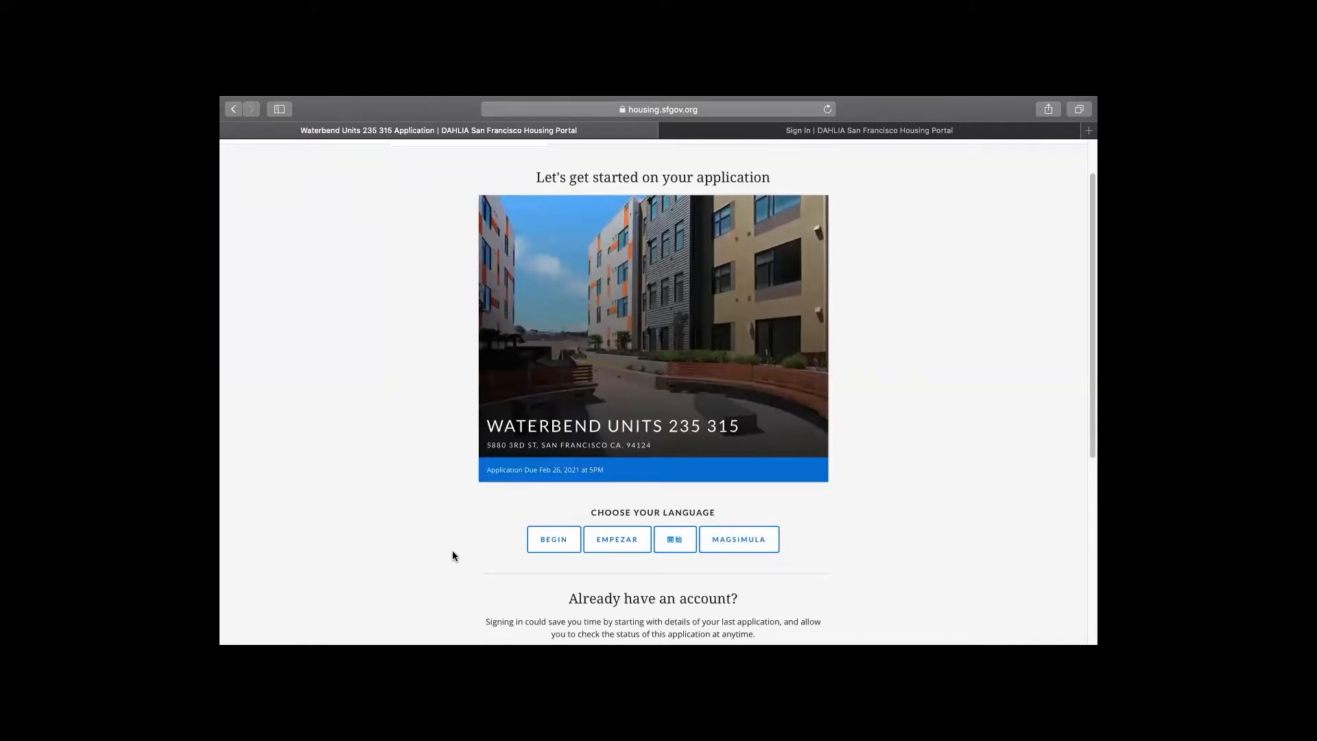
scroll(up, 3)
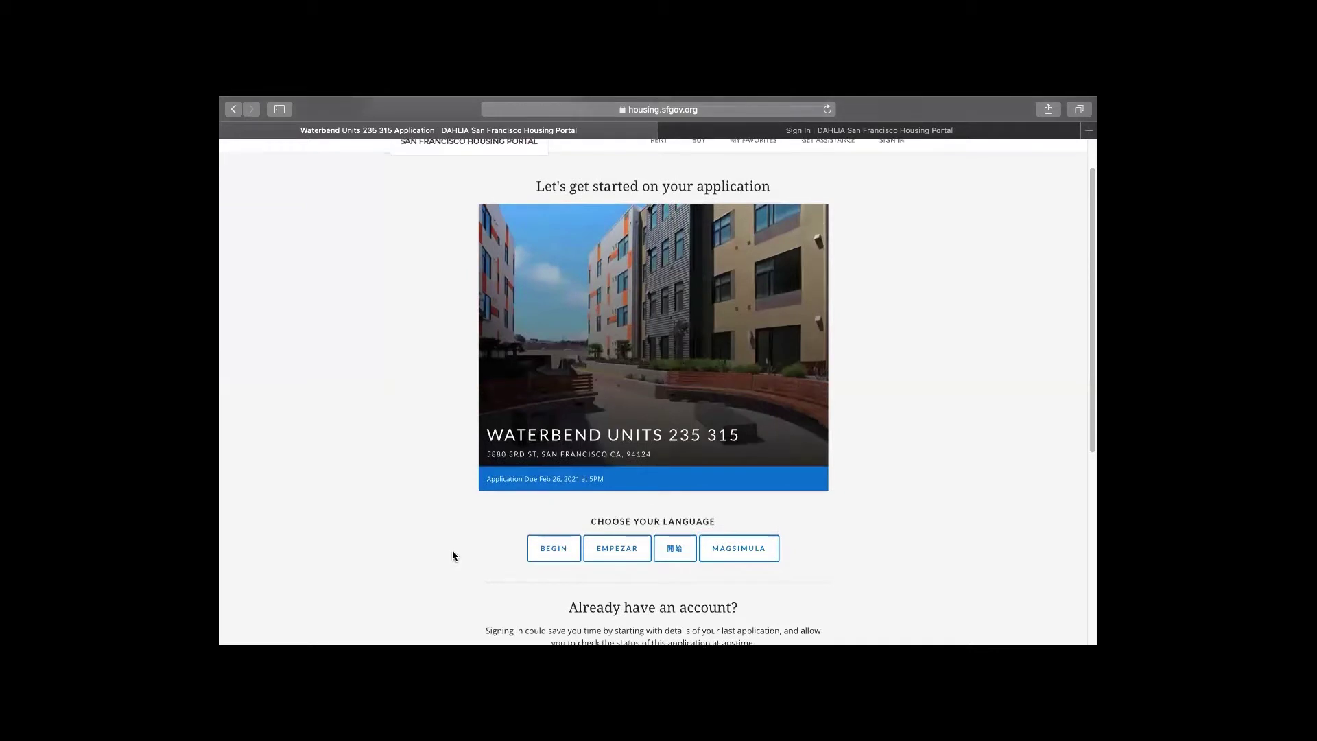
scroll(up, 3)
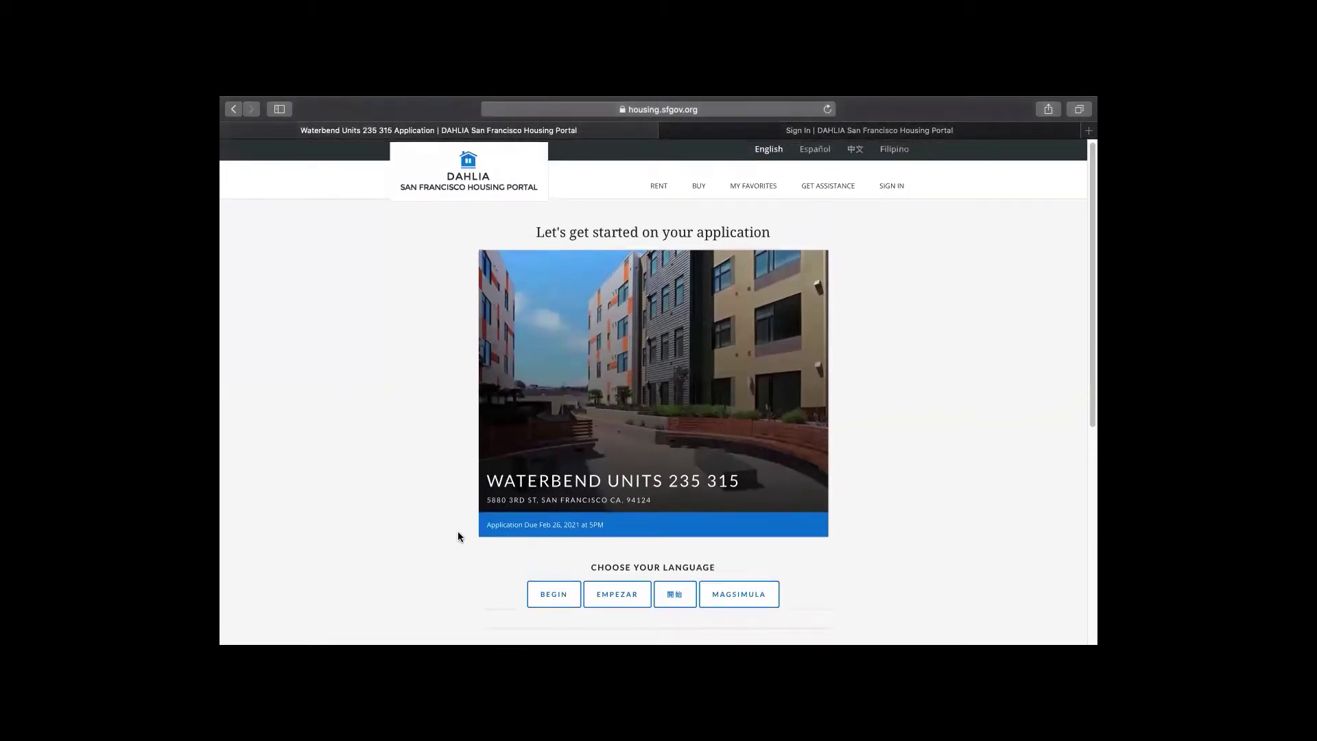
mouse_move(488, 181)
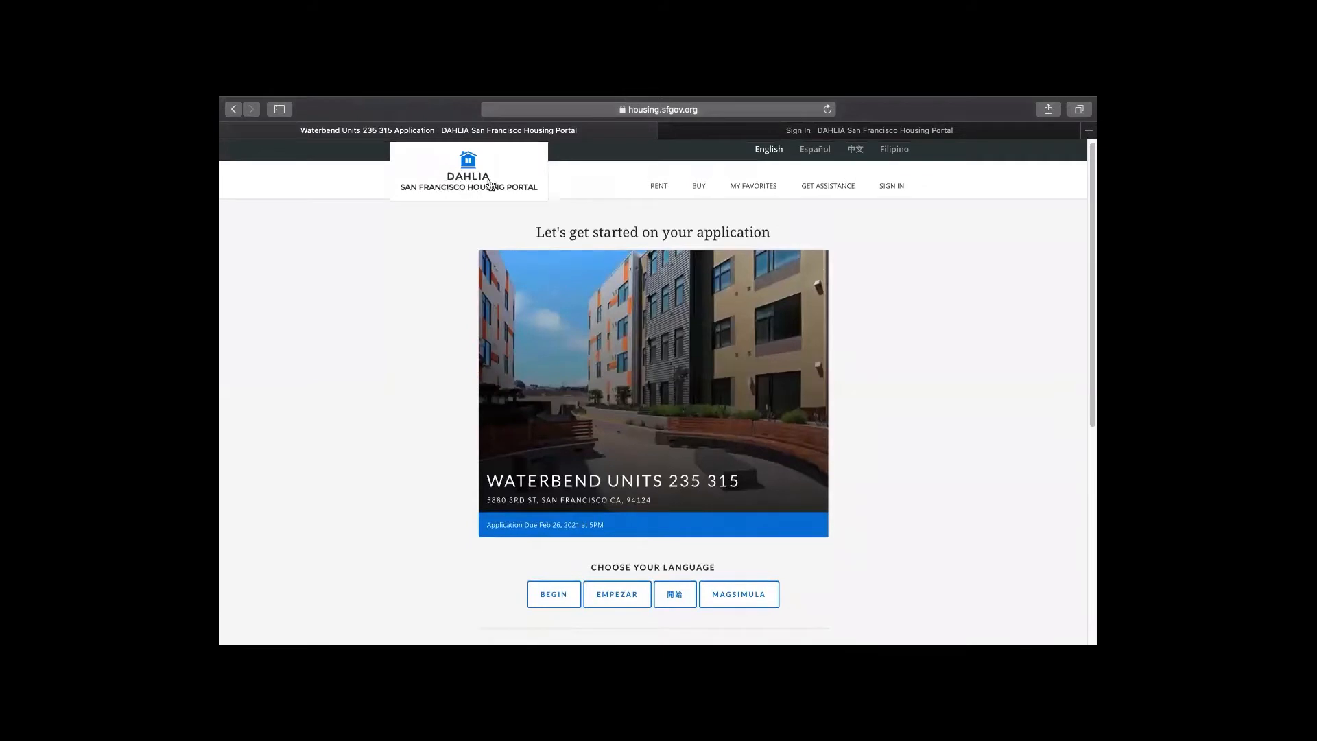
mouse_move(373, 446)
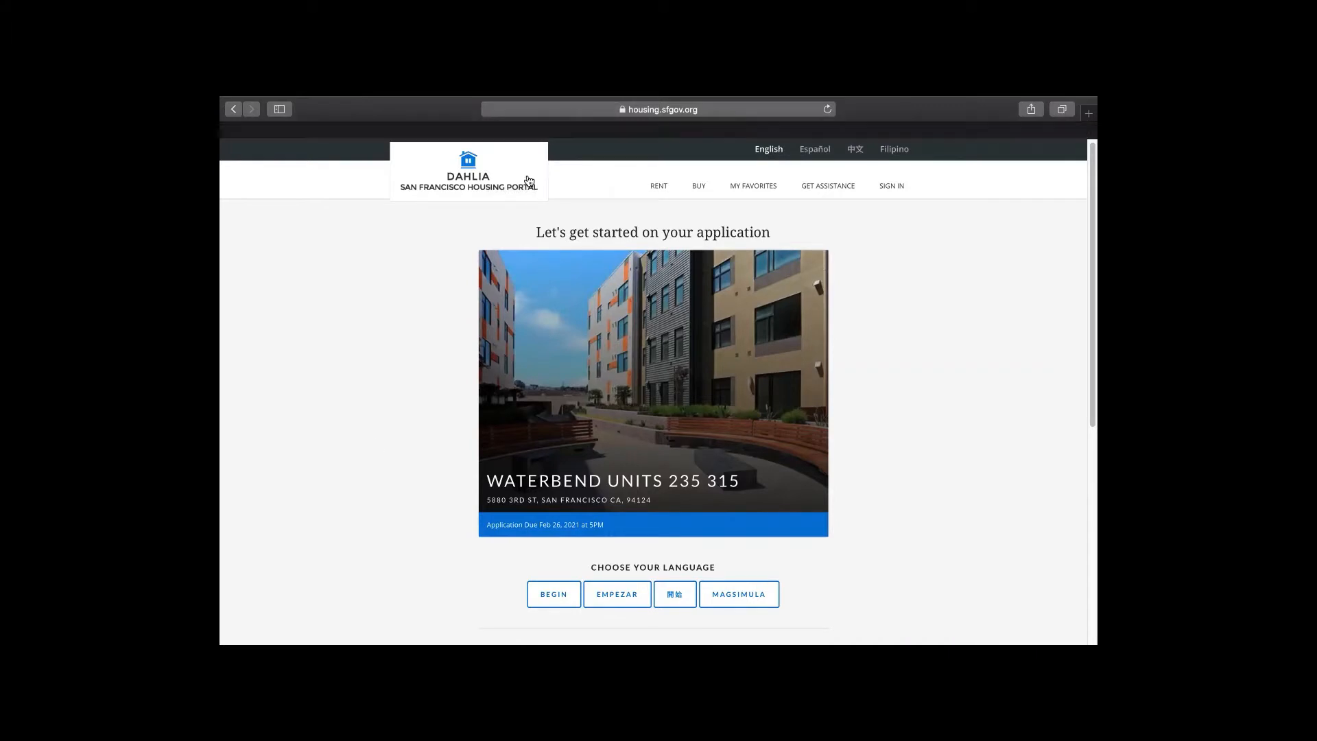
scroll(down, 3)
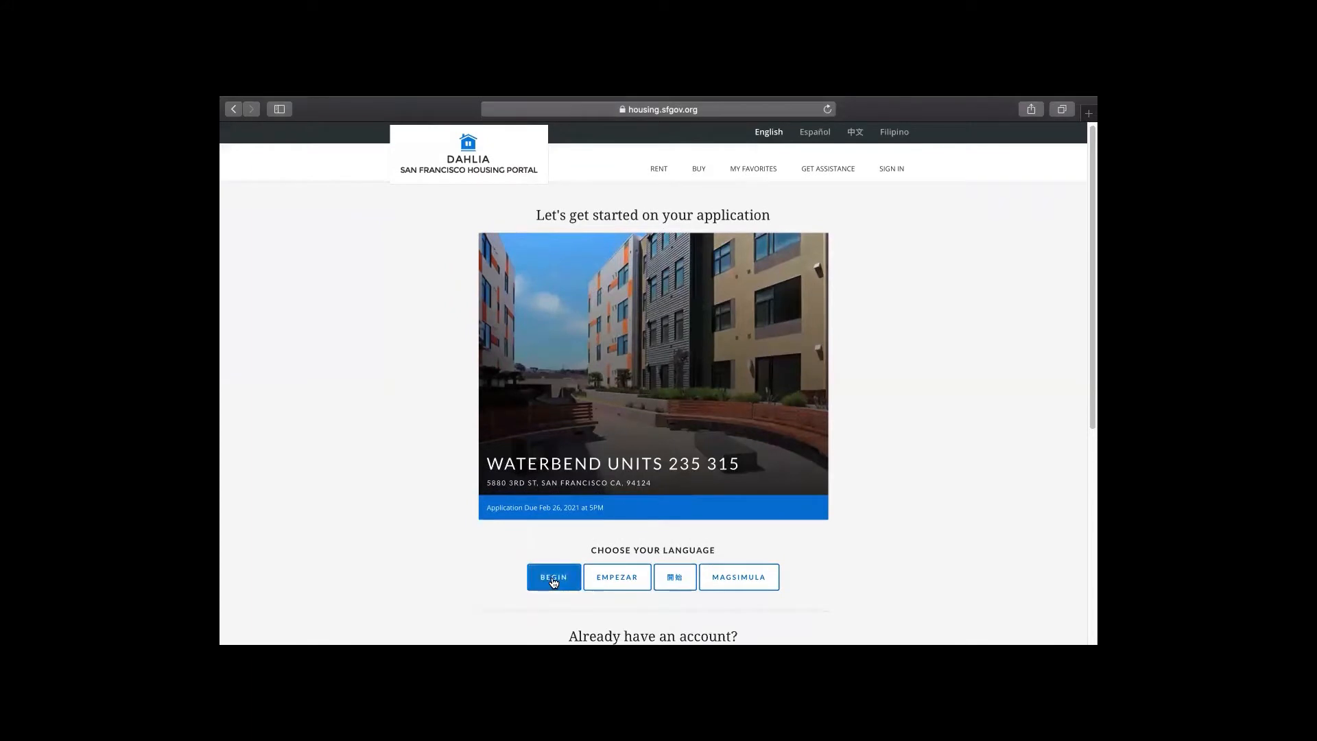
Begin the Waterbend application in English, reaching the what-to-expect overview
click(553, 576)
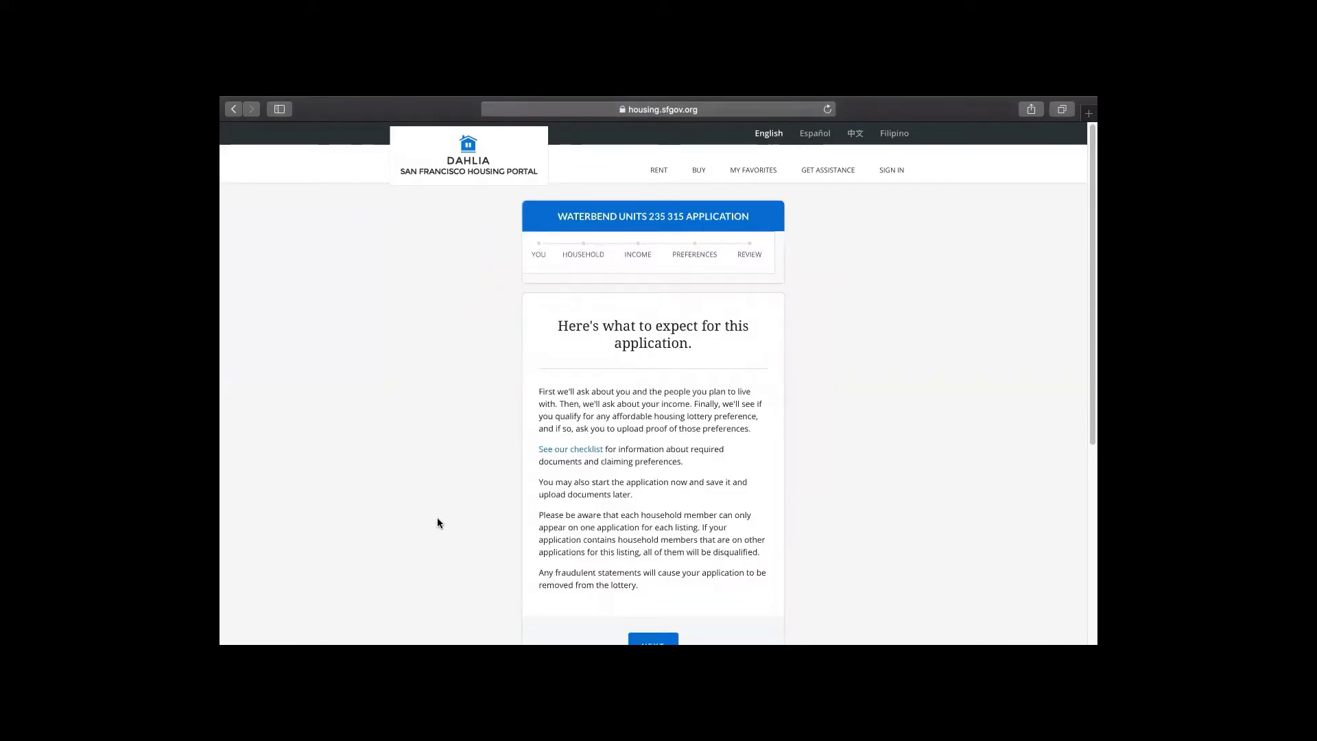
scroll(up, 3)
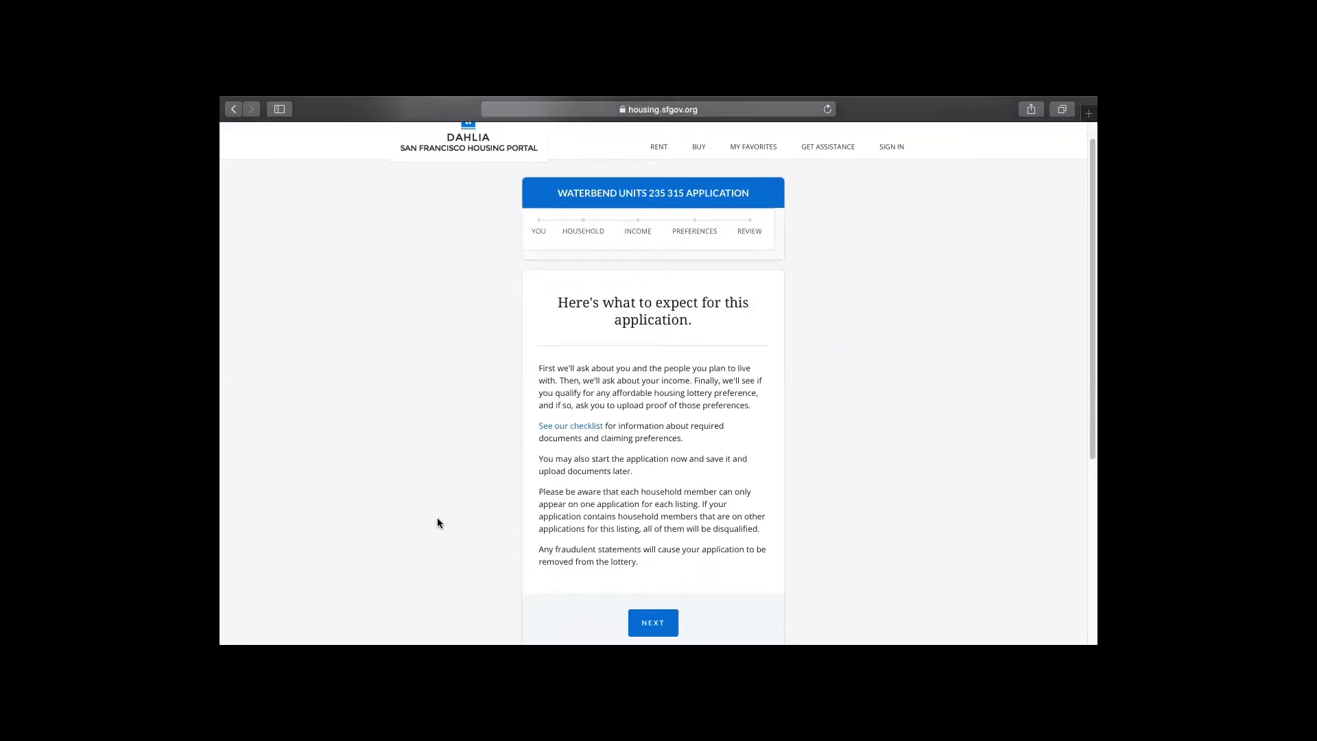
mouse_move(555, 484)
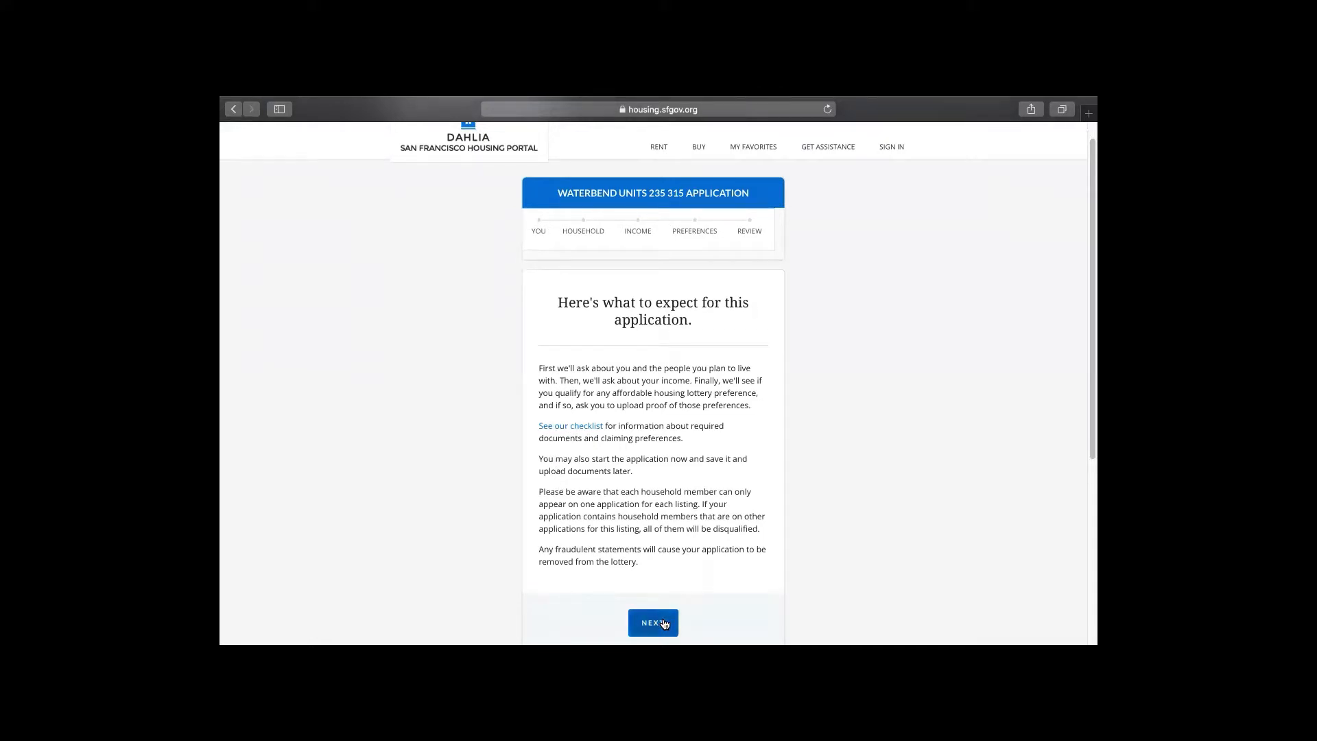
mouse_move(733, 623)
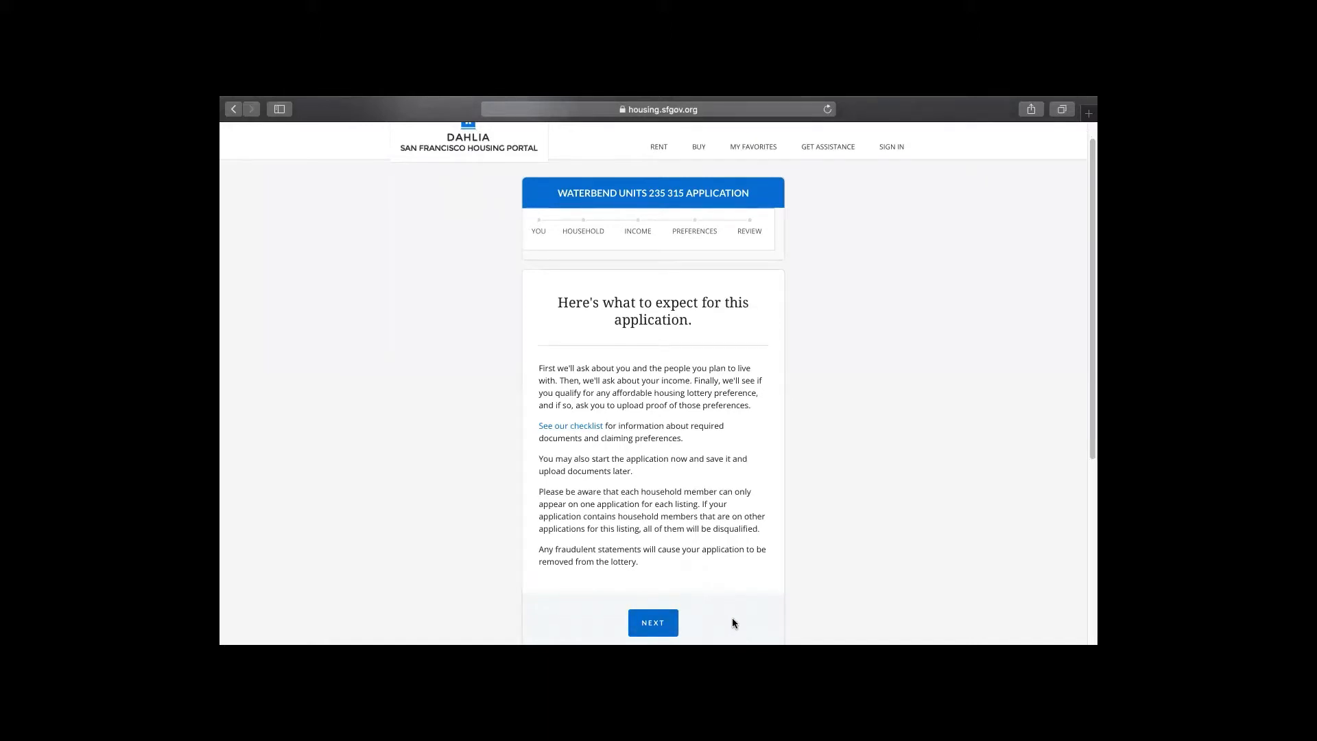
mouse_move(702, 572)
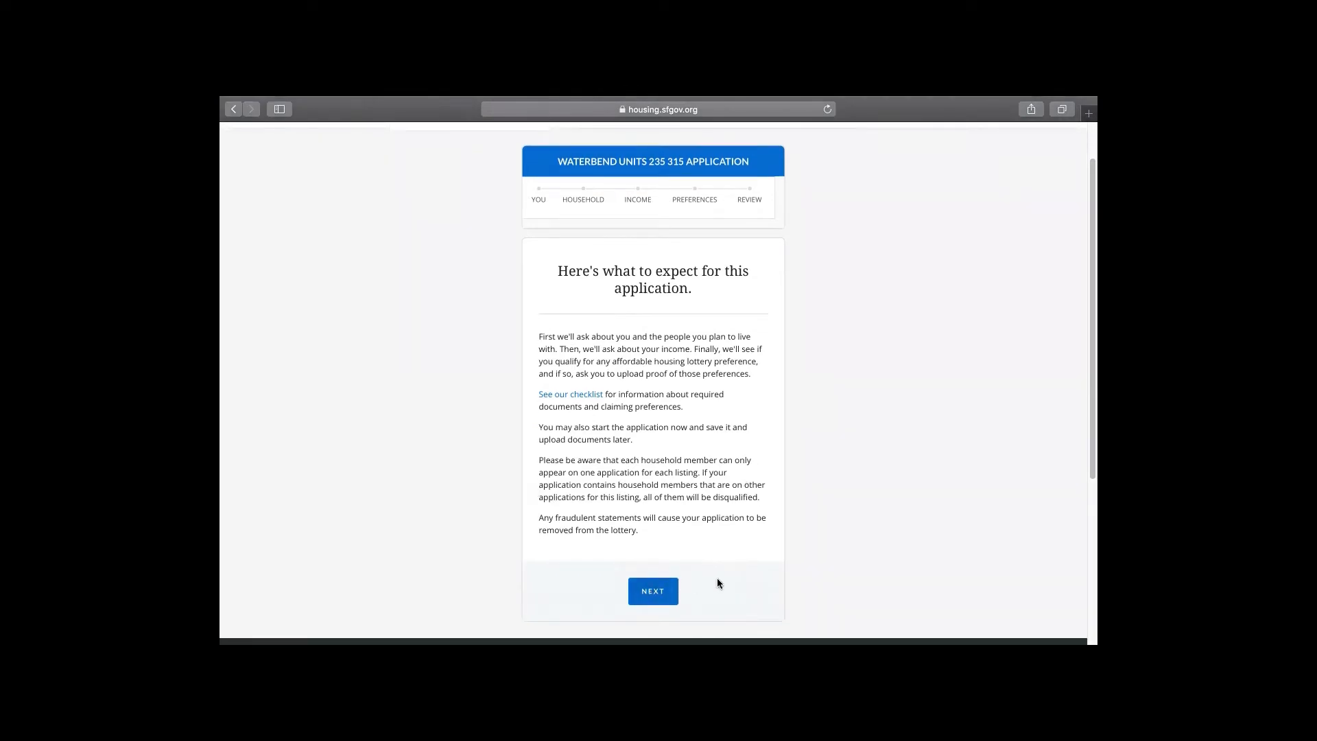
mouse_move(590, 524)
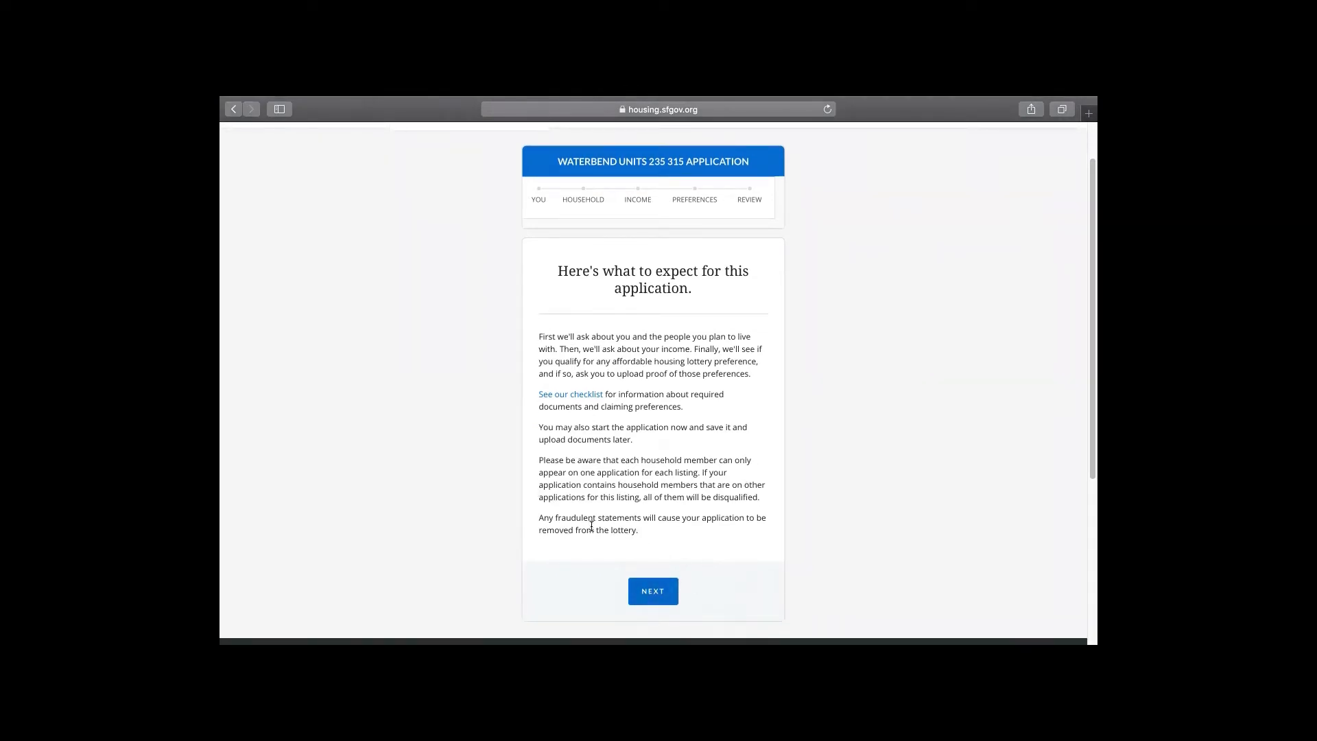
Enter the applicant's first name 'Test' and last name 'Test' on the name step
click(652, 590)
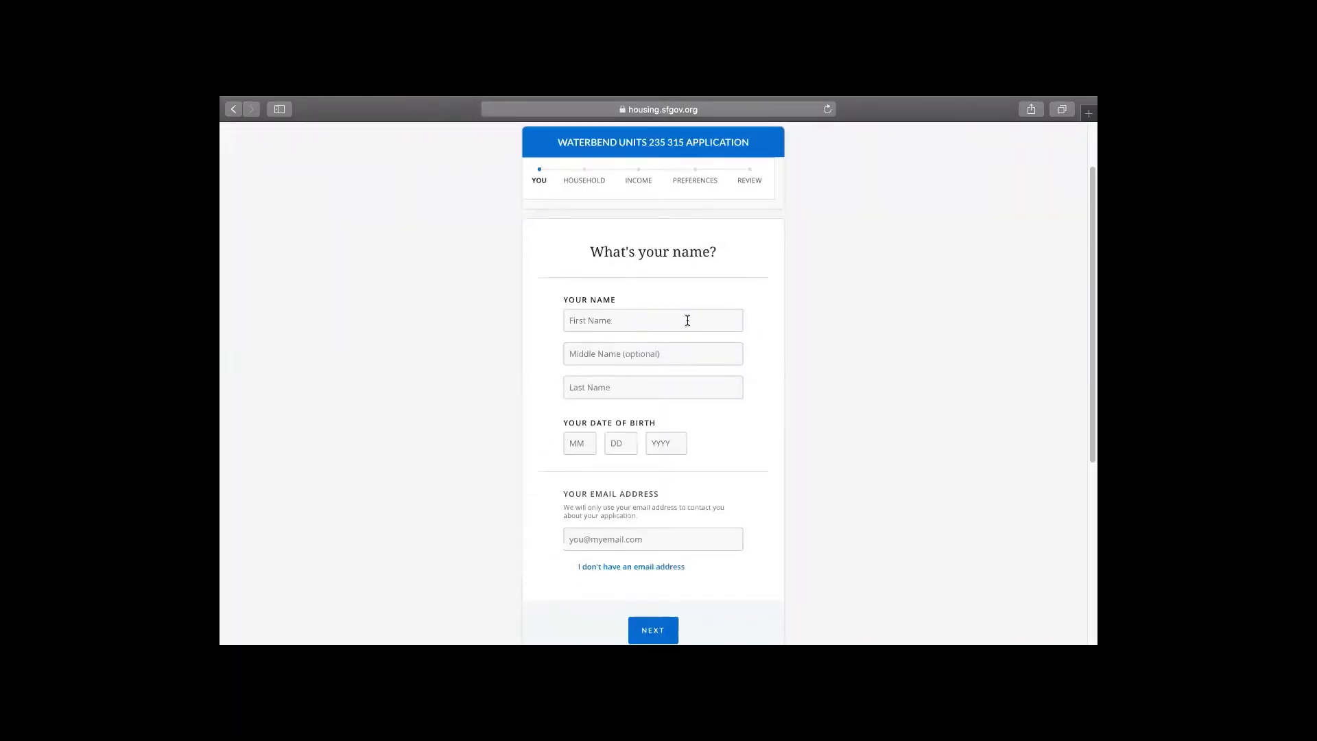
text(T)
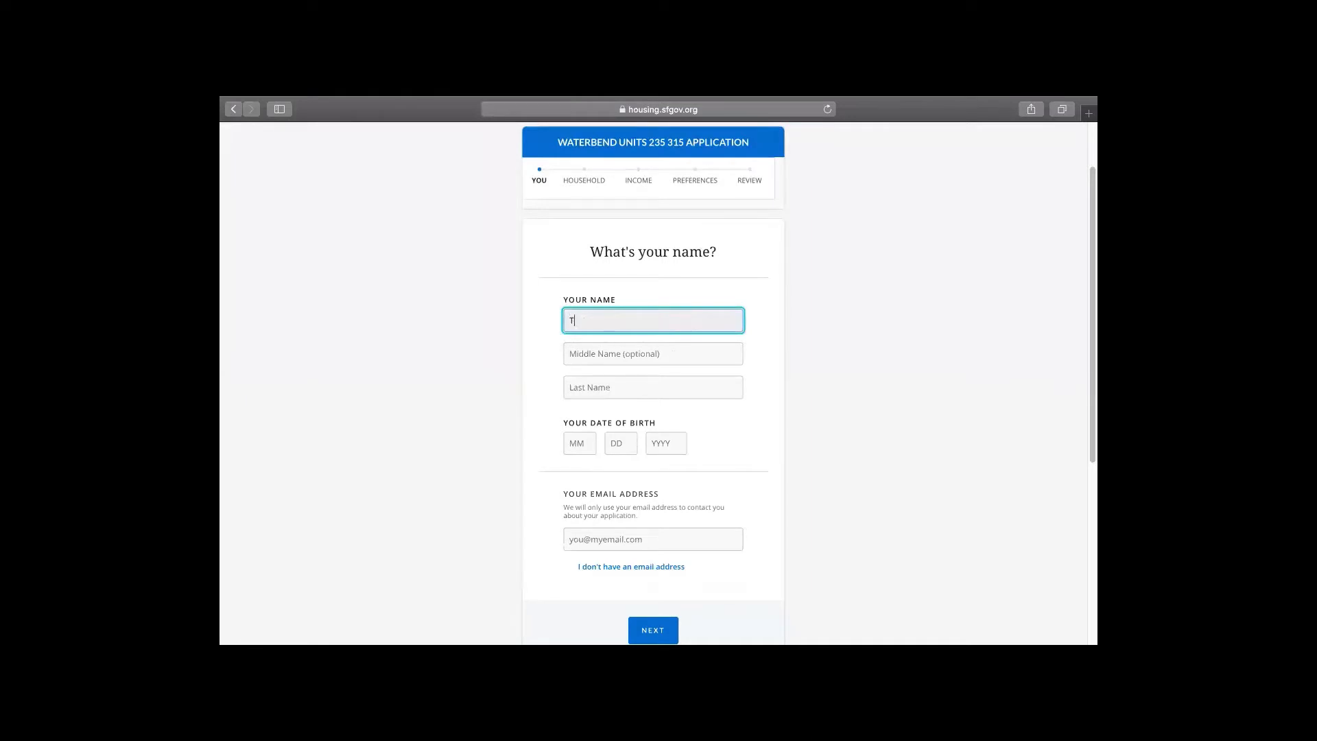
text(est)
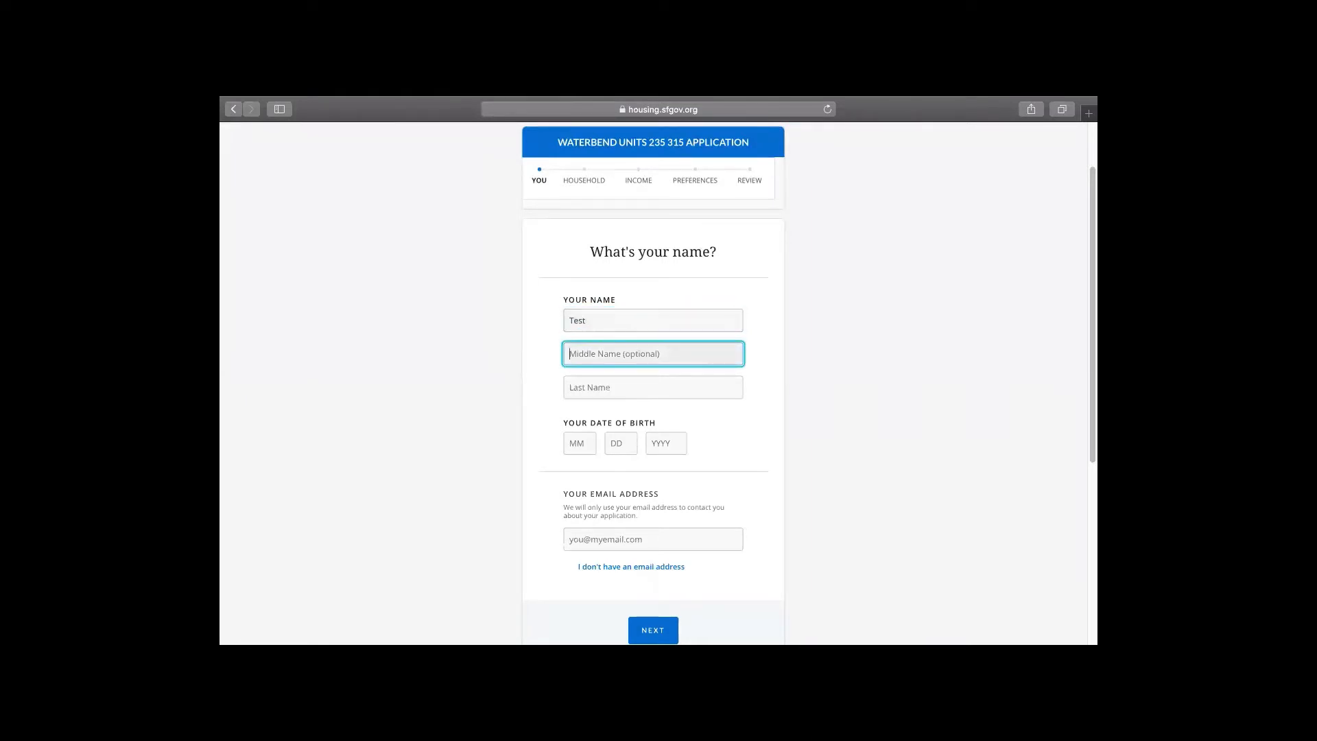
text(T)
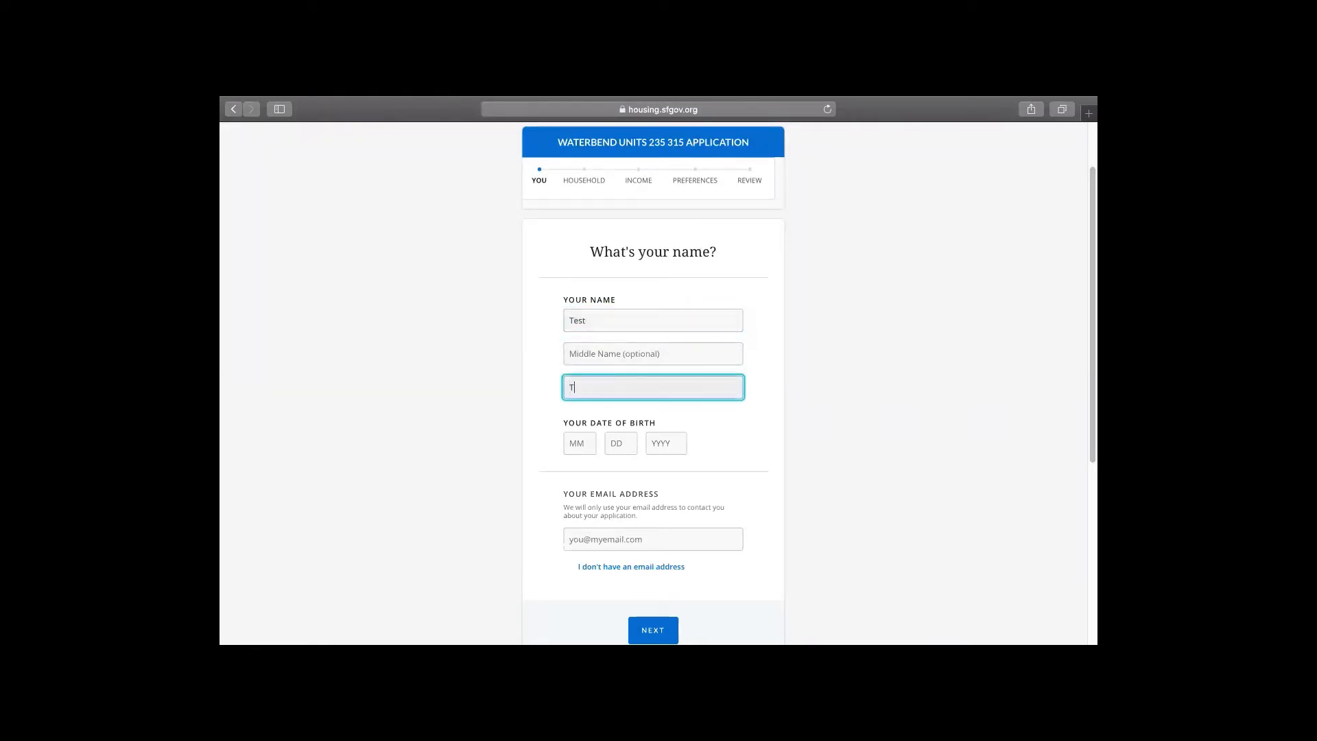
text(est)
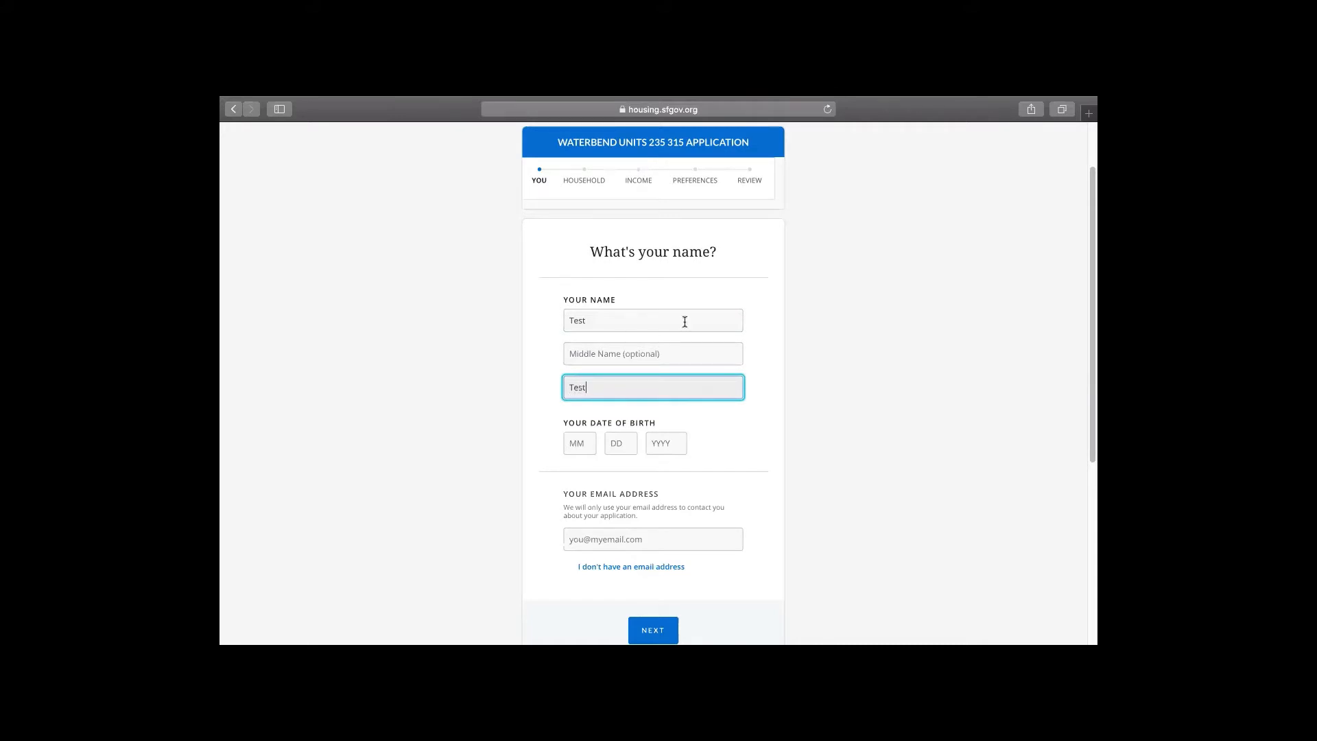
click(579, 443)
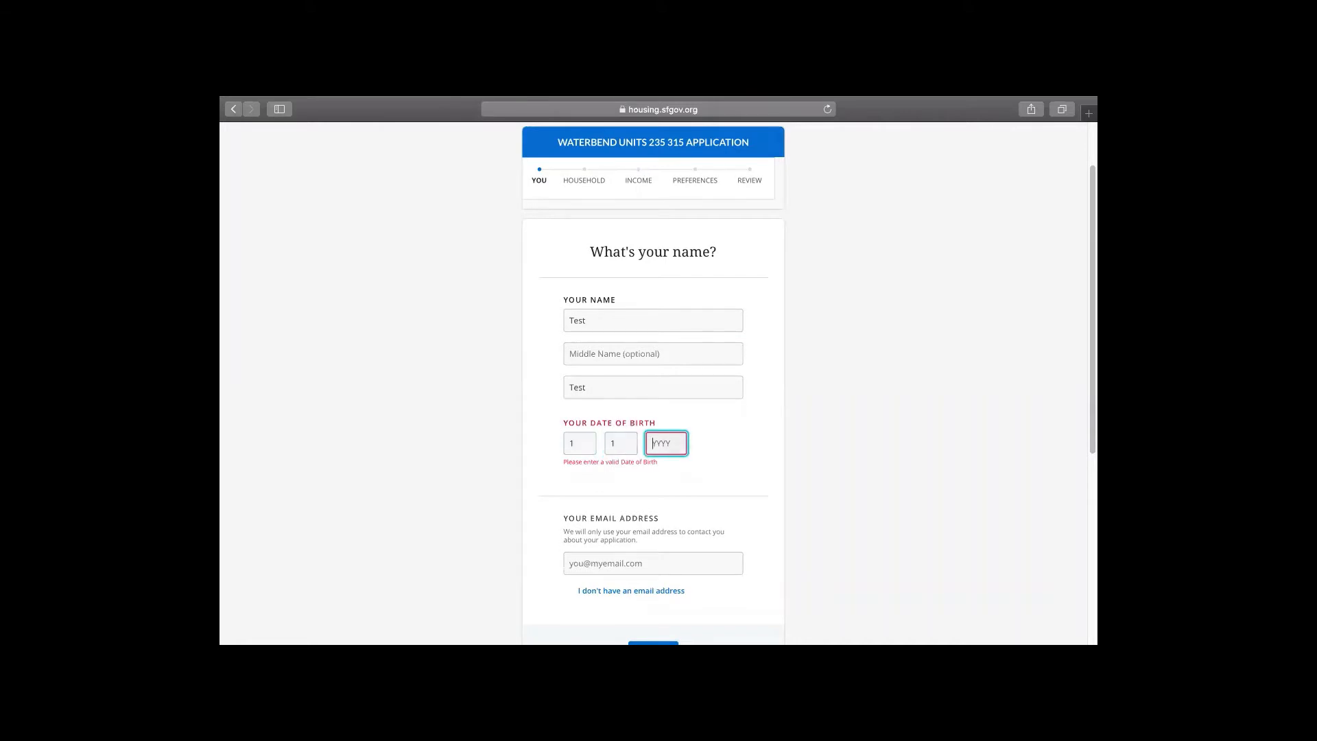
text(1990)
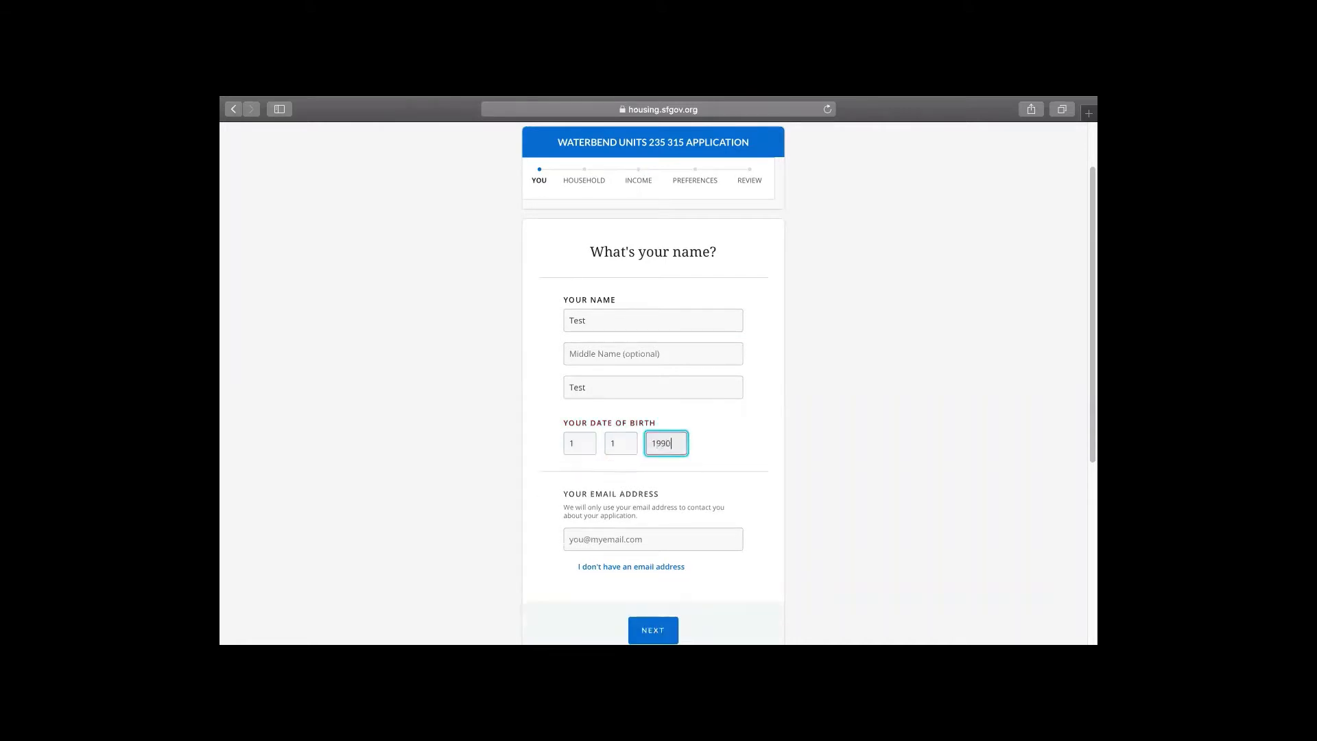
click(653, 537)
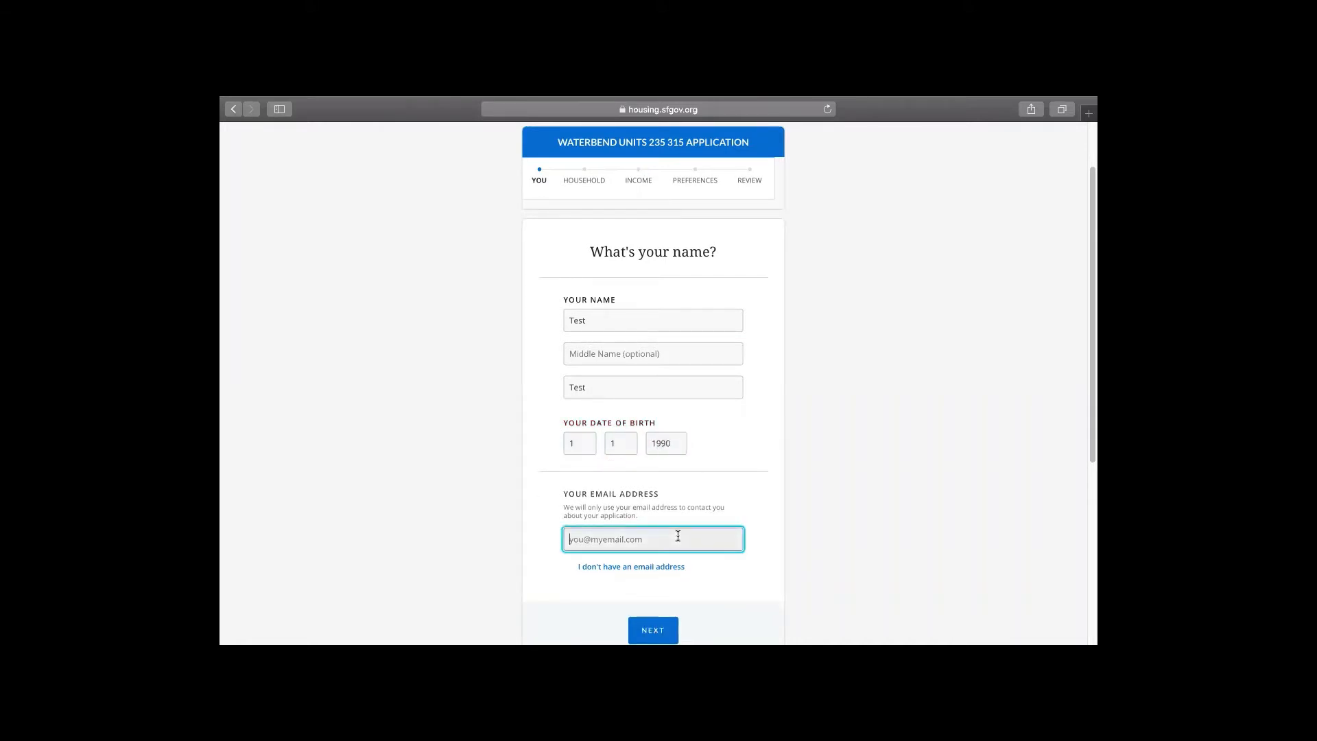
text(Test)
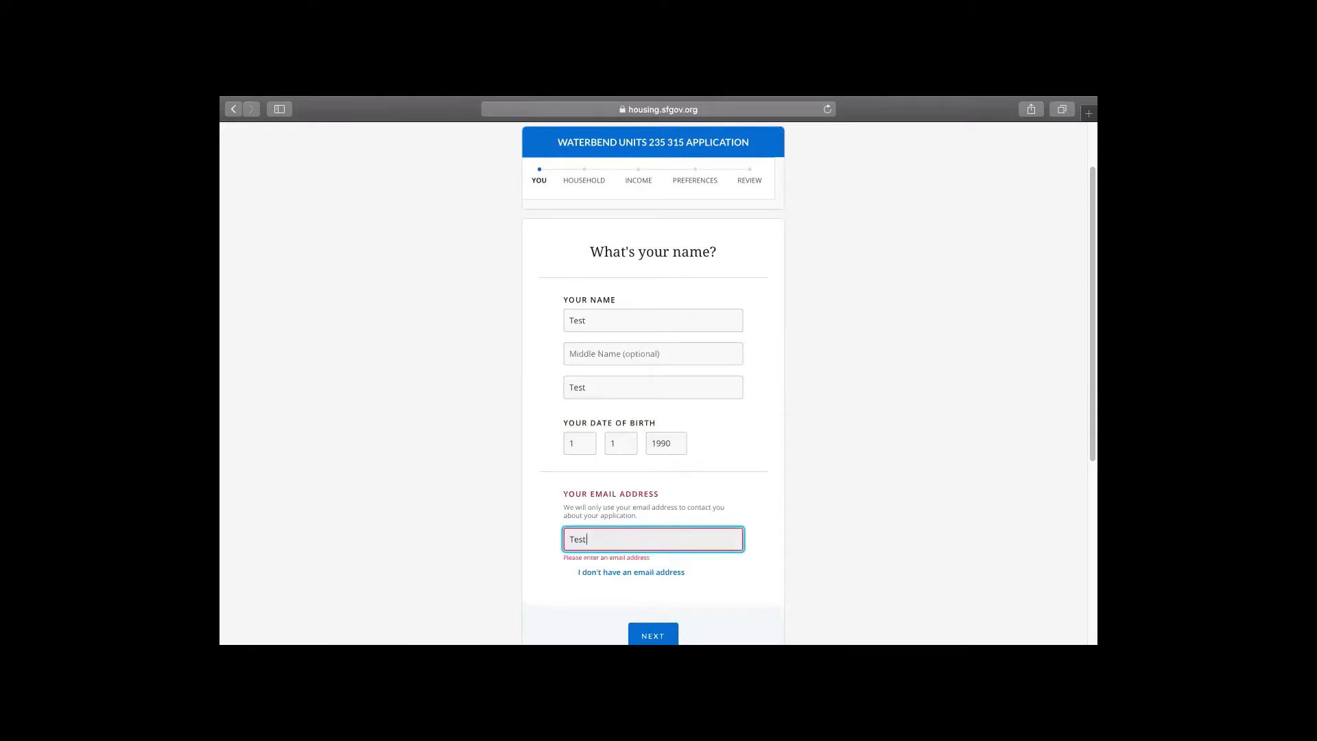
text(@gmail)
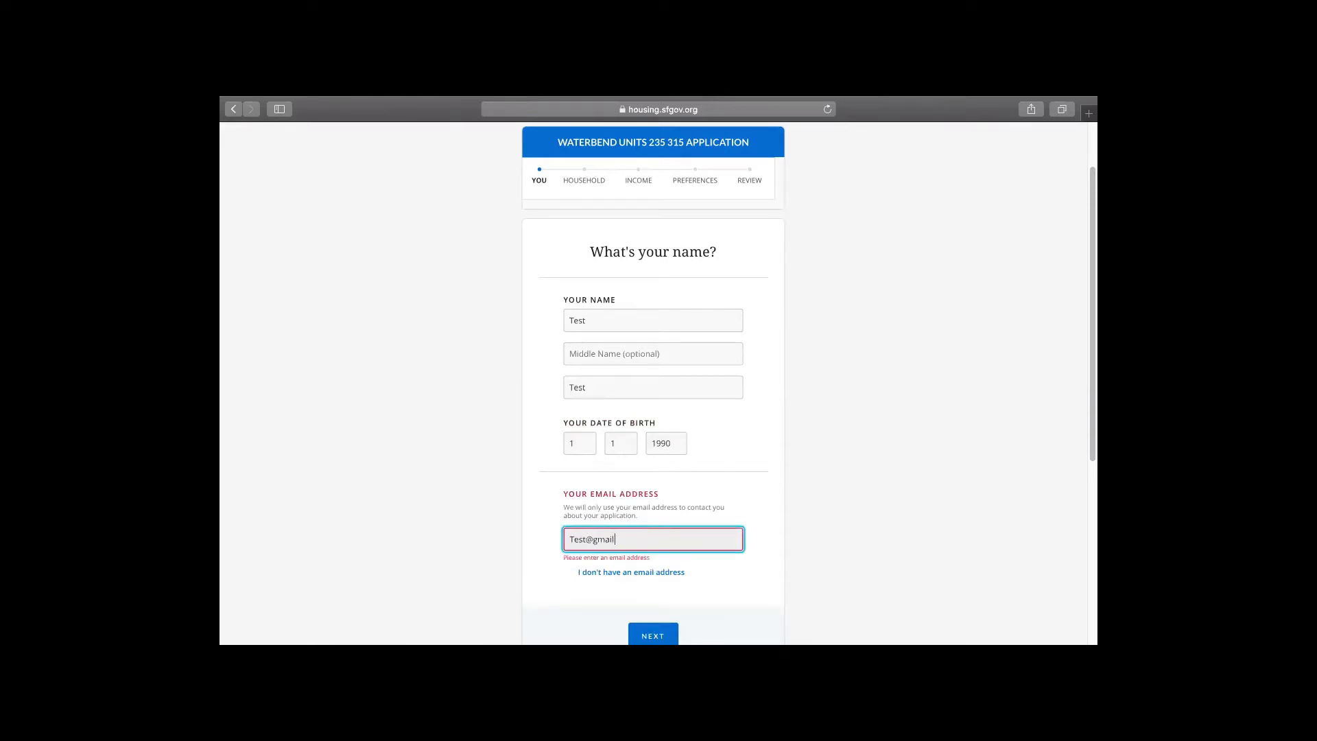
text(.com)
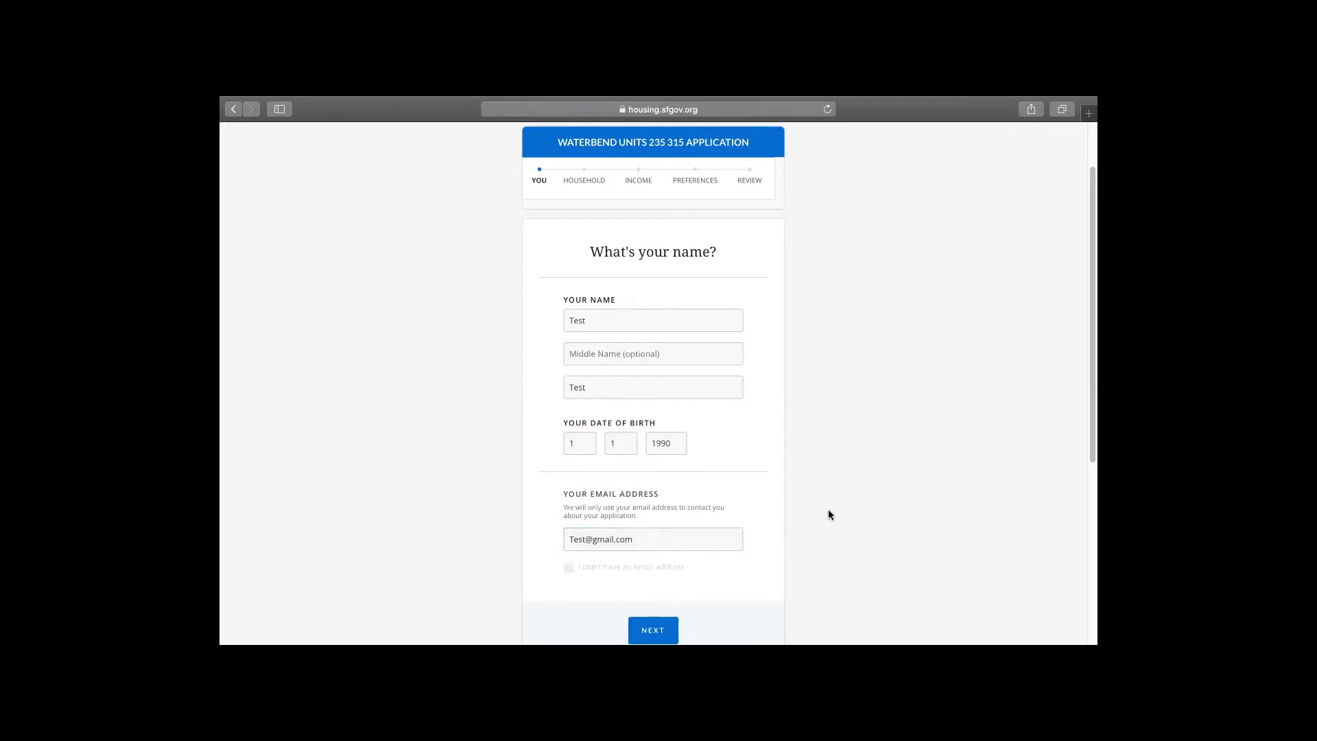
mouse_move(831, 526)
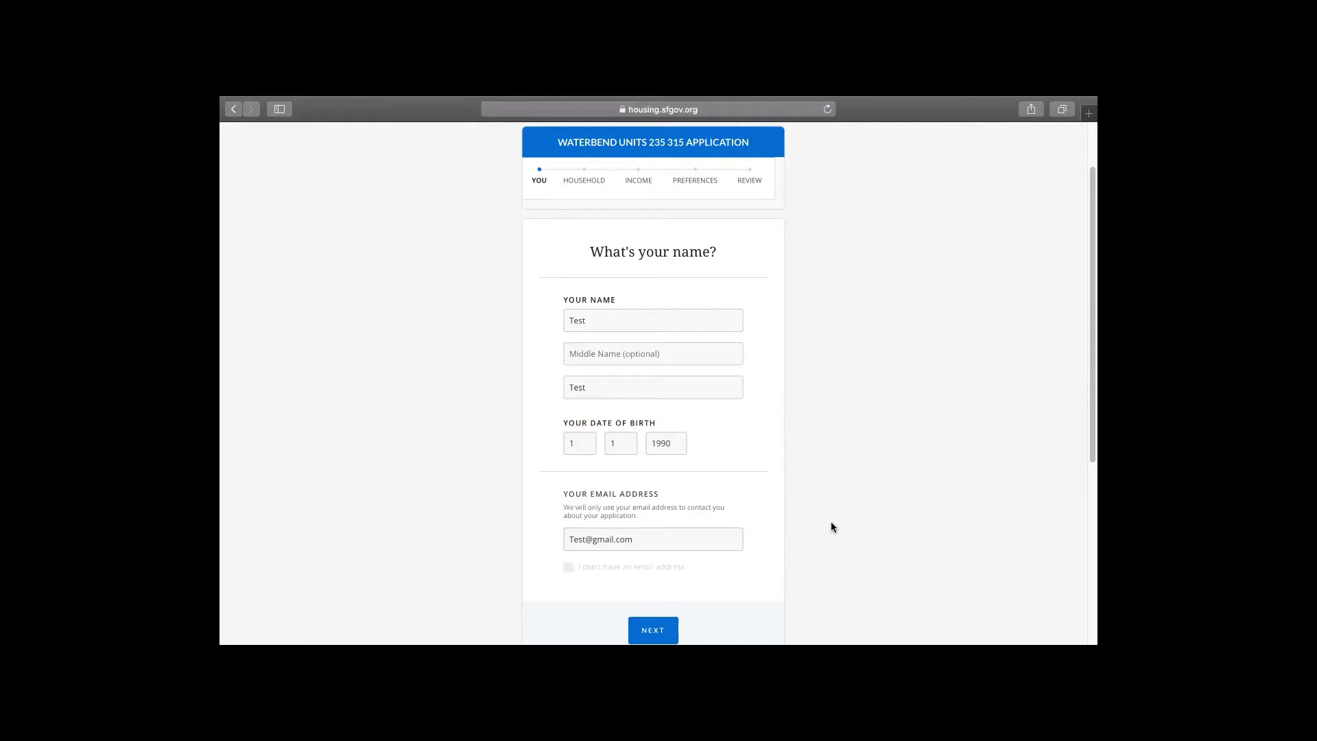
scroll(up, 3)
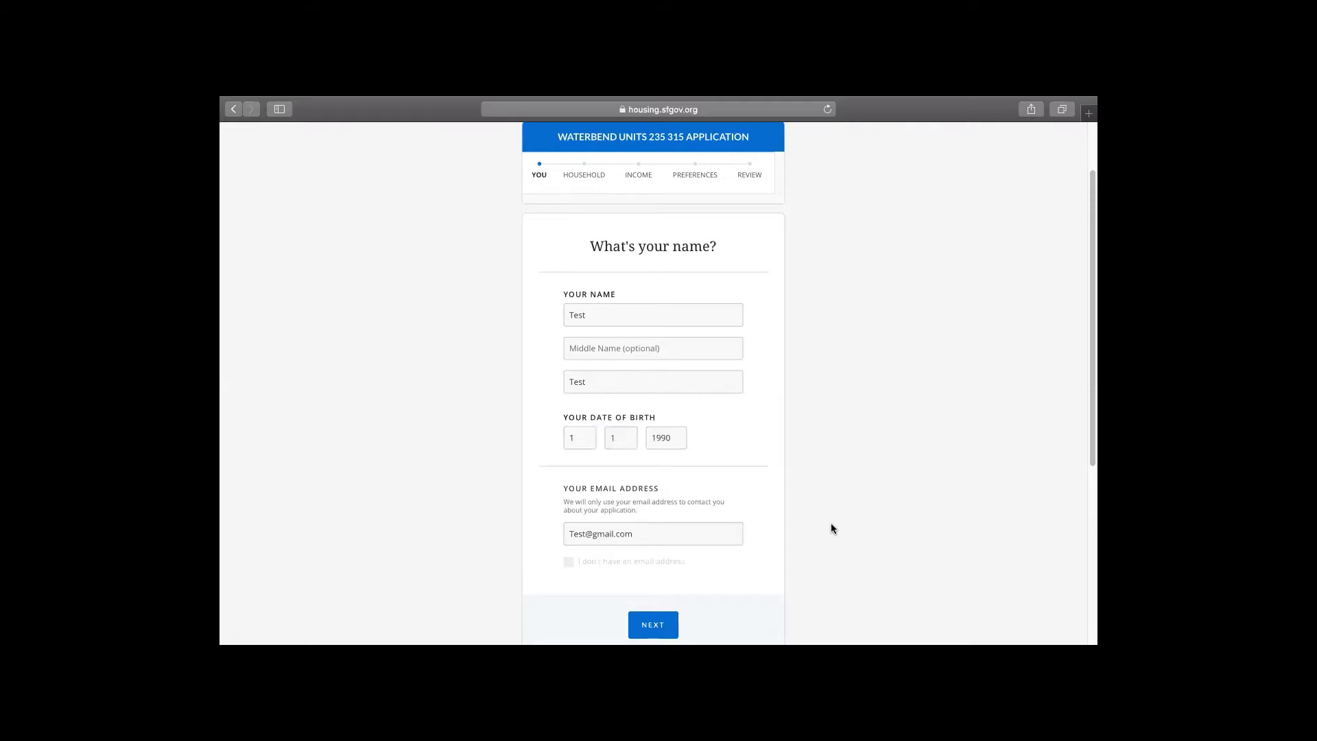
mouse_move(657, 613)
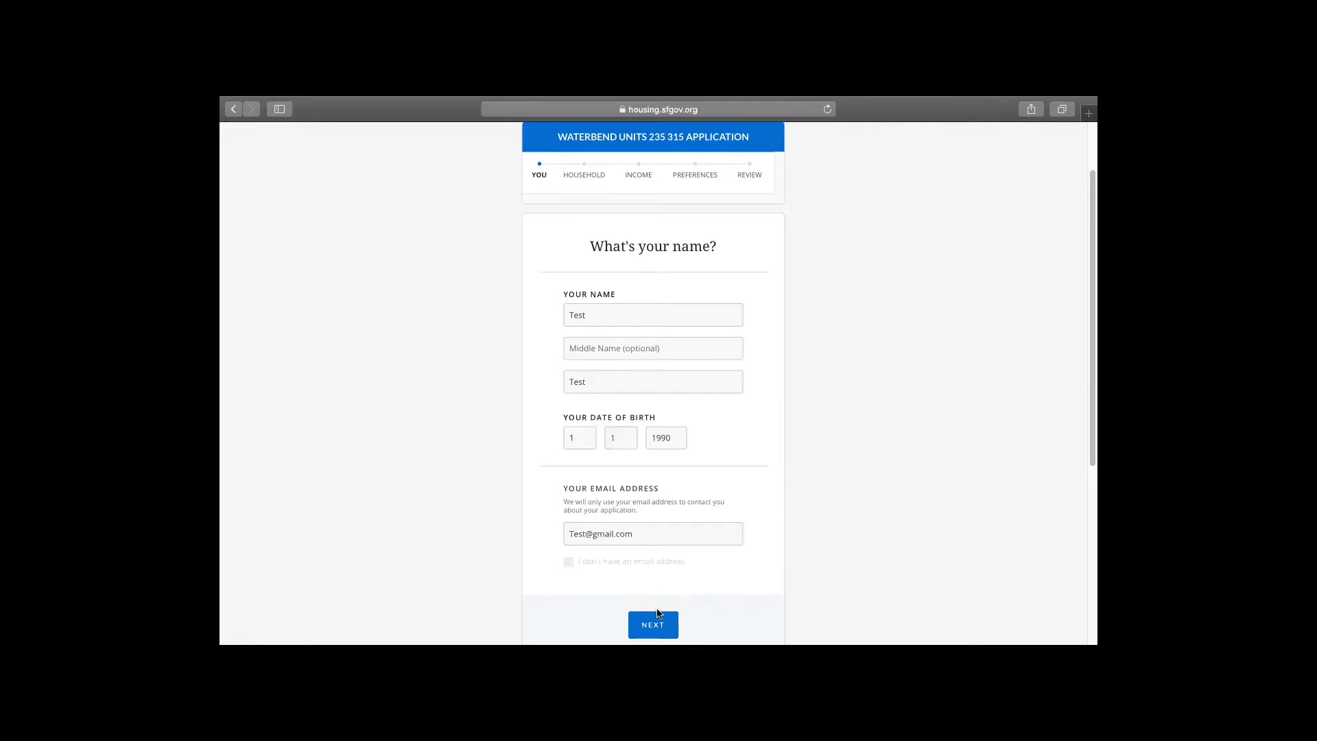
click(653, 624)
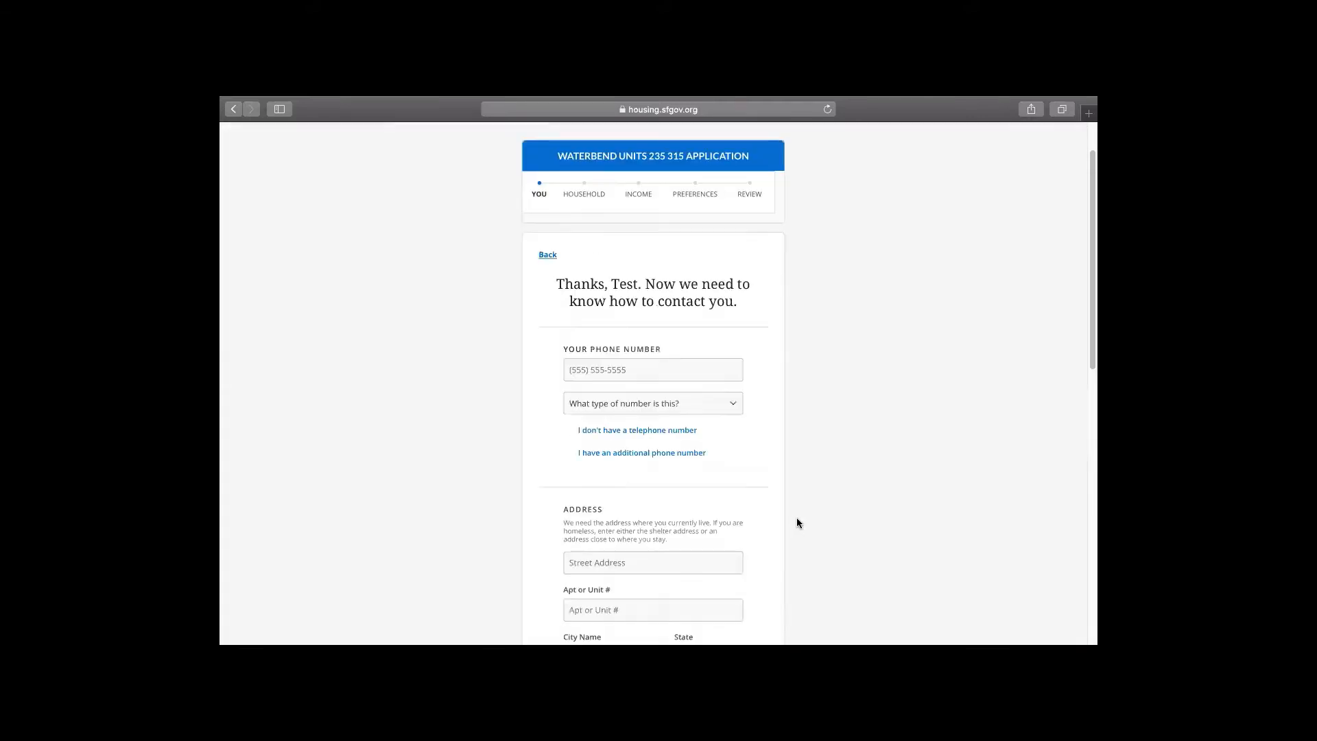
click(653, 369)
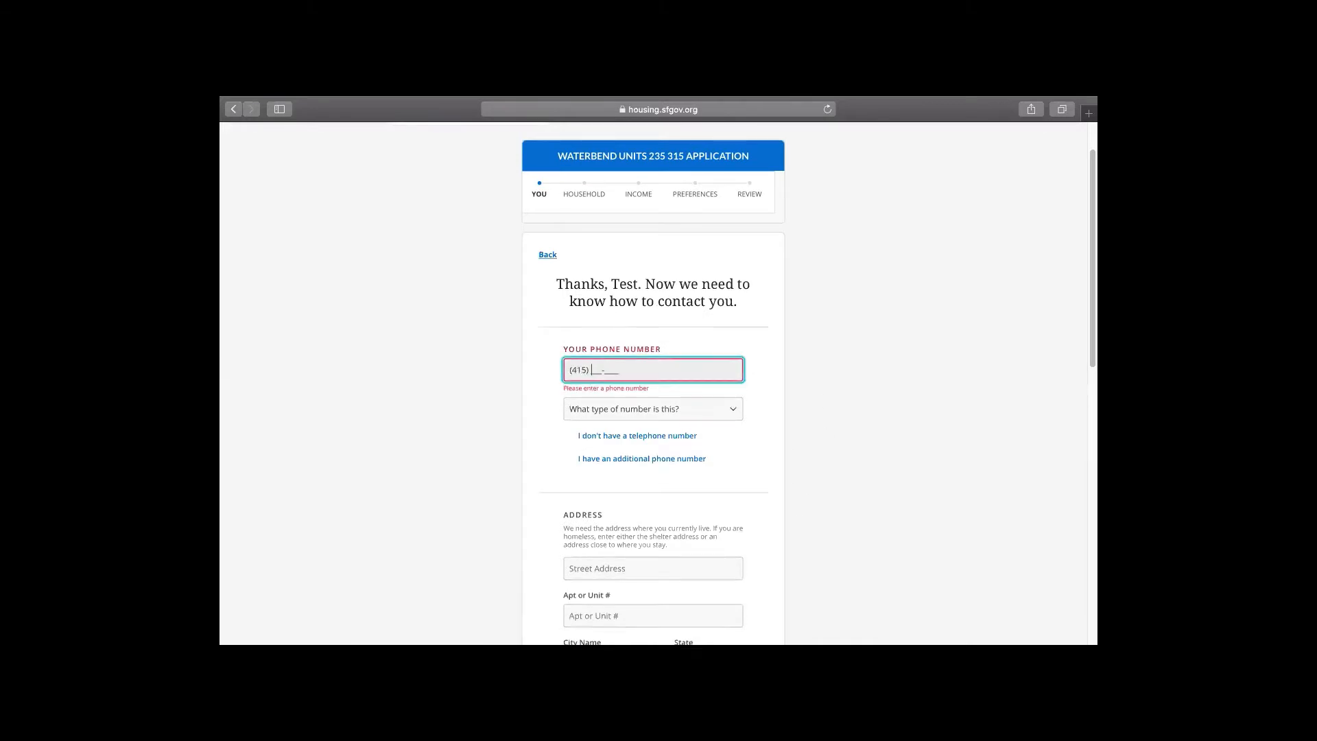
text(777)
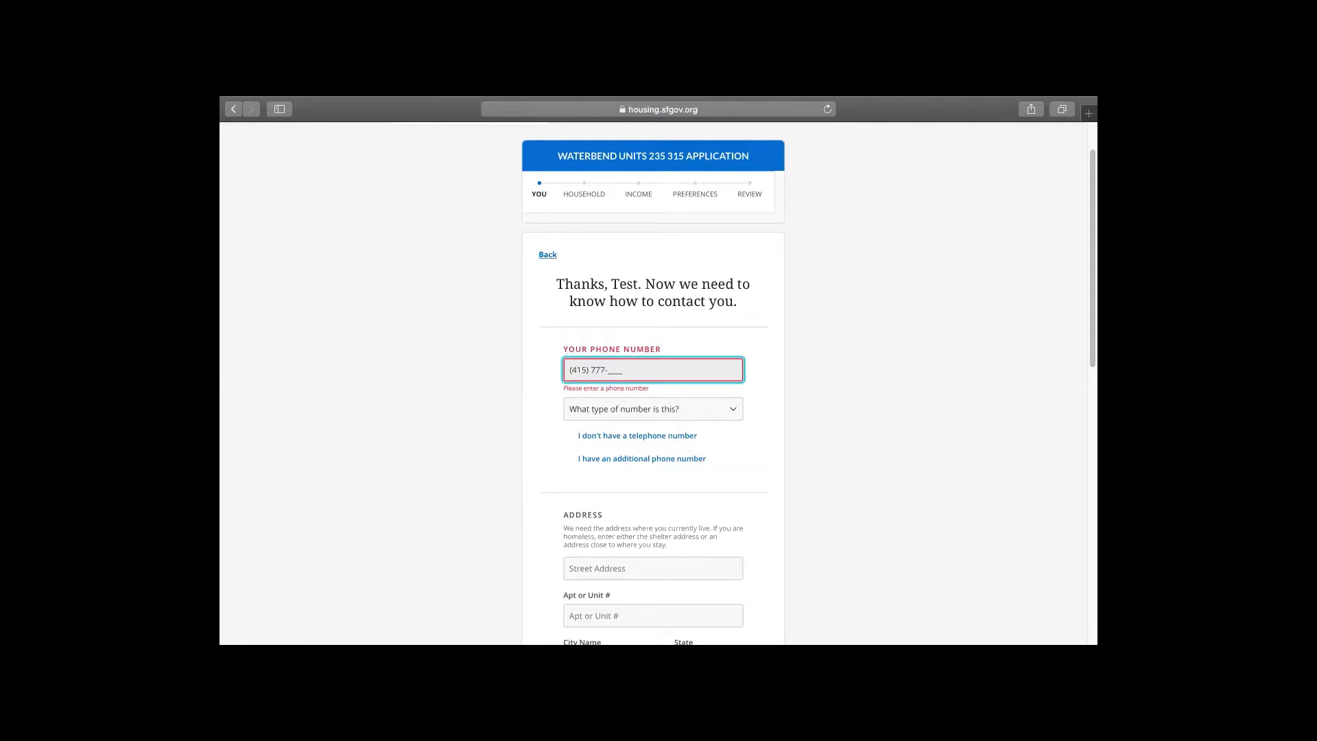
text(1234)
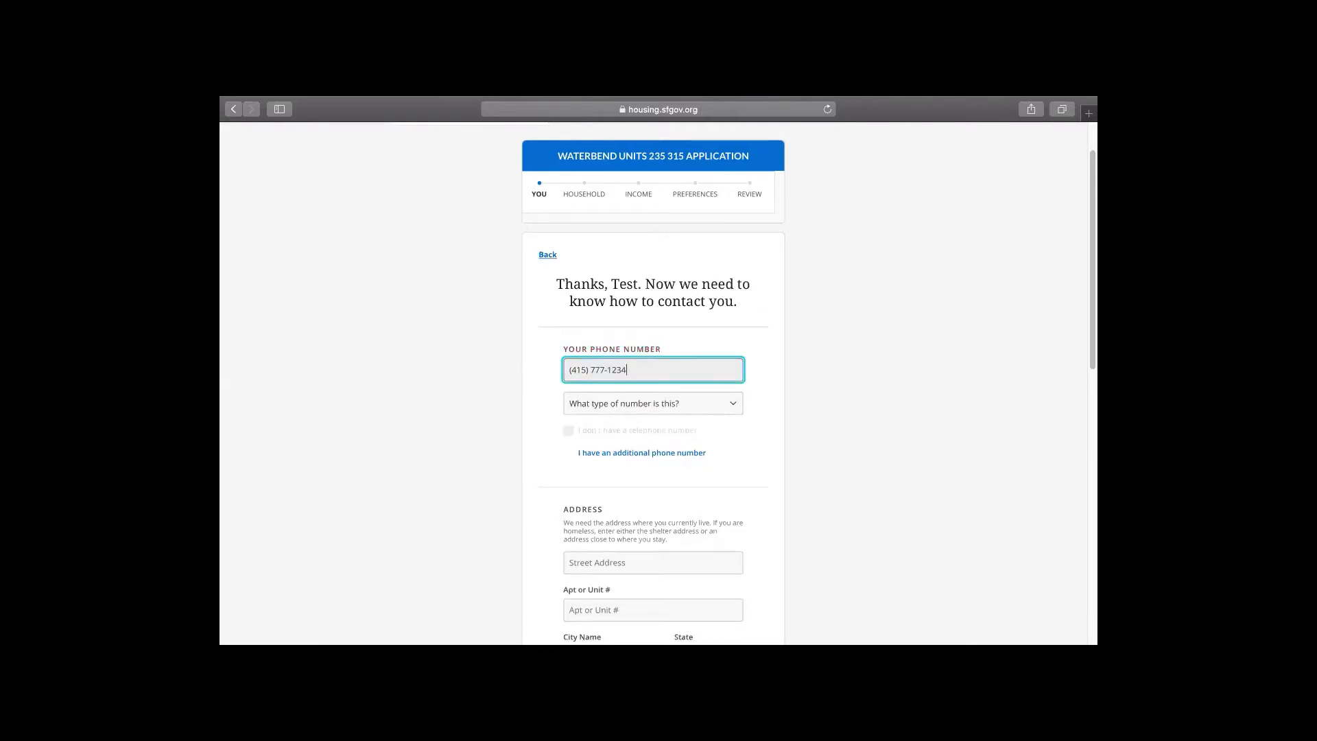
mouse_move(764, 369)
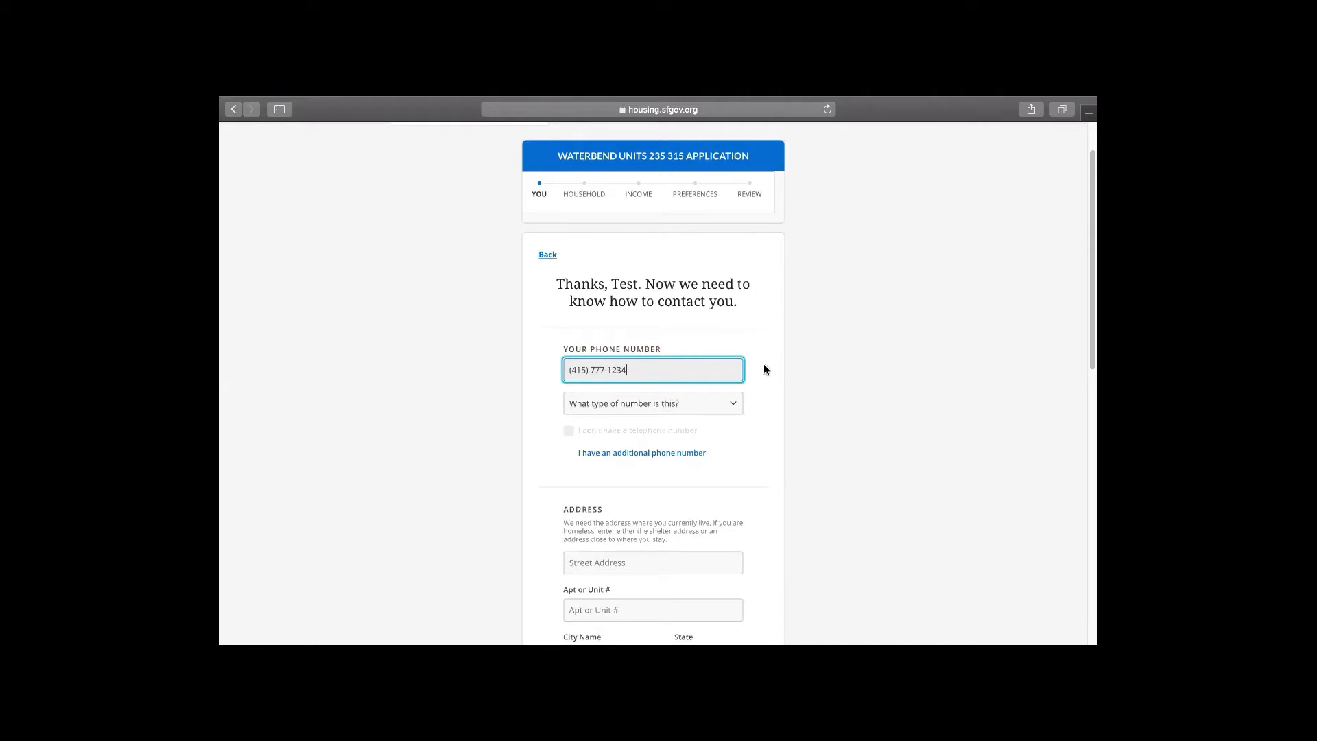
mouse_move(724, 407)
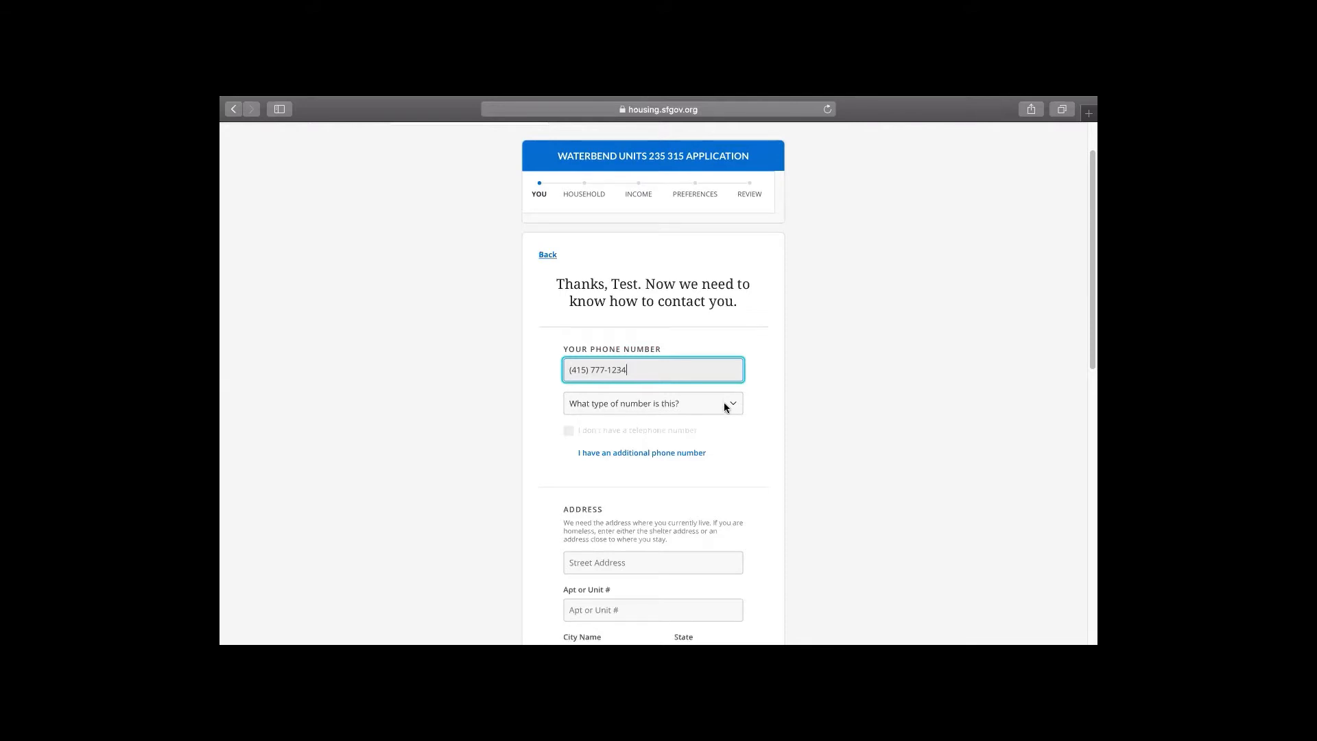
click(651, 403)
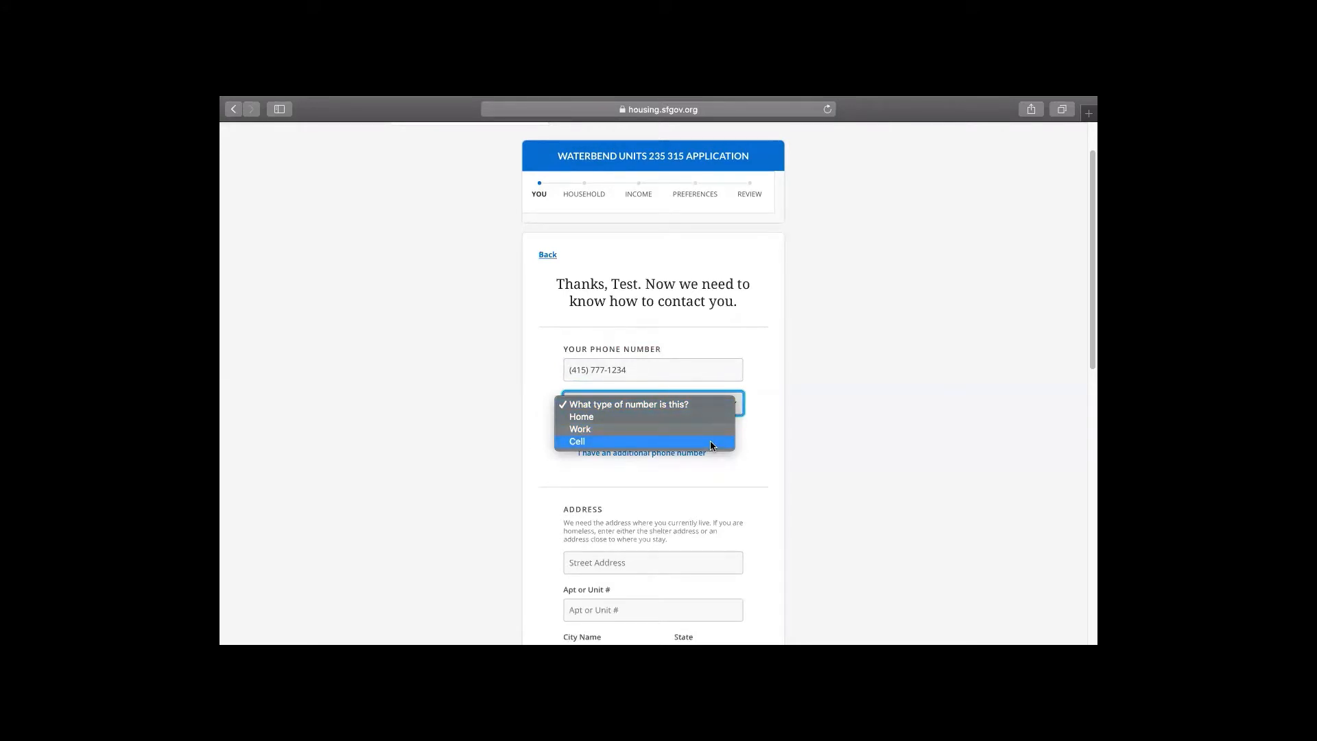
click(577, 440)
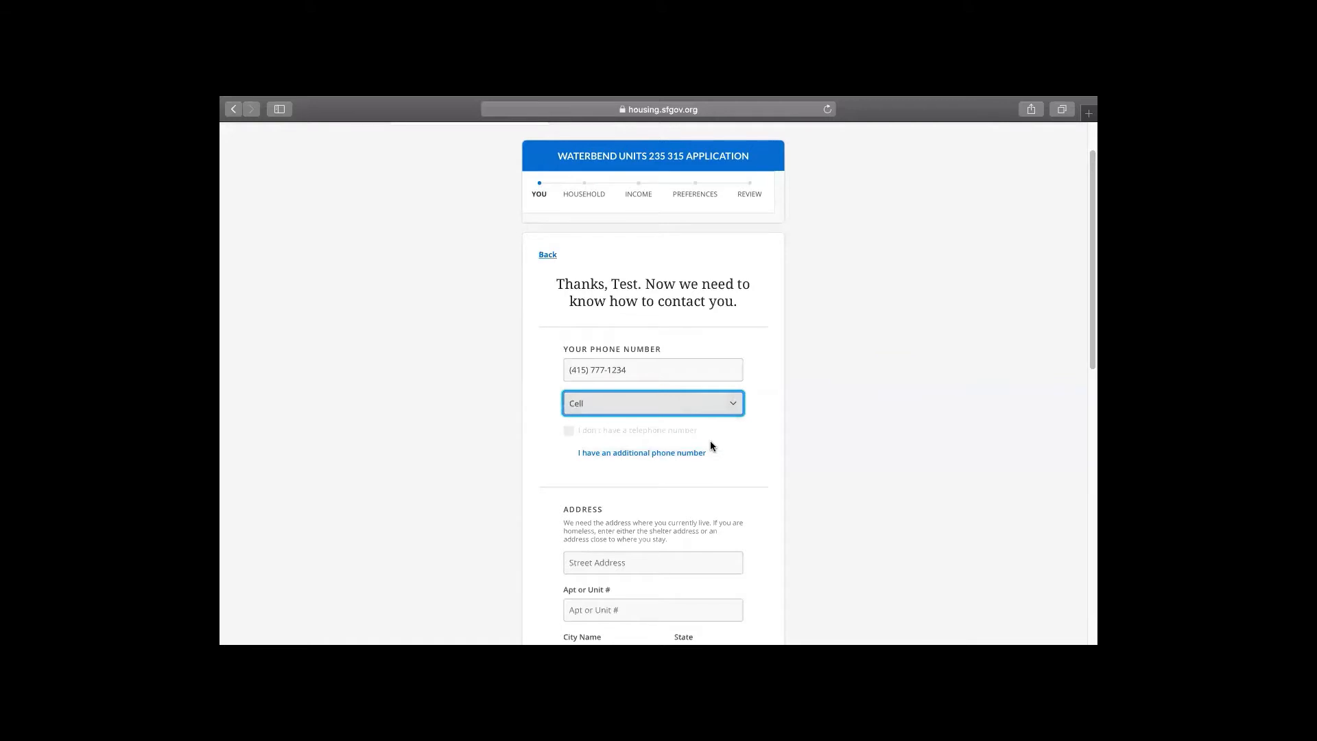
mouse_move(764, 467)
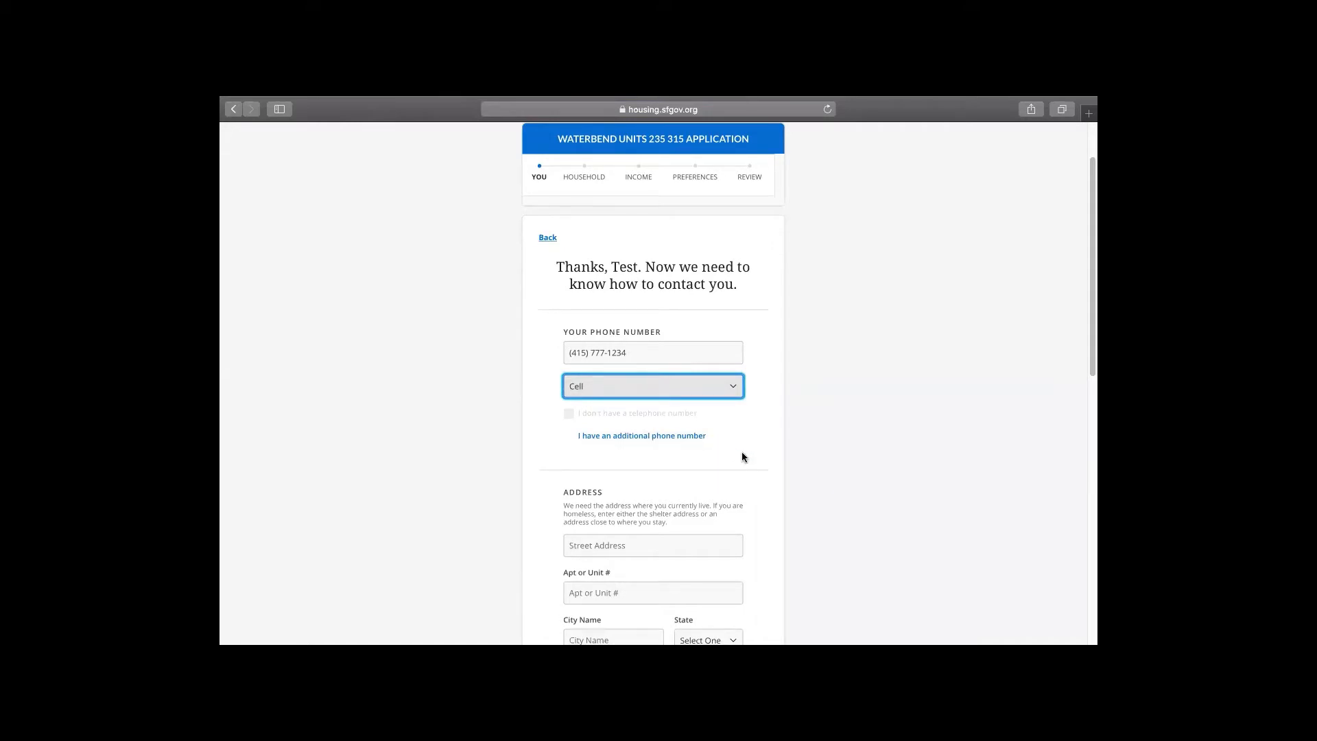
Enter the home street address 1 S Van Ness and city San Francisco
scroll(down, 3)
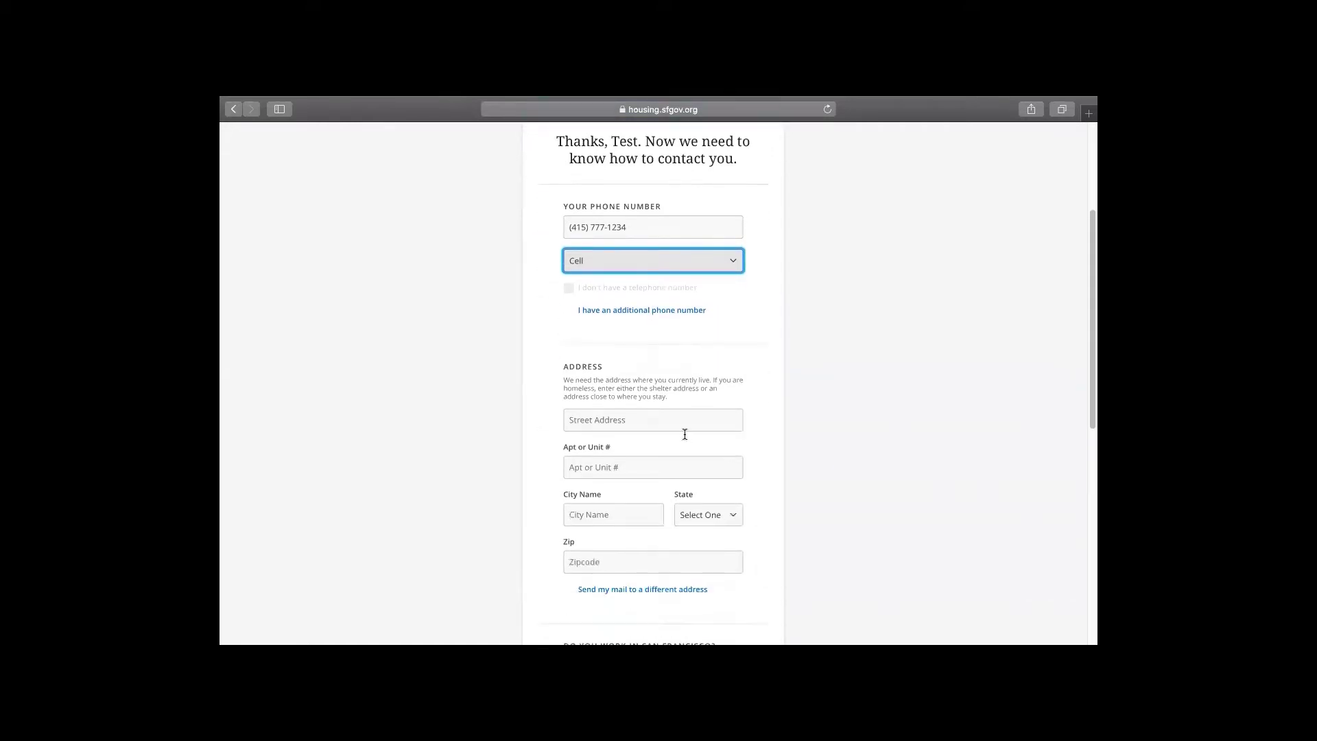
click(651, 419)
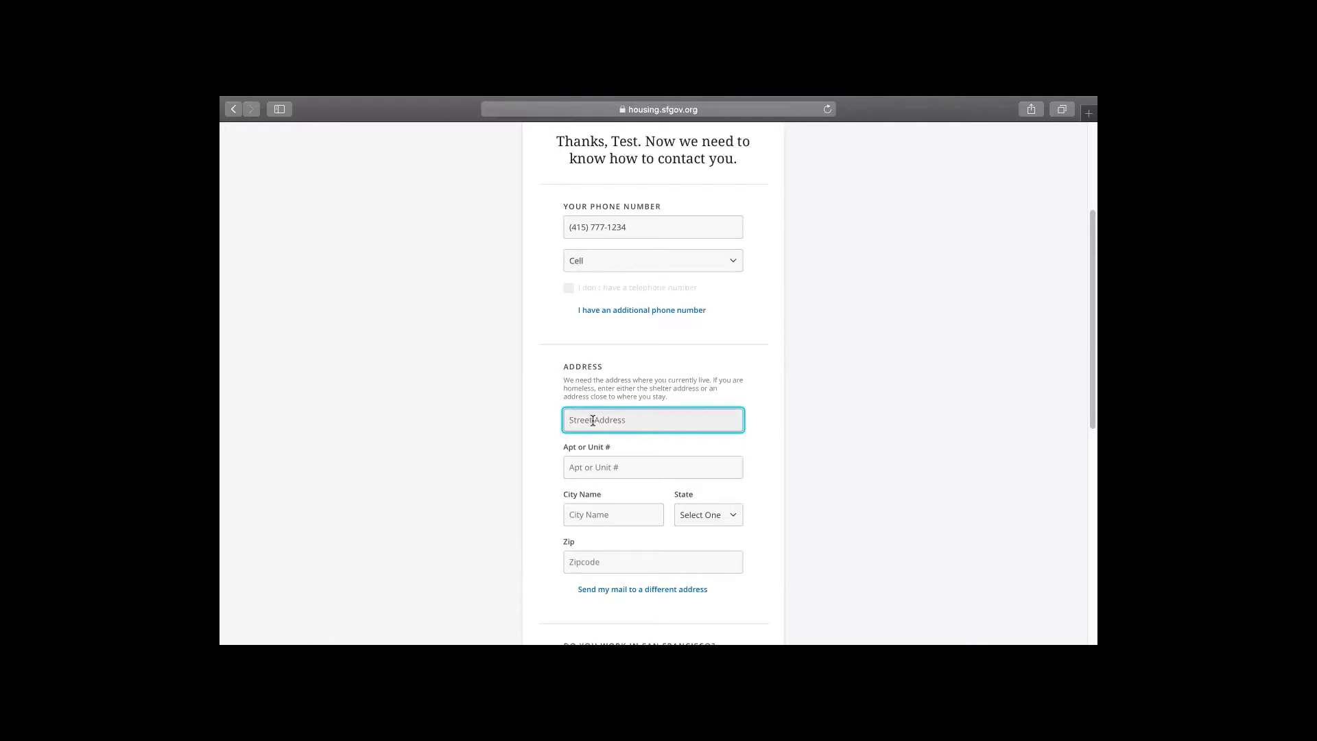
text(1 S)
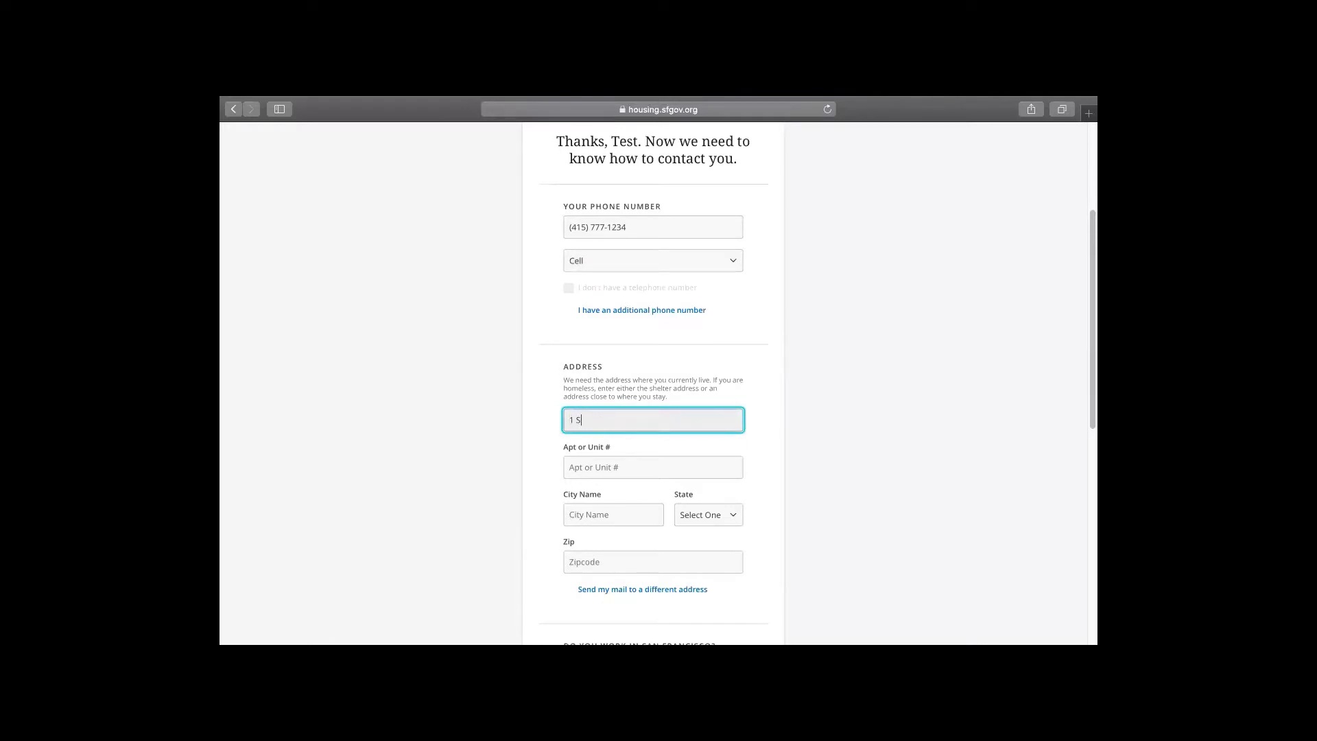
text(Van Nes)
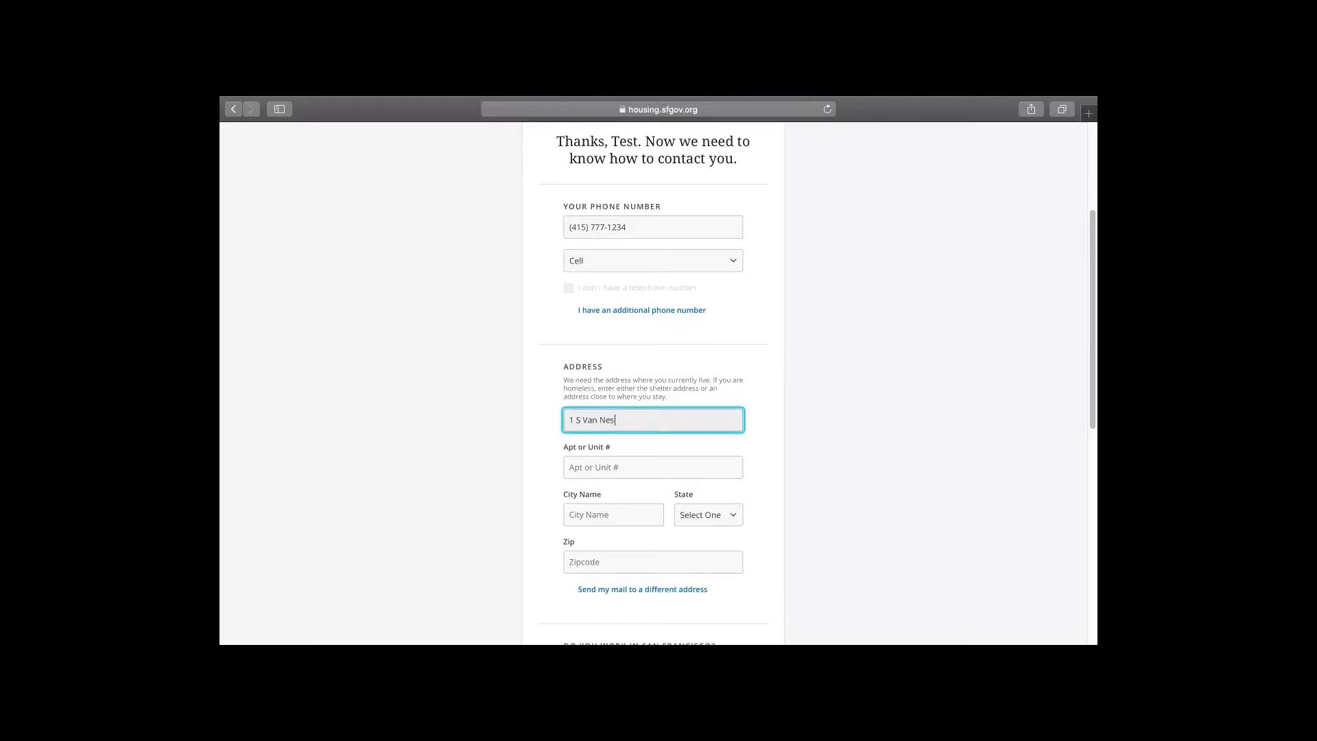
text(s)
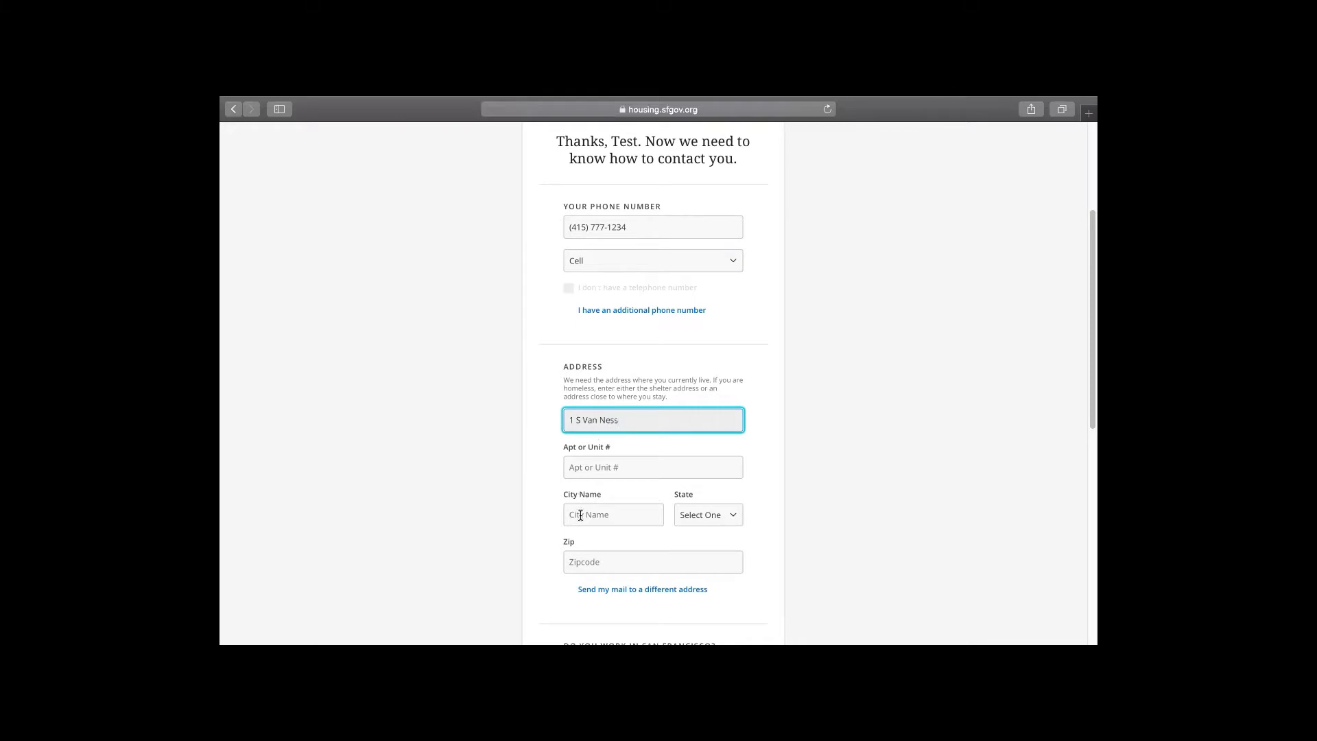
text(San F)
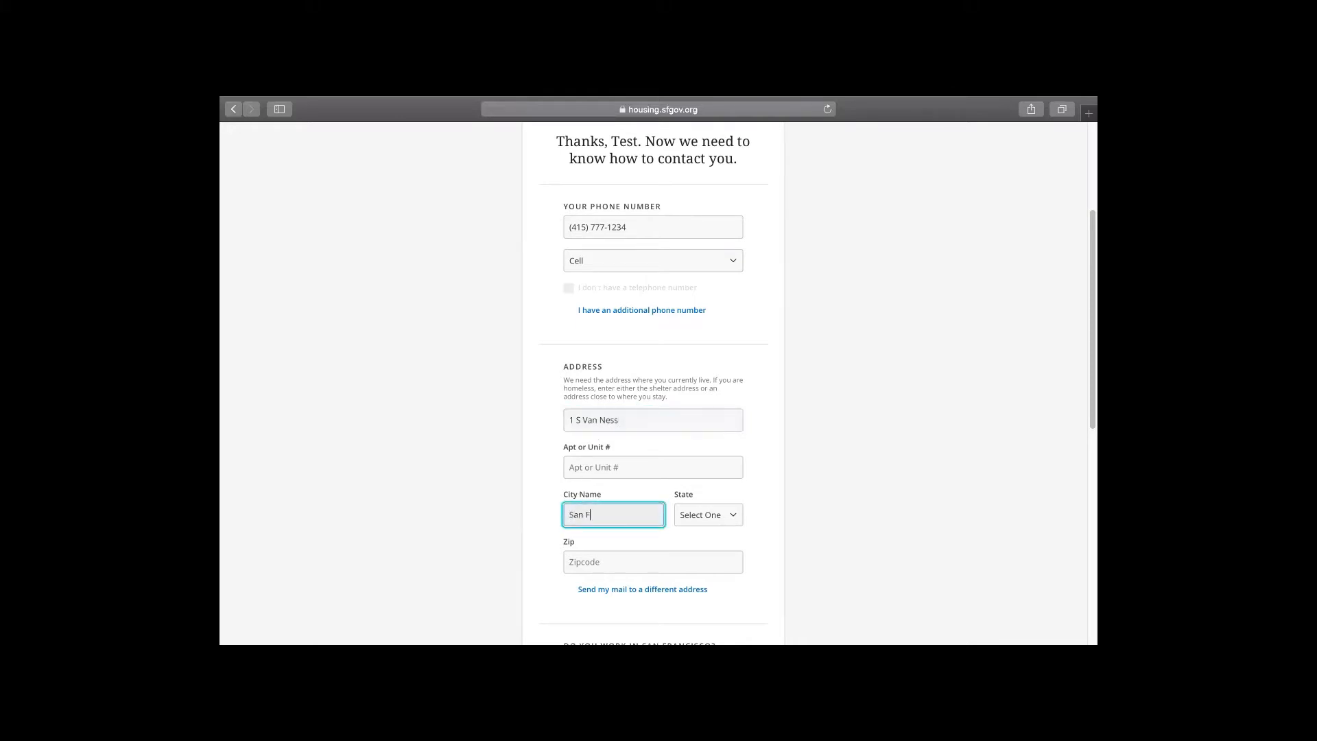
text(rancisco)
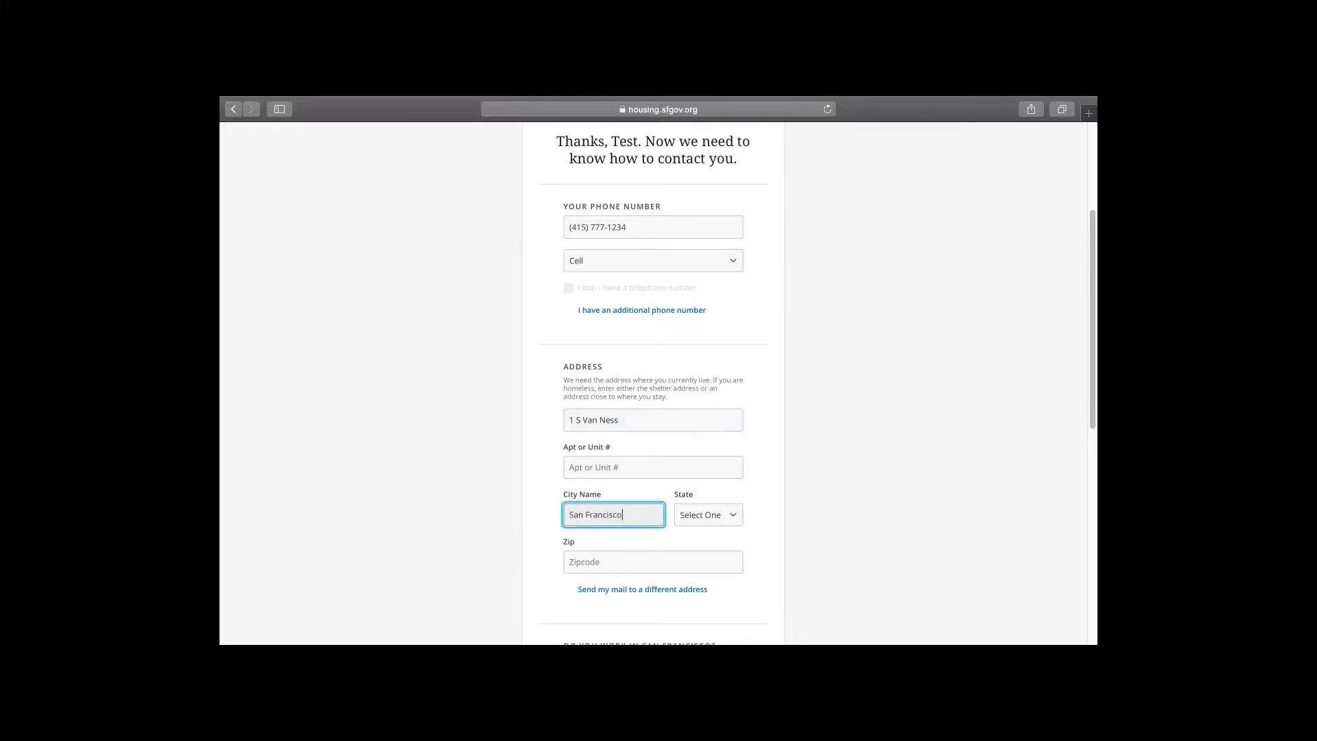
Set the state to California and the zip code to 94102
click(708, 514)
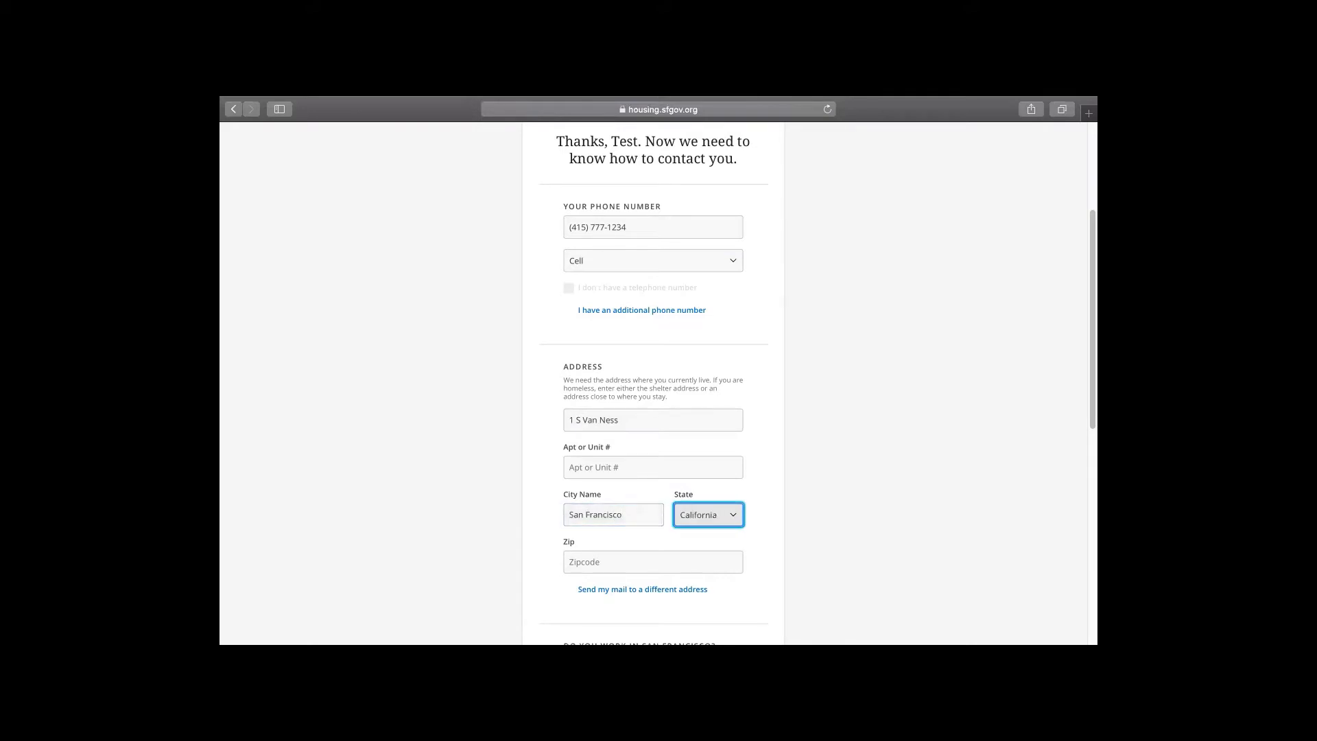
text(94)
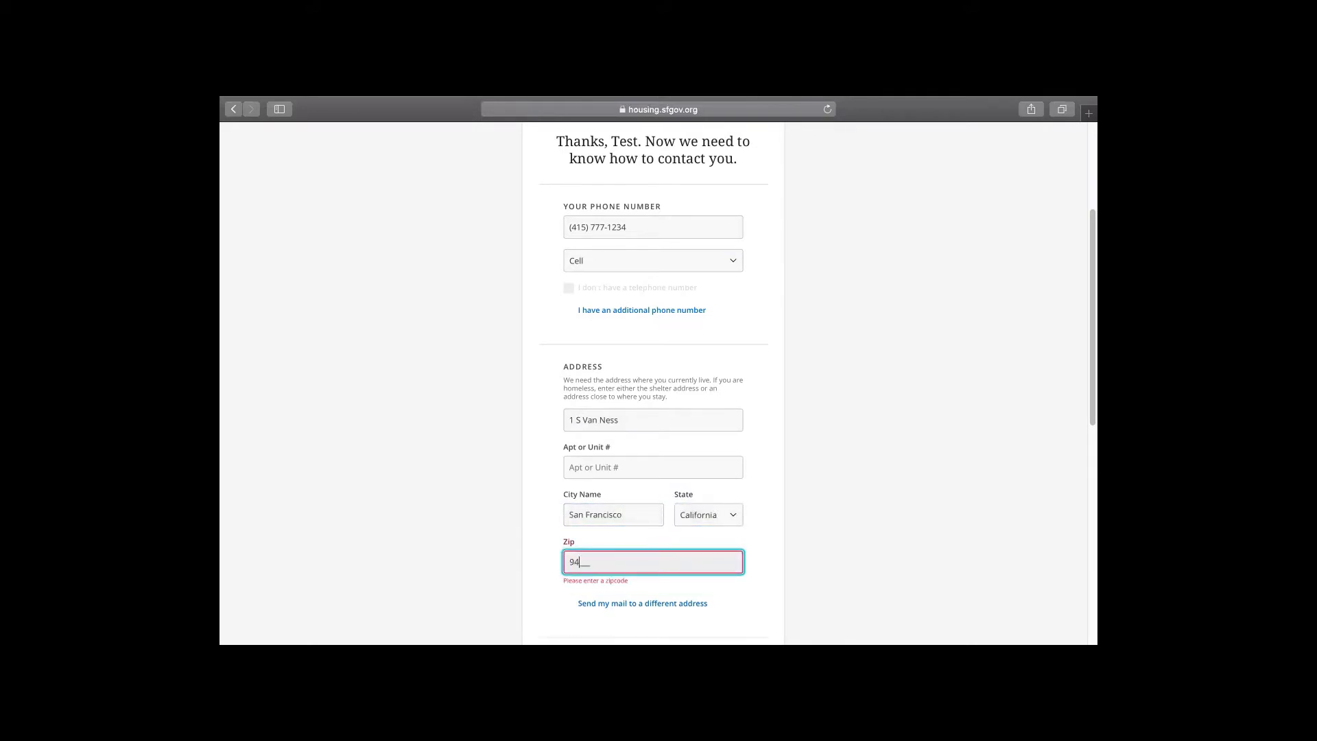
text(102)
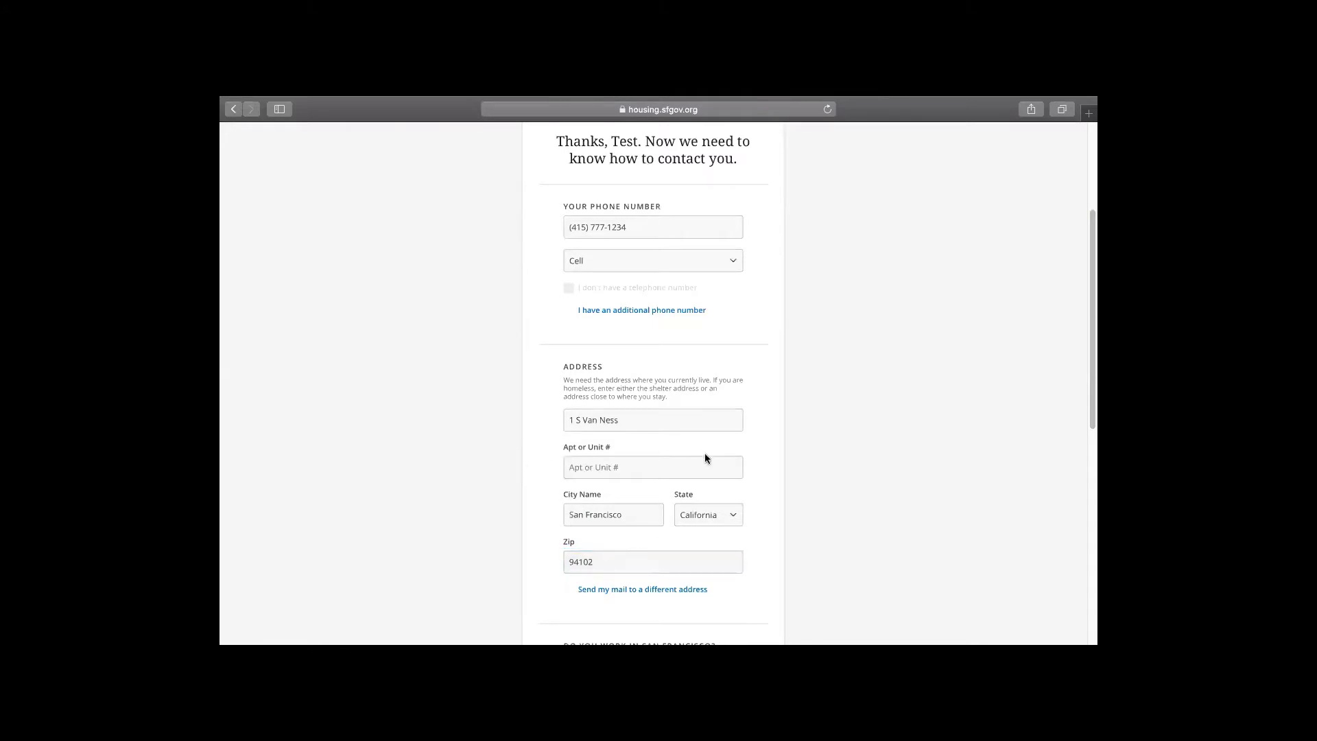
scroll(down, 3)
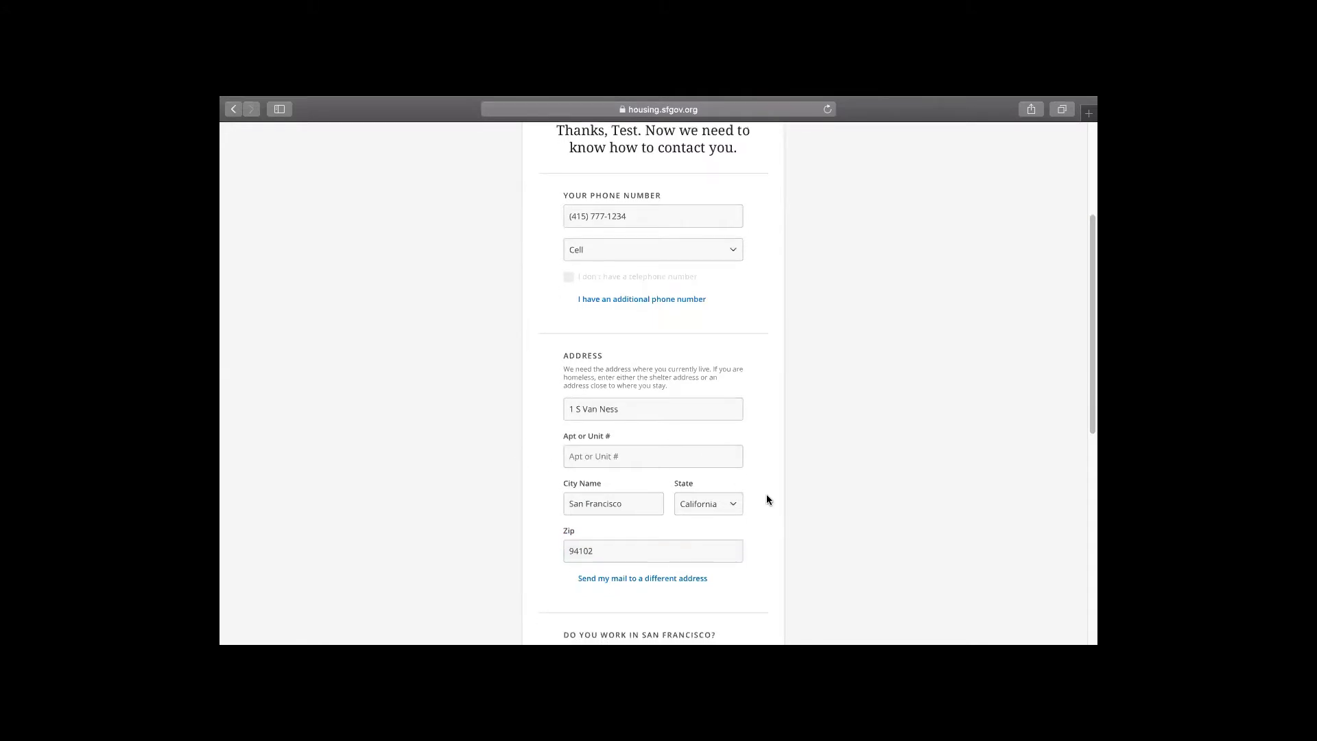
scroll(down, 3)
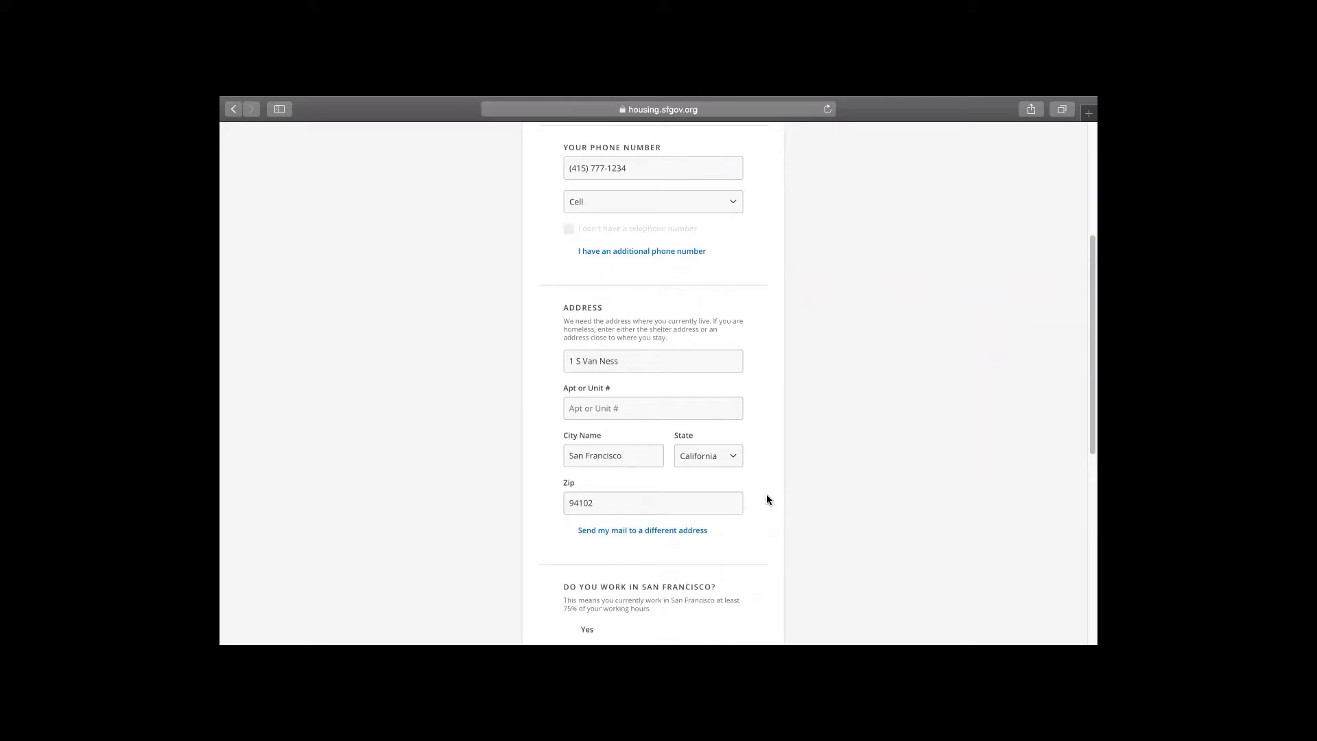
mouse_move(776, 469)
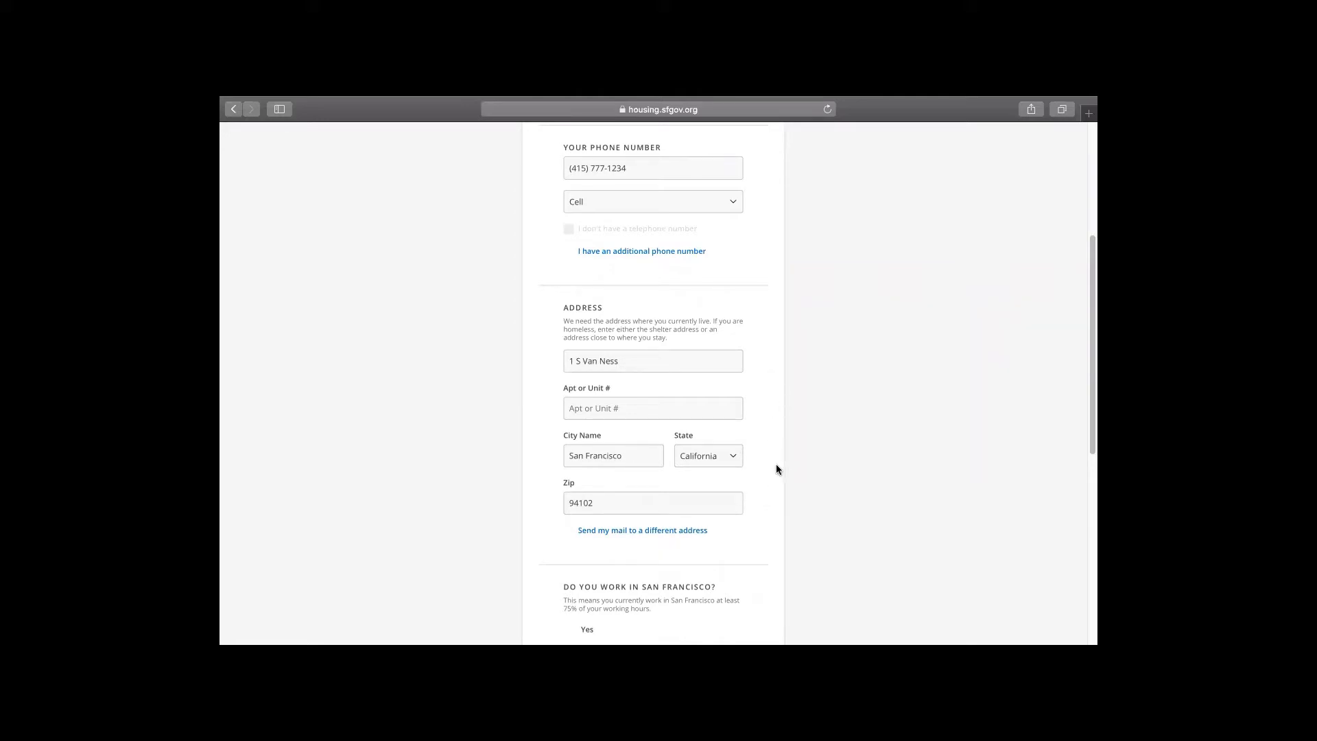
mouse_move(761, 502)
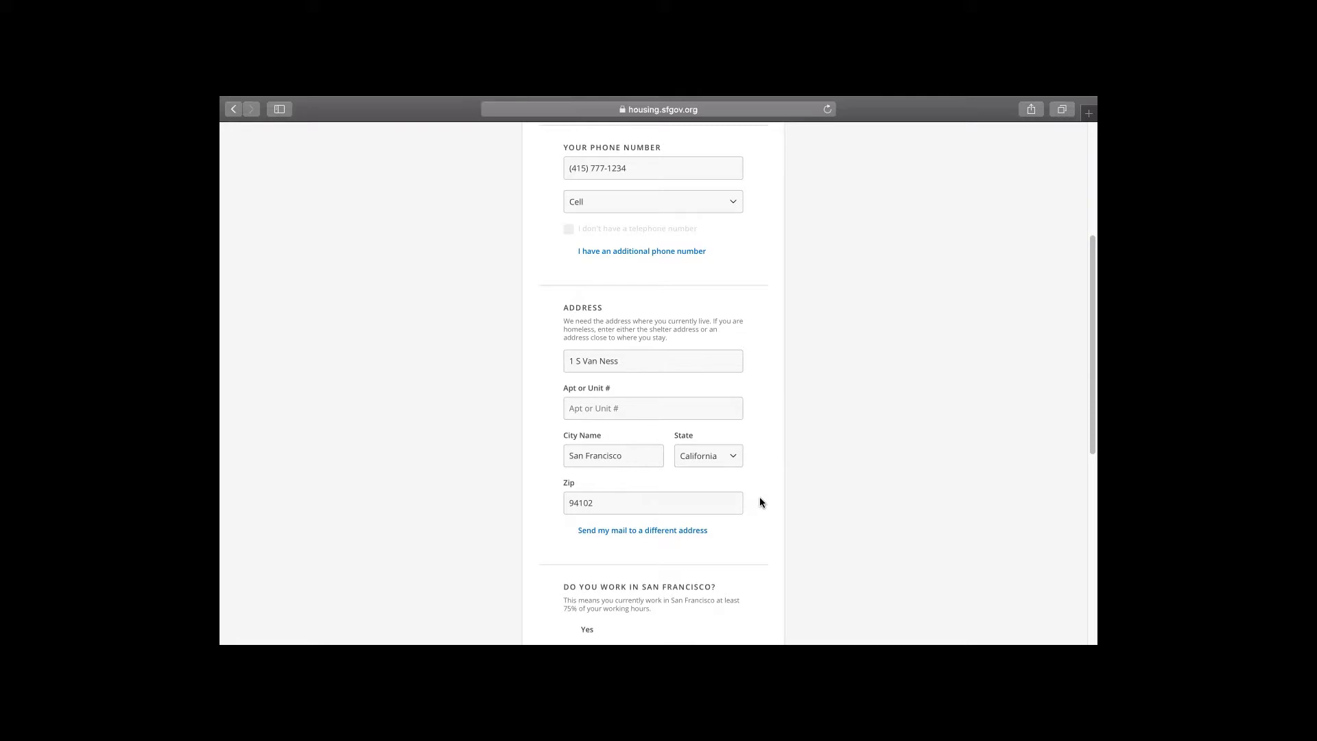
mouse_move(749, 517)
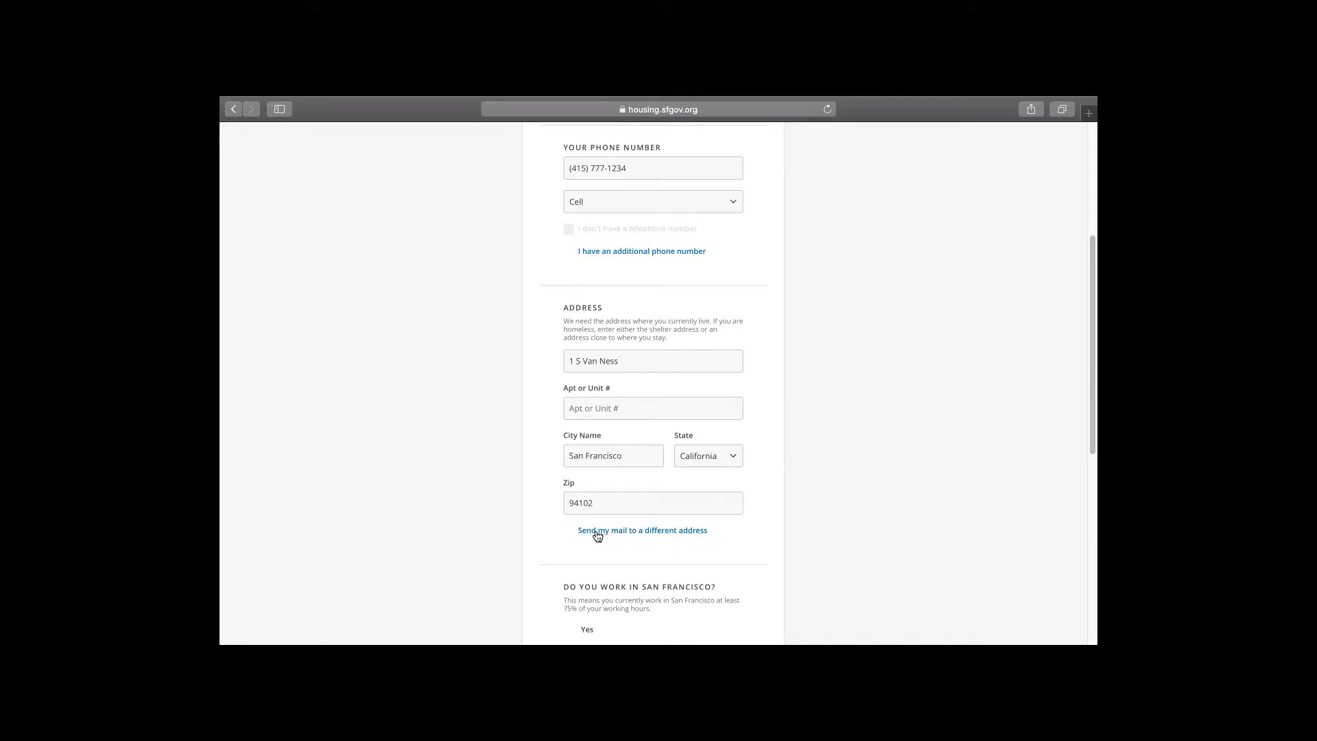
mouse_move(654, 536)
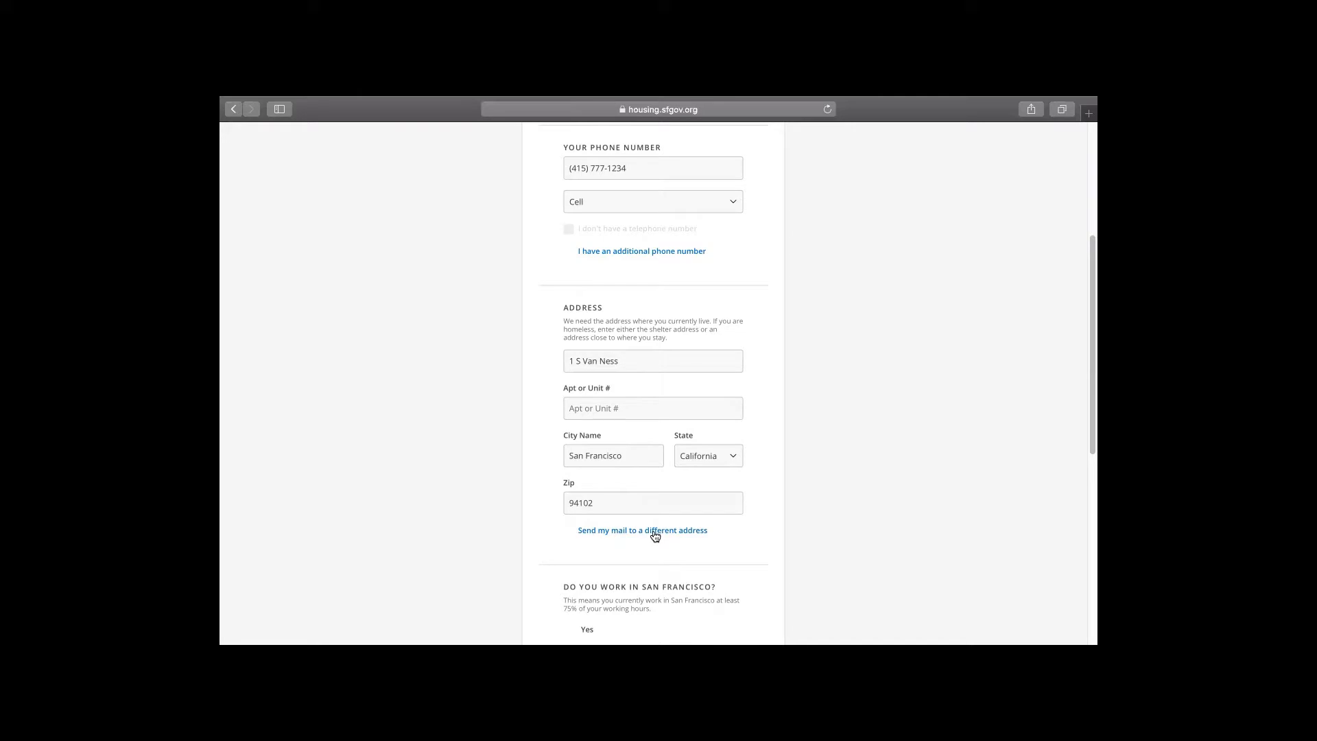
mouse_move(646, 537)
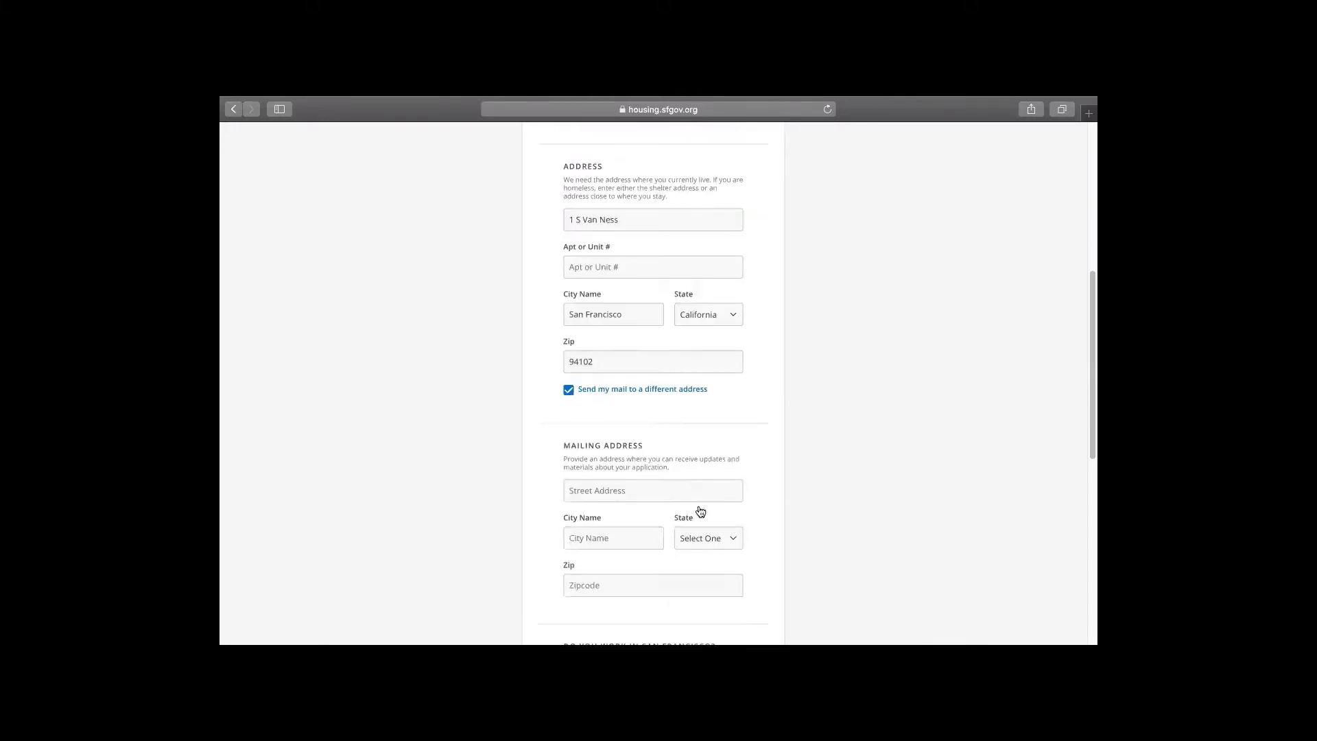
mouse_move(632, 615)
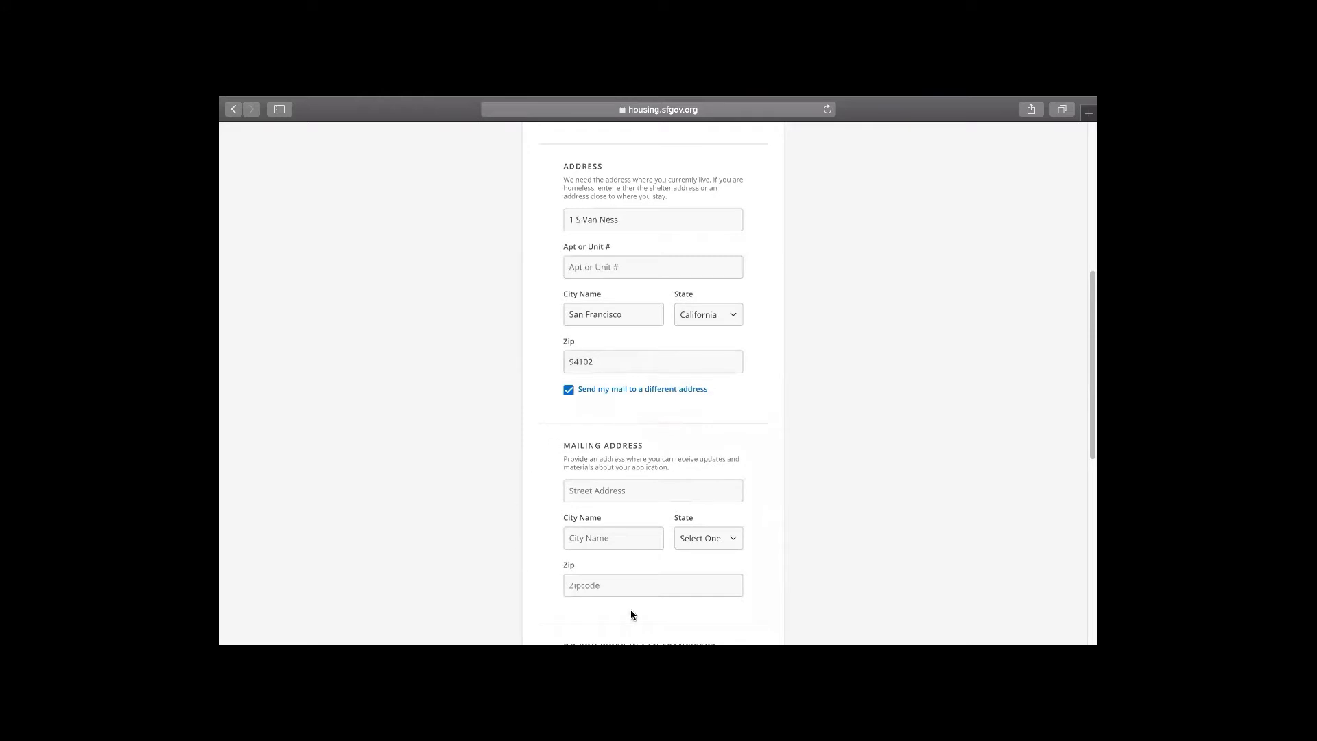
mouse_move(556, 425)
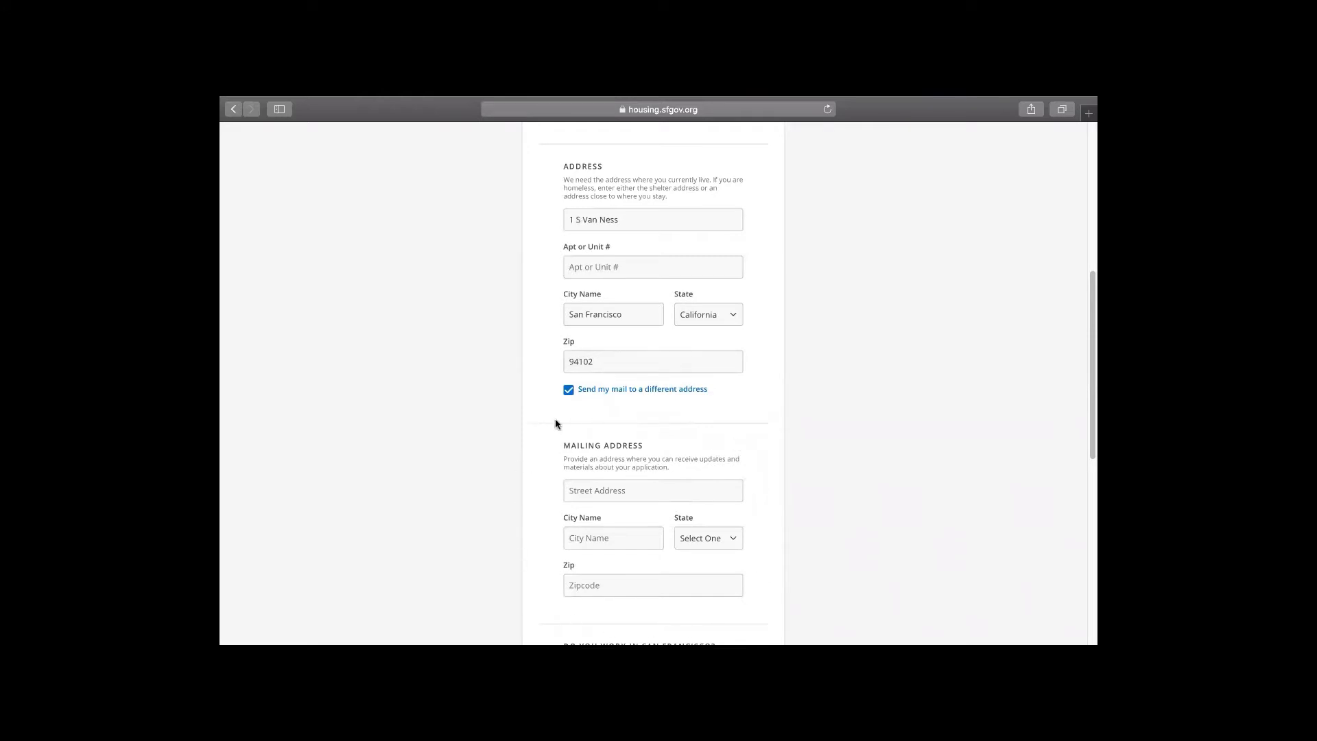
mouse_move(530, 423)
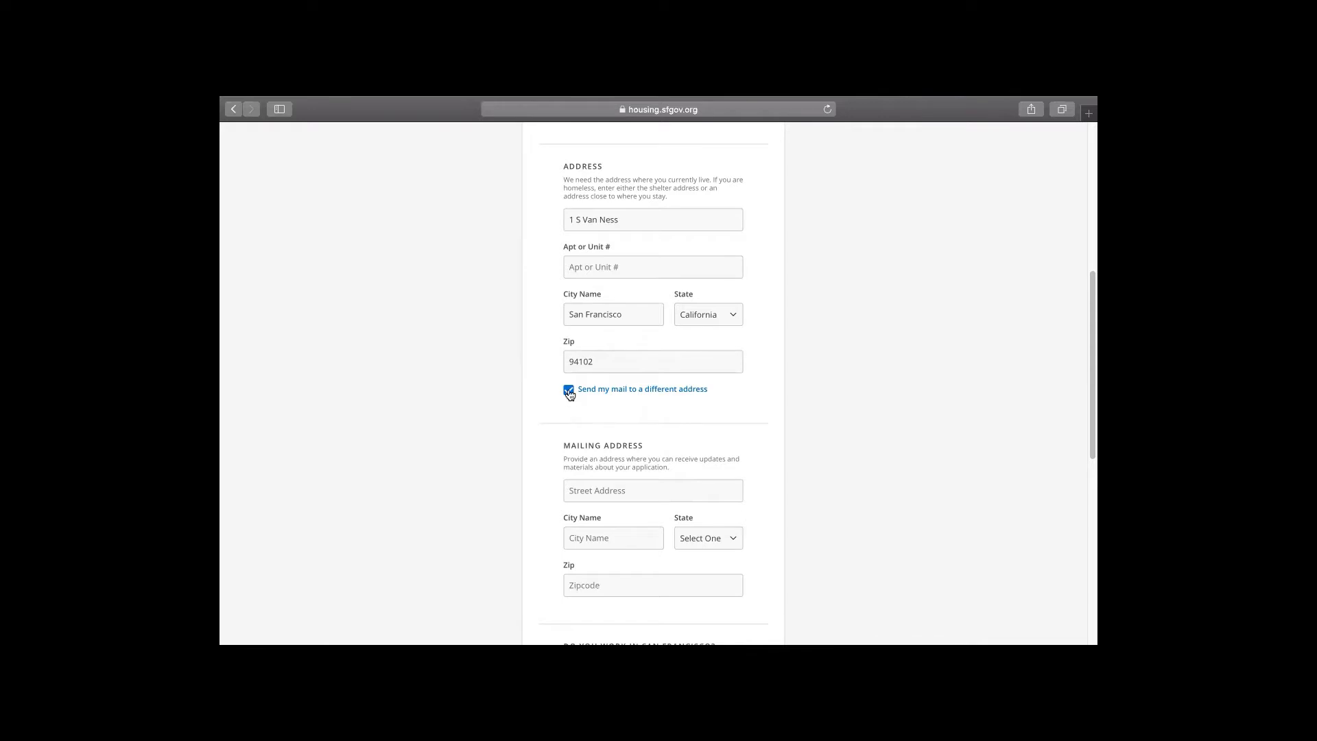
click(567, 388)
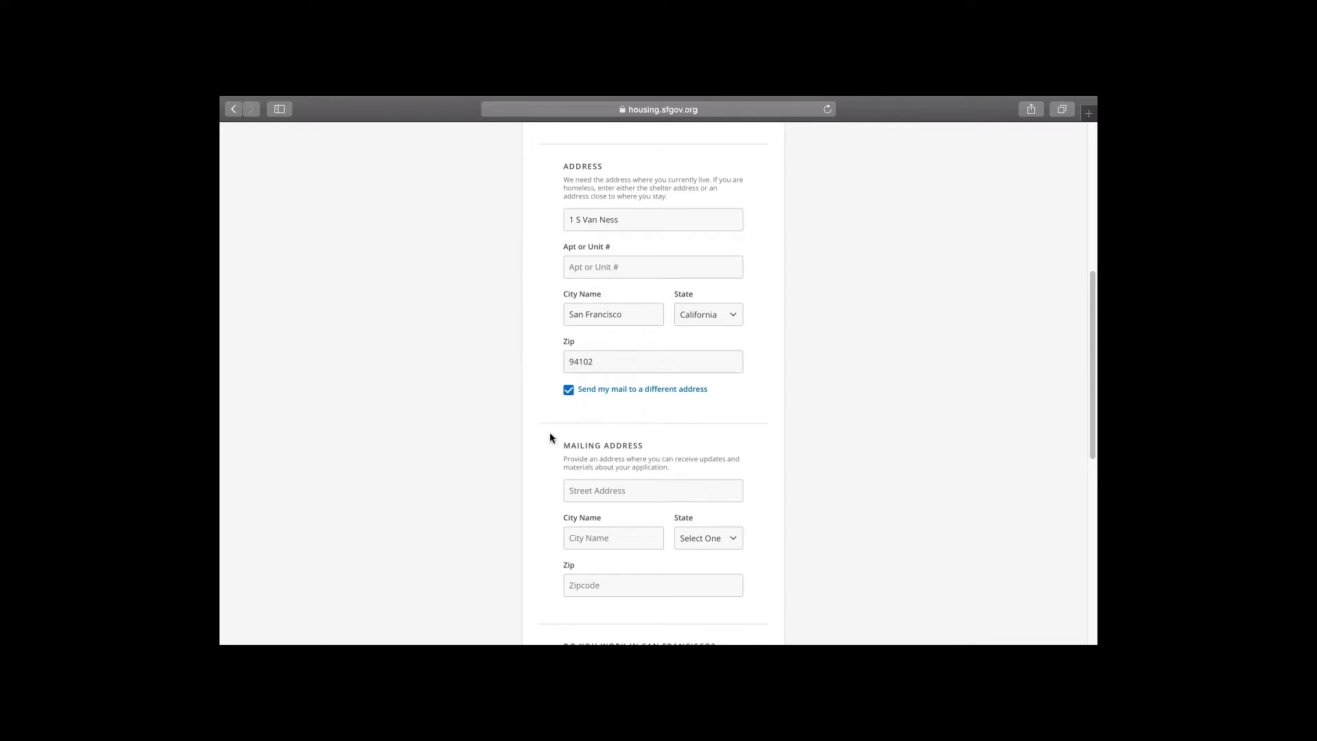
mouse_move(568, 408)
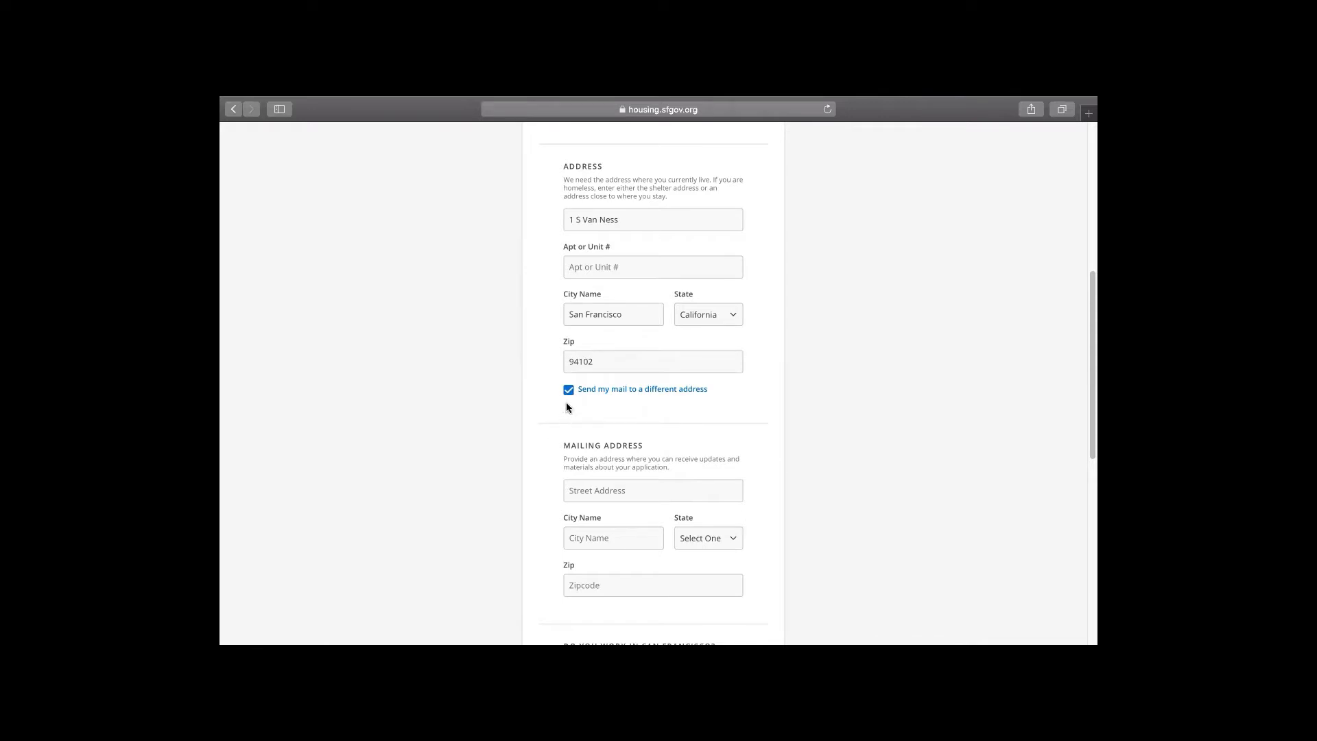
click(567, 388)
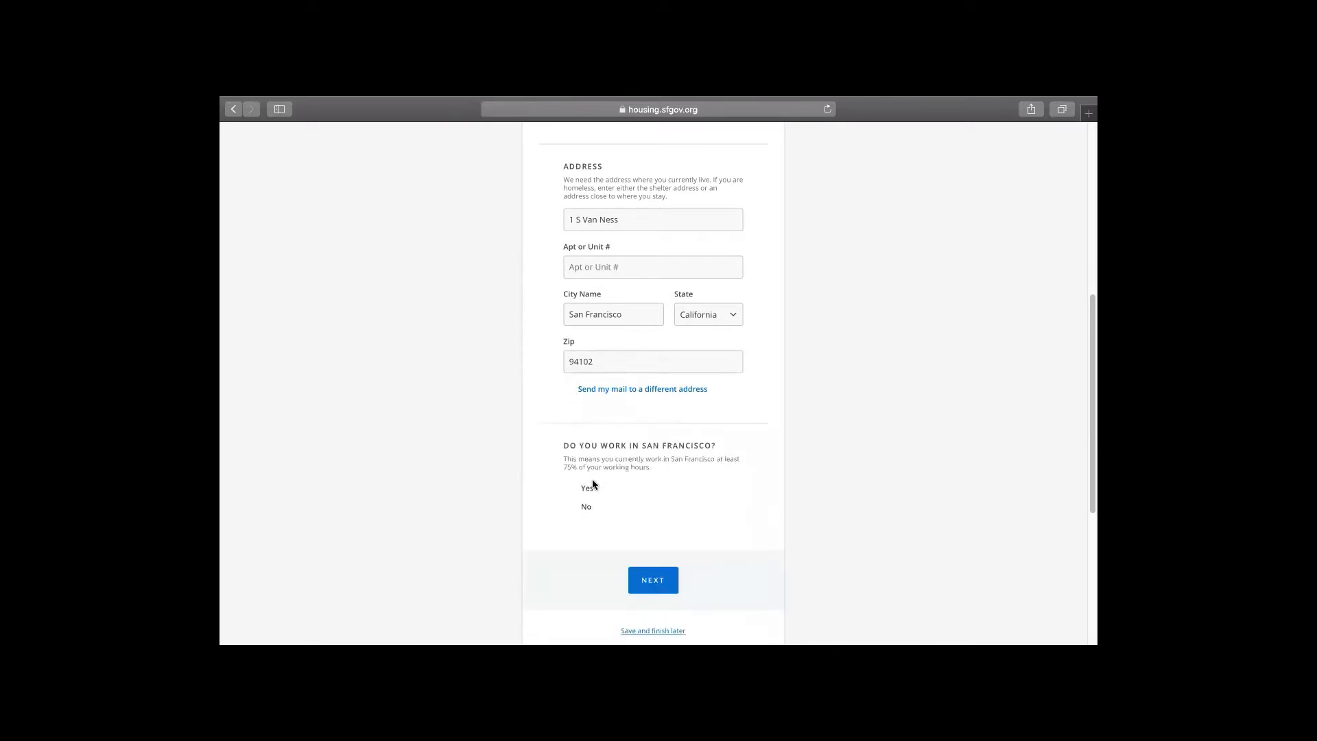
mouse_move(589, 489)
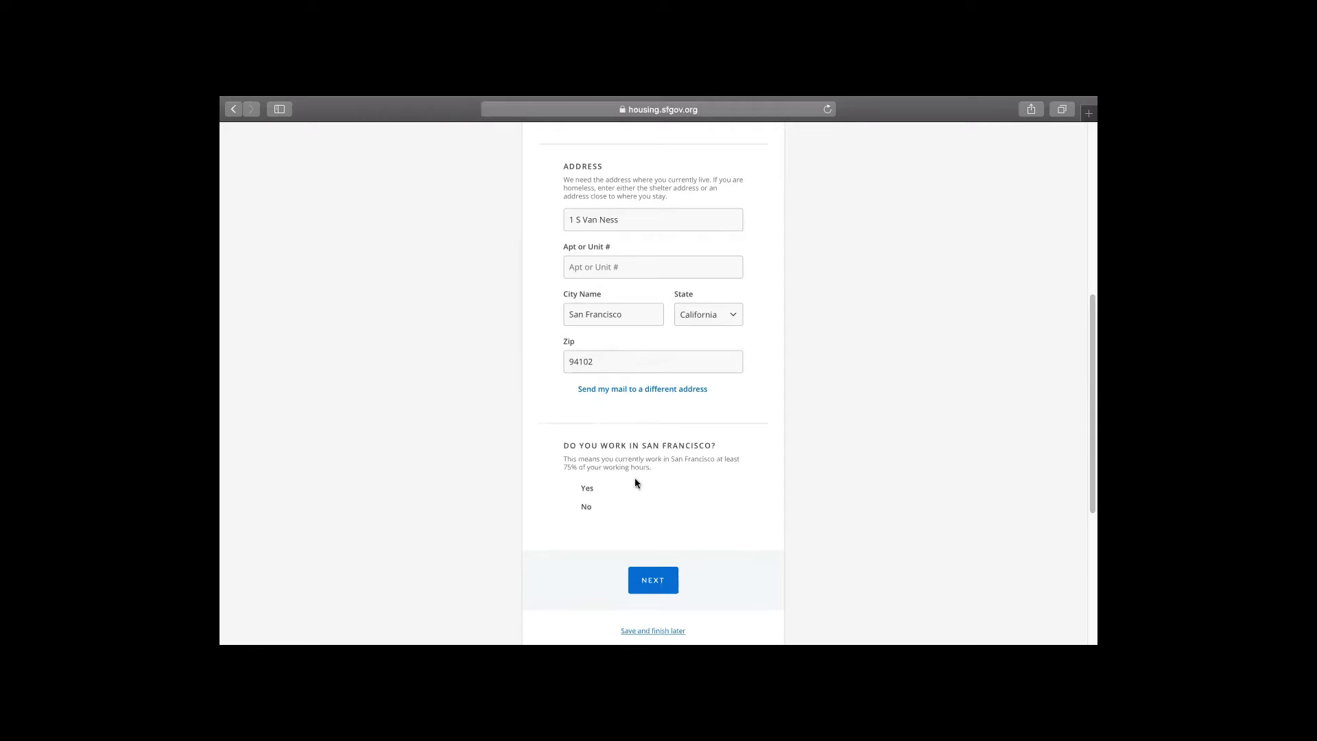
mouse_move(654, 470)
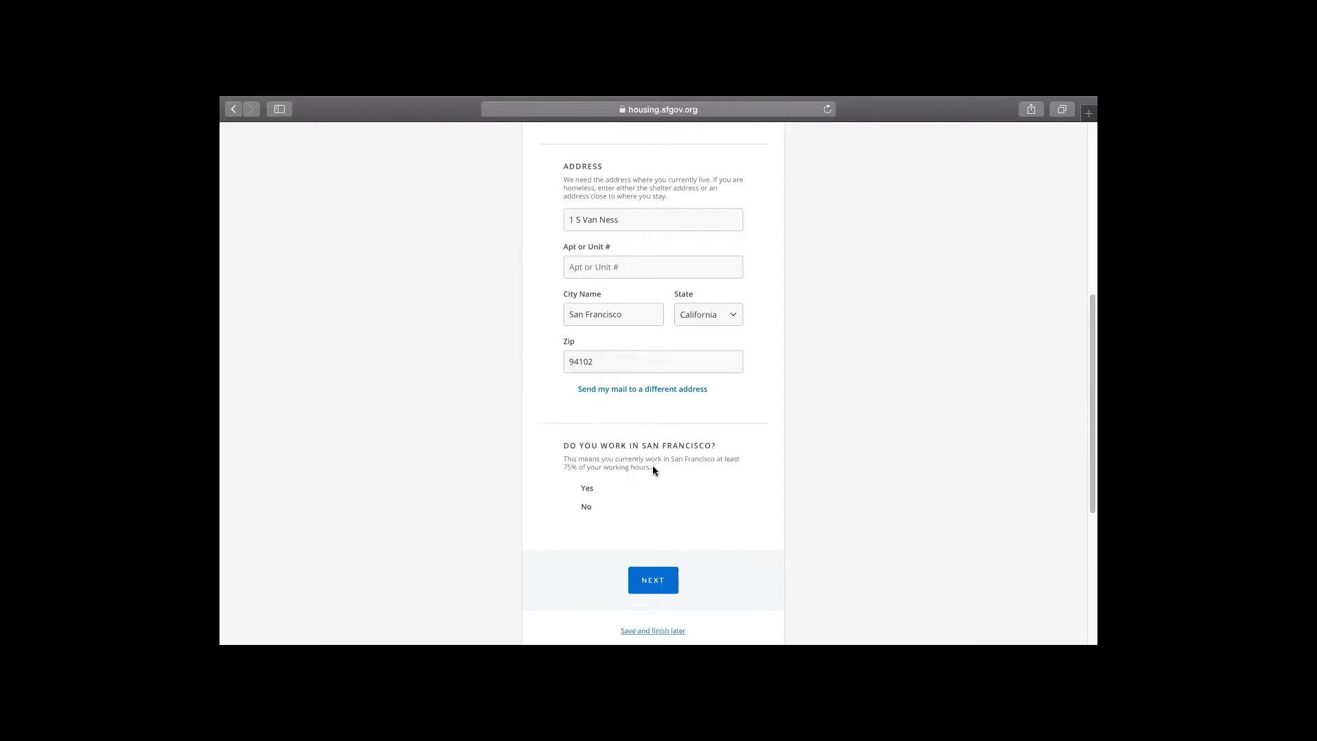
Answer Yes to 'Do you work in San Francisco?'
double_click(640, 466)
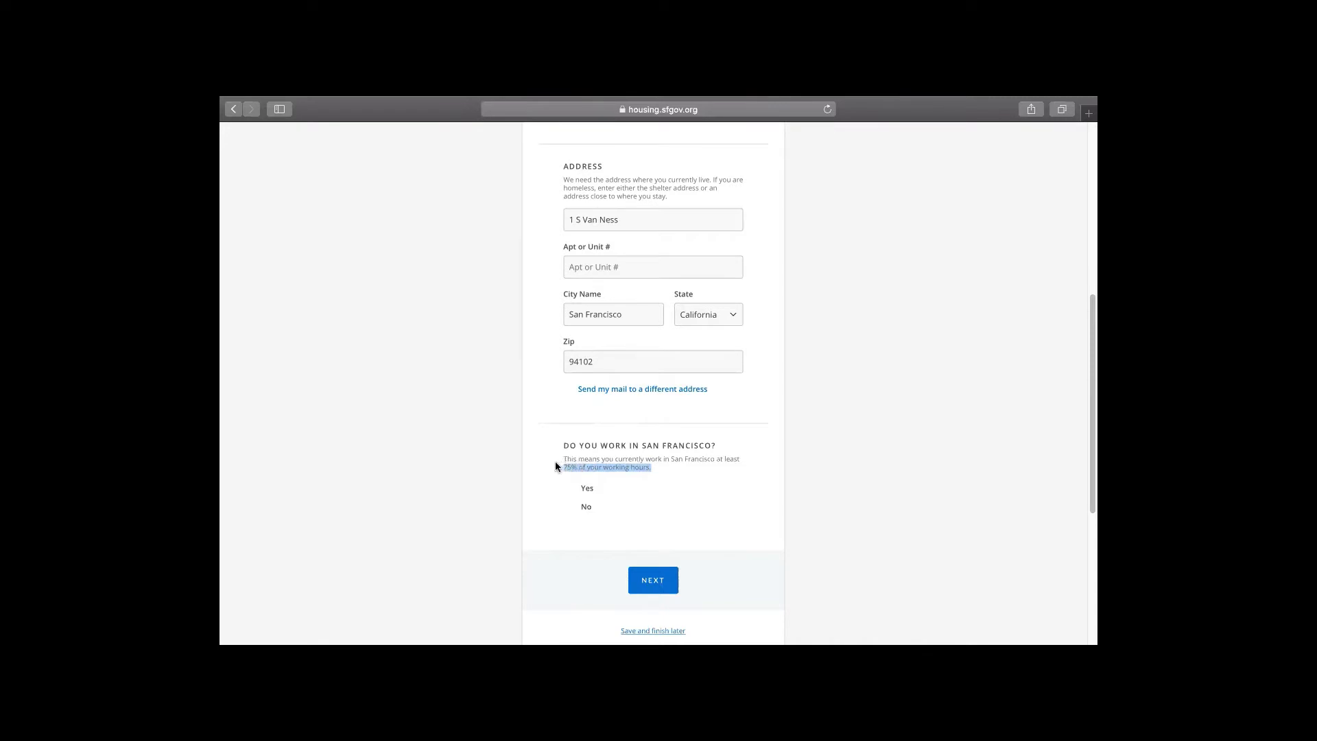
mouse_move(731, 476)
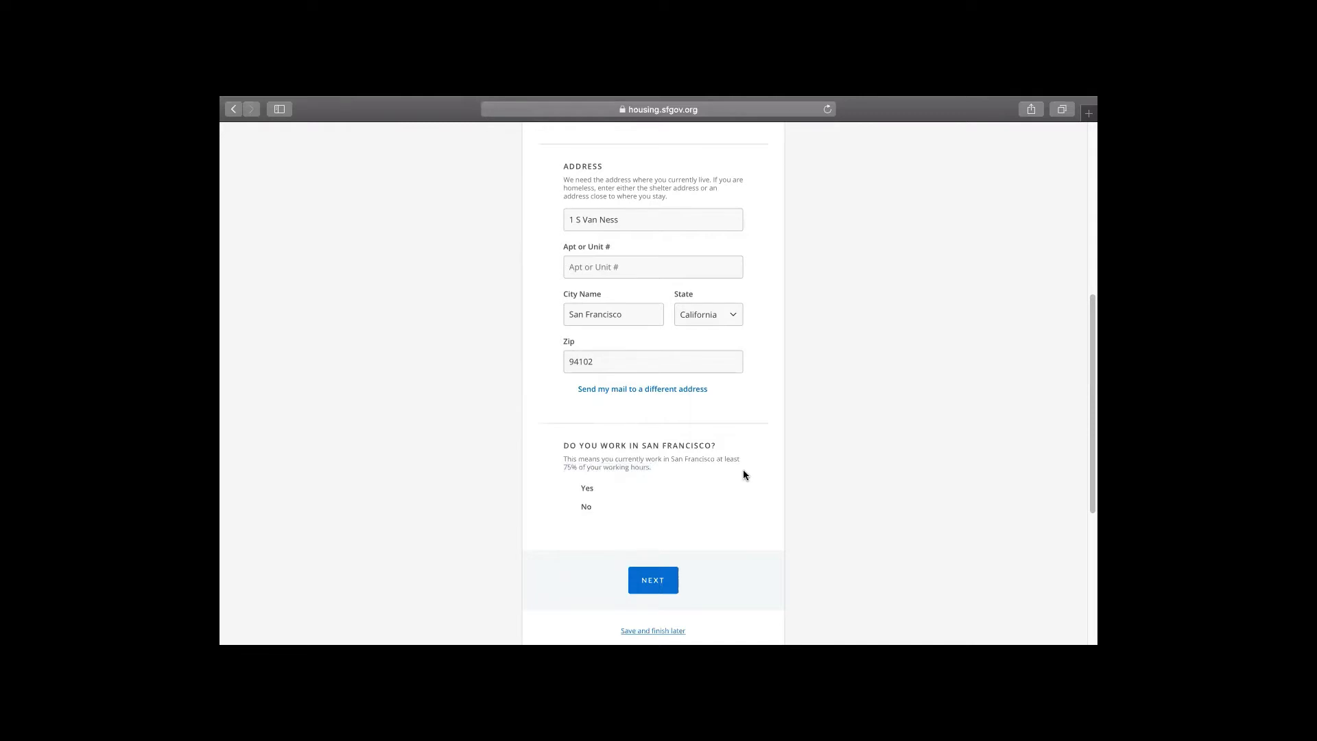
mouse_move(689, 478)
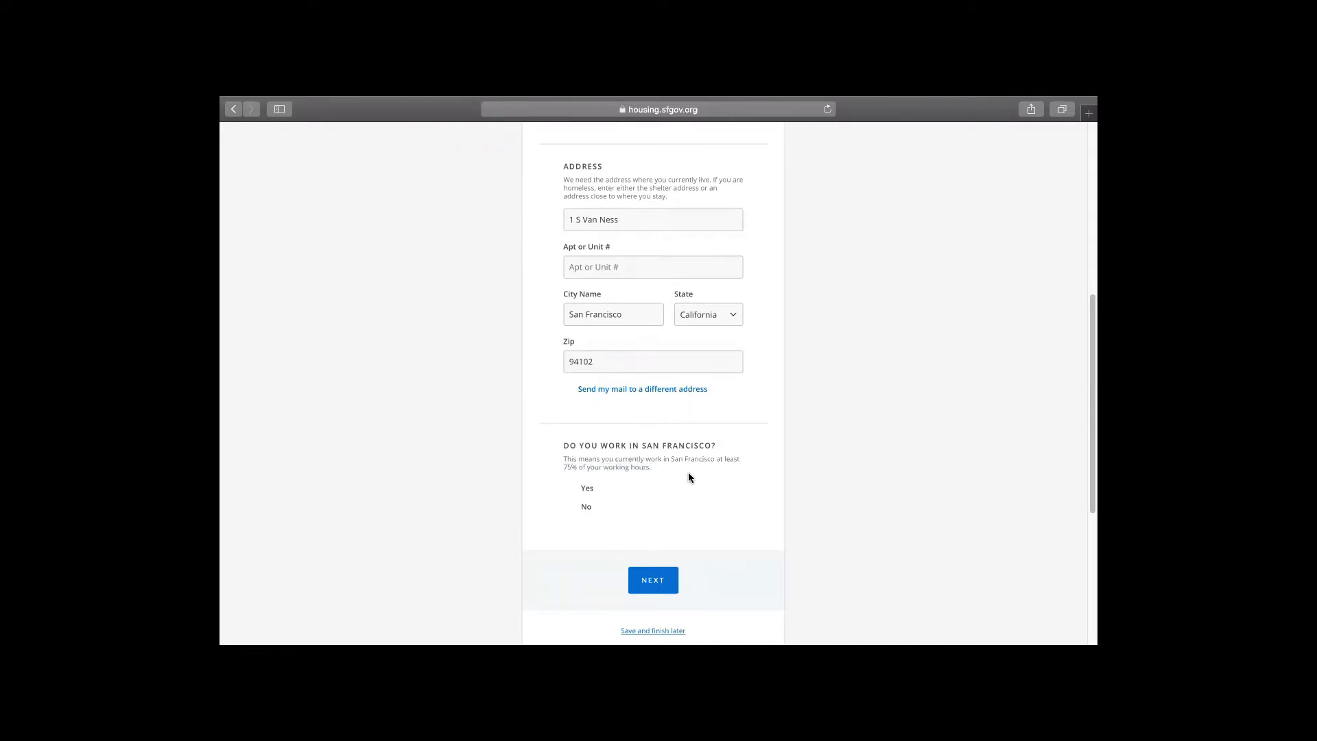
mouse_move(670, 472)
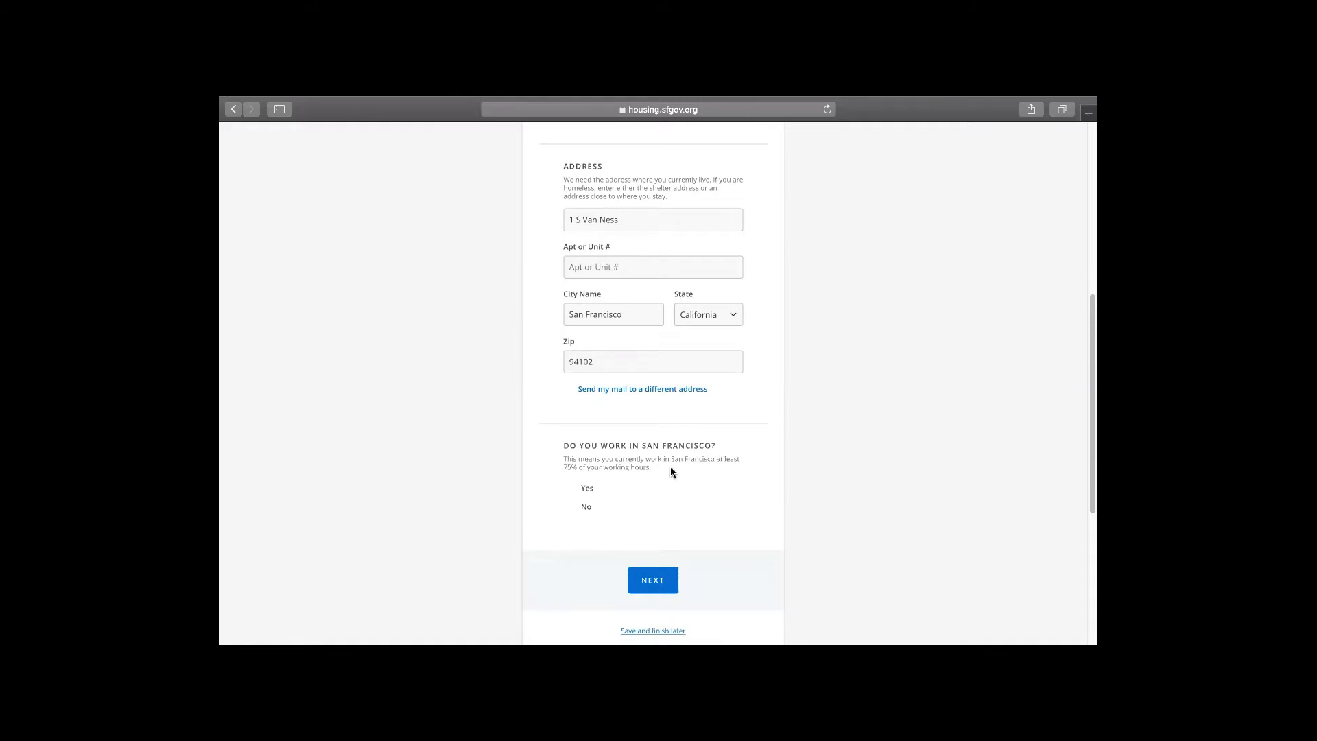
mouse_move(649, 476)
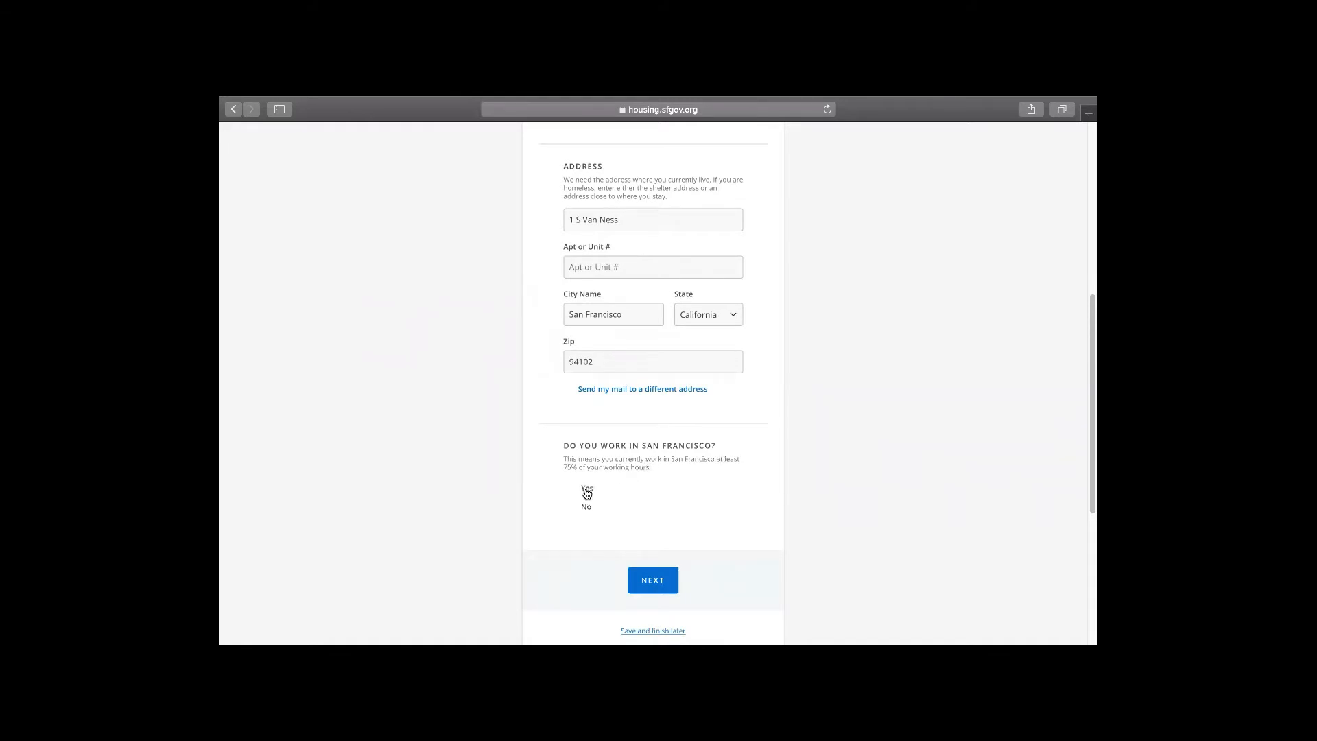
click(569, 488)
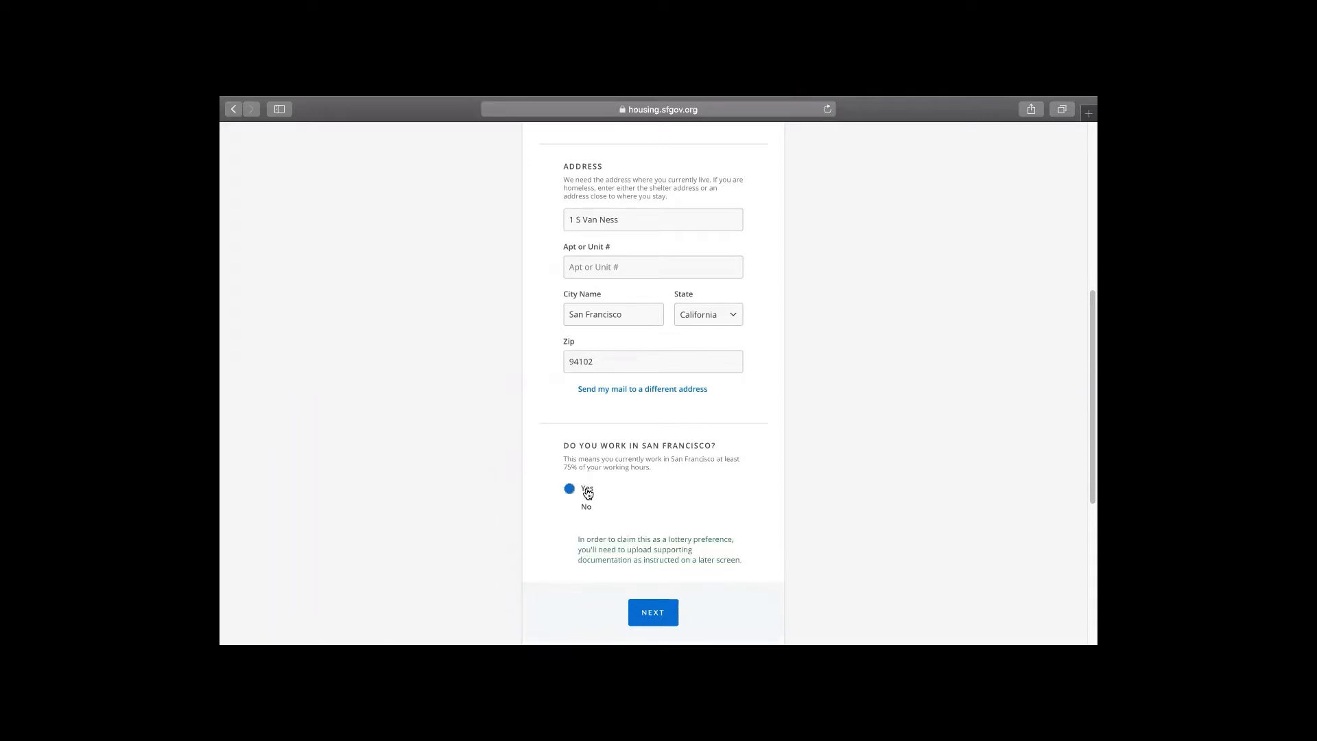
scroll(down, 3)
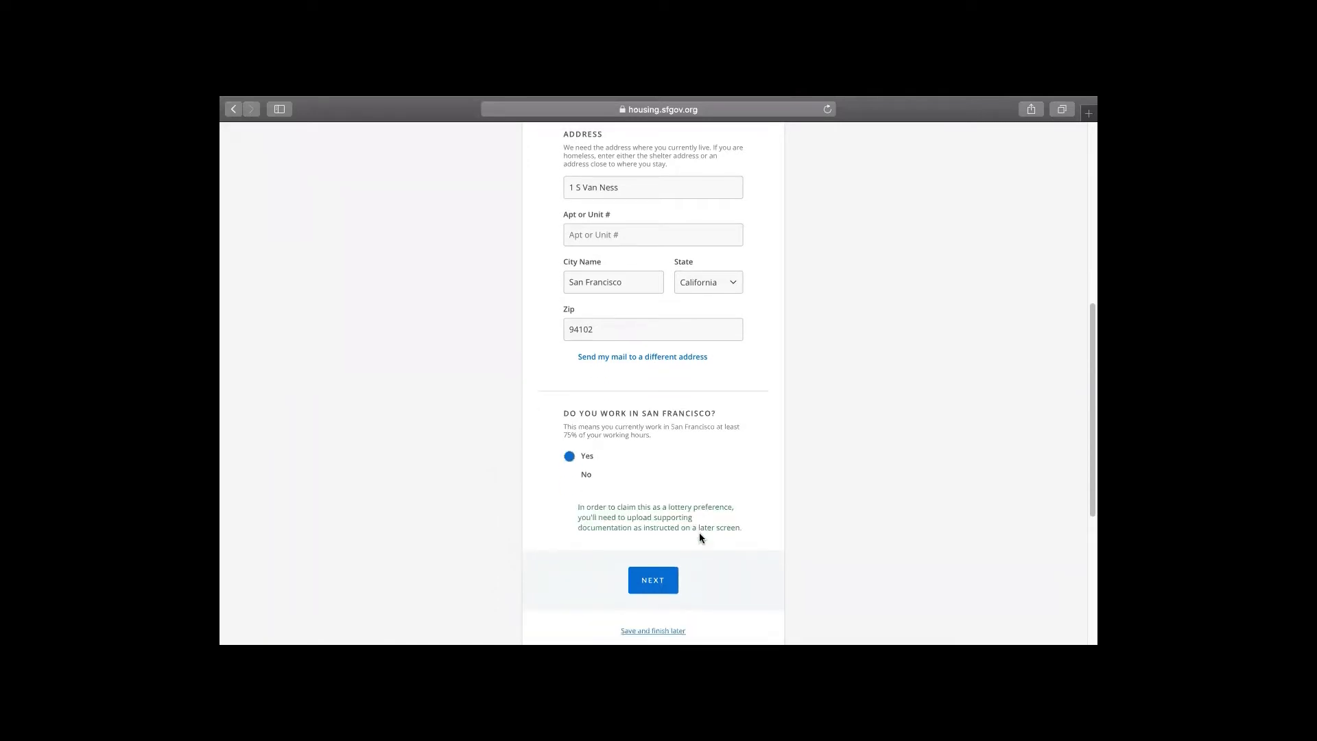
mouse_move(715, 543)
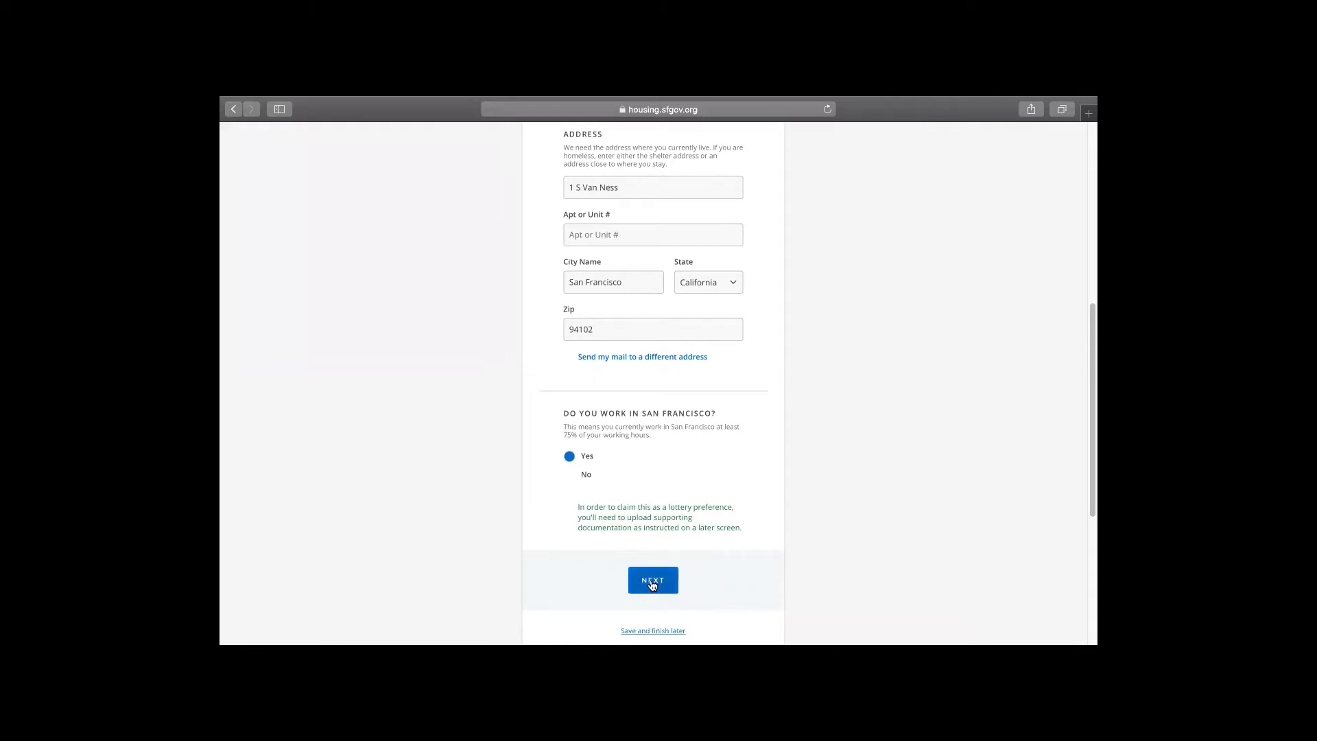
Continue from contact details and accept the suggested 1 Van Ness Ave, San Francisco, CA 94102-6012 address
click(653, 579)
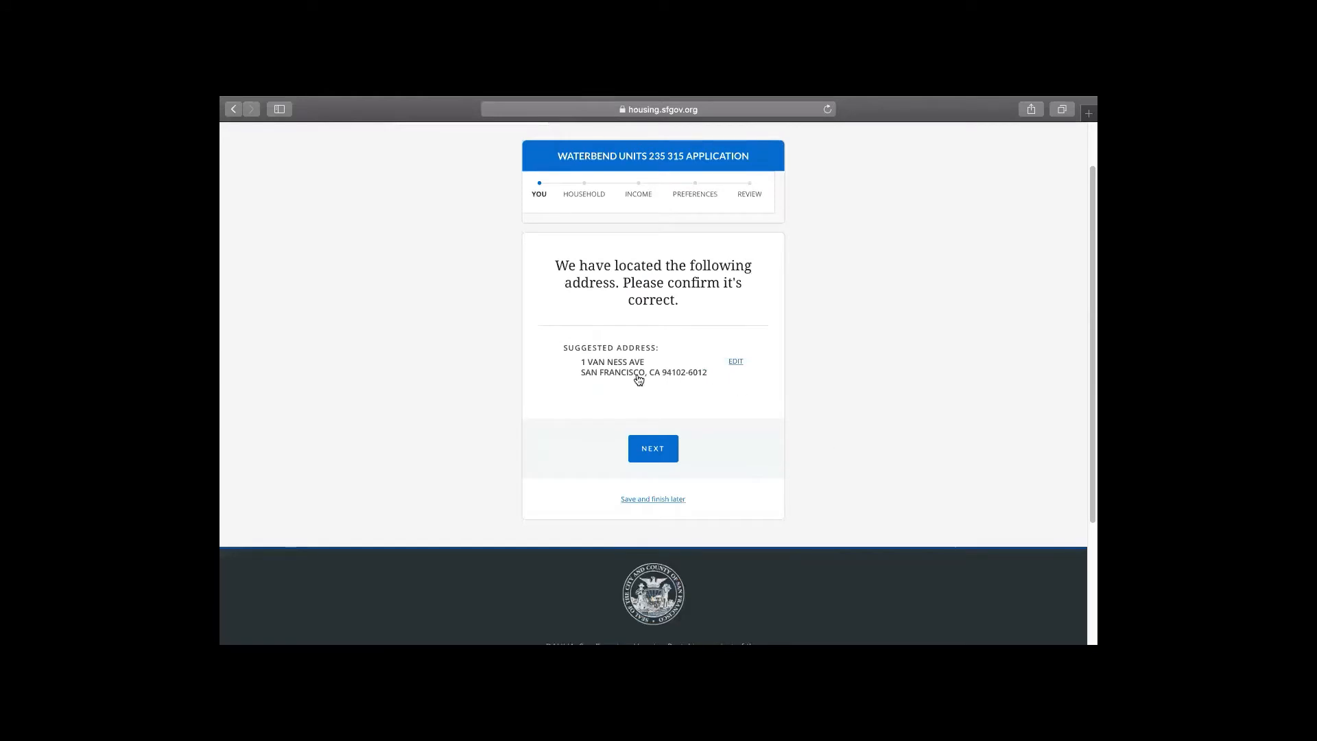
click(566, 362)
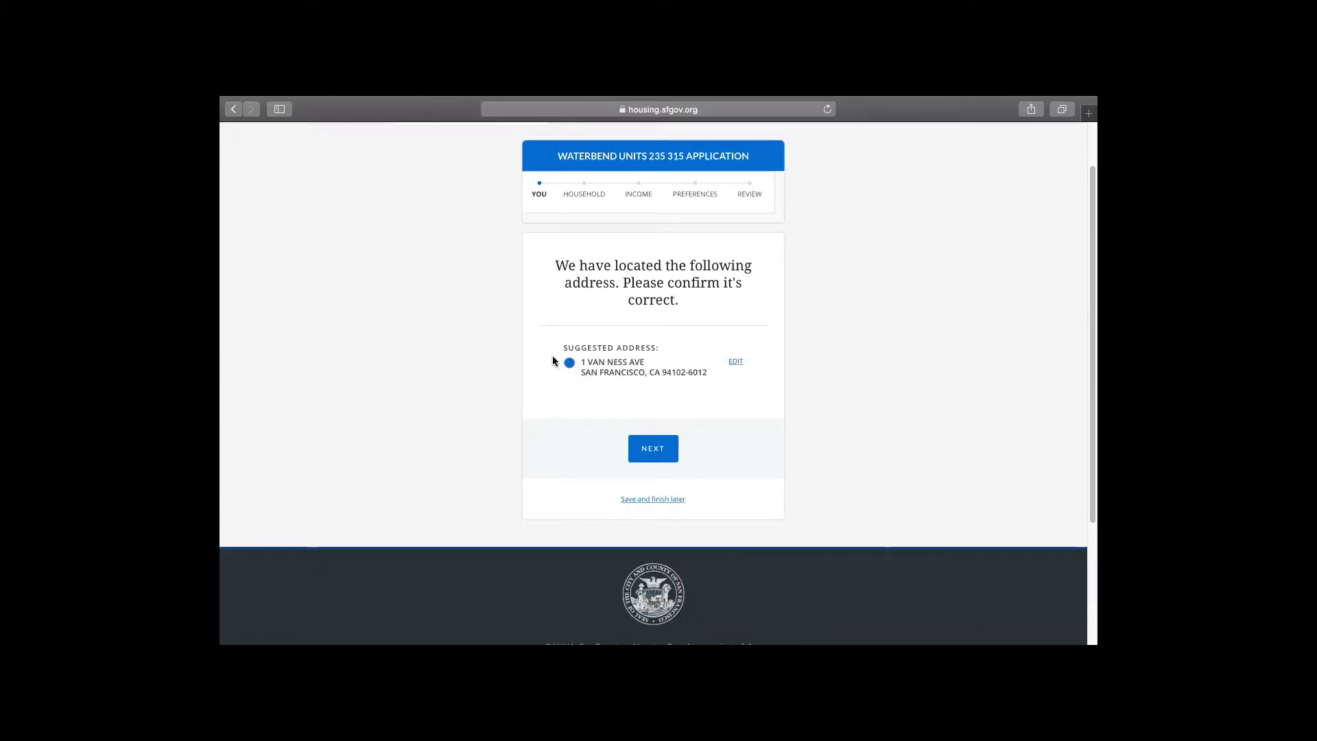
mouse_move(578, 352)
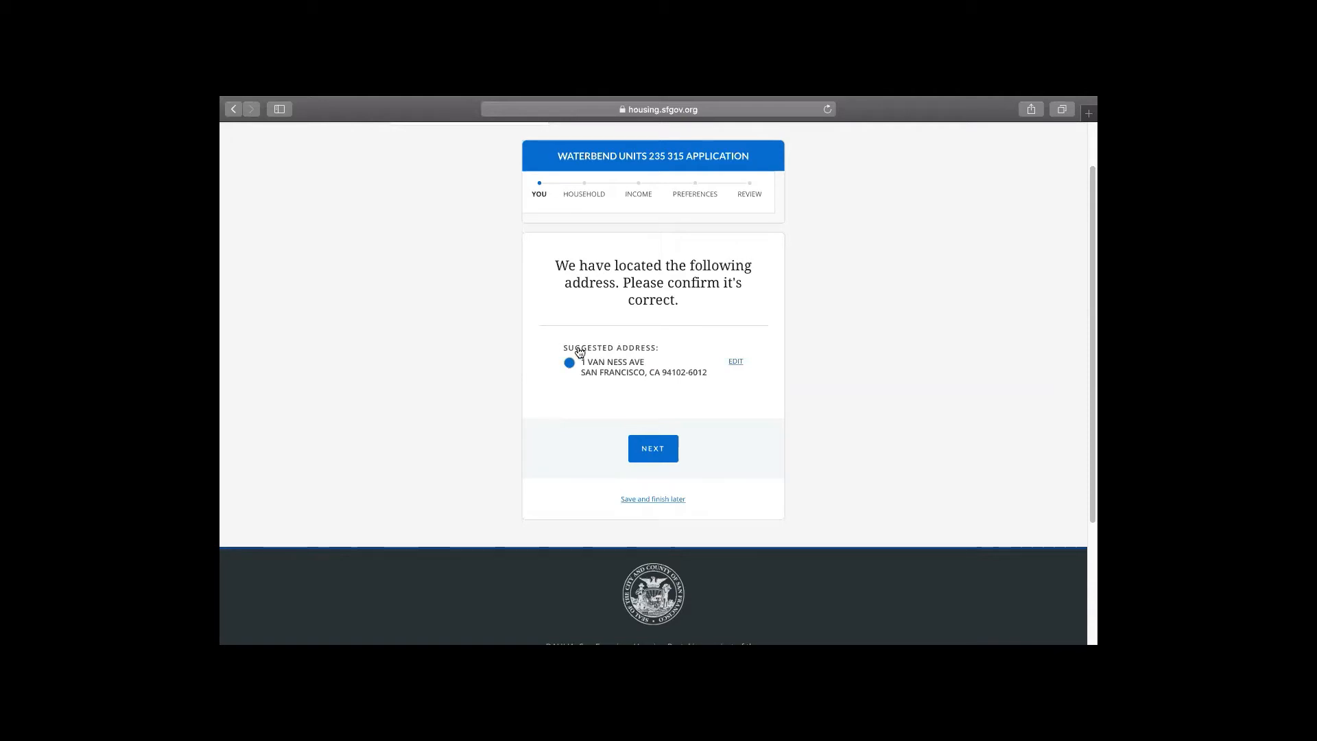
Confirm the address and choose 'Case manager or housing counselor' as the alternate contact type
click(653, 447)
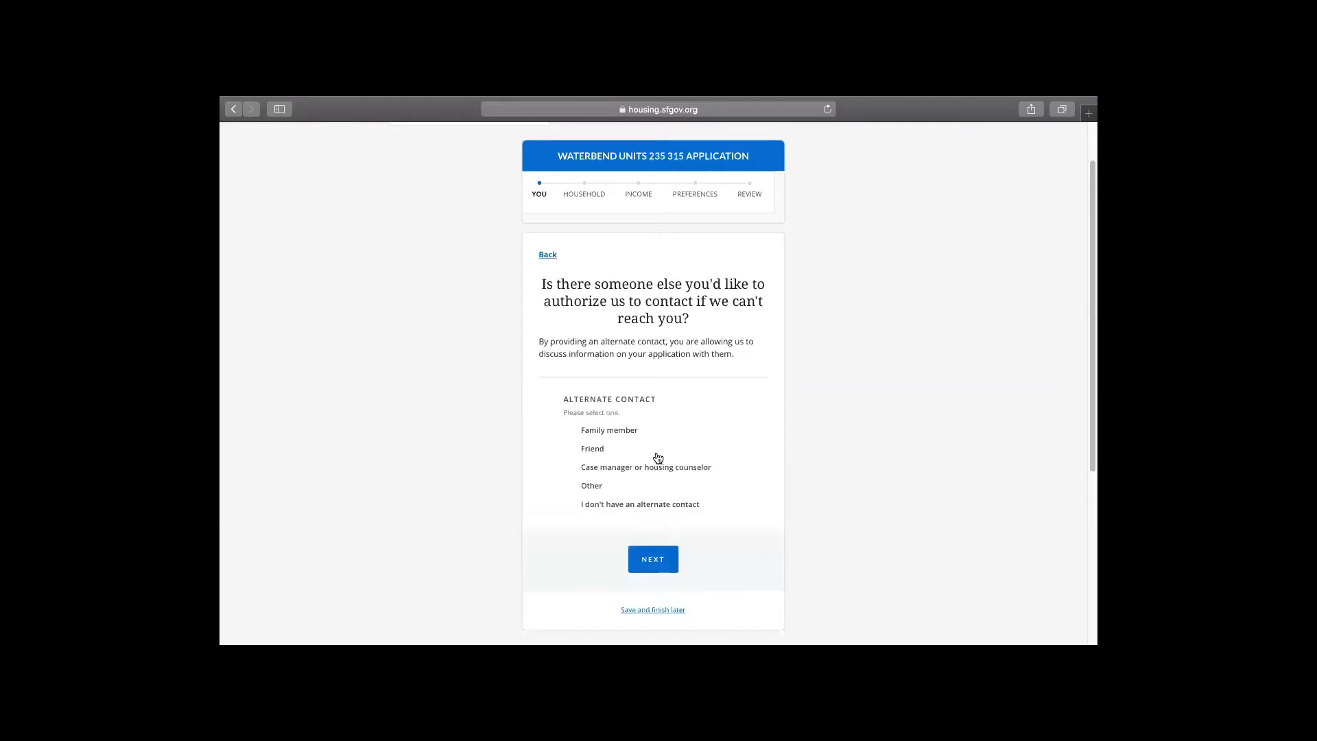
mouse_move(871, 444)
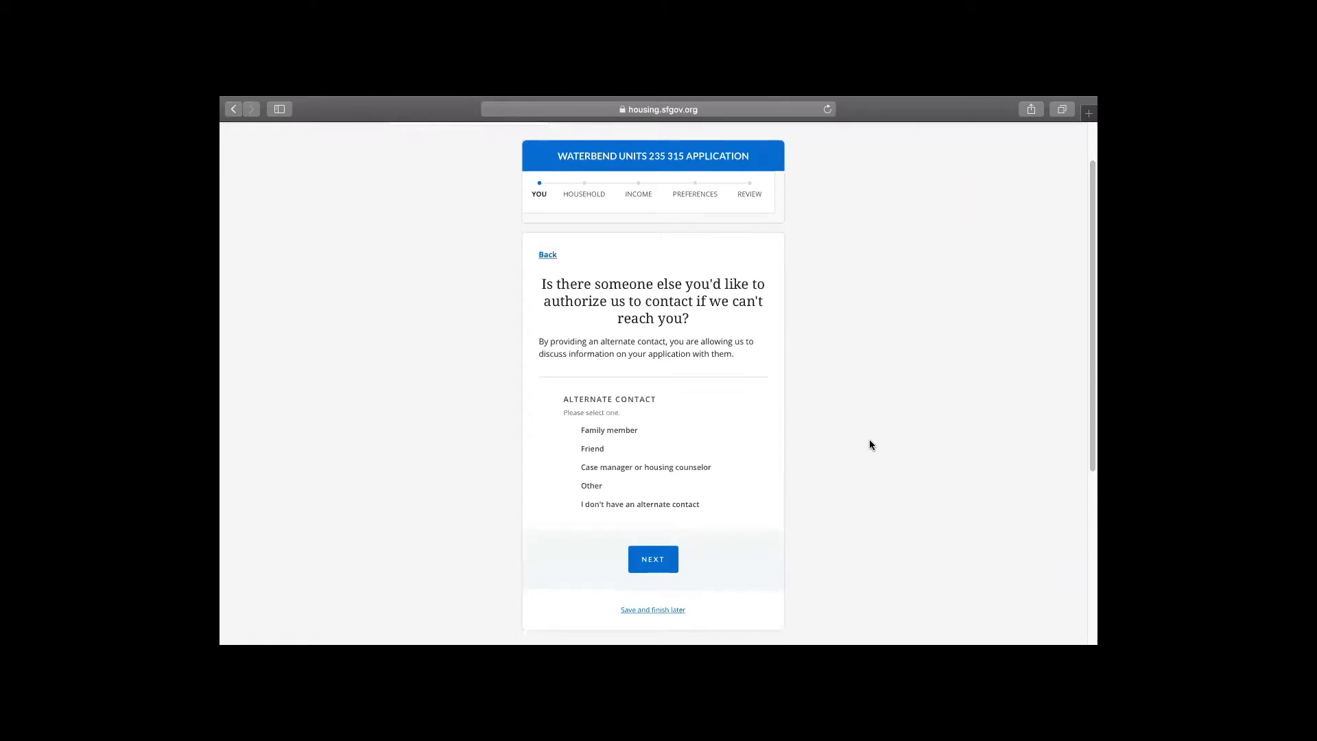
scroll(up, 3)
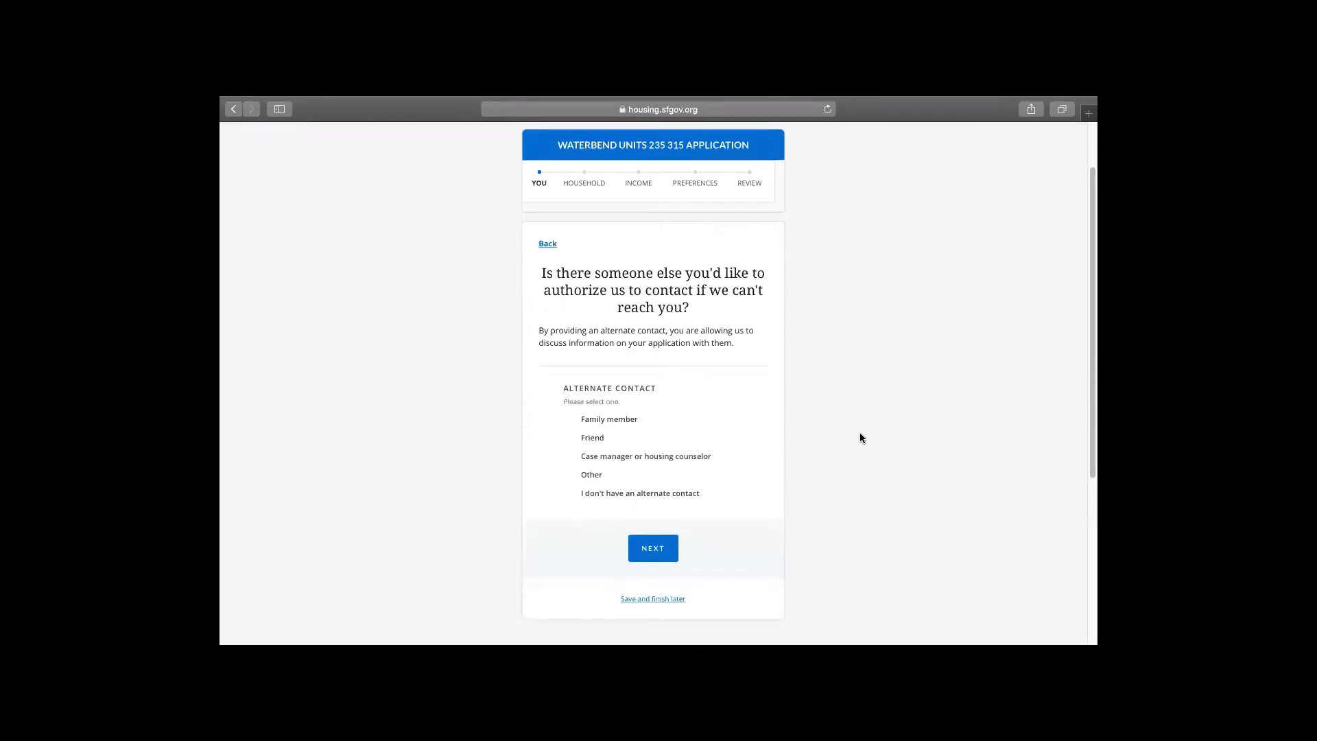
mouse_move(855, 419)
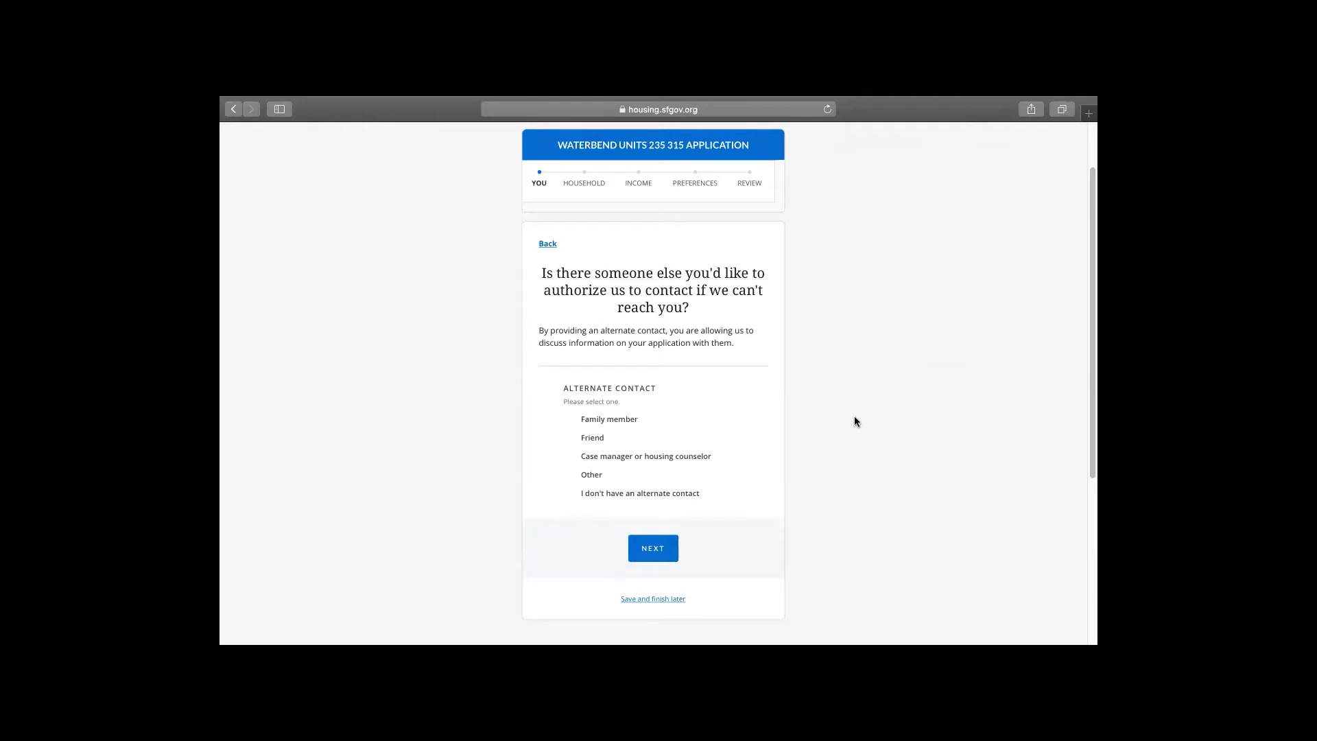
mouse_move(833, 435)
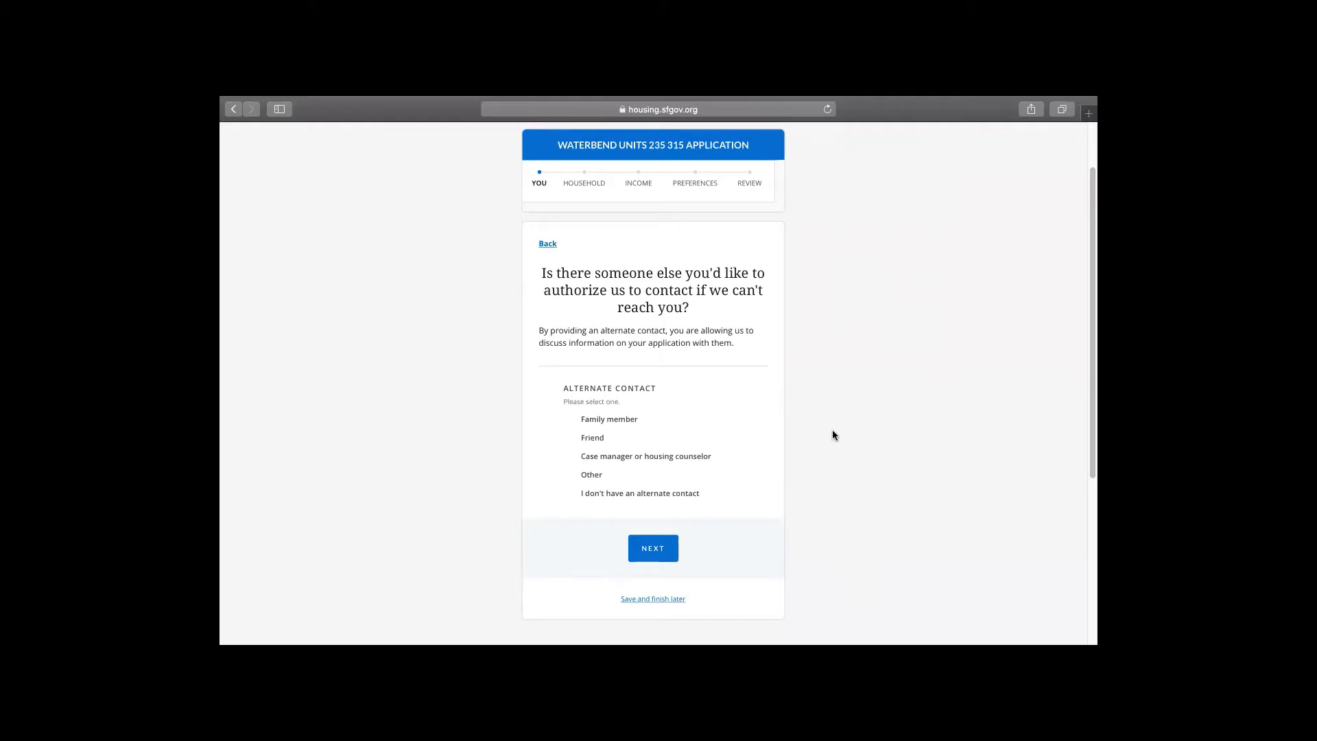
mouse_move(591, 485)
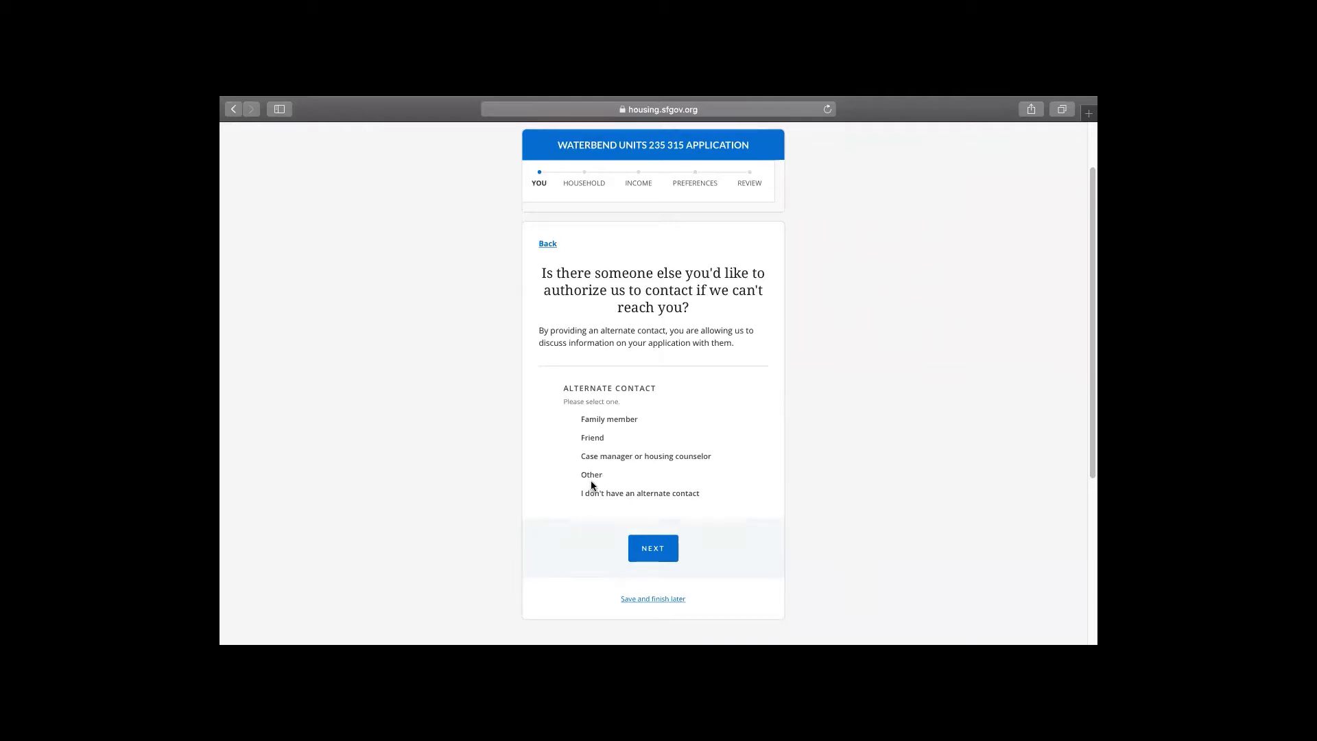
mouse_move(652, 475)
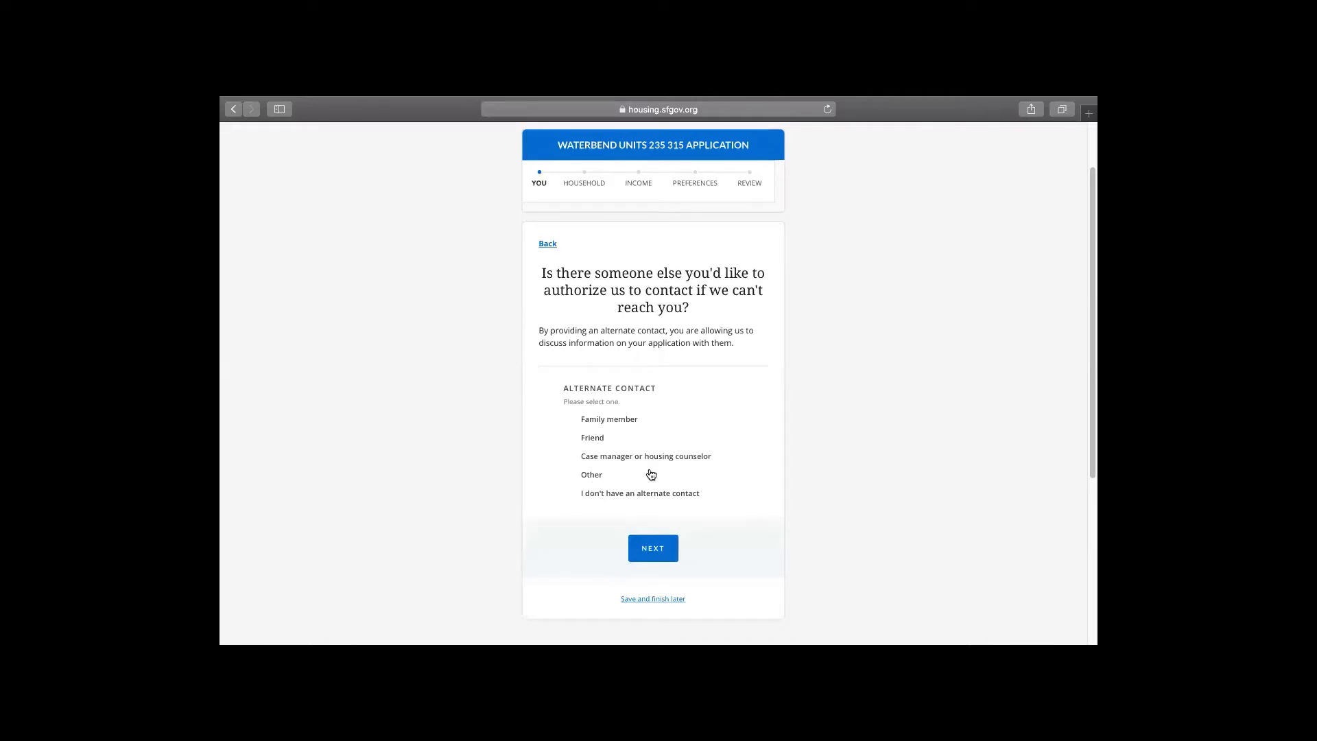
mouse_move(718, 488)
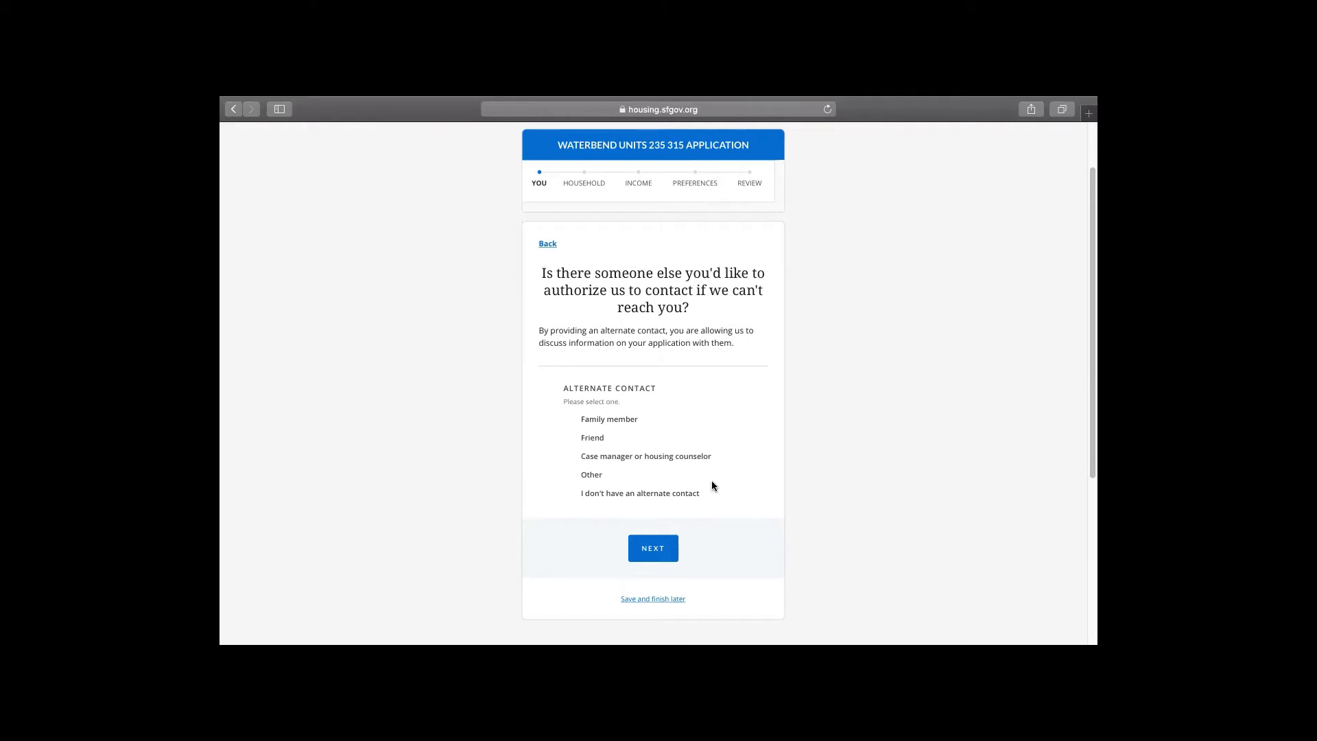
mouse_move(688, 477)
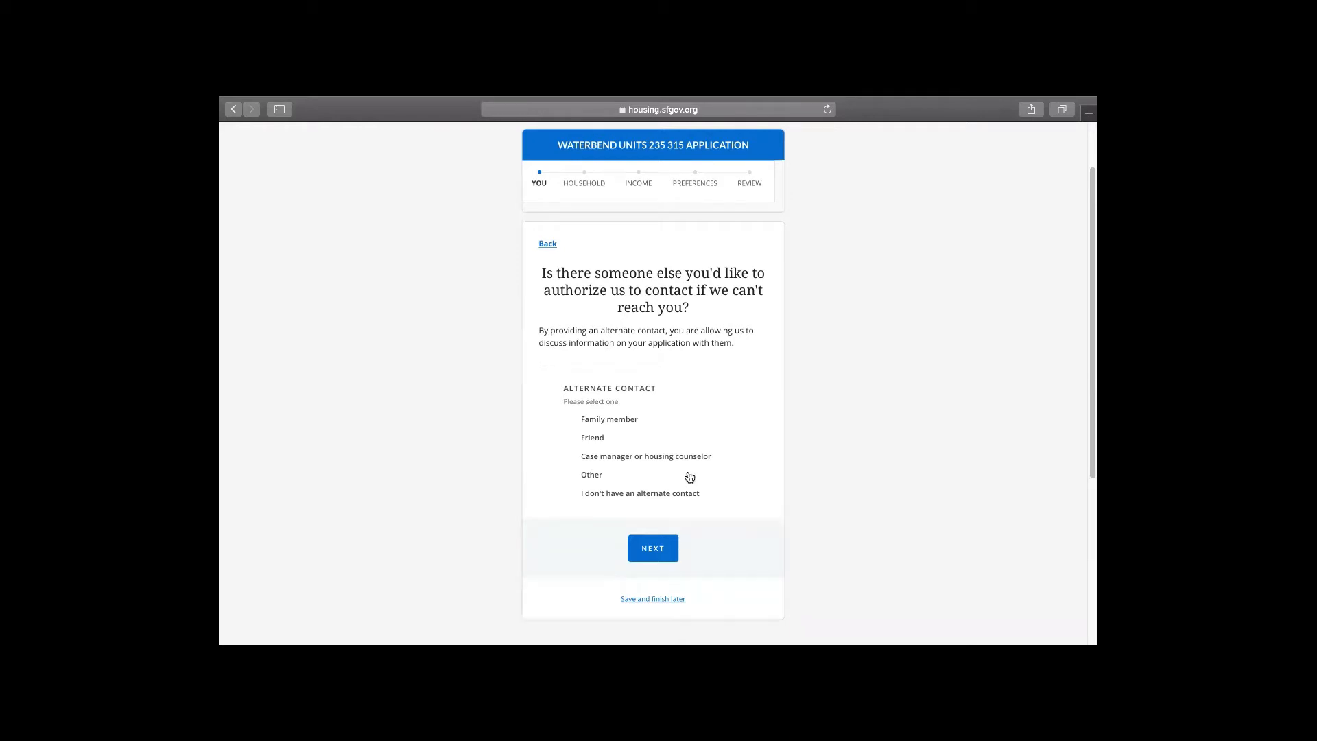
mouse_move(612, 456)
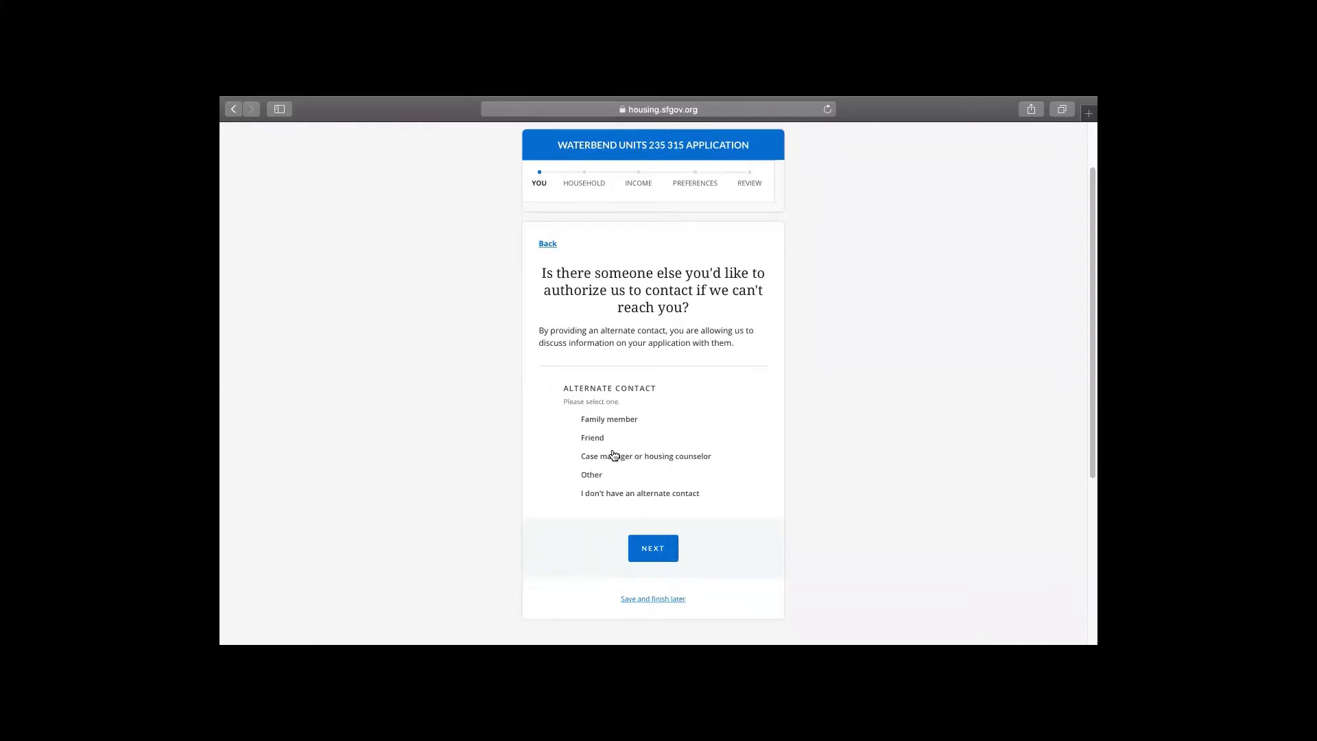
mouse_move(608, 459)
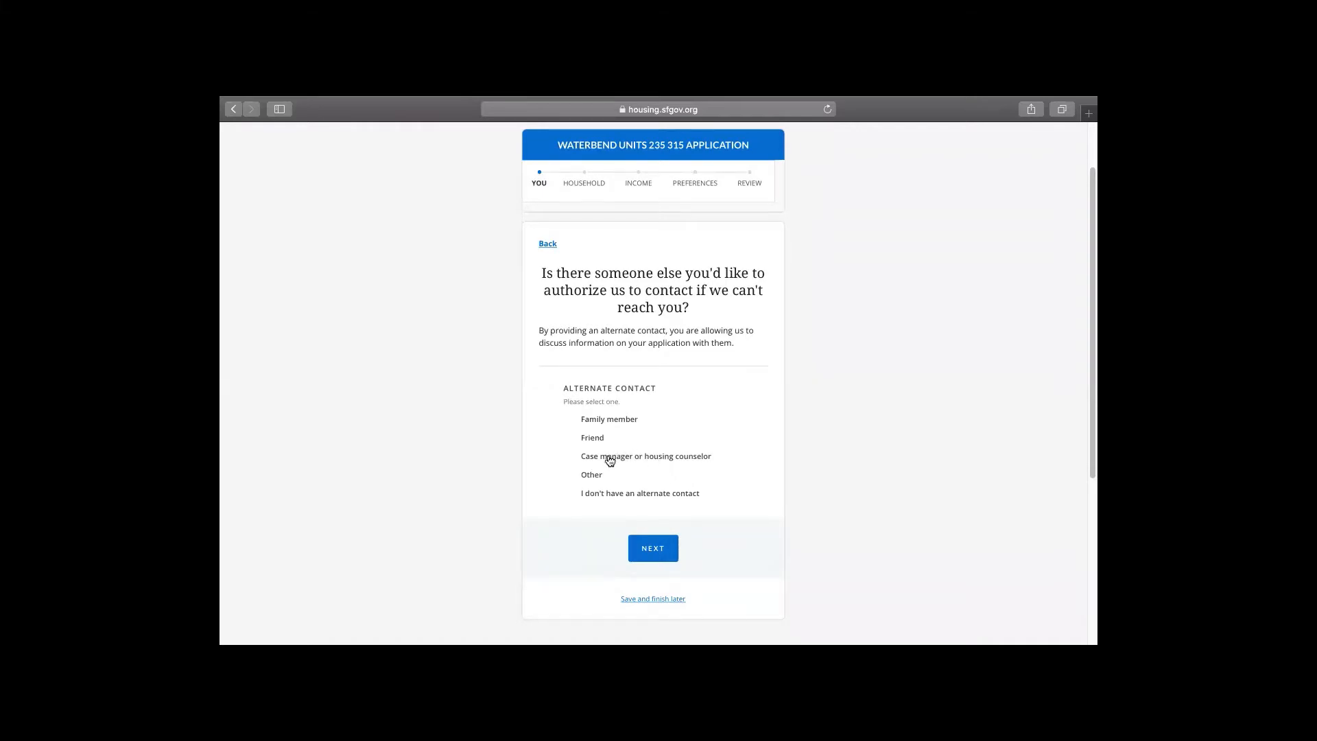
click(568, 455)
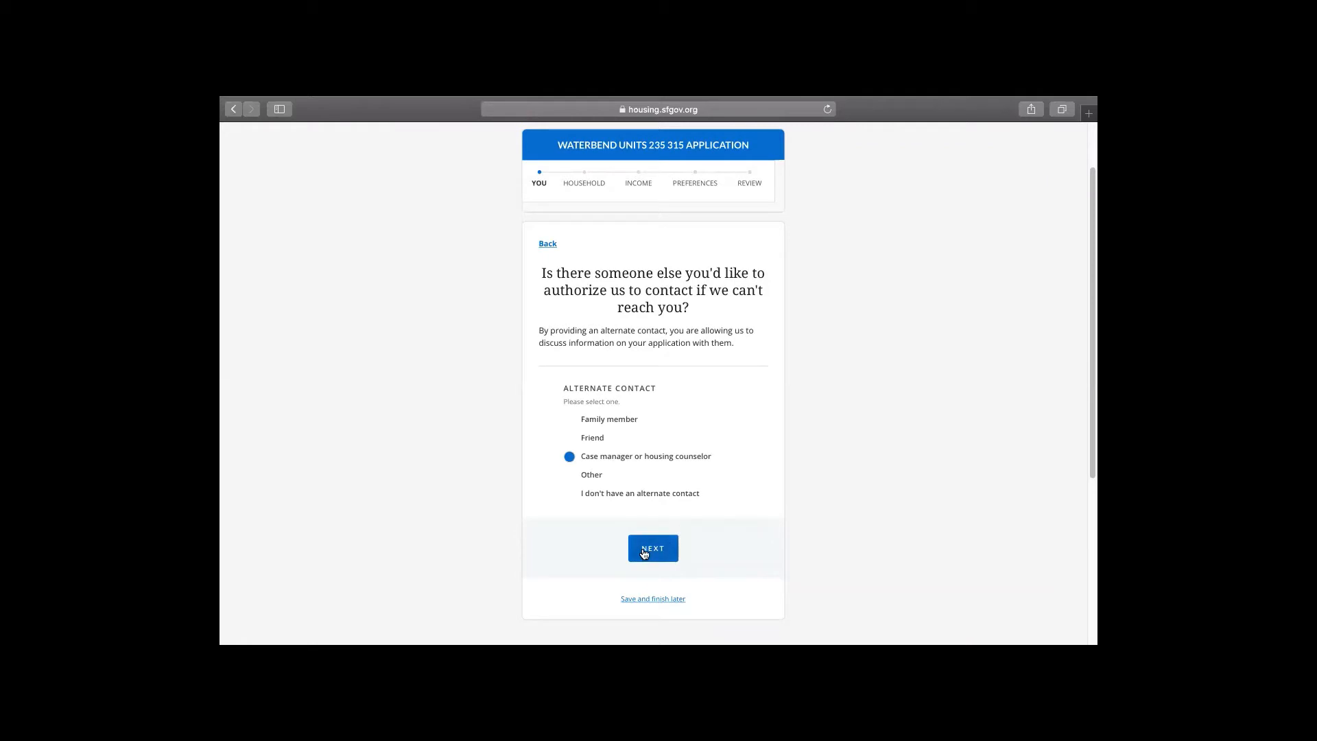
On the alternate contact details page, enter the last name 'Testing'
click(653, 547)
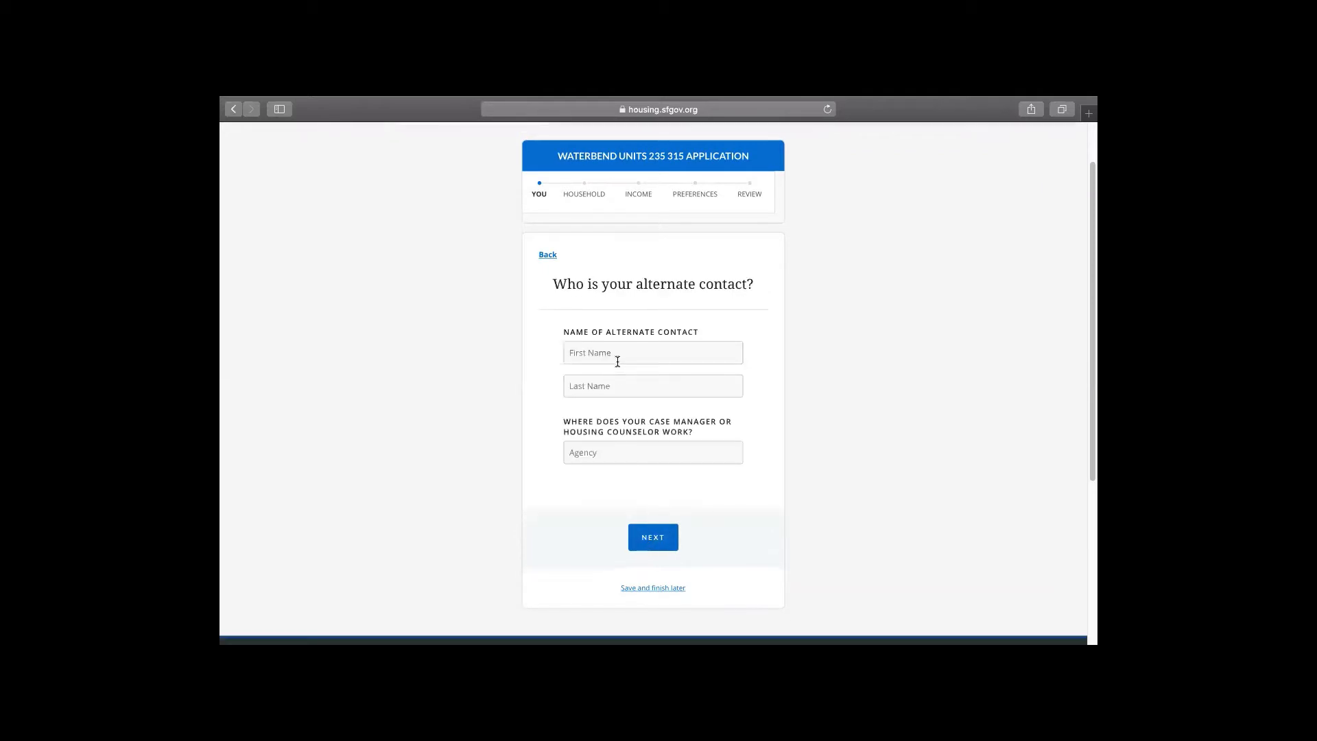
click(653, 352)
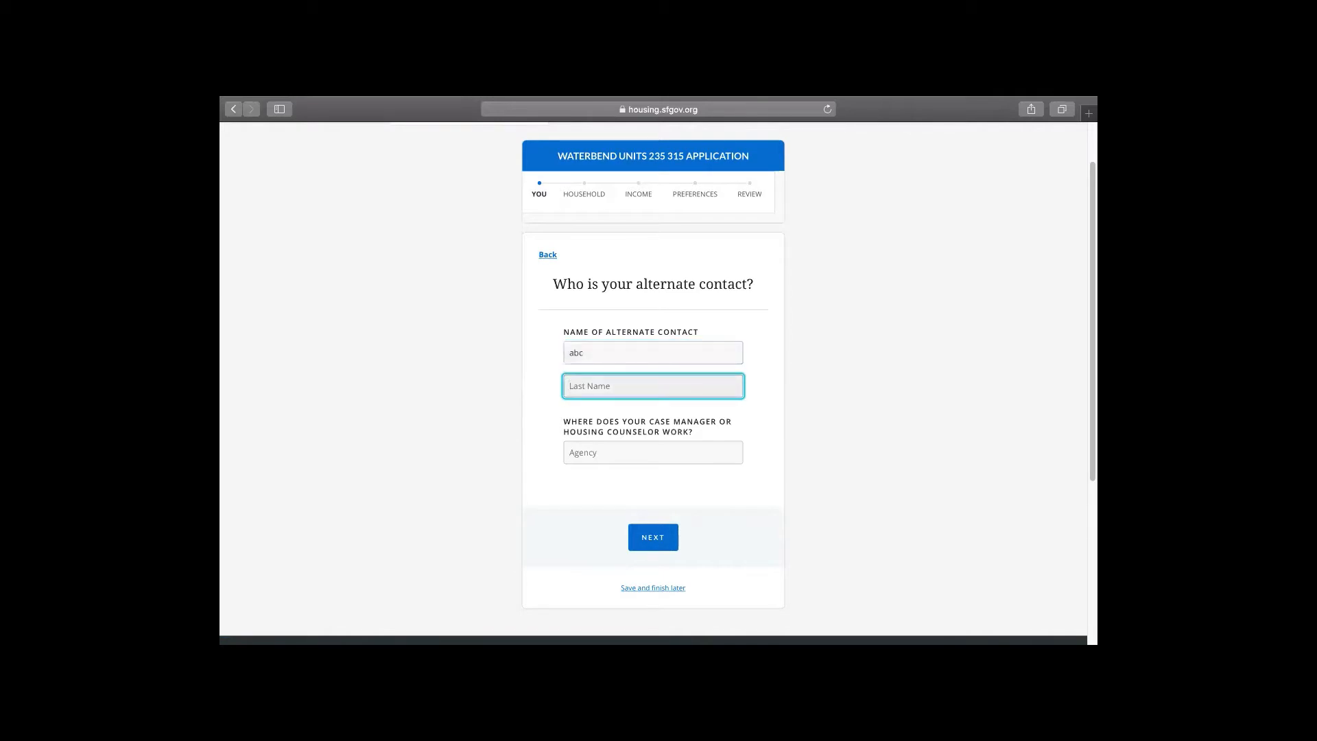
text(Testing)
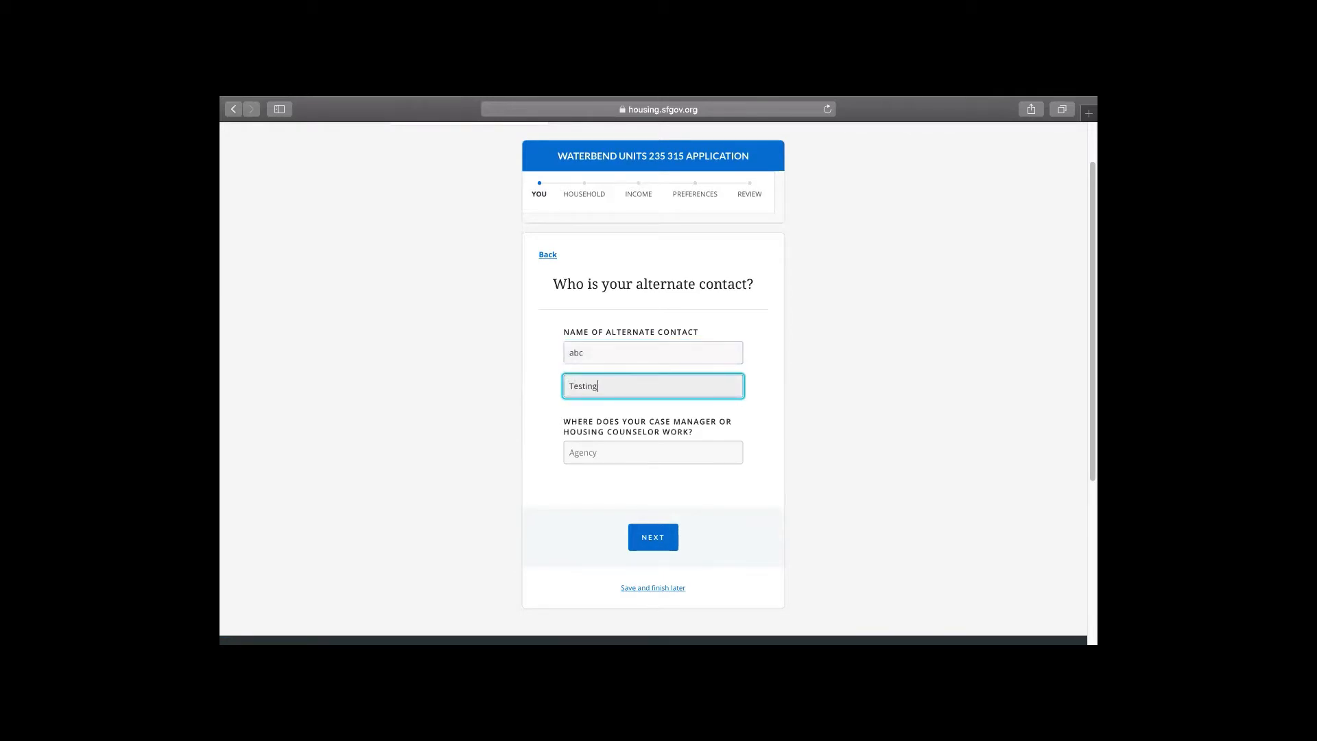
Fill in the counselor's agency, settling on MEDA
click(653, 452)
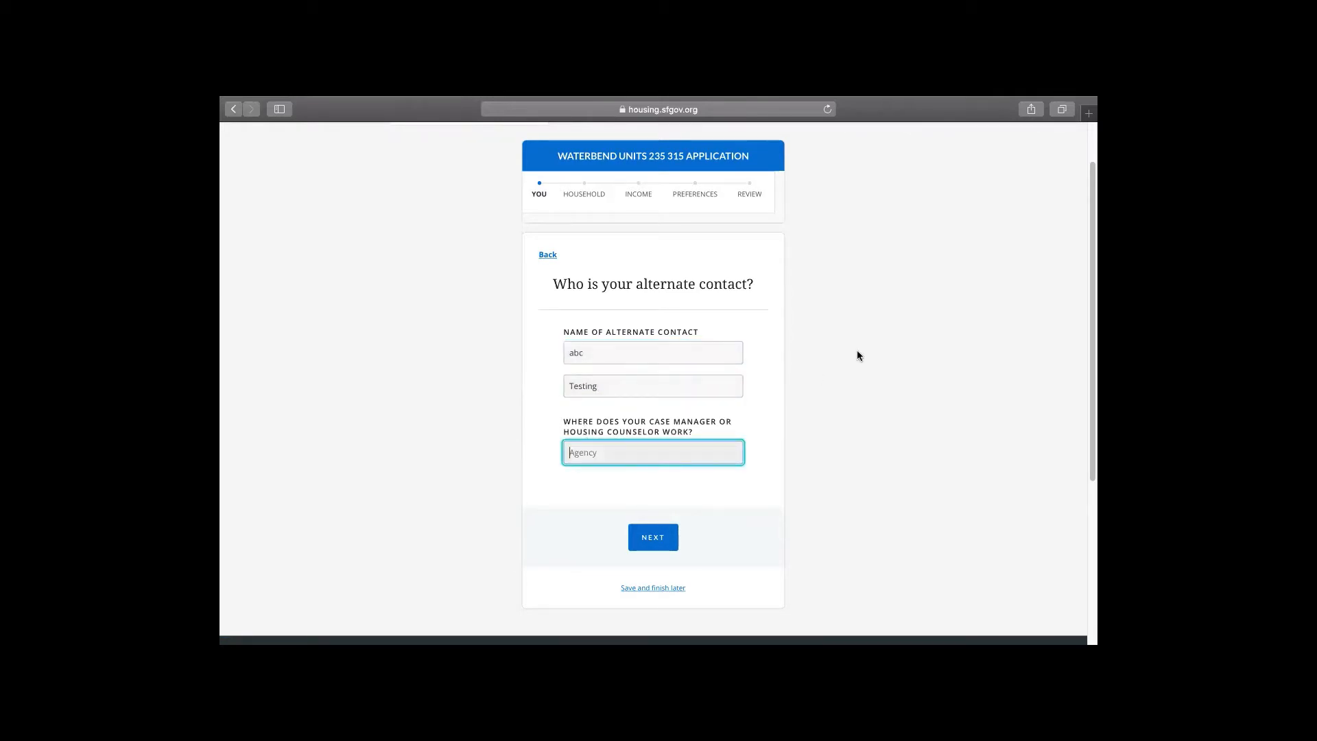
text(BiSHoP)
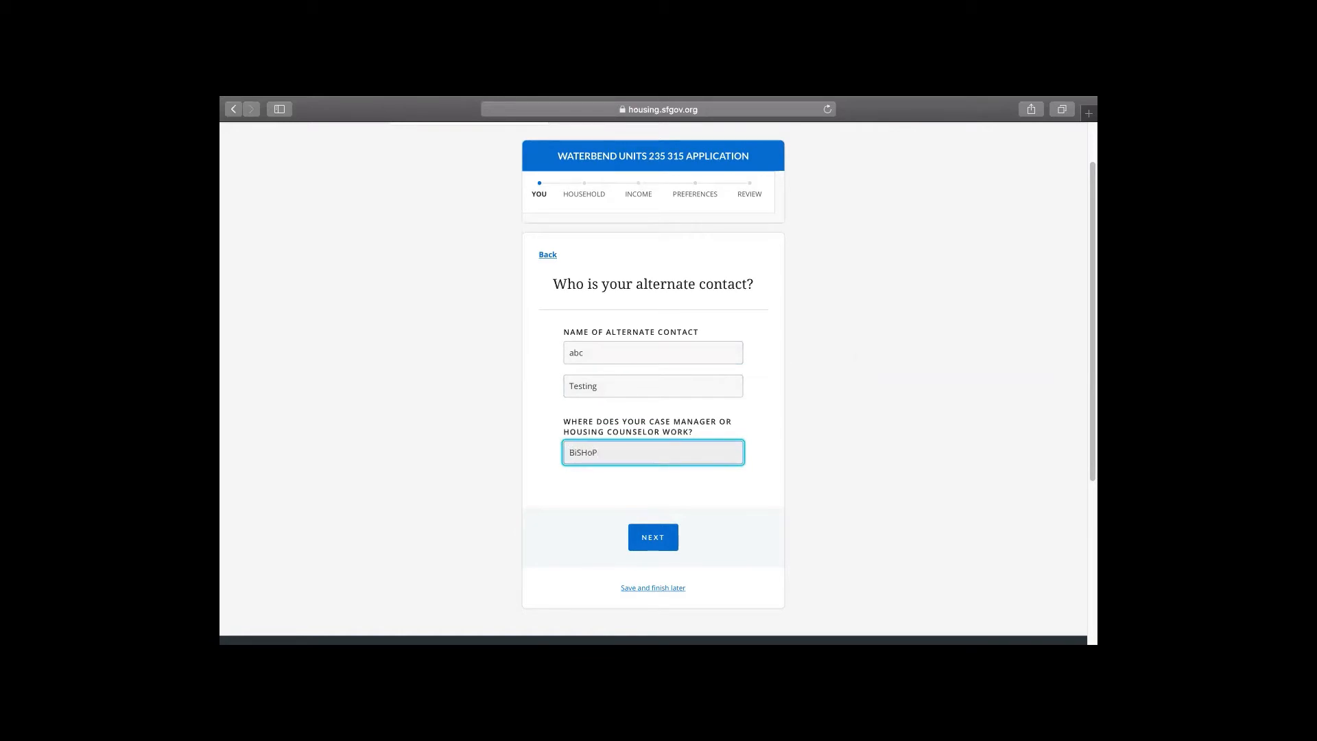
text(ME)
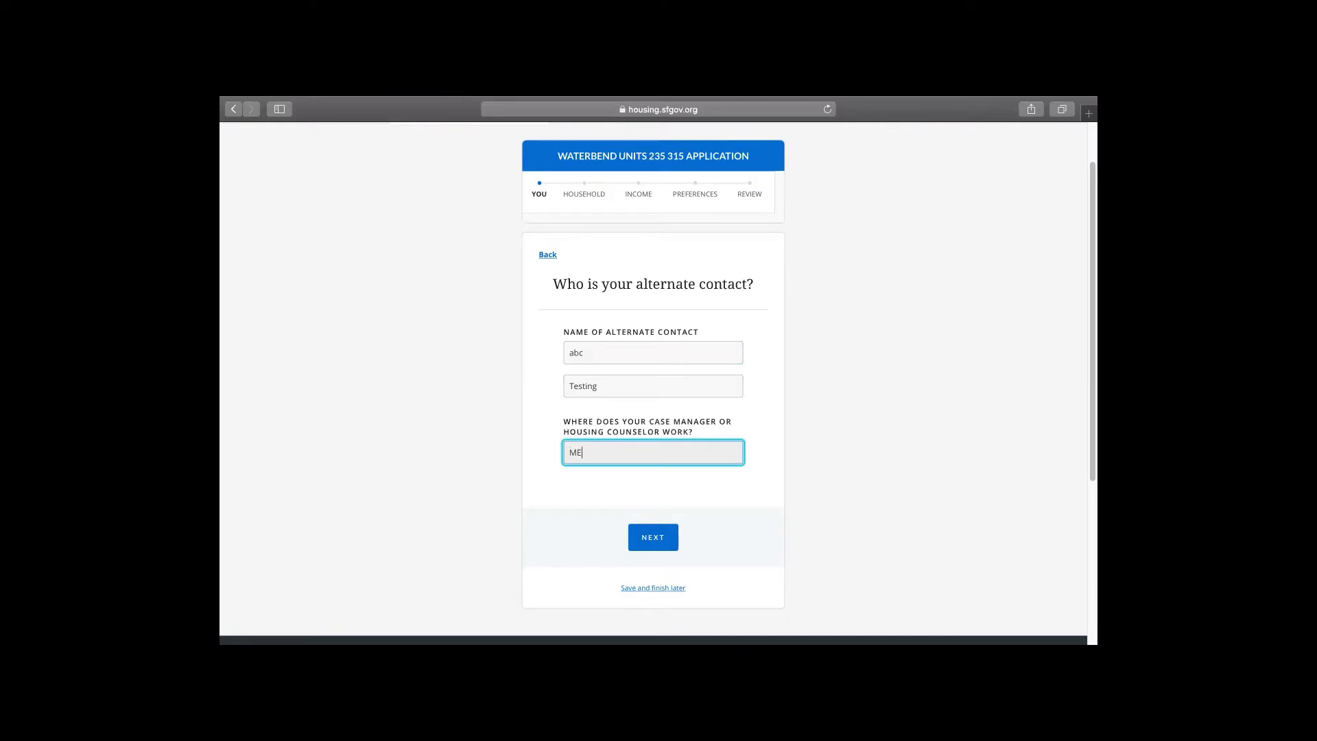
text(D)
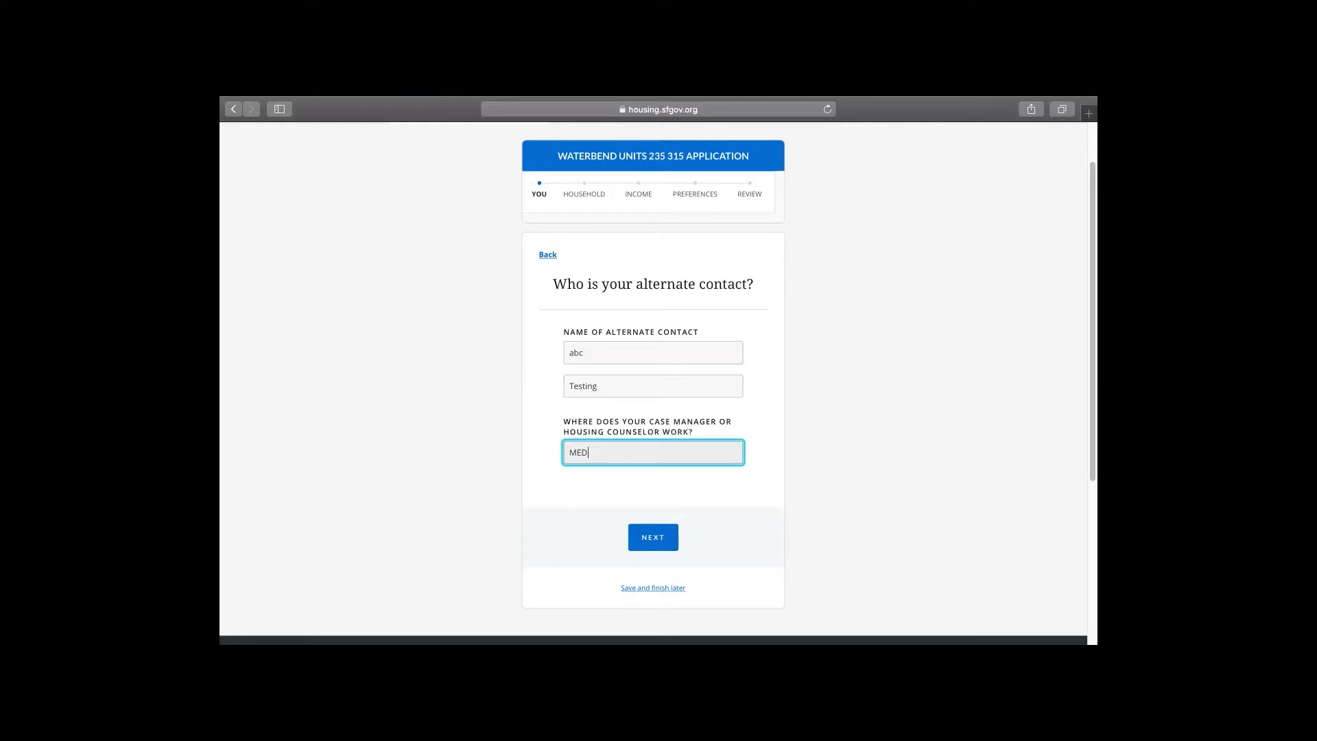
text(Asian)
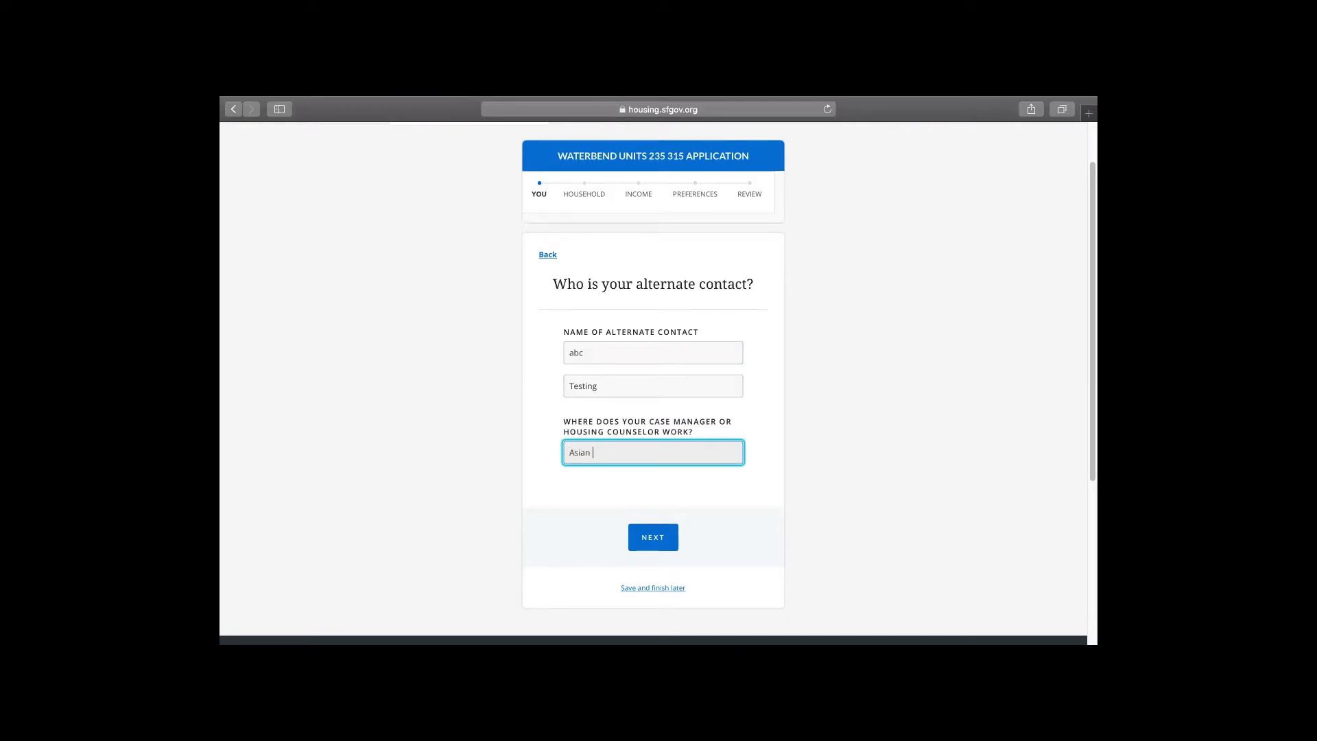
text(Inc.)
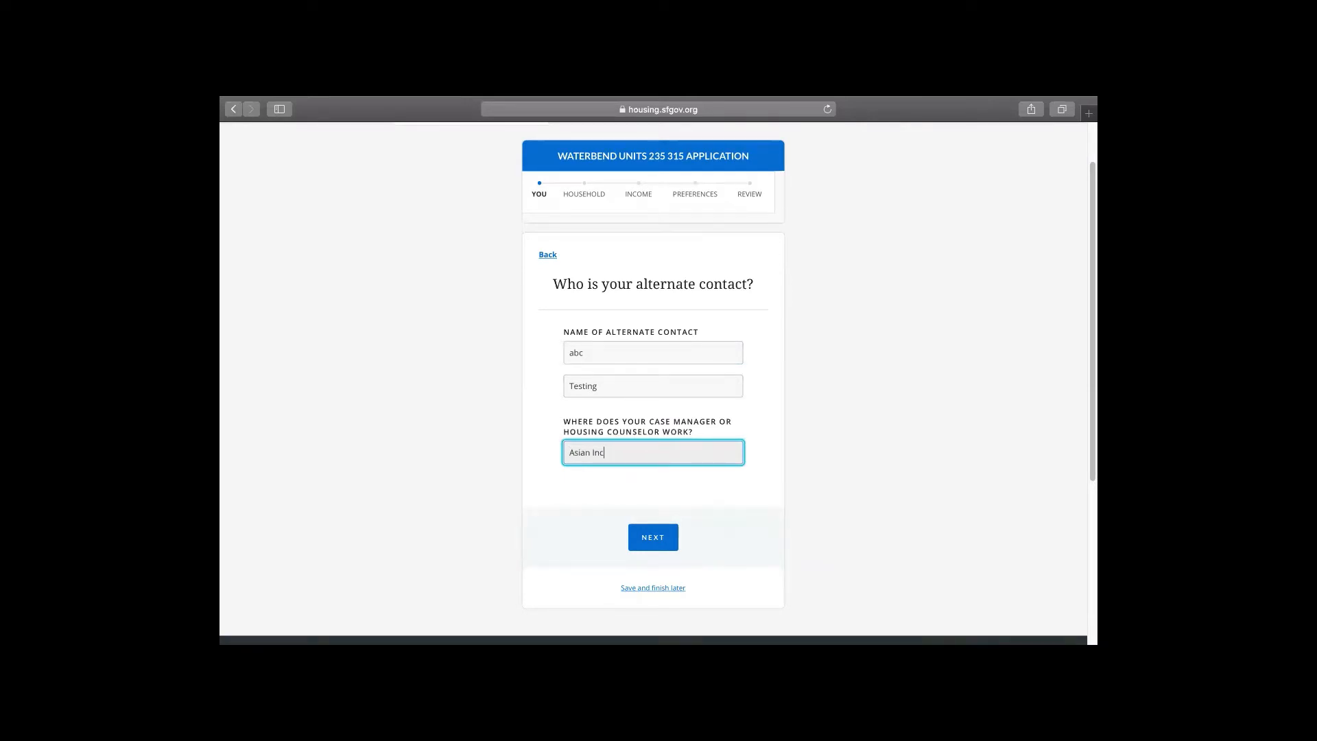
text(Sol)
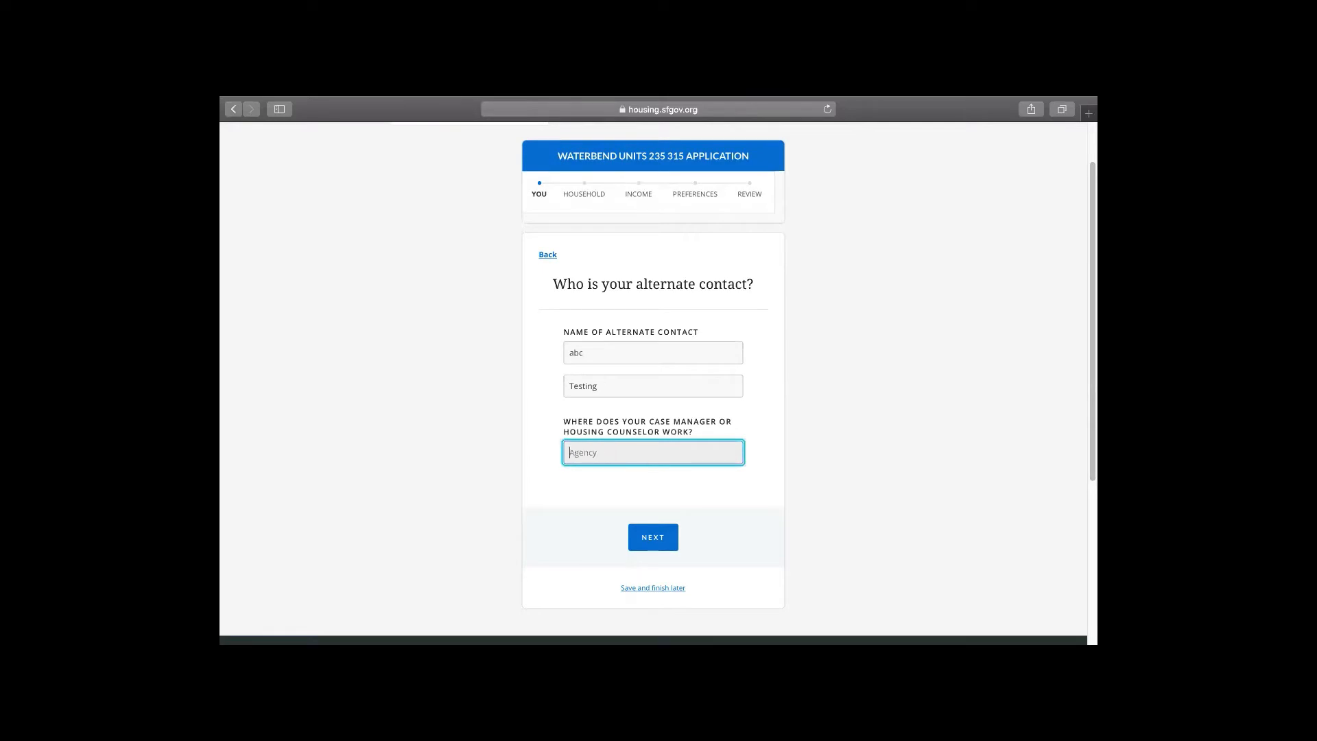
text(MEDA)
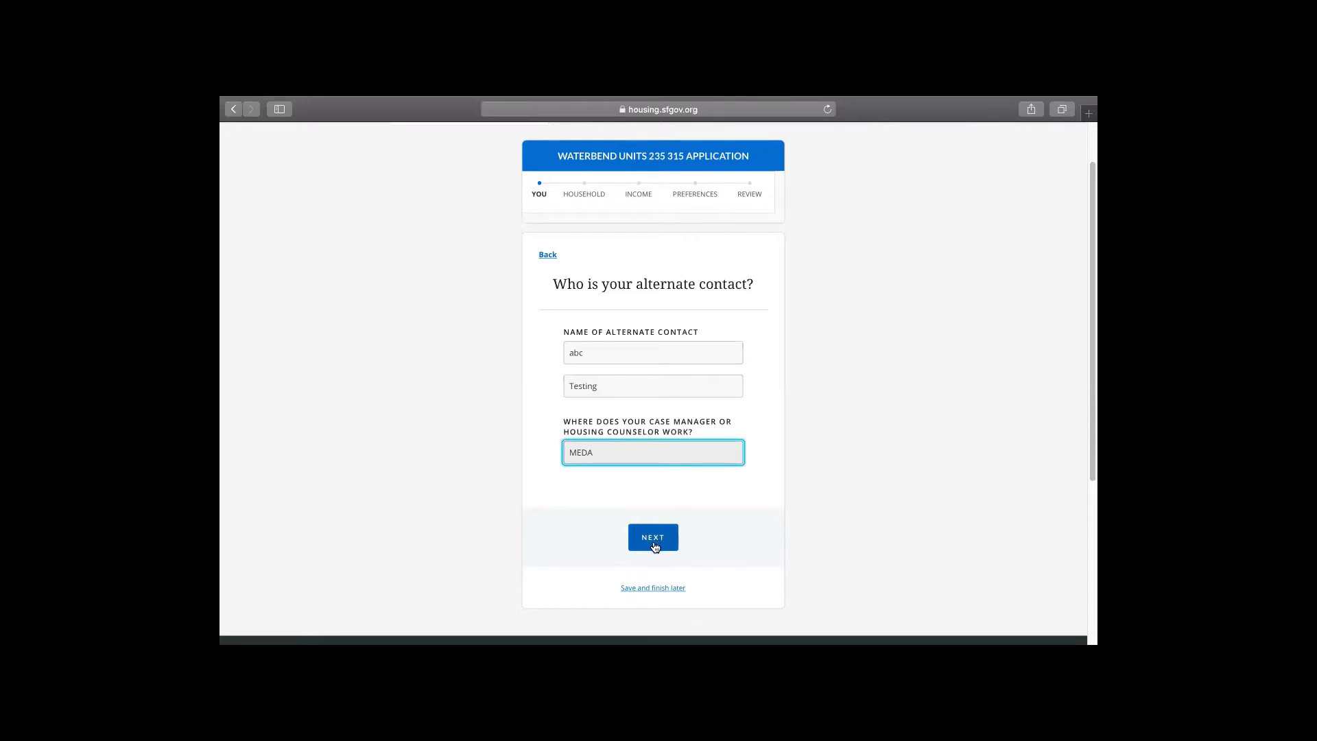
mouse_move(652, 541)
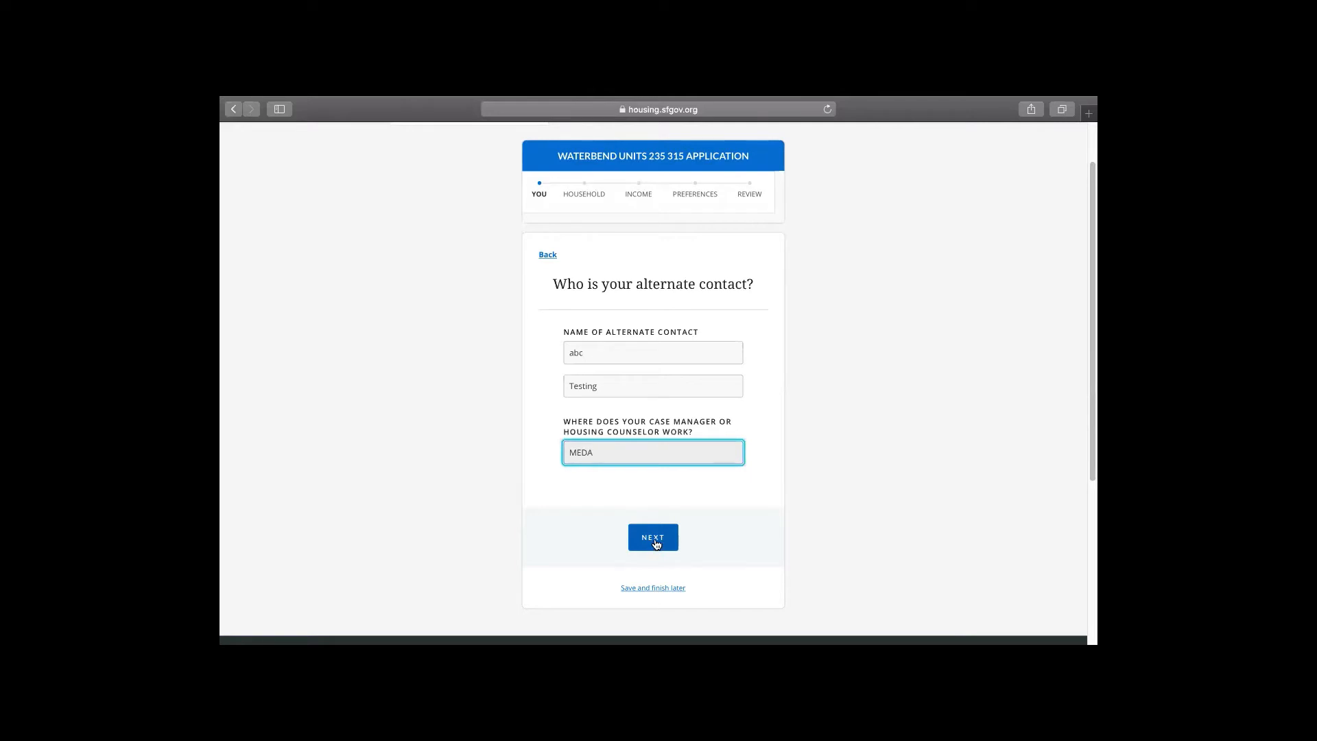
click(653, 536)
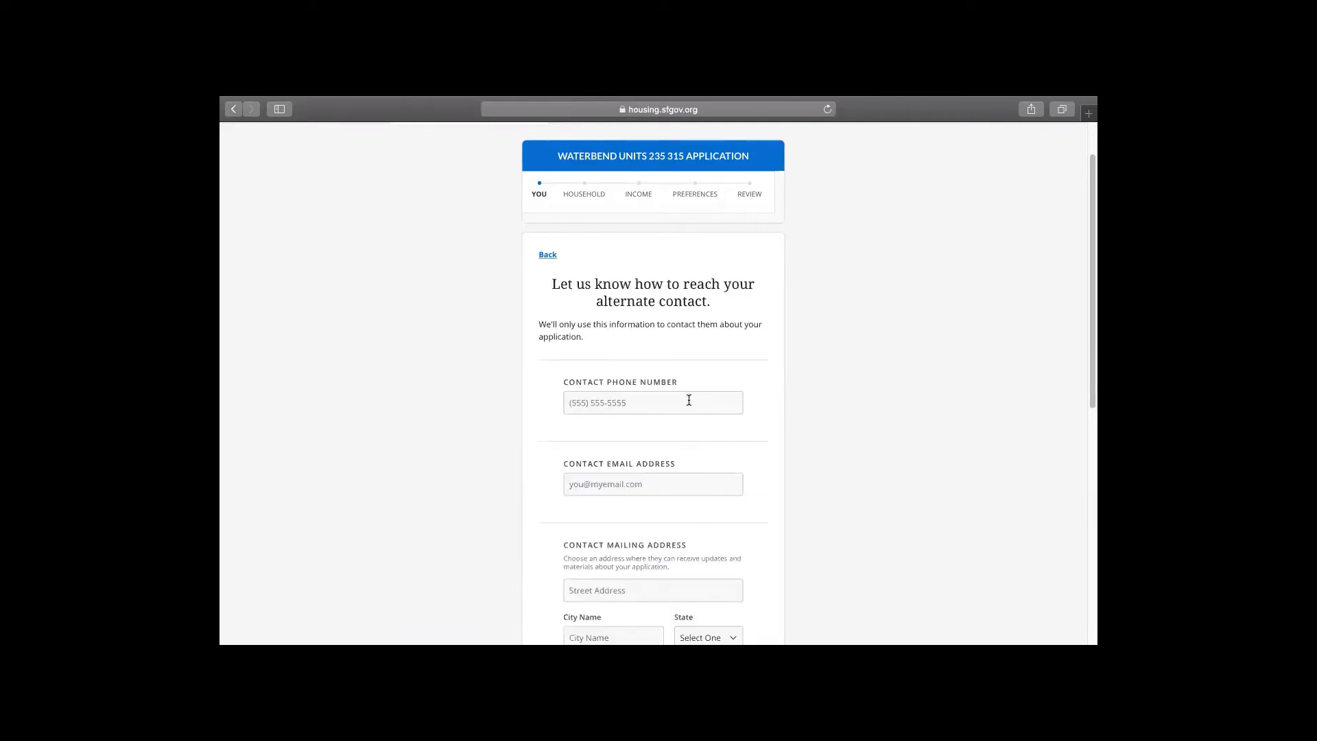
click(653, 401)
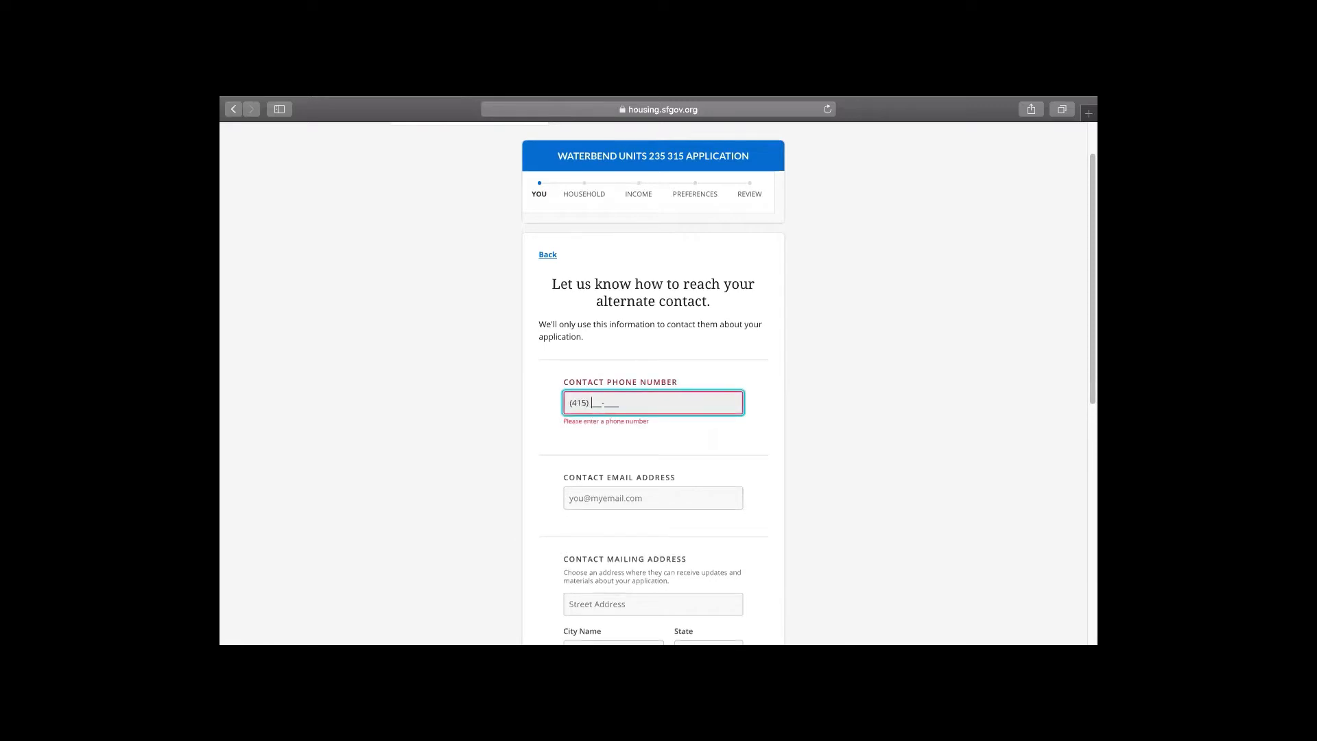
text(888-)
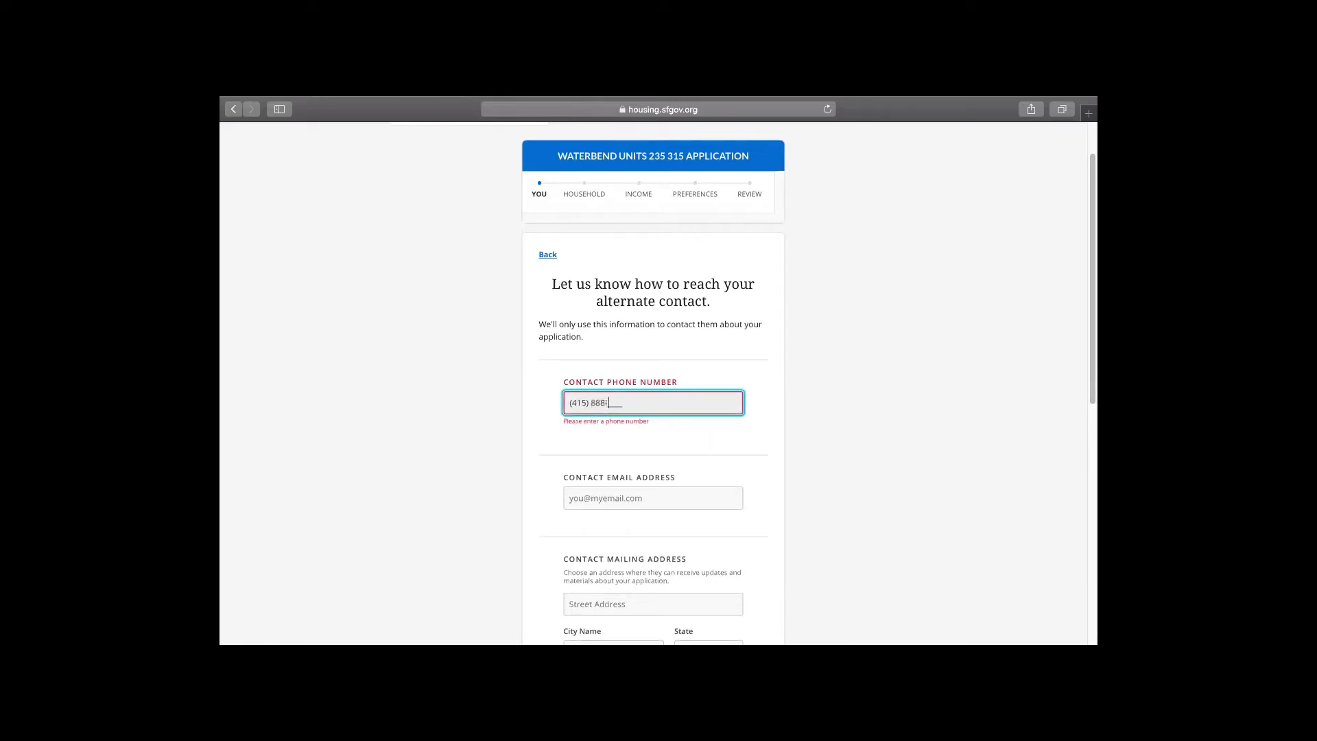
text(1234)
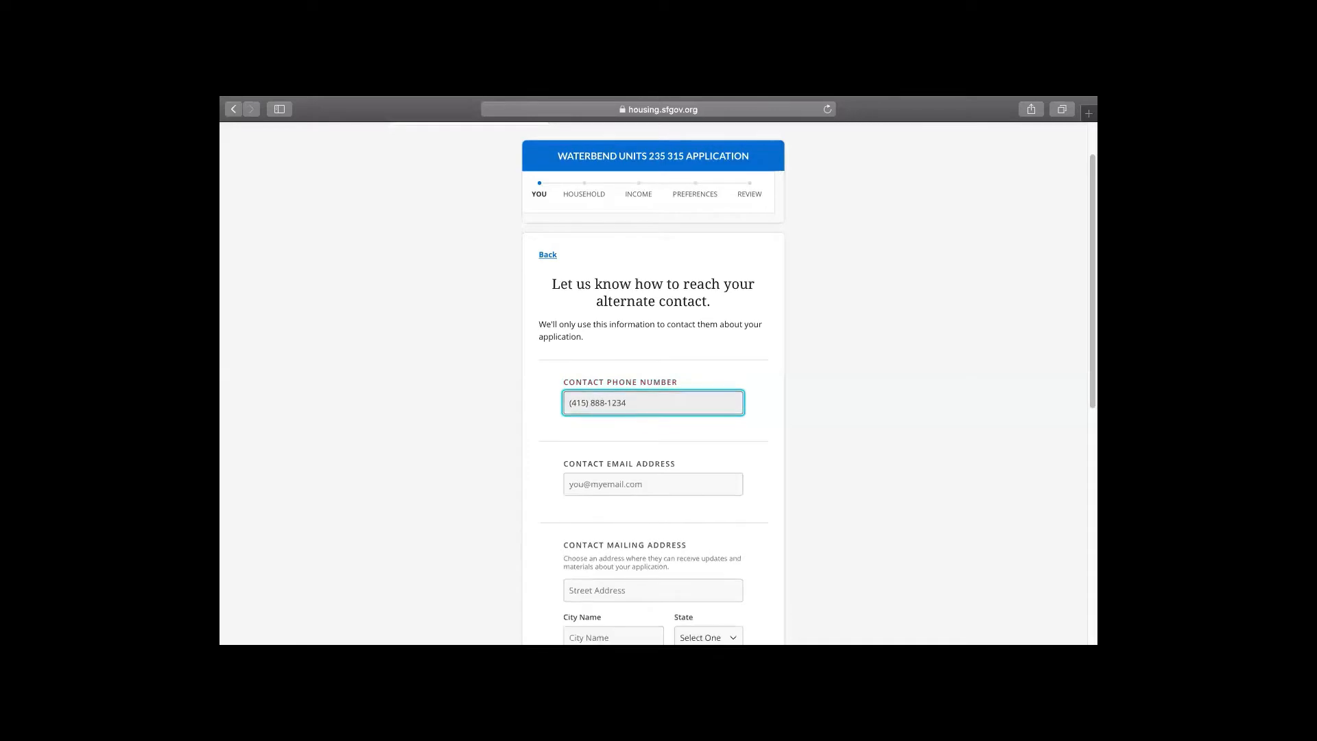
click(651, 484)
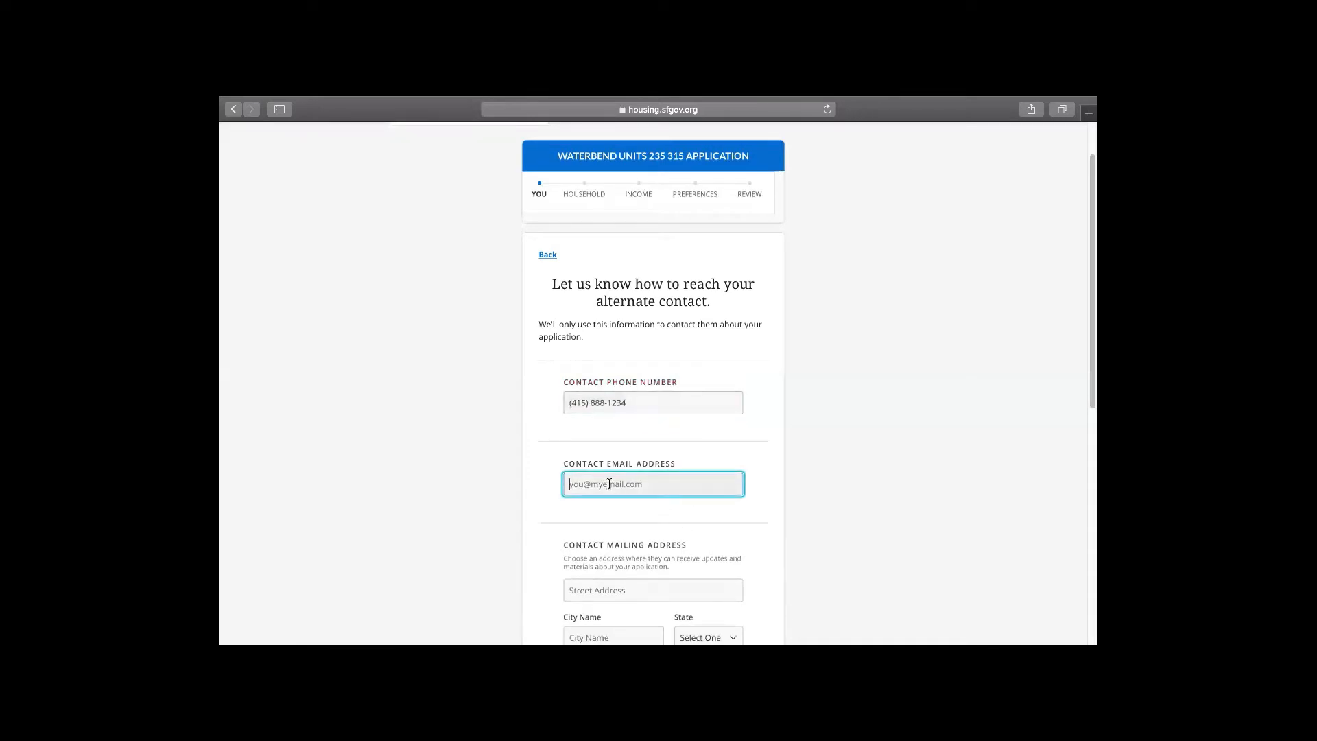
text(Altern)
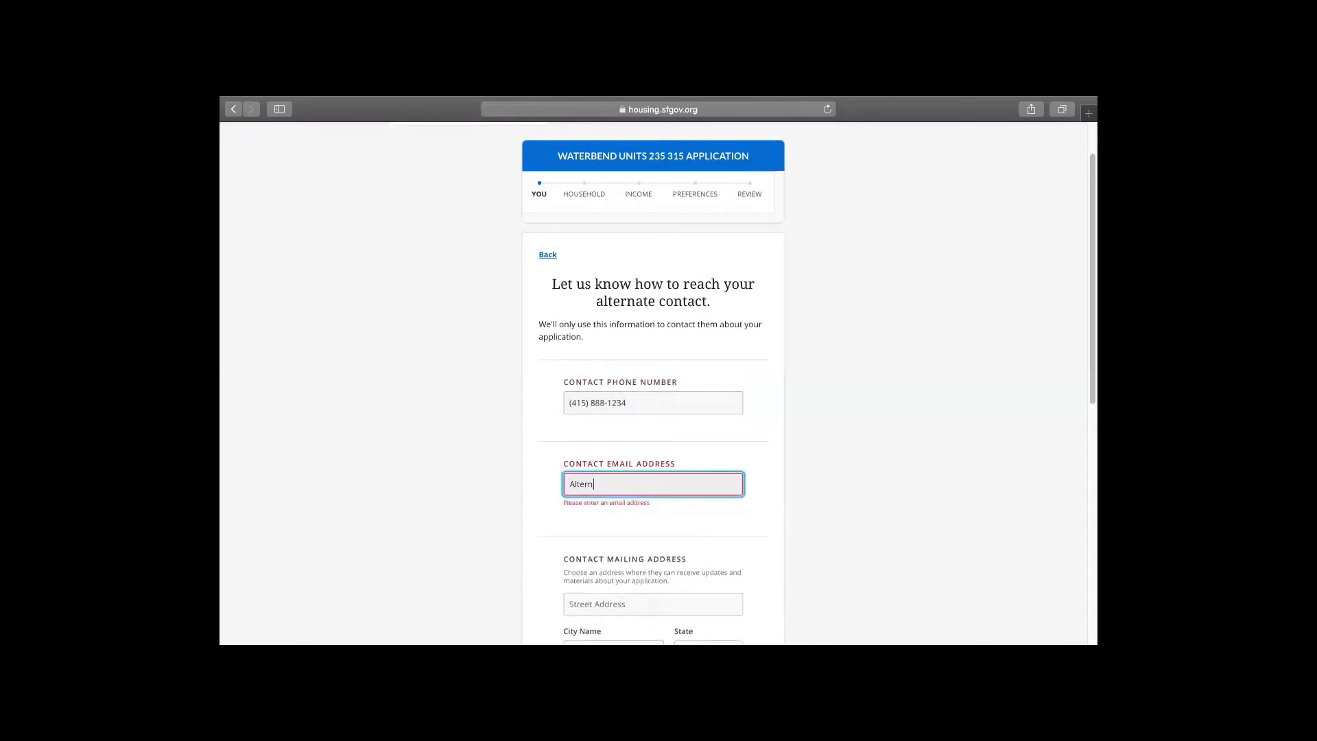
text(ate@gmail)
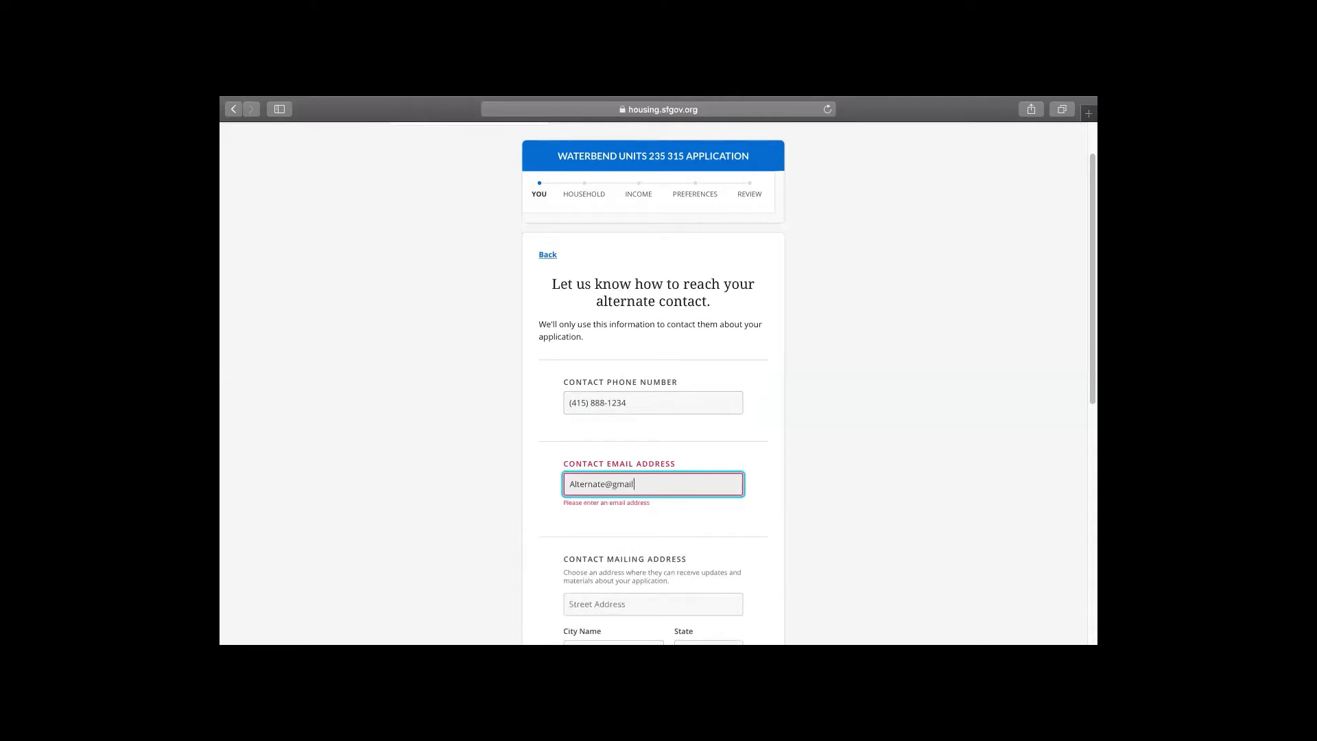
text(.com)
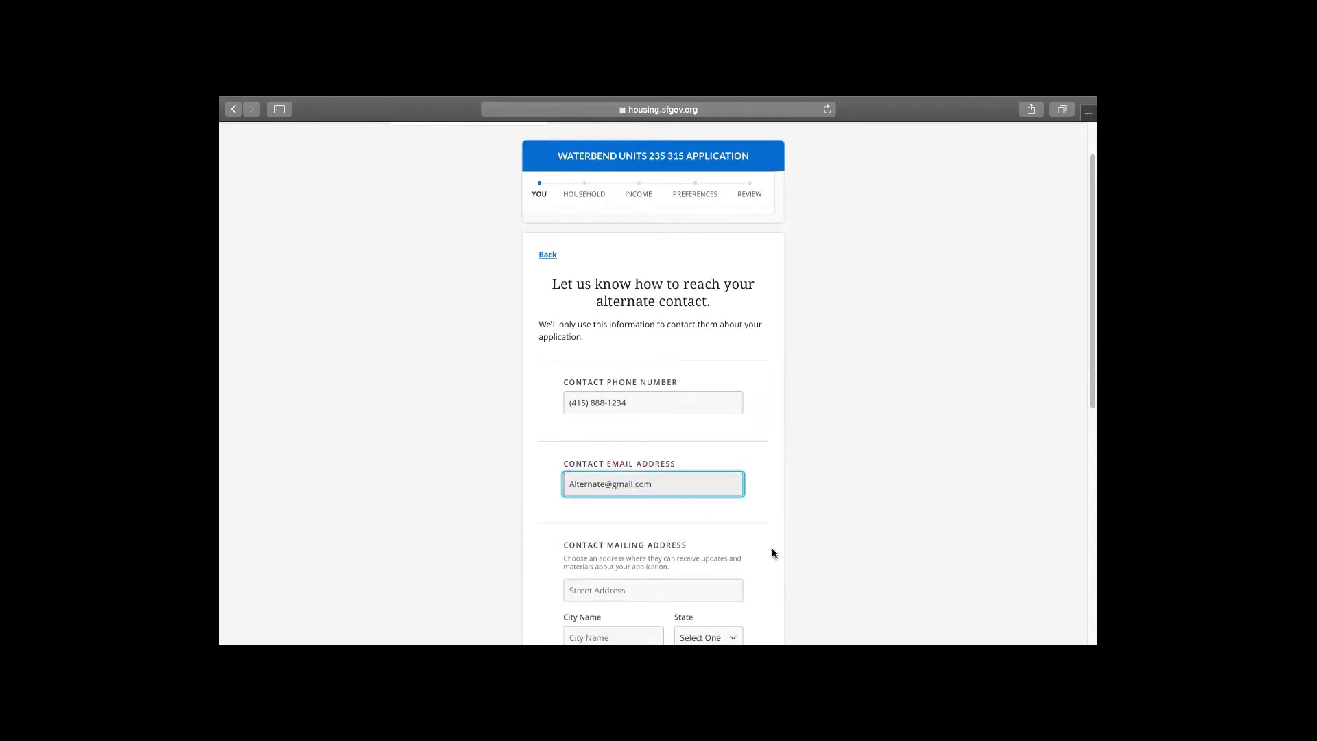
scroll(down, 3)
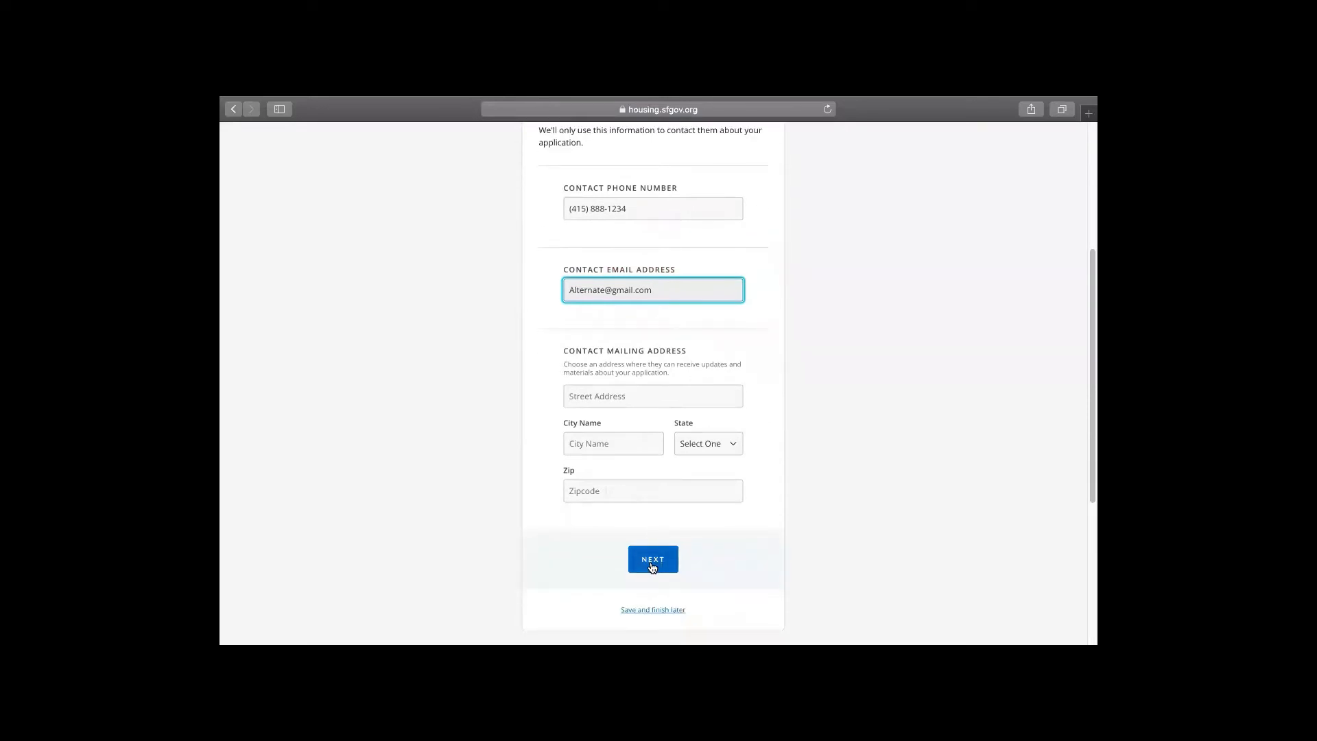
mouse_move(642, 421)
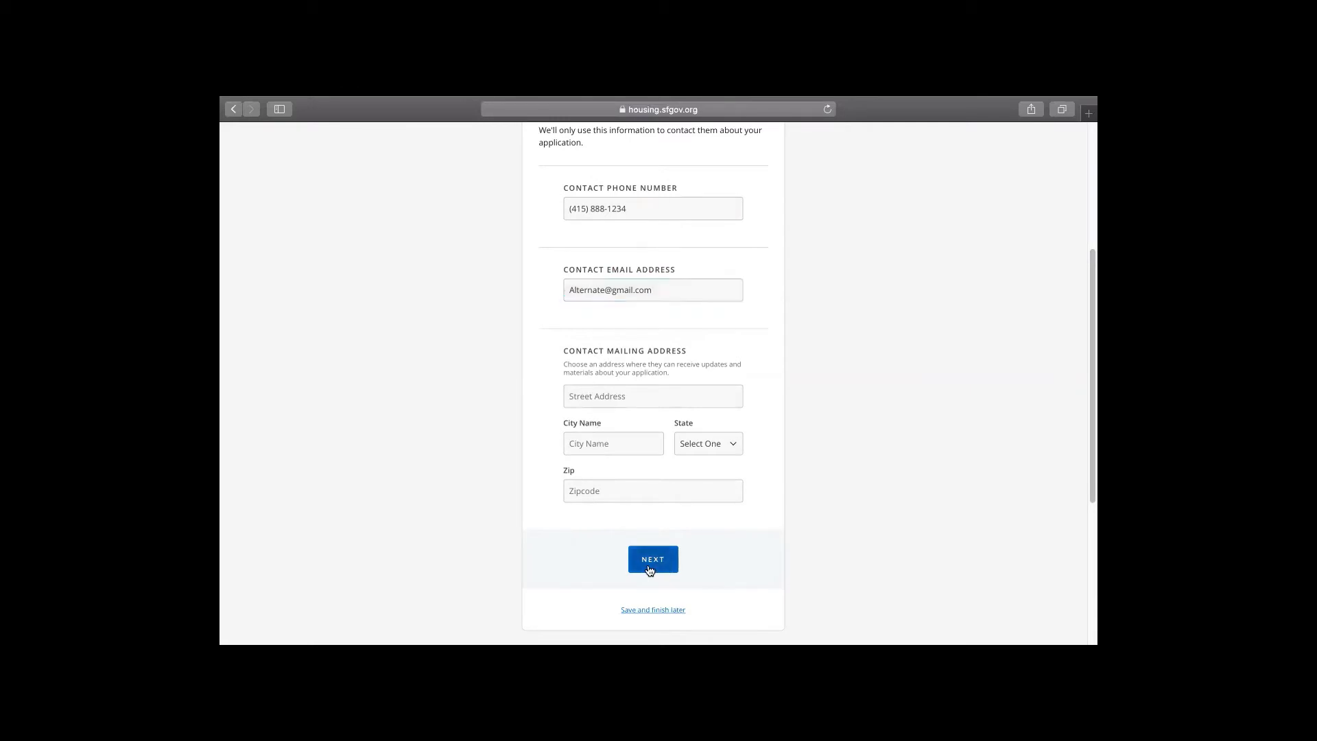
Submit the alternate contact page and continue to the Household step
click(653, 558)
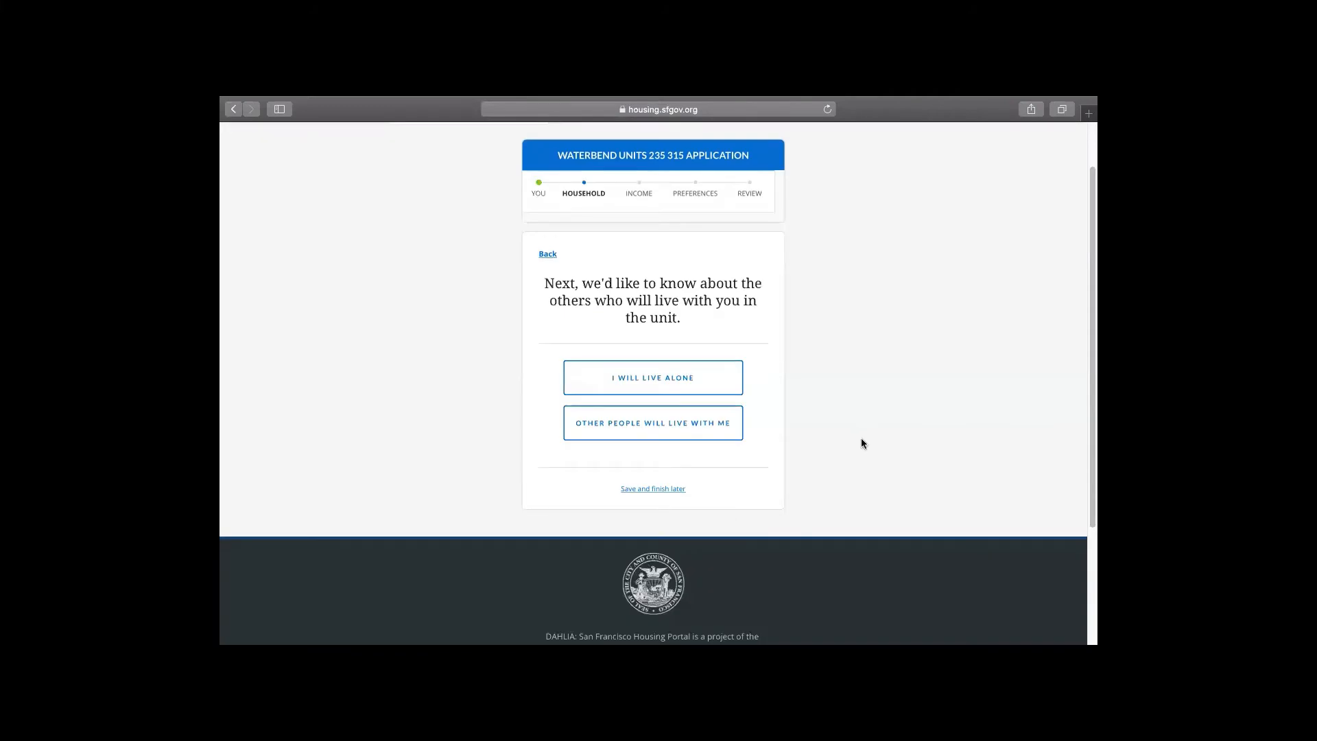
scroll(up, 3)
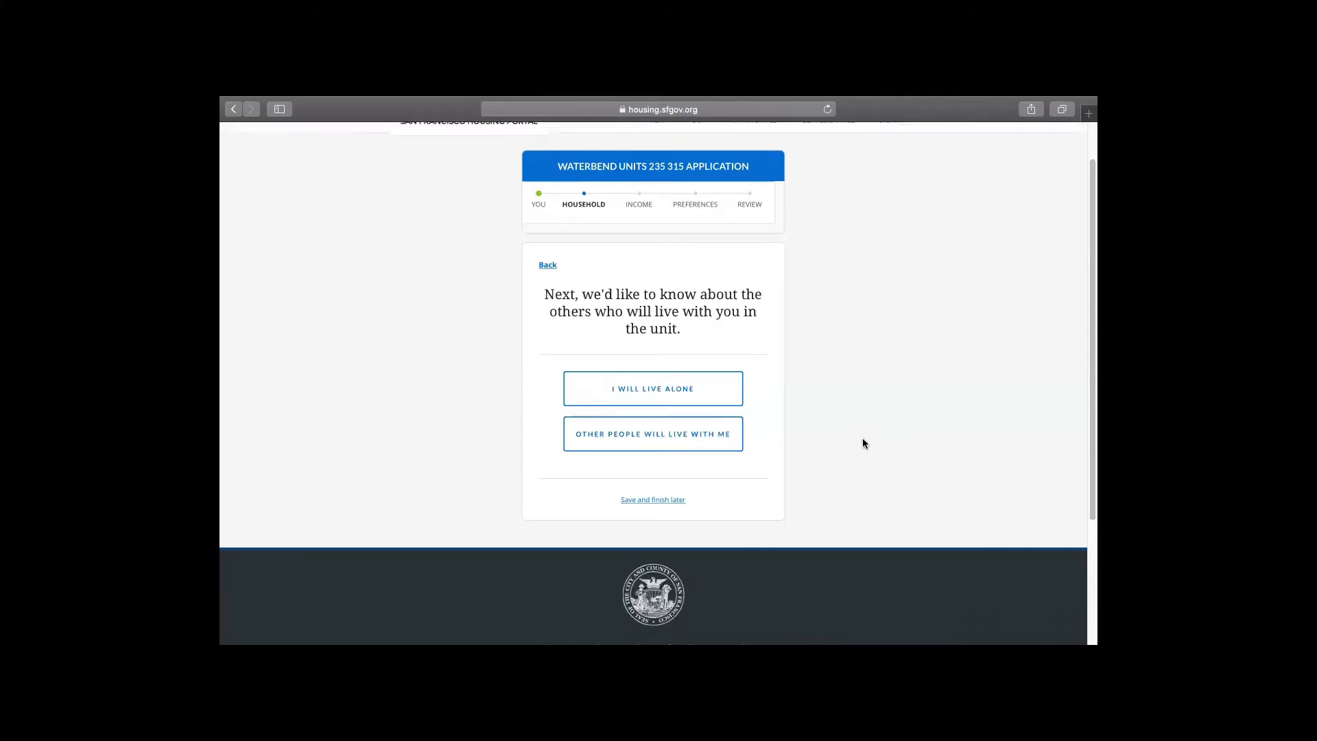
scroll(up, 3)
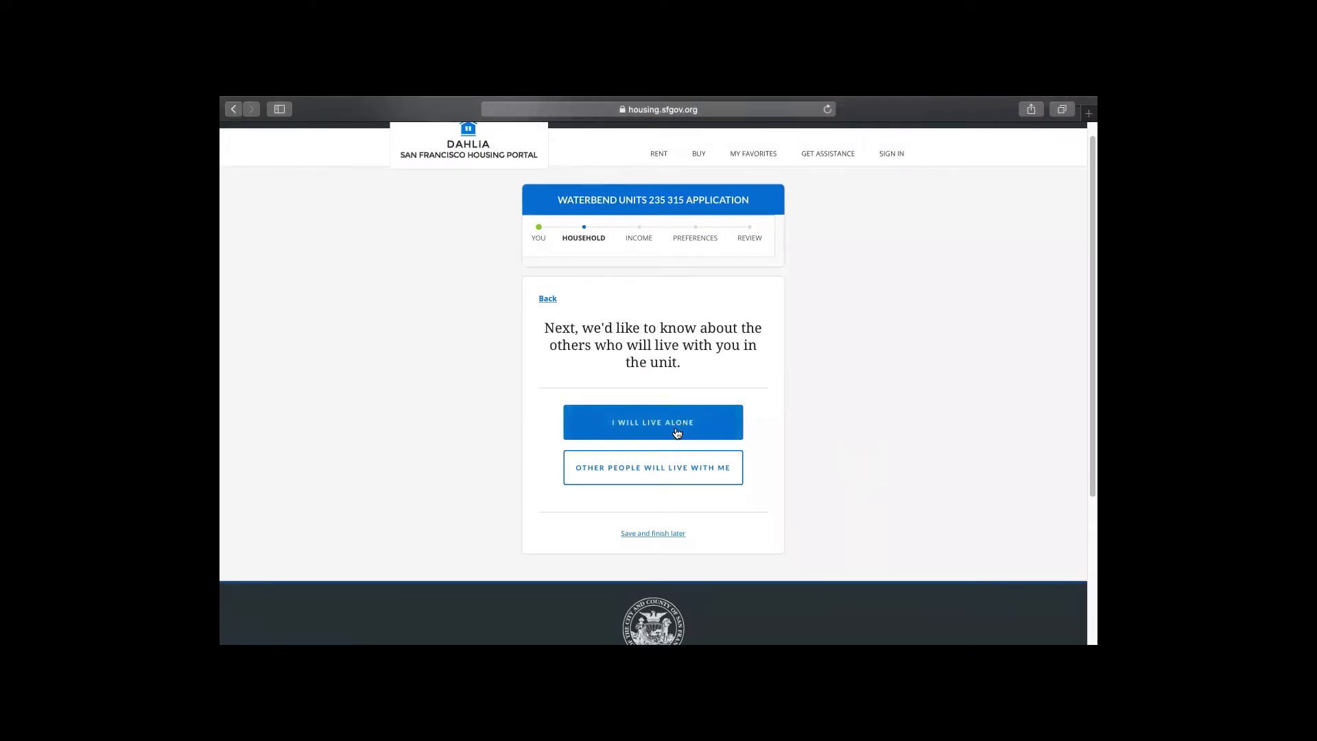
click(652, 467)
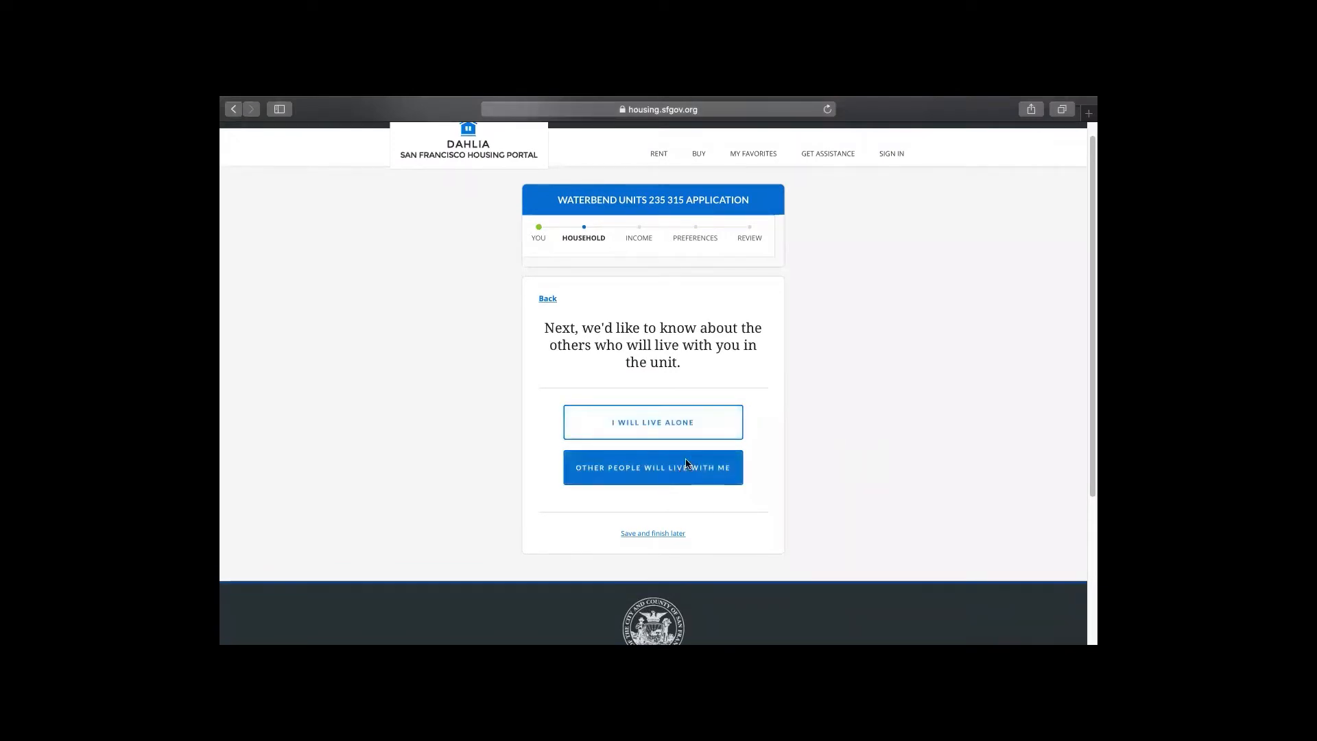
mouse_move(657, 477)
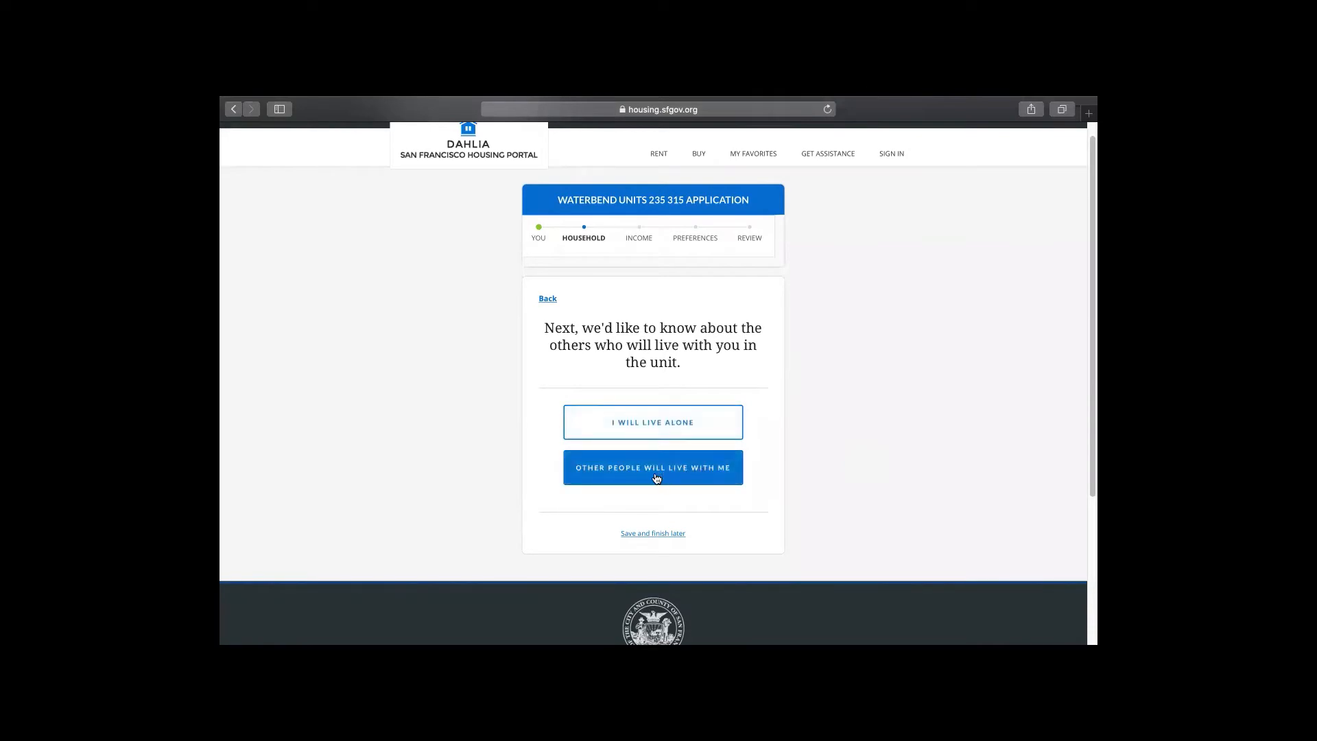
Answer that other people will live with you and acknowledge the warning to reach the household summary
click(653, 466)
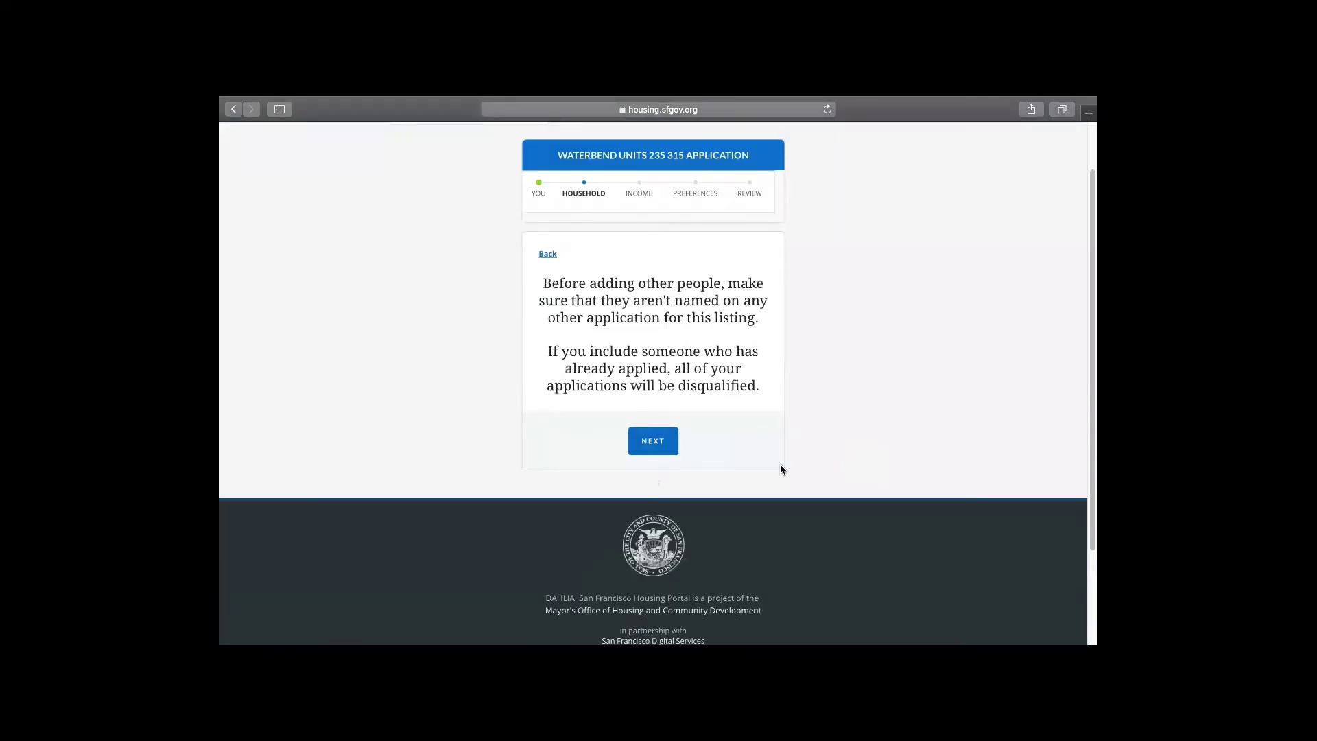
mouse_move(875, 411)
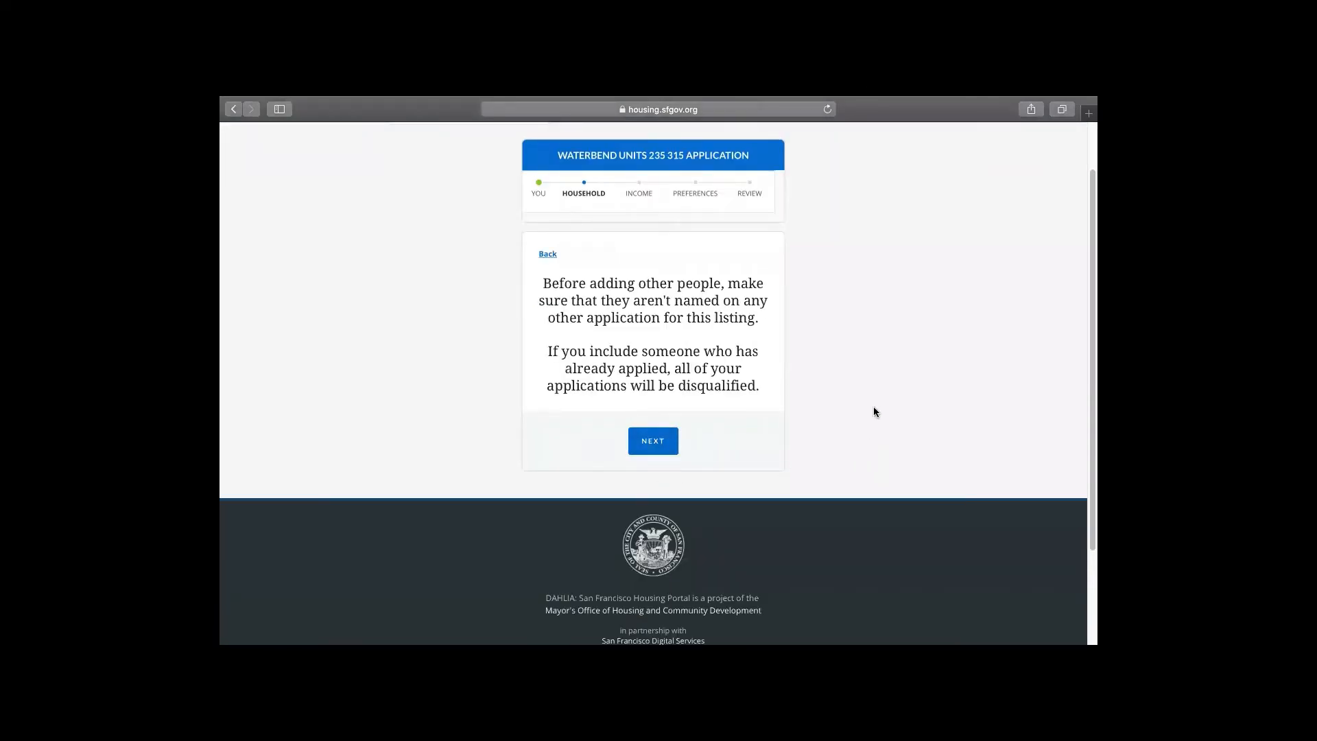
mouse_move(795, 400)
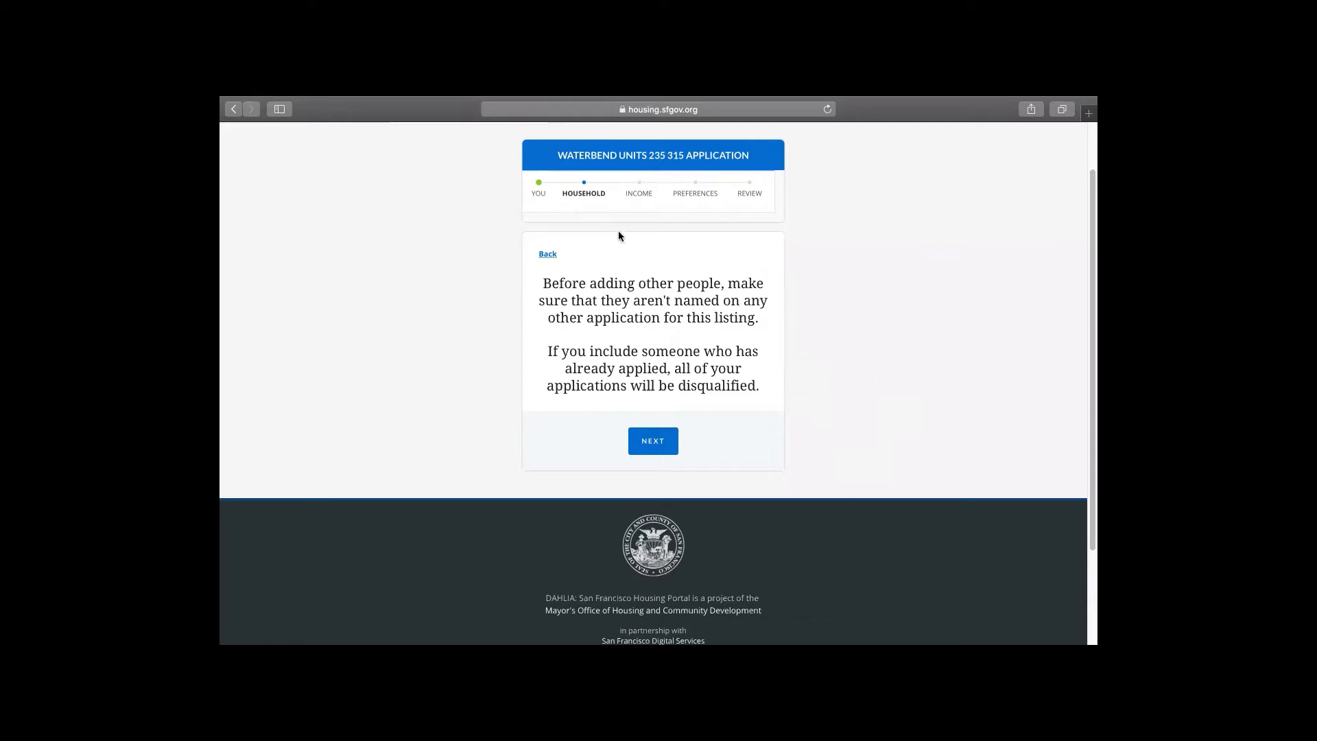
mouse_move(755, 507)
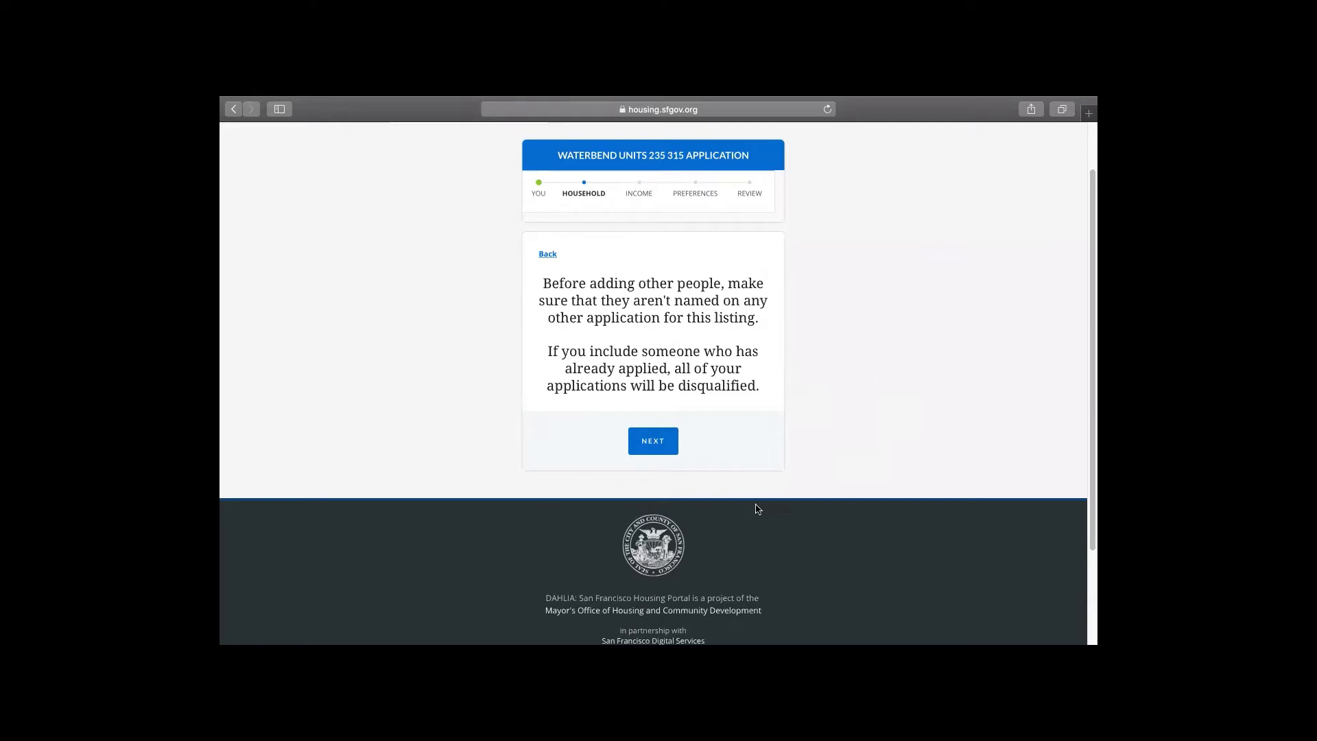
mouse_move(780, 357)
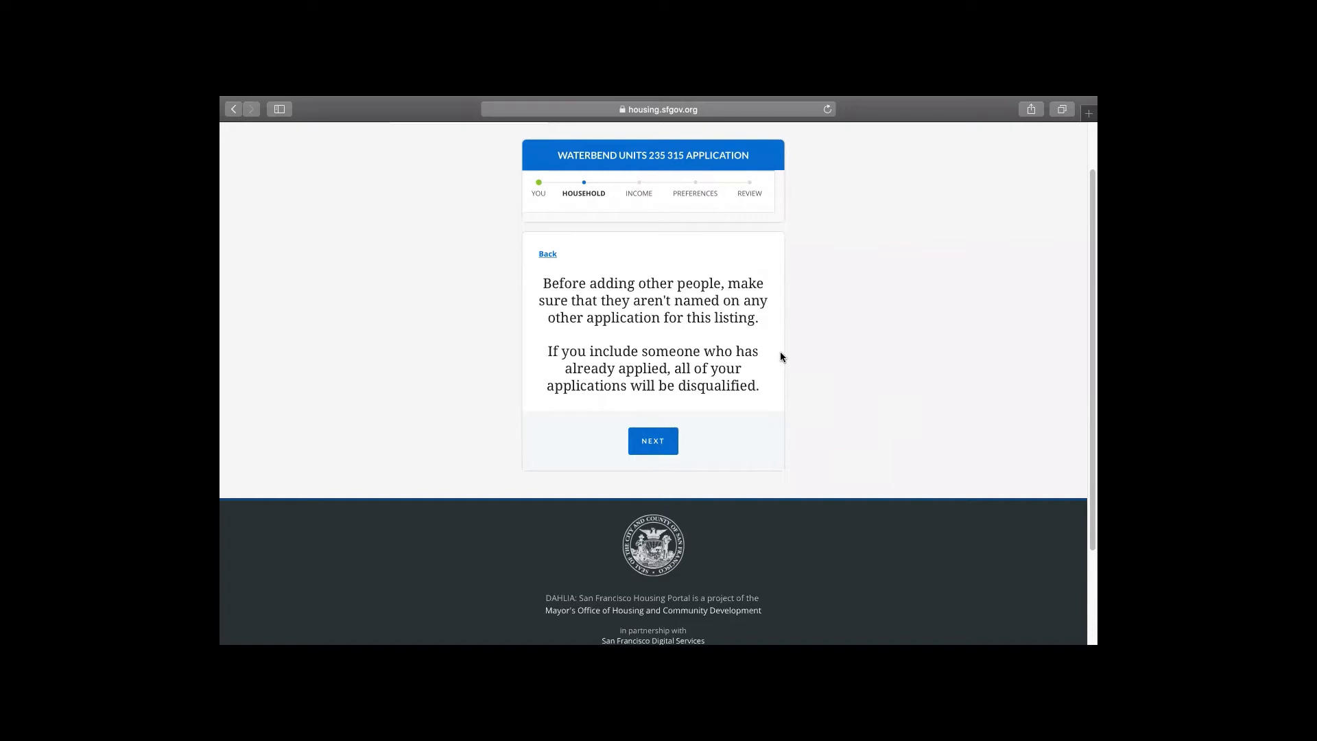
mouse_move(657, 498)
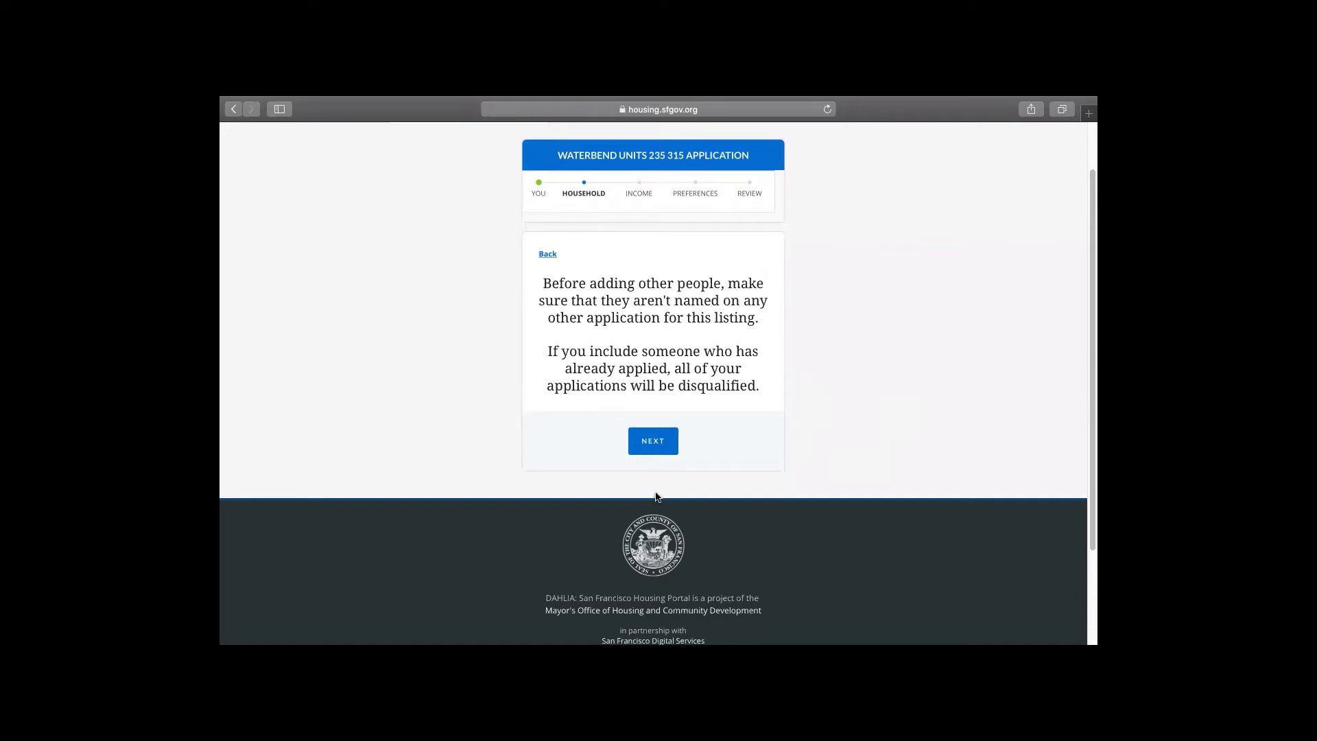
mouse_move(656, 494)
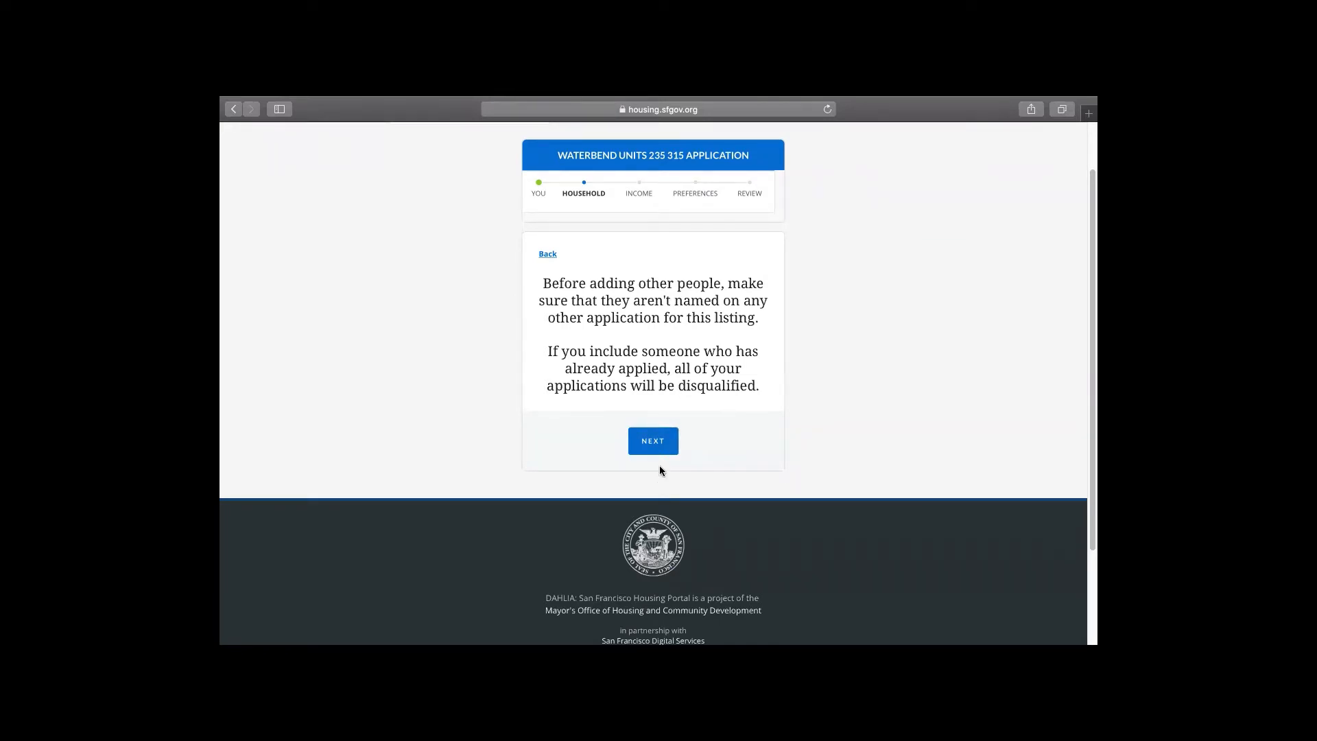
click(652, 440)
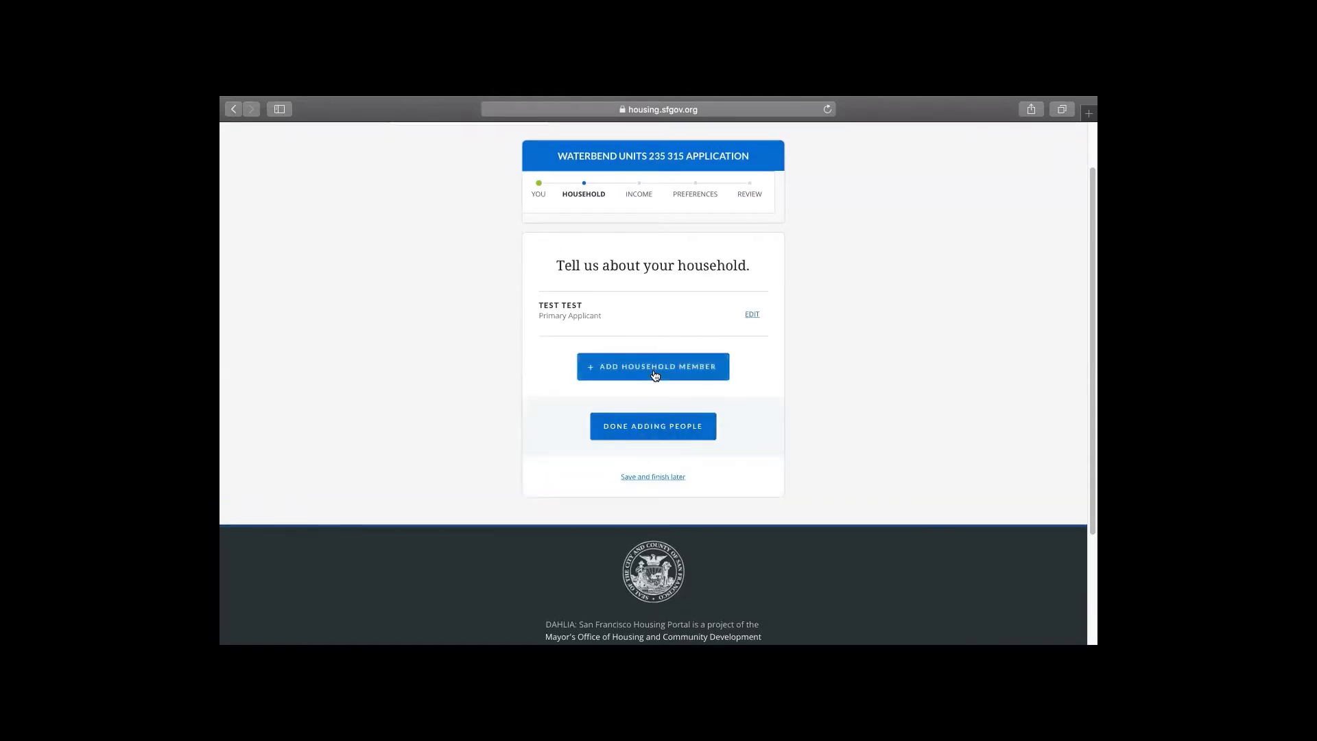
Add a household member named Test2 Test2 with birth date 2/2/1920
click(652, 367)
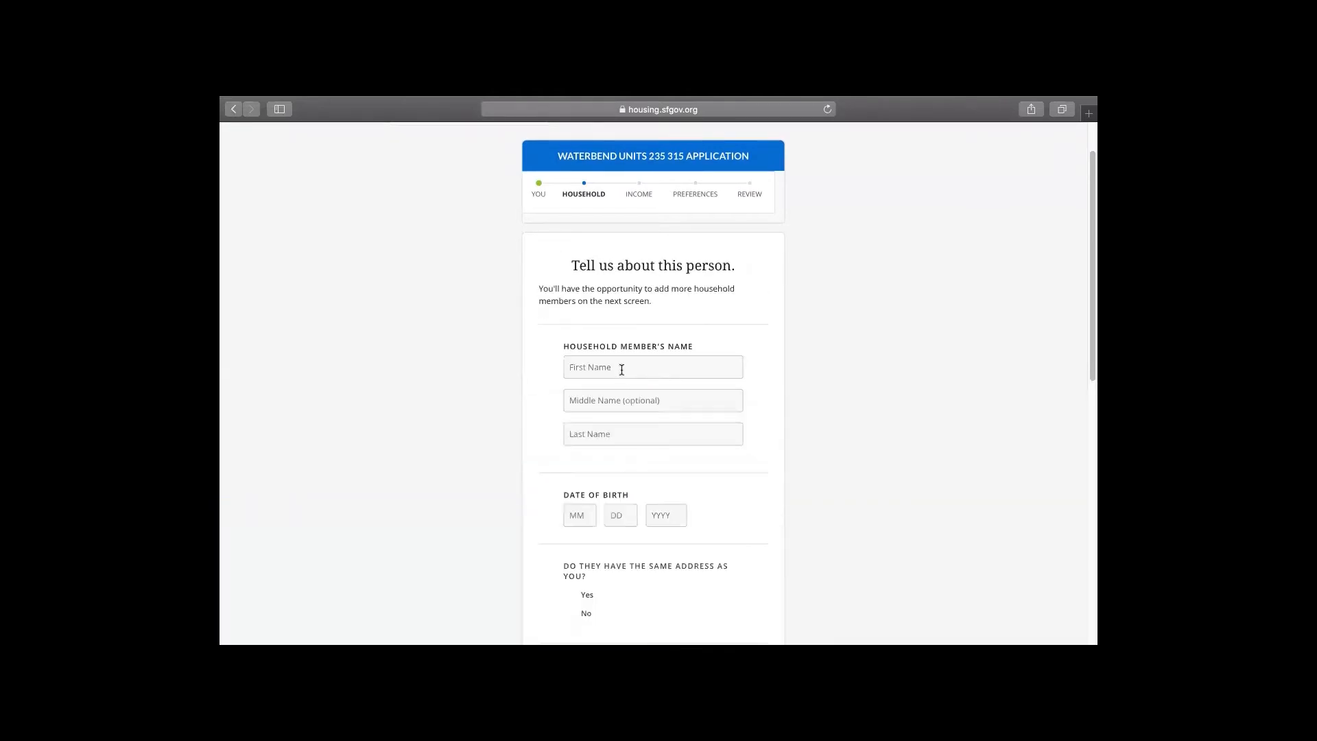
text(Tes)
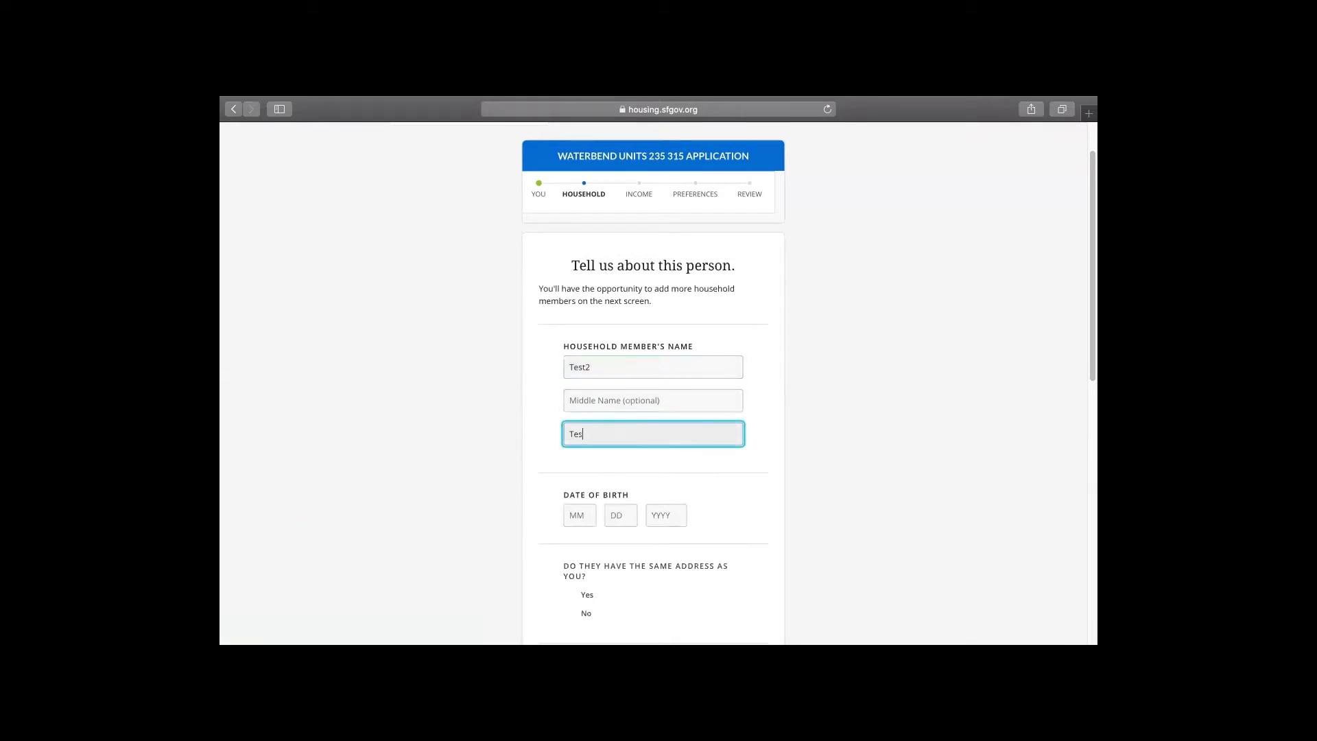
click(579, 514)
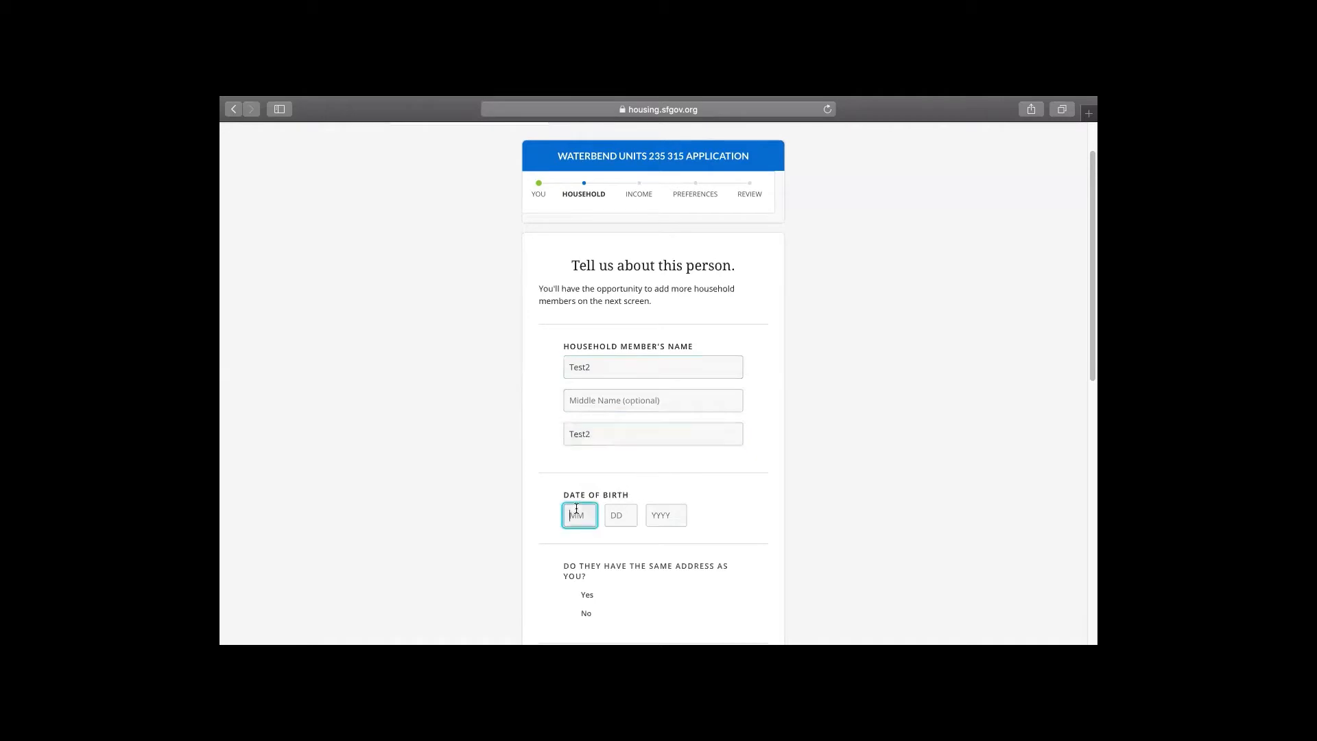
text(1)
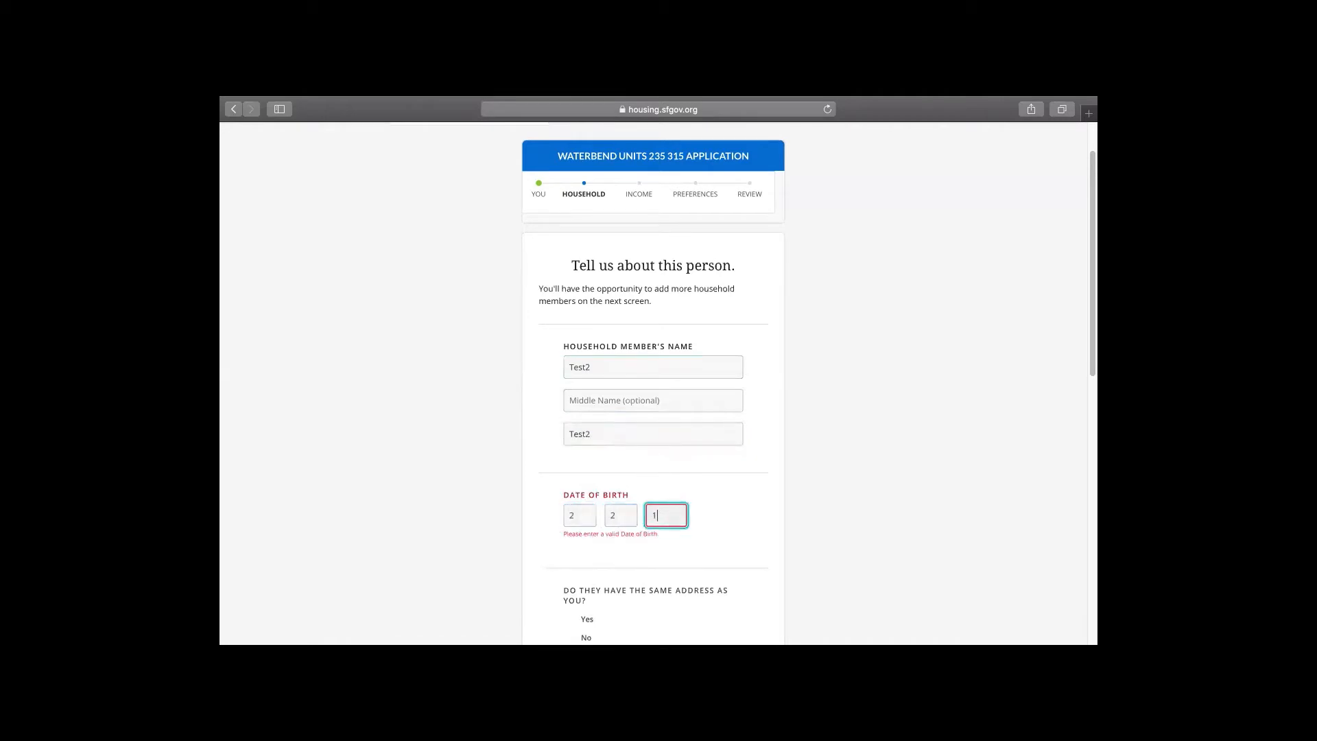
text(920)
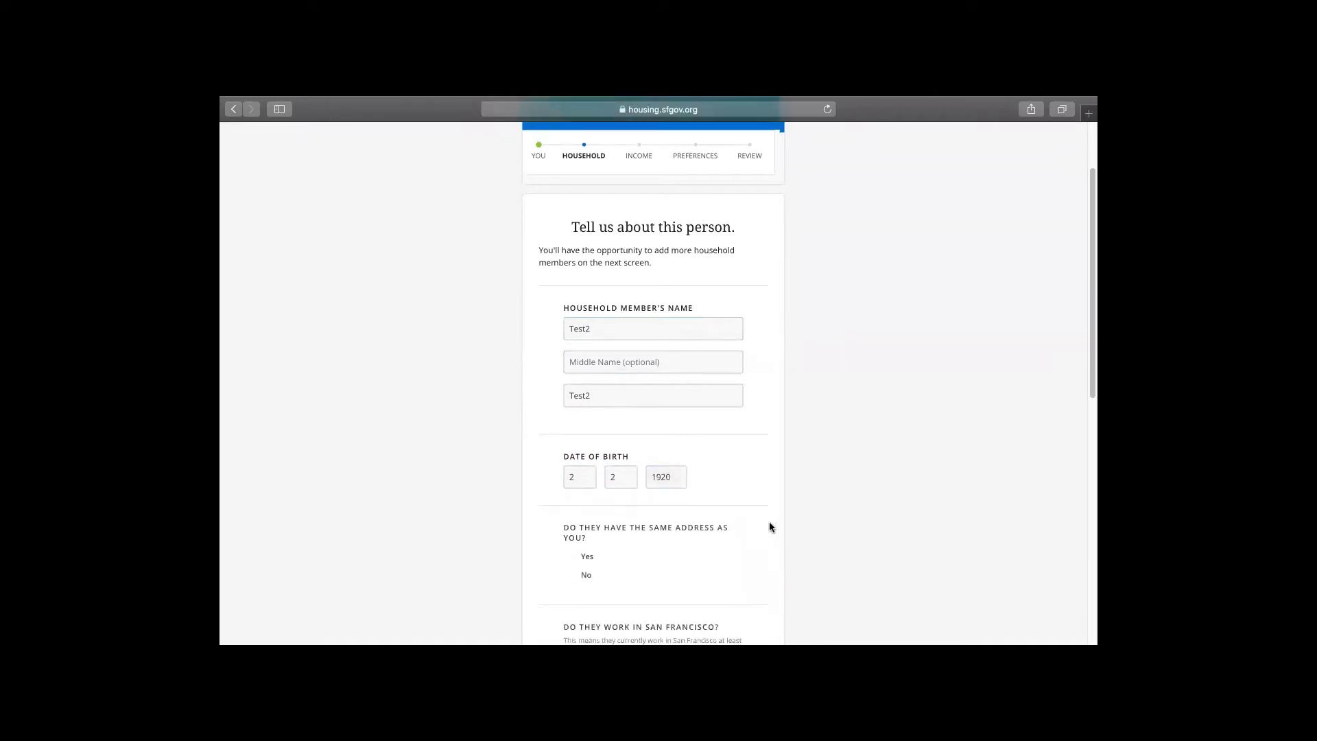
scroll(down, 3)
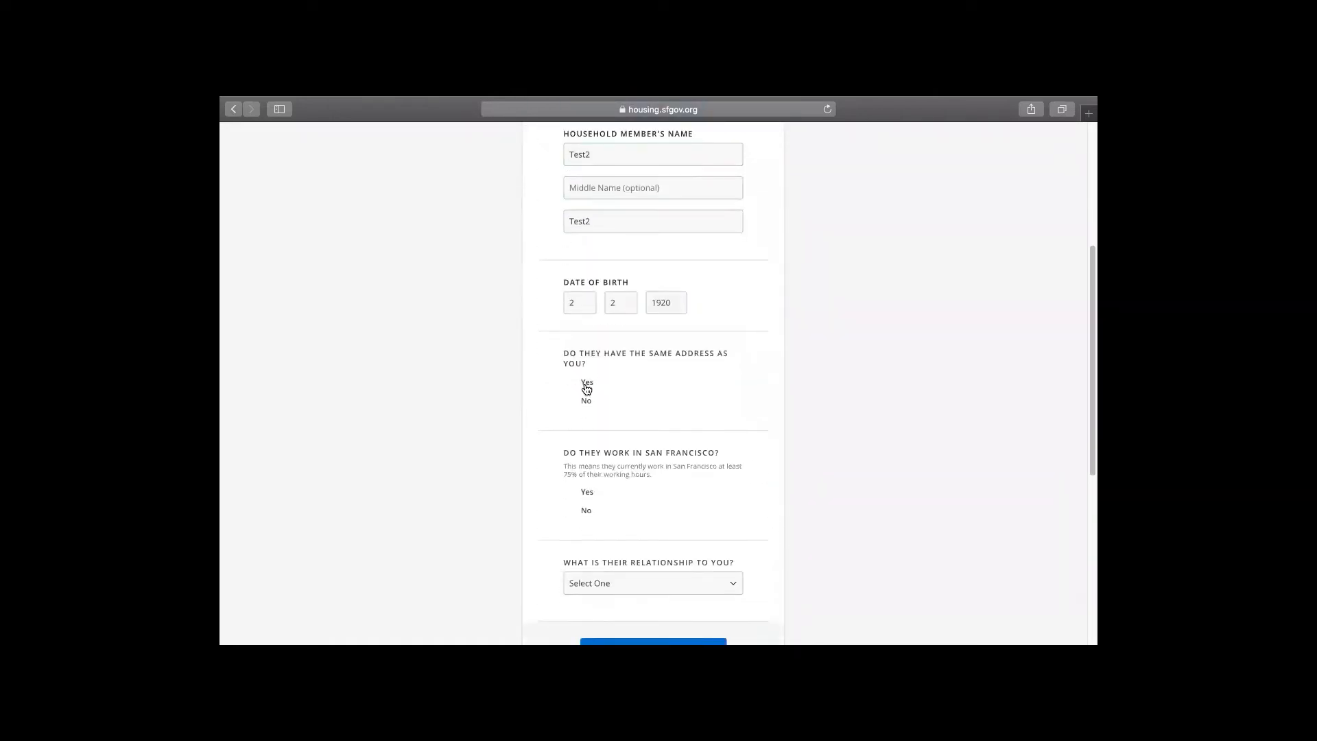
Mark the member as sharing your address, not working in San Francisco, relationship Grandparent
click(569, 382)
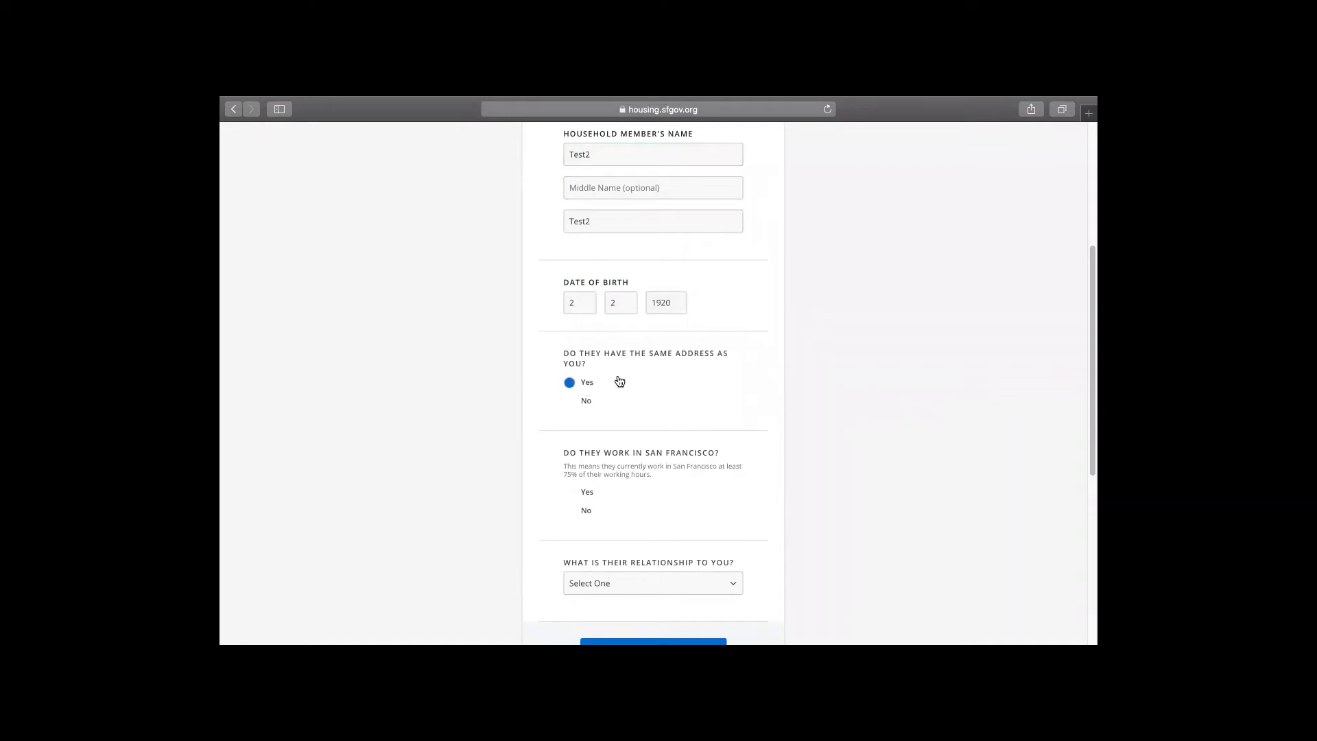
click(568, 502)
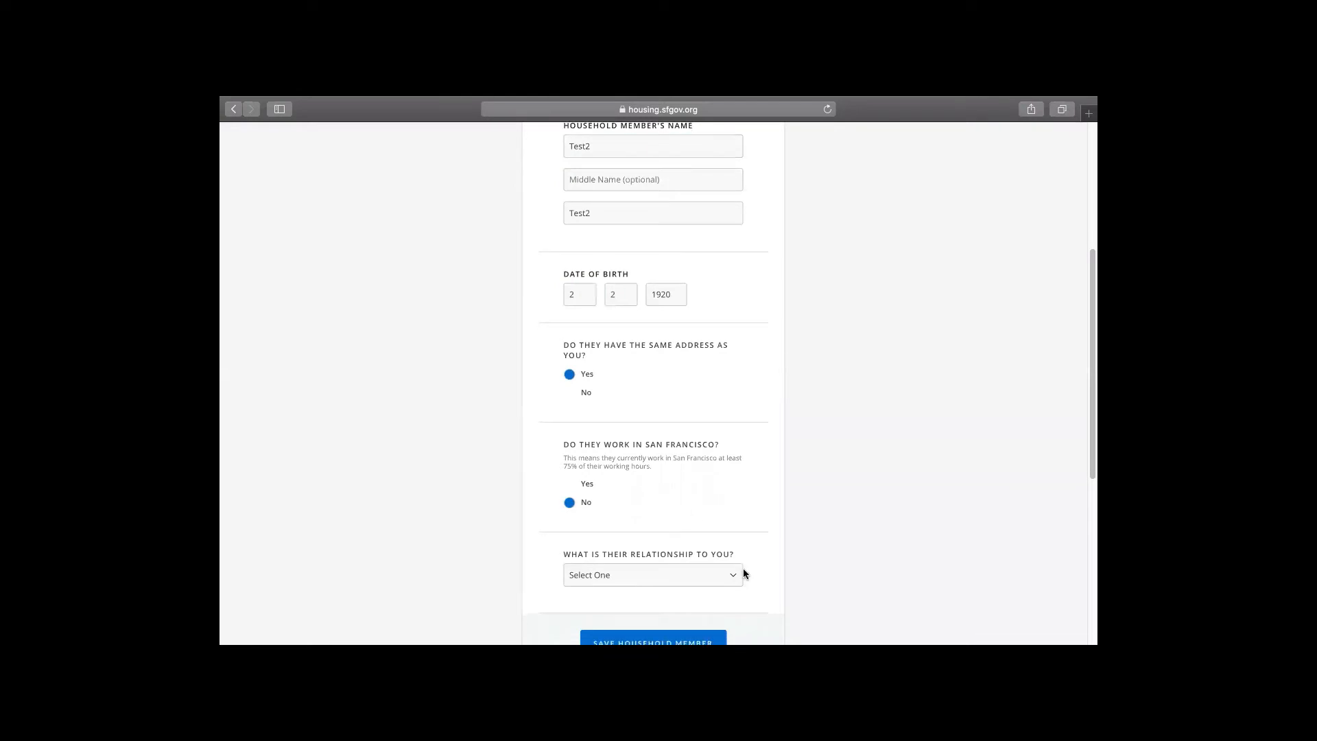
click(651, 575)
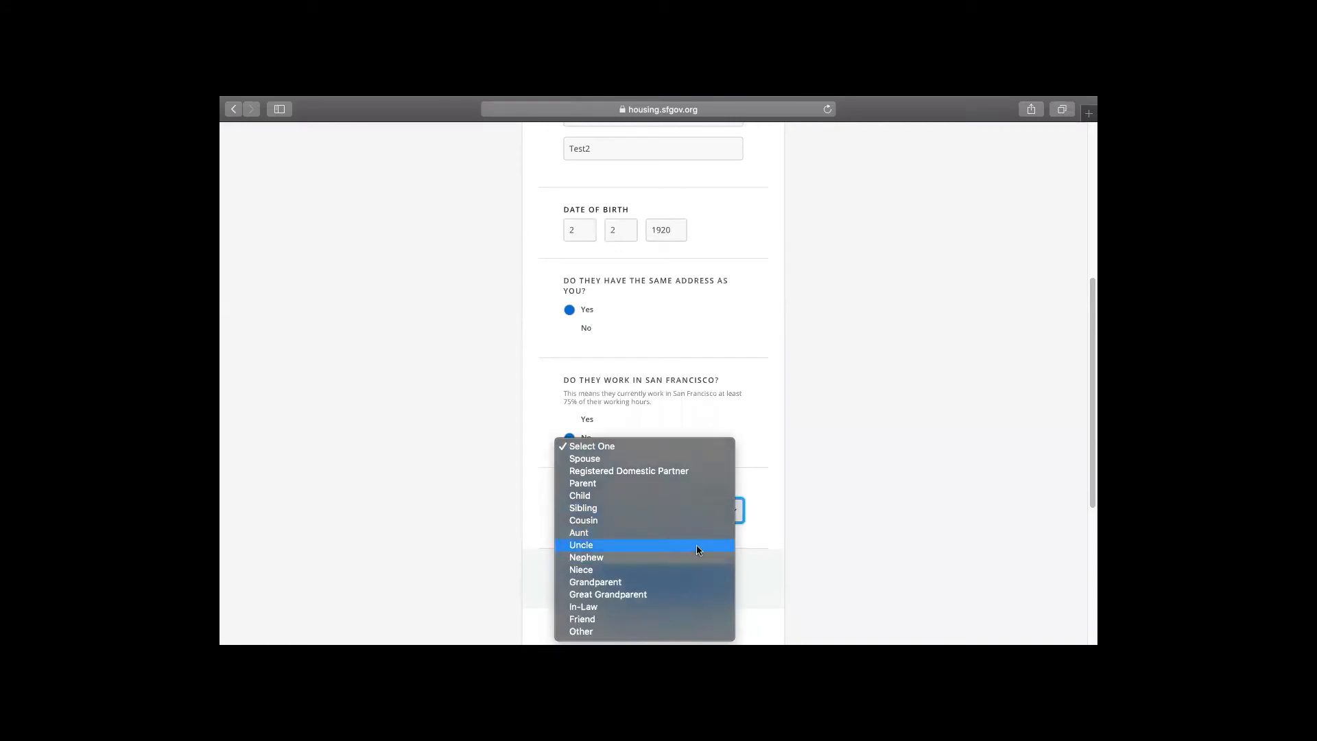
mouse_move(676, 581)
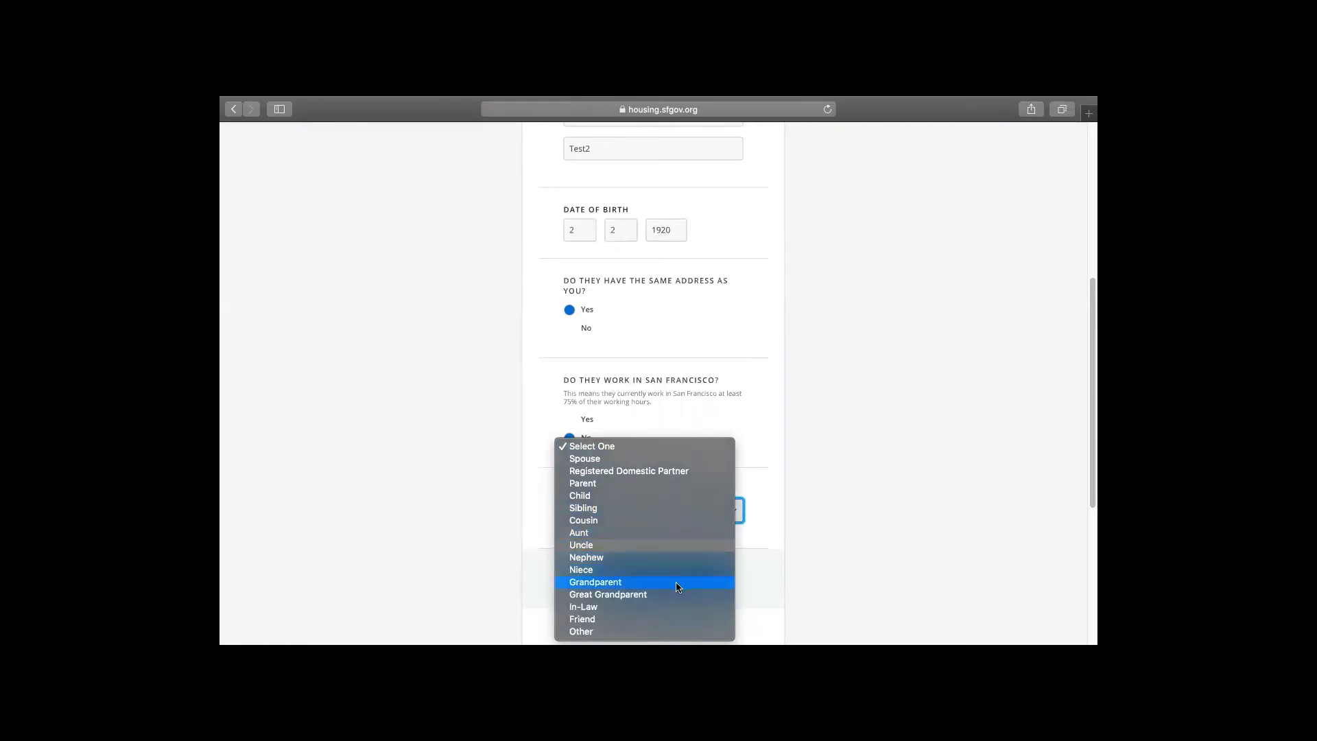
click(594, 582)
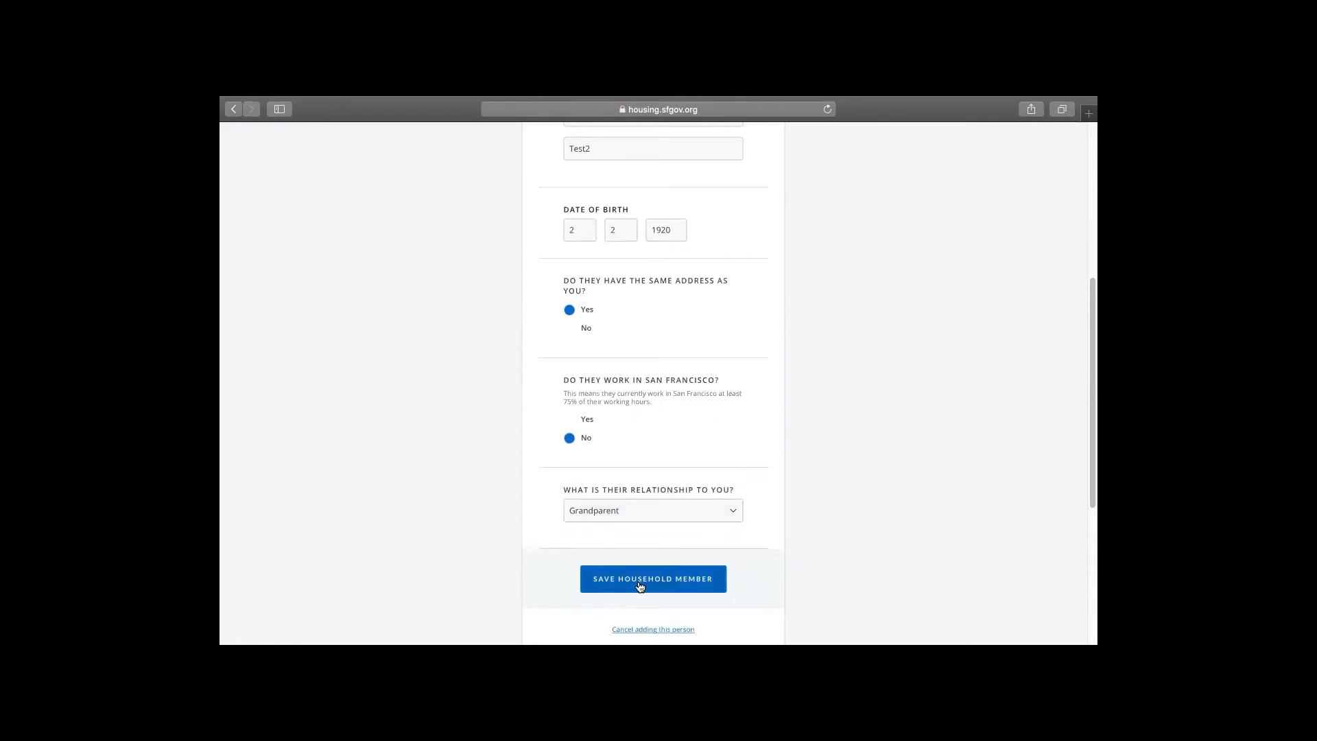
Save Test2 Test2 so the household list shows them with the primary applicant
click(653, 579)
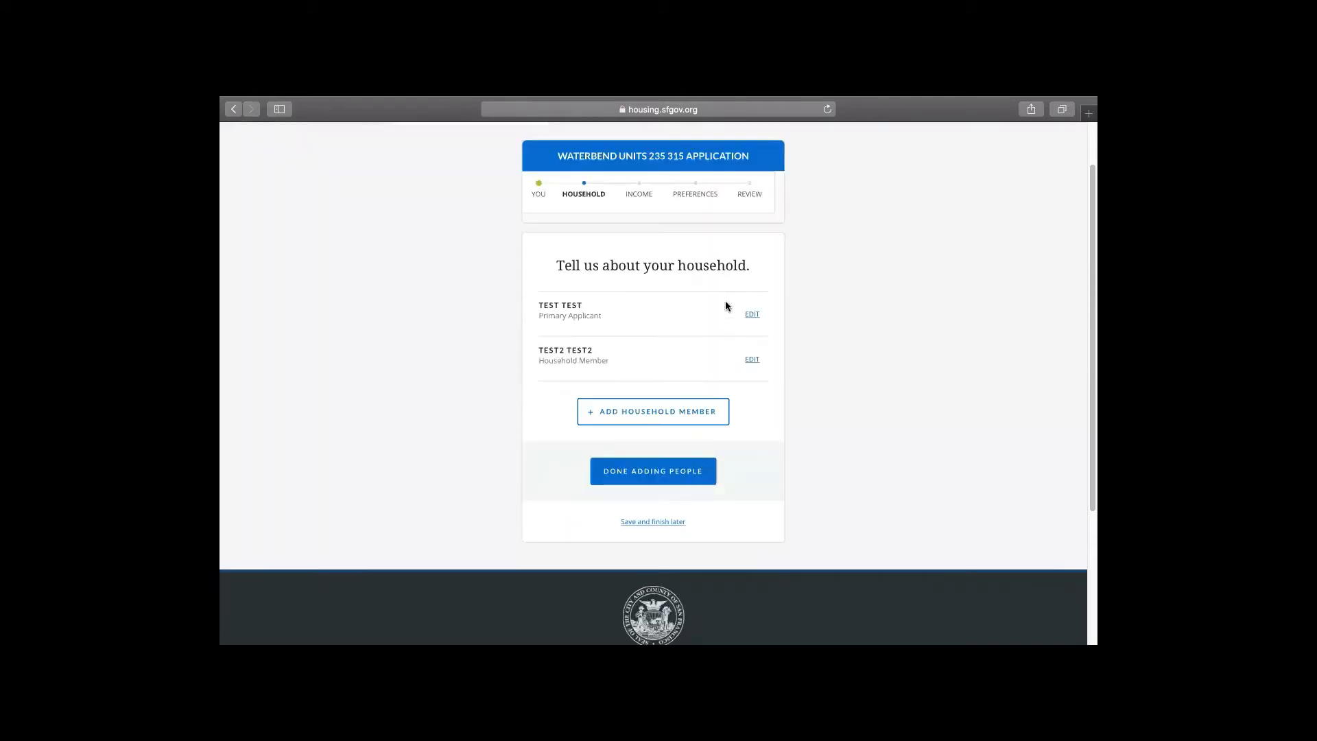
mouse_move(641, 305)
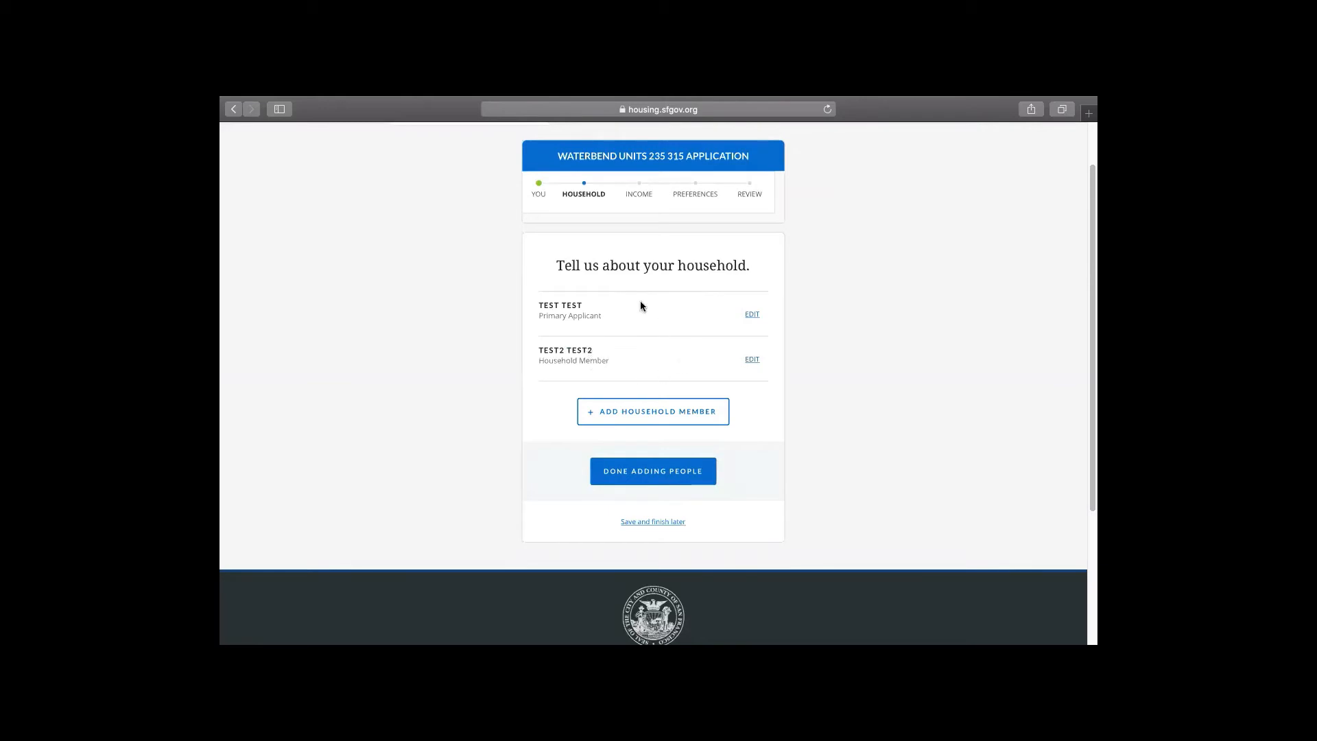
mouse_move(633, 333)
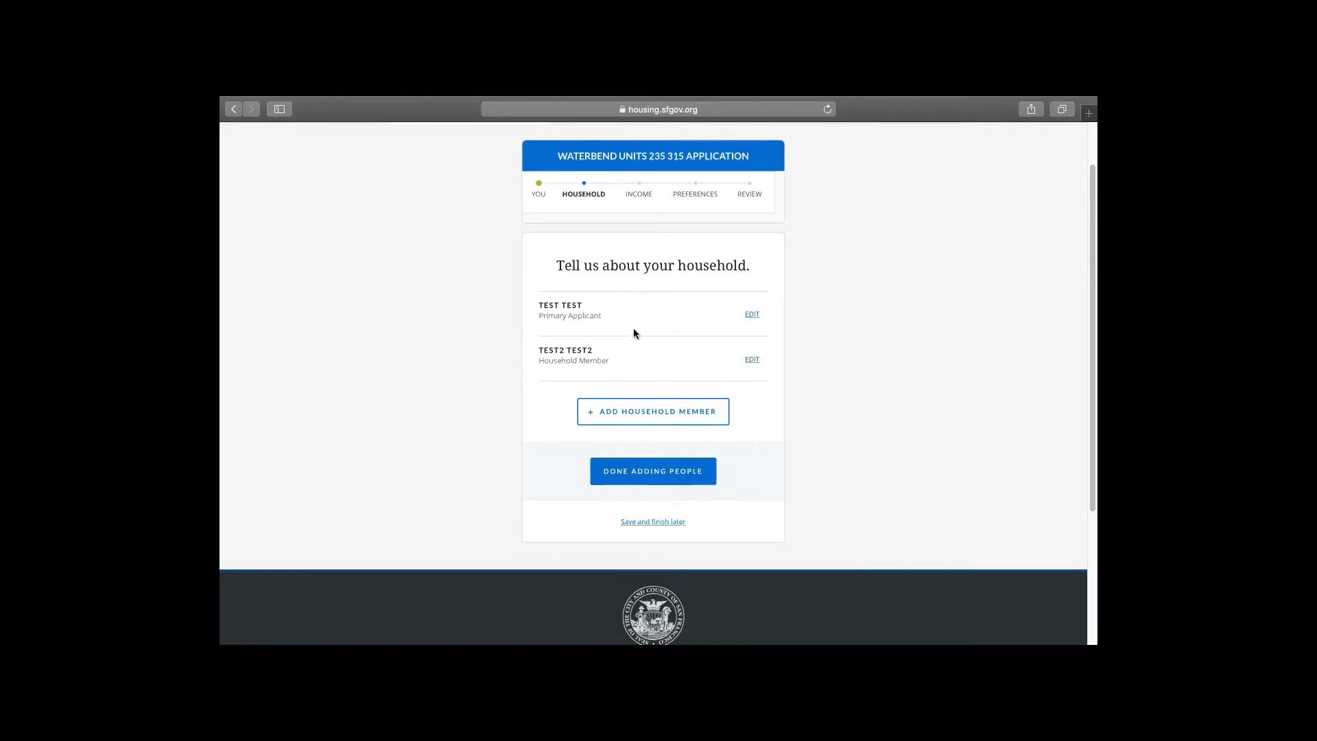
mouse_move(671, 455)
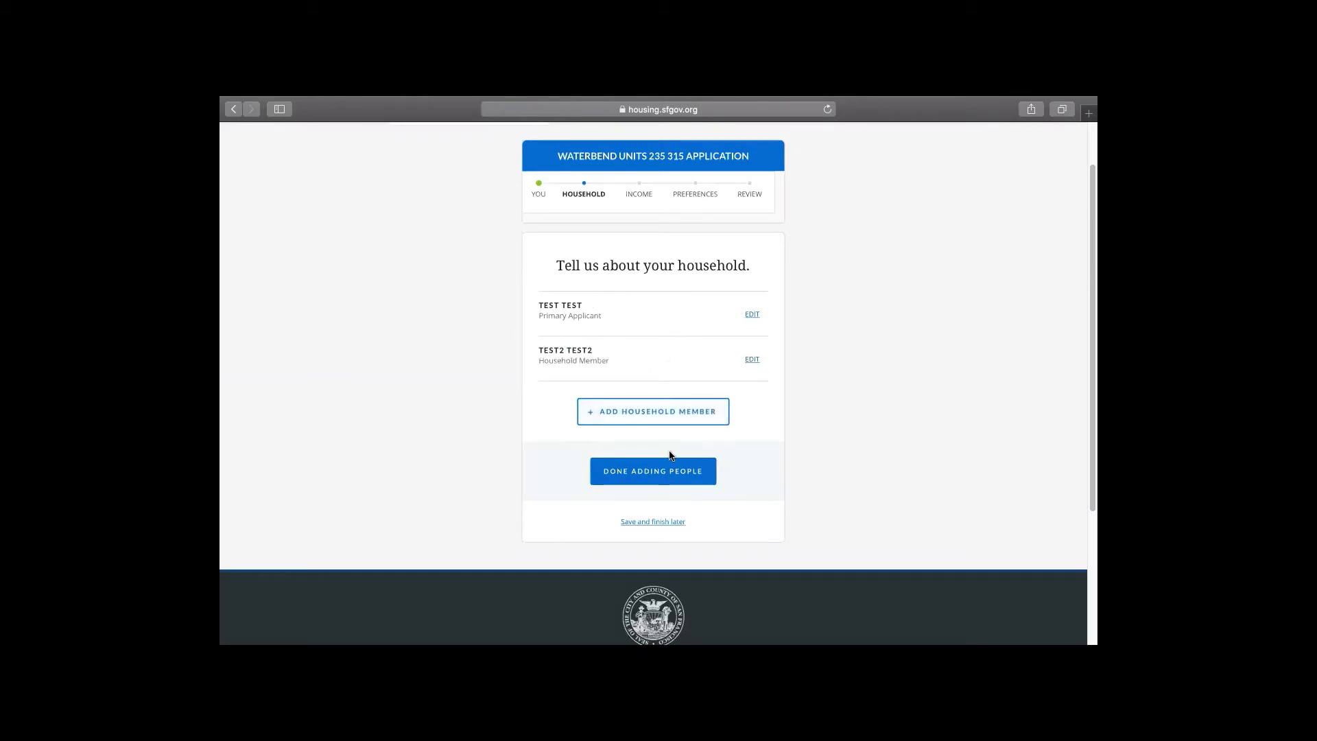
mouse_move(653, 470)
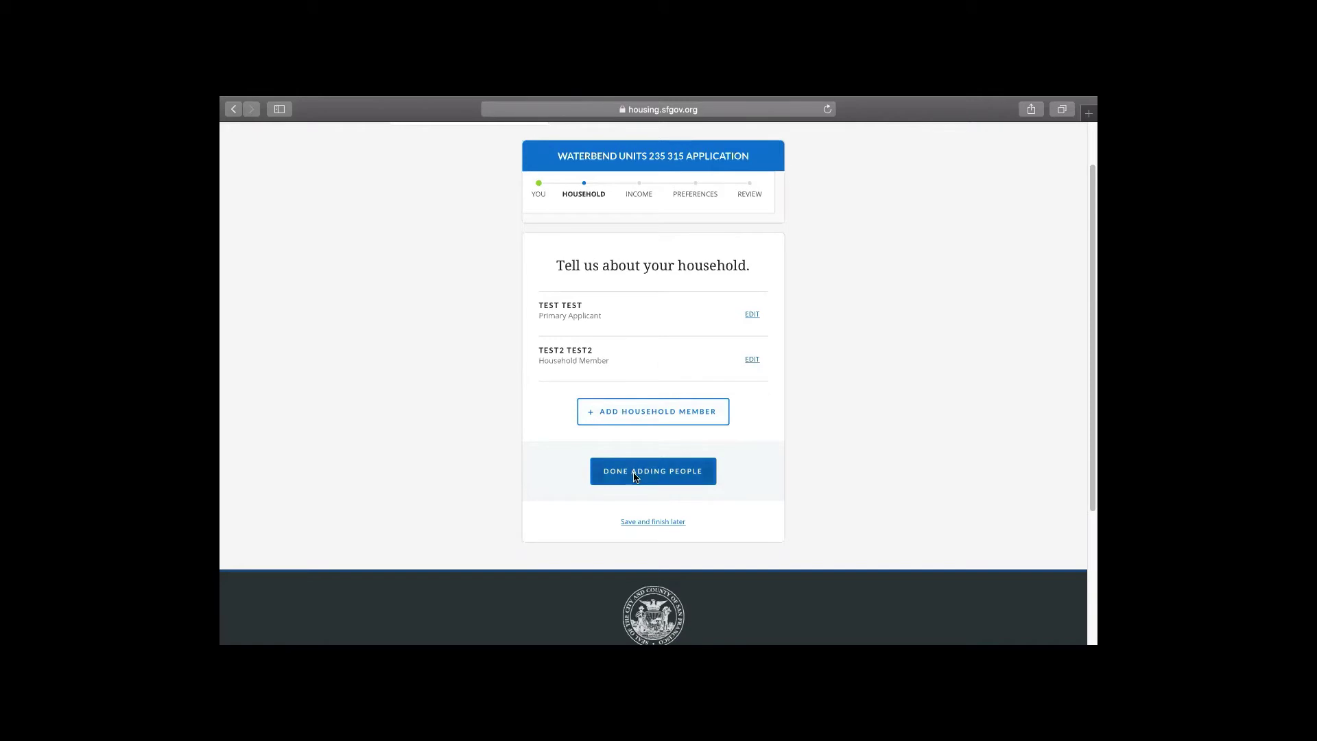
Continue to the ADA accessibility question and answer No
click(653, 471)
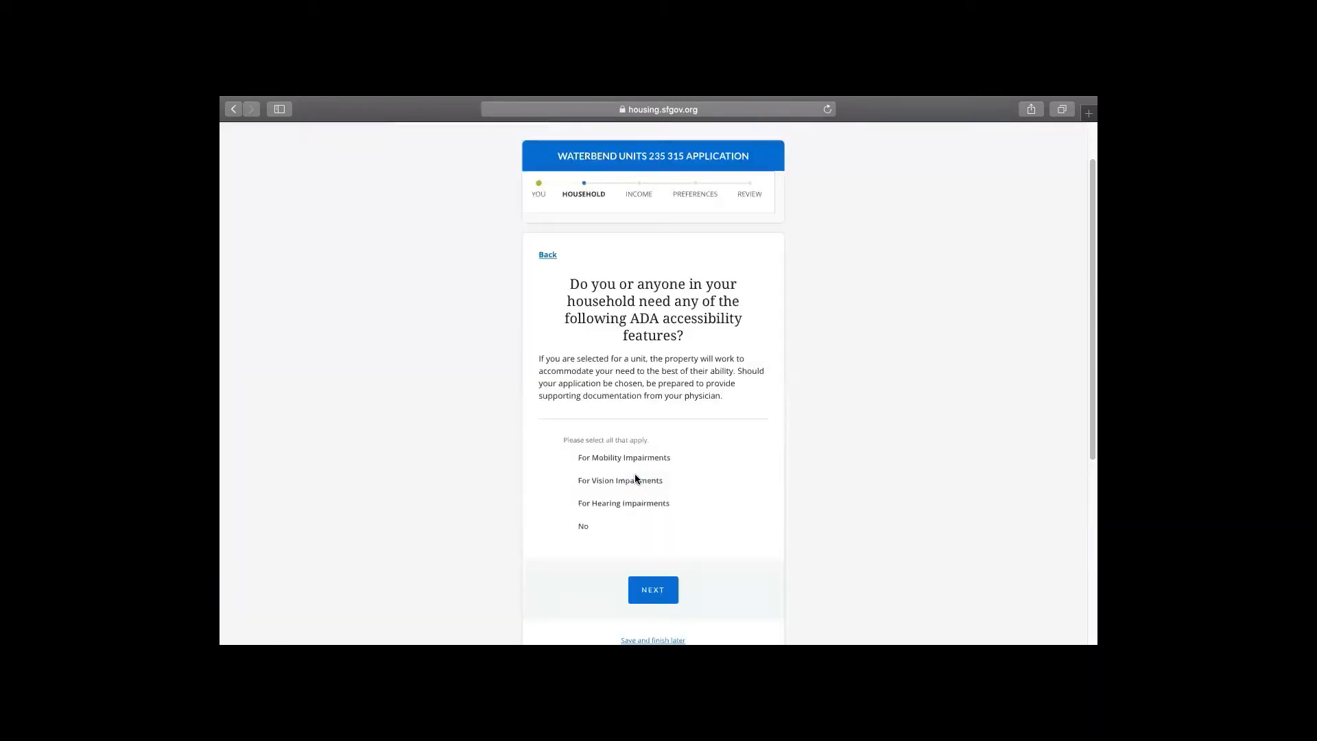
mouse_move(731, 476)
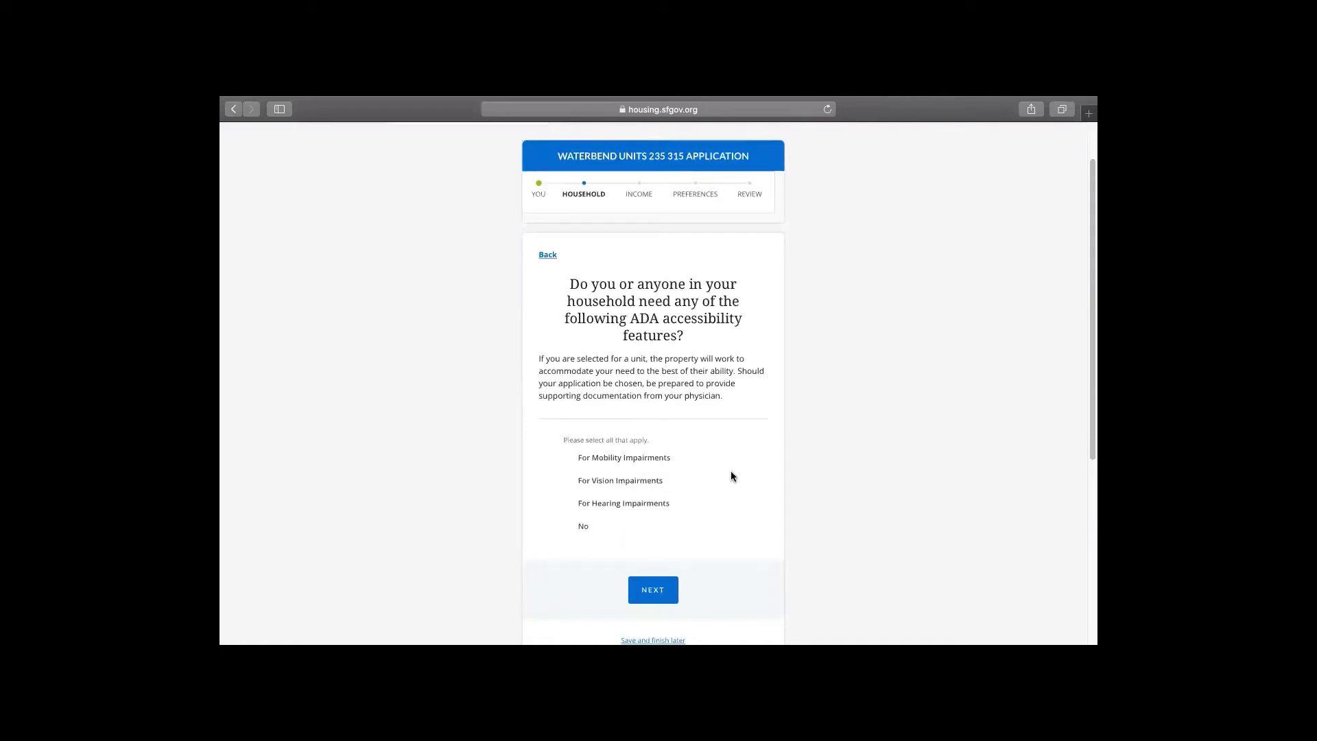
mouse_move(744, 425)
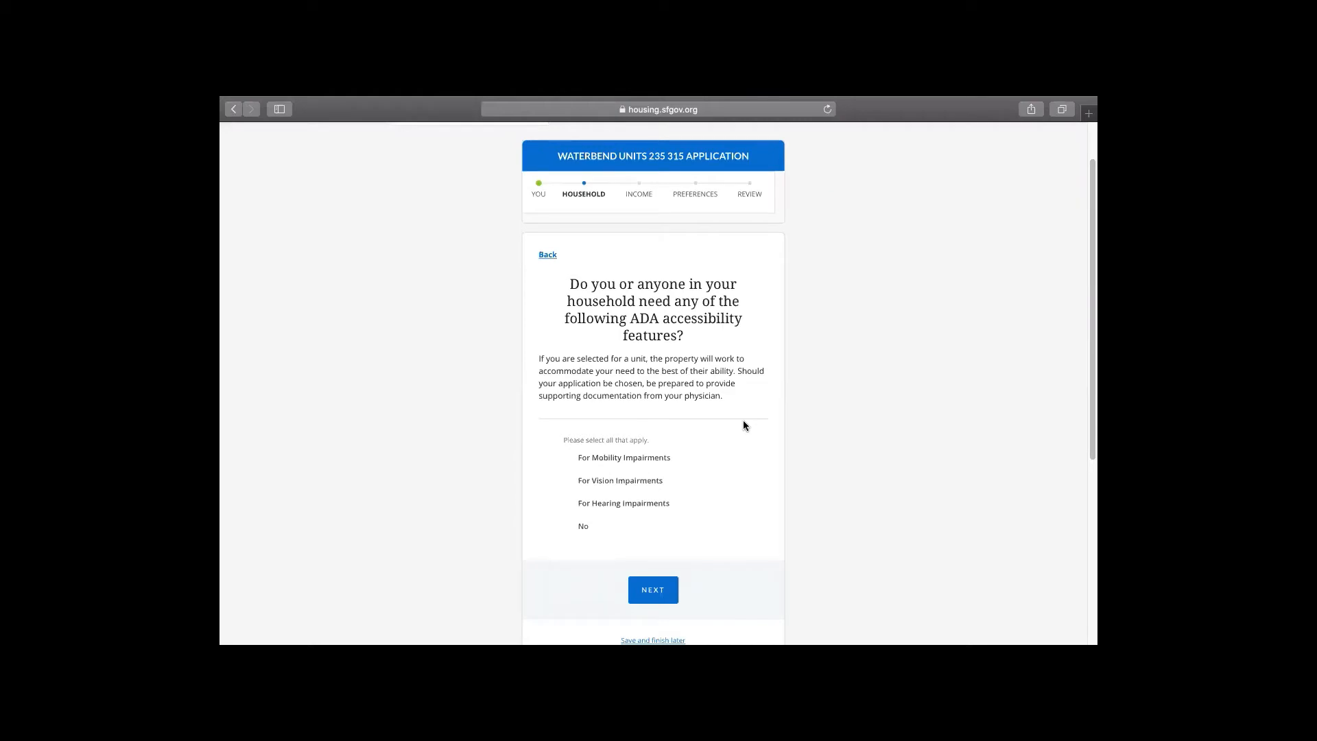
mouse_move(739, 415)
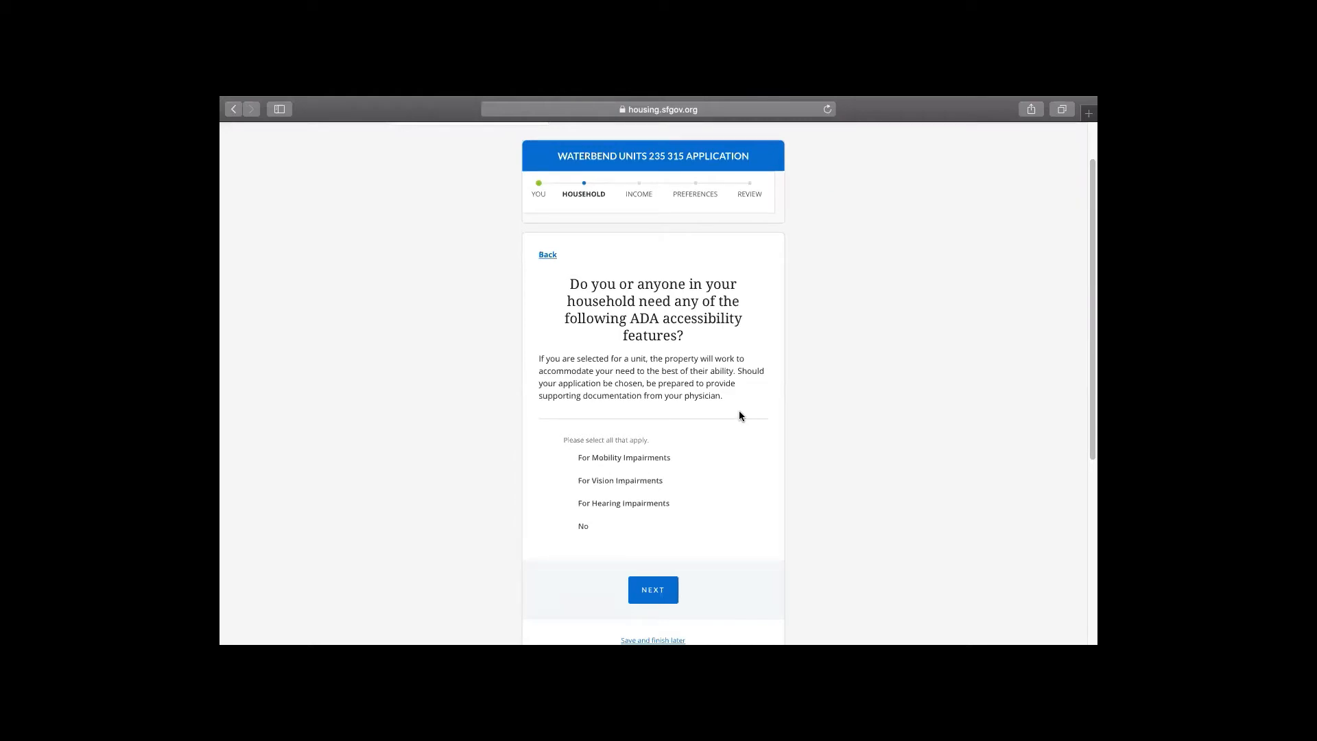
mouse_move(732, 448)
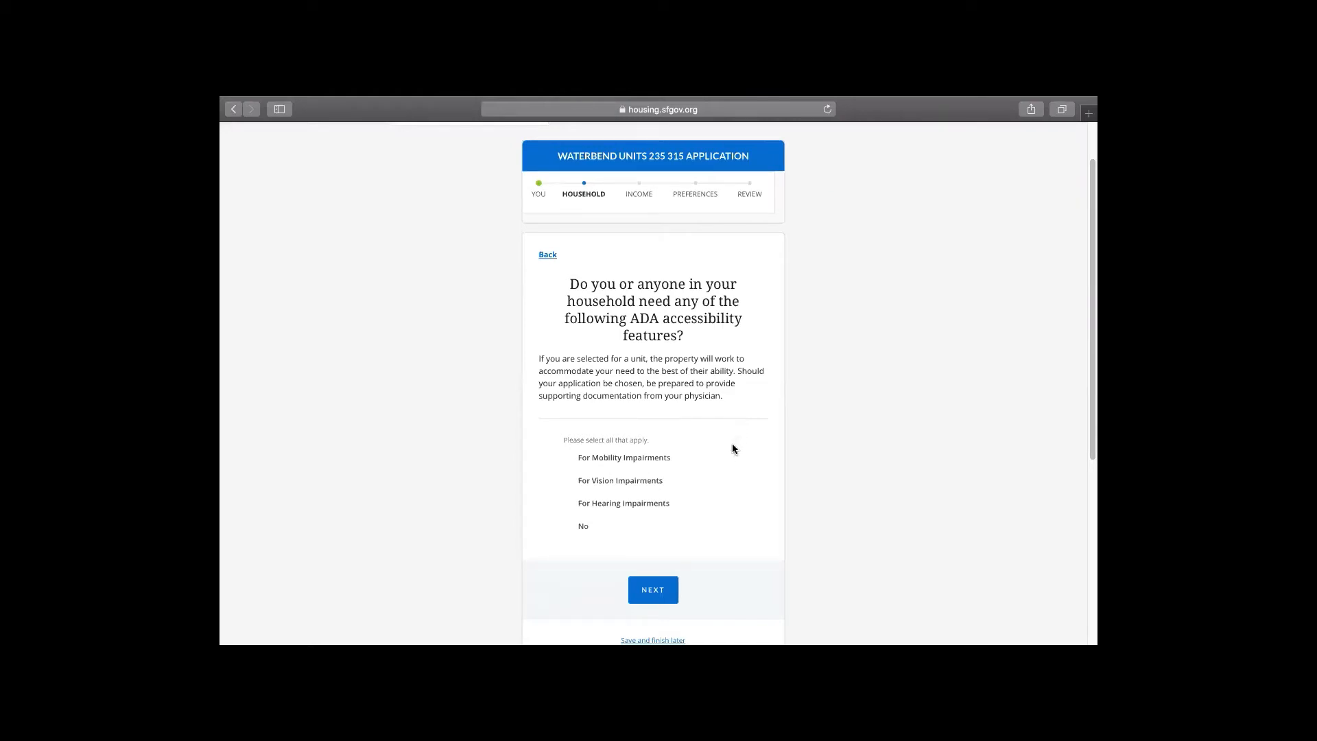
mouse_move(627, 466)
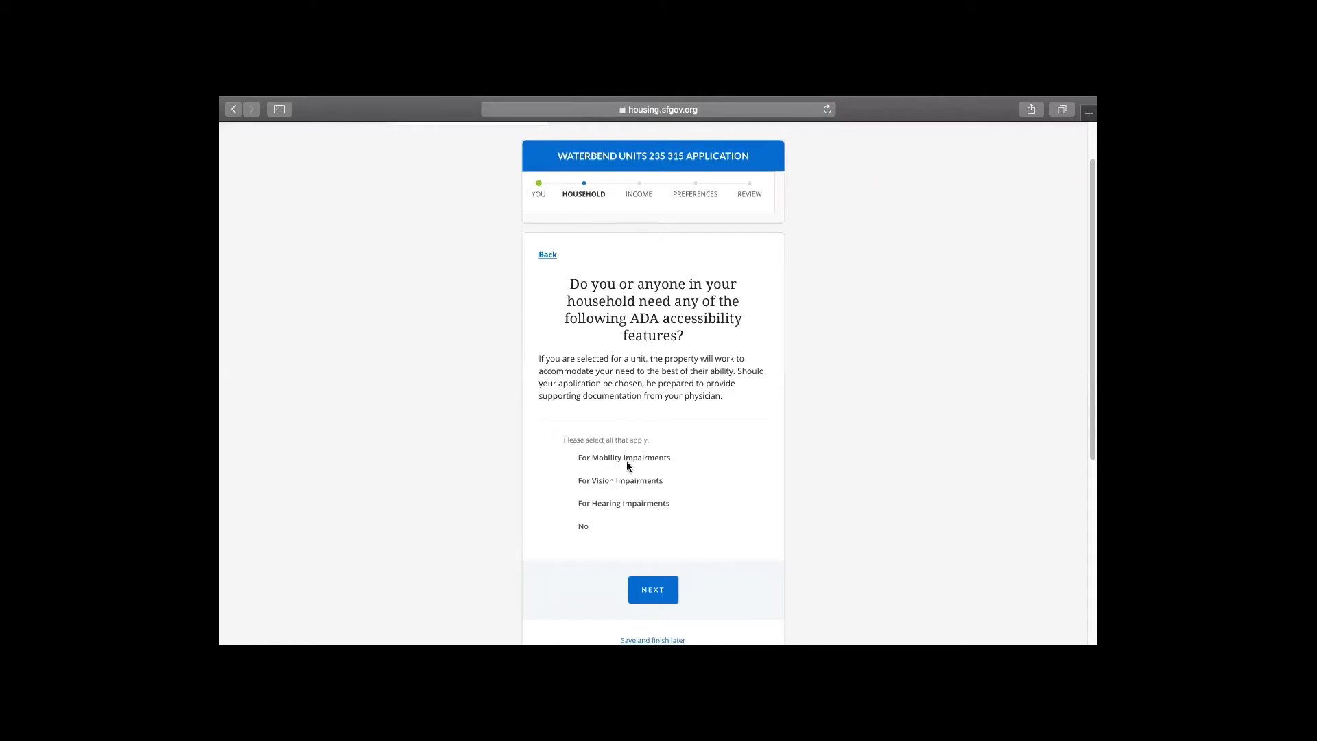
mouse_move(655, 467)
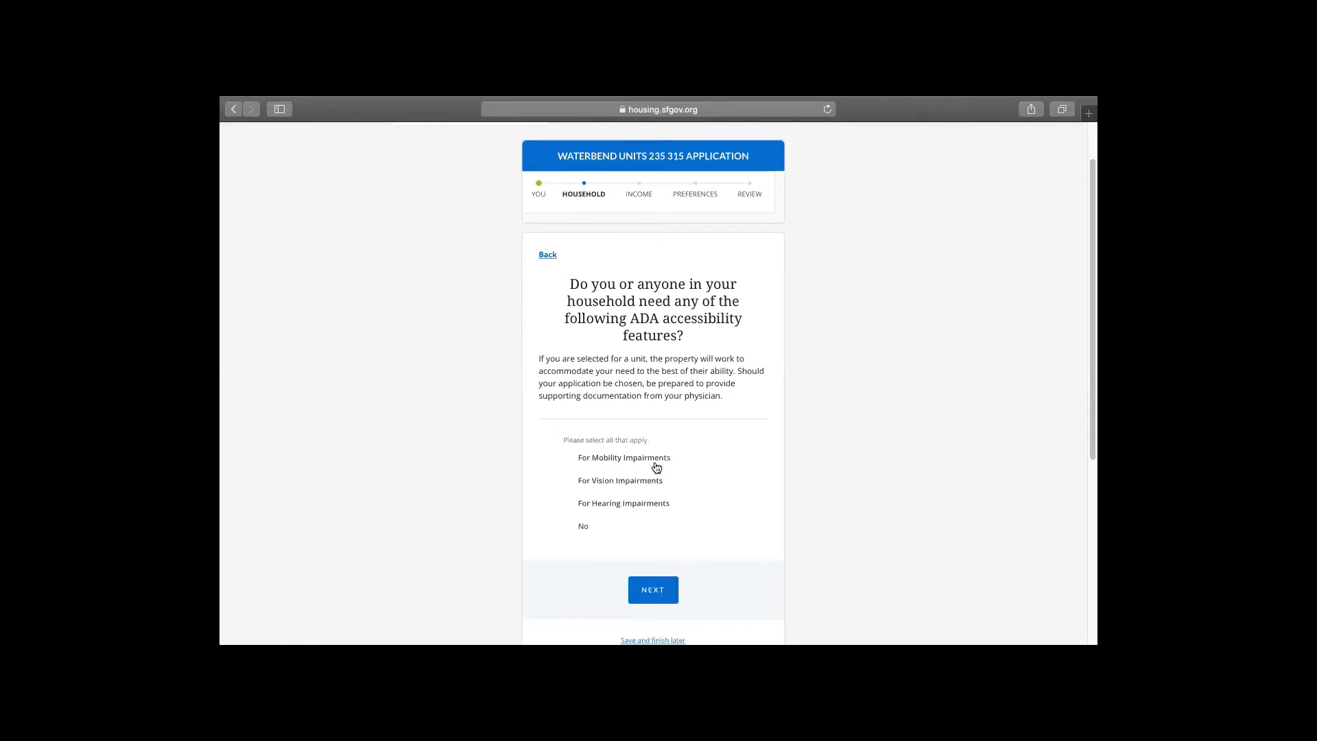
mouse_move(605, 500)
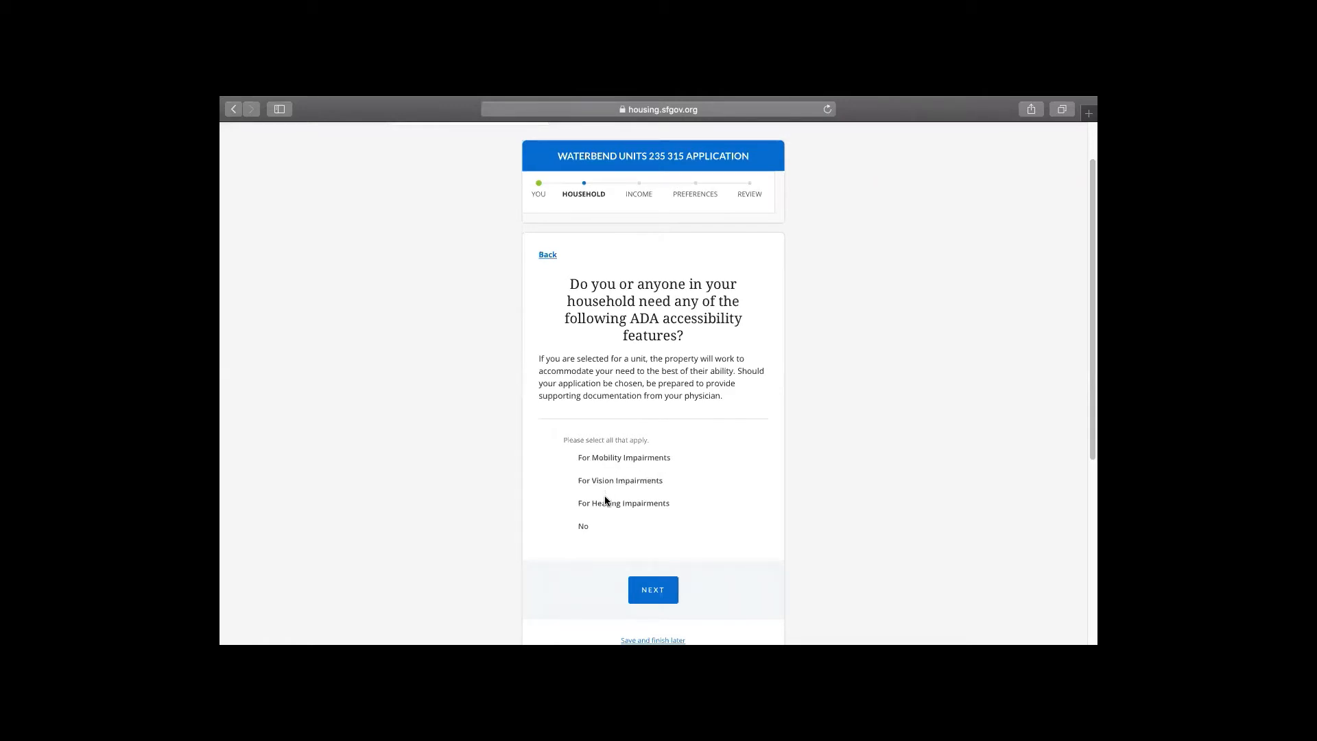
mouse_move(612, 468)
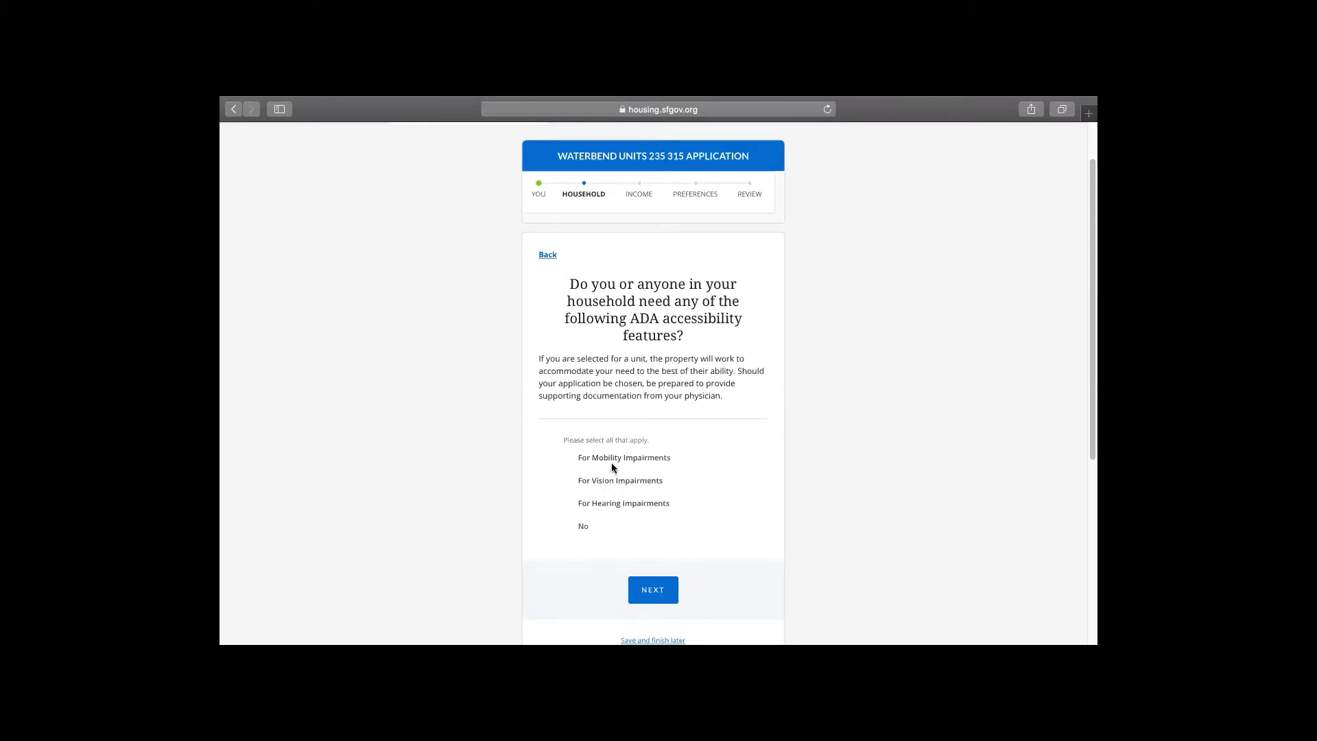
mouse_move(562, 491)
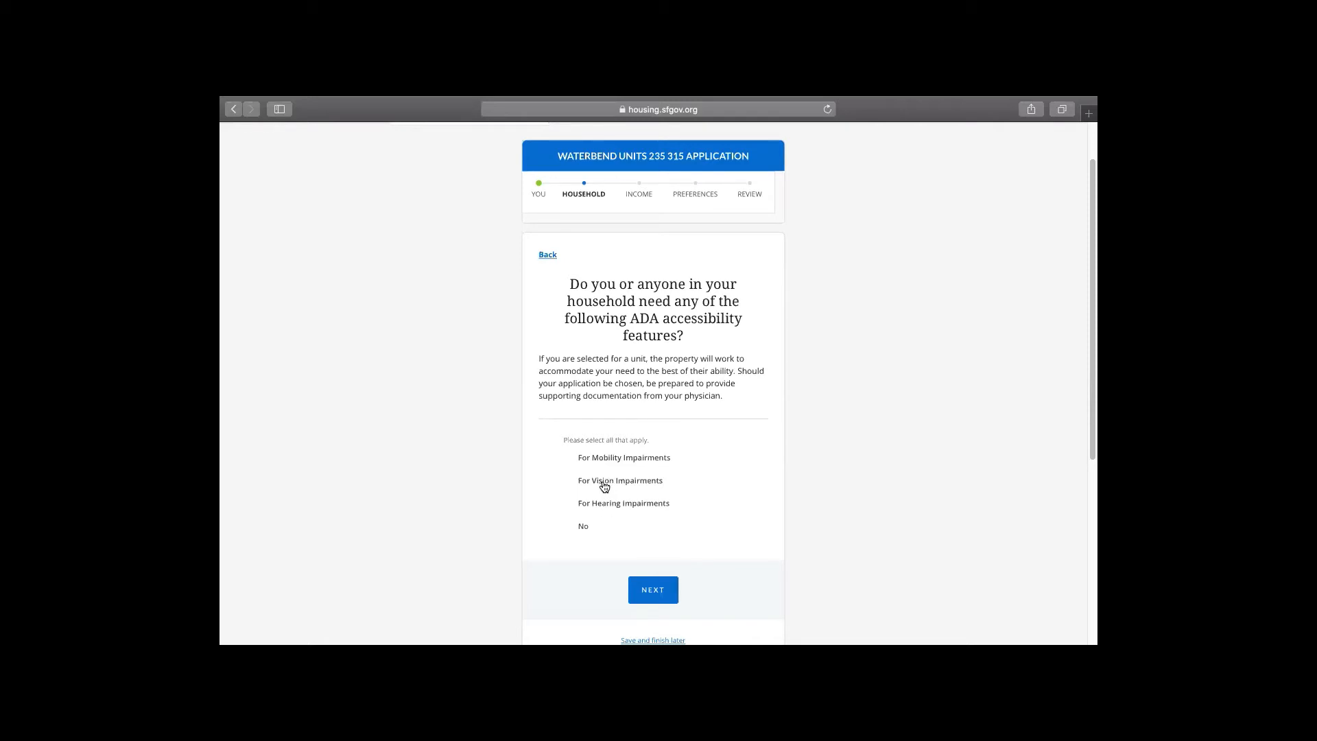
mouse_move(604, 512)
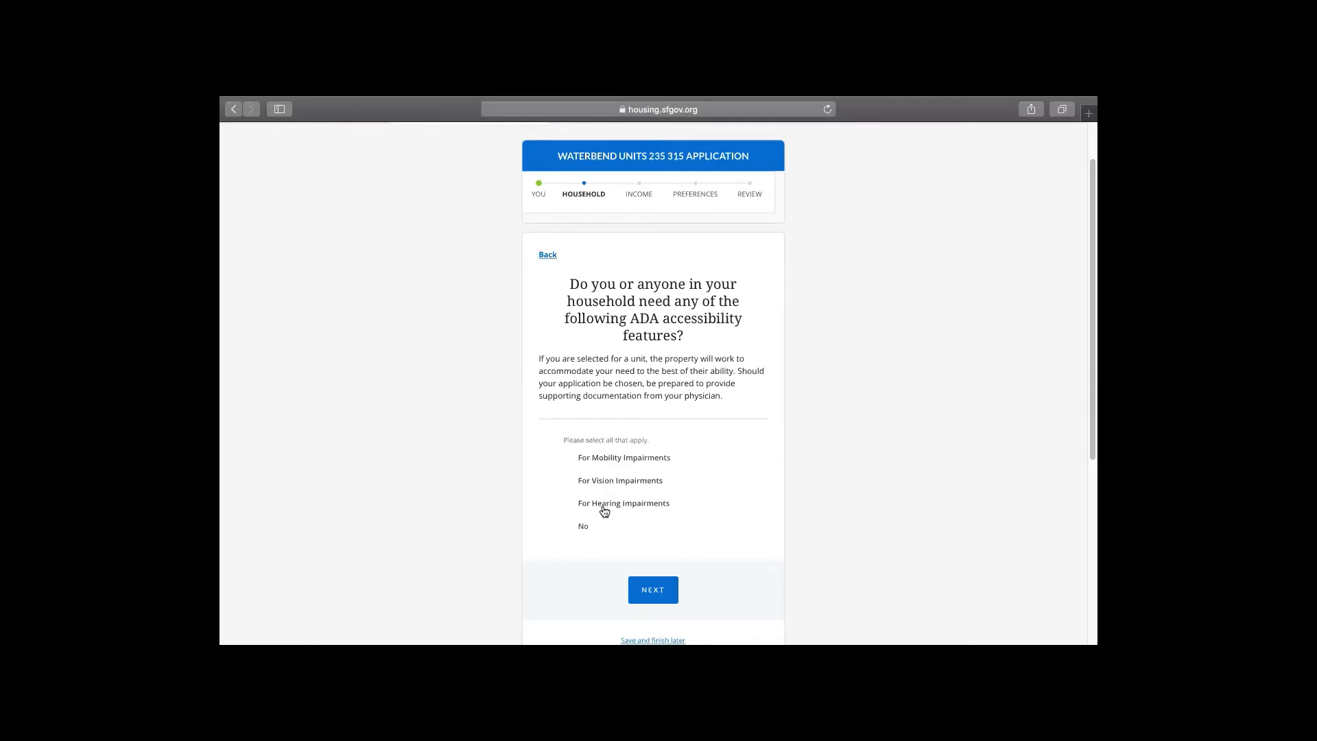
mouse_move(609, 517)
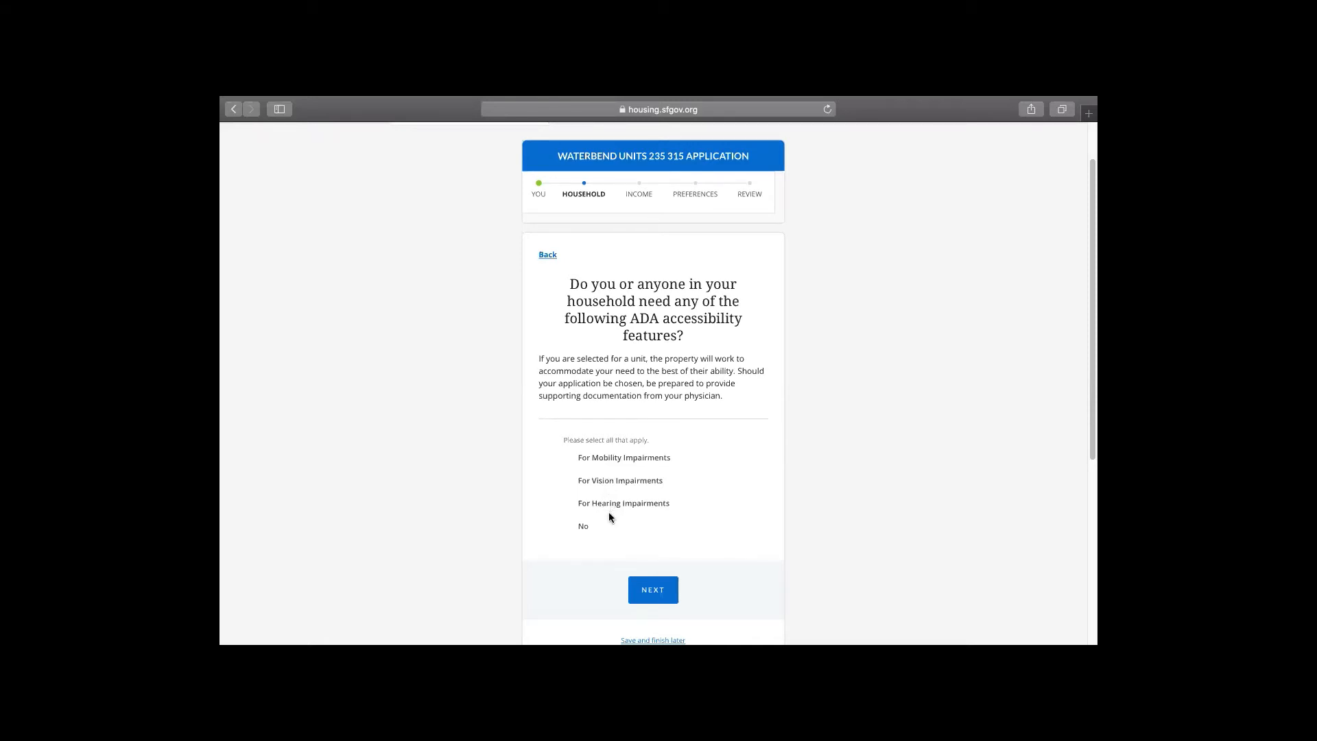
mouse_move(601, 511)
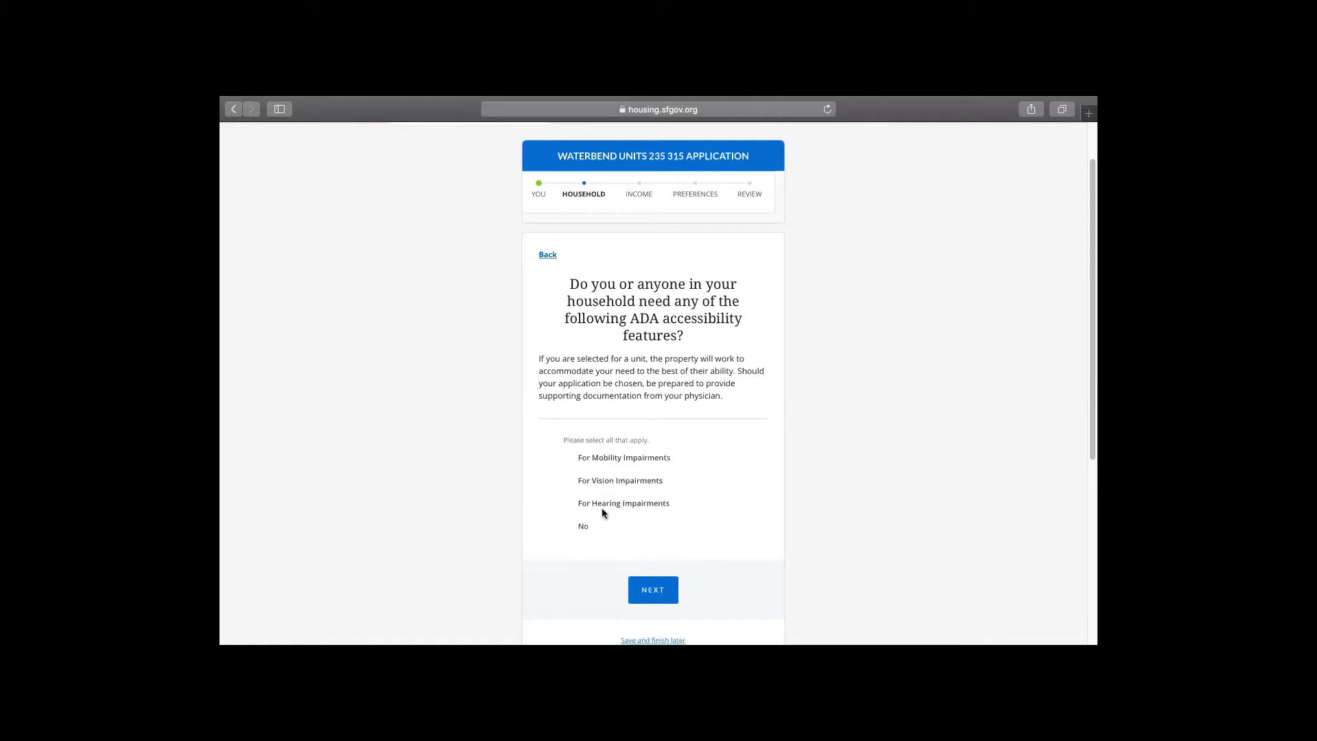
click(568, 527)
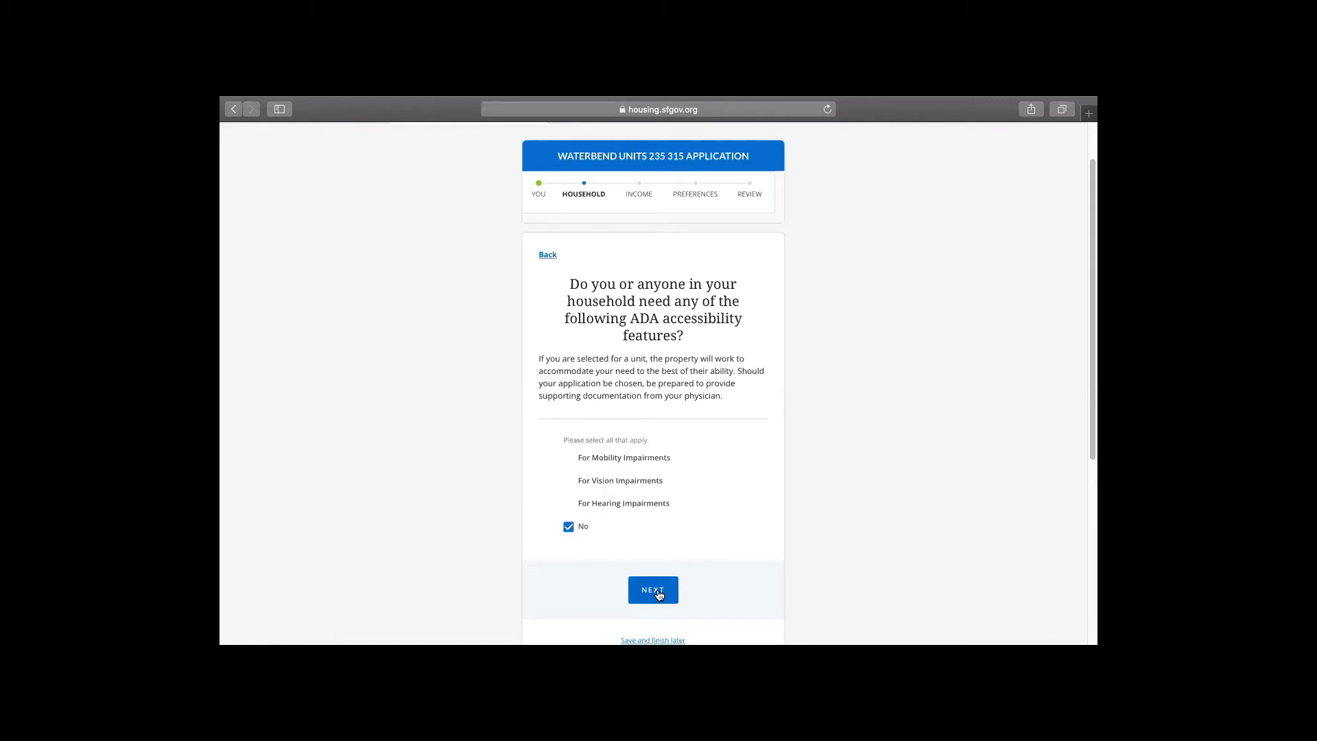
Continue to the Income step and answer Yes to receiving vouchers or rental subsidies
click(653, 588)
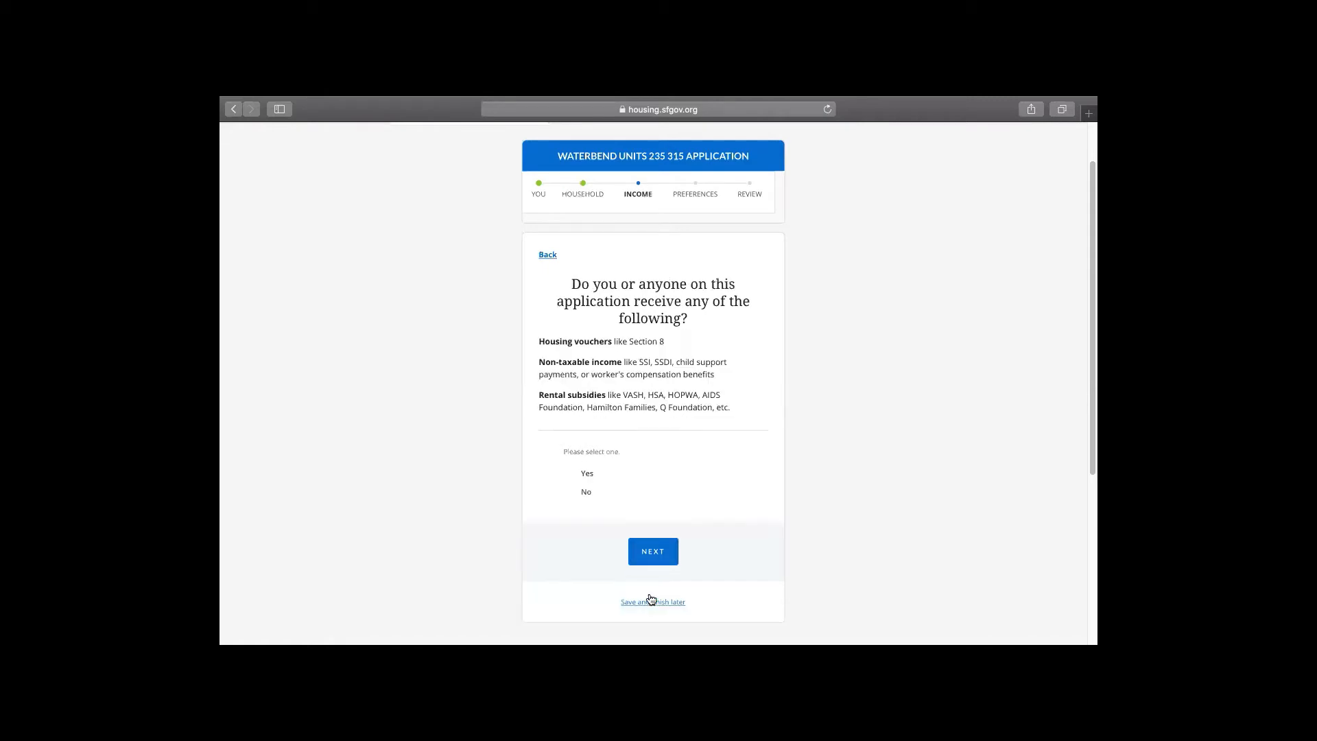
mouse_move(780, 525)
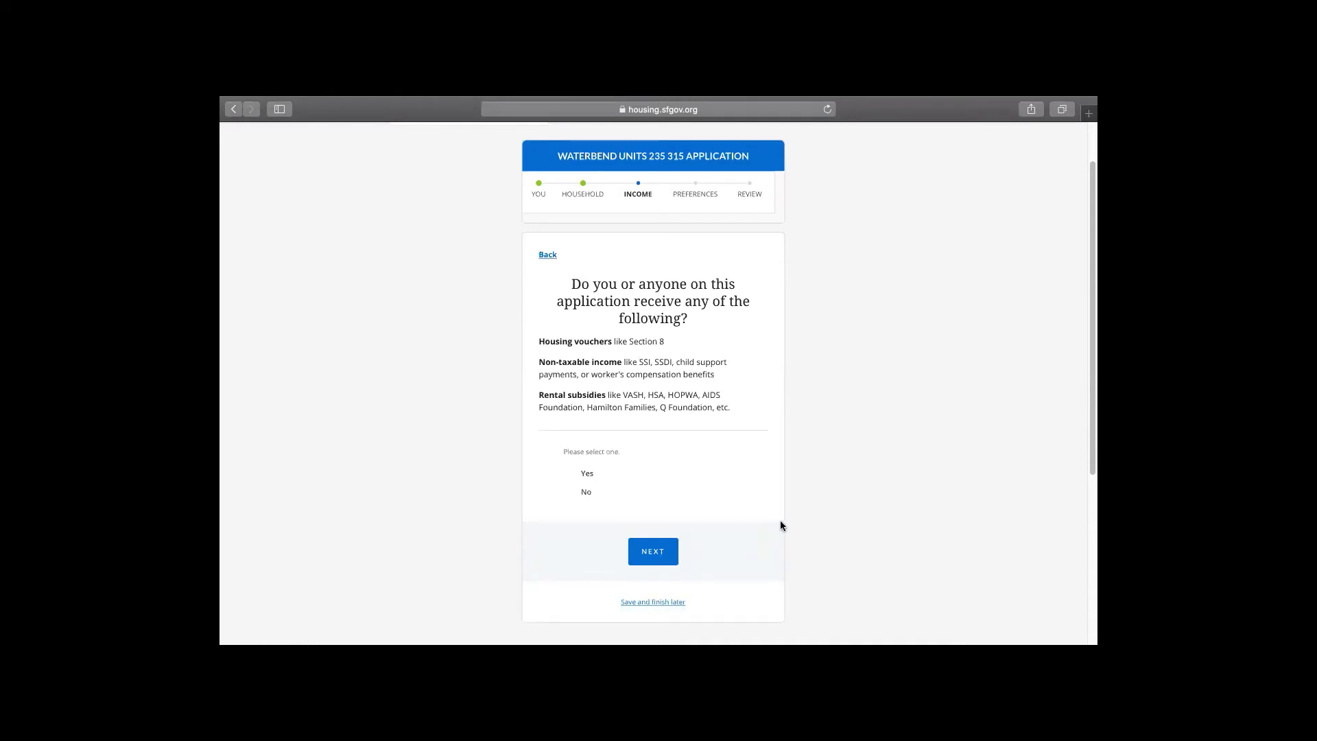
mouse_move(788, 480)
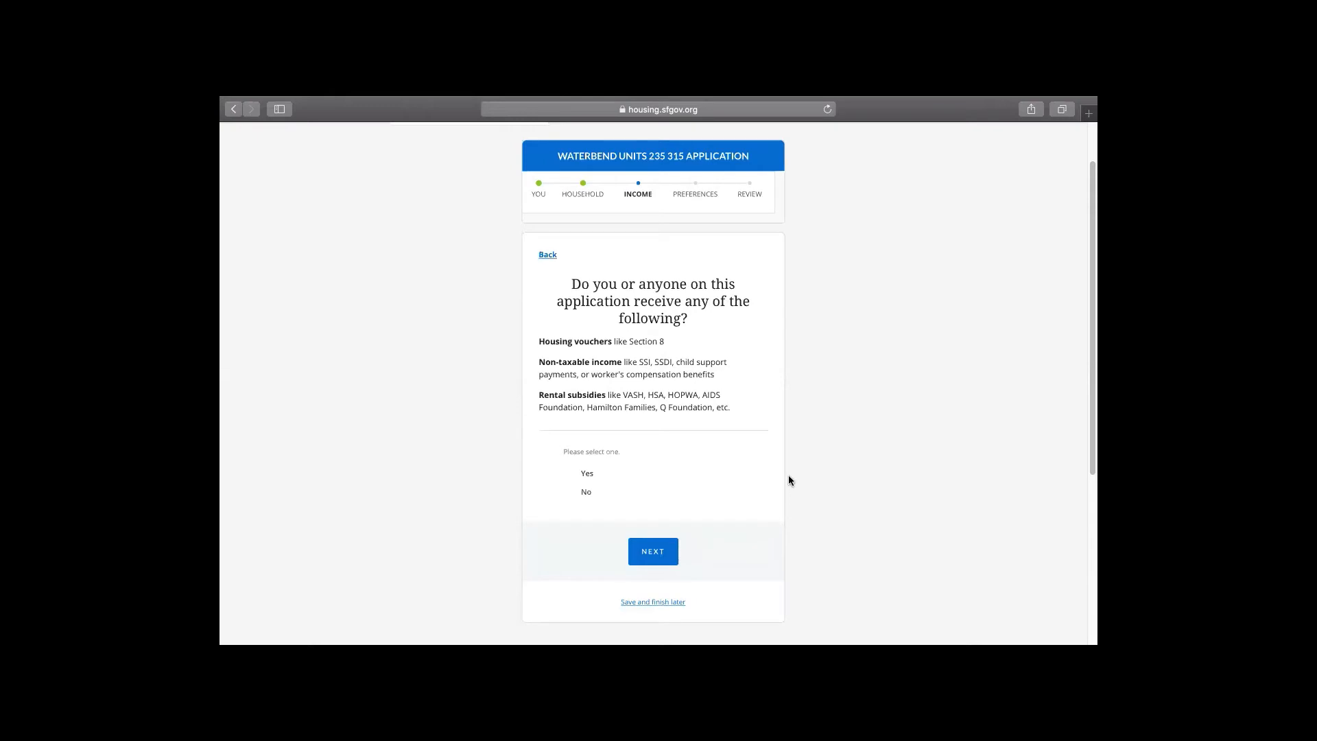
mouse_move(525, 346)
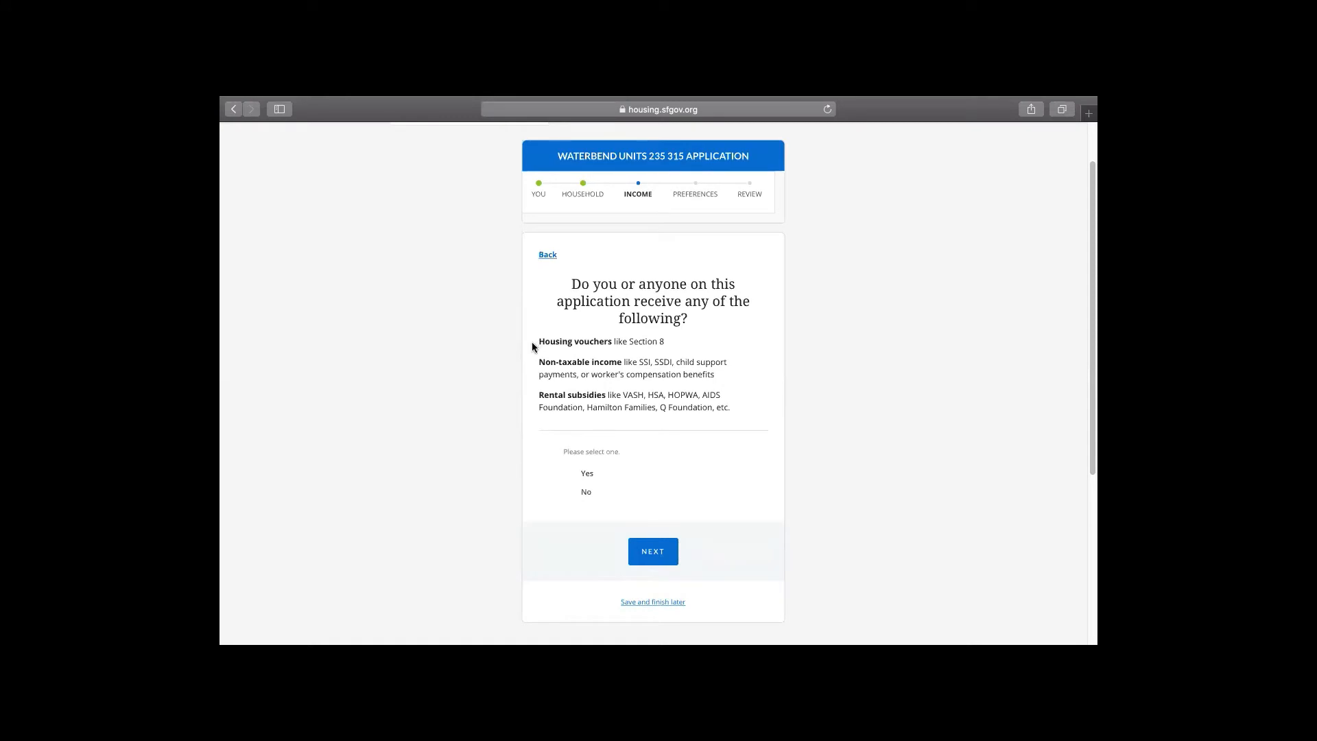
mouse_move(632, 370)
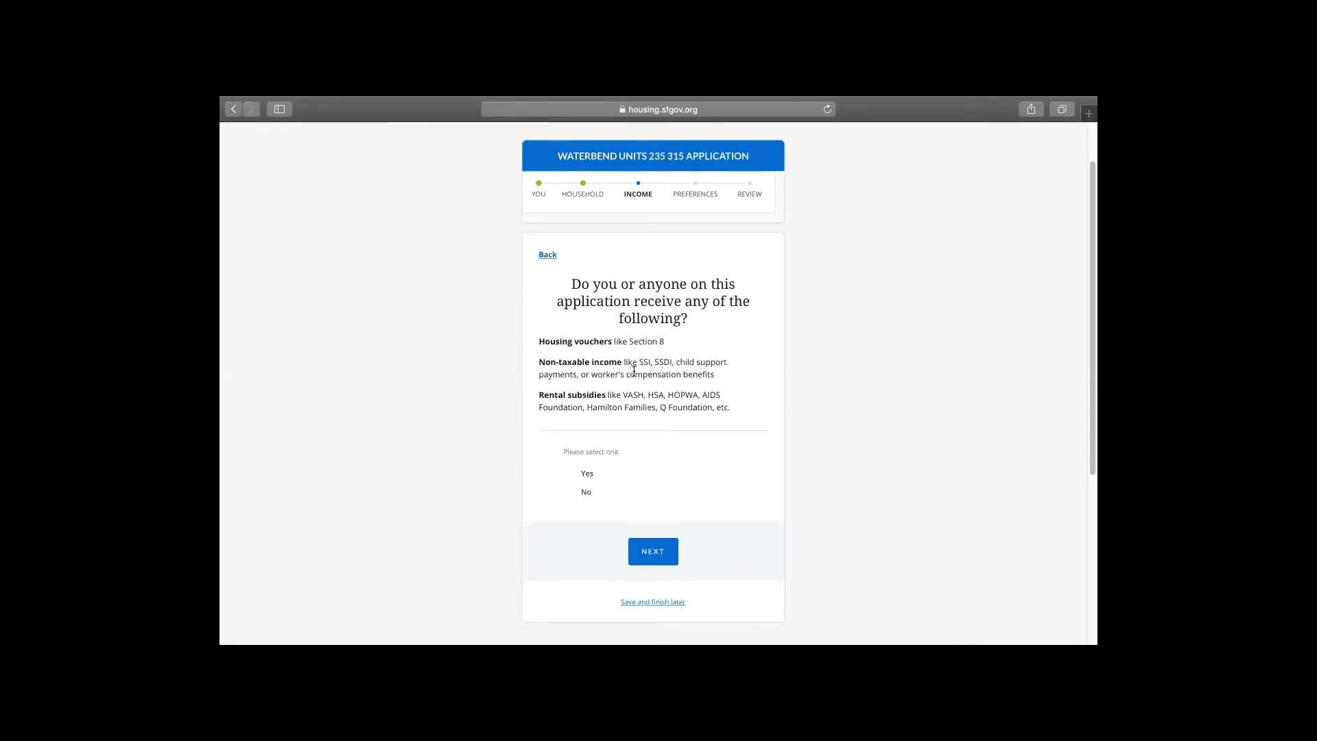
mouse_move(519, 375)
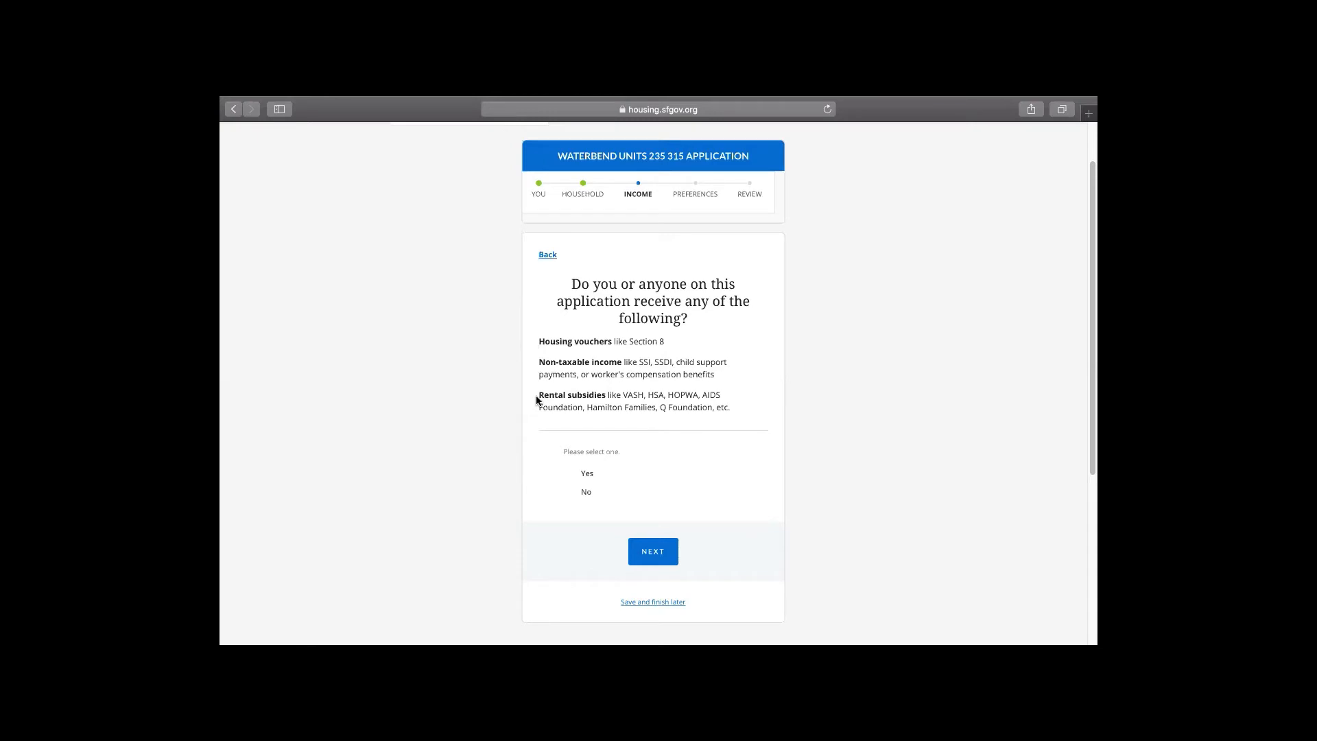
mouse_move(563, 420)
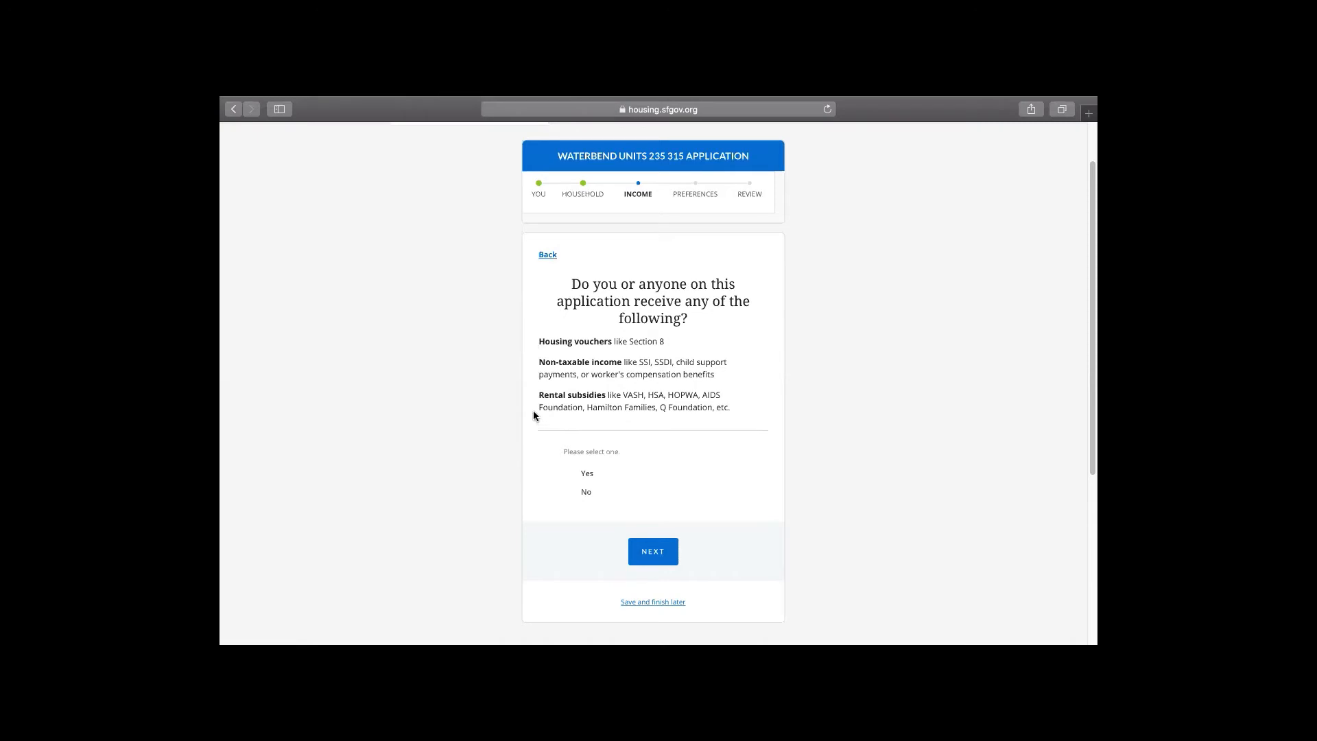
mouse_move(545, 433)
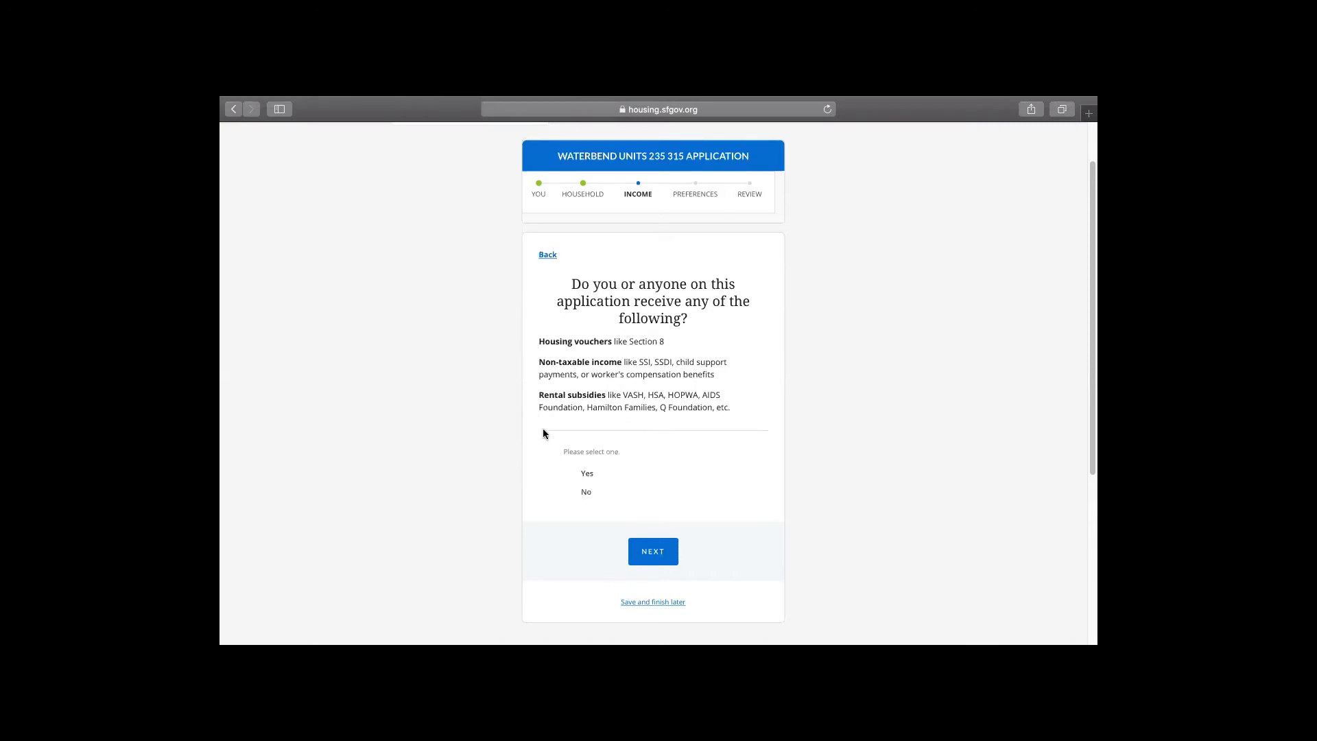
mouse_move(573, 495)
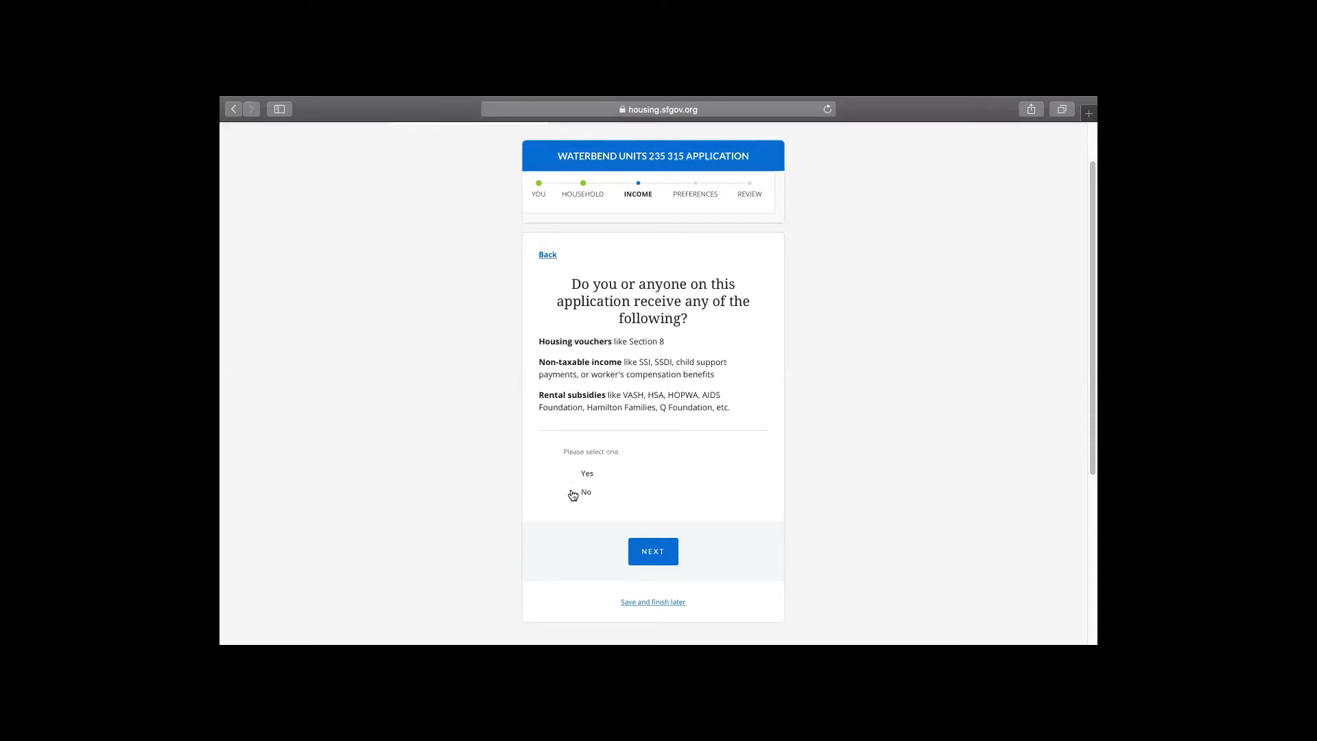
click(567, 473)
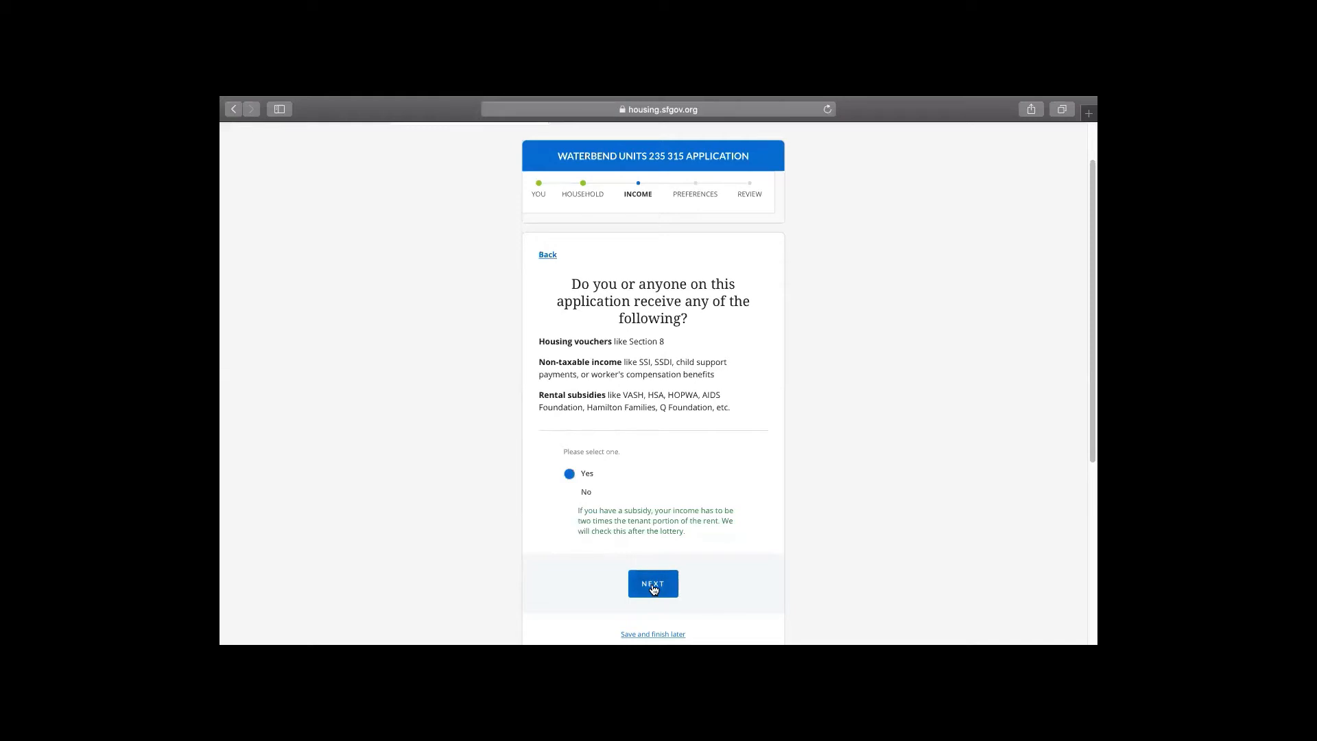
Enter a household pre-tax income of $3,000.00 per month
click(653, 583)
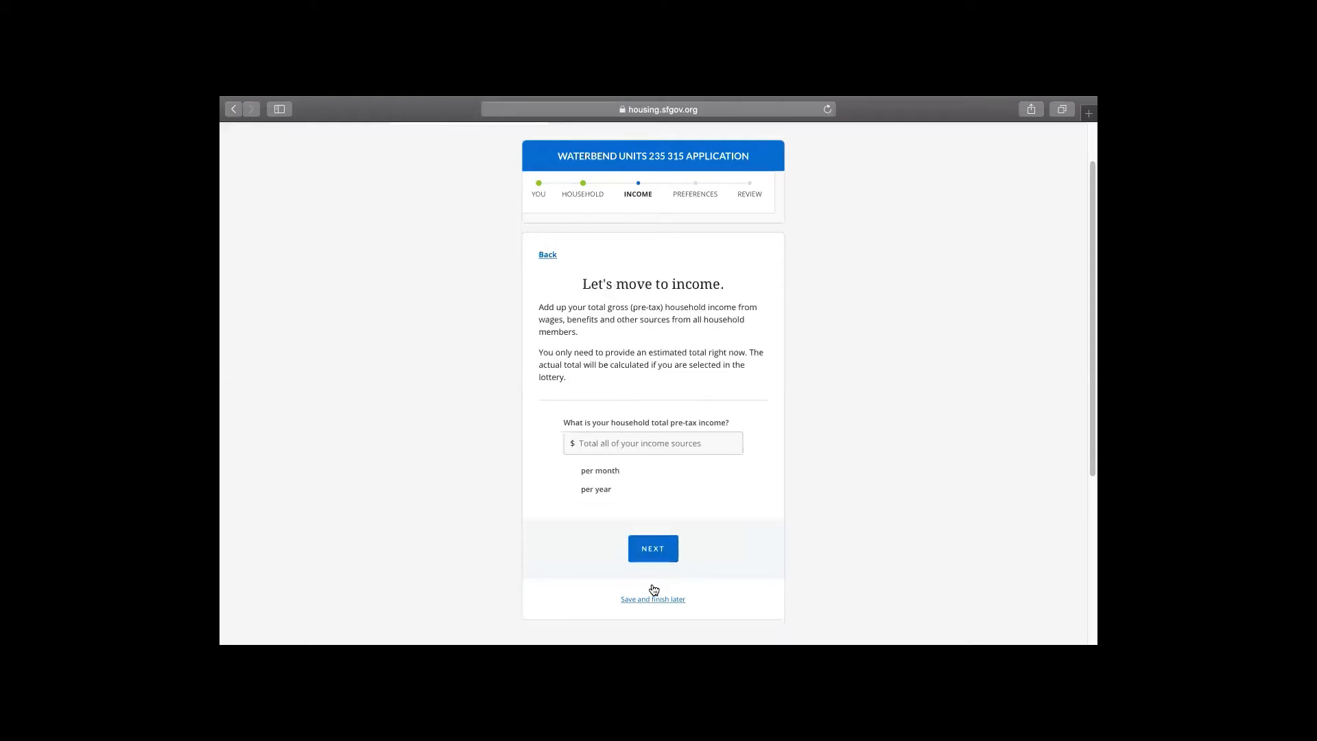
mouse_move(631, 483)
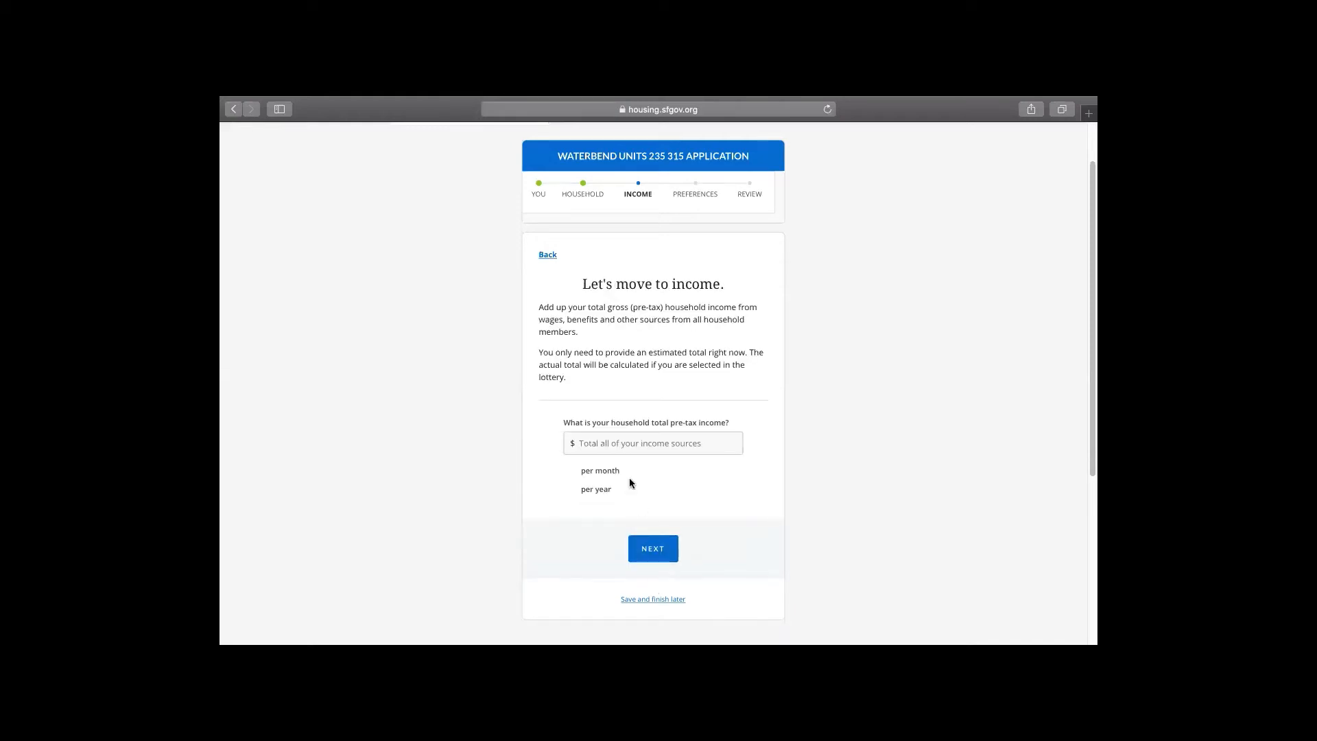
mouse_move(640, 477)
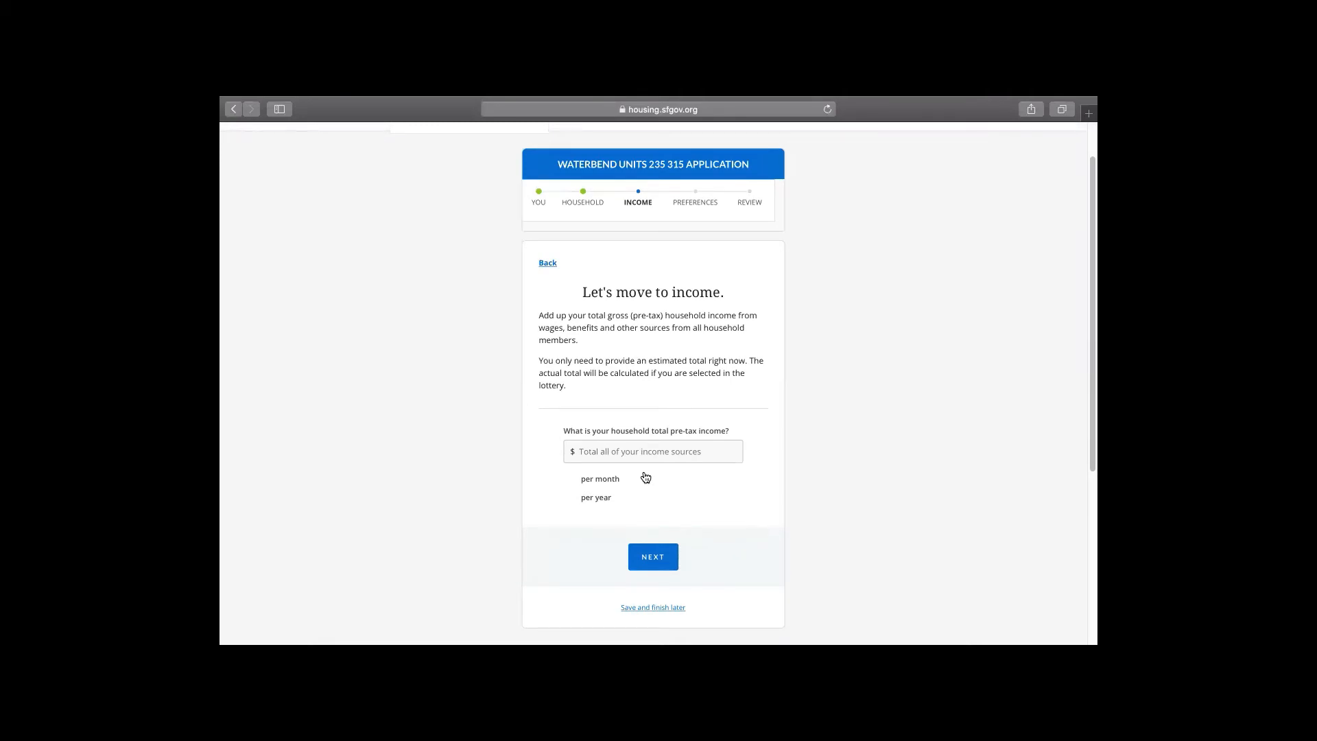
mouse_move(640, 214)
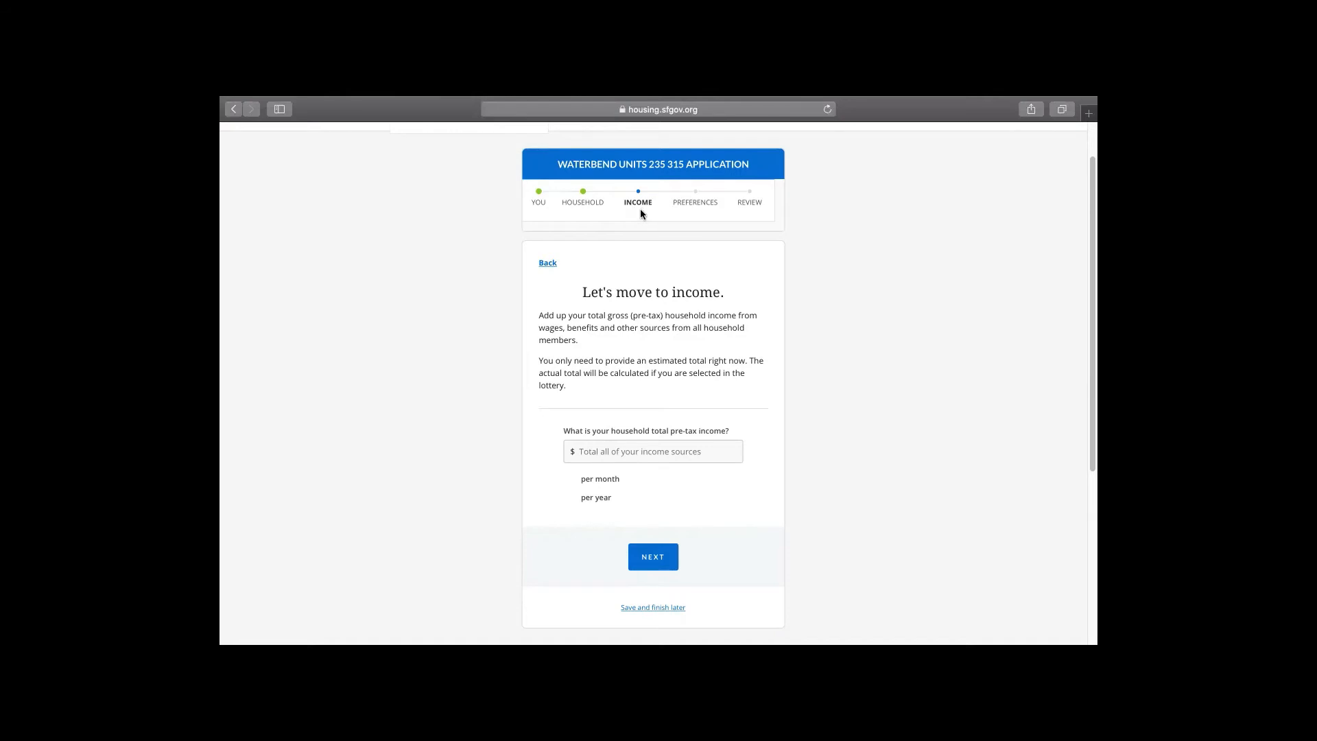
mouse_move(687, 394)
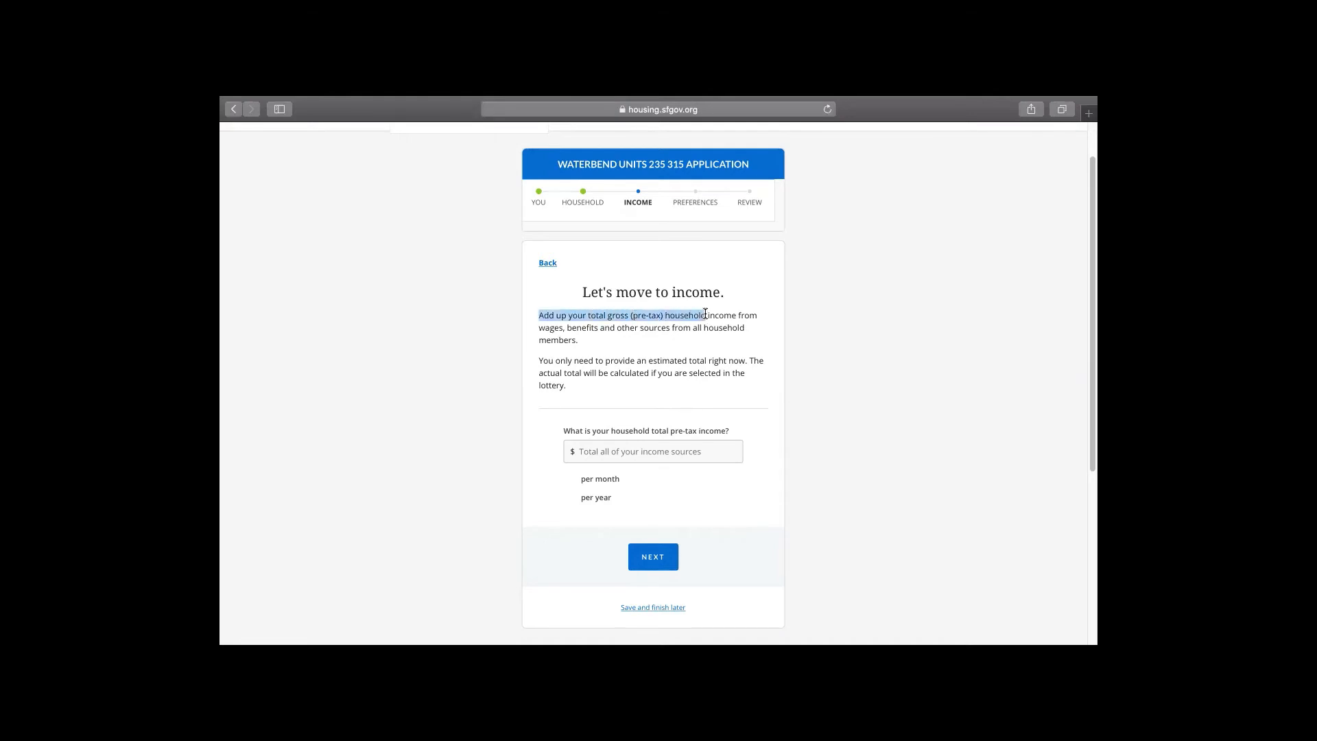
mouse_move(615, 340)
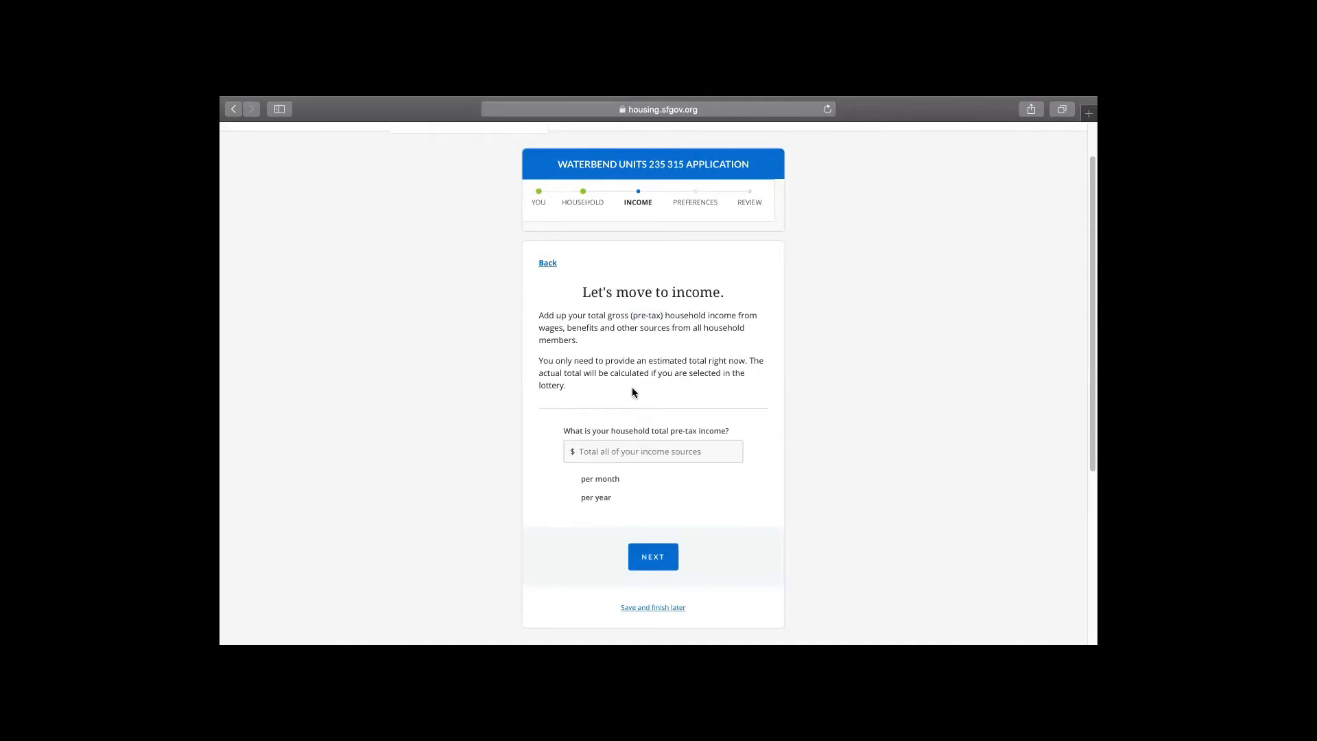
text(3)
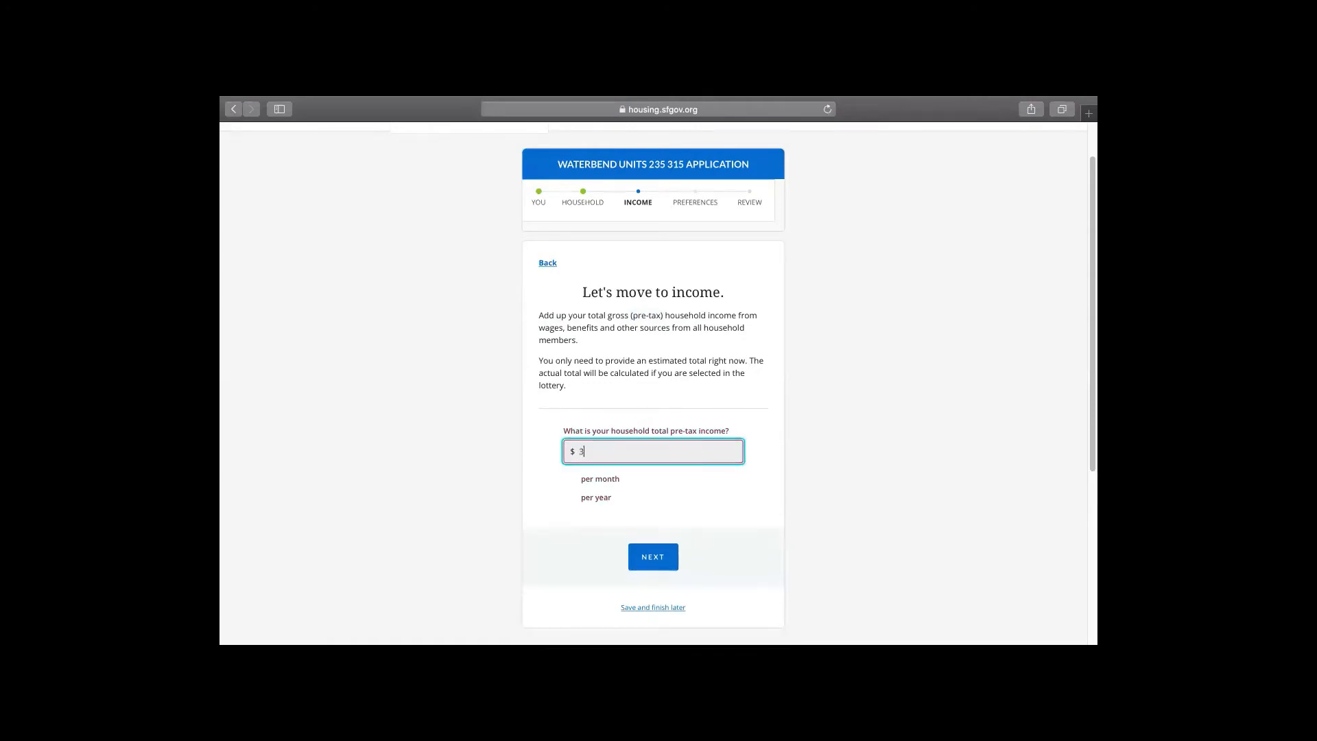
text(000)
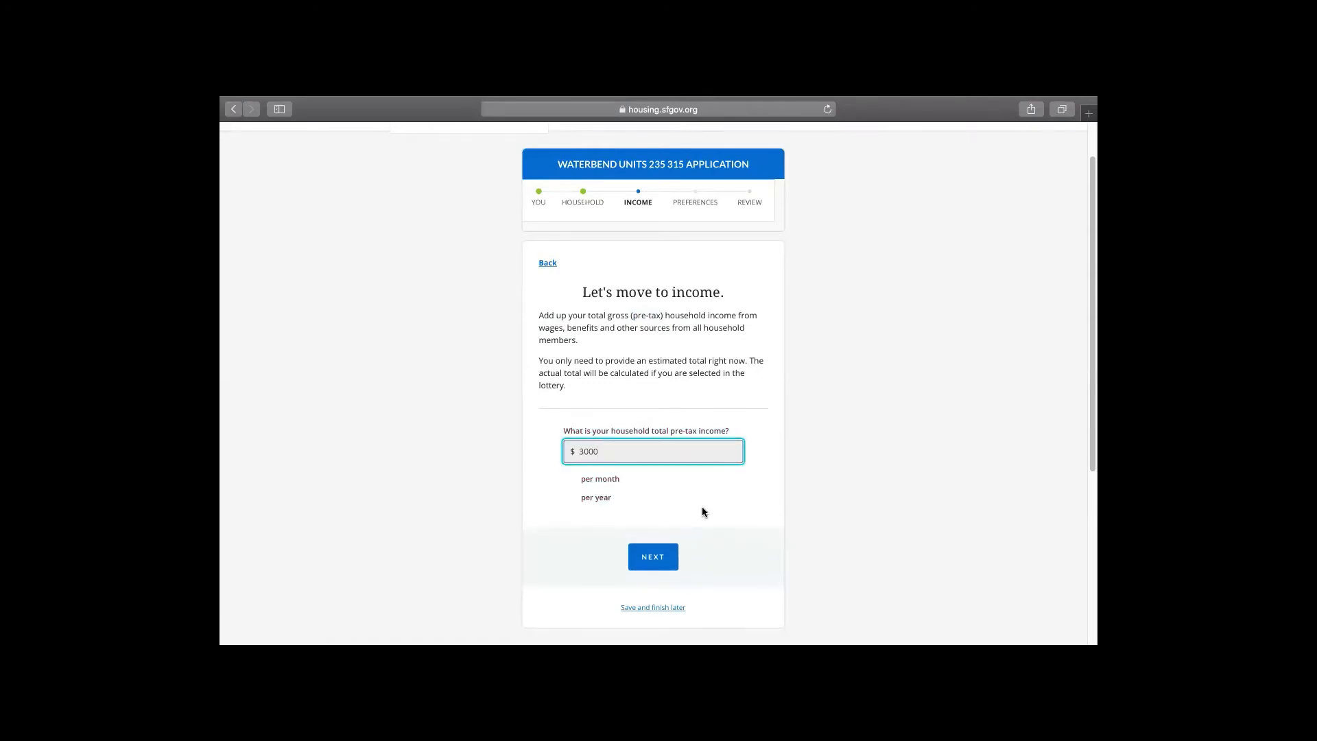
click(569, 478)
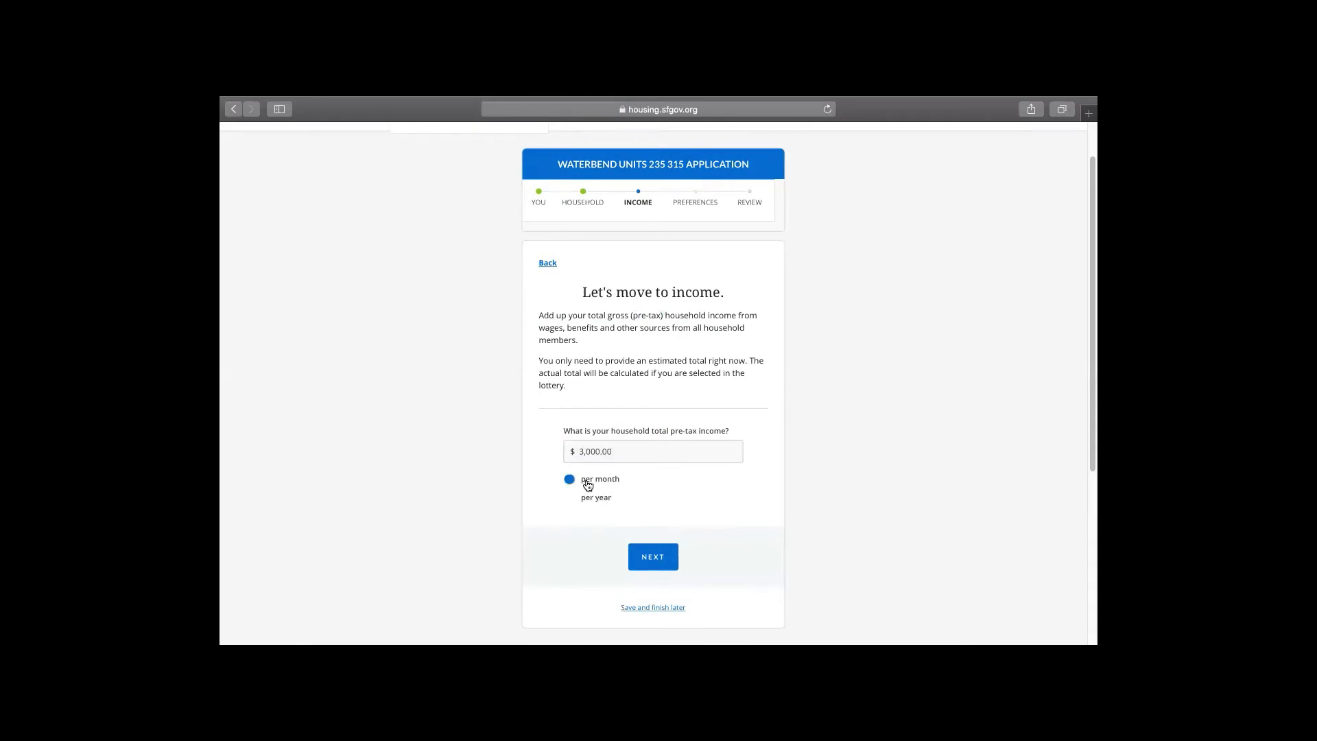
mouse_move(659, 510)
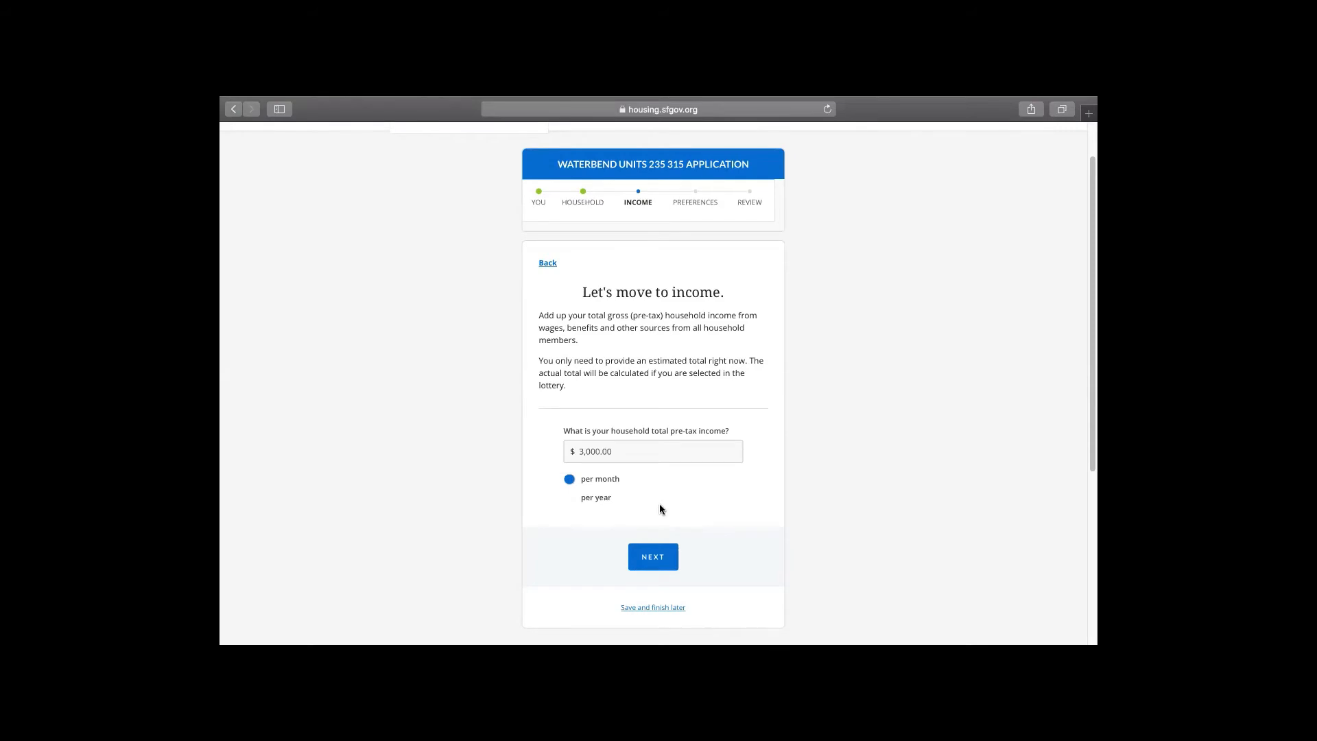
mouse_move(592, 377)
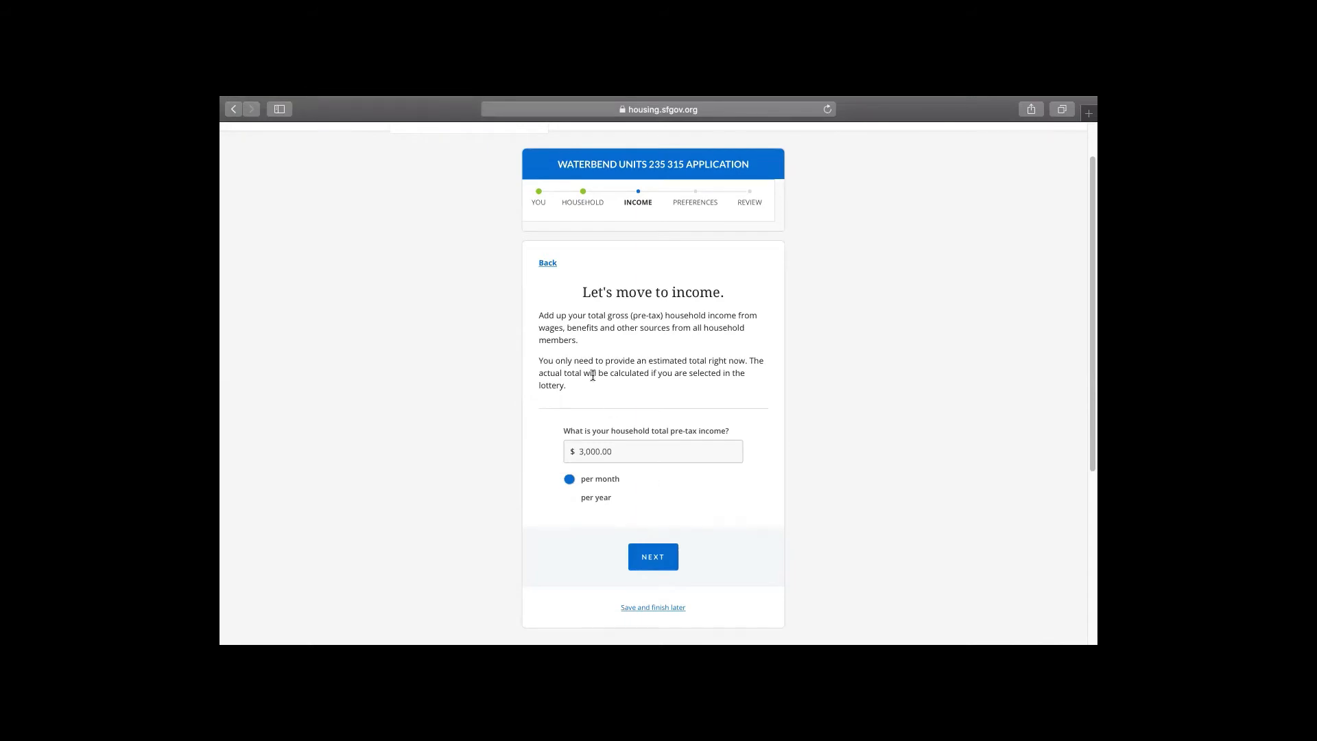
mouse_move(749, 497)
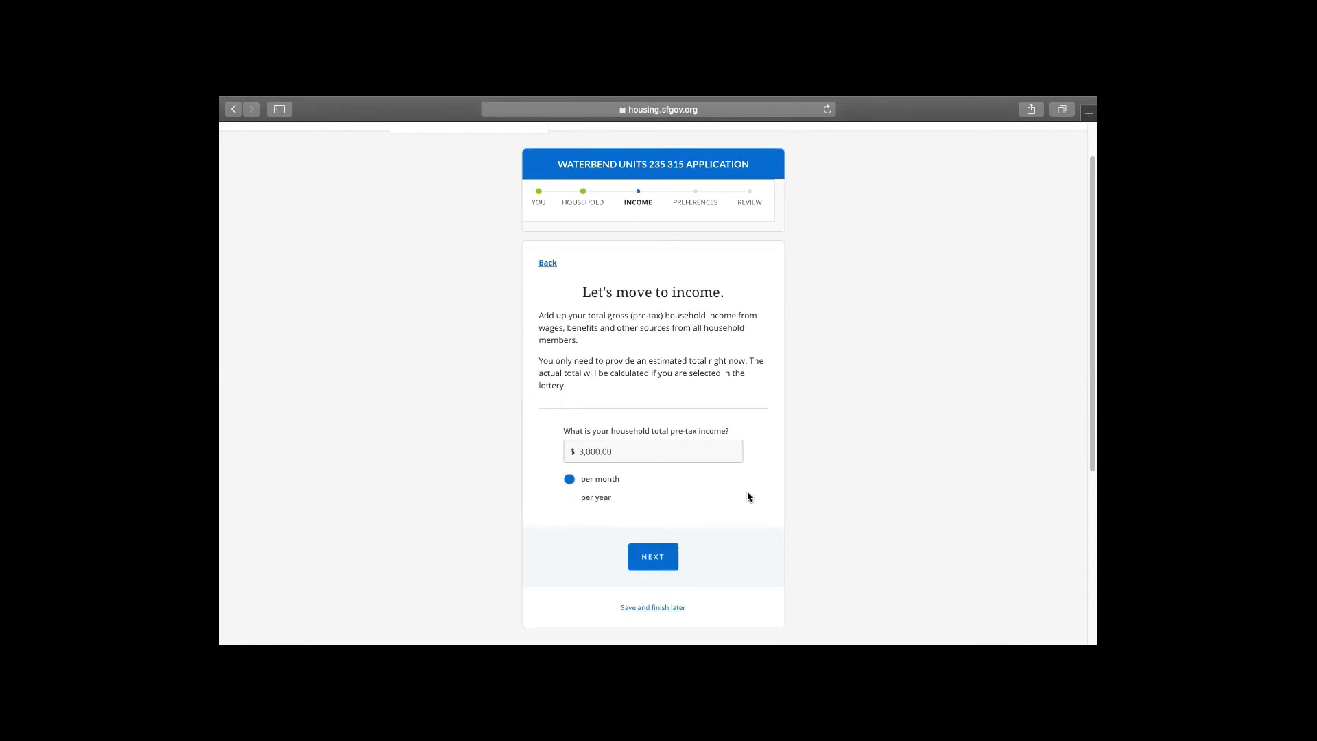
mouse_move(683, 467)
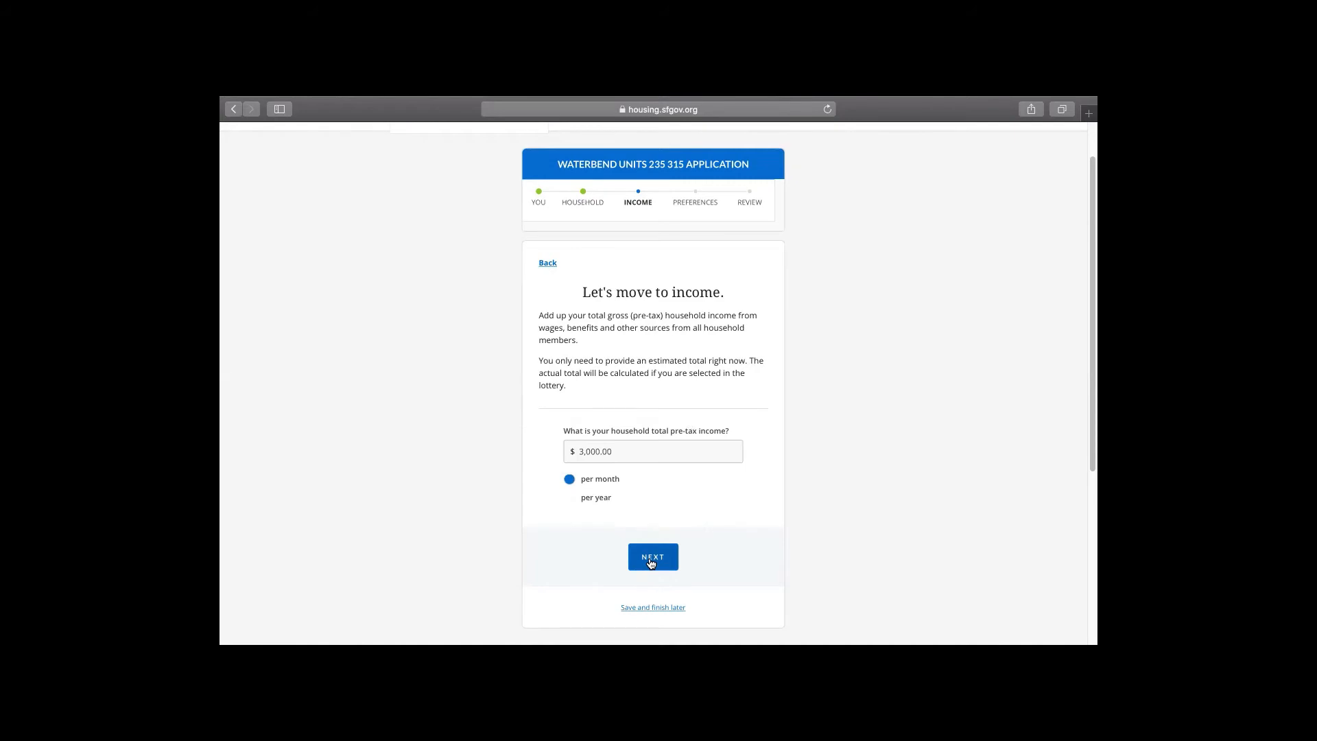
Continue from the income page to the Preferences introduction
click(653, 555)
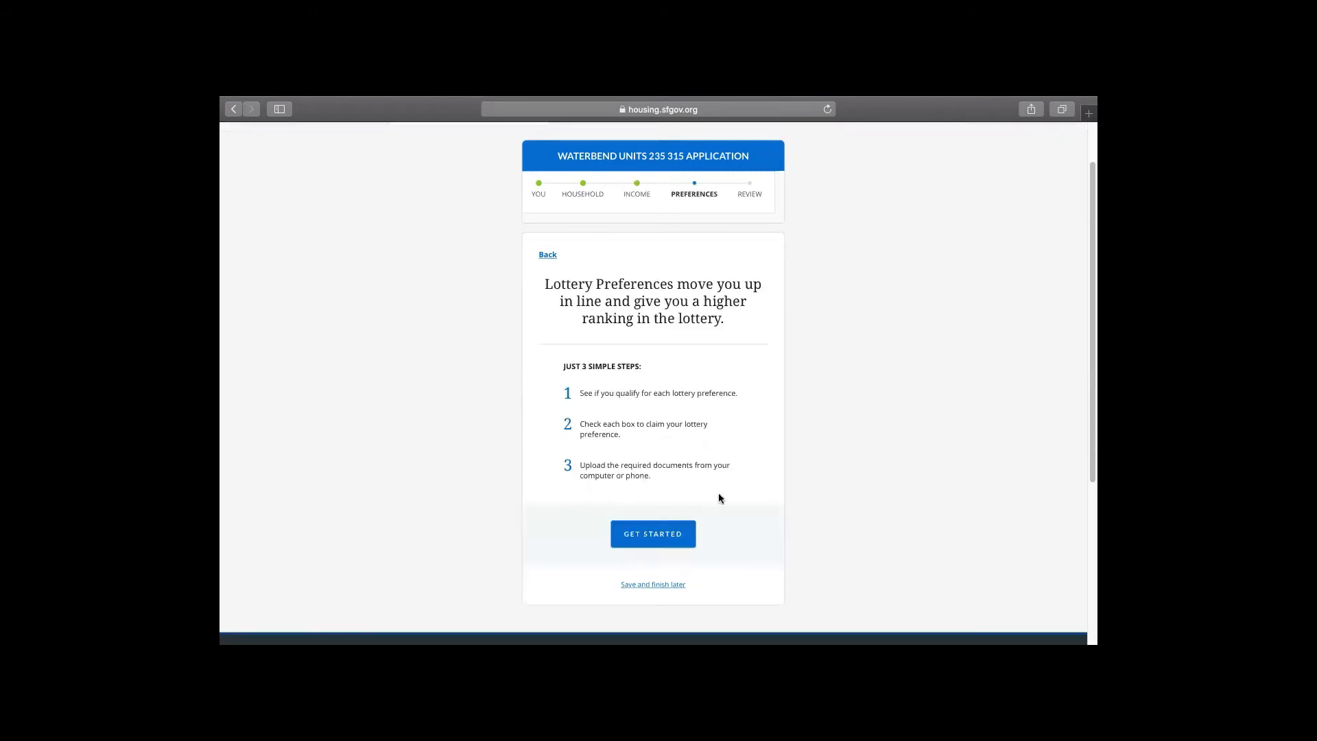
mouse_move(809, 426)
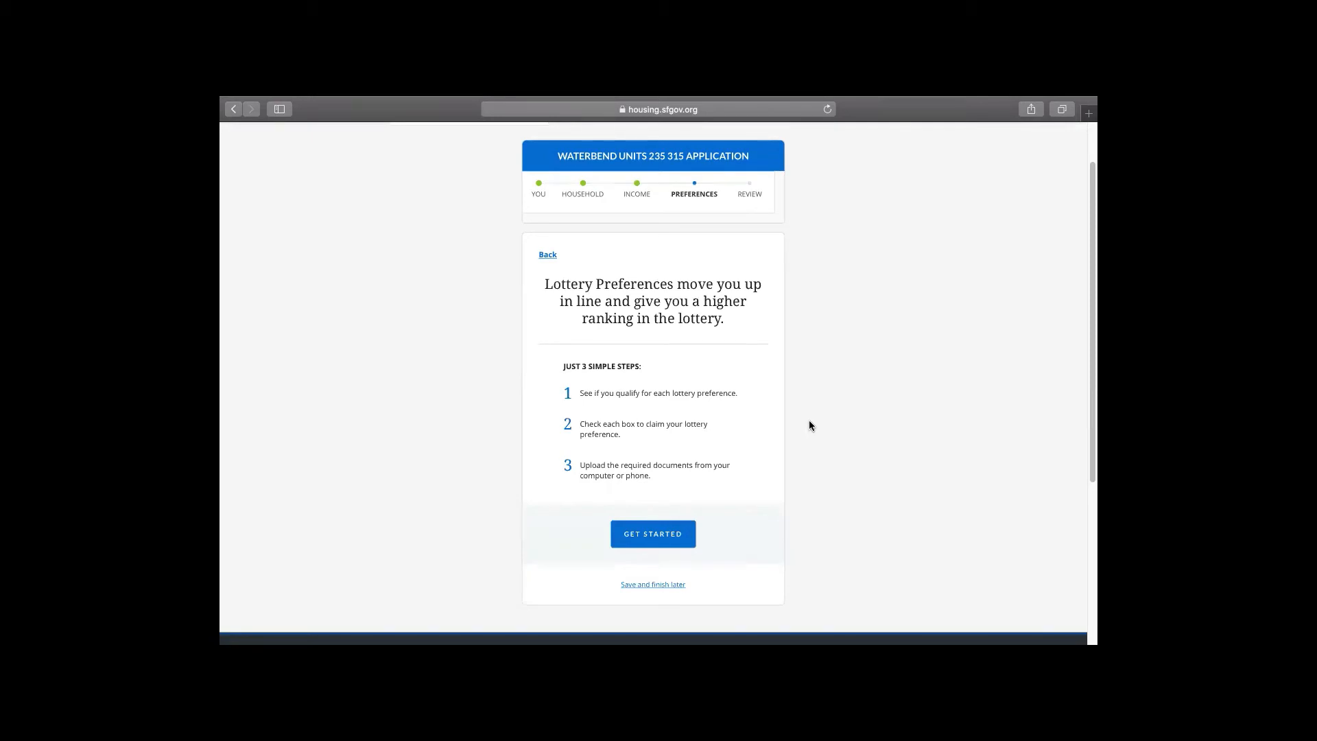
mouse_move(664, 421)
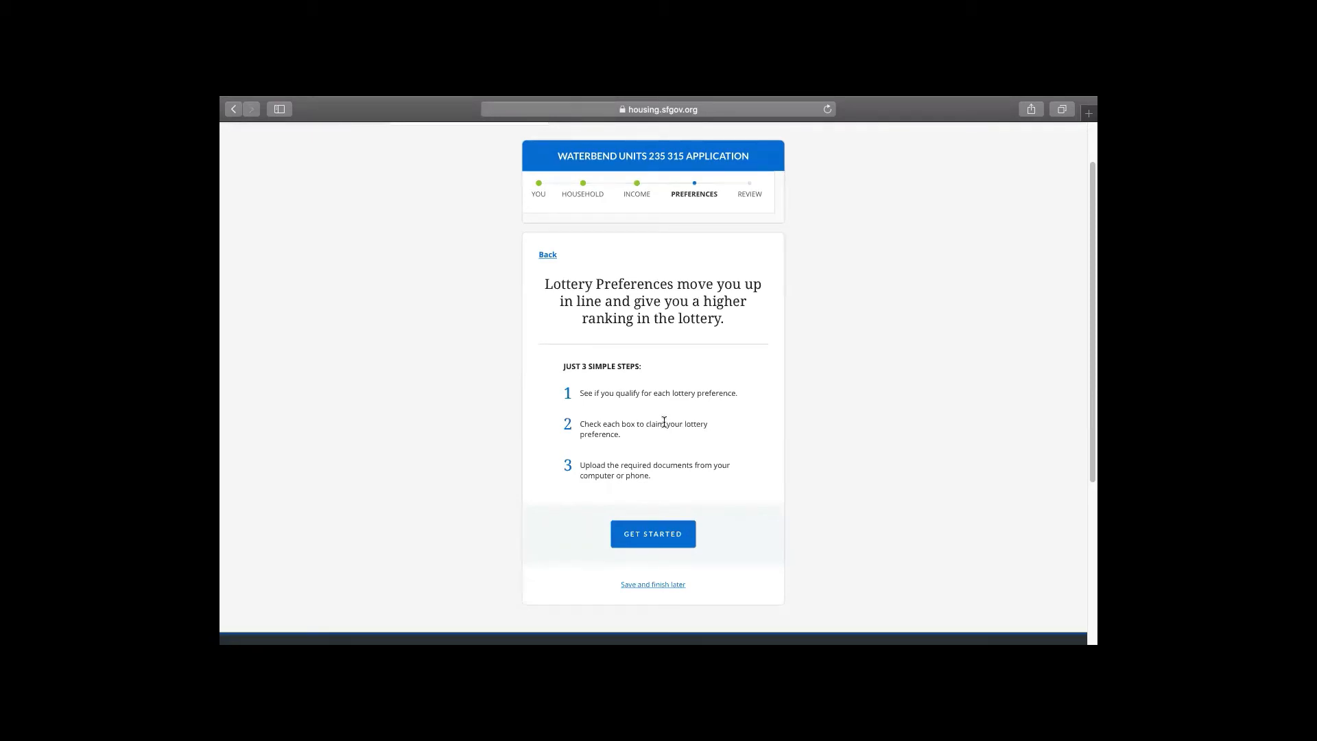
mouse_move(617, 419)
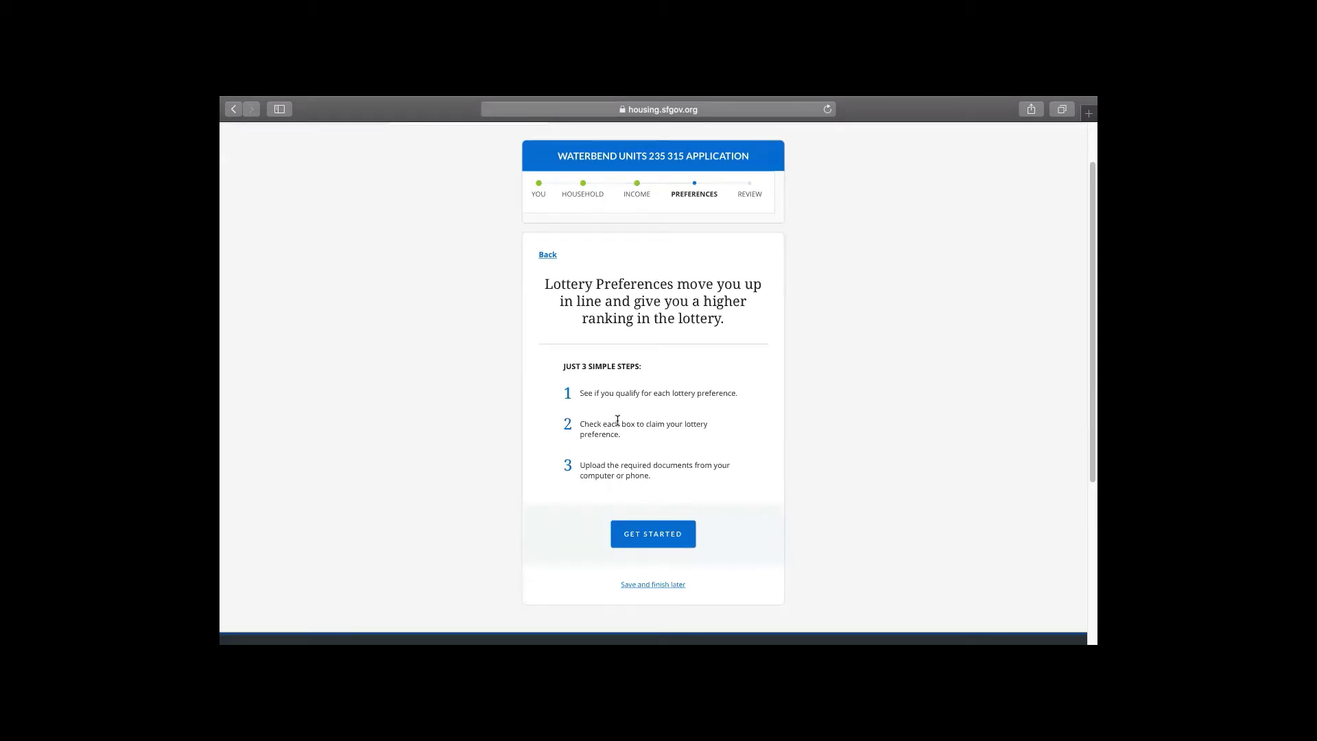
mouse_move(590, 406)
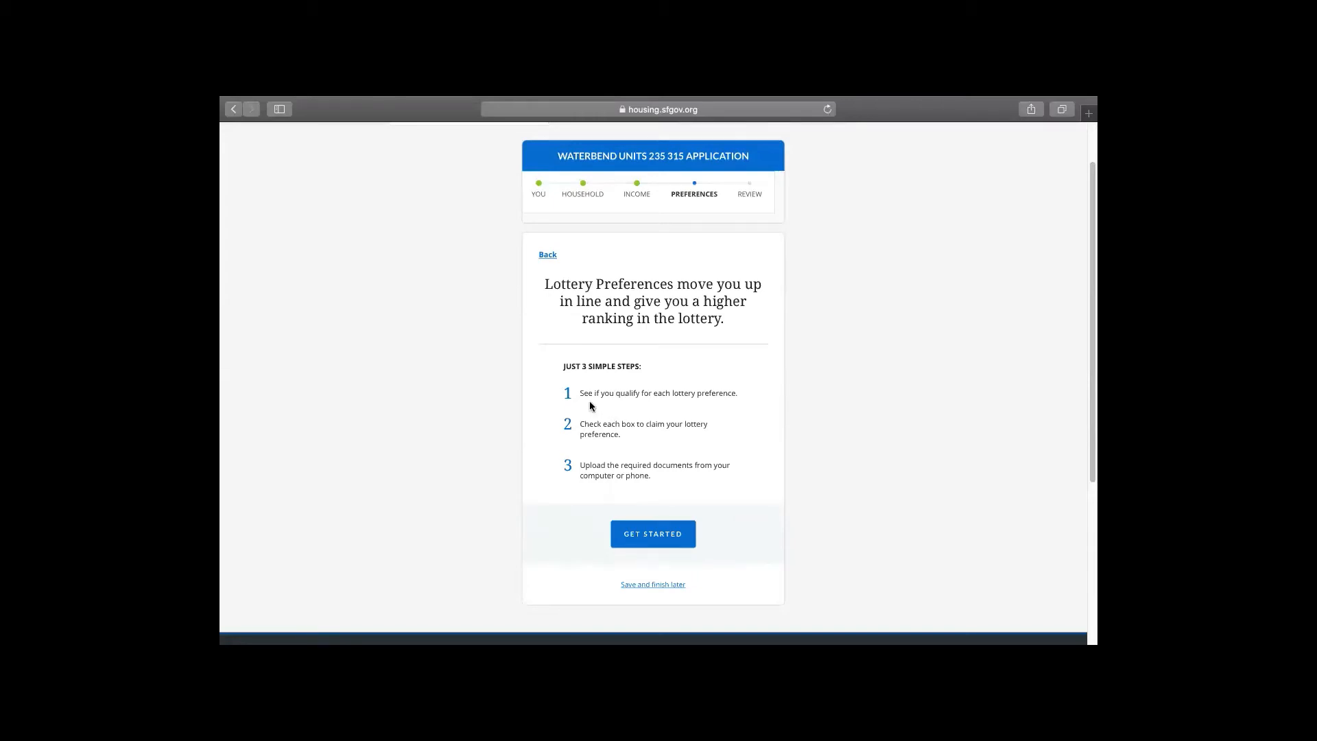
mouse_move(547, 396)
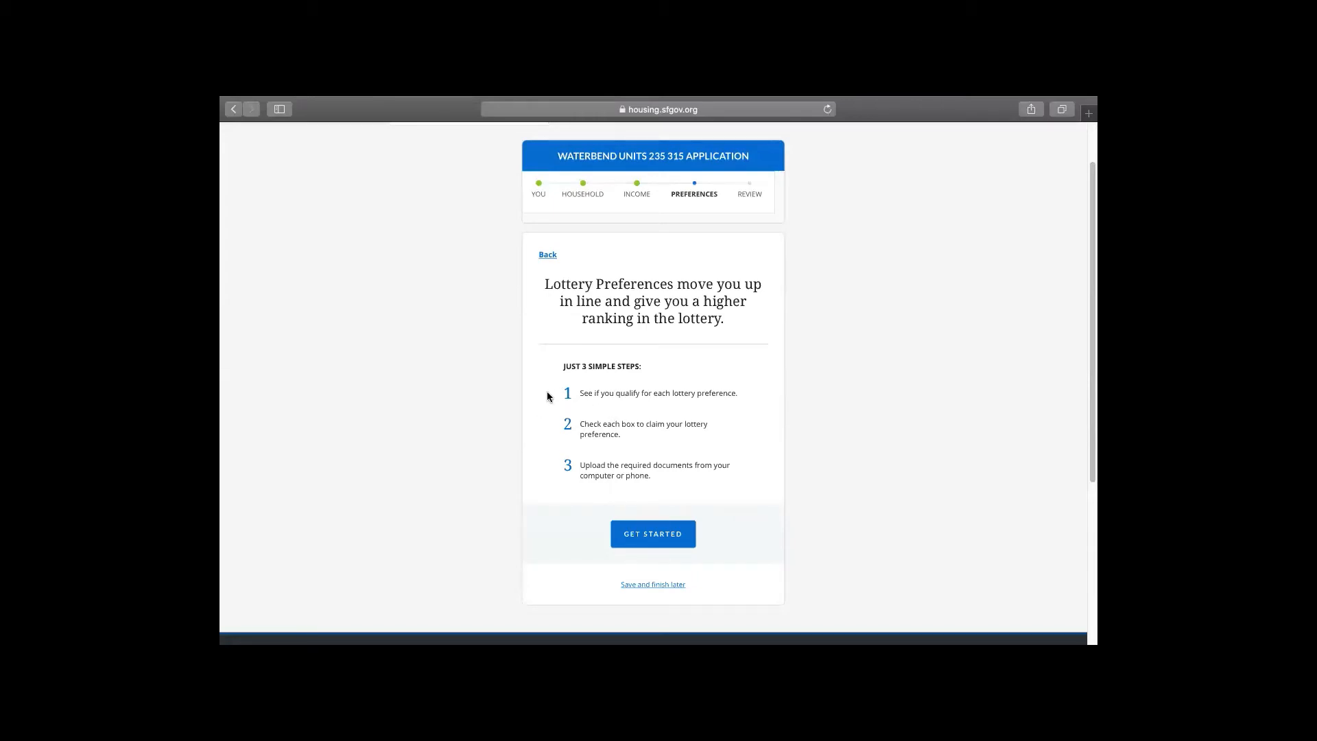
mouse_move(544, 415)
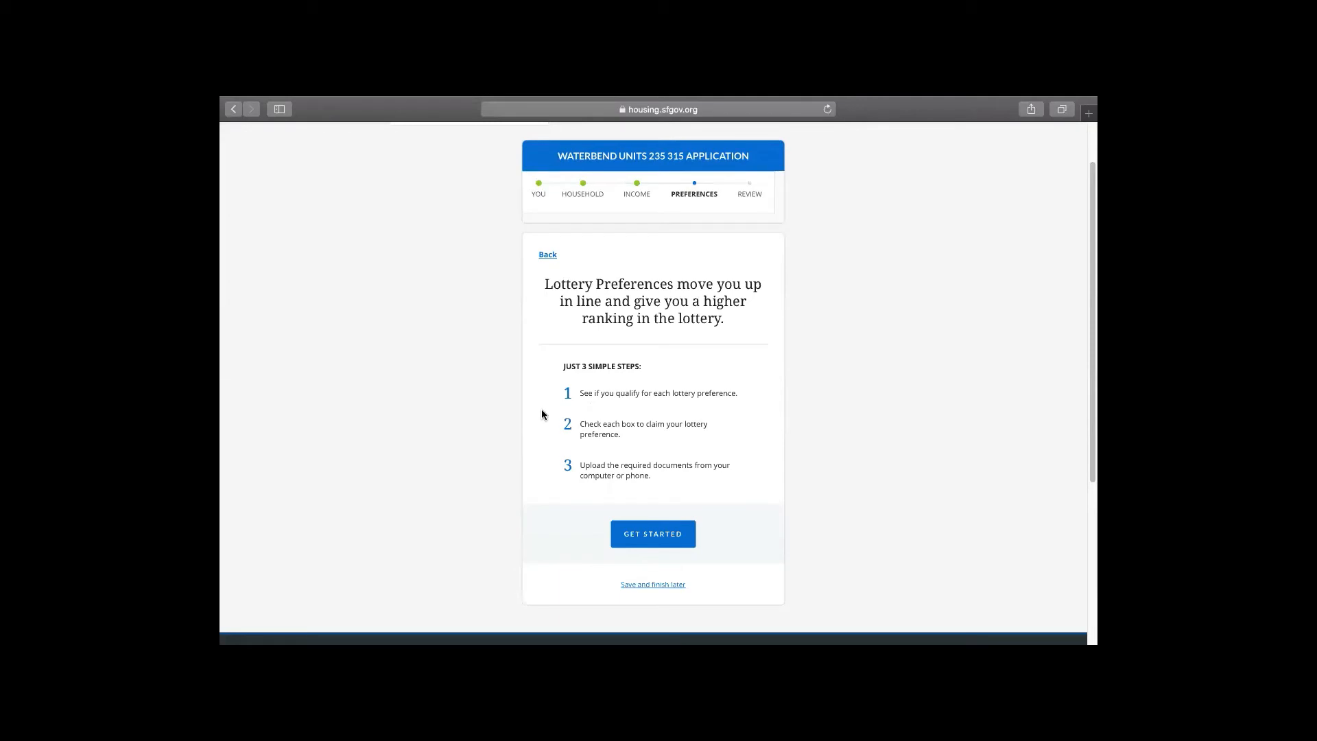
mouse_move(633, 470)
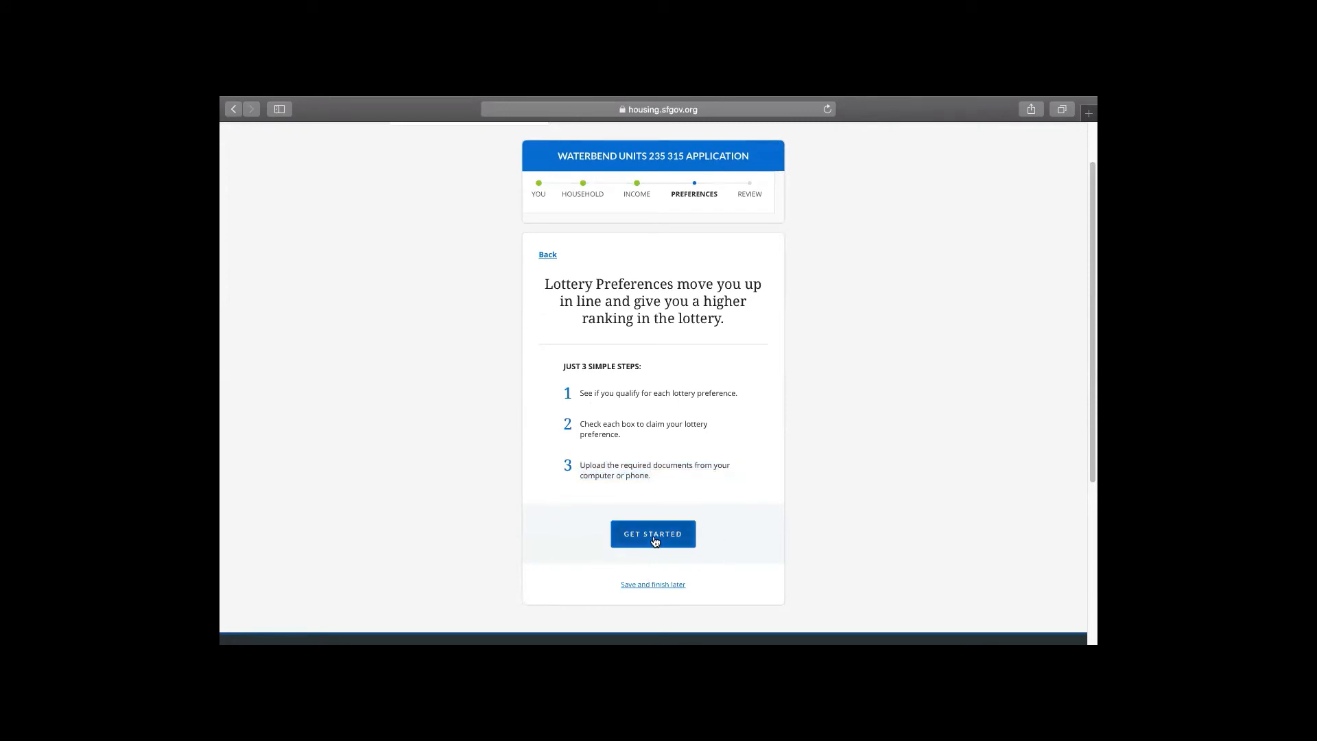
Start lottery preferences and claim Live or Work in San Francisco as Live in San Francisco
click(653, 534)
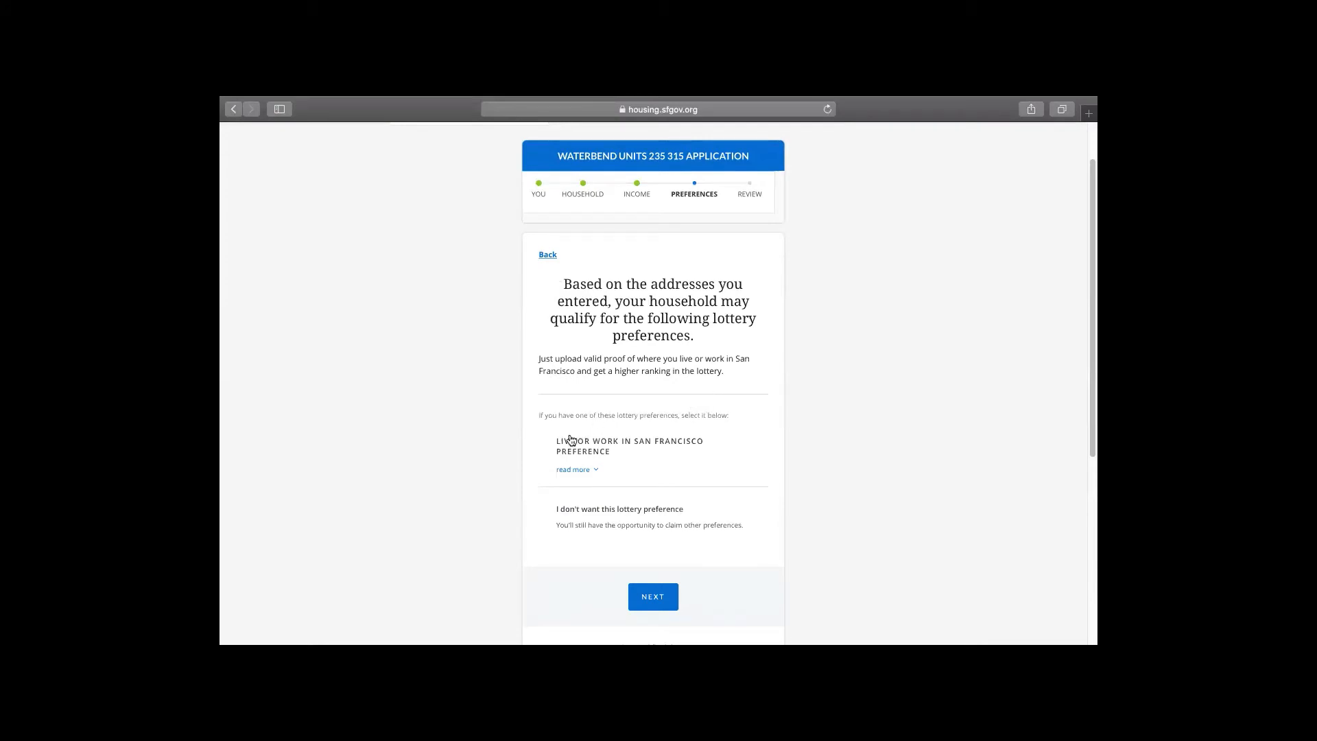
mouse_move(567, 443)
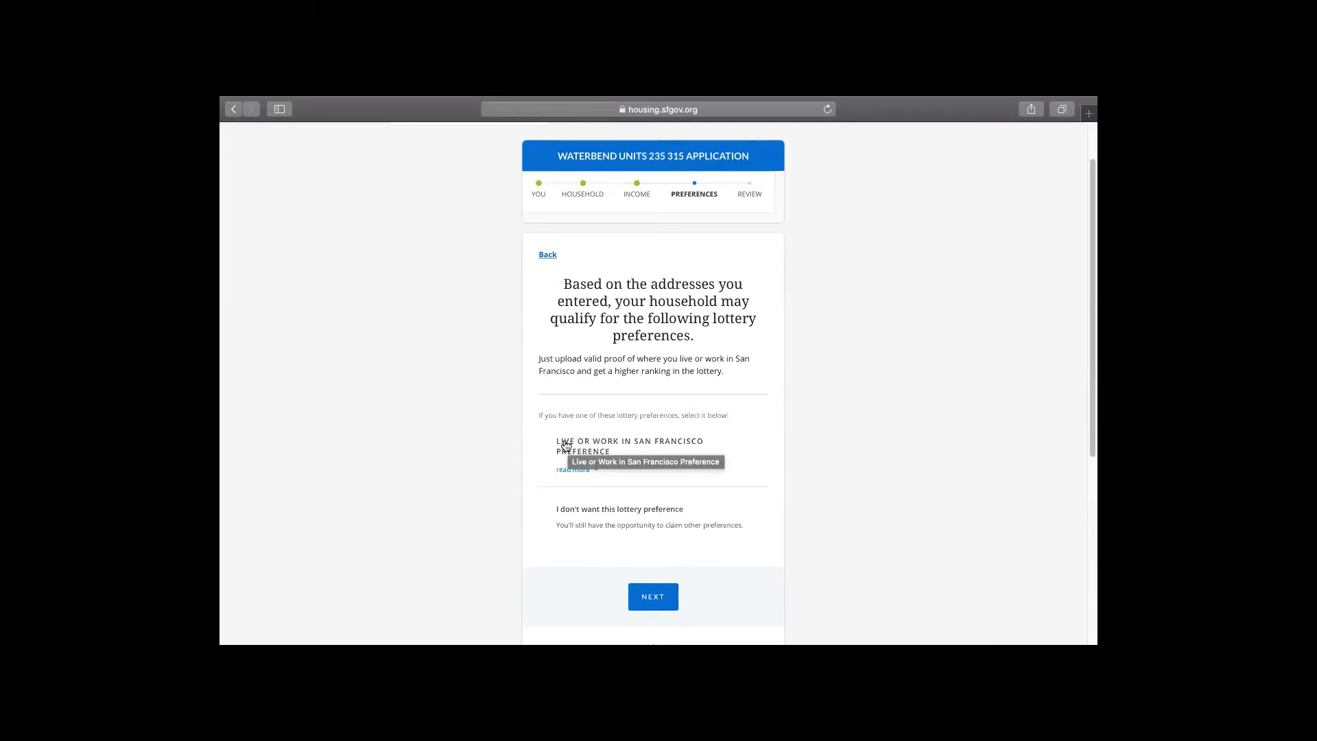
click(545, 441)
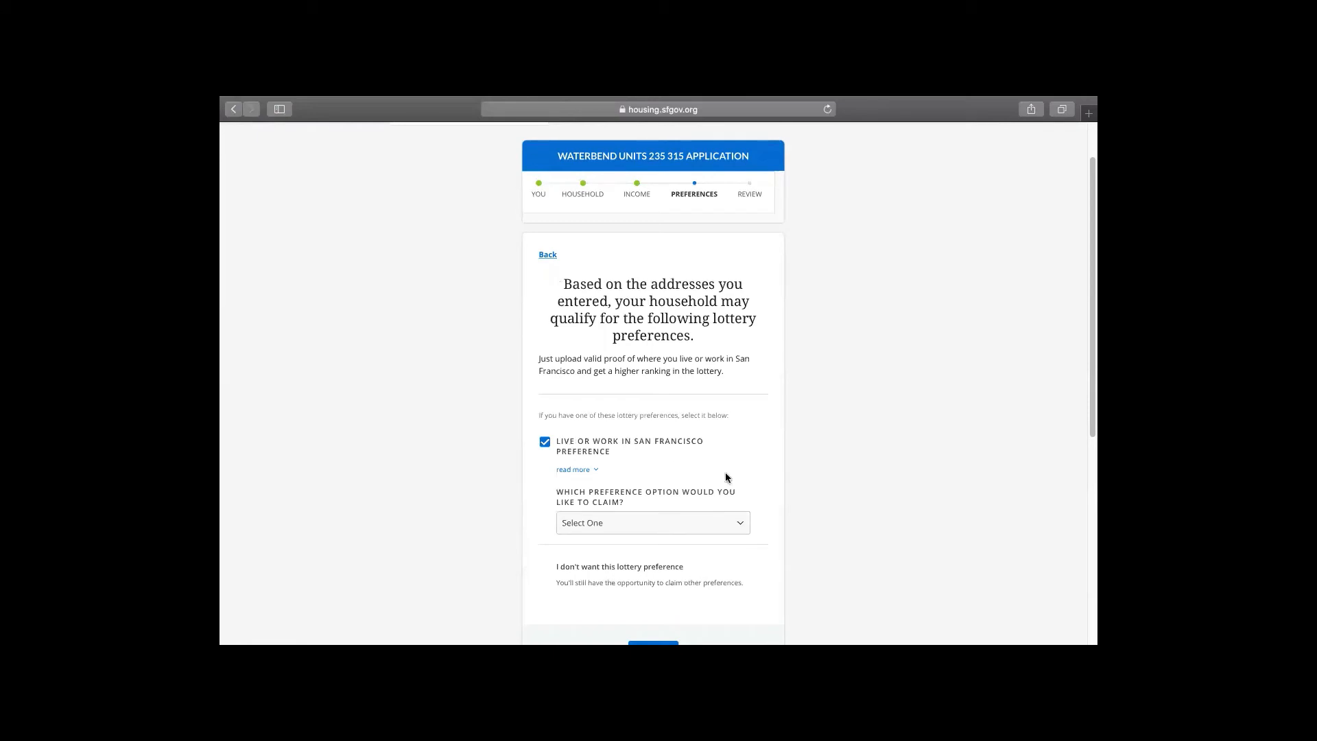
scroll(down, 3)
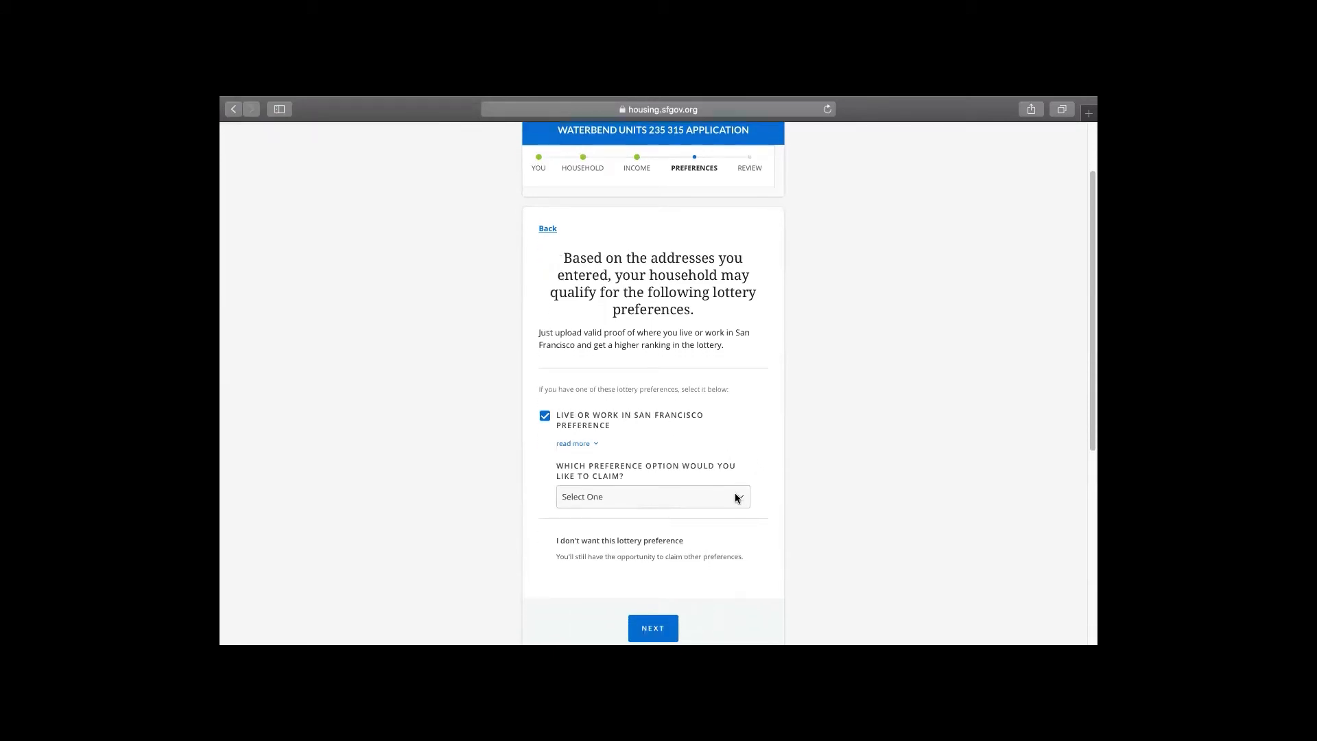
click(652, 496)
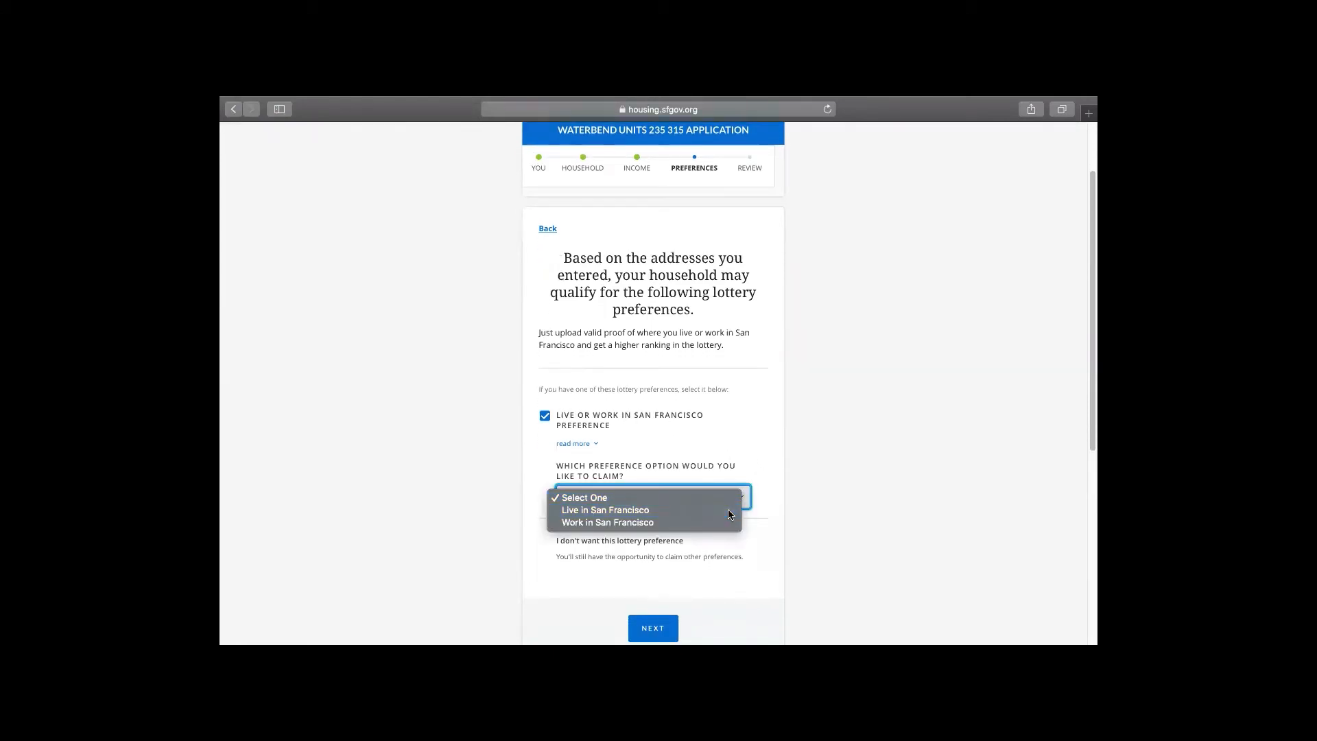
click(603, 510)
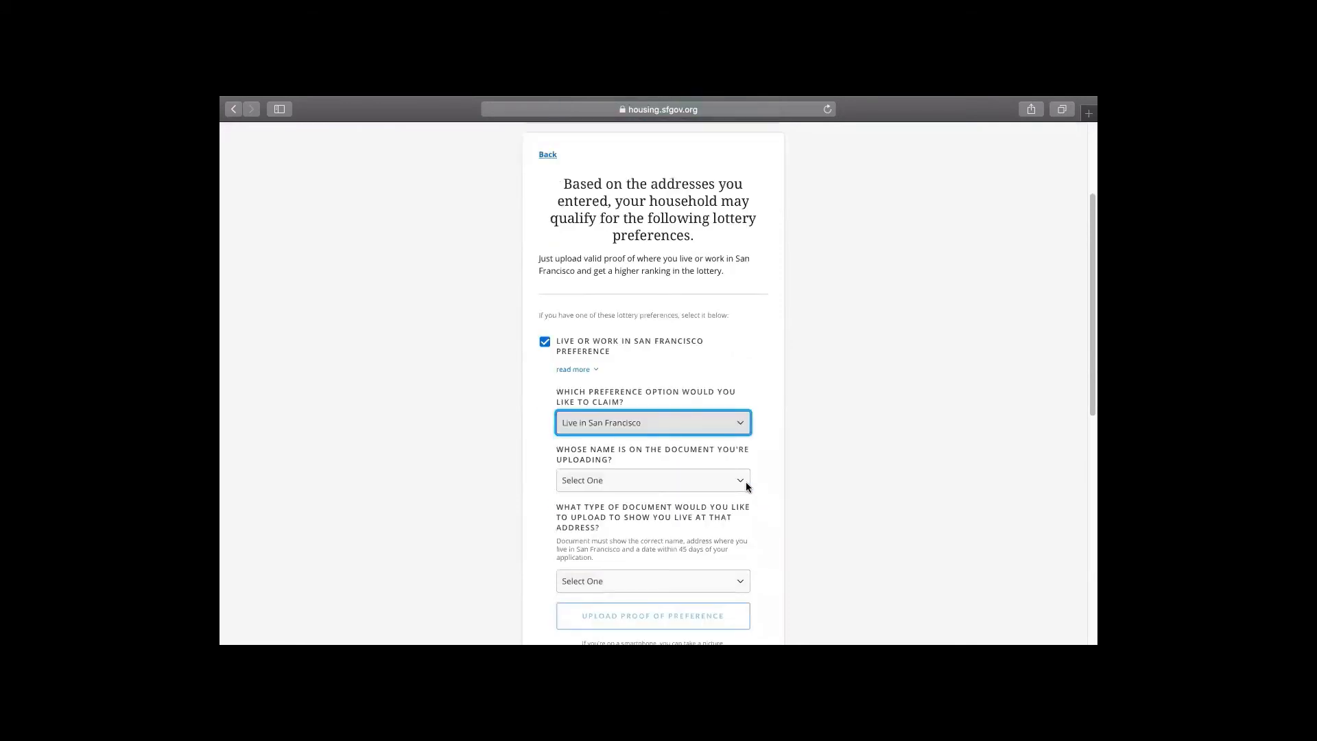
Name the first household member, Test Test, on the proof-of-residence document
click(651, 480)
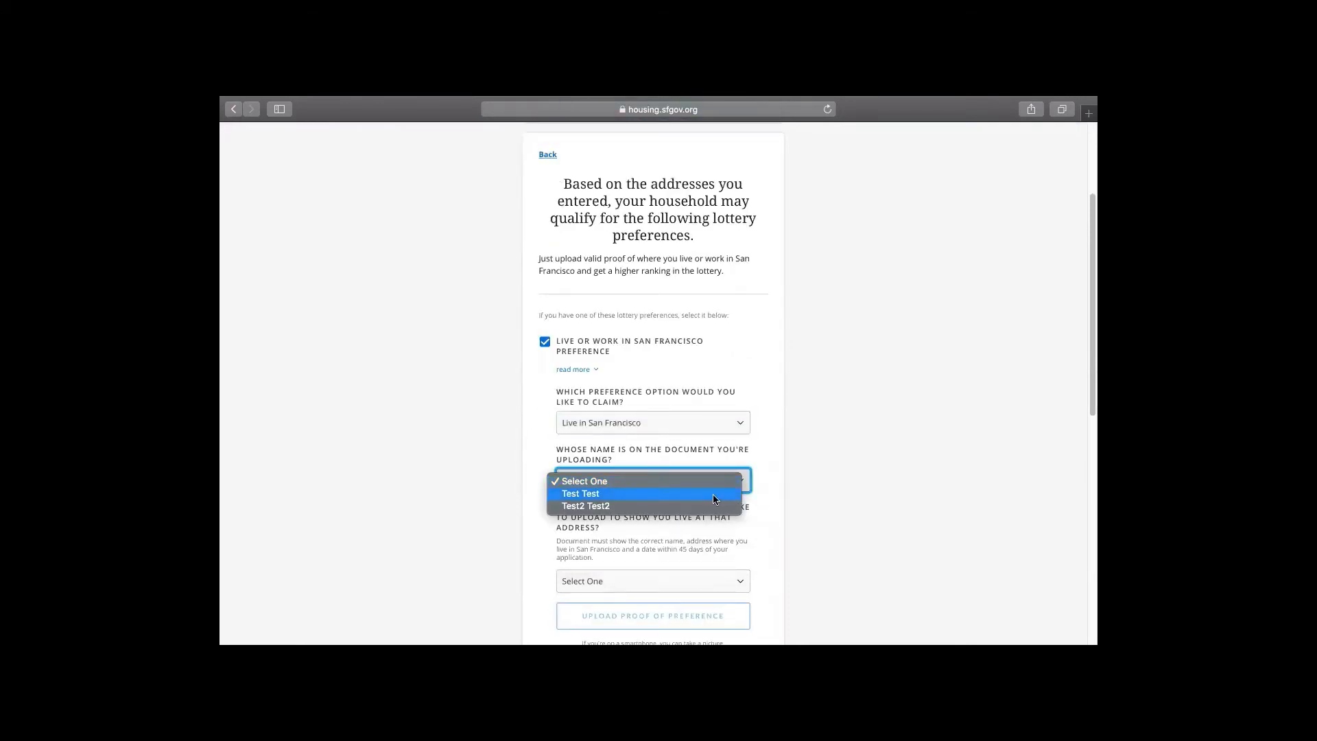
click(580, 493)
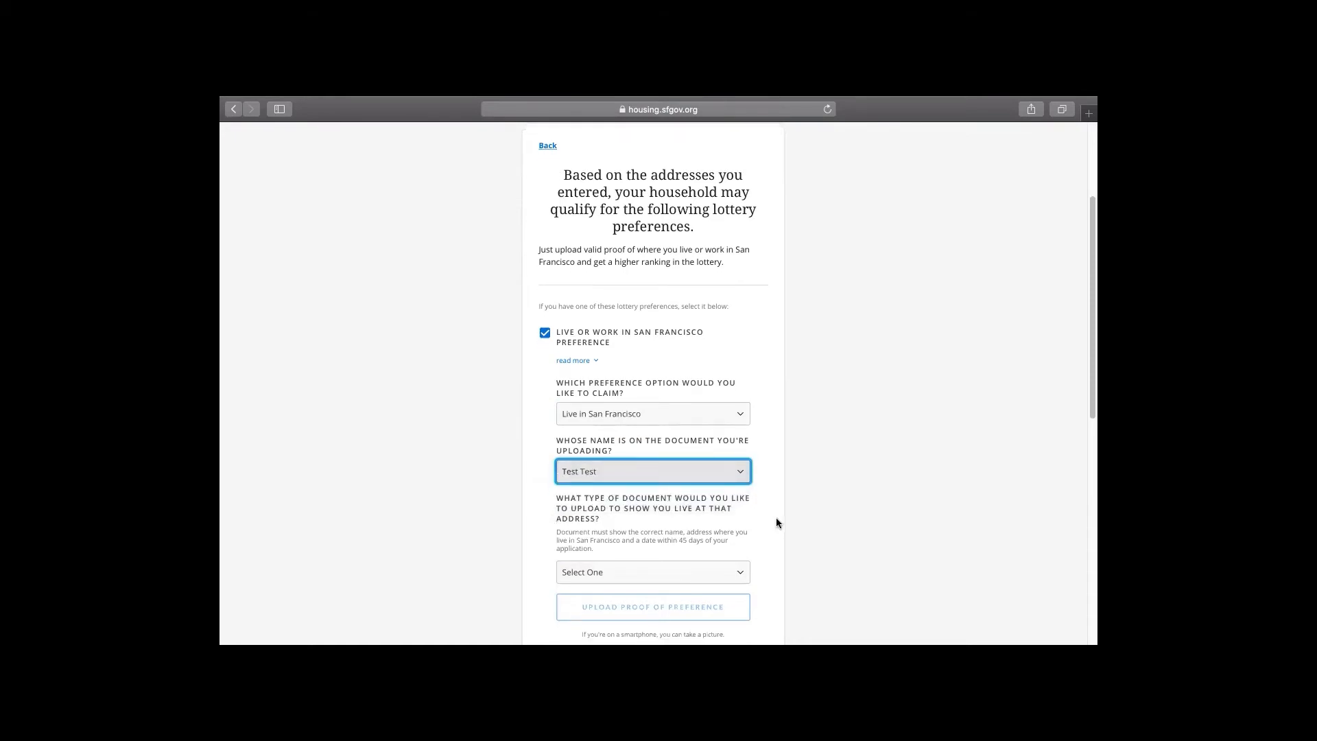
scroll(down, 3)
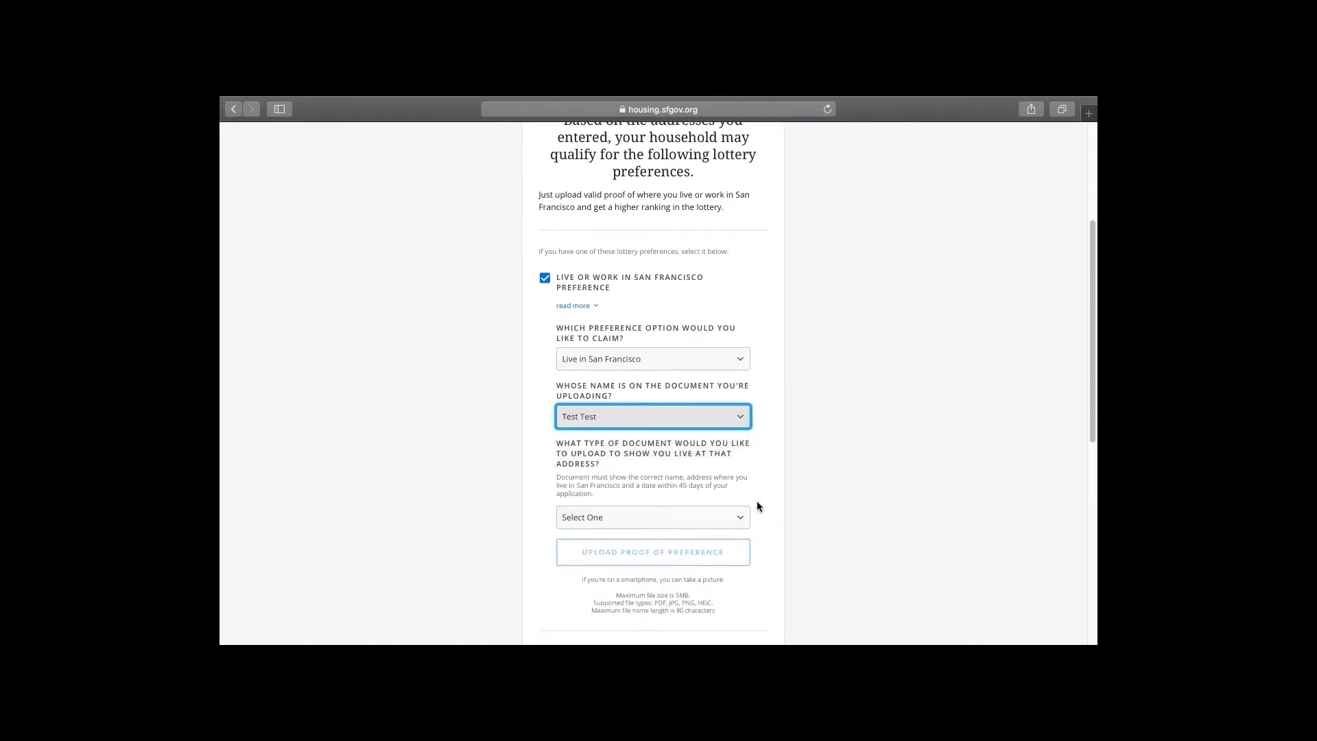
click(651, 517)
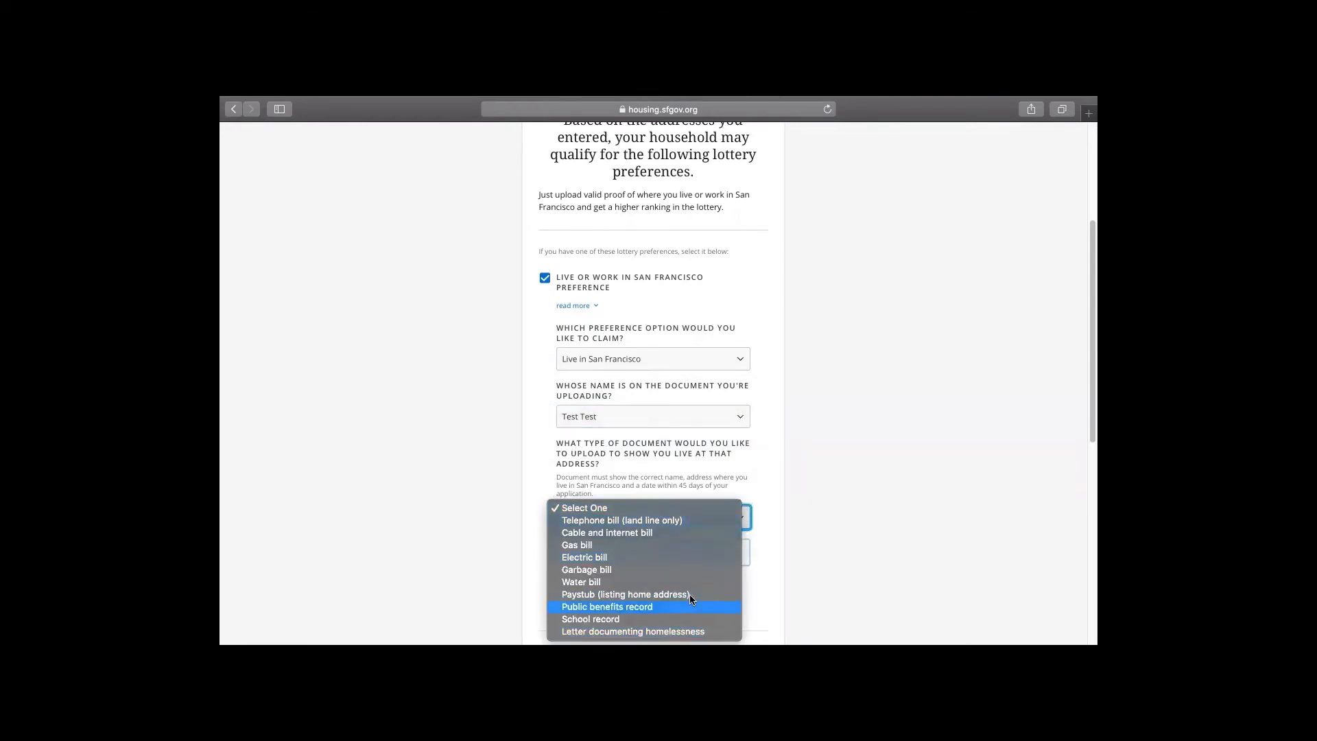
mouse_move(678, 603)
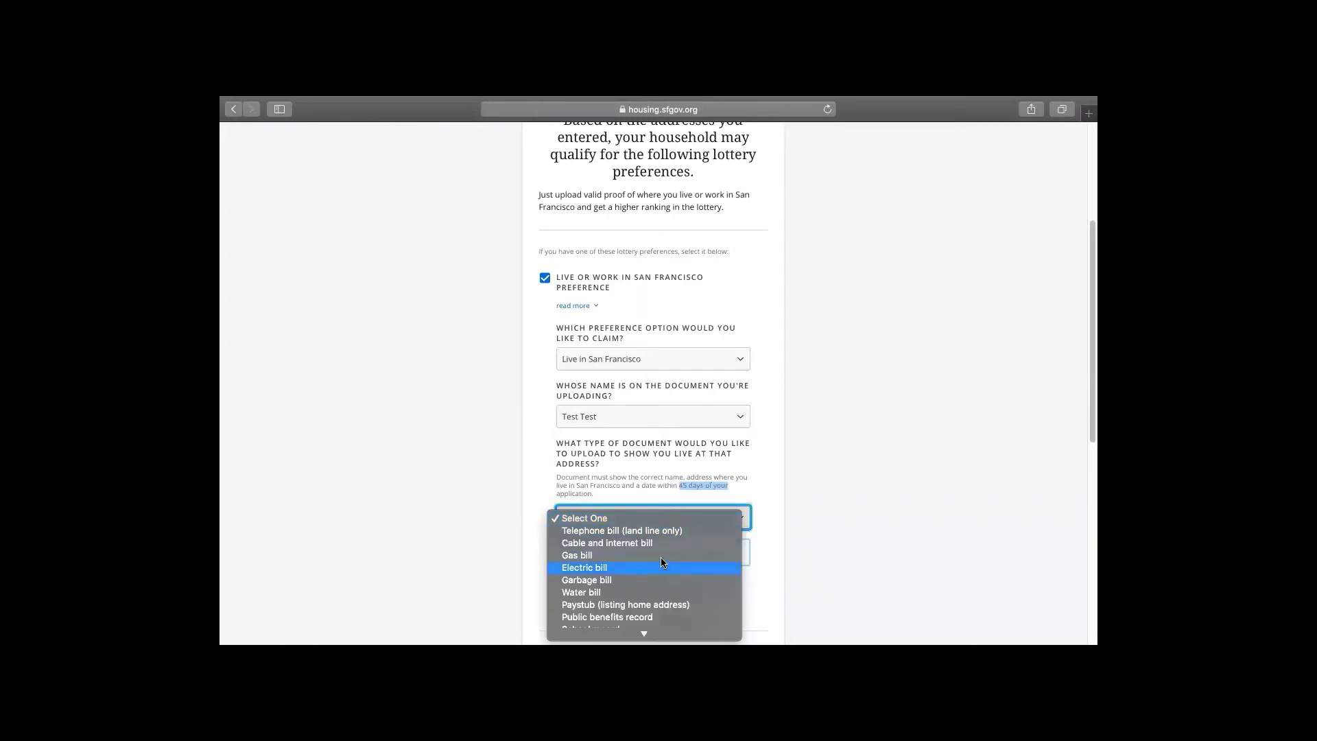
Choose Public benefits record as the proof-of-address document type and upload it
click(606, 615)
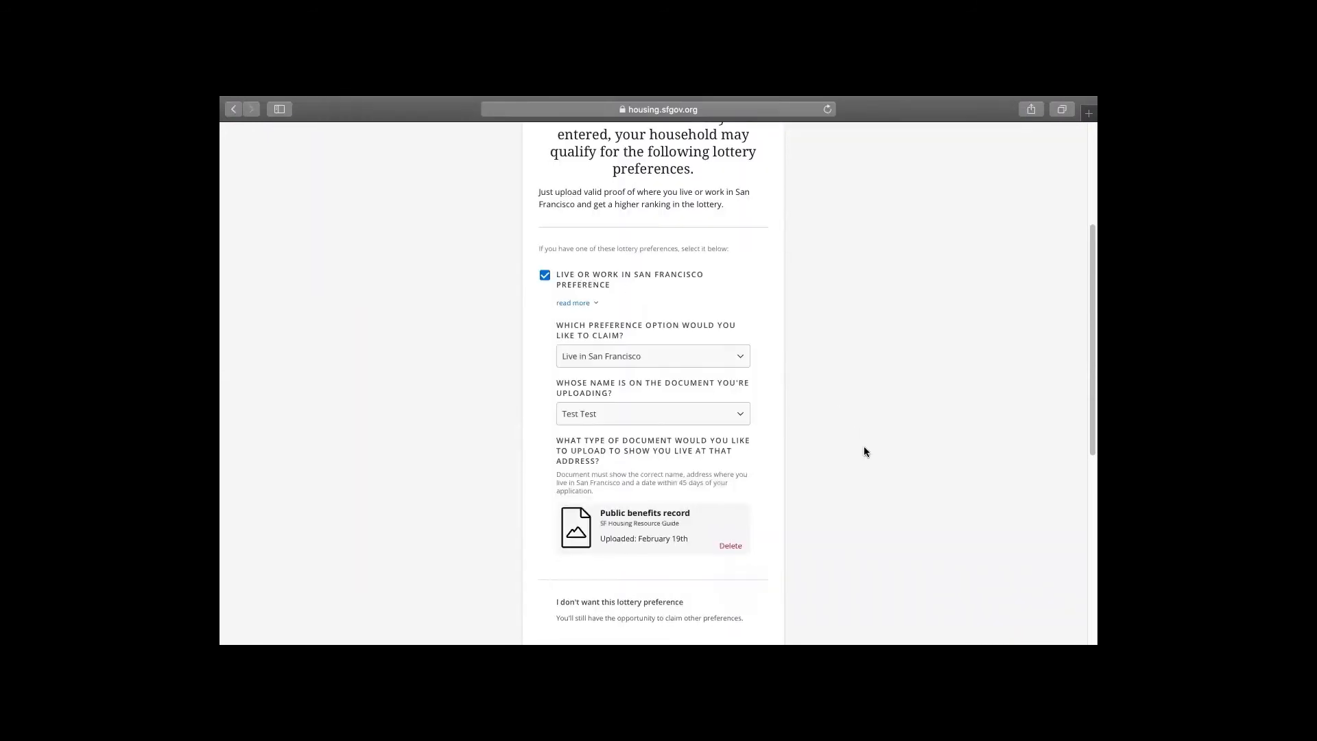
scroll(down, 3)
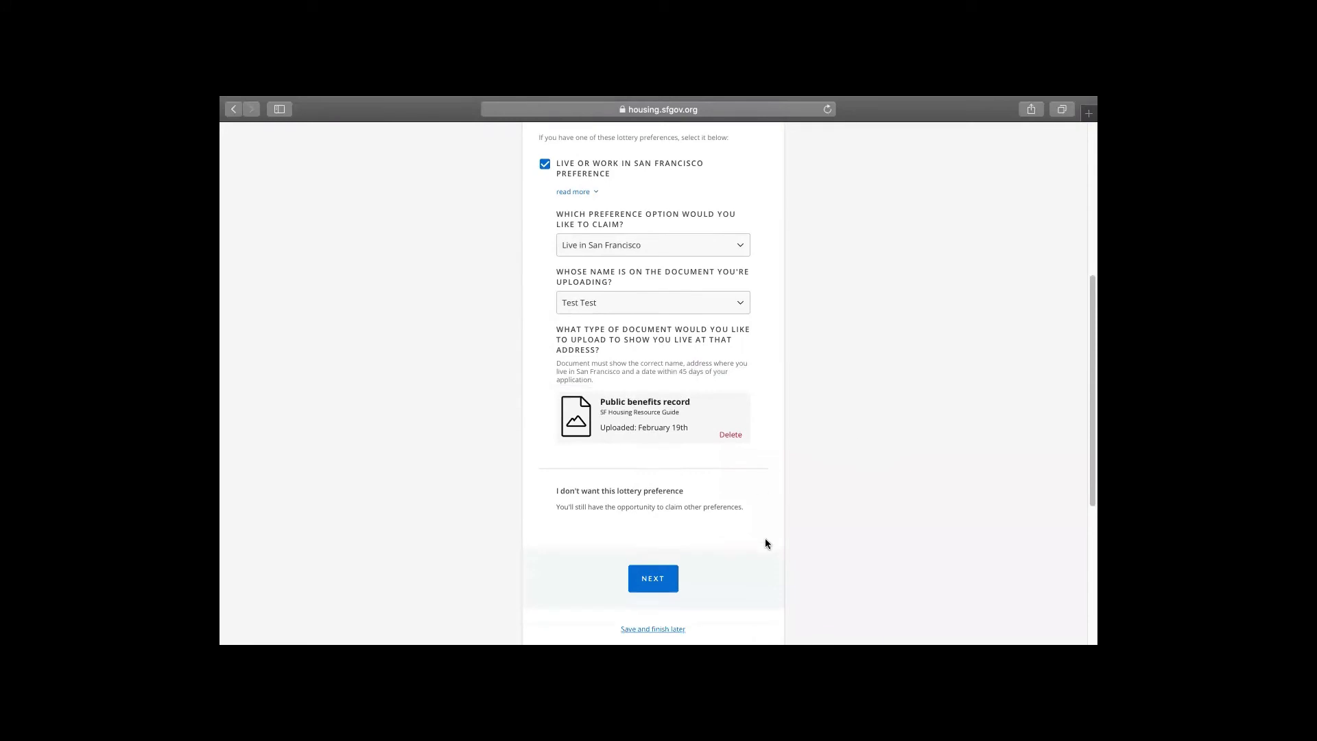
mouse_move(756, 543)
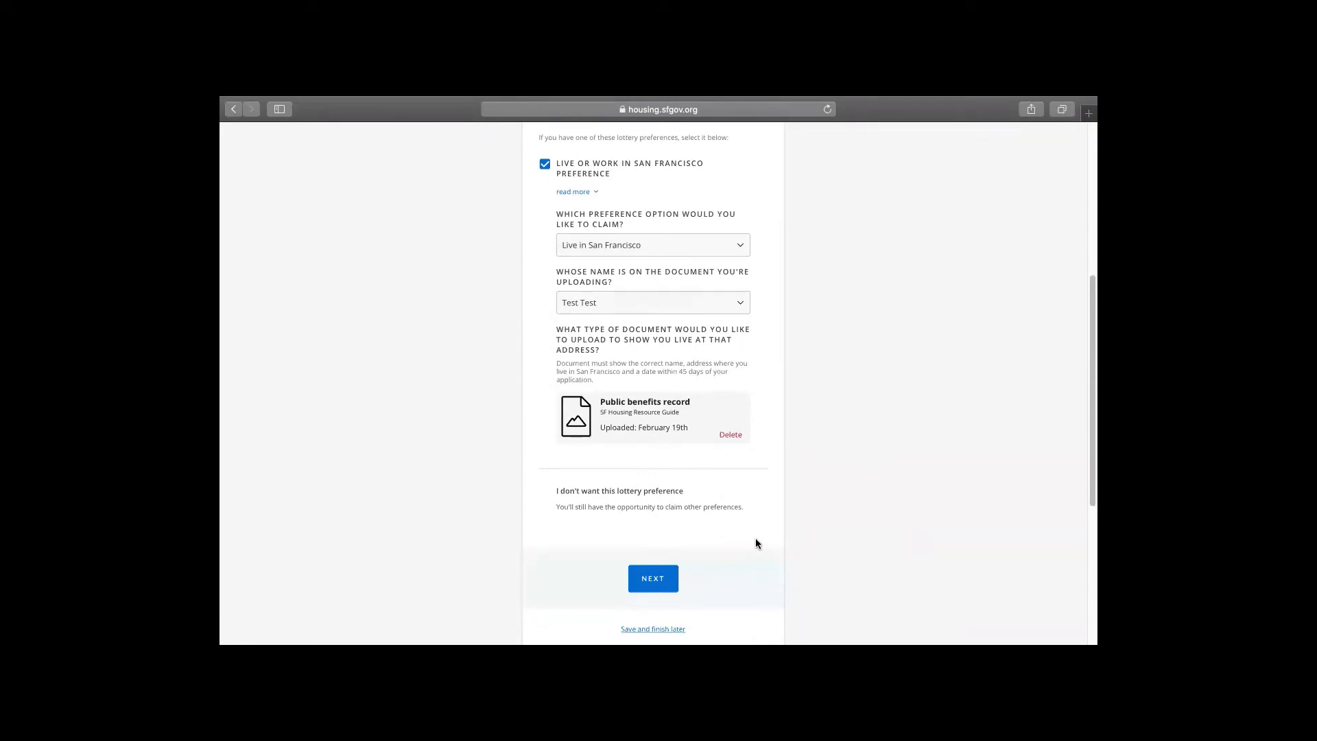
mouse_move(646, 440)
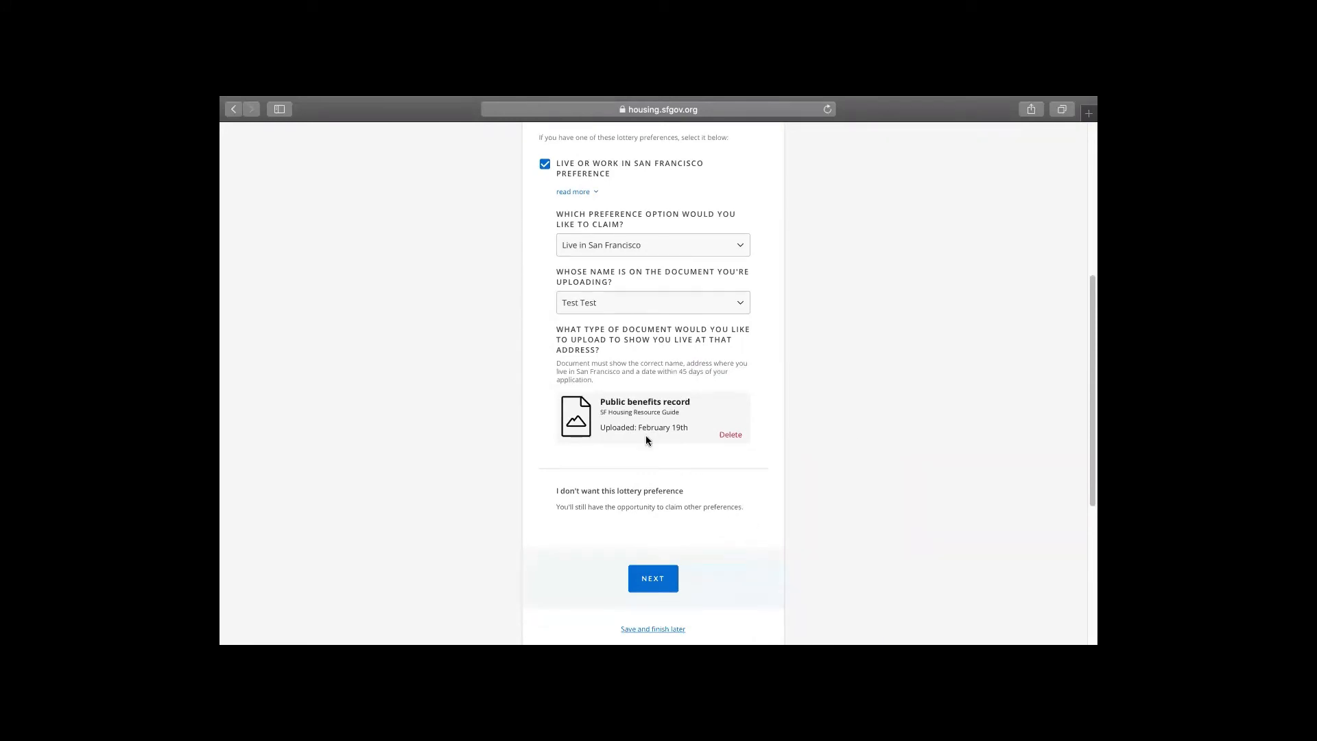
mouse_move(613, 534)
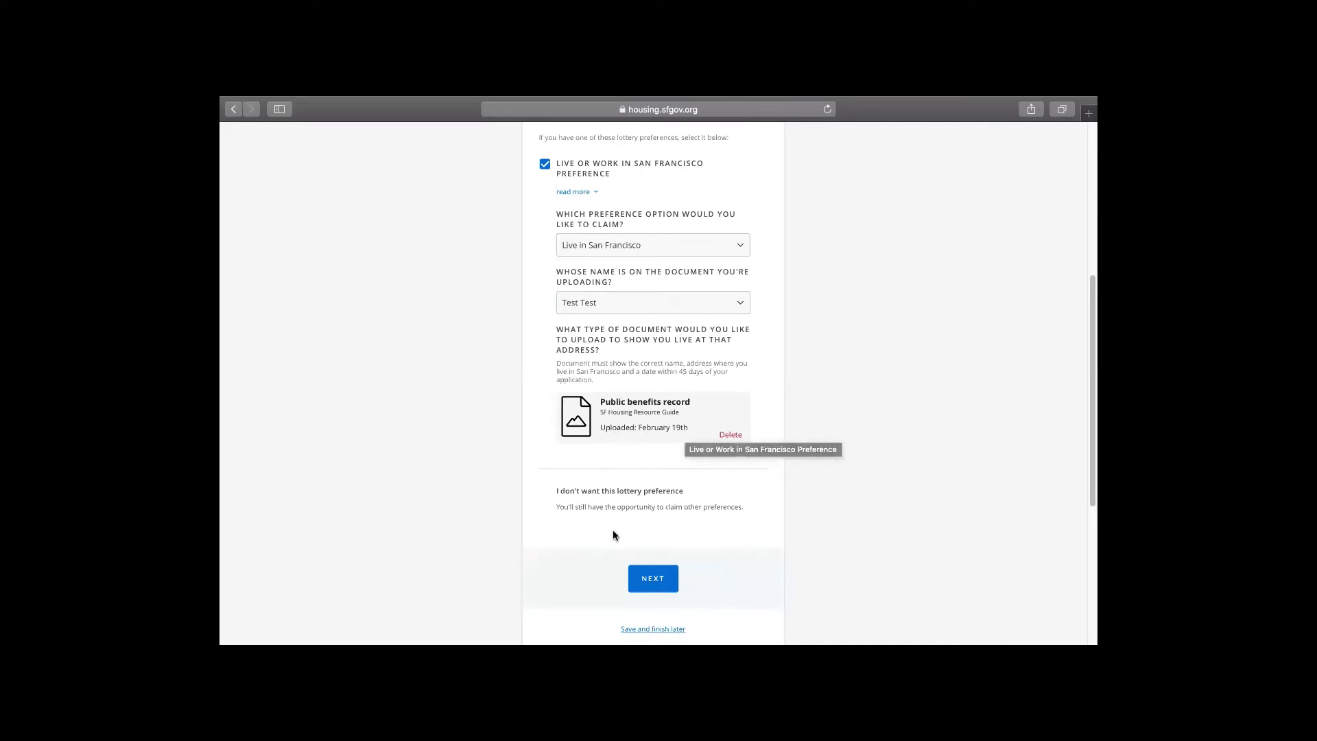
mouse_move(653, 577)
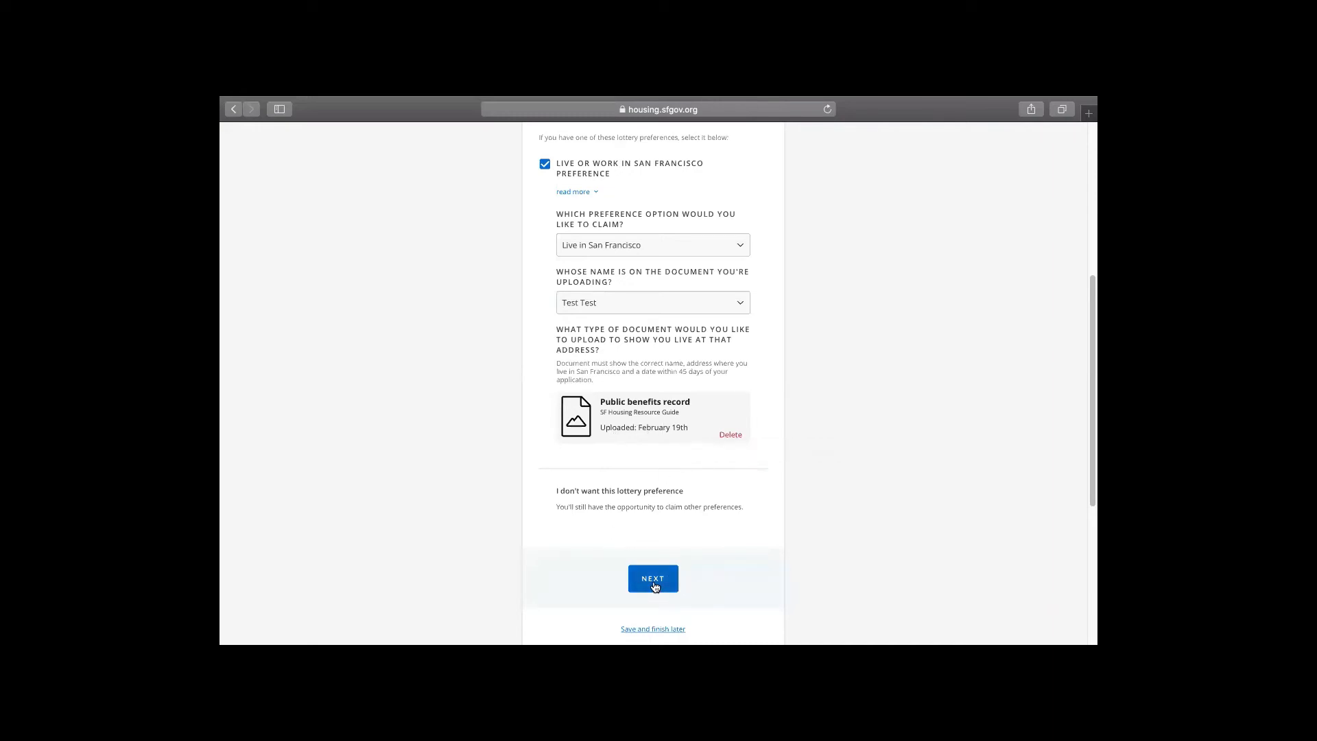
Continue to the certificate preferences page and leave COP and DTHP unclaimed
click(652, 577)
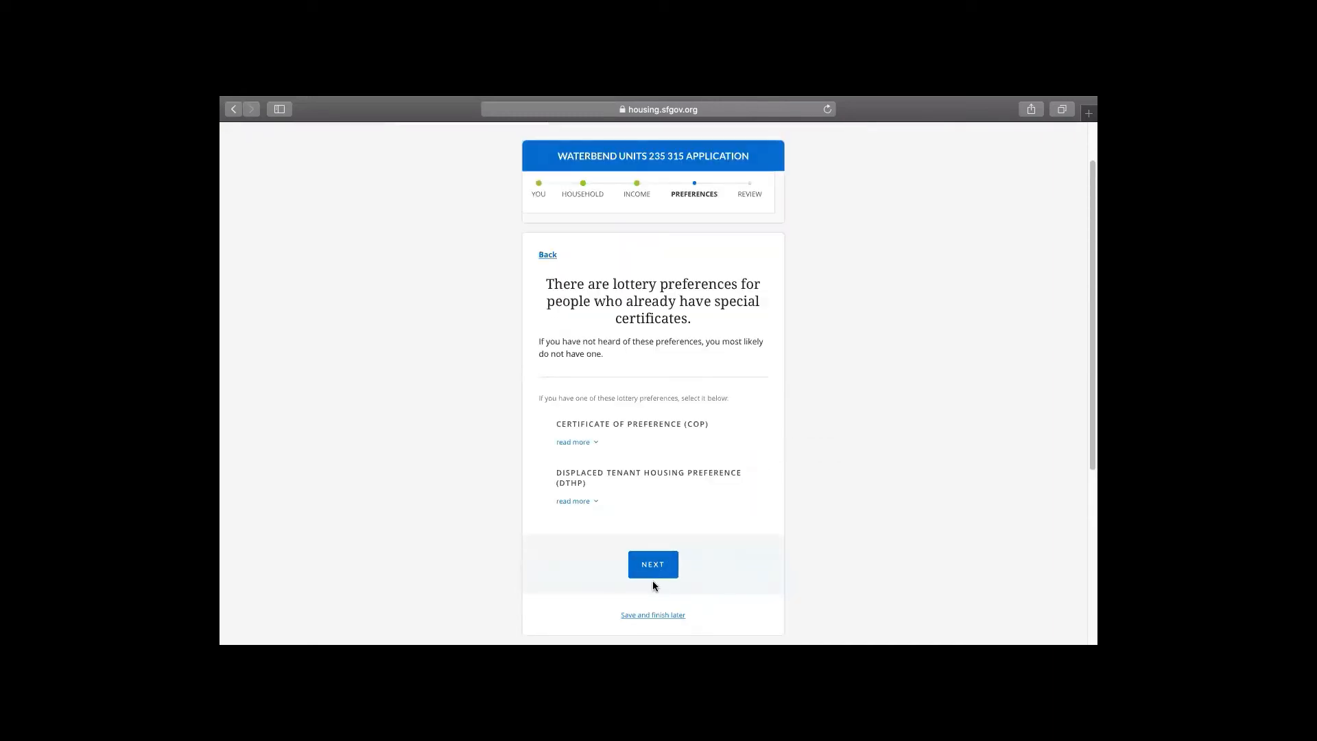
mouse_move(752, 559)
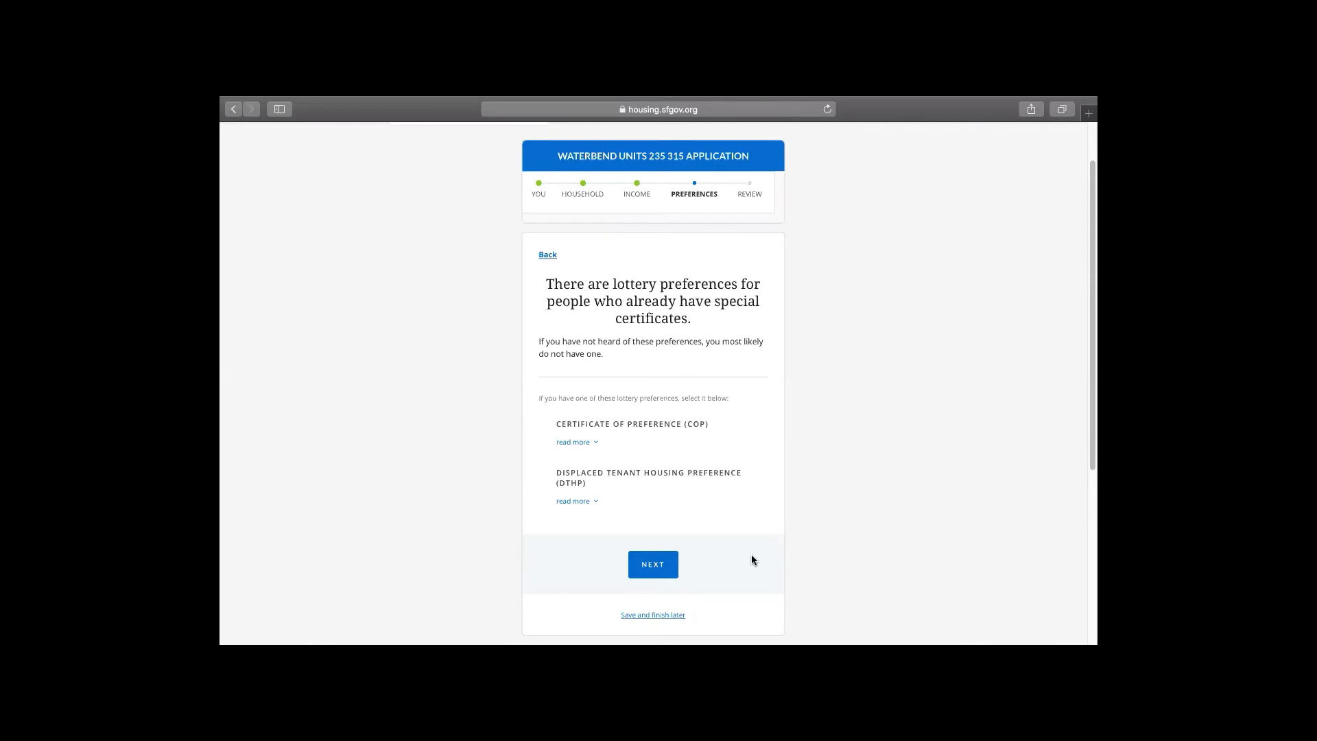
mouse_move(568, 448)
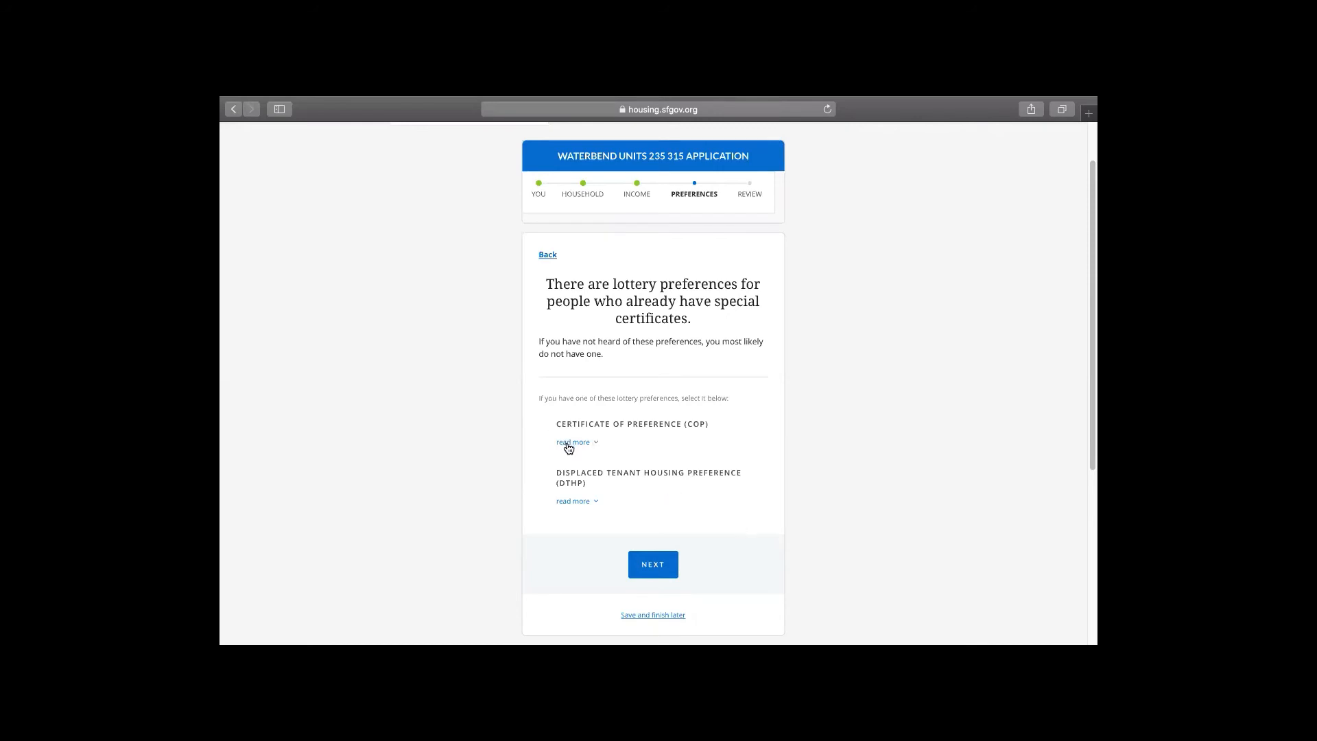
mouse_move(631, 451)
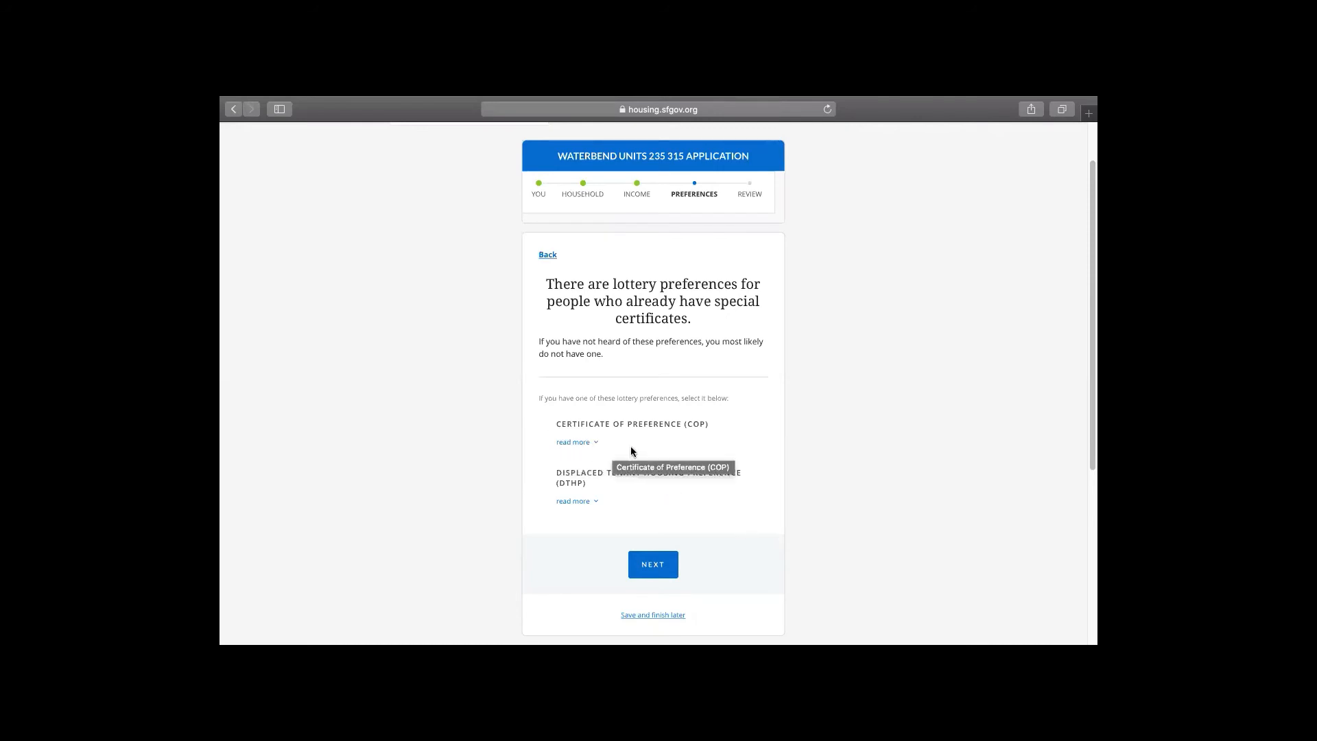
mouse_move(577, 443)
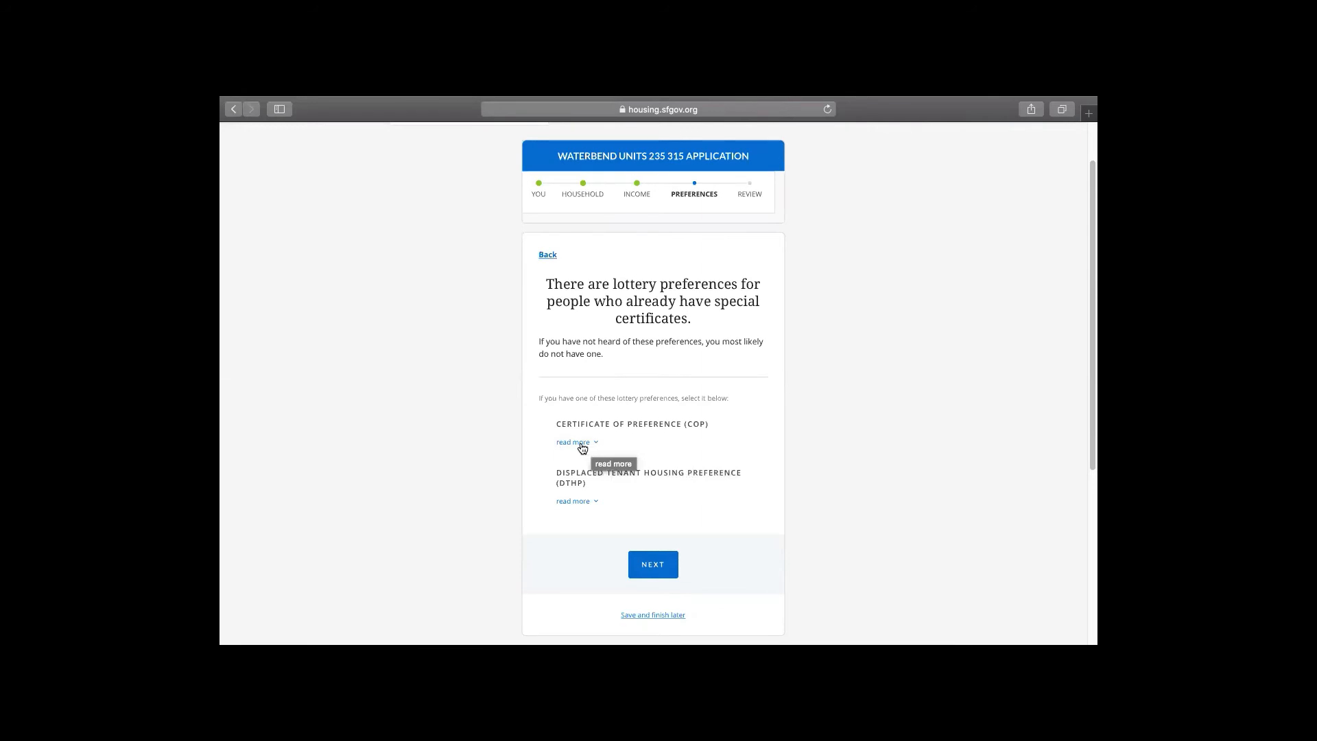
mouse_move(726, 532)
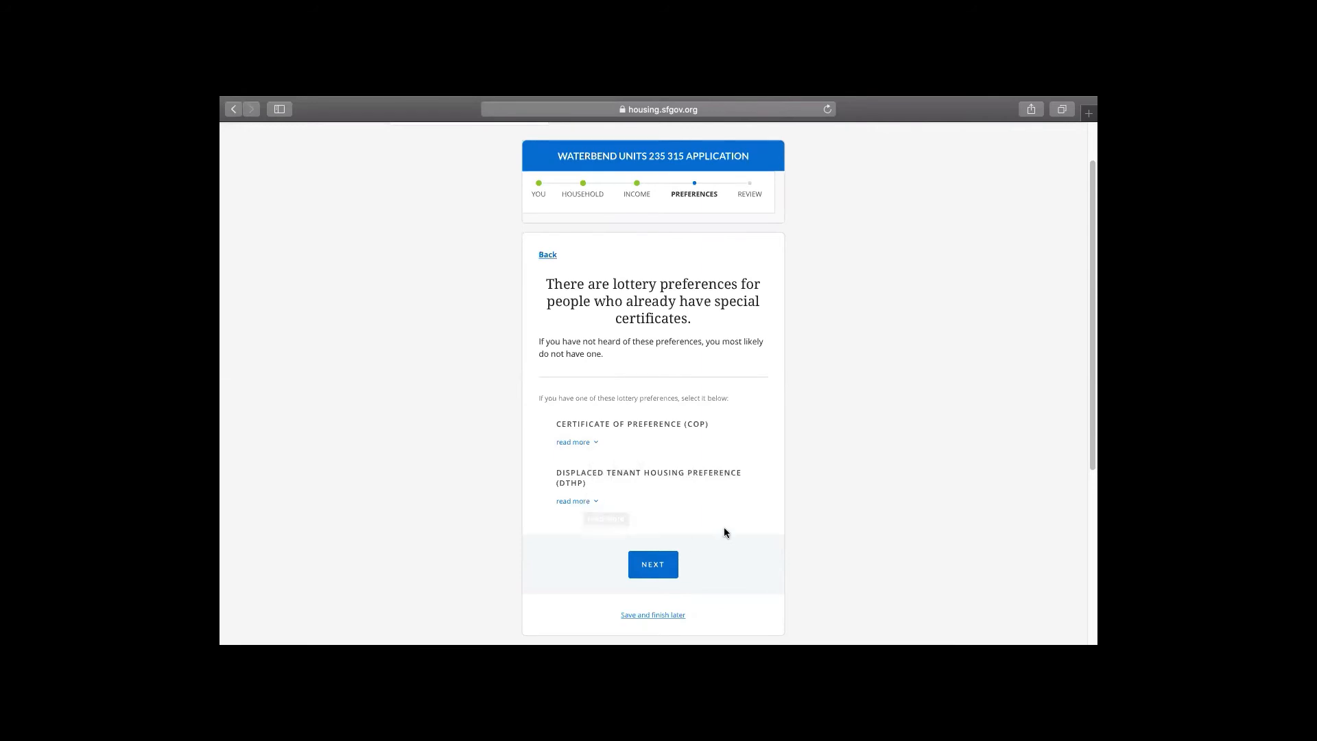
scroll(up, 3)
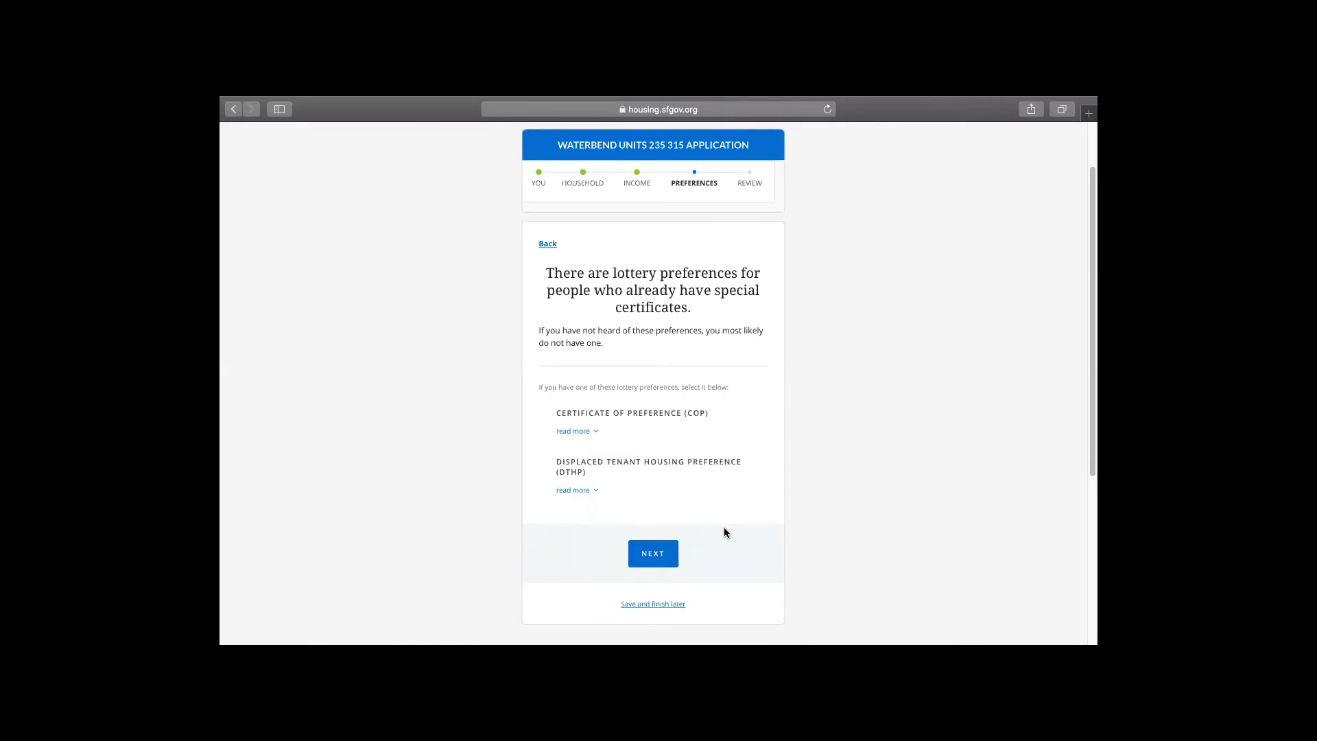
mouse_move(701, 521)
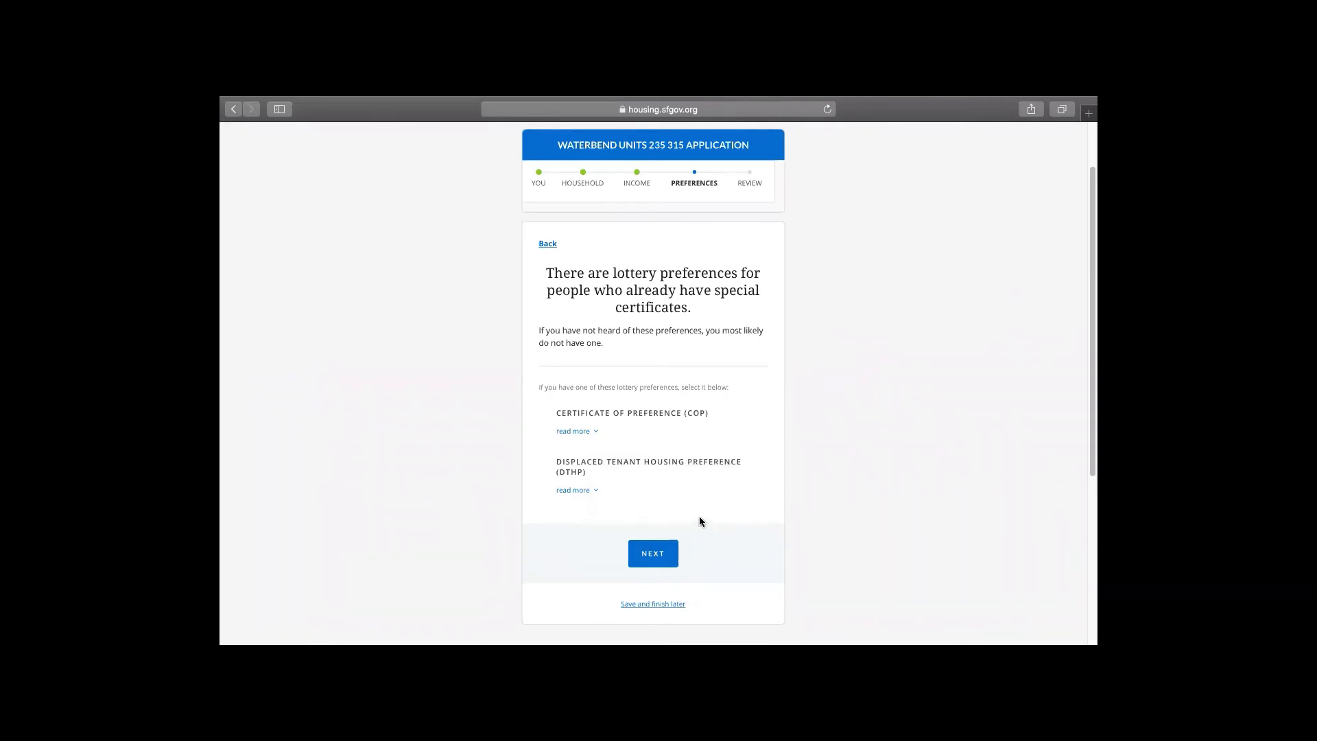
mouse_move(653, 420)
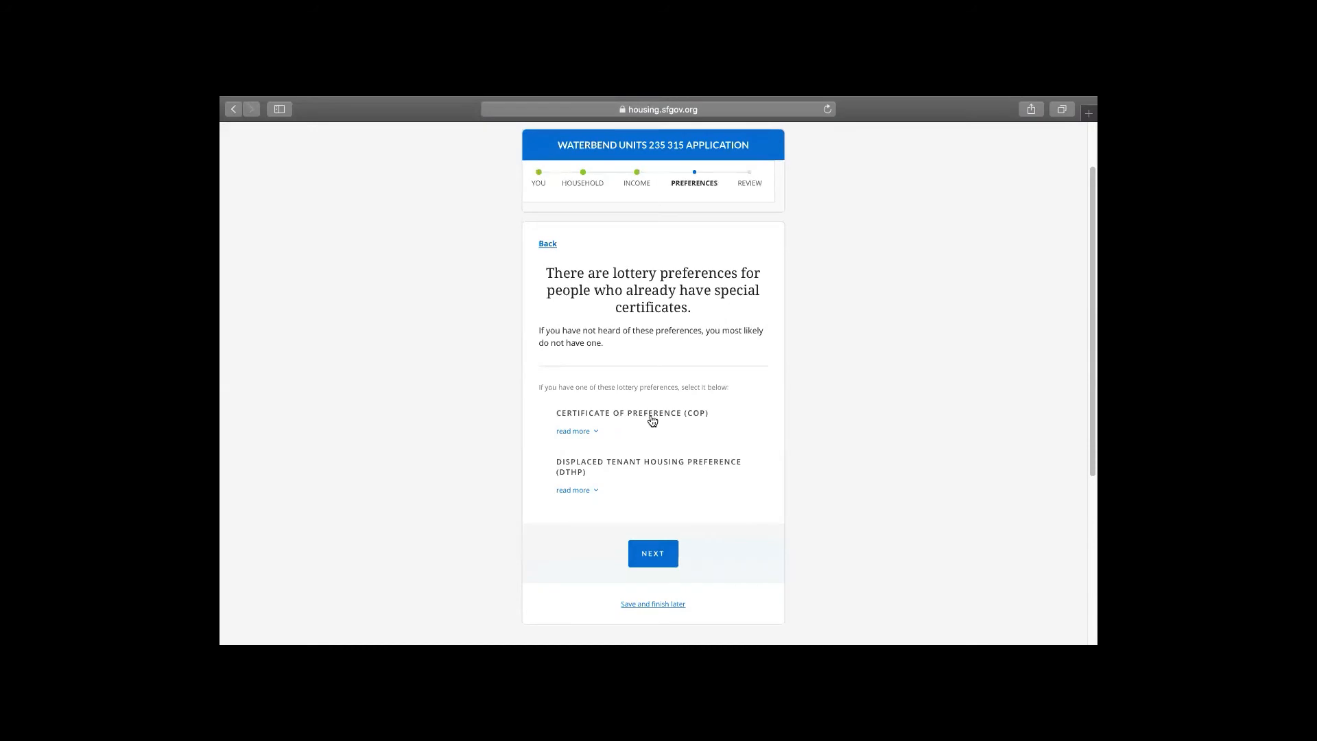
mouse_move(611, 435)
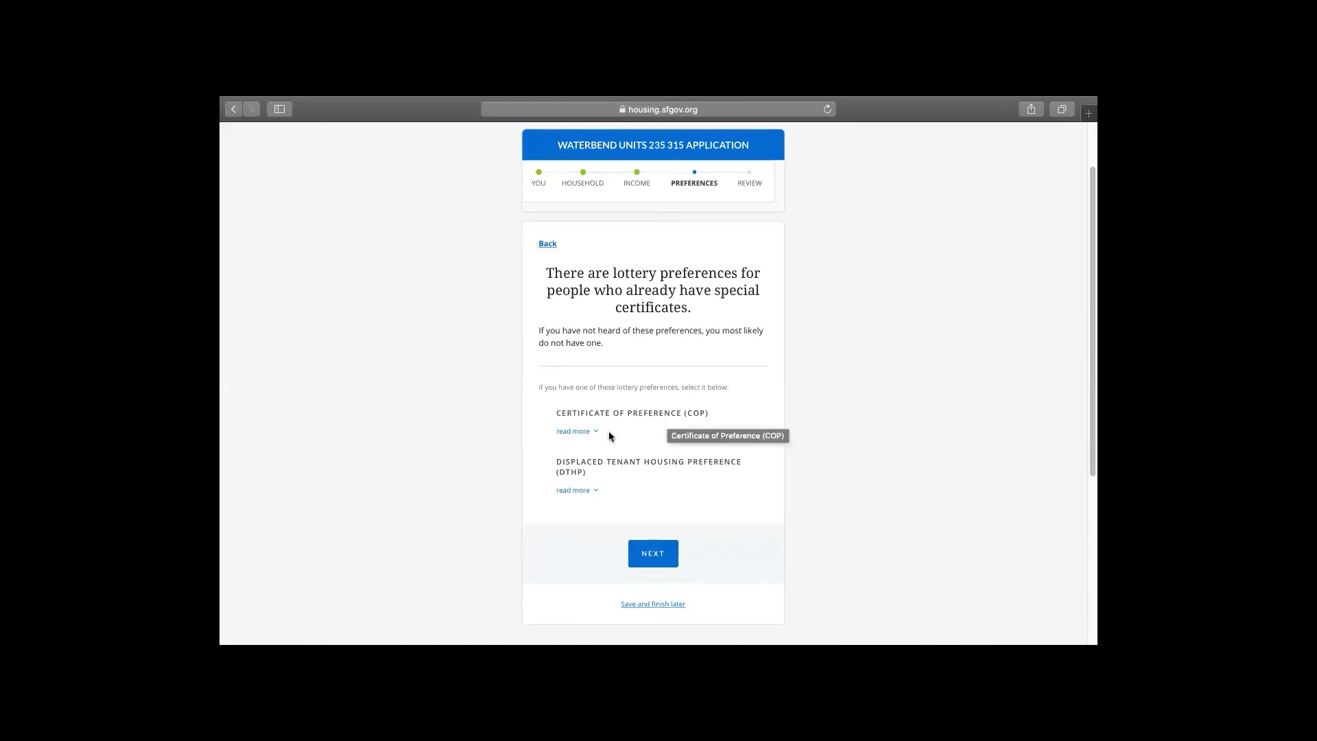
mouse_move(615, 477)
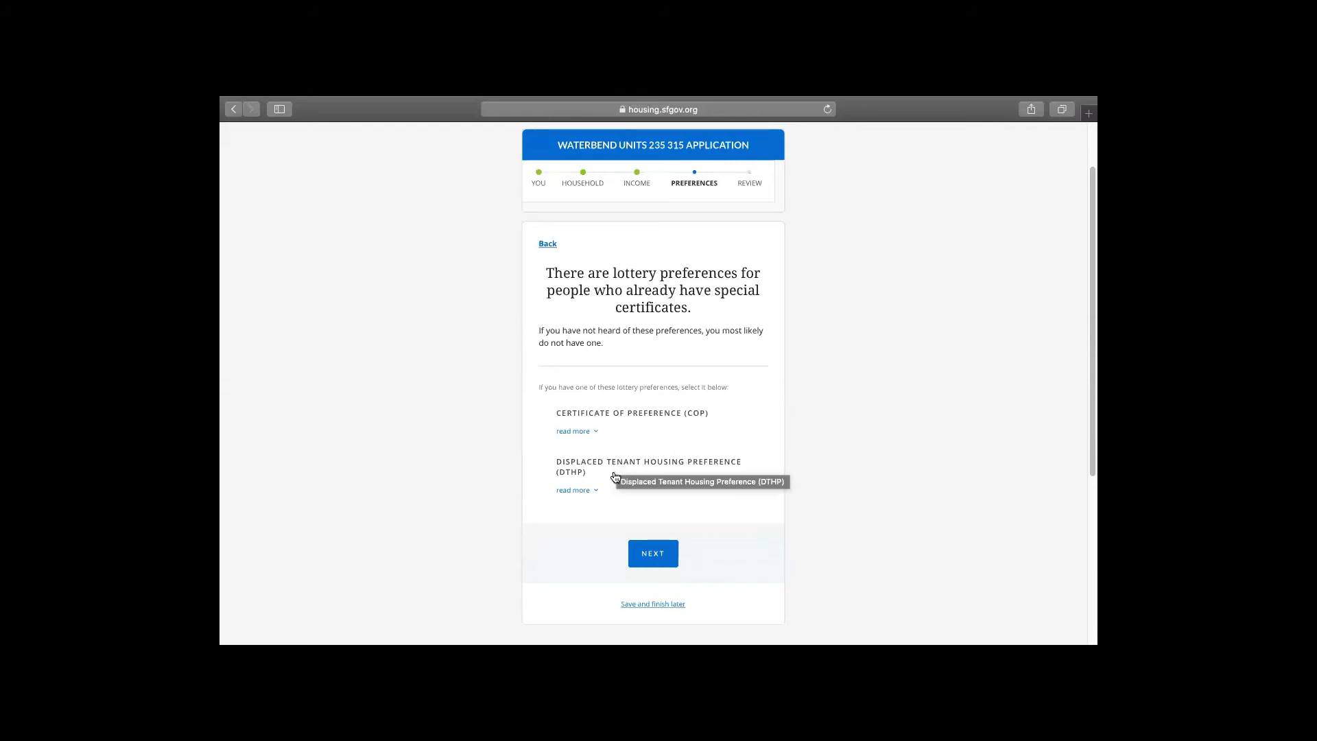
mouse_move(649, 472)
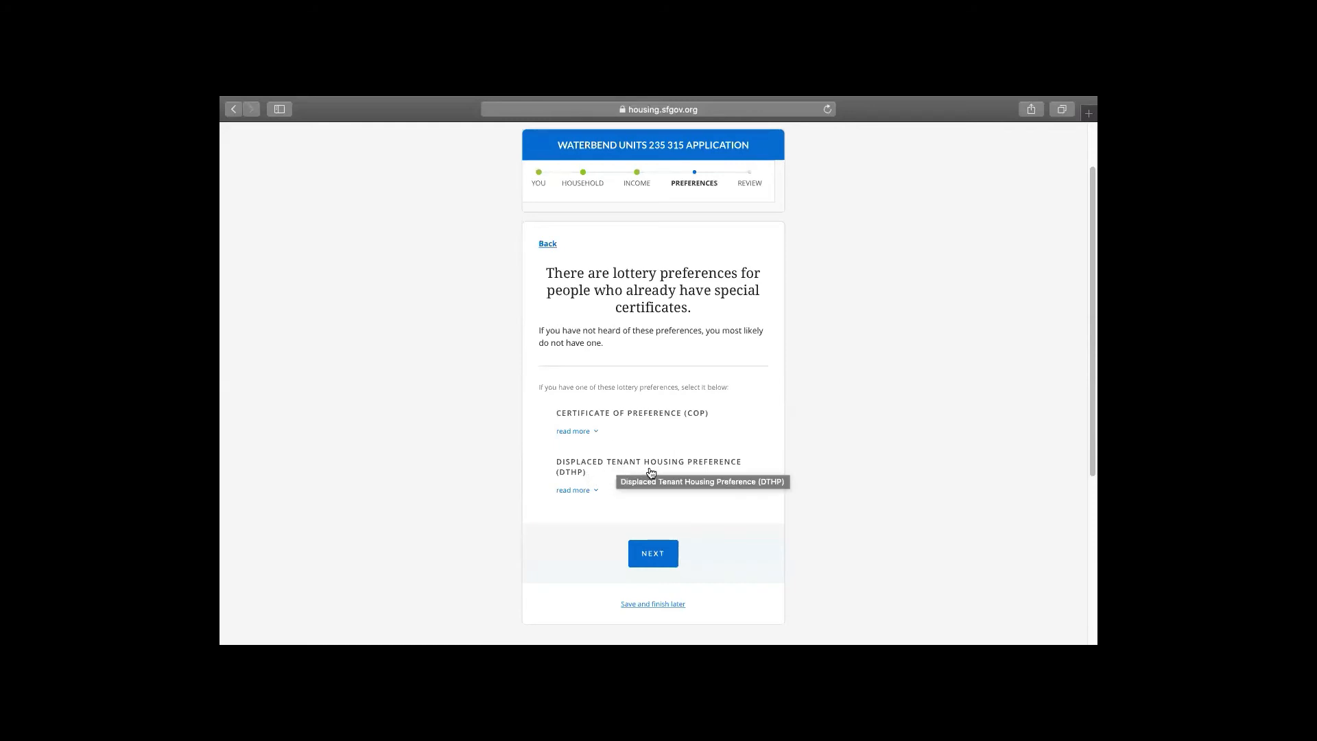
mouse_move(656, 475)
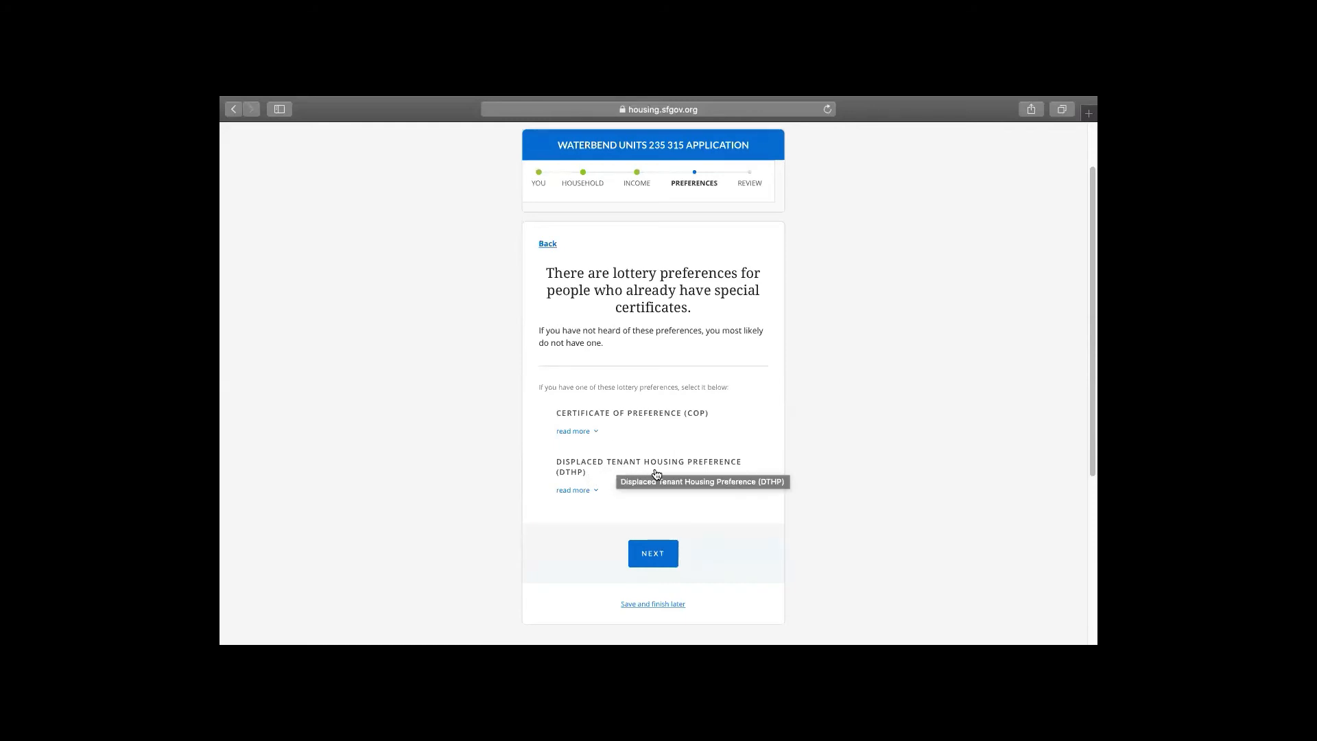
mouse_move(533, 473)
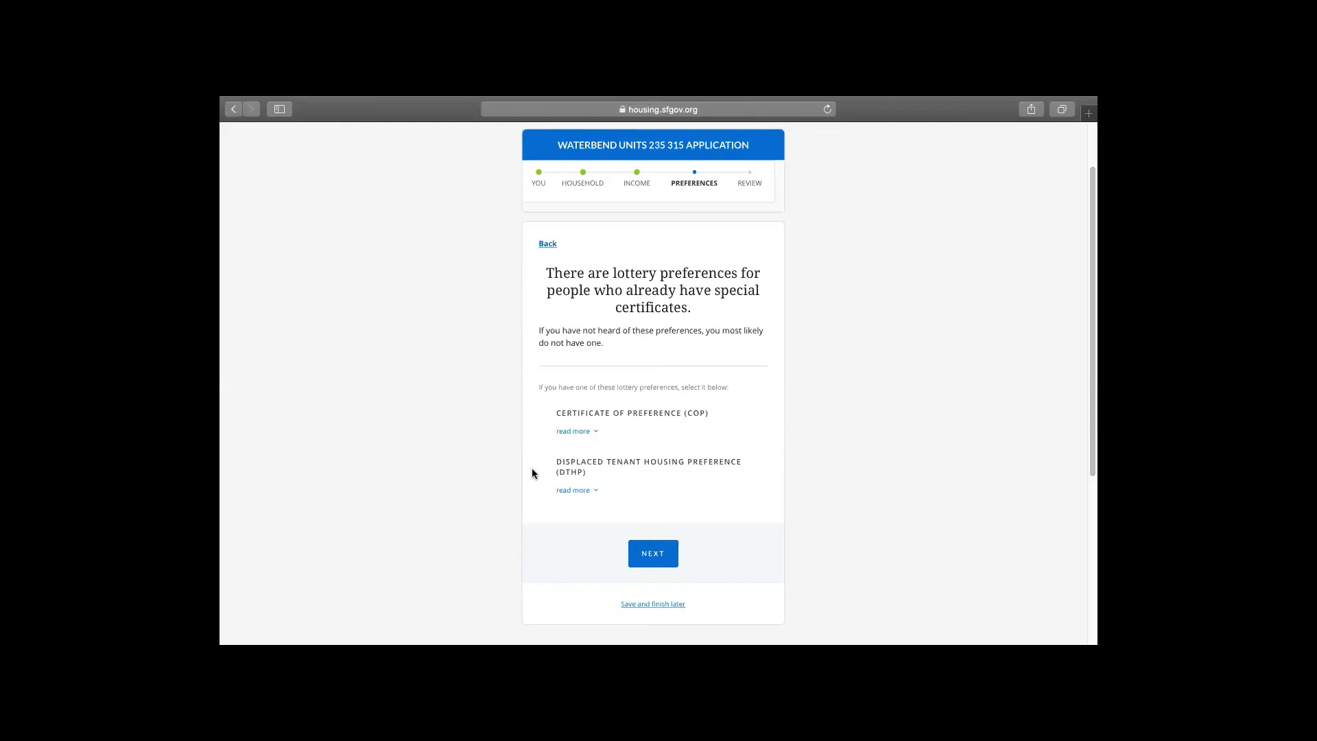
mouse_move(550, 506)
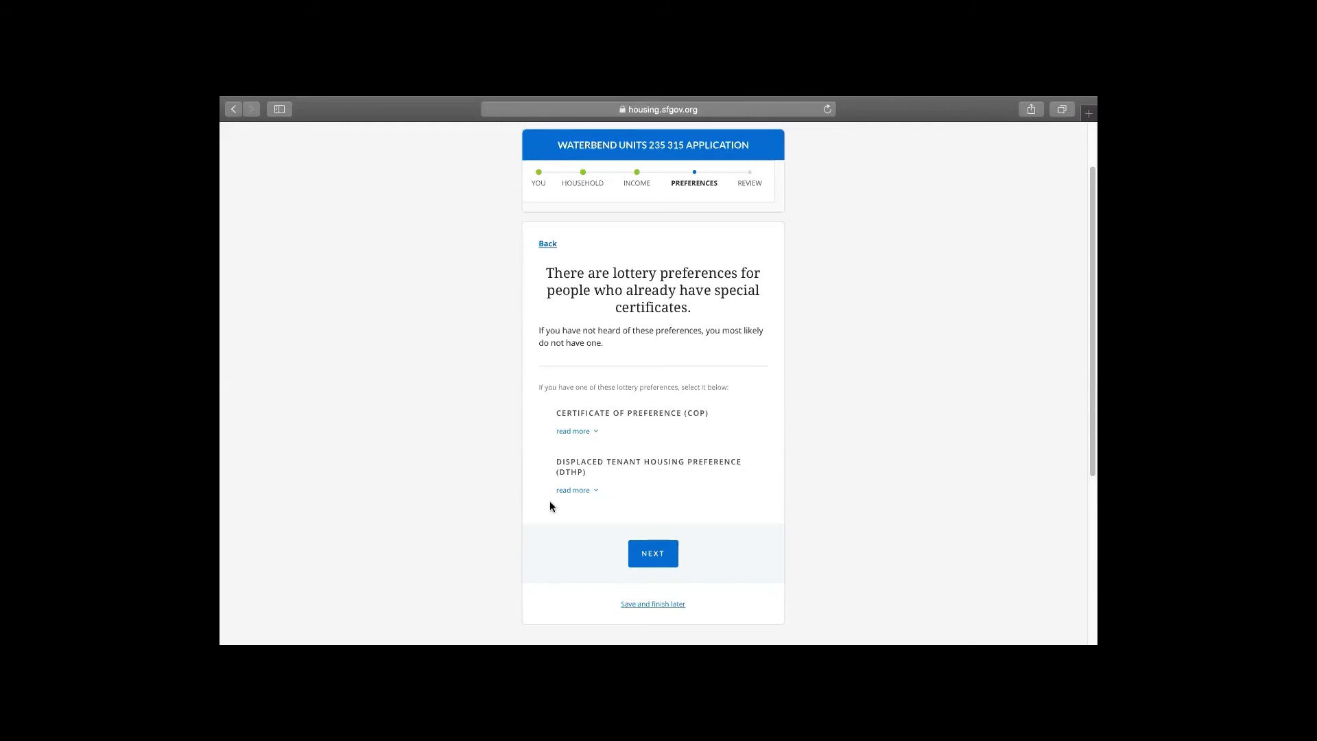
mouse_move(563, 524)
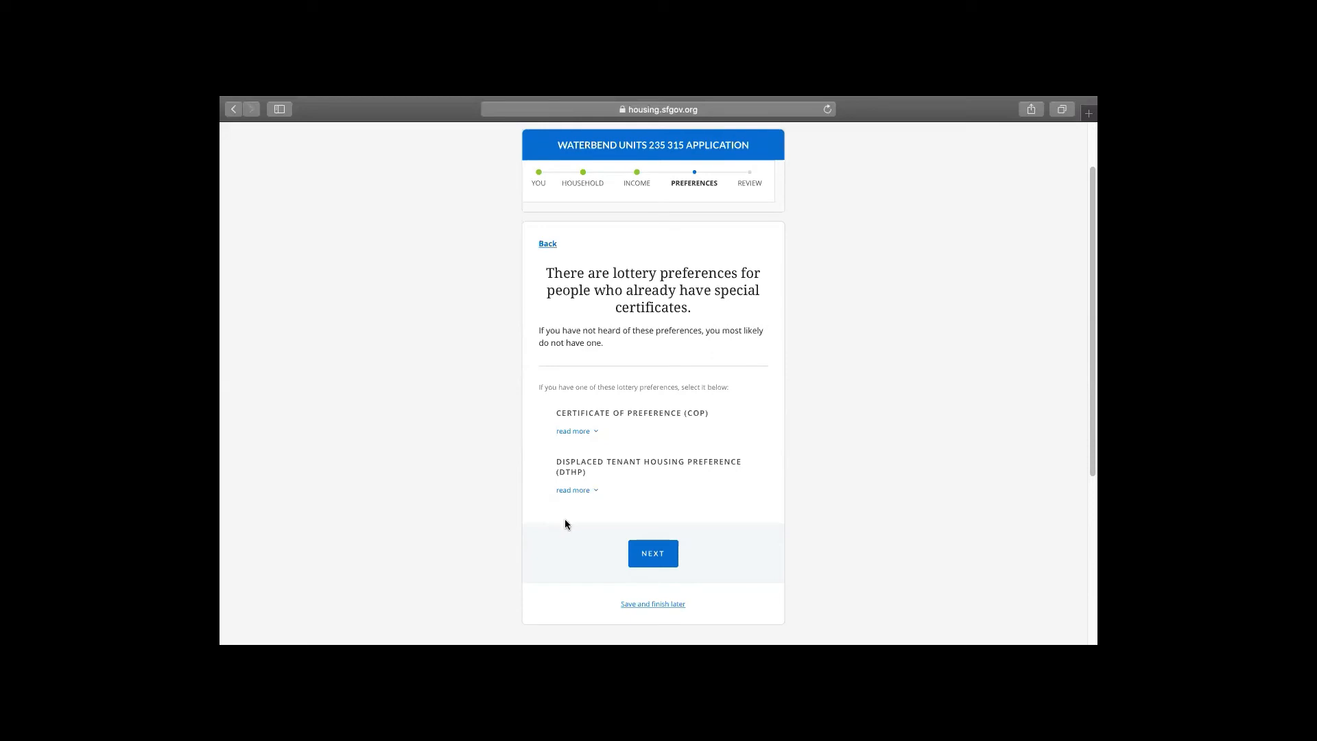
mouse_move(653, 553)
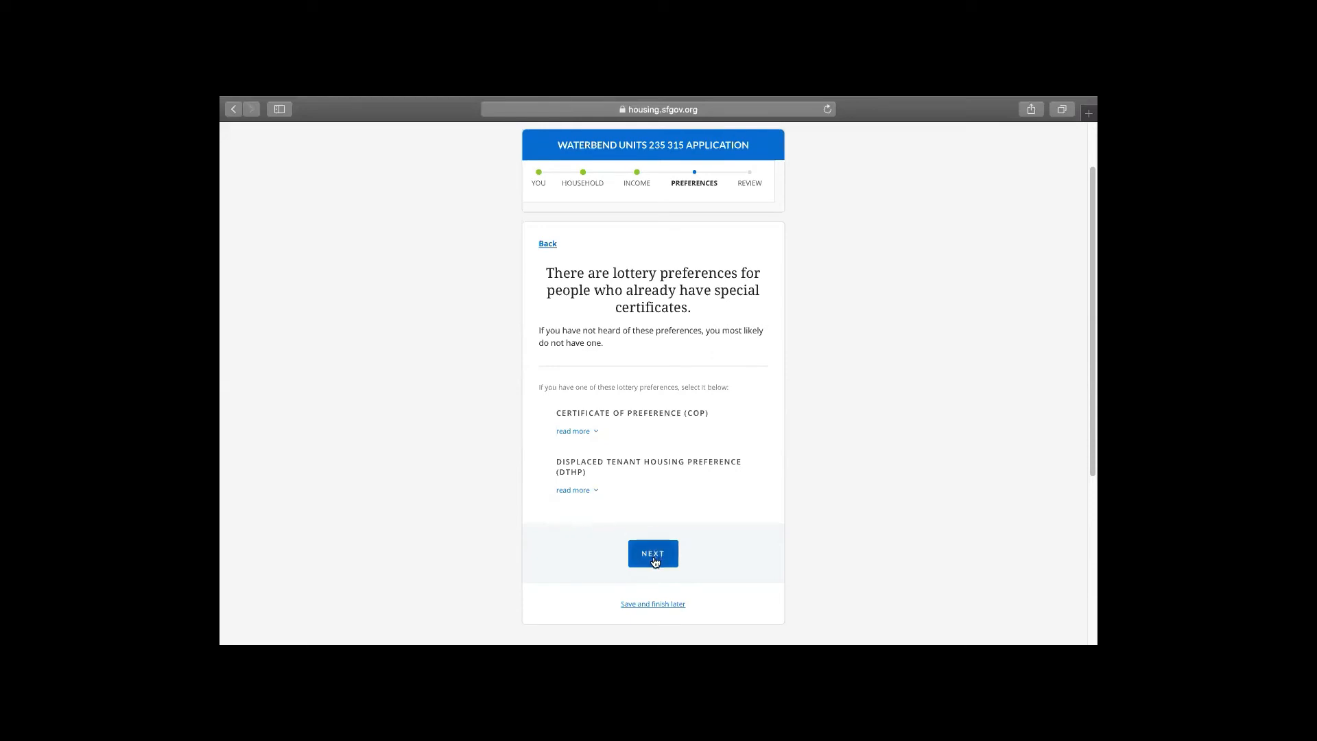
Skip the certificate preferences and mark race/ethnicity as Latino: Mexican on the demographics page
click(653, 552)
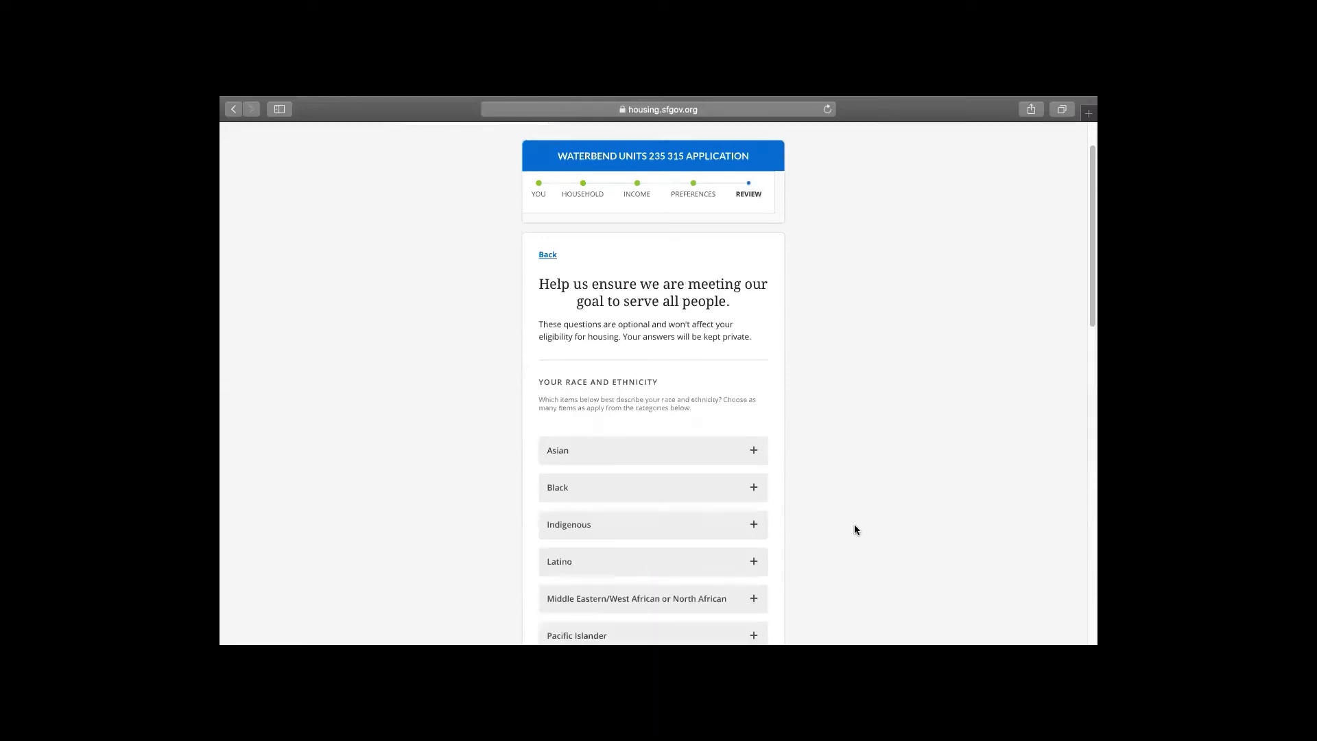
scroll(down, 3)
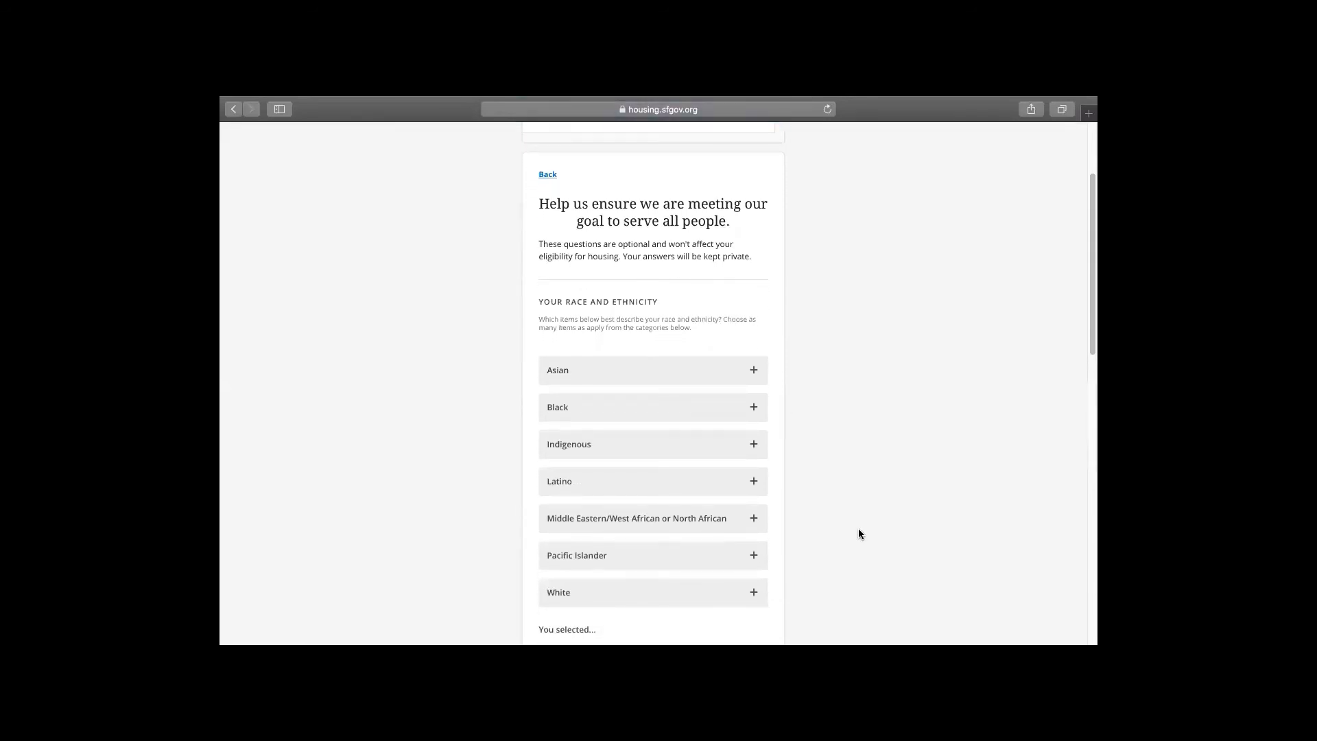
scroll(down, 3)
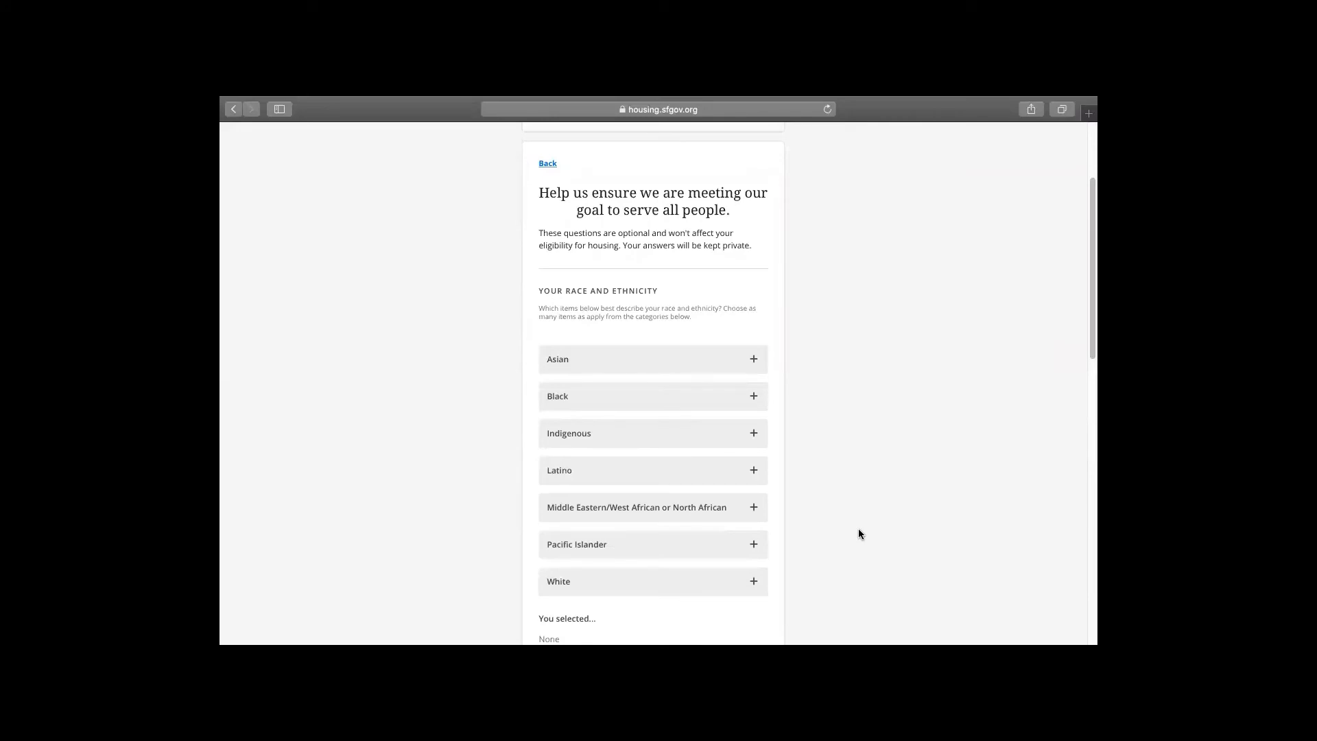
mouse_move(700, 520)
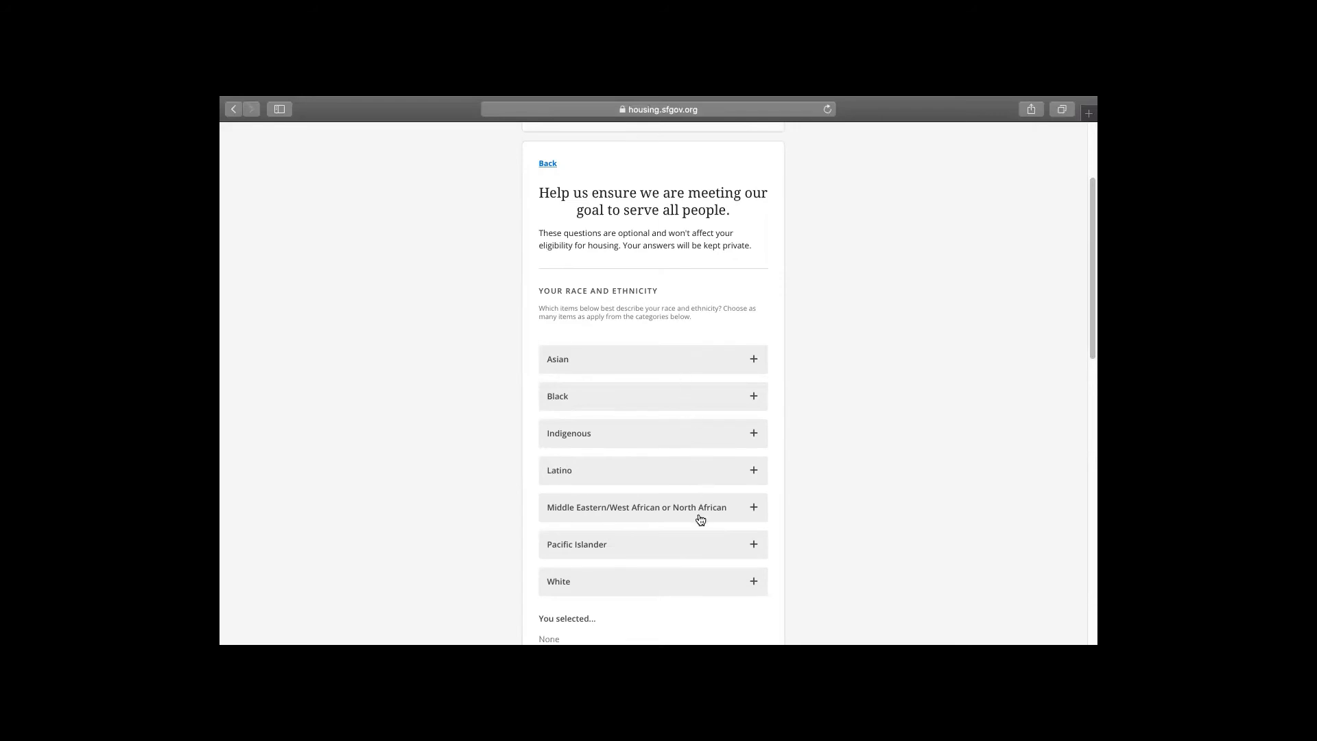
mouse_move(712, 398)
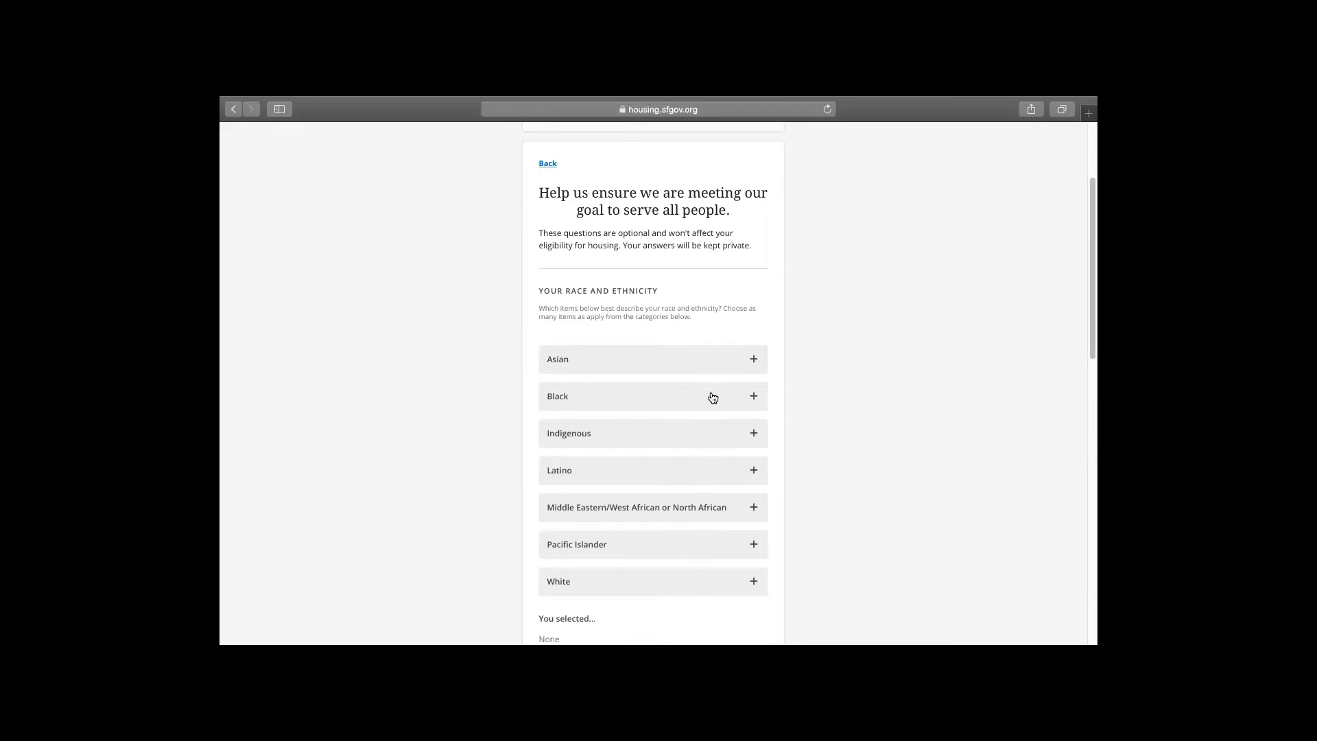
mouse_move(729, 474)
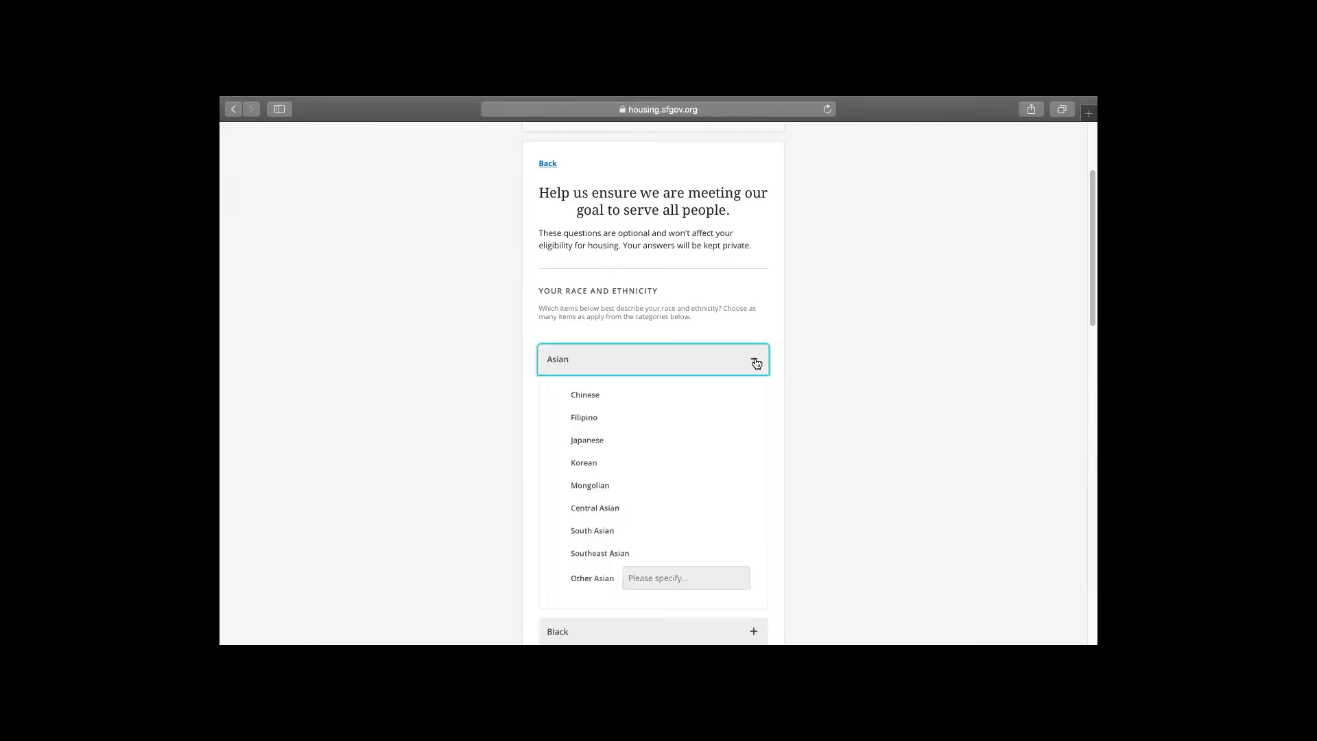
click(653, 631)
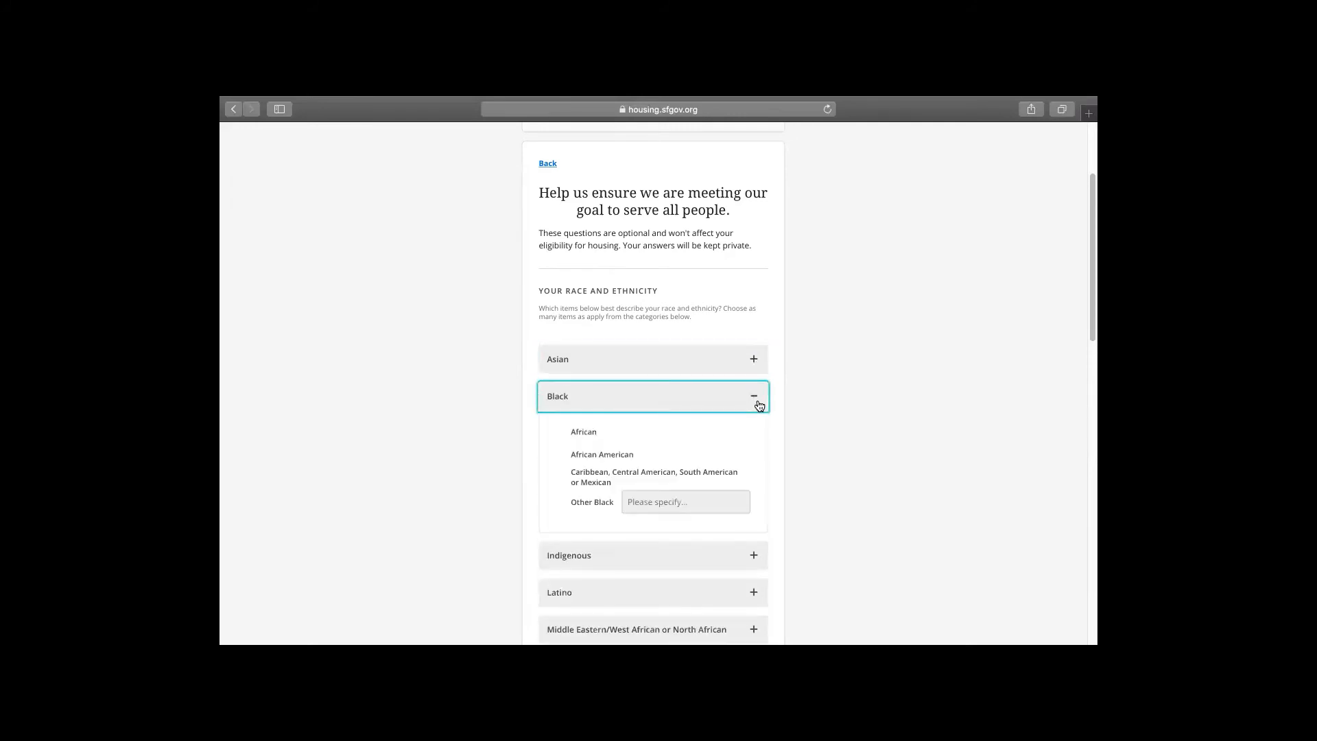
click(753, 395)
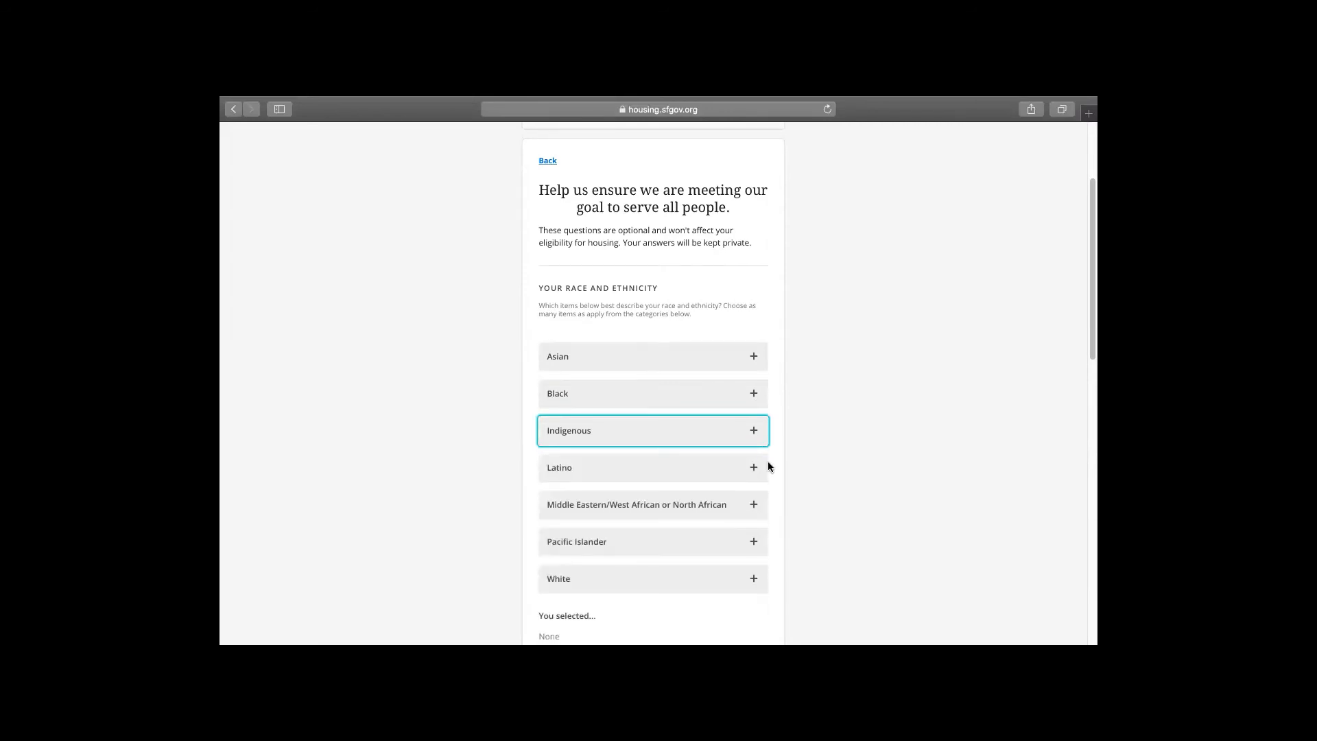
scroll(down, 3)
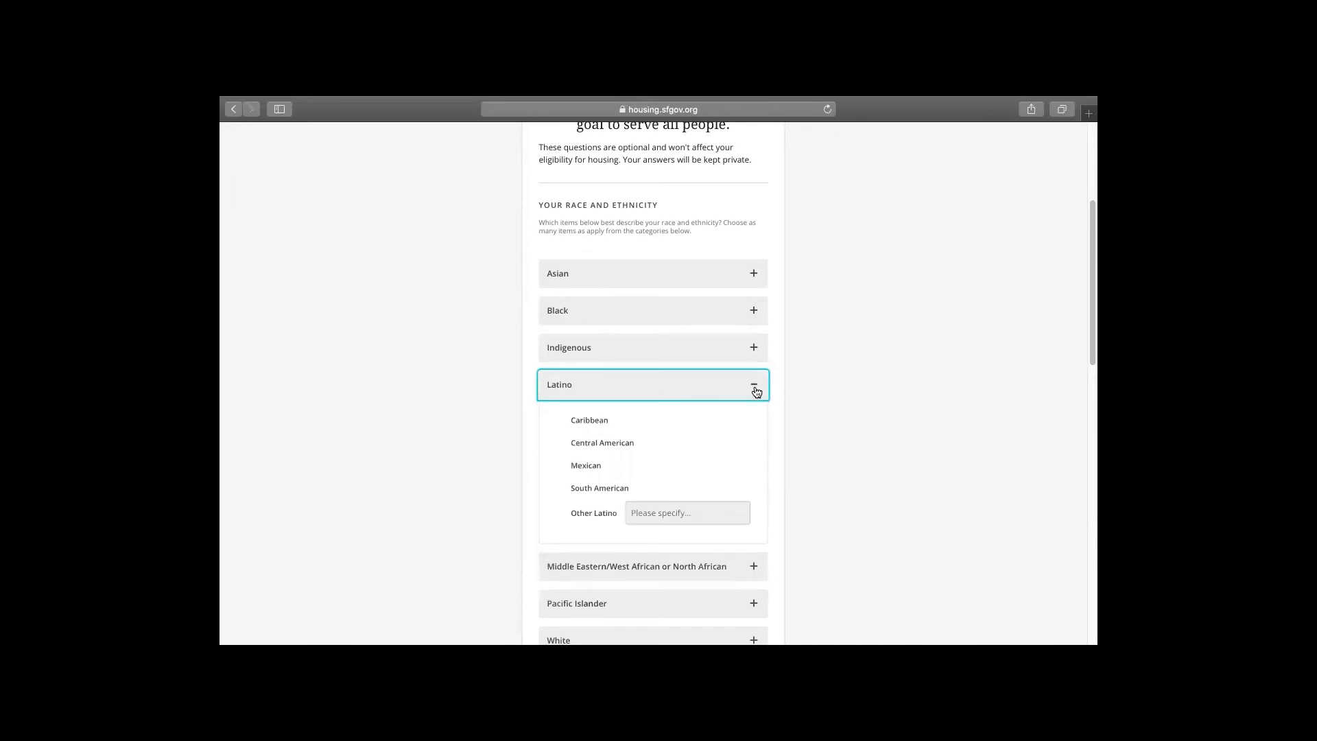
click(753, 384)
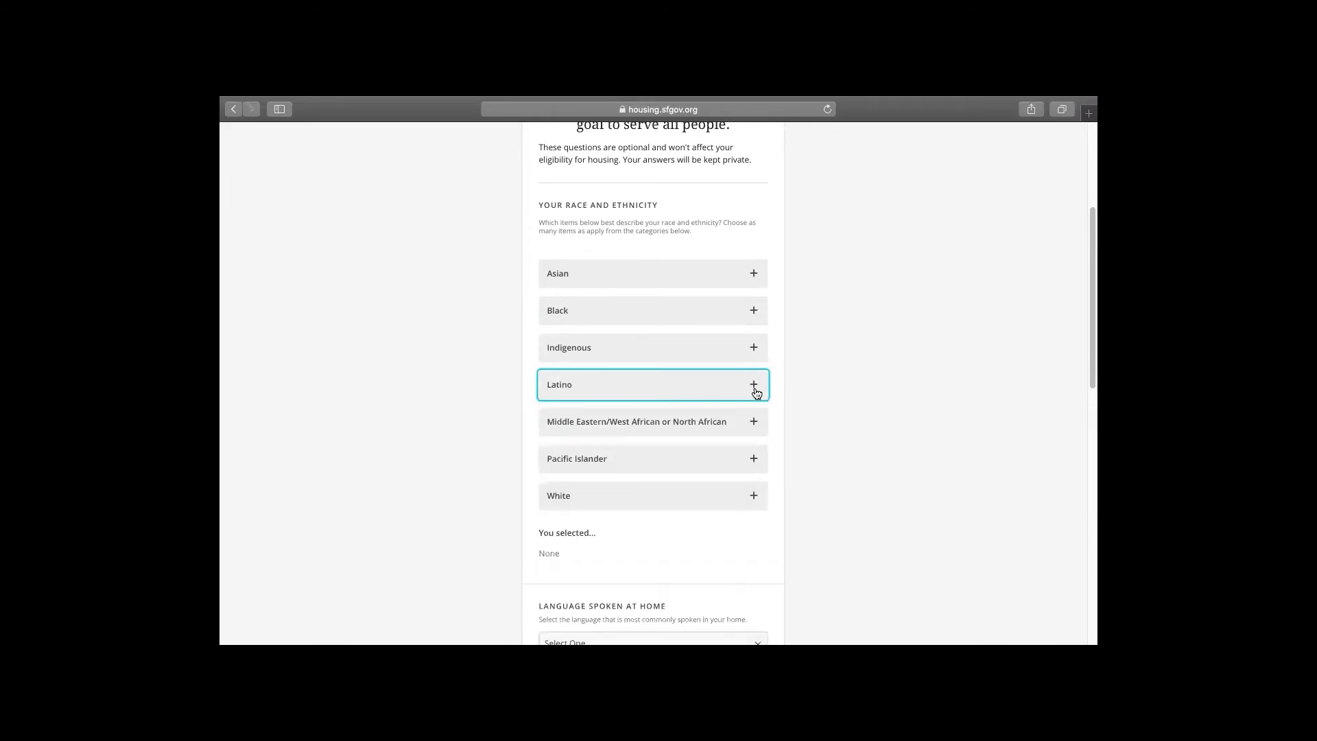
click(752, 384)
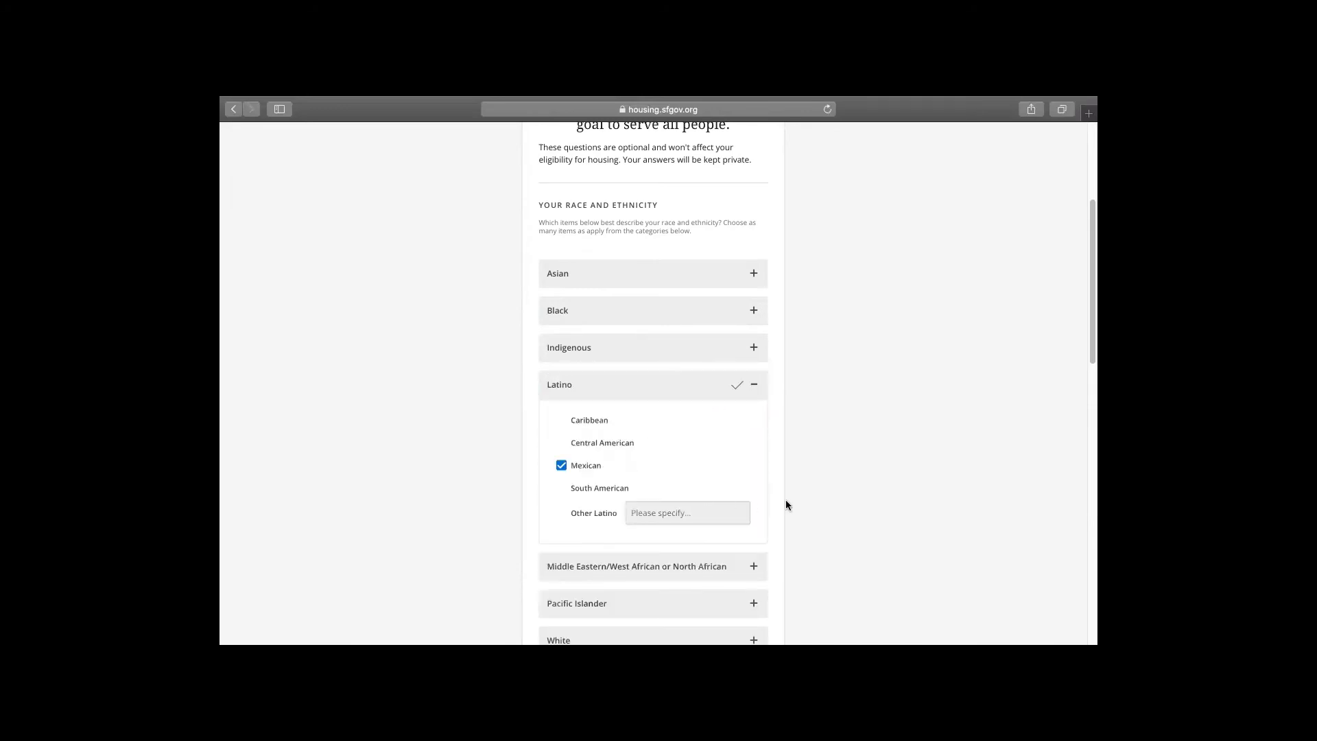
scroll(down, 3)
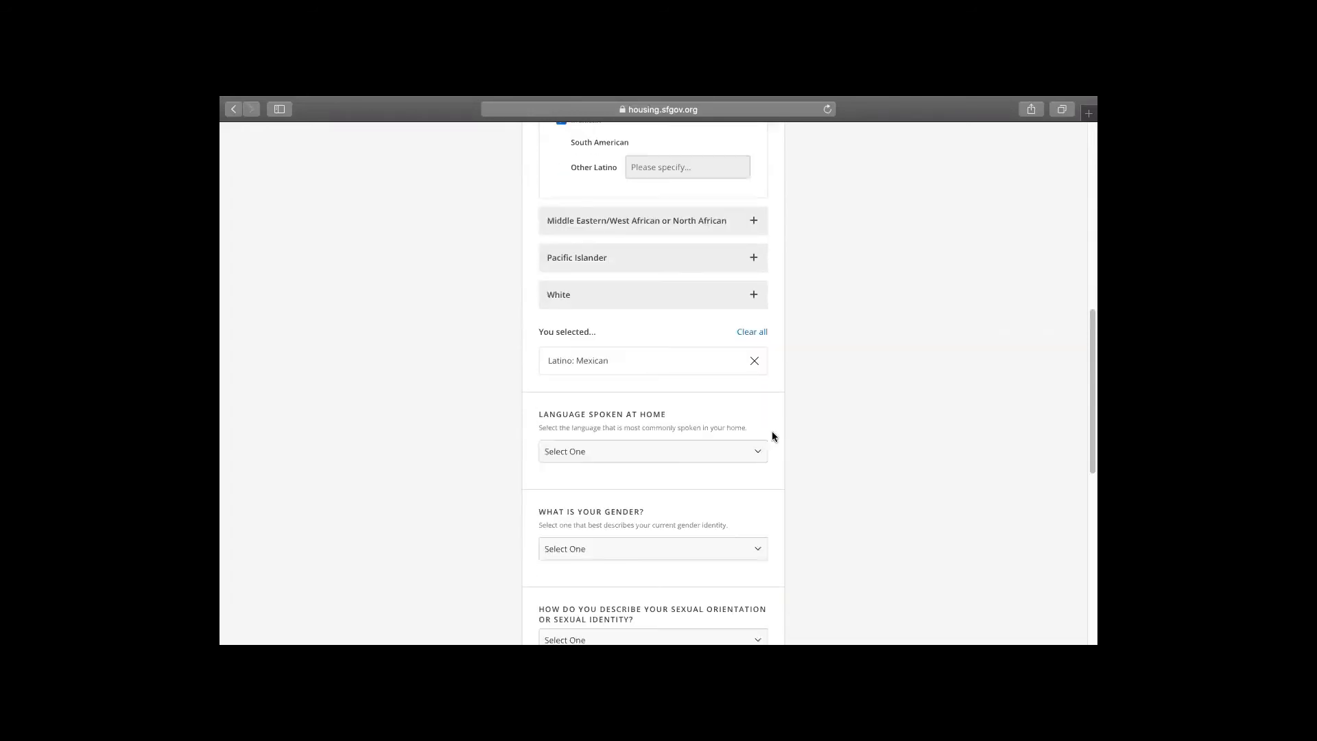
mouse_move(584, 451)
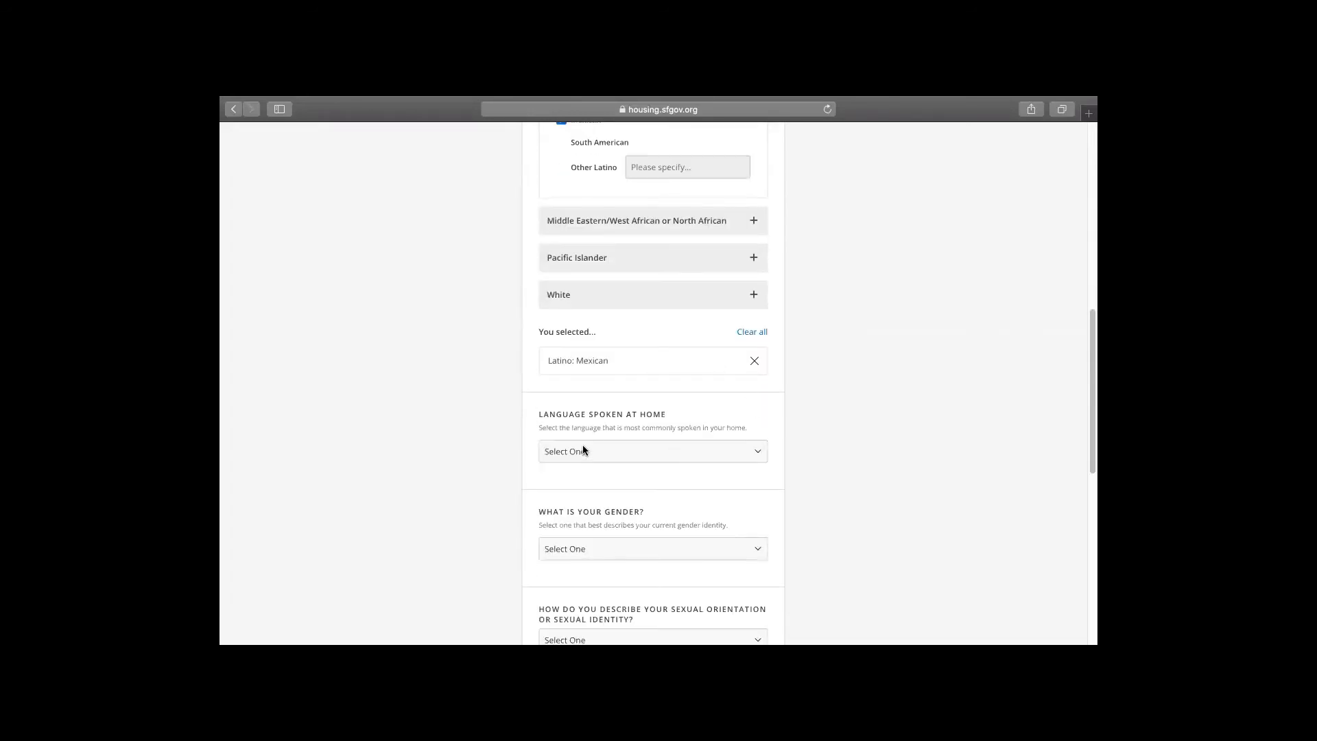
mouse_move(612, 453)
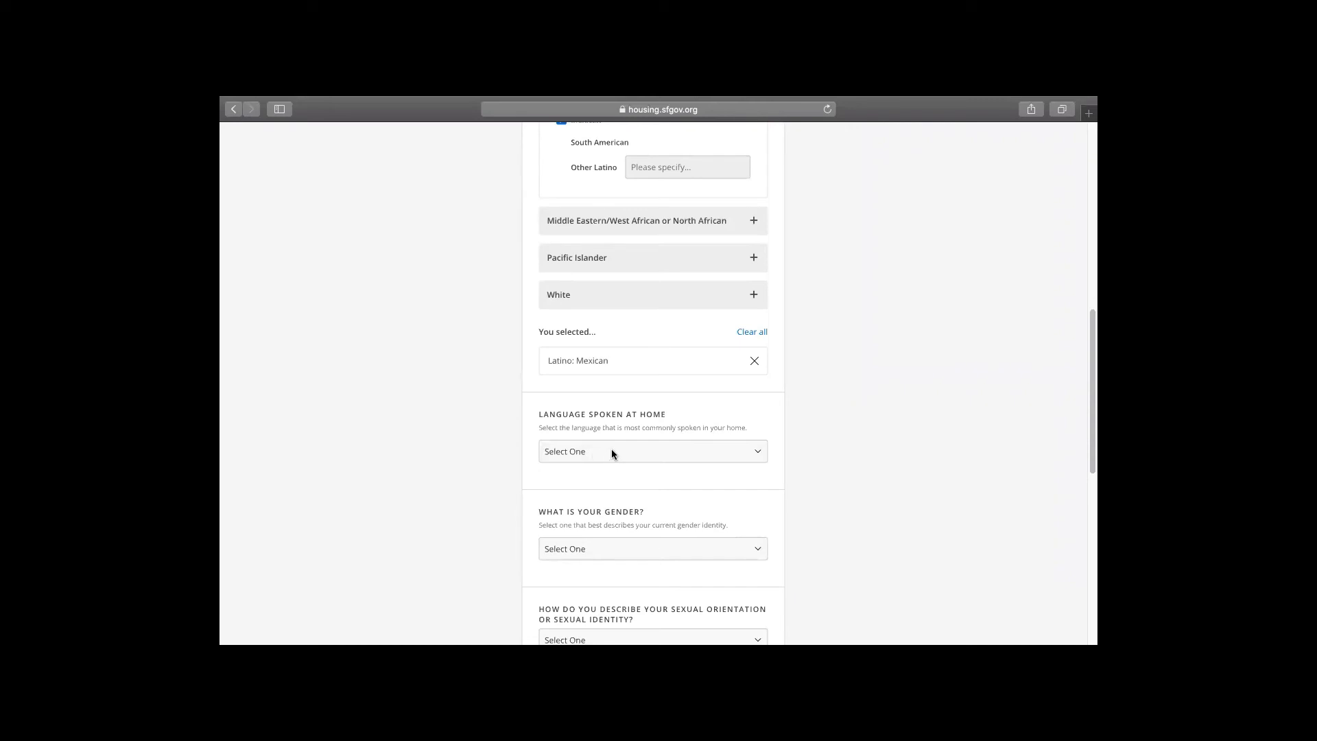
Choose English as the language spoken at home
click(651, 451)
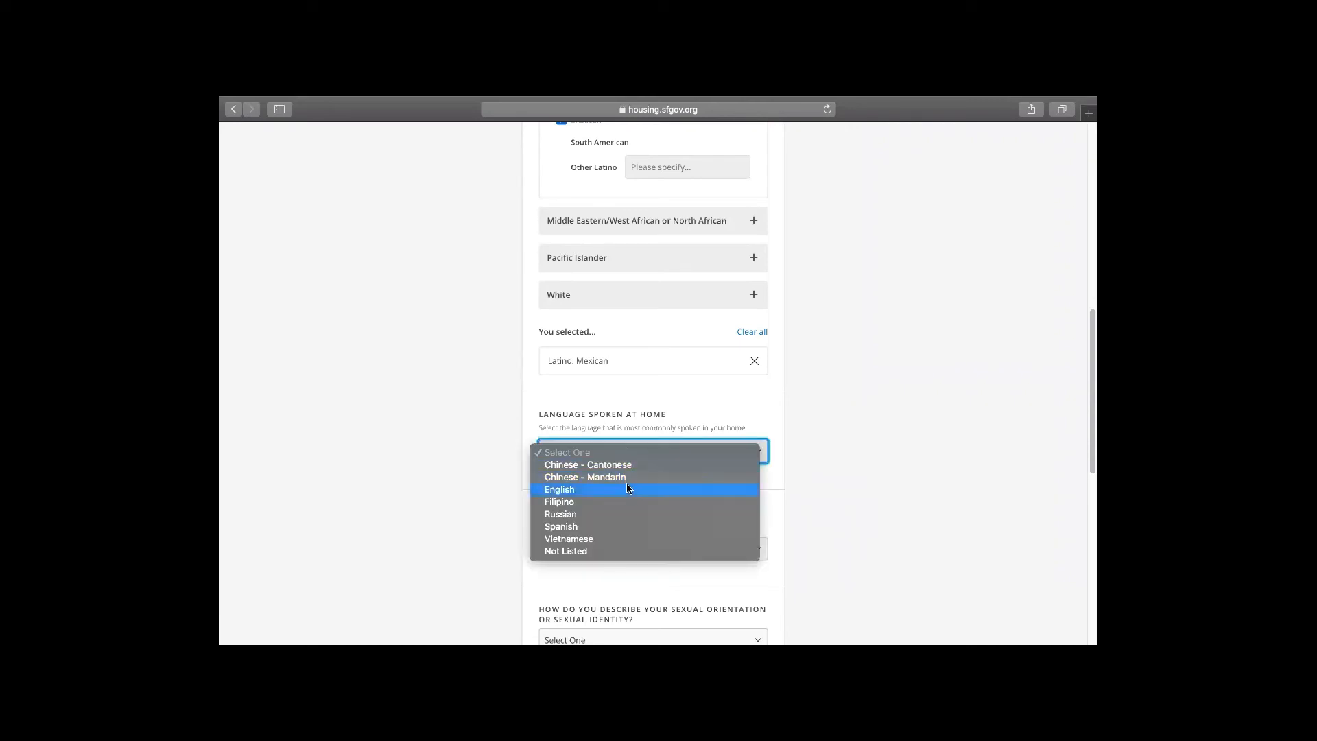
mouse_move(625, 525)
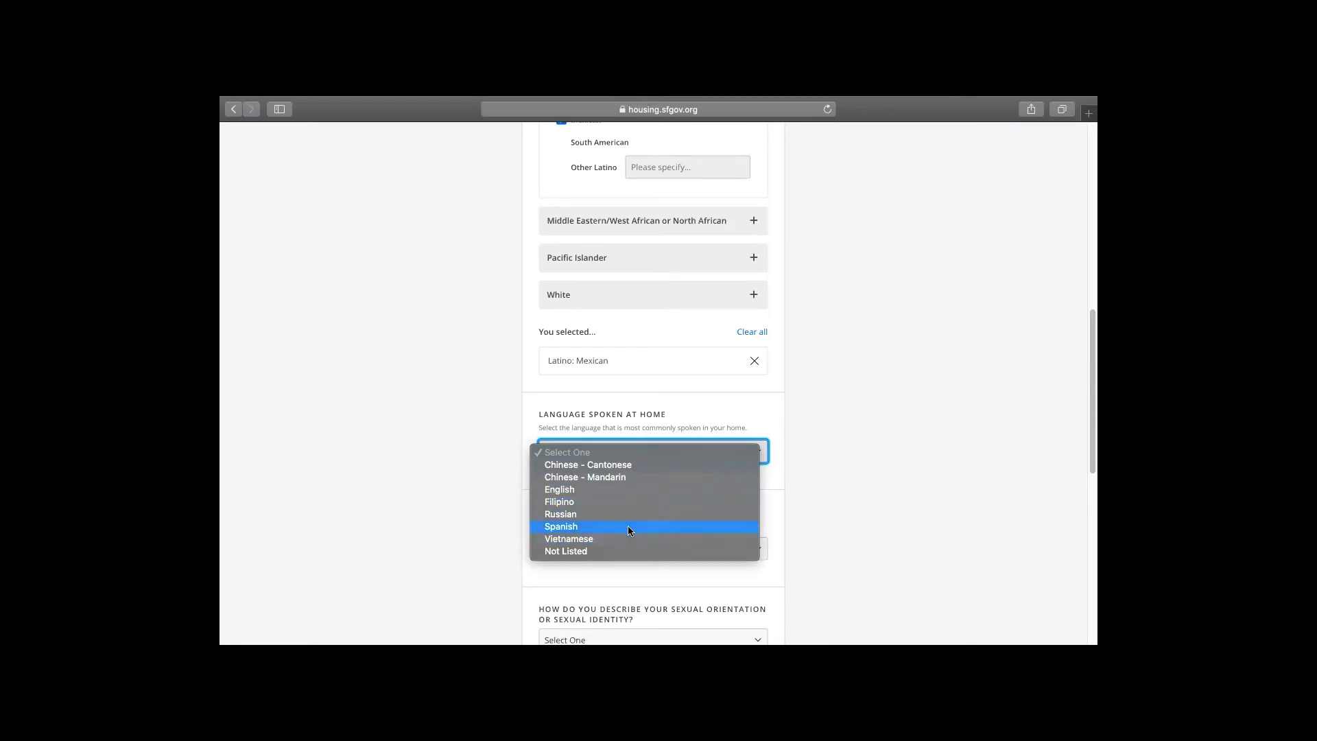
mouse_move(631, 493)
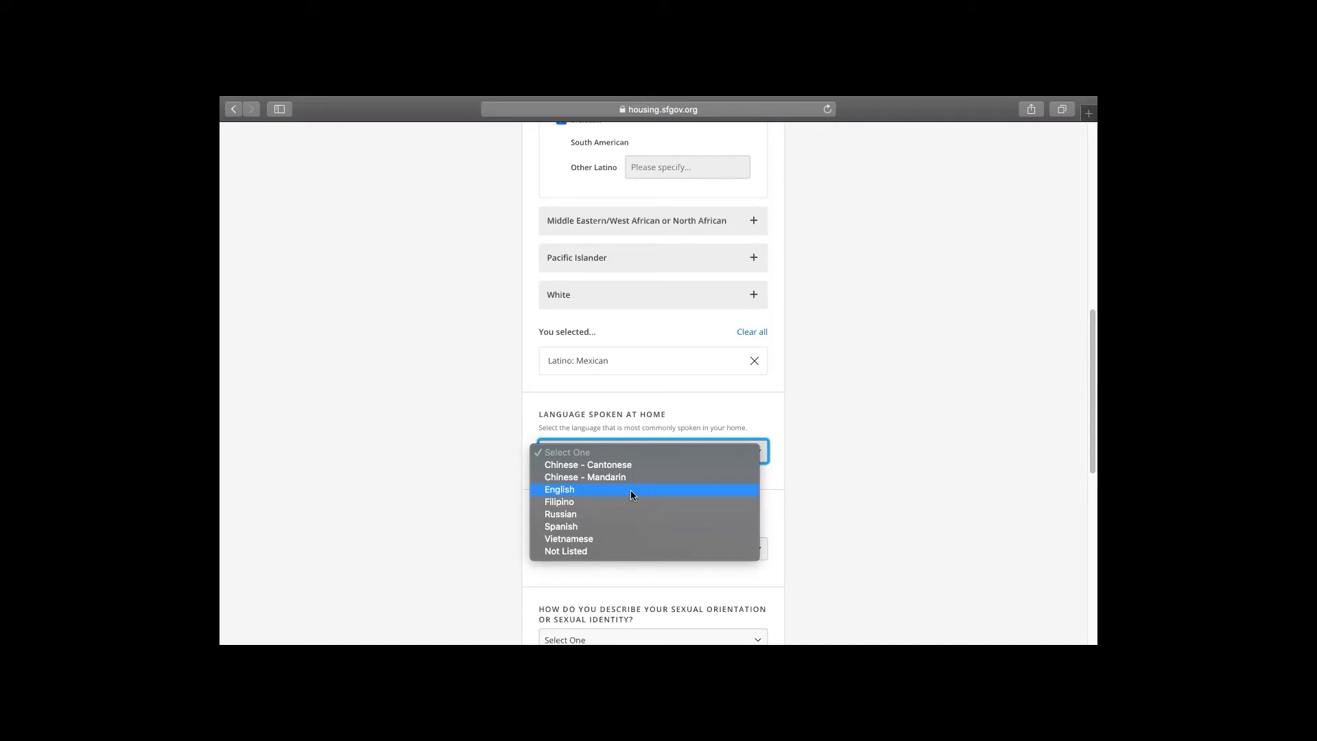
click(559, 488)
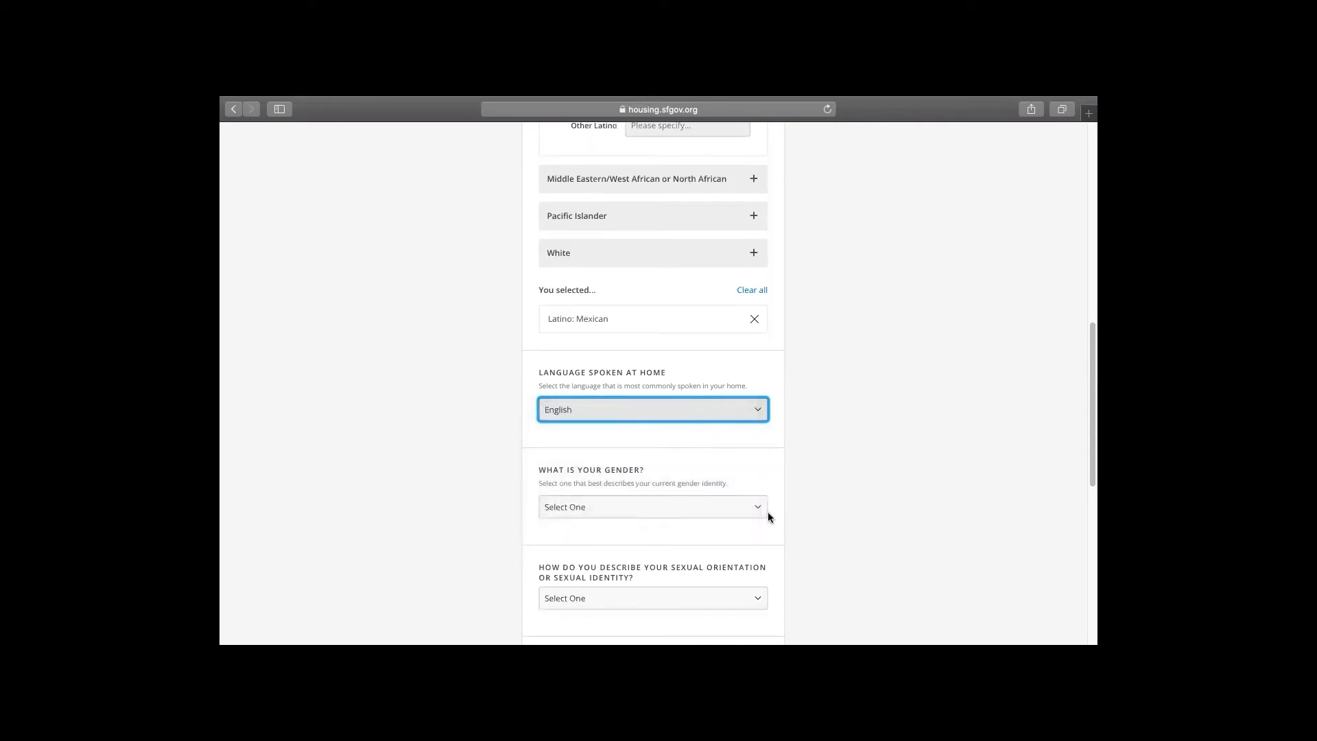
Record gender Not Listed, orientation Straight/Heterosexual, and Email Alert as how the listing was found
scroll(down, 3)
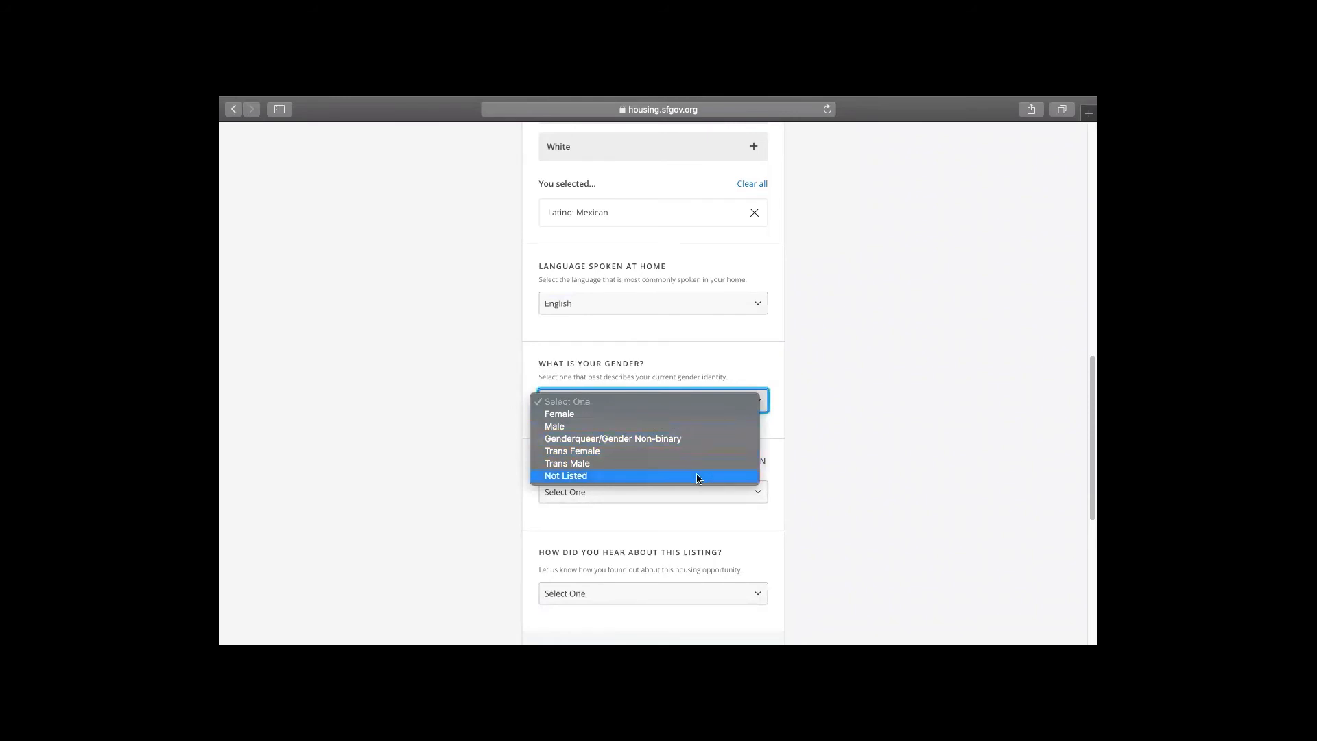
click(566, 476)
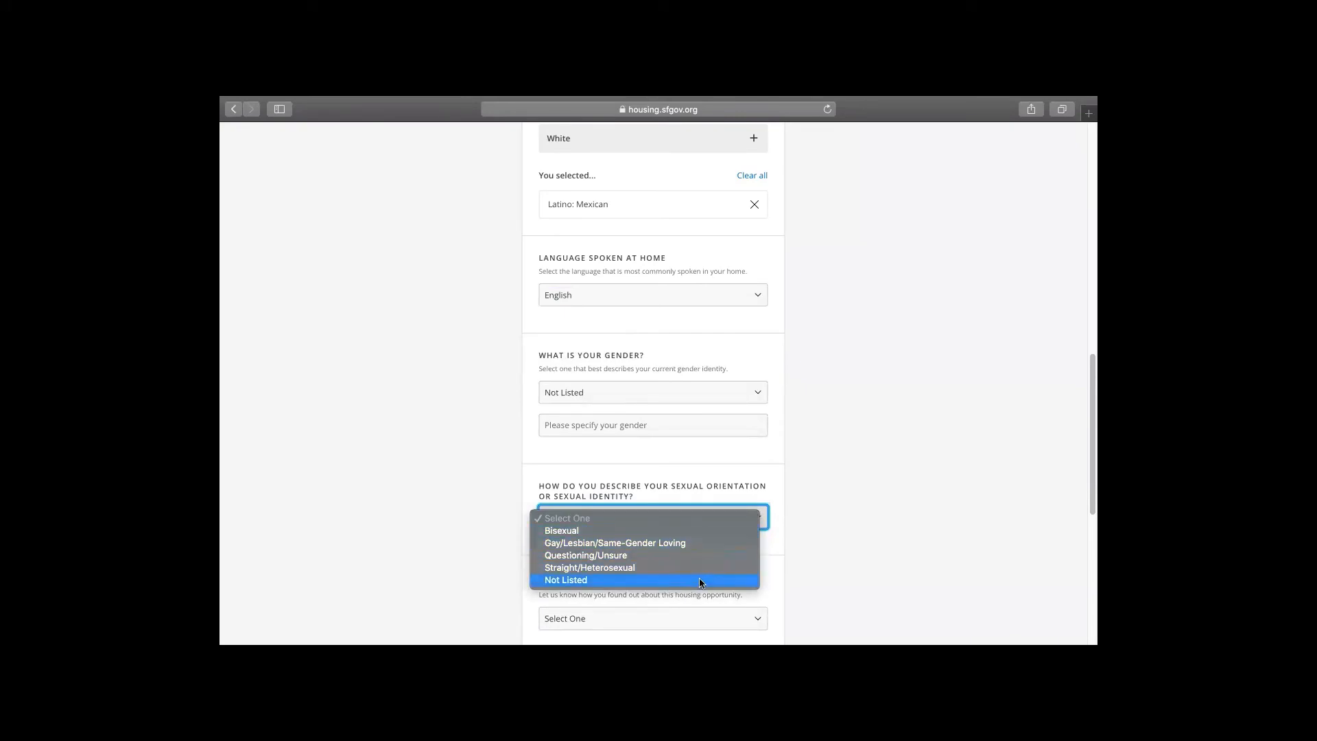
click(588, 566)
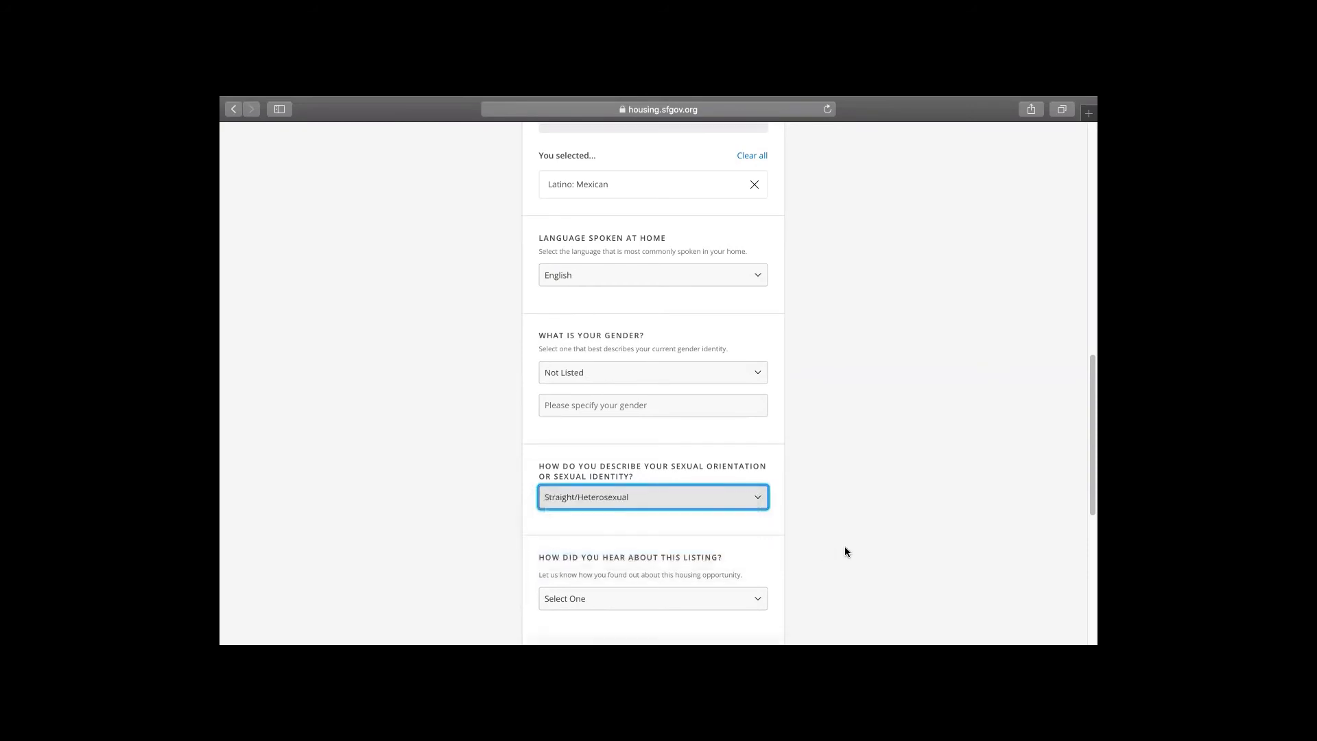
click(652, 598)
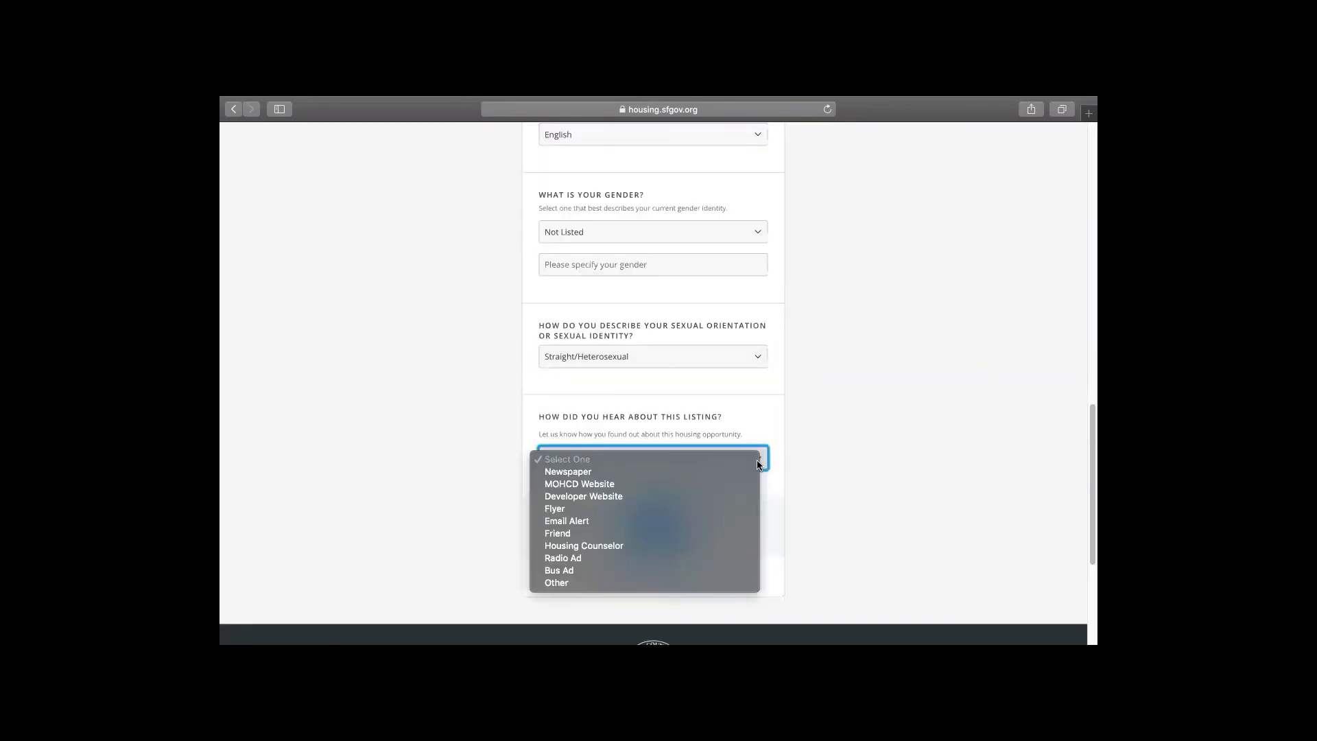
mouse_move(725, 558)
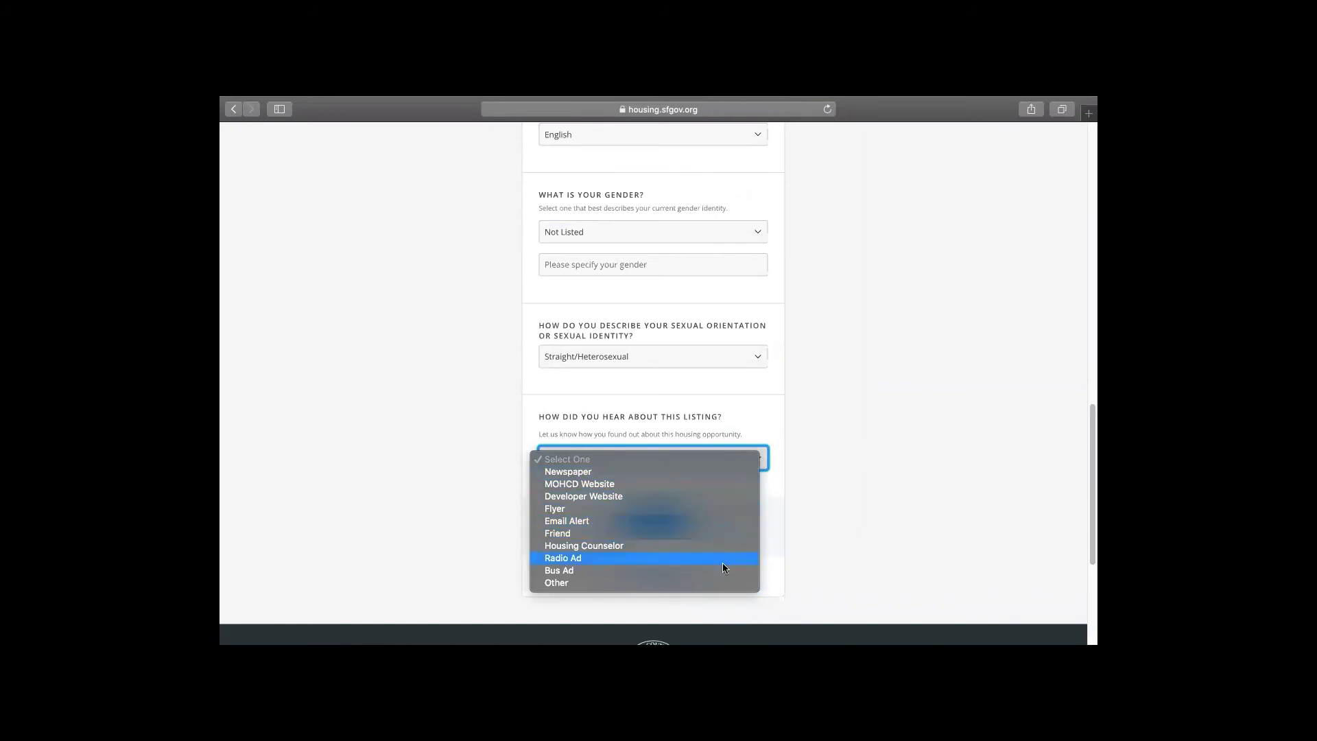
mouse_move(690, 526)
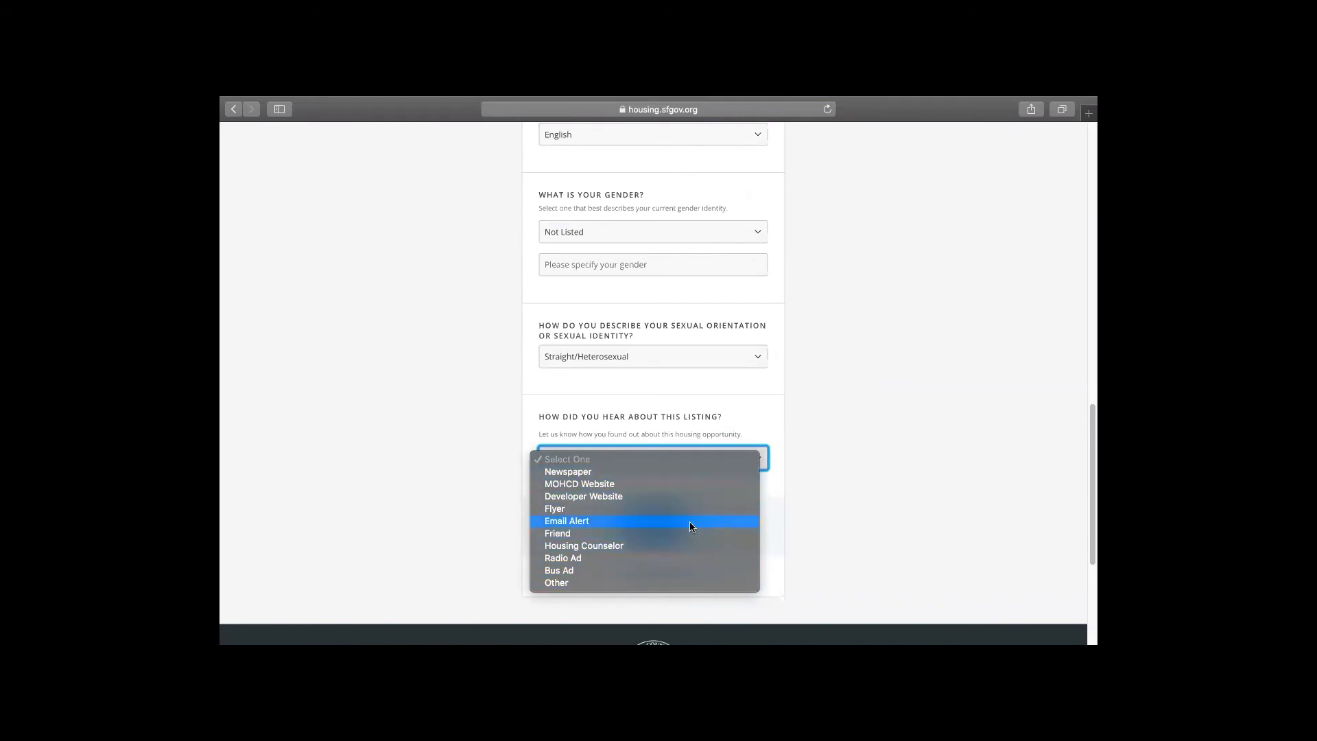
mouse_move(594, 522)
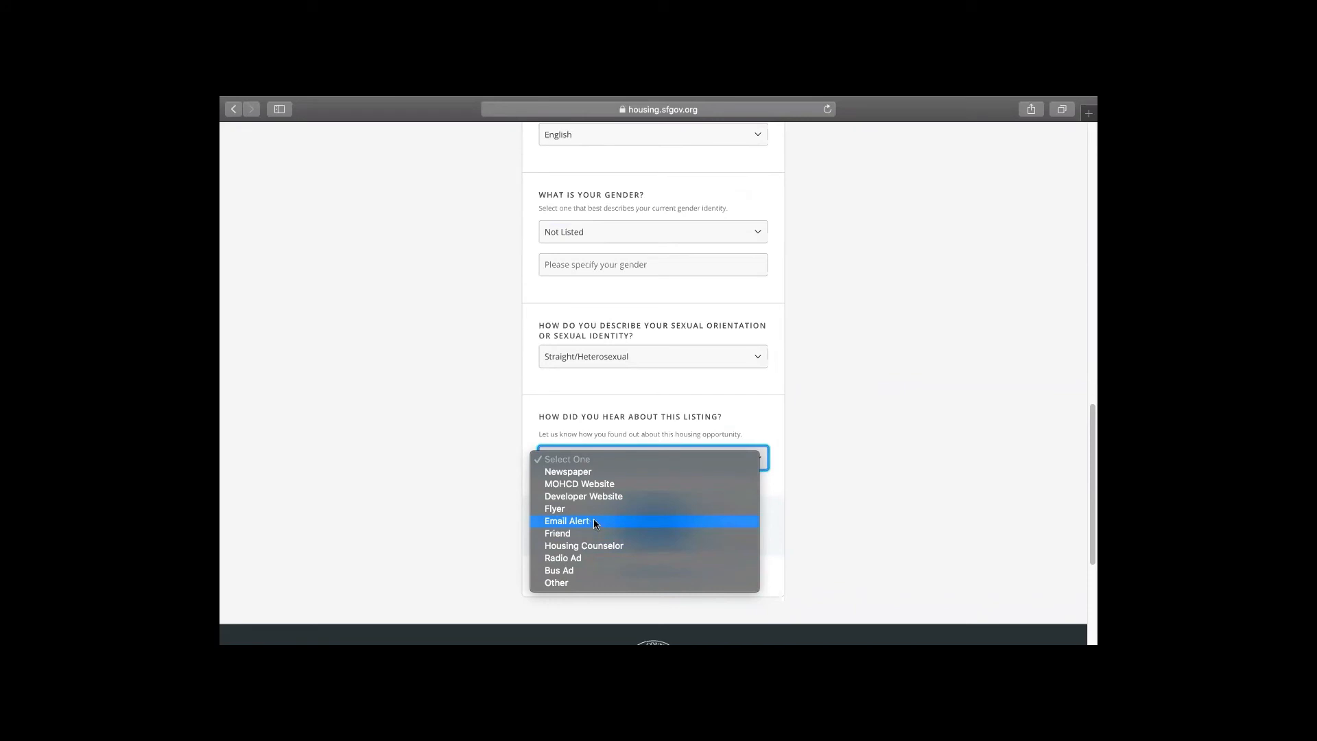
mouse_move(571, 507)
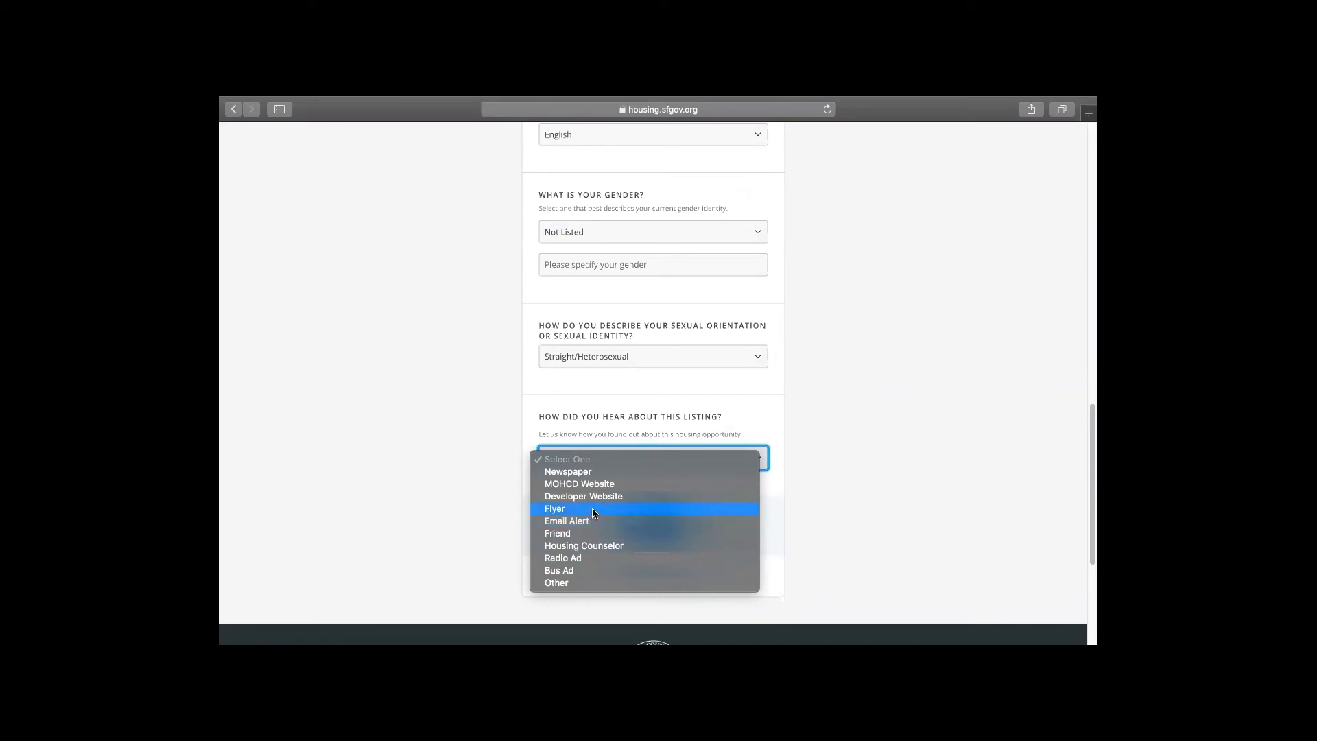
mouse_move(589, 545)
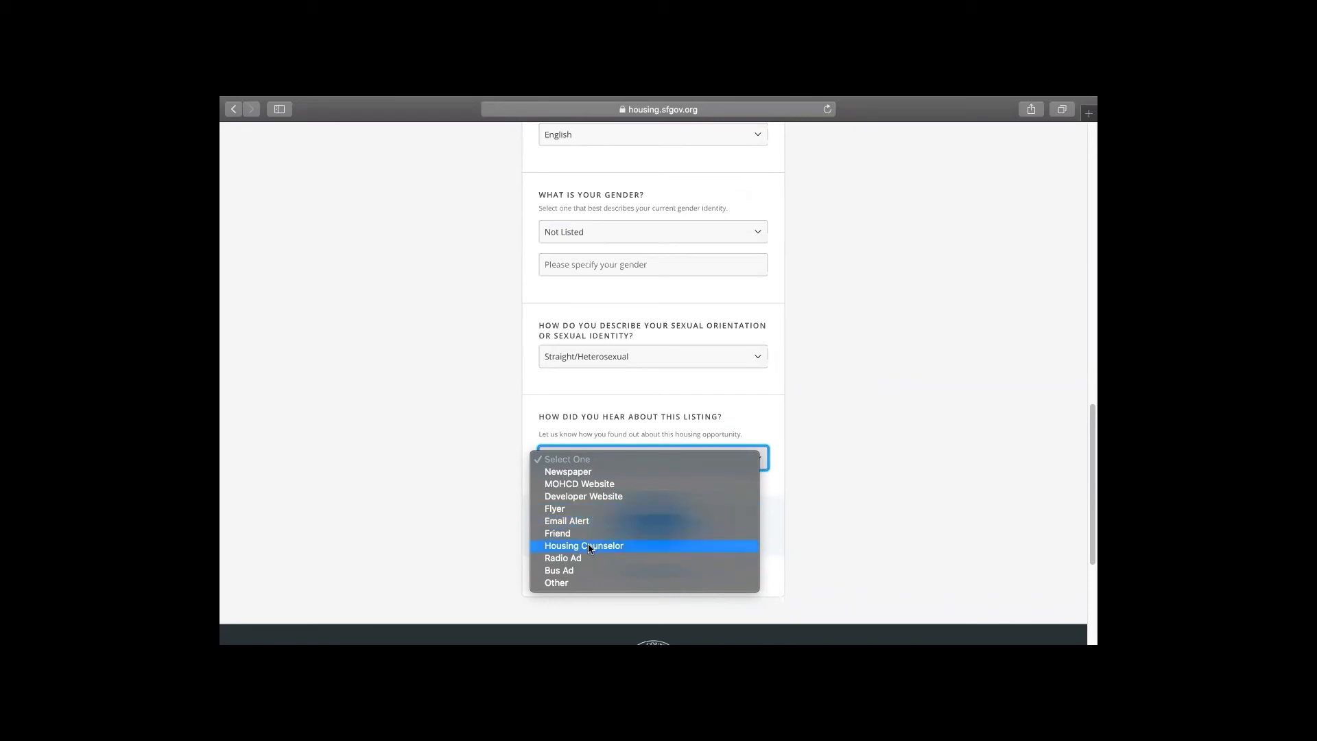
click(567, 521)
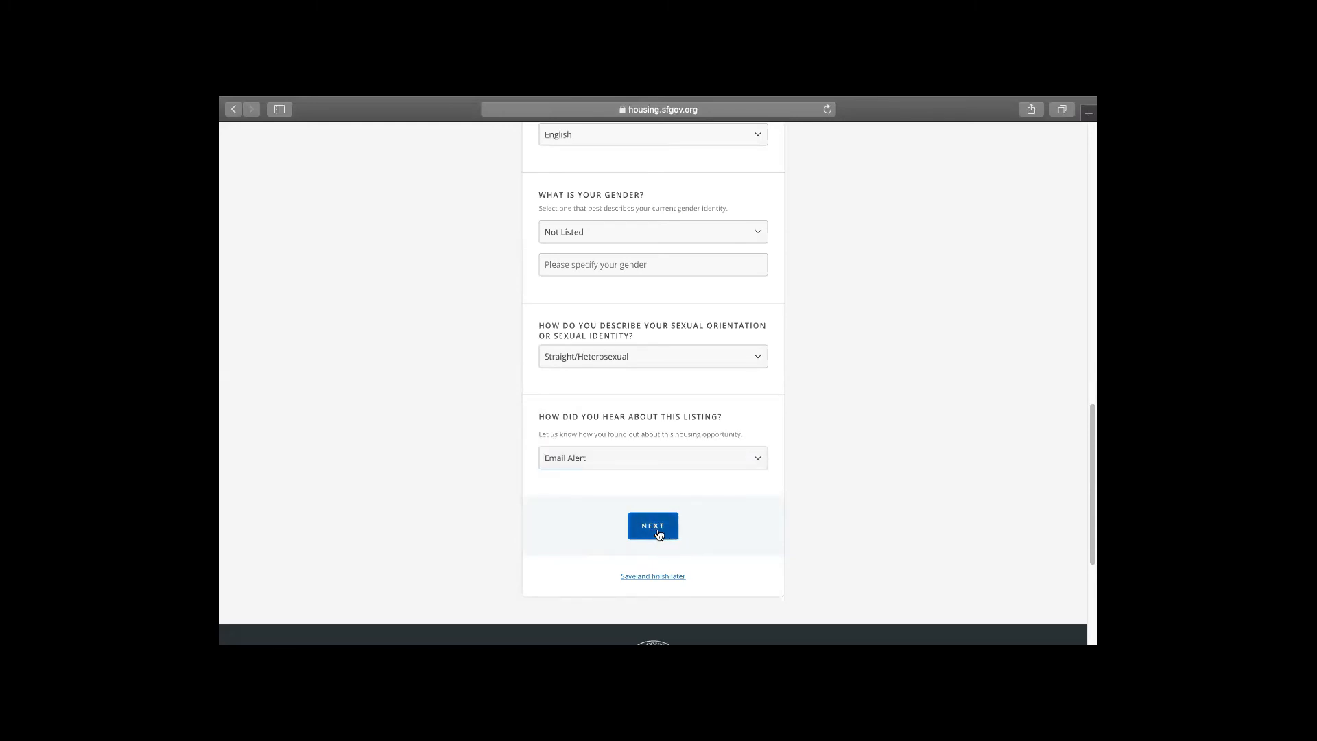
click(652, 525)
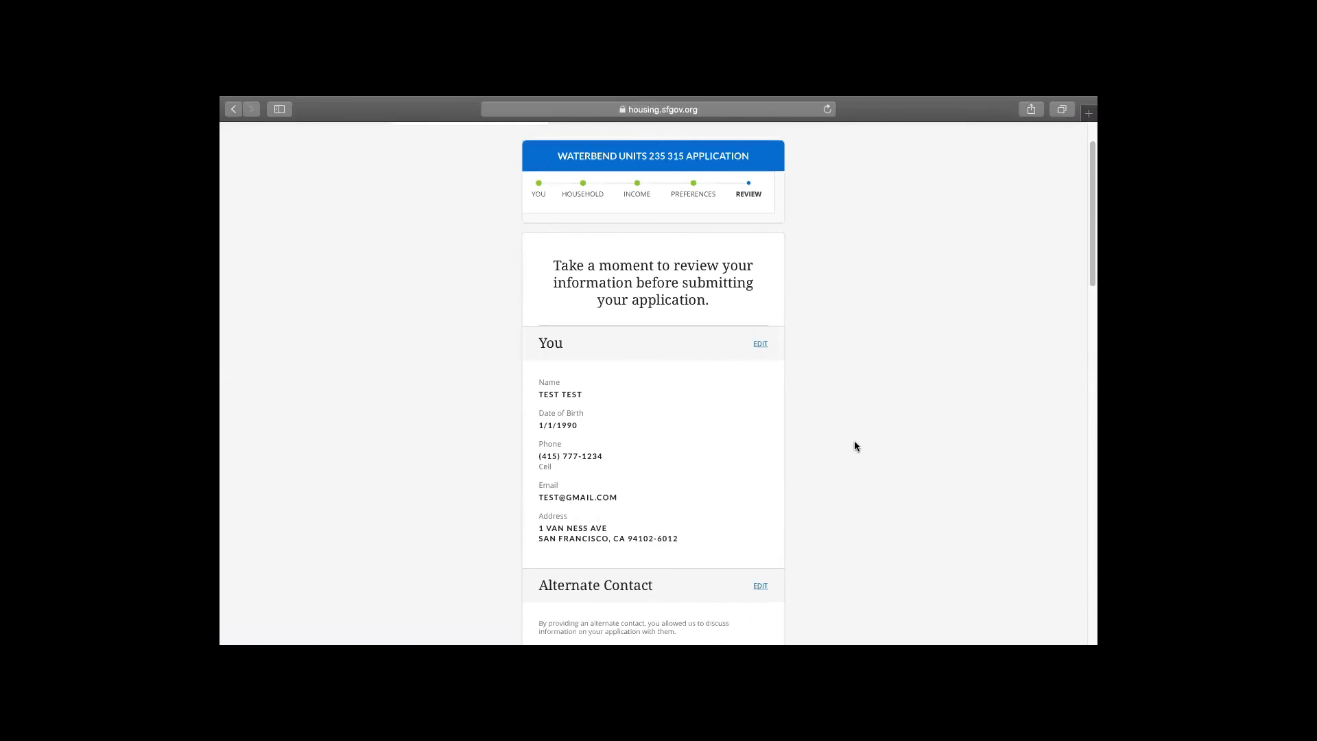
mouse_move(858, 476)
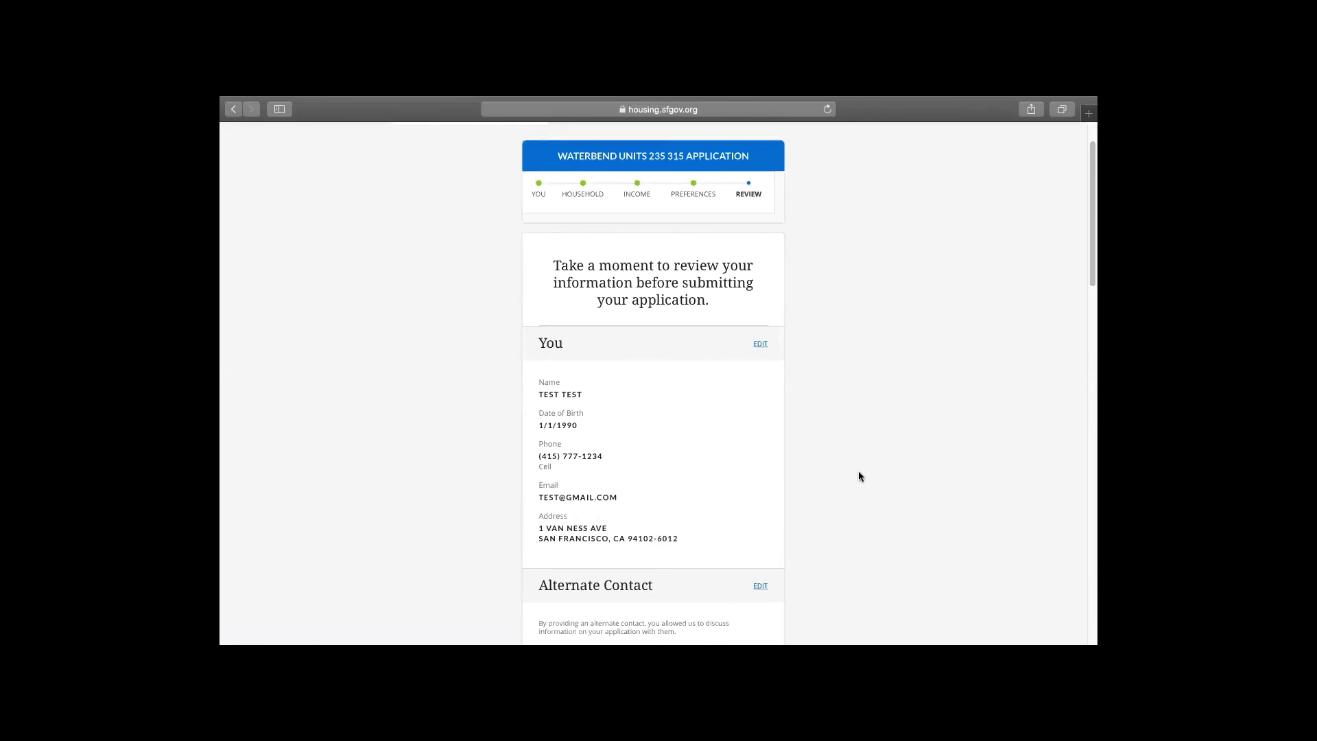
scroll(down, 3)
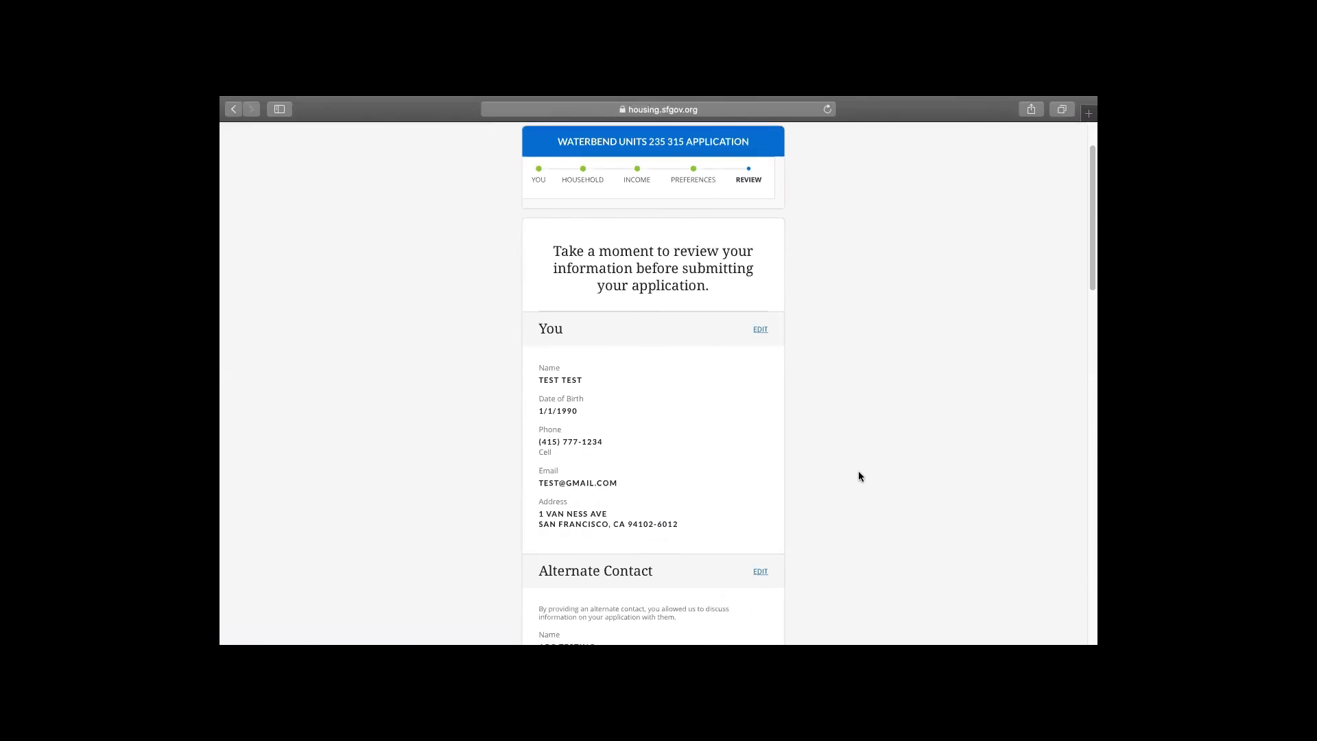
scroll(down, 3)
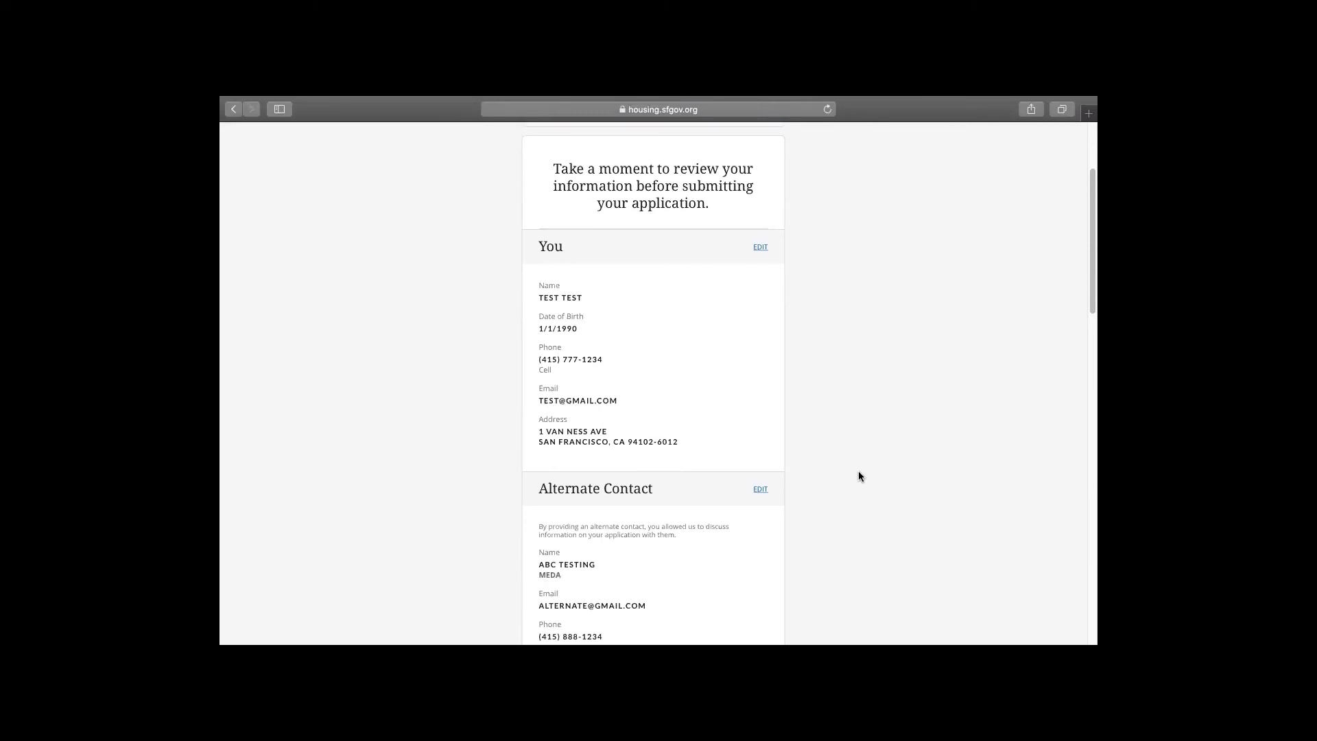
scroll(down, 3)
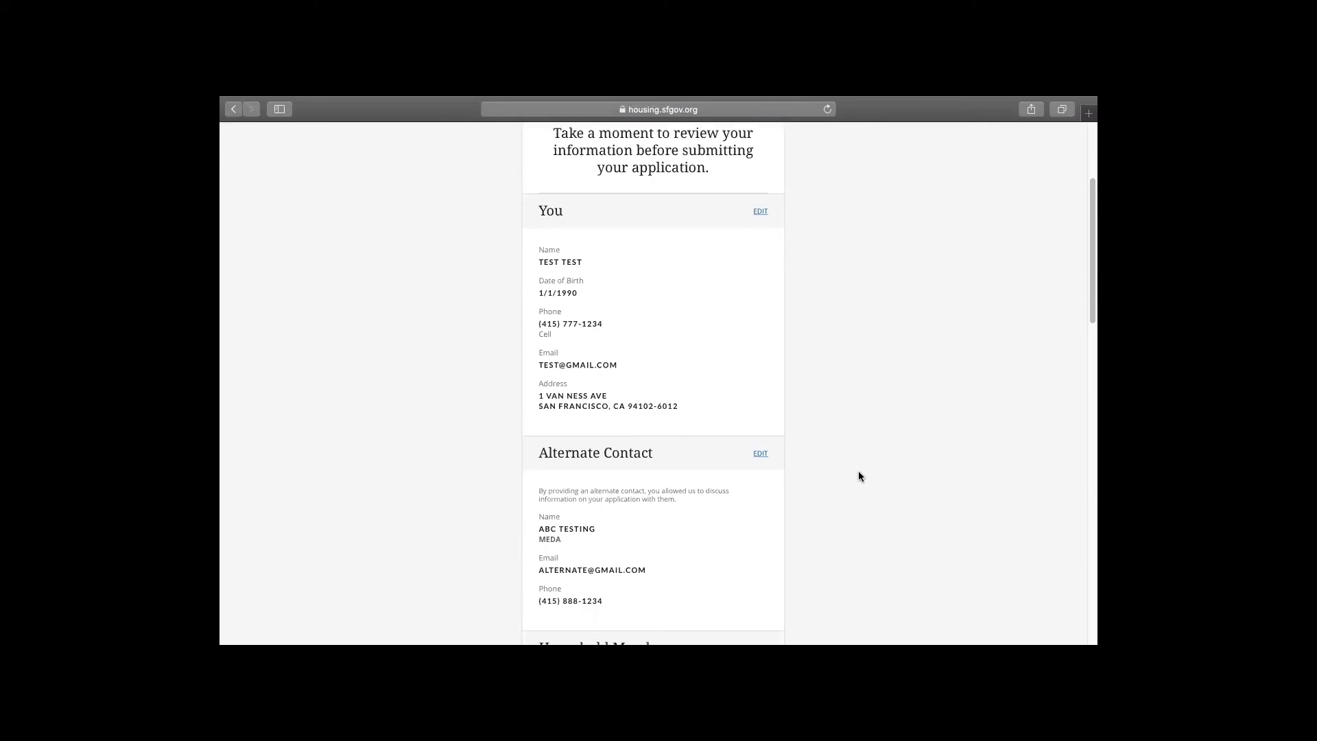
scroll(down, 3)
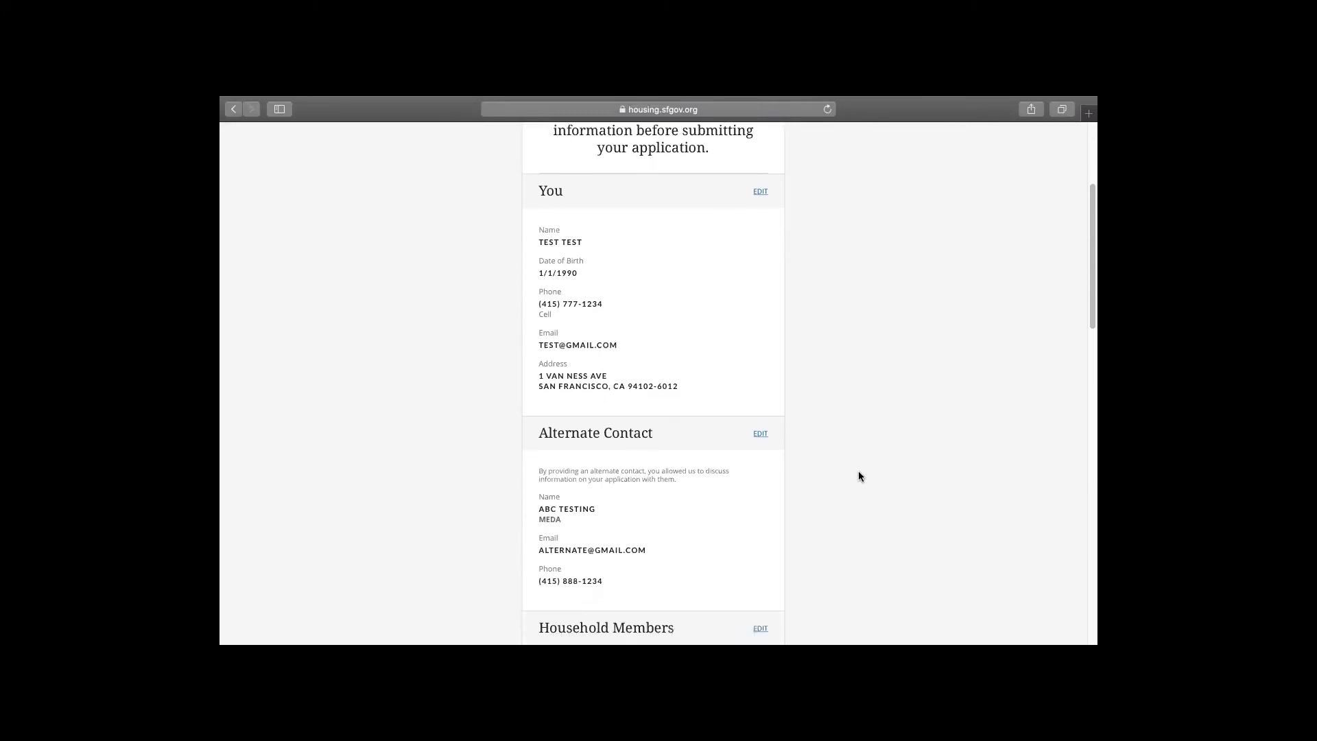
scroll(down, 3)
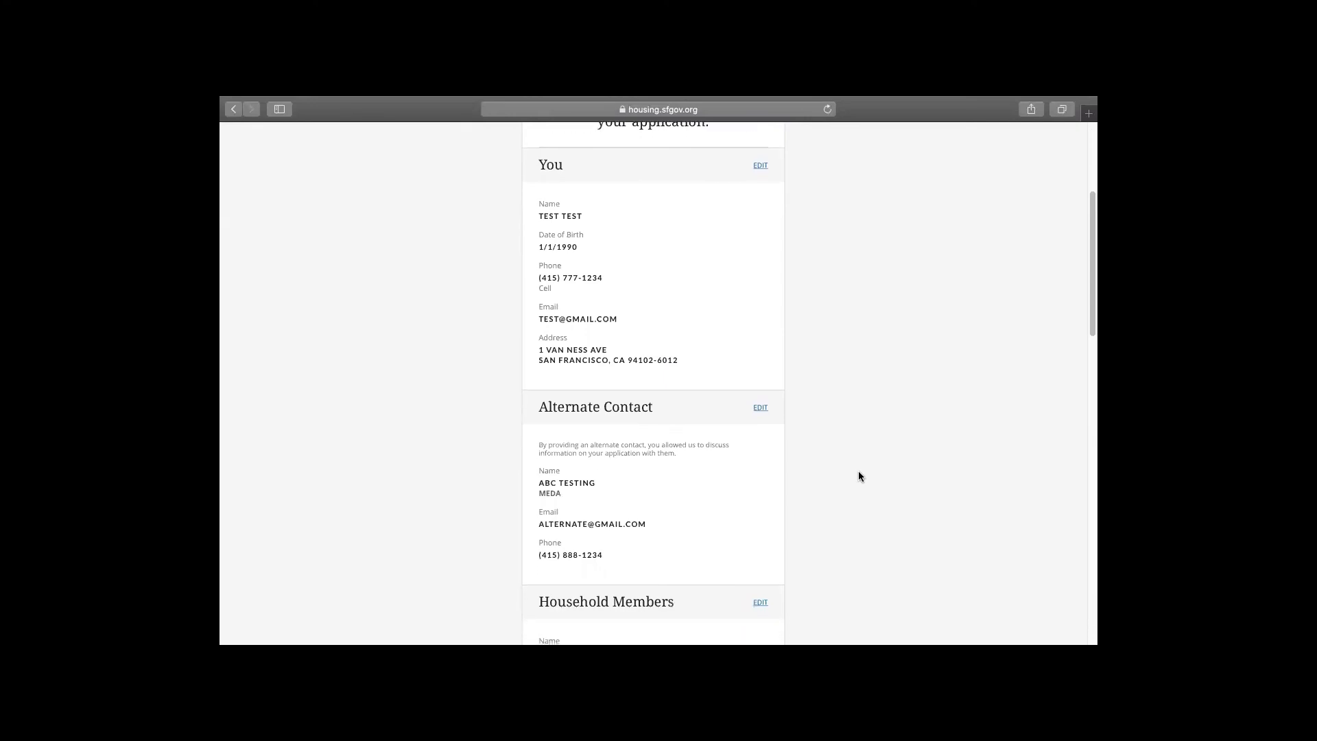
scroll(down, 3)
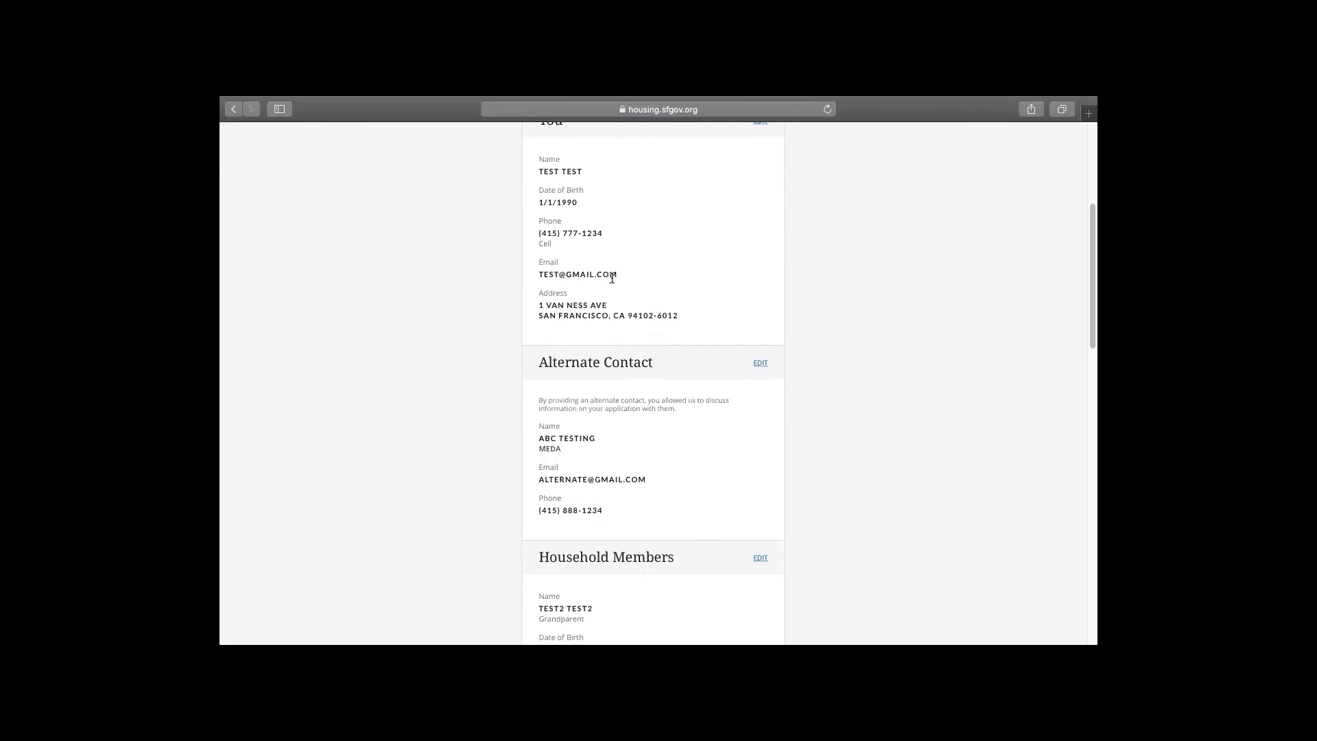
mouse_move(596, 342)
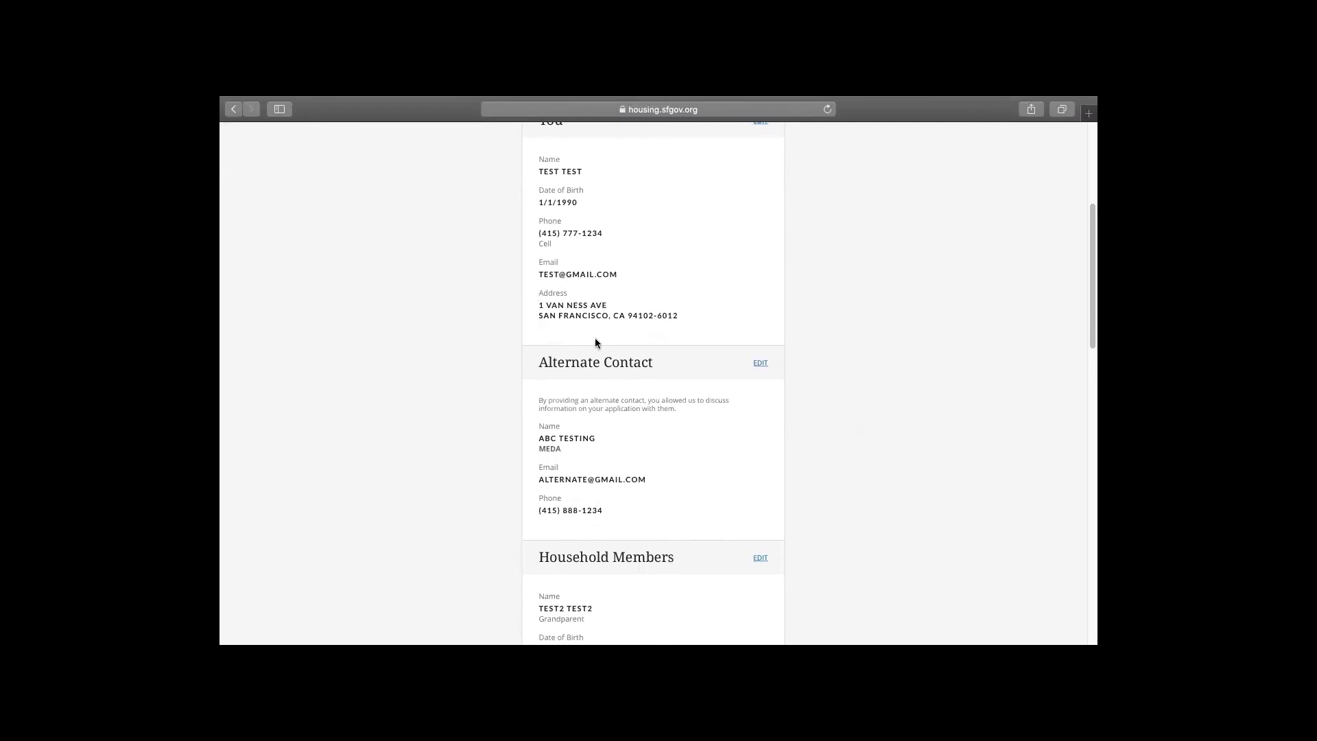
mouse_move(512, 451)
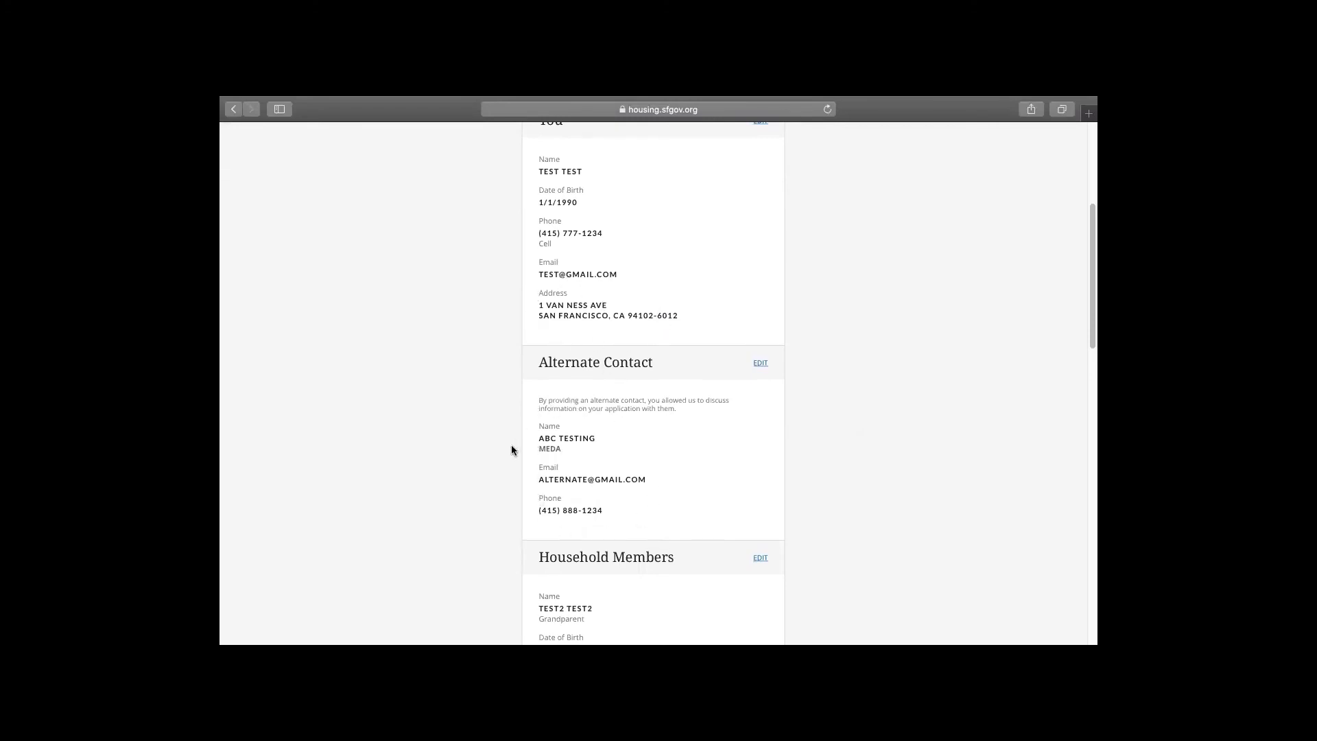
mouse_move(679, 502)
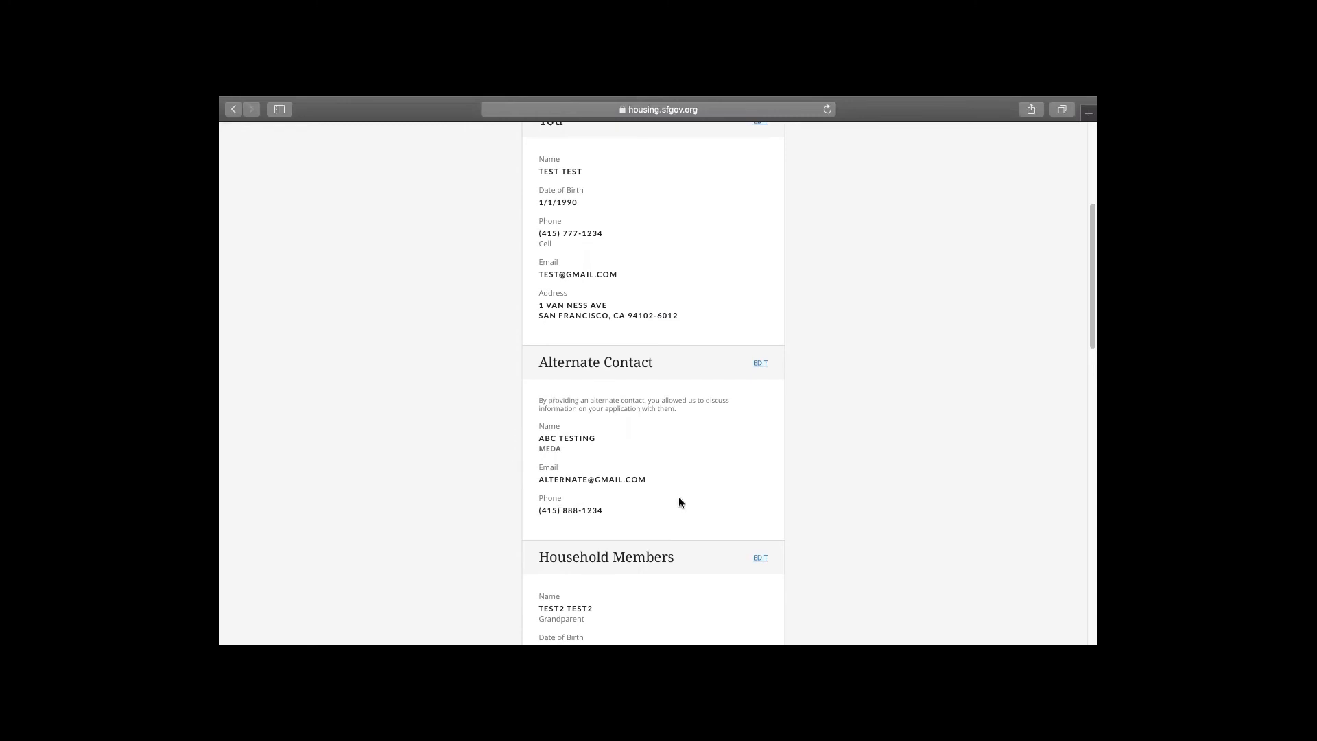
scroll(down, 3)
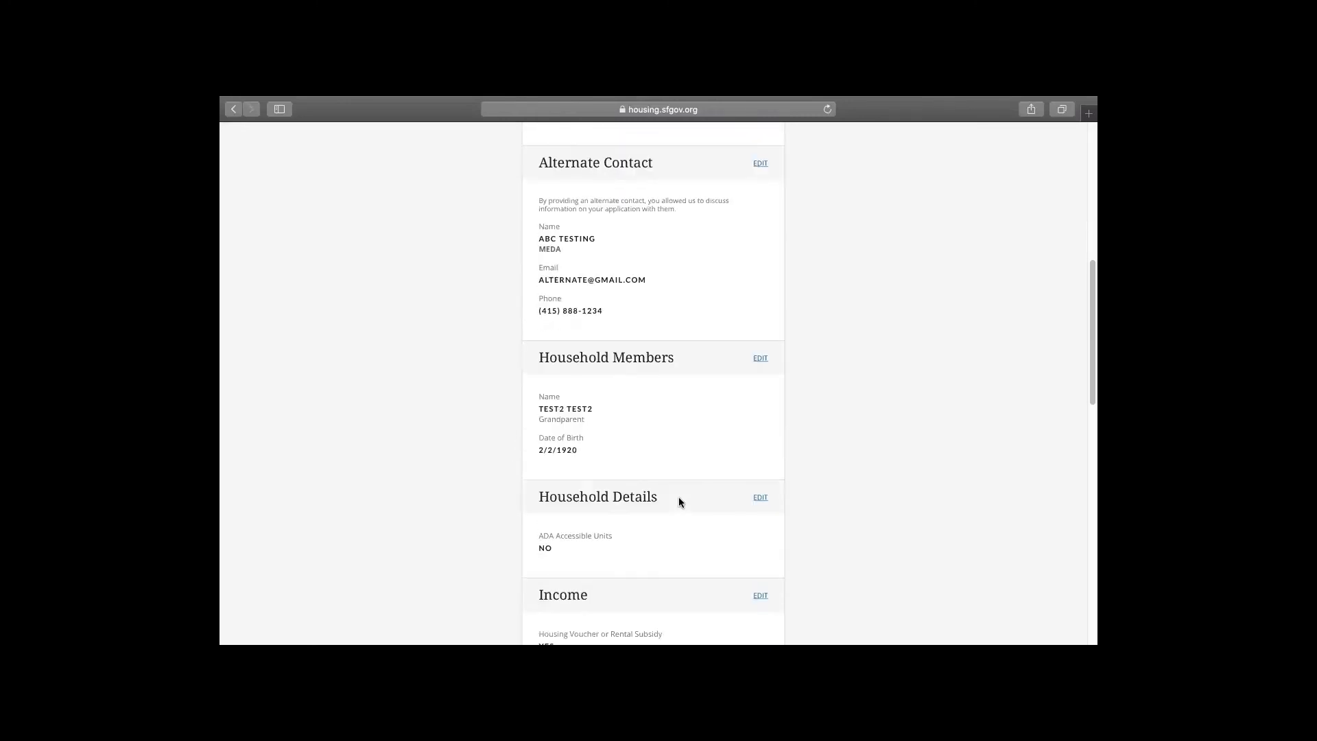
scroll(down, 3)
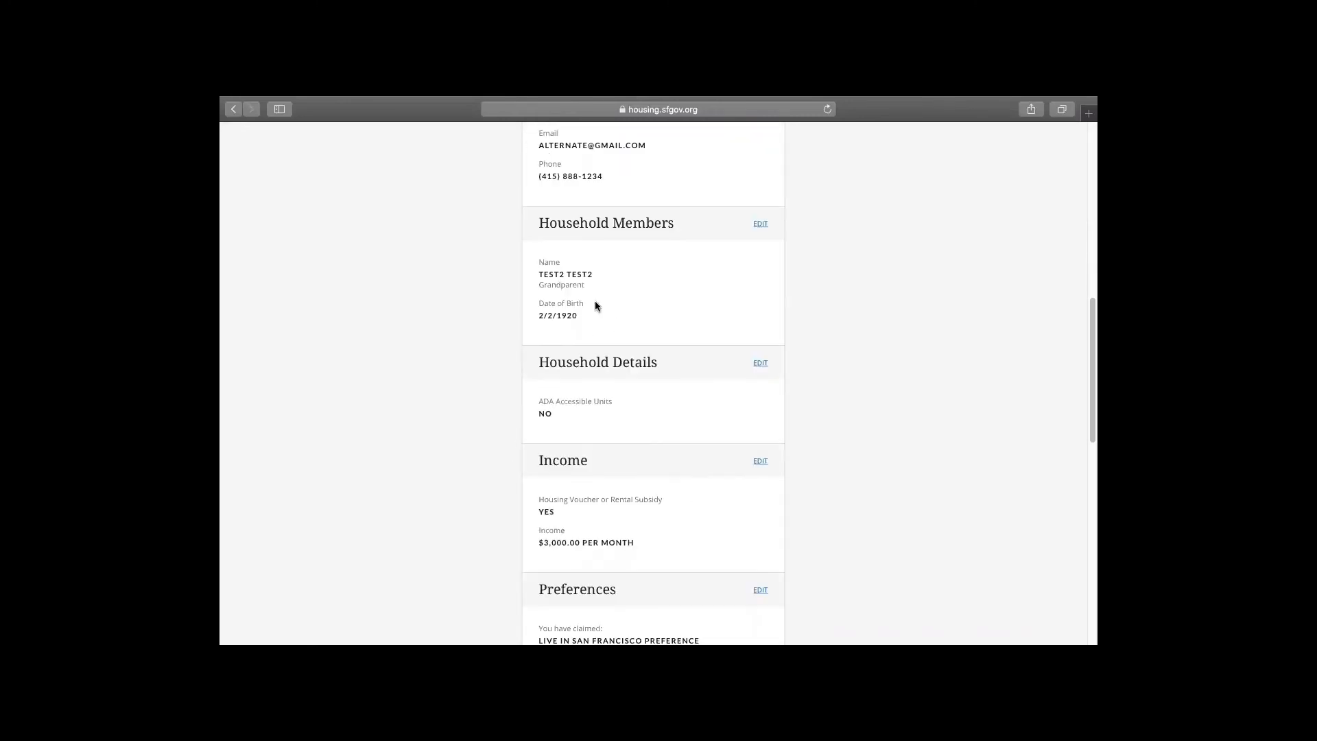
scroll(down, 3)
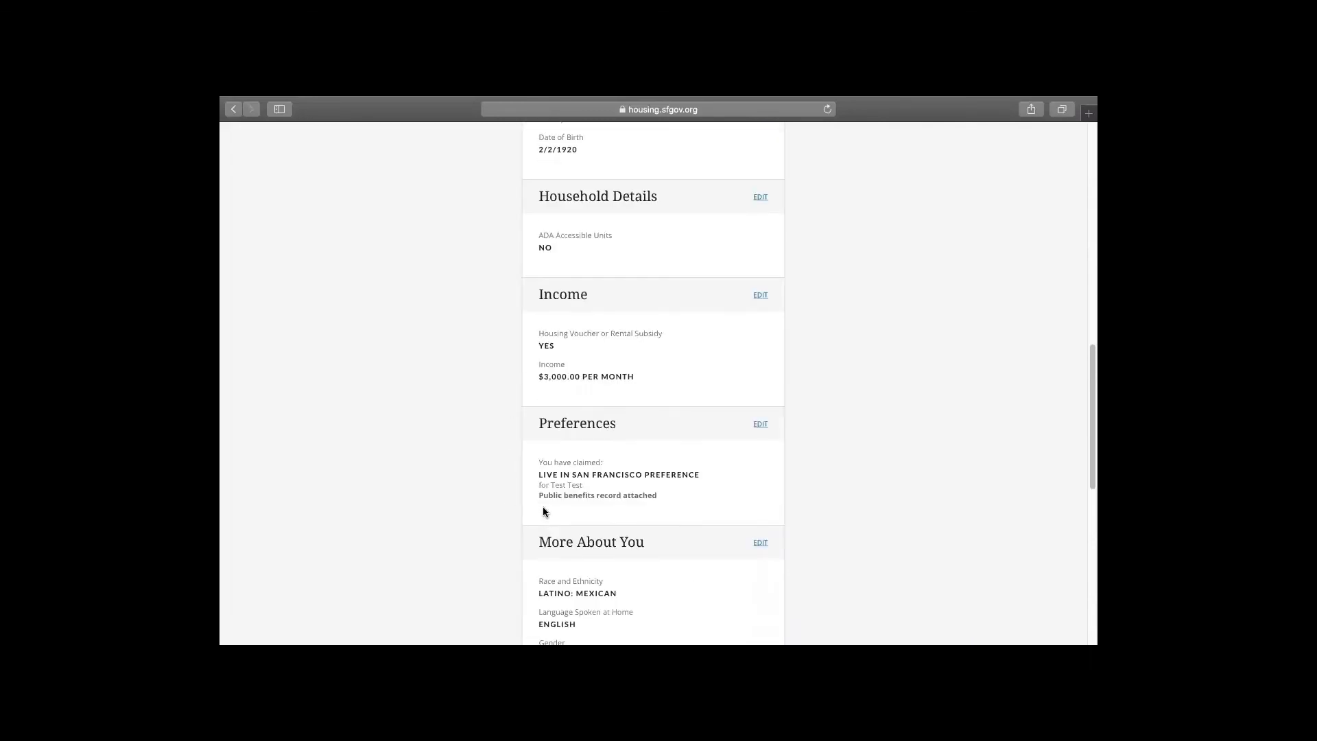
mouse_move(624, 514)
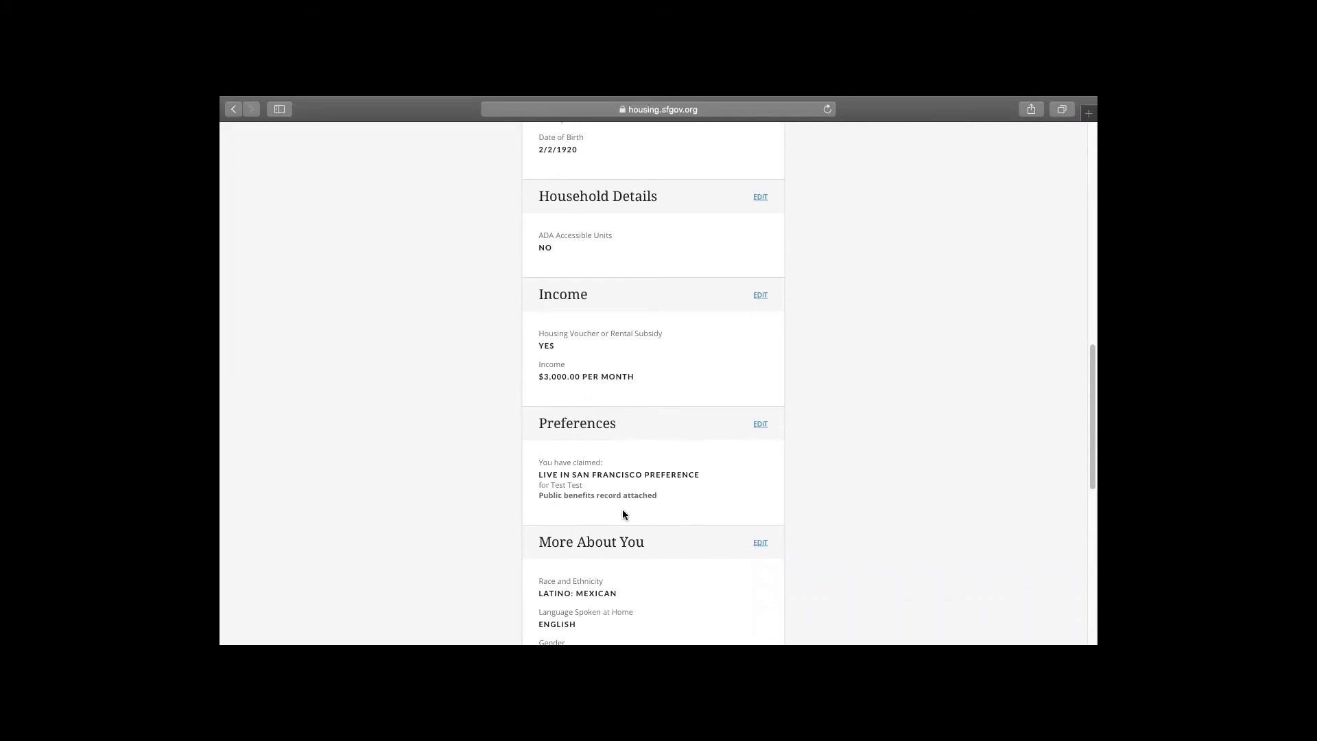
scroll(down, 3)
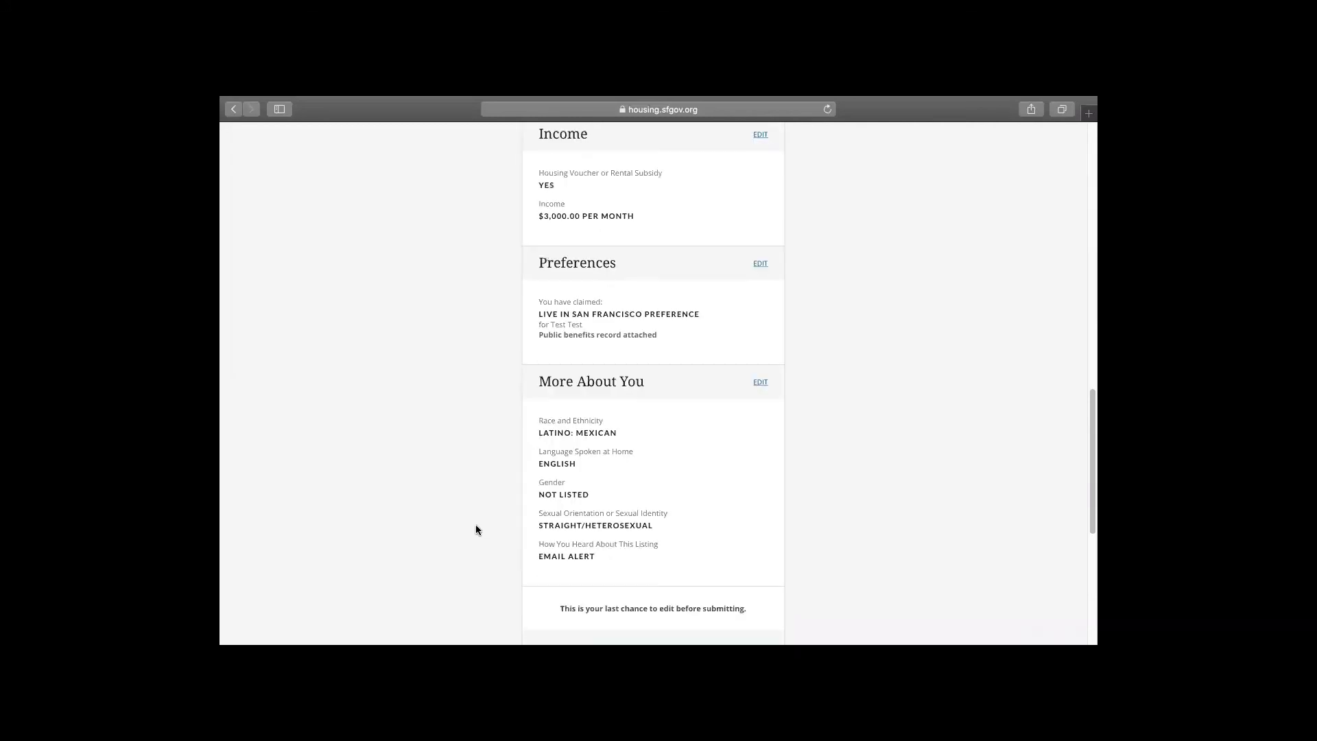
scroll(down, 3)
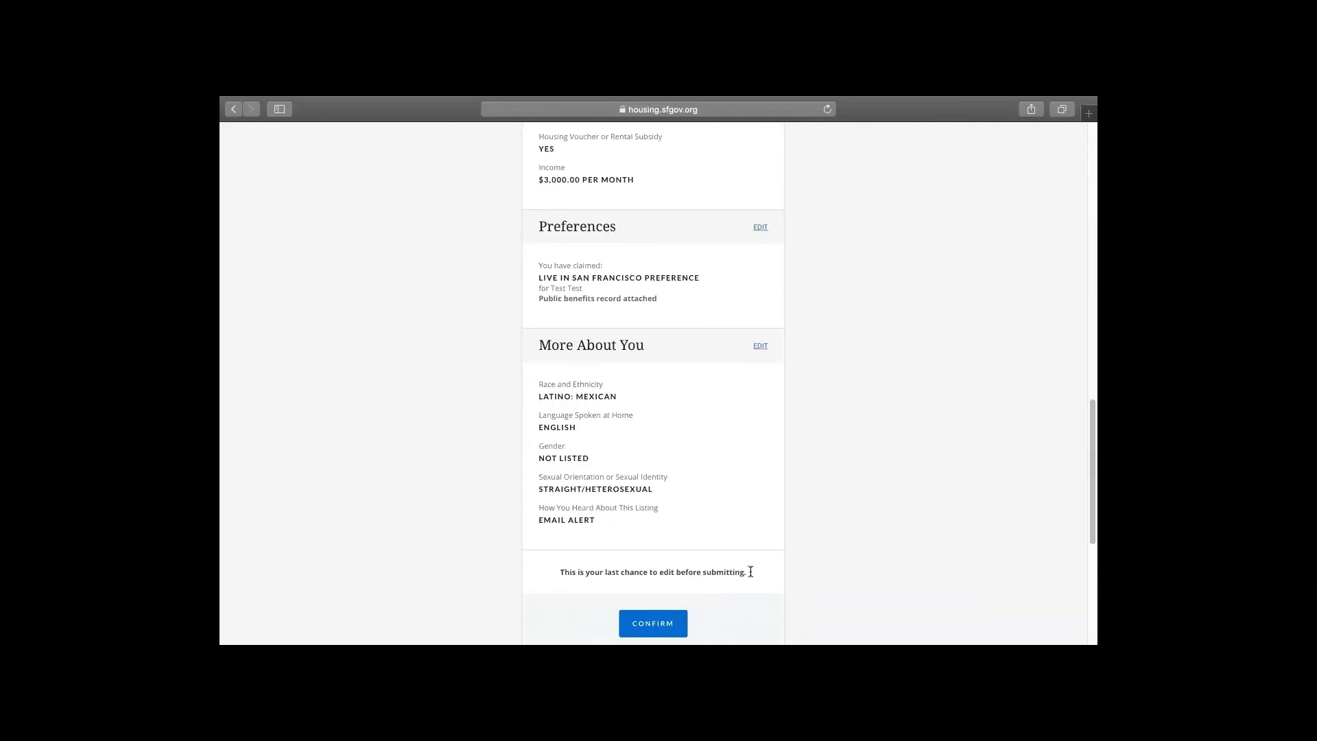
triple_click(652, 572)
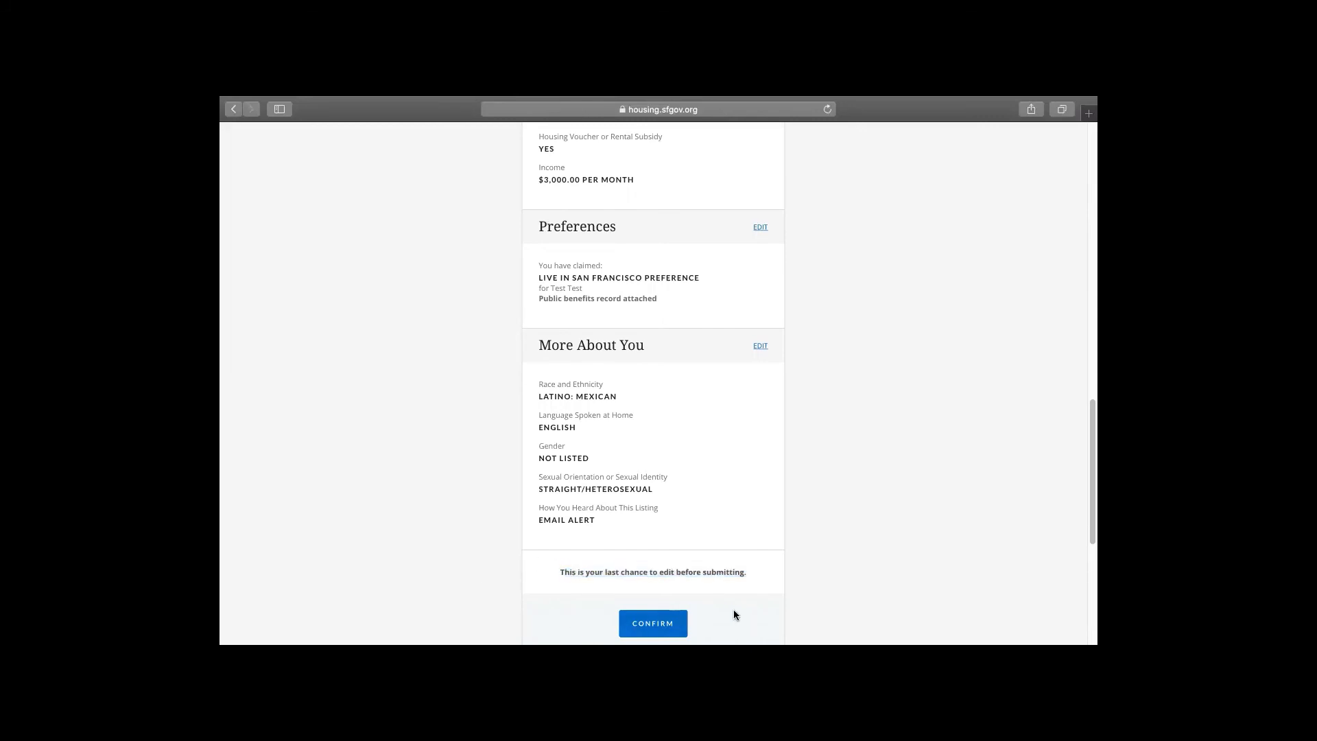
scroll(down, 3)
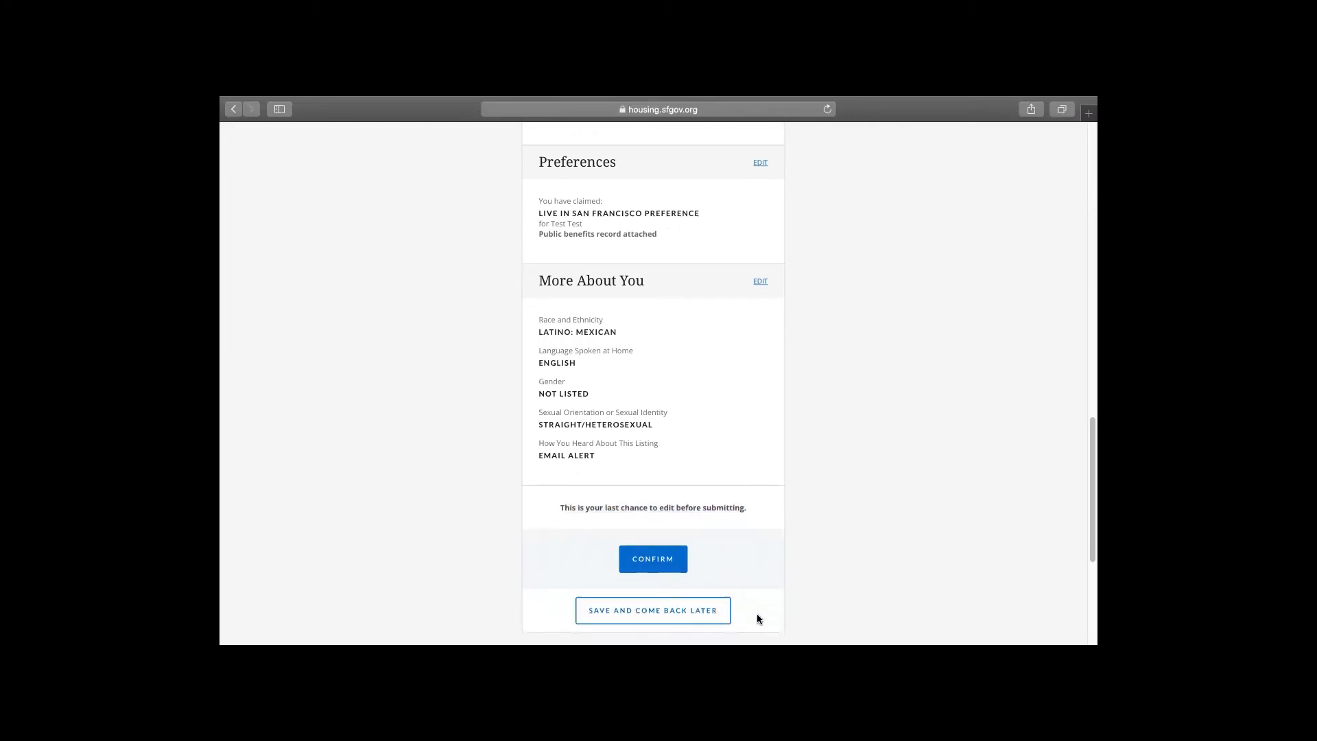
scroll(down, 3)
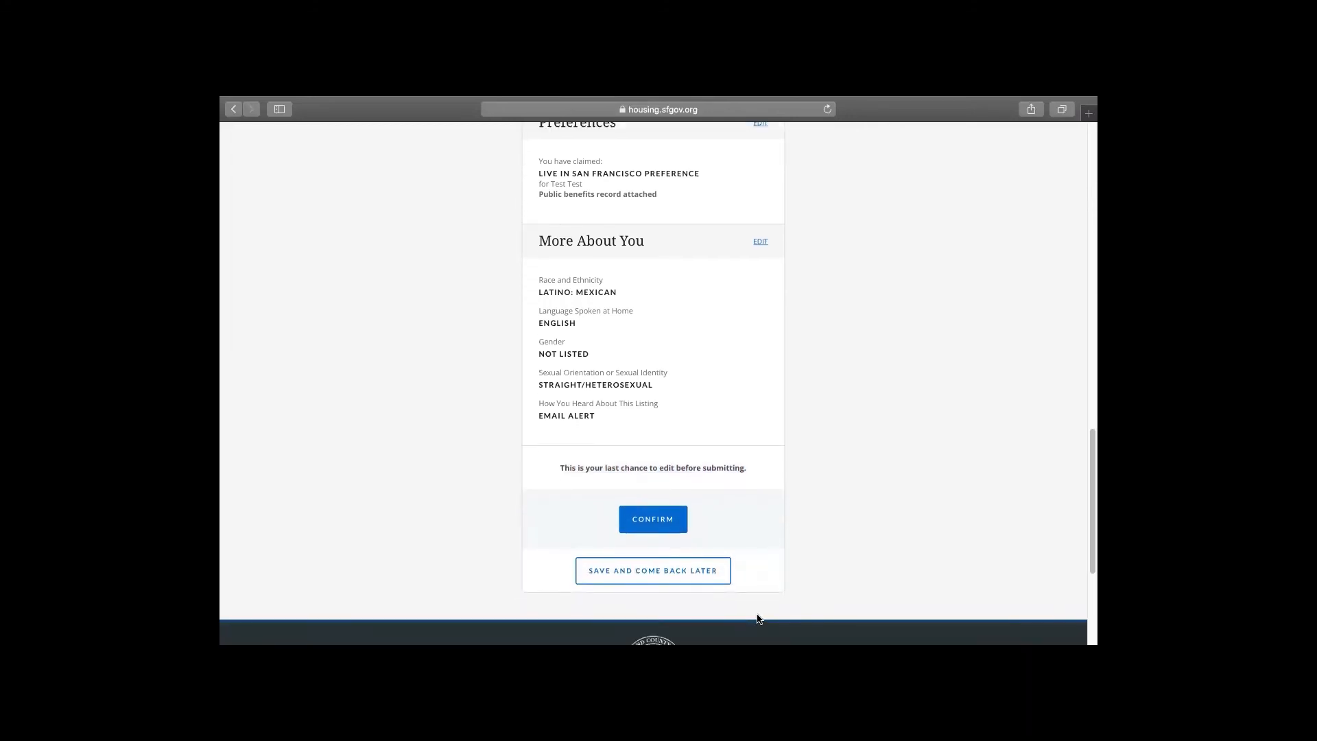
mouse_move(773, 475)
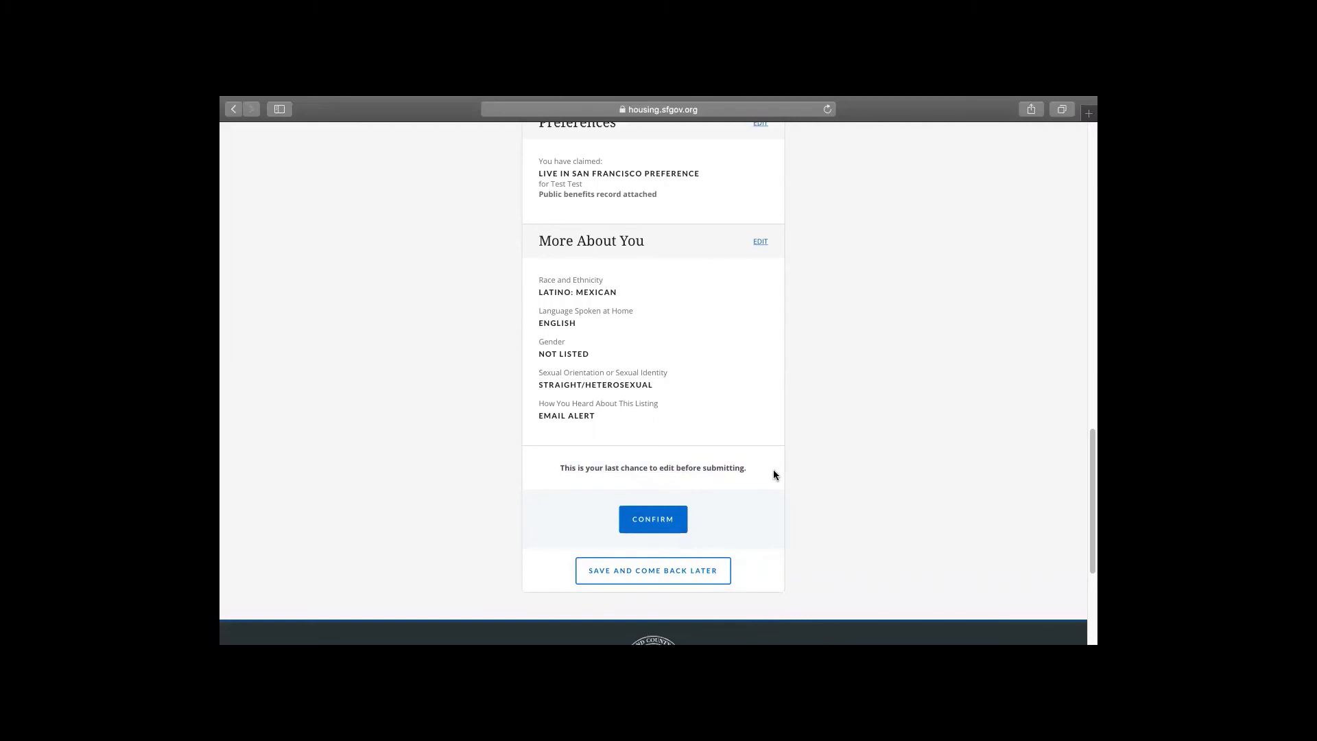
mouse_move(753, 482)
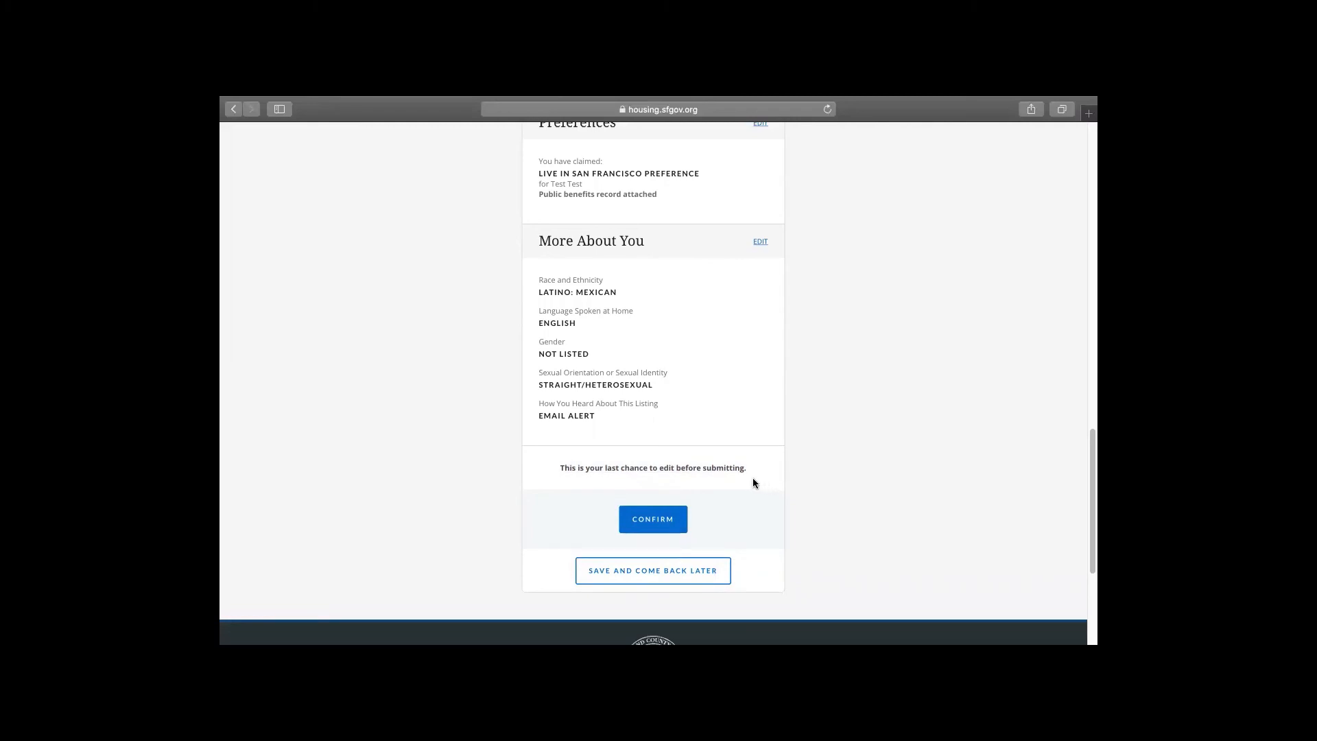
mouse_move(559, 480)
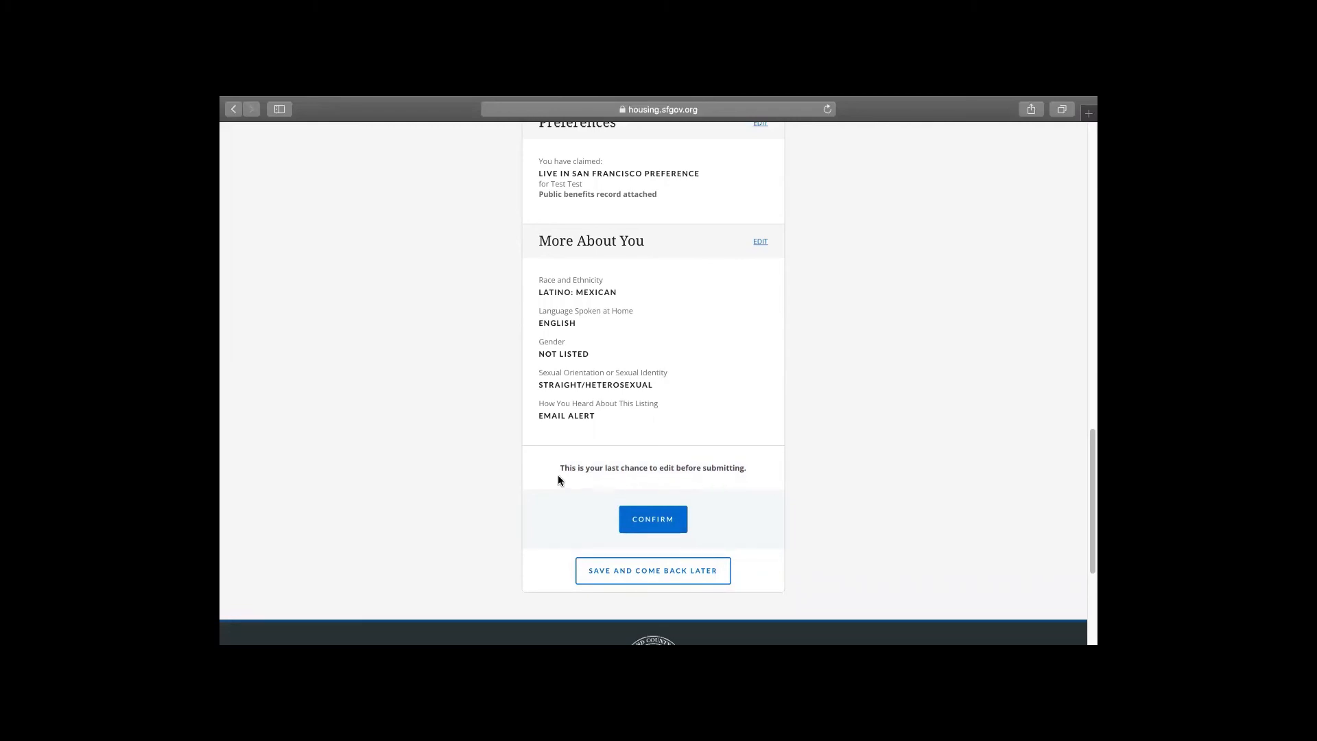
mouse_move(653, 571)
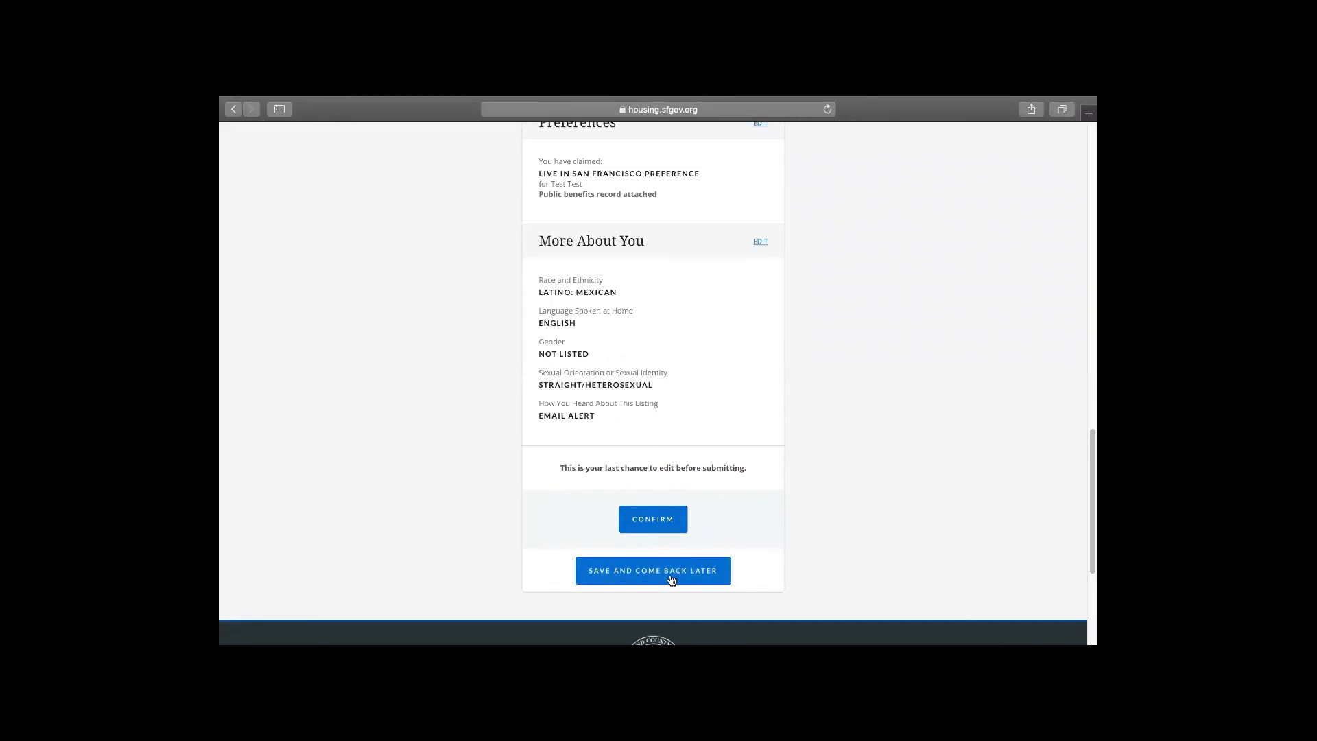
mouse_move(774, 581)
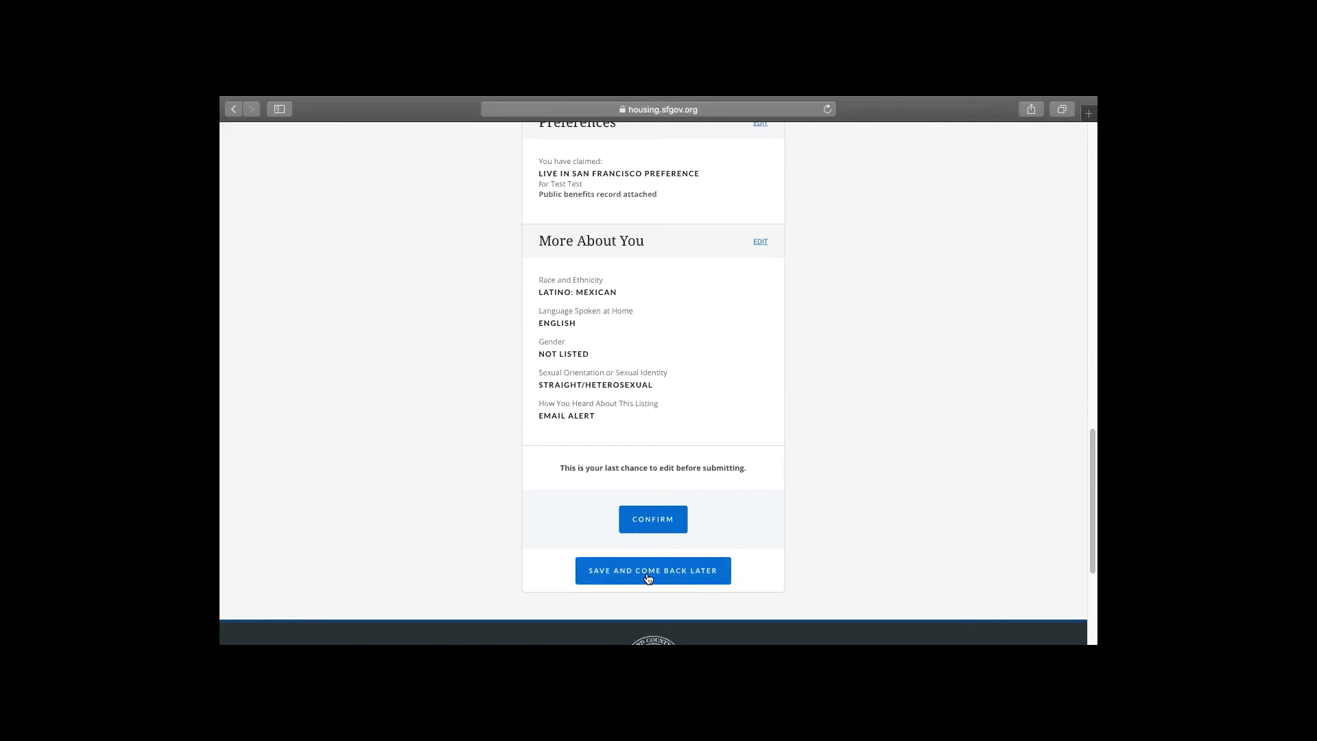
mouse_move(716, 513)
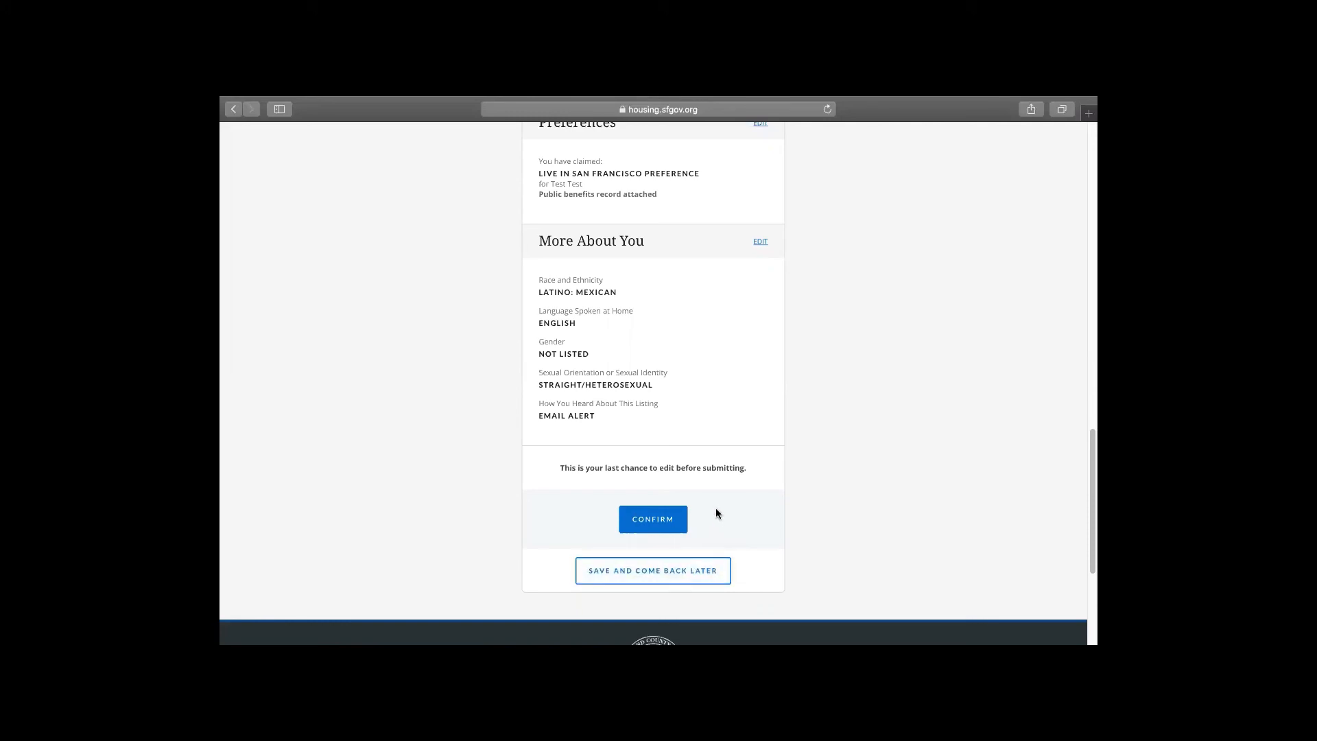
mouse_move(651, 519)
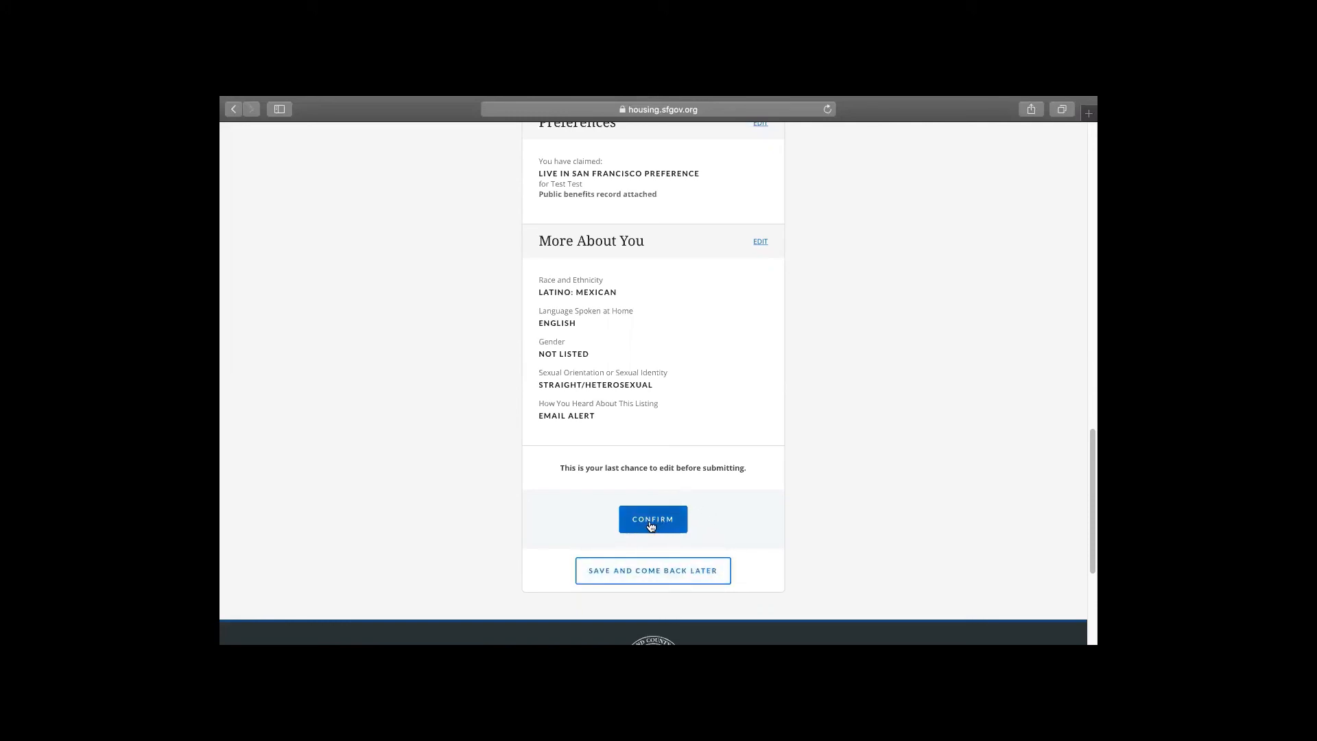
Confirm the reviewed details and read through the Terms declarations down to the Submit option
click(653, 518)
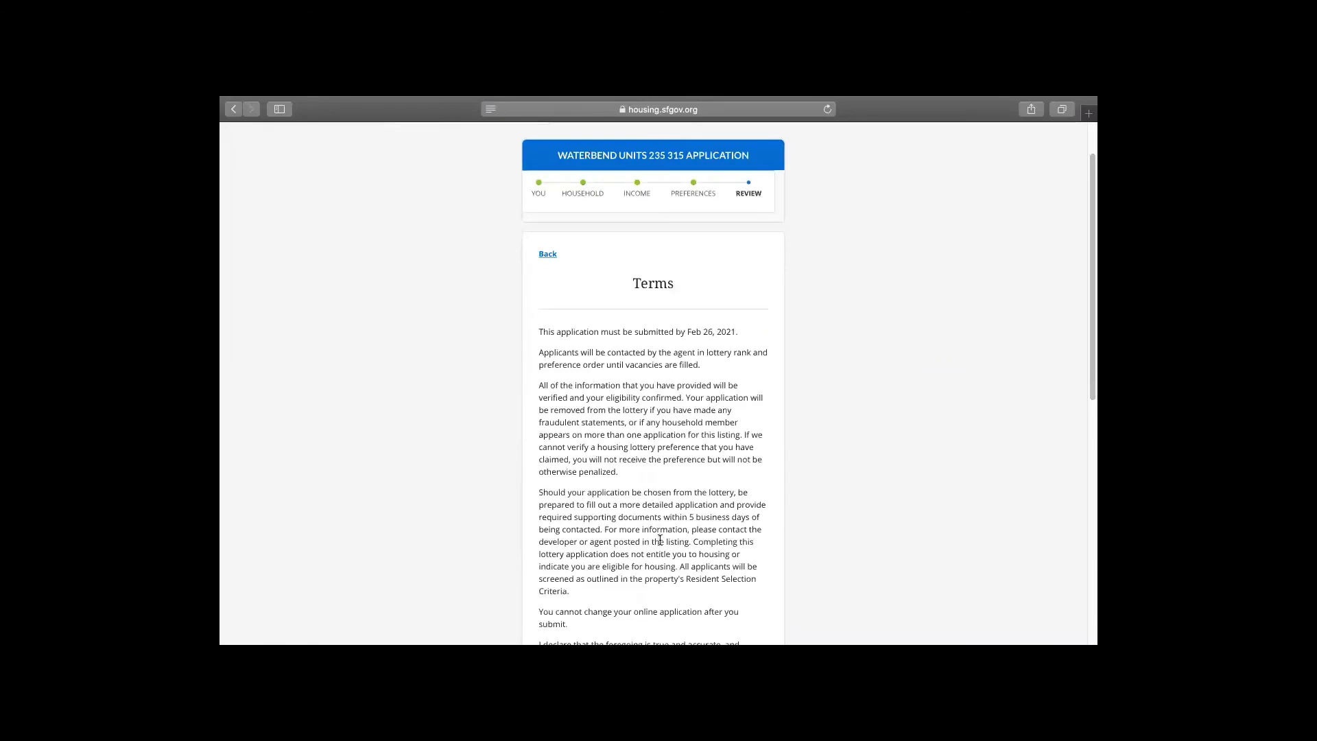
scroll(down, 3)
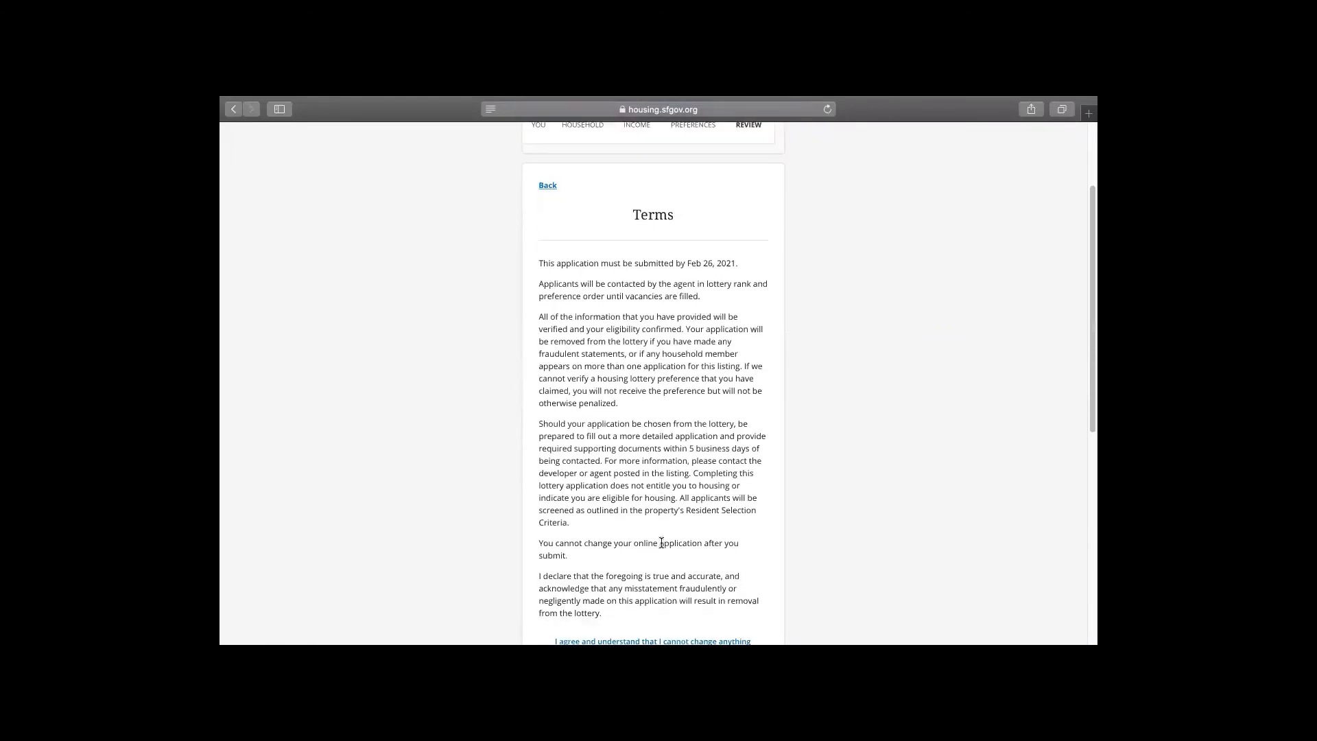
scroll(down, 3)
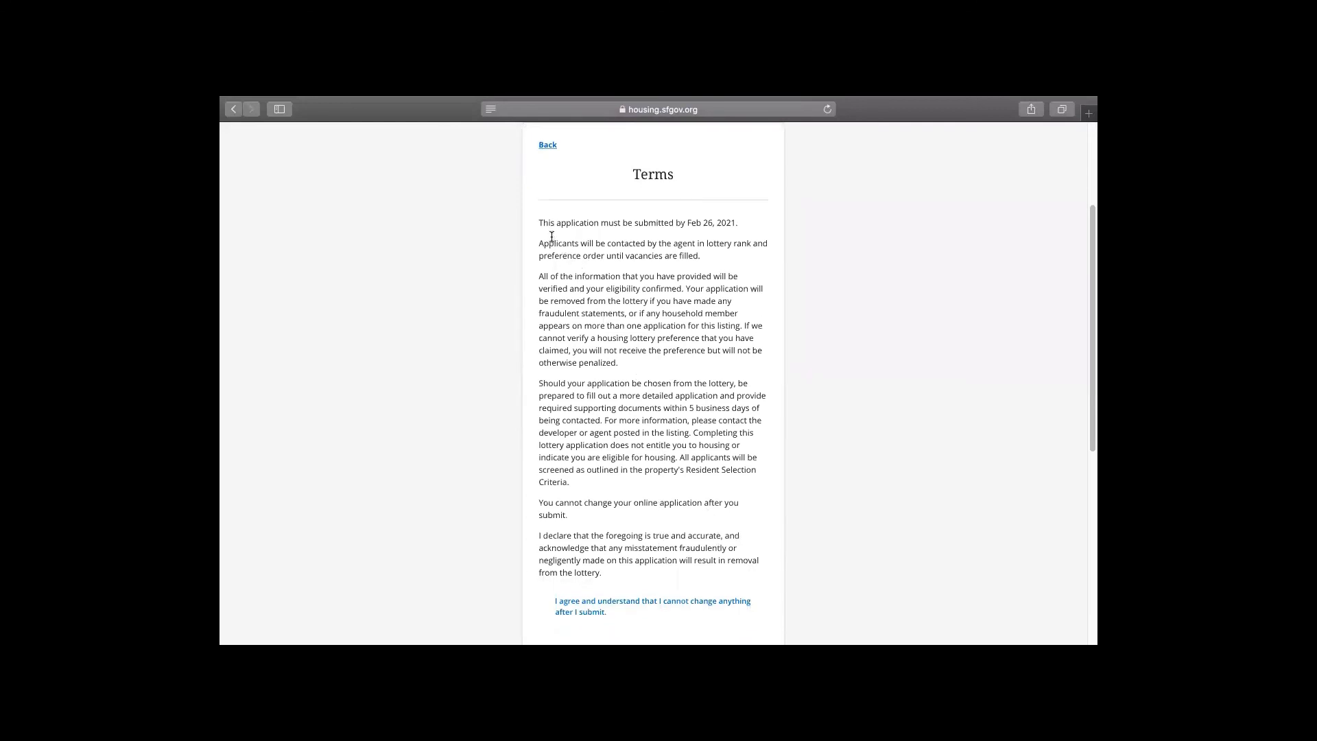
mouse_move(740, 238)
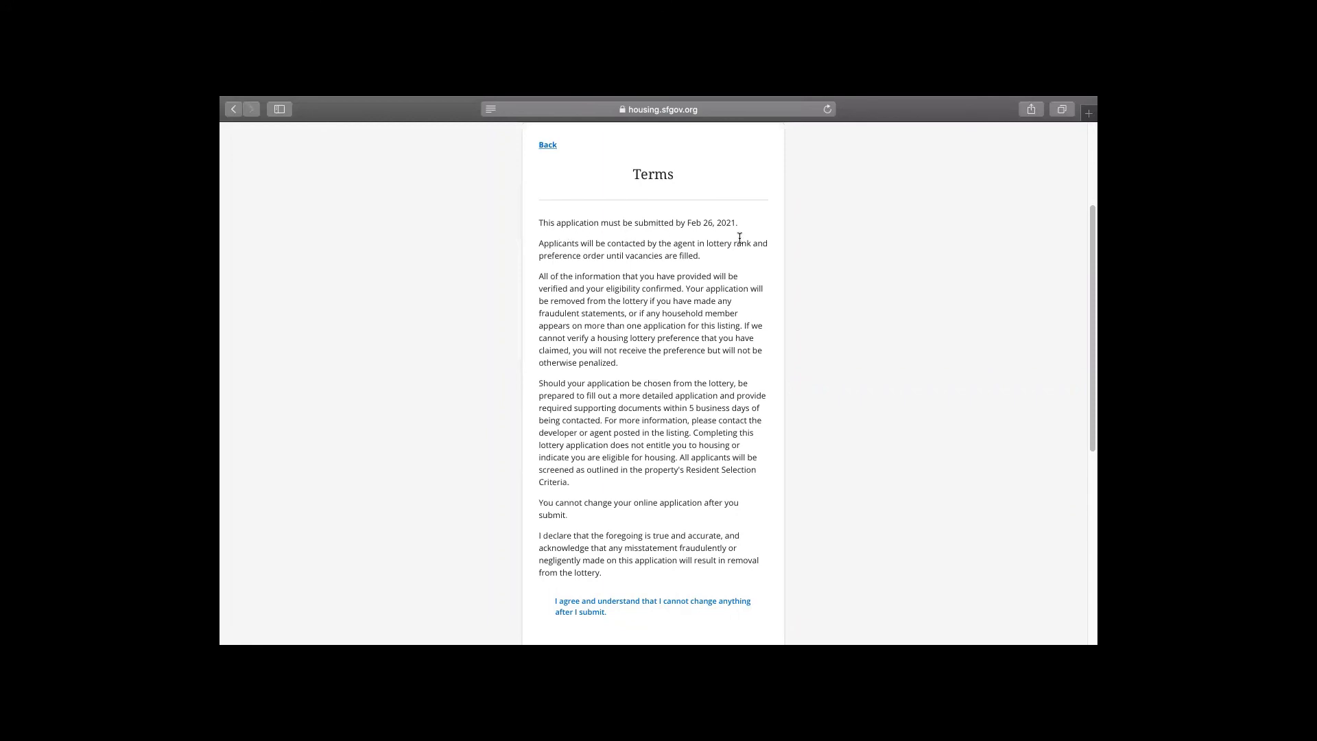
mouse_move(535, 289)
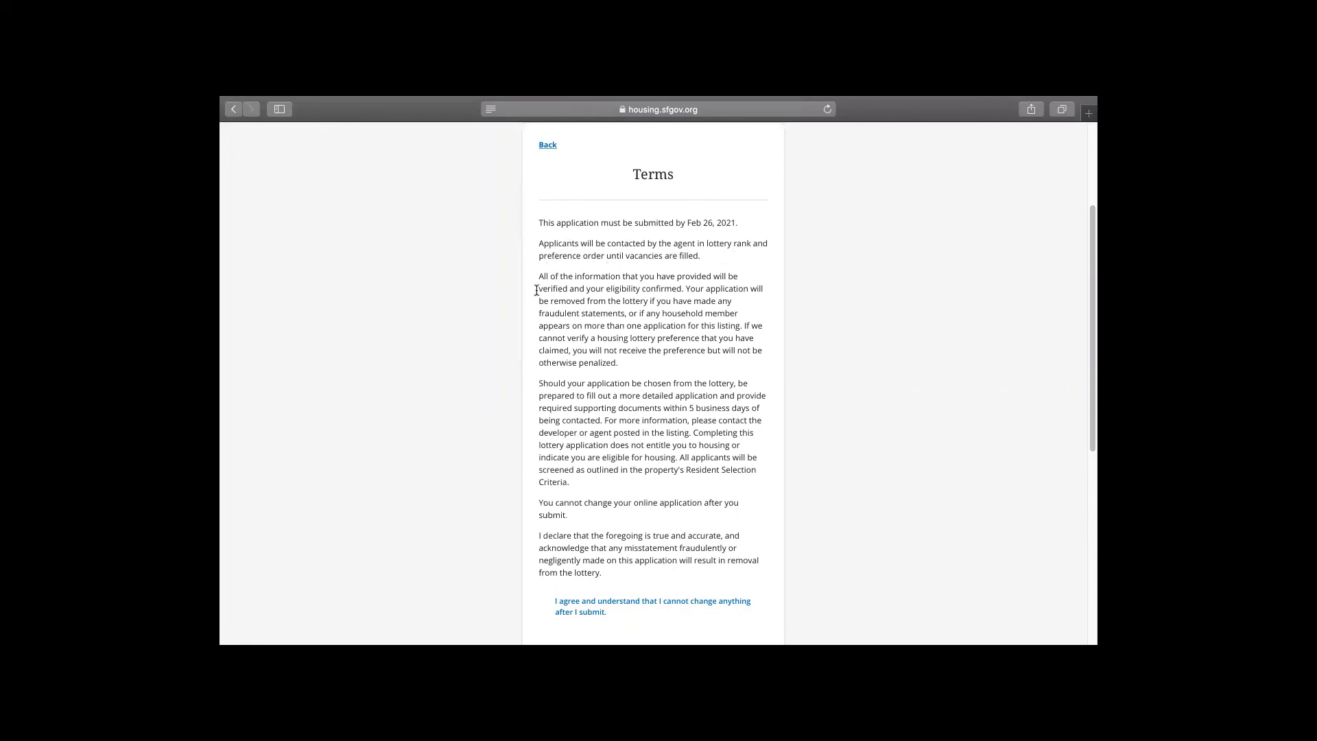
mouse_move(599, 302)
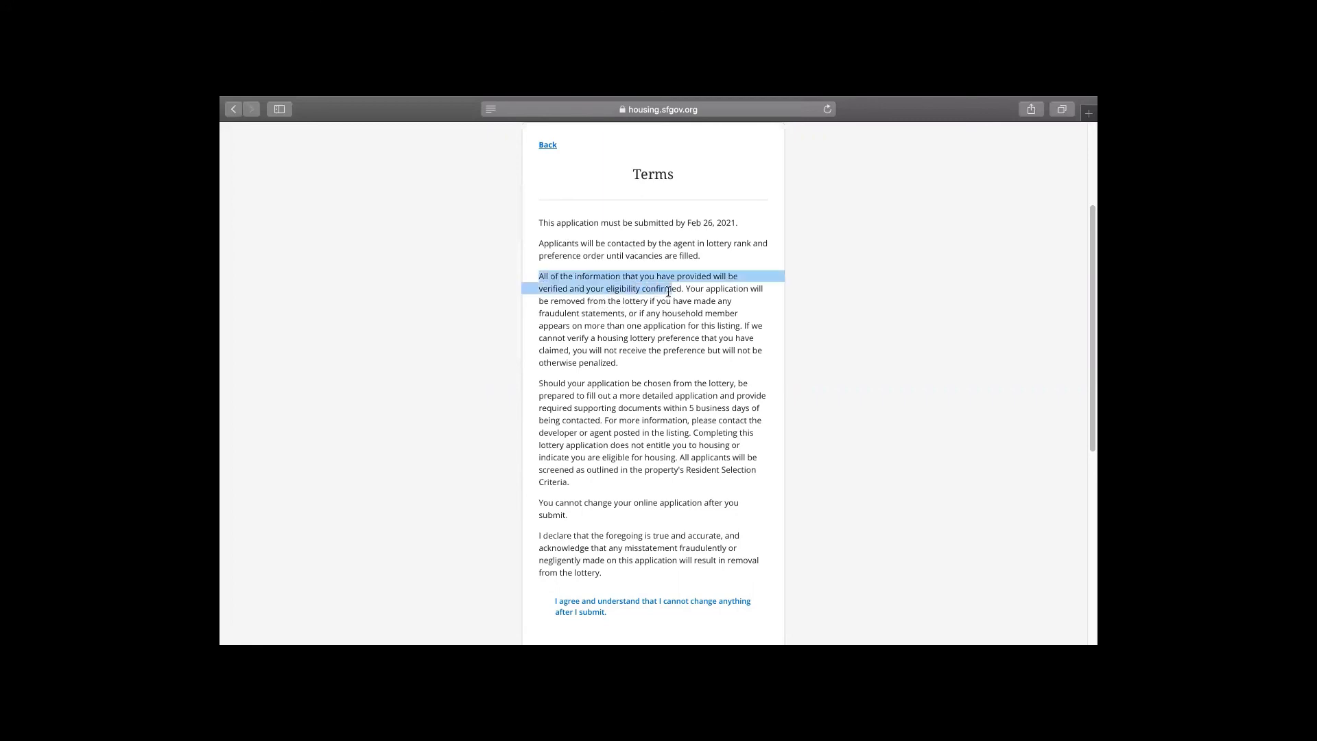
mouse_move(645, 362)
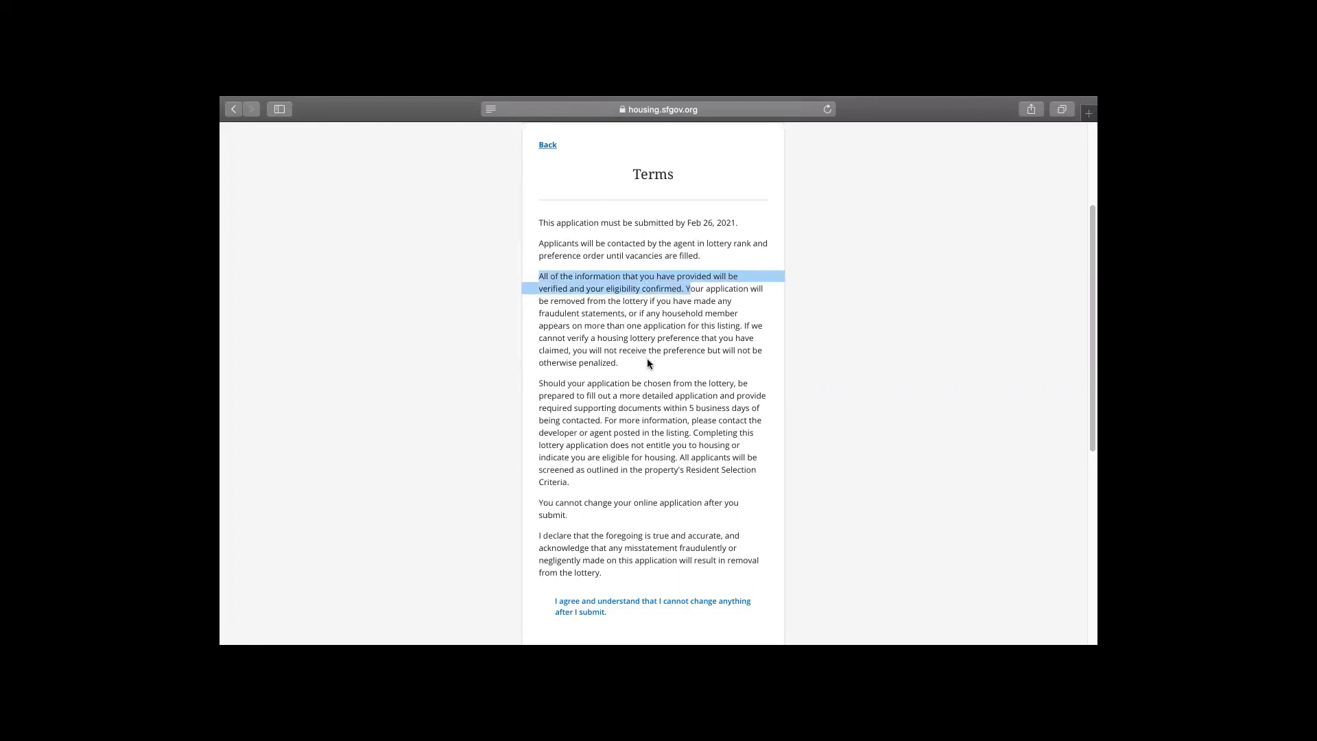
click(586, 412)
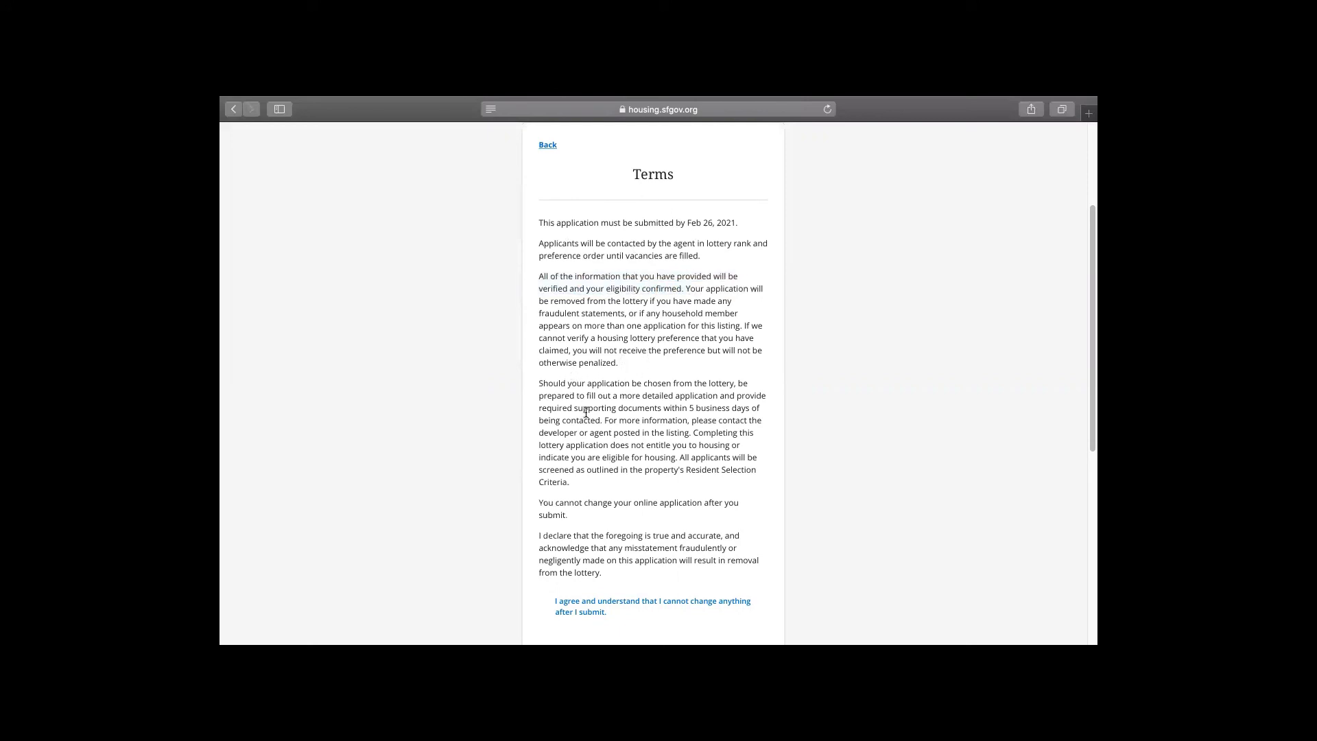
scroll(down, 3)
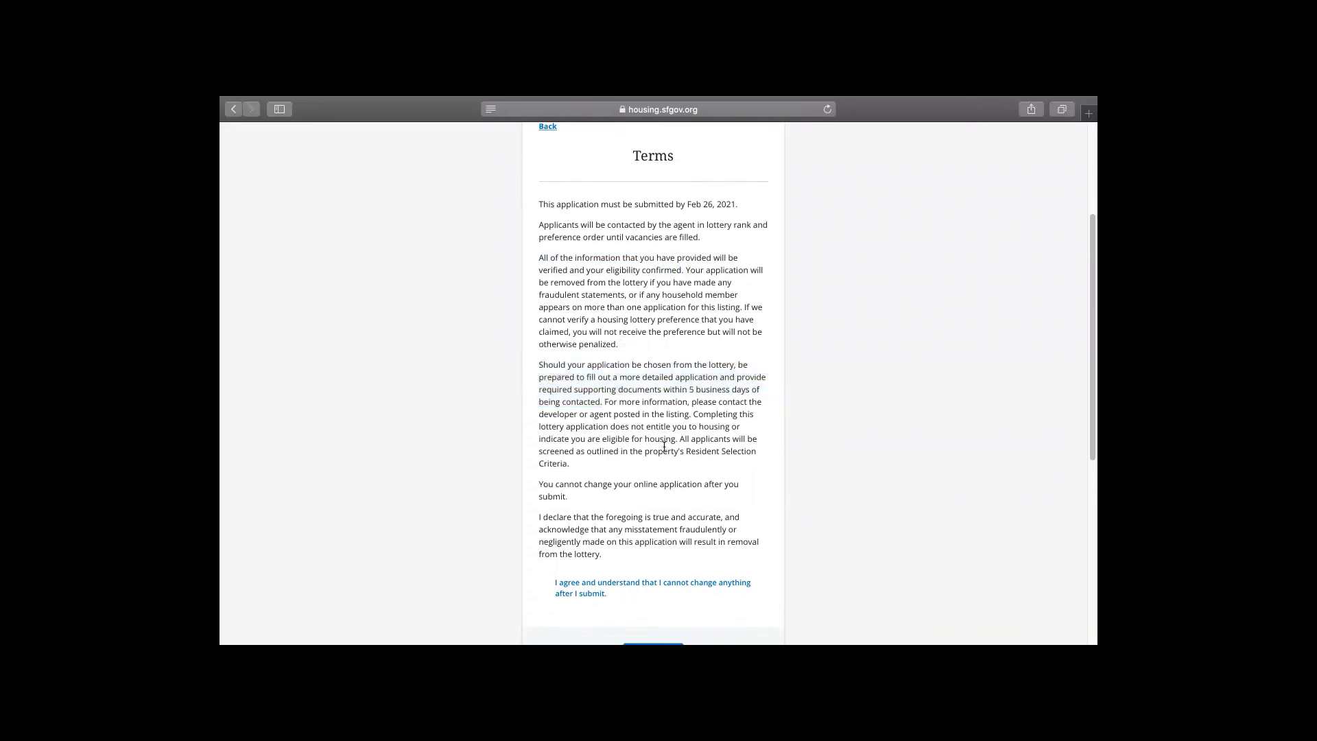
scroll(down, 3)
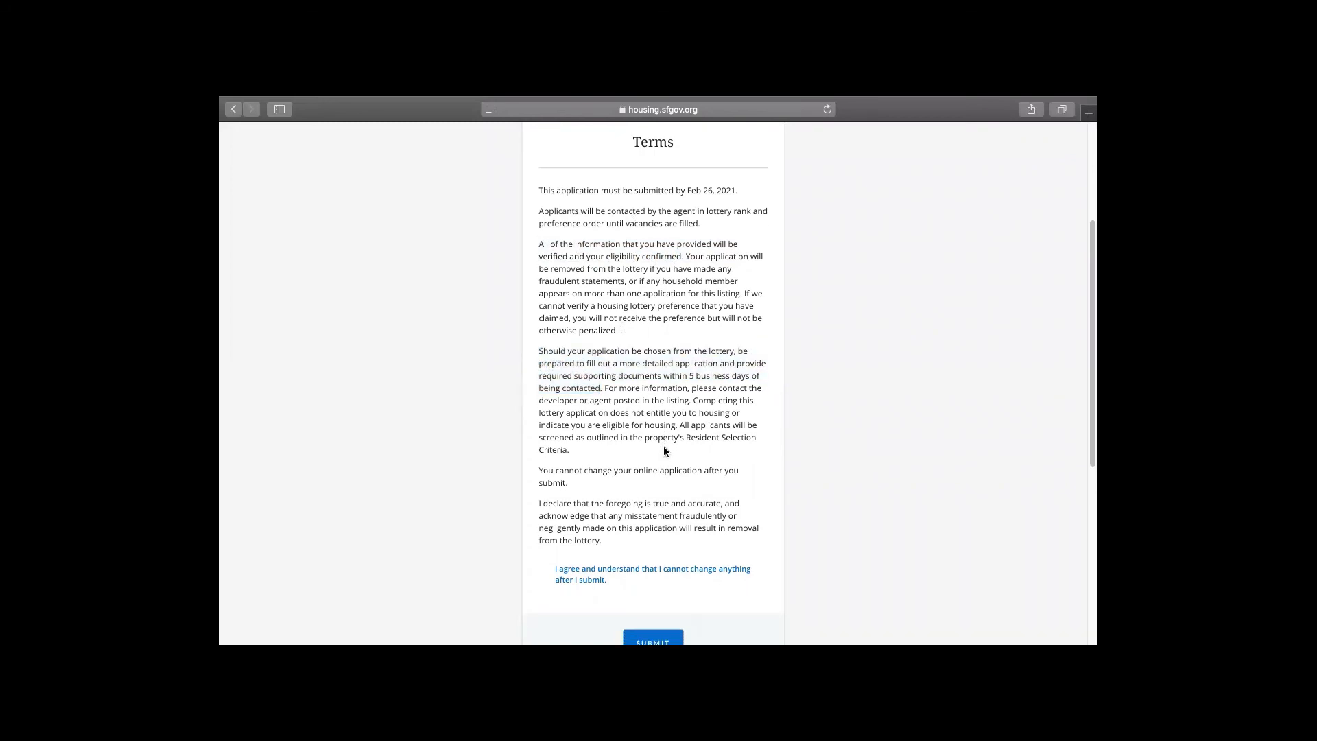
scroll(down, 3)
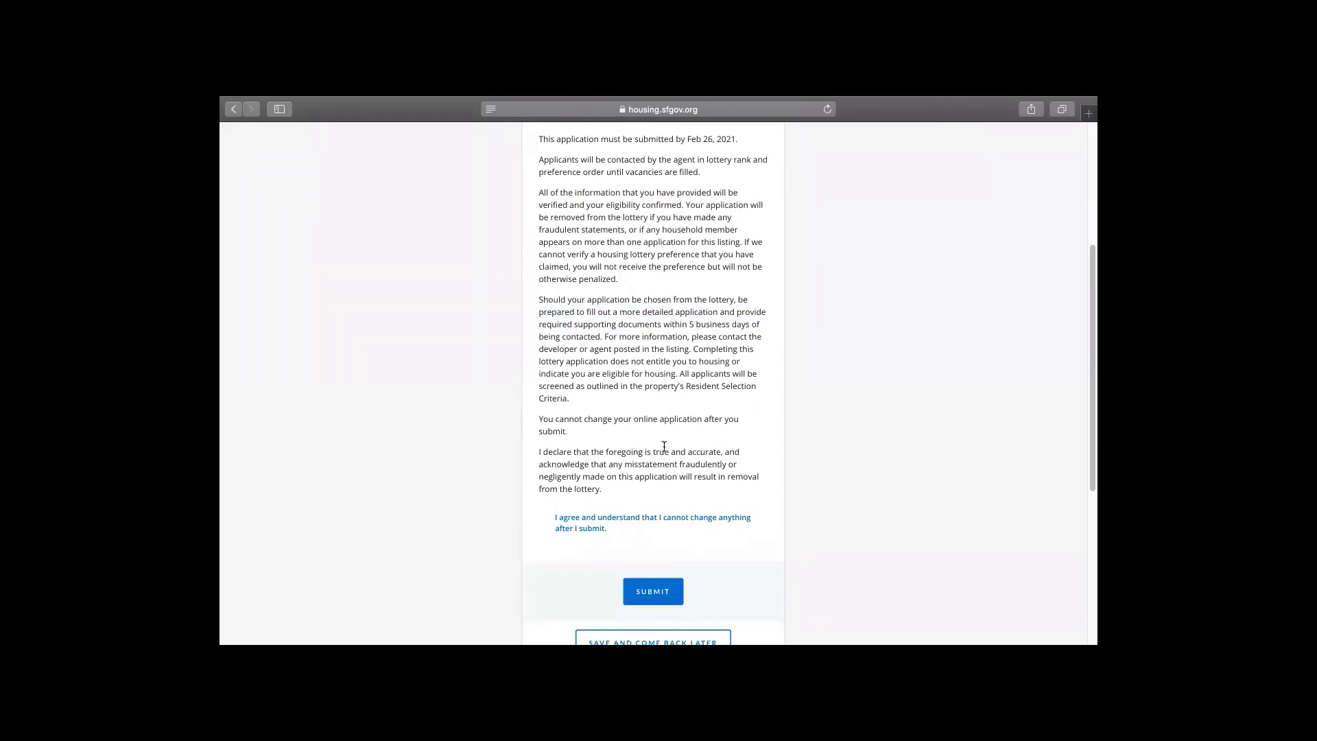
mouse_move(594, 436)
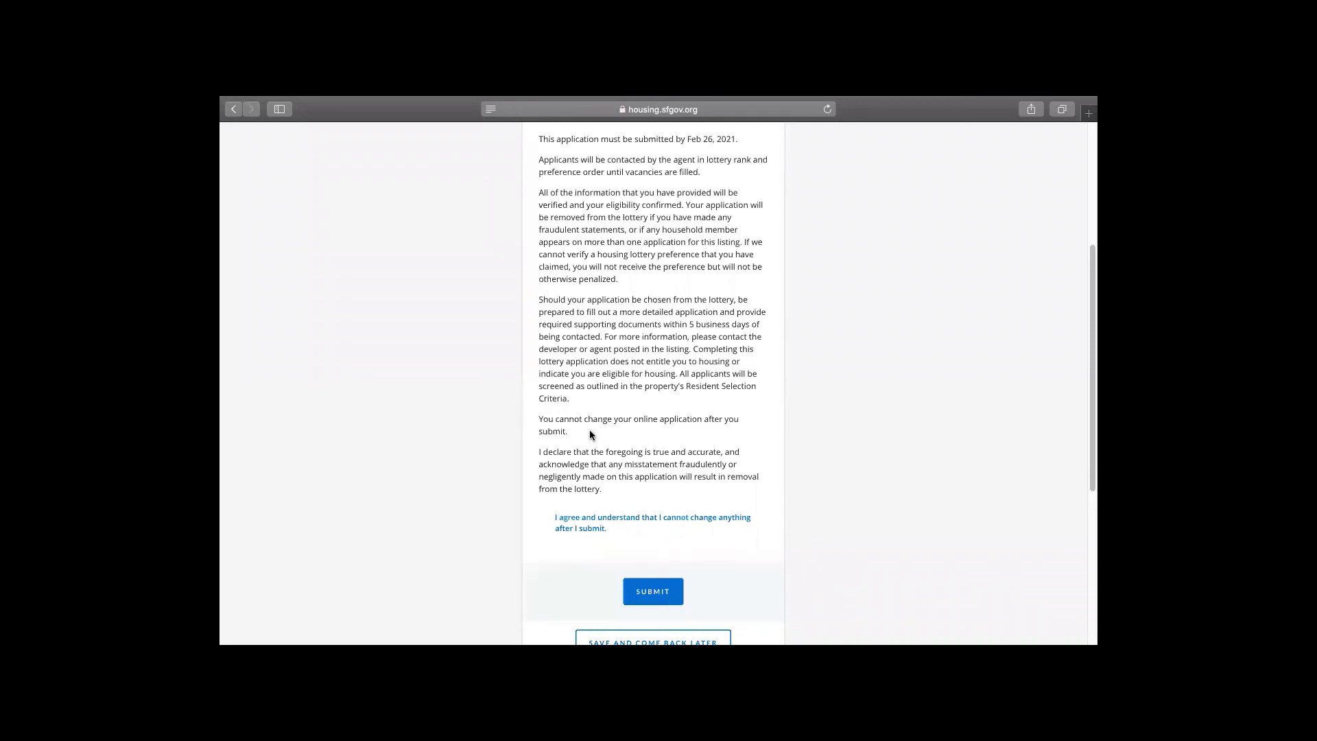
mouse_move(534, 495)
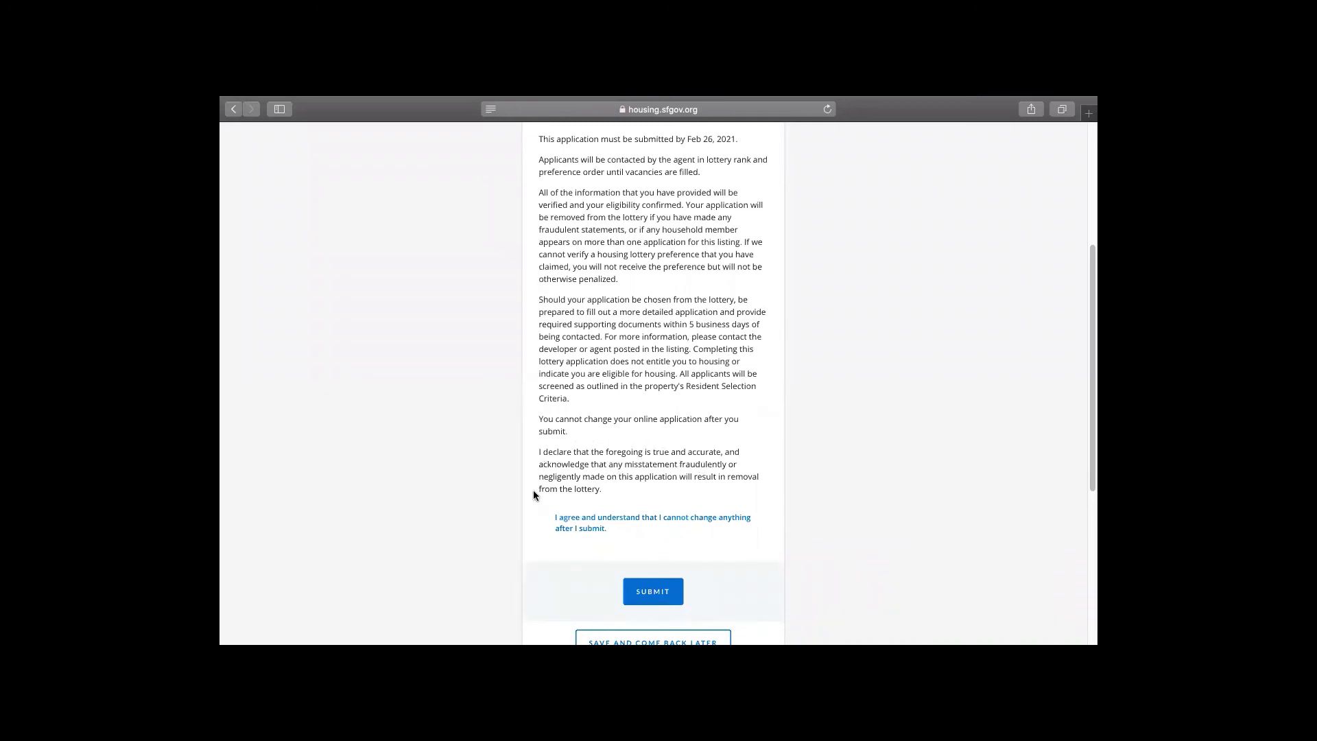
click(653, 590)
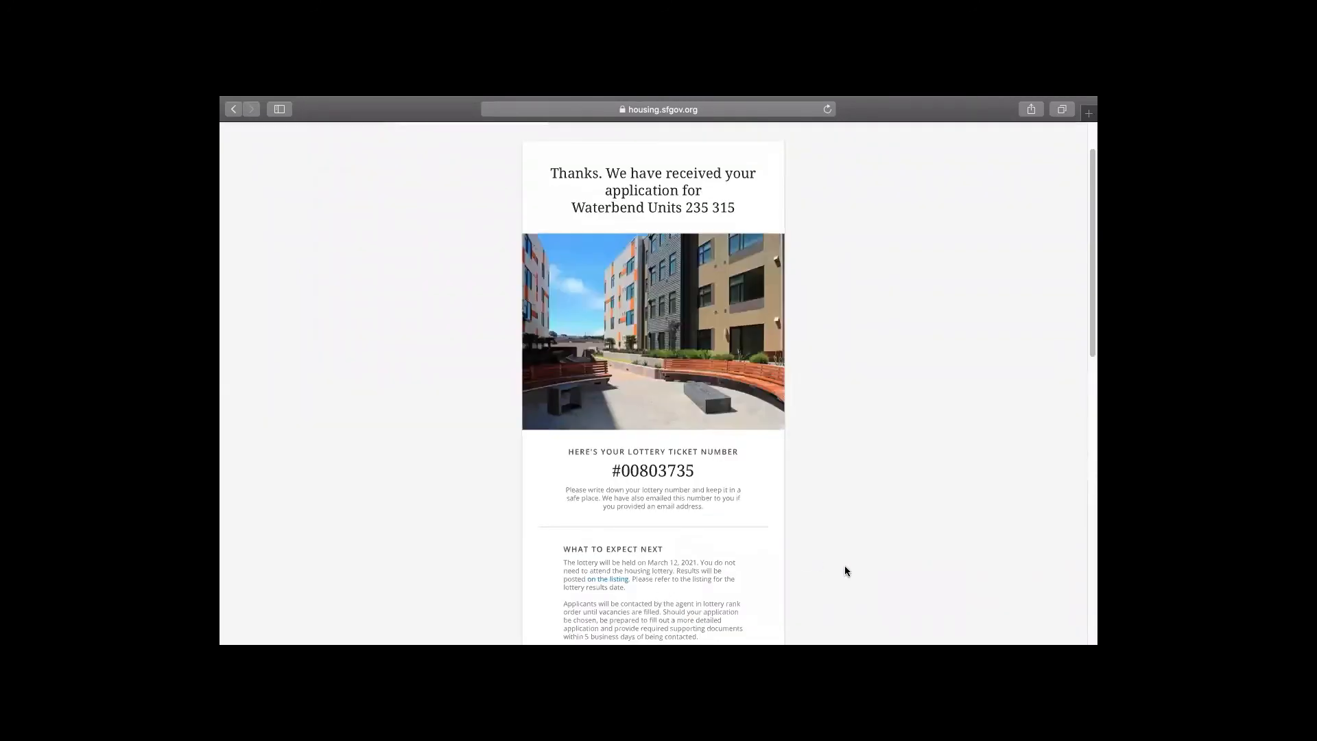
mouse_move(546, 462)
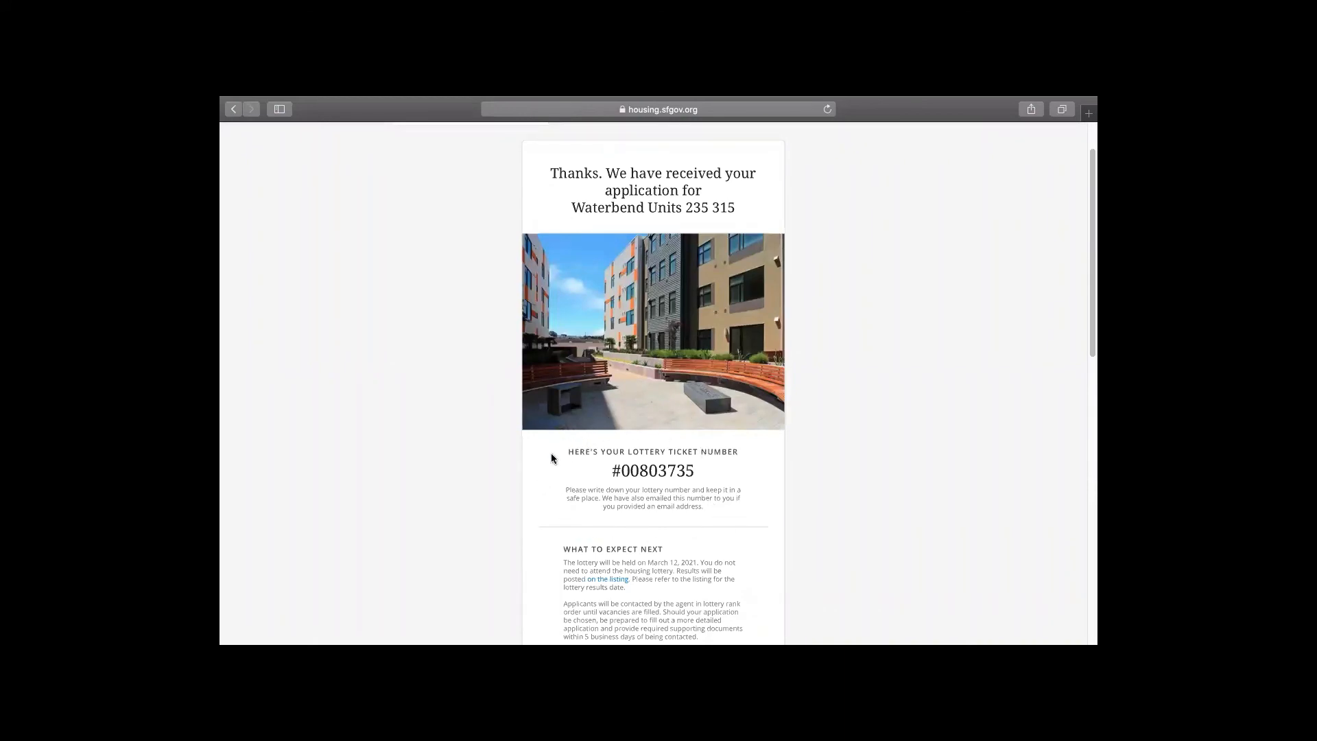
mouse_move(578, 491)
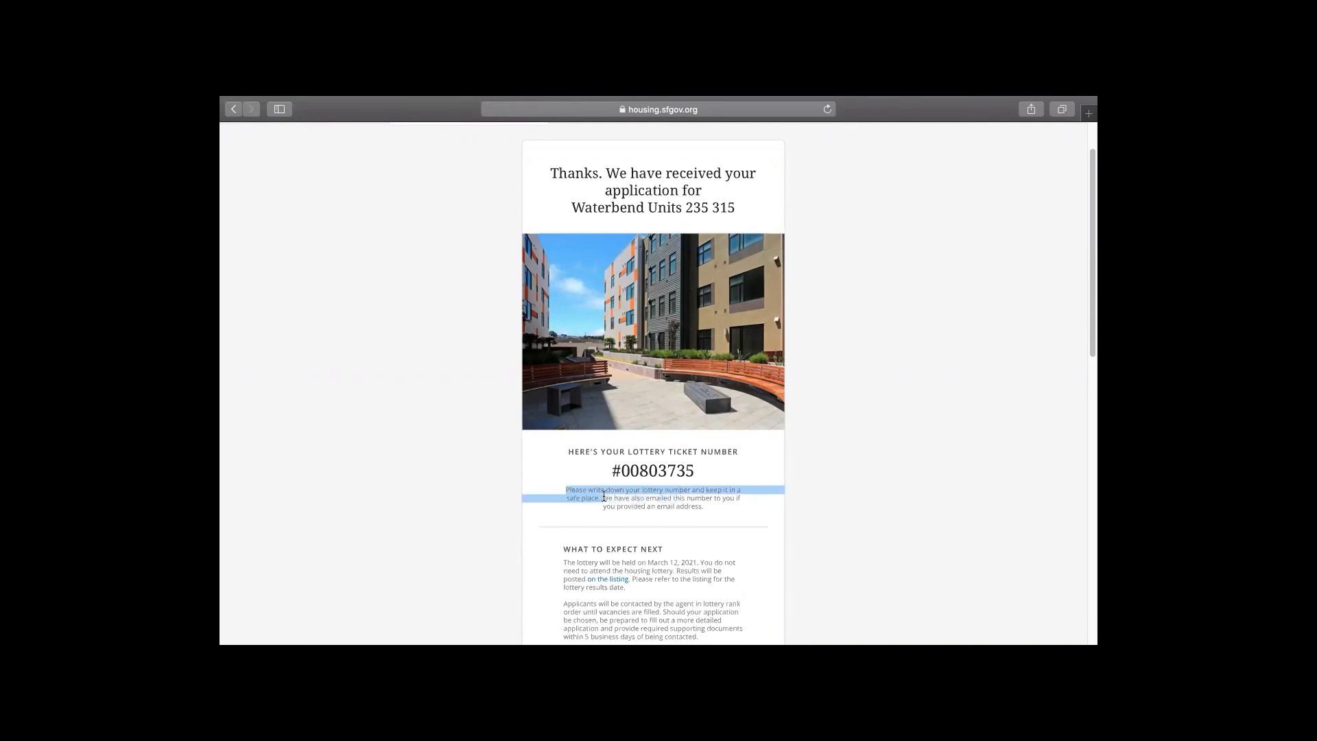
mouse_move(738, 513)
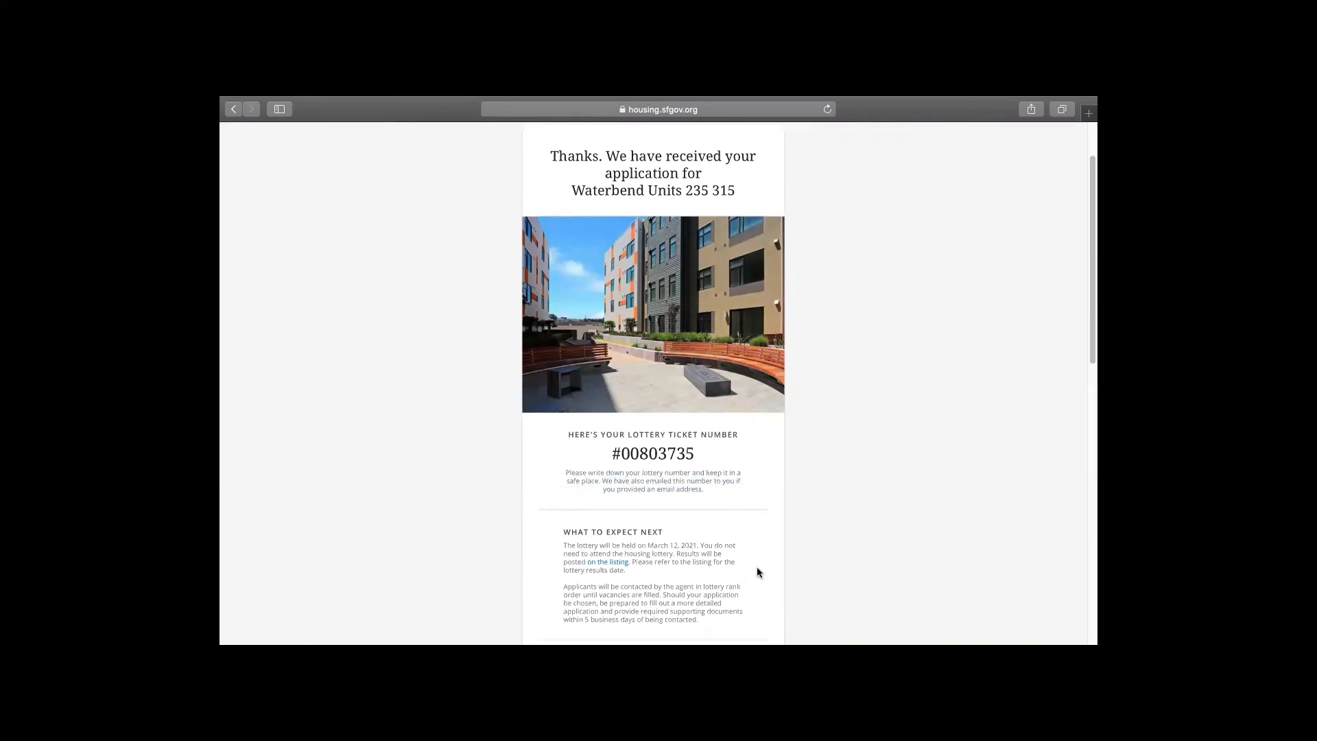
scroll(down, 3)
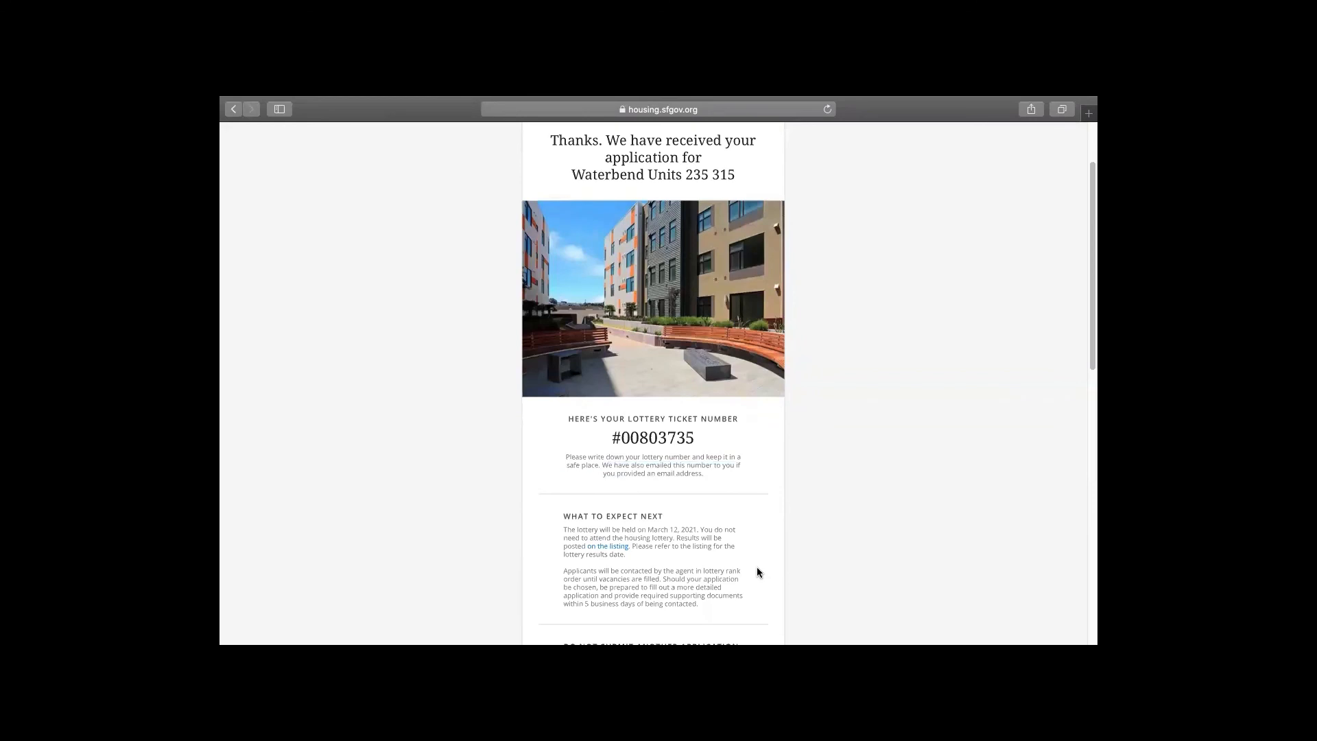
scroll(up, 3)
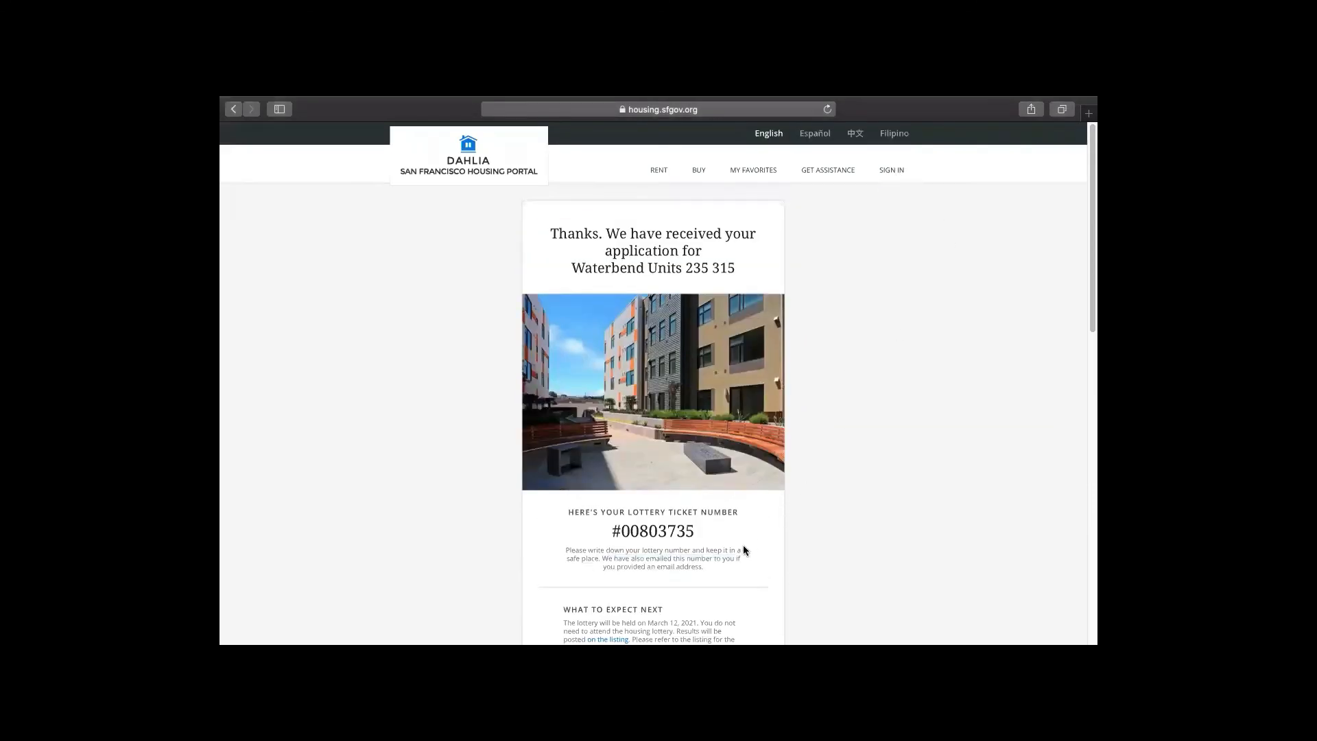
scroll(down, 3)
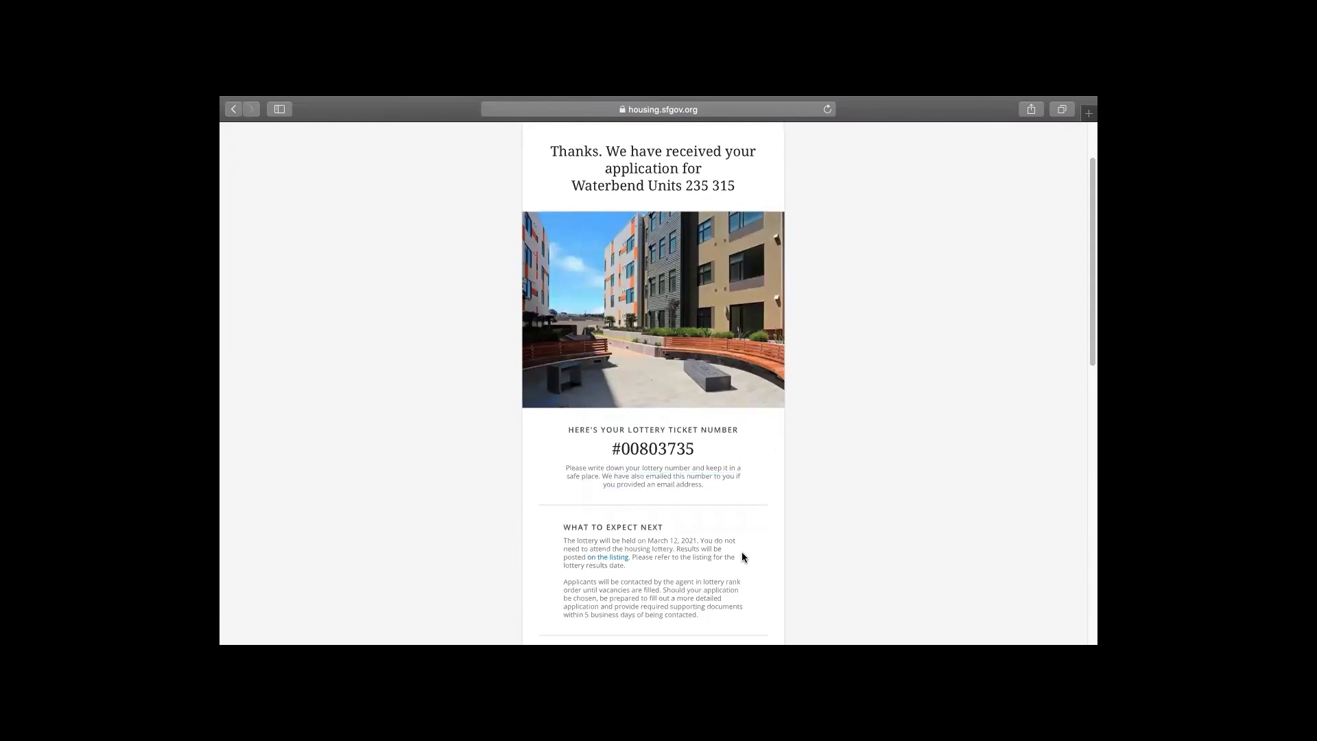
scroll(down, 3)
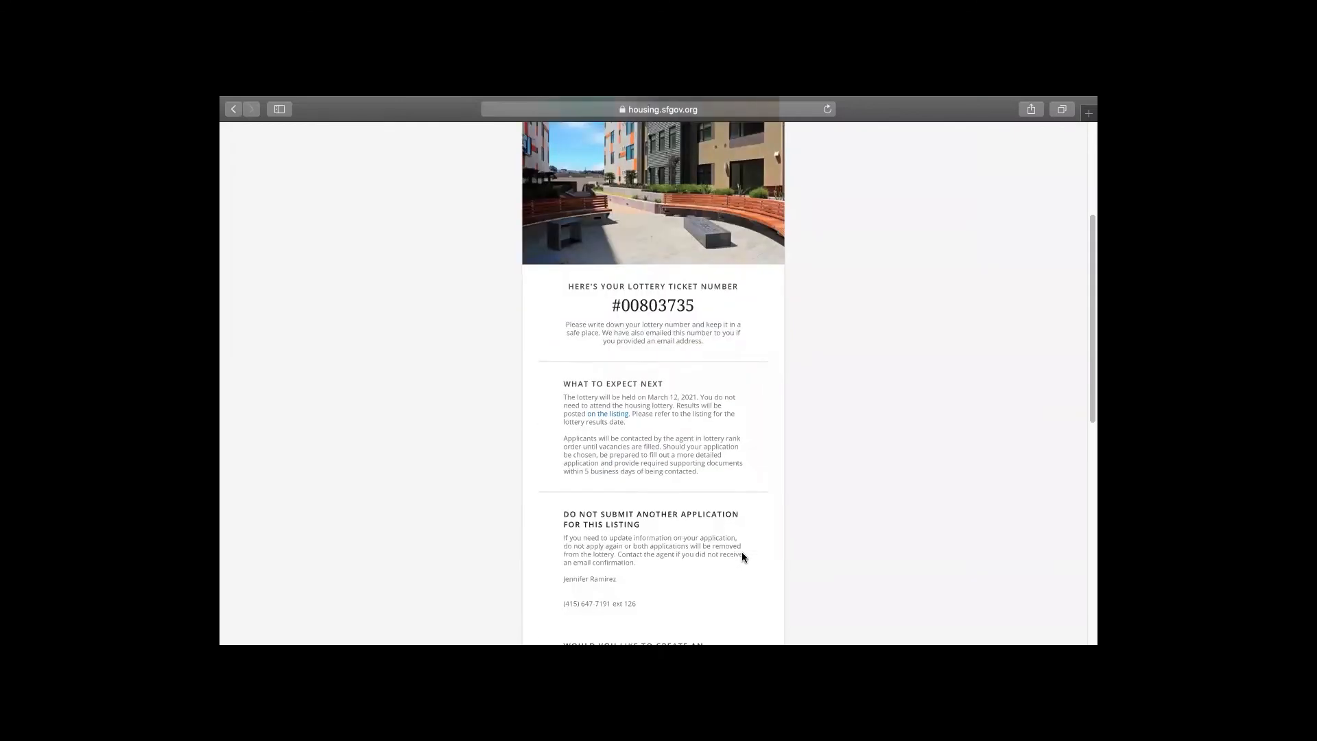
mouse_move(597, 393)
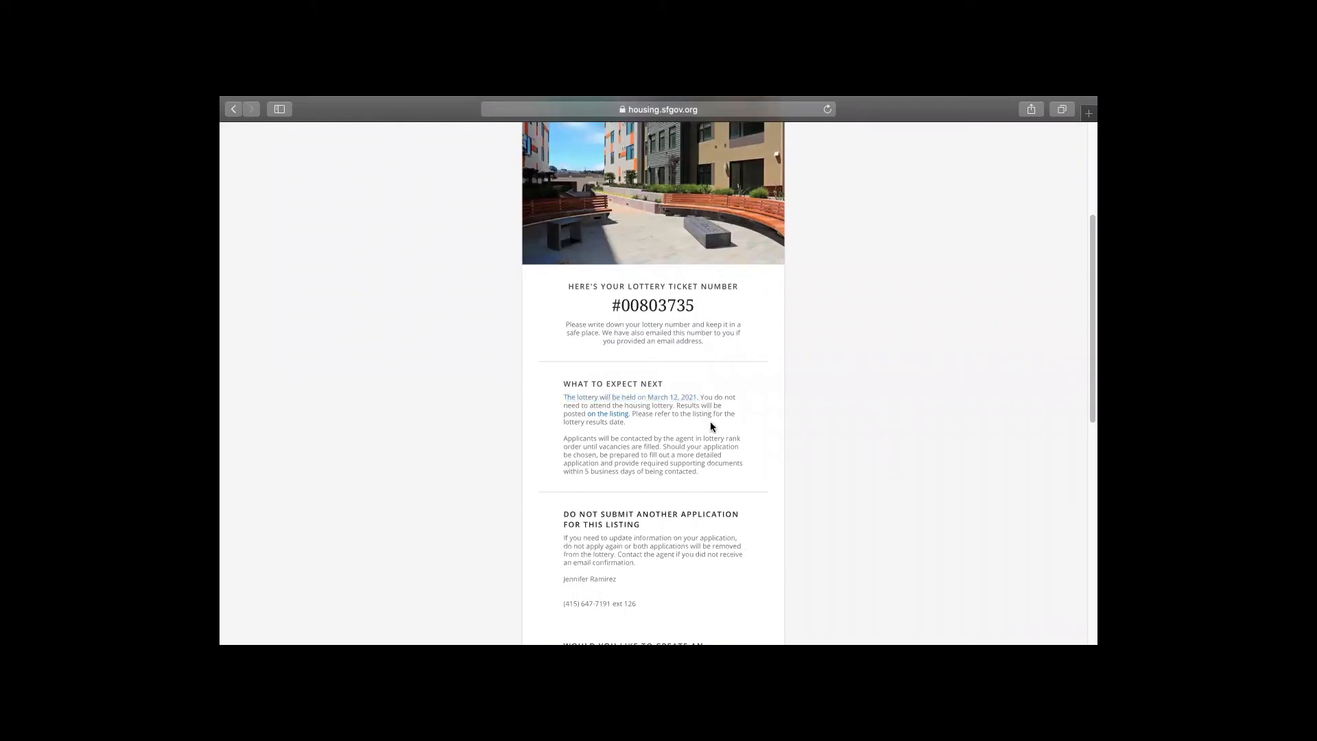
mouse_move(676, 406)
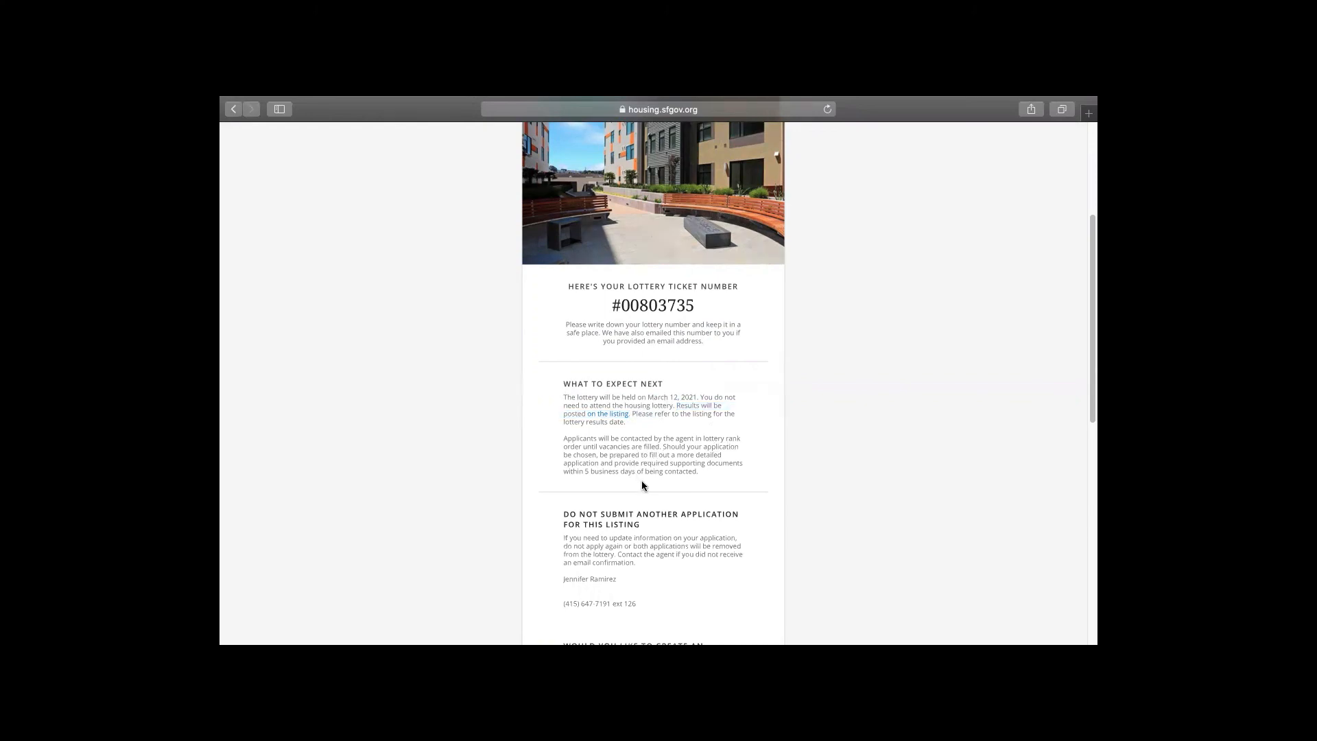
scroll(down, 3)
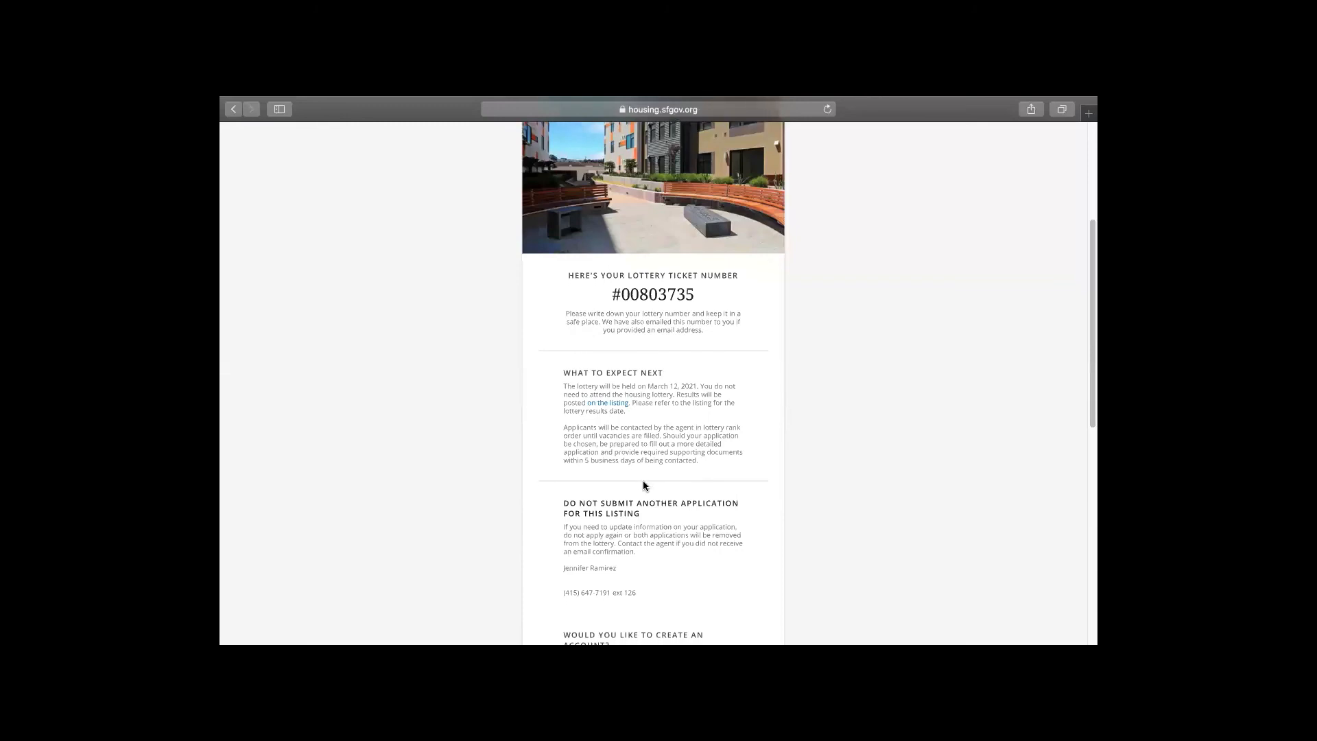
scroll(down, 3)
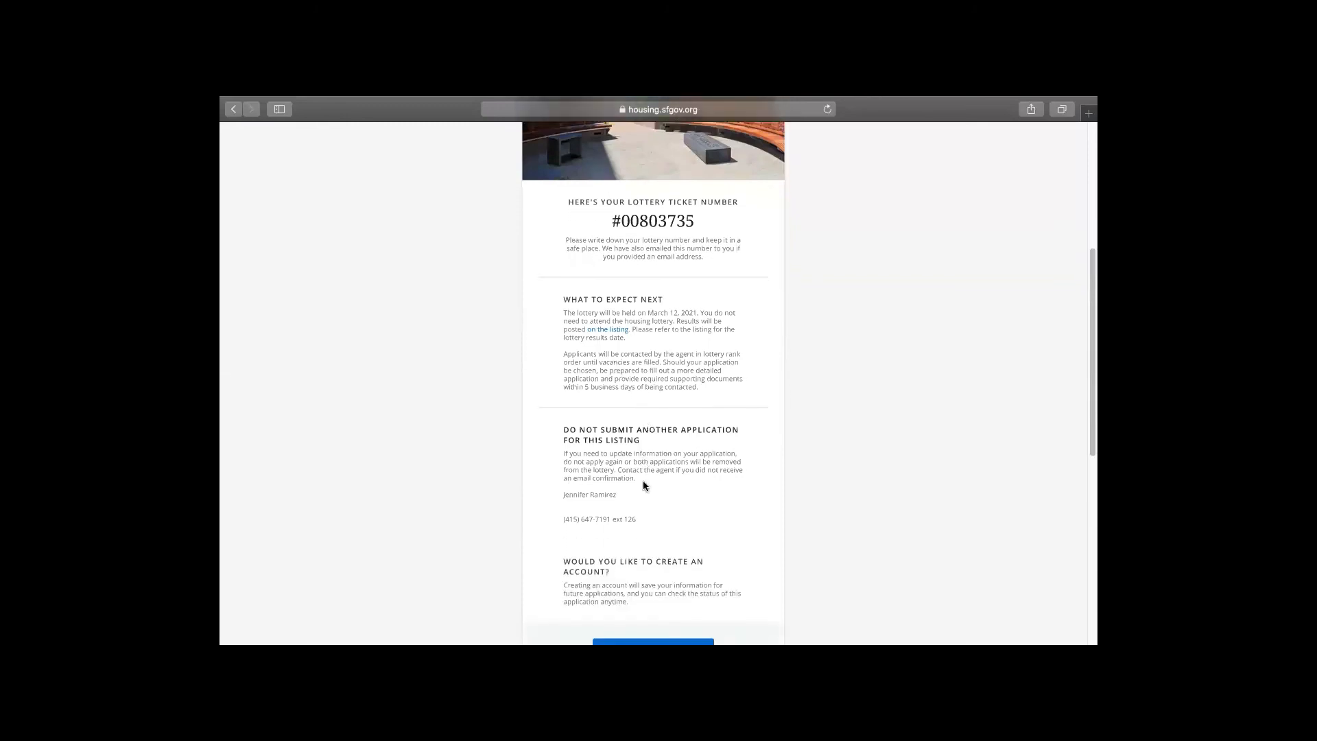
scroll(down, 3)
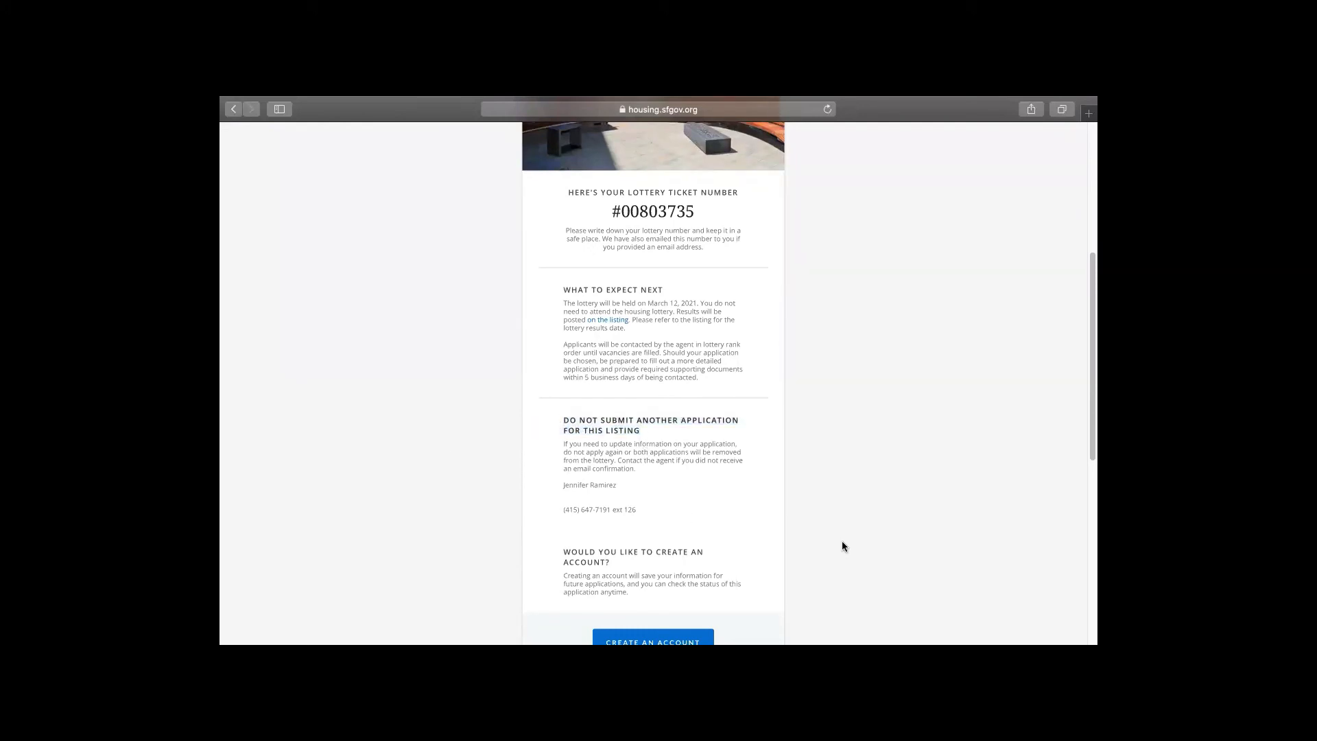
scroll(down, 3)
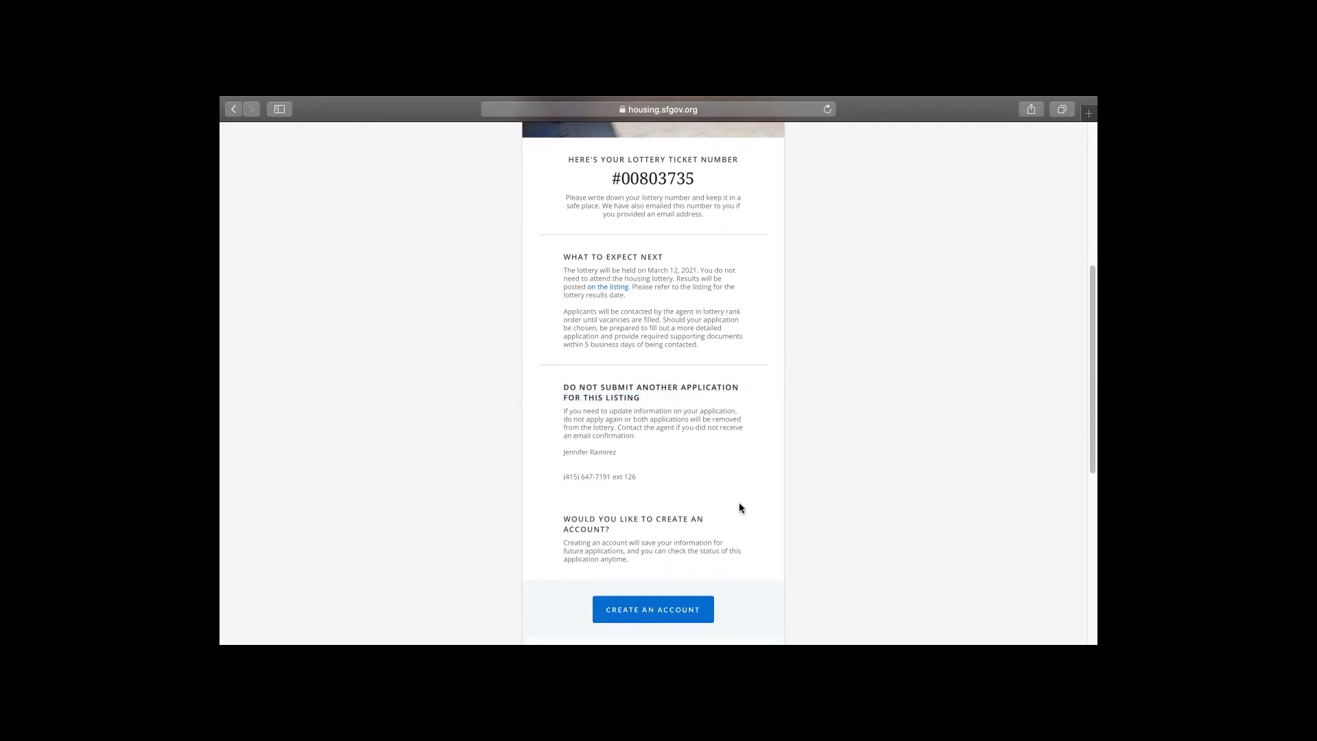
mouse_move(676, 495)
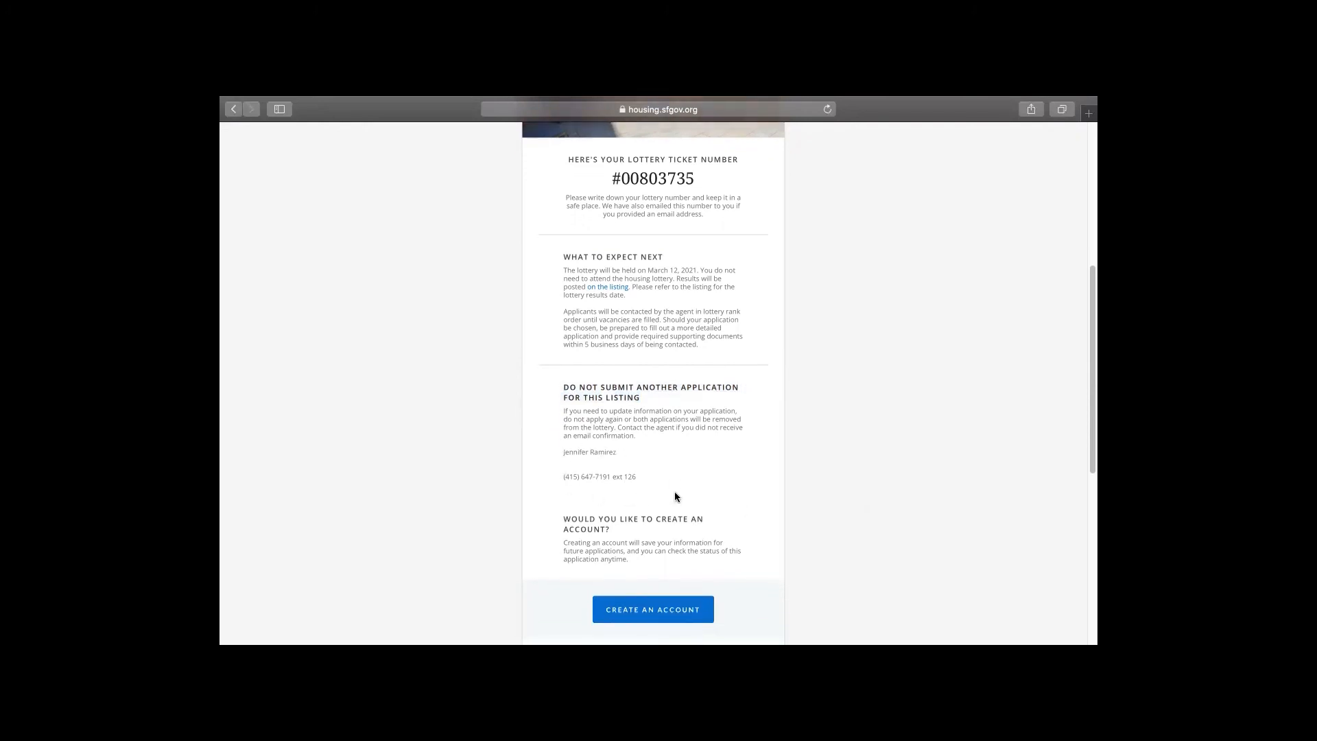
scroll(down, 3)
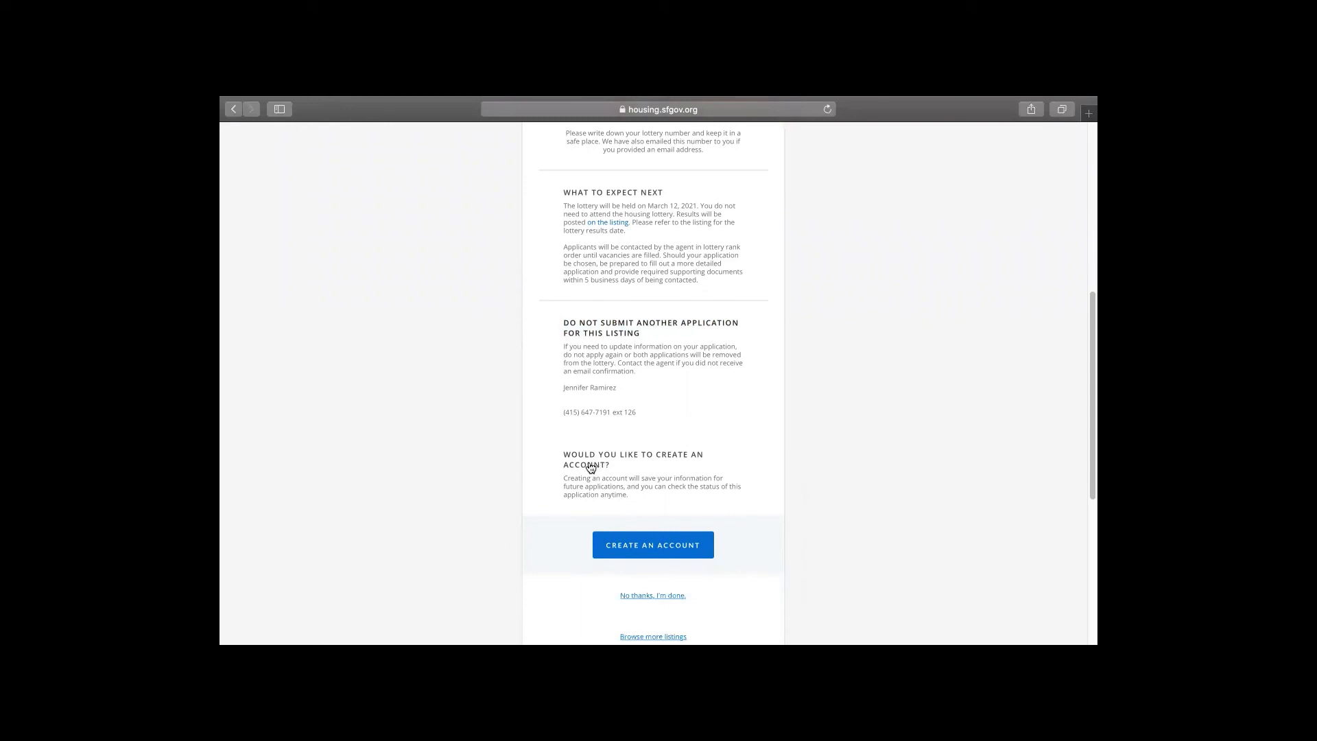
mouse_move(590, 495)
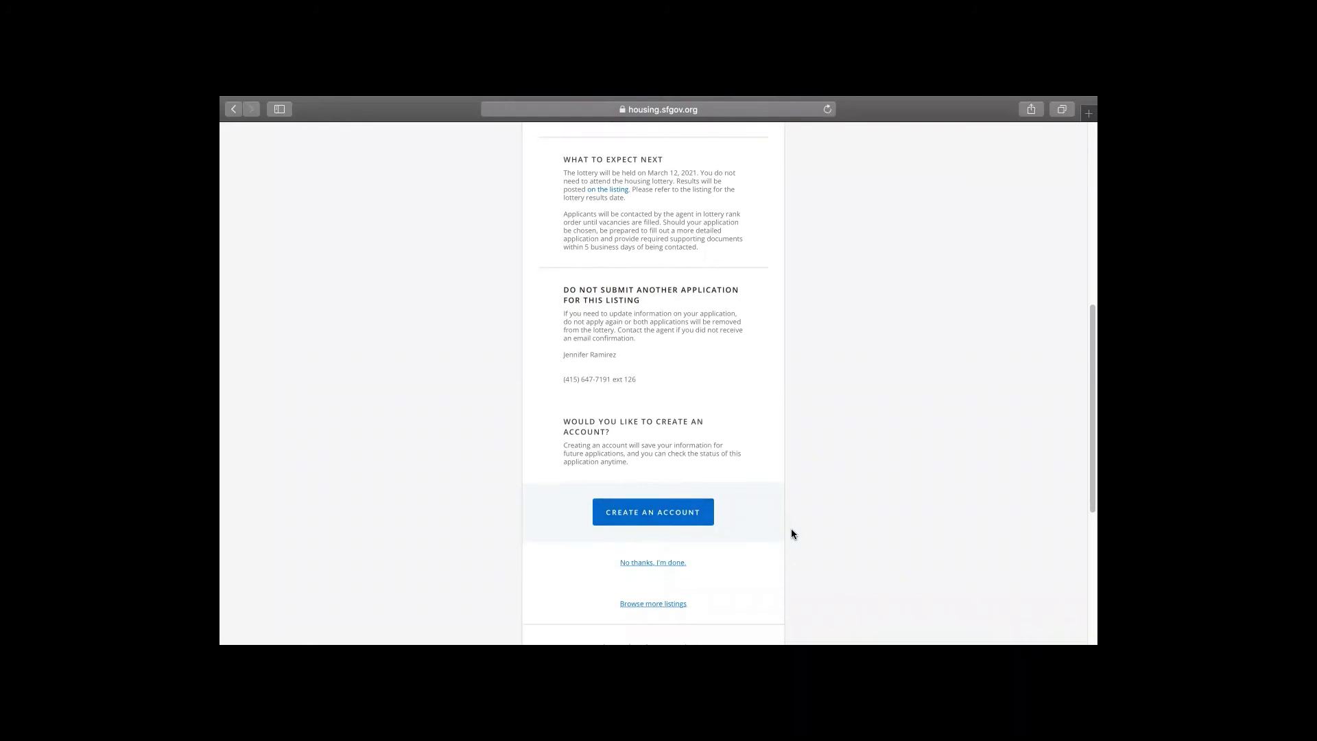
scroll(down, 3)
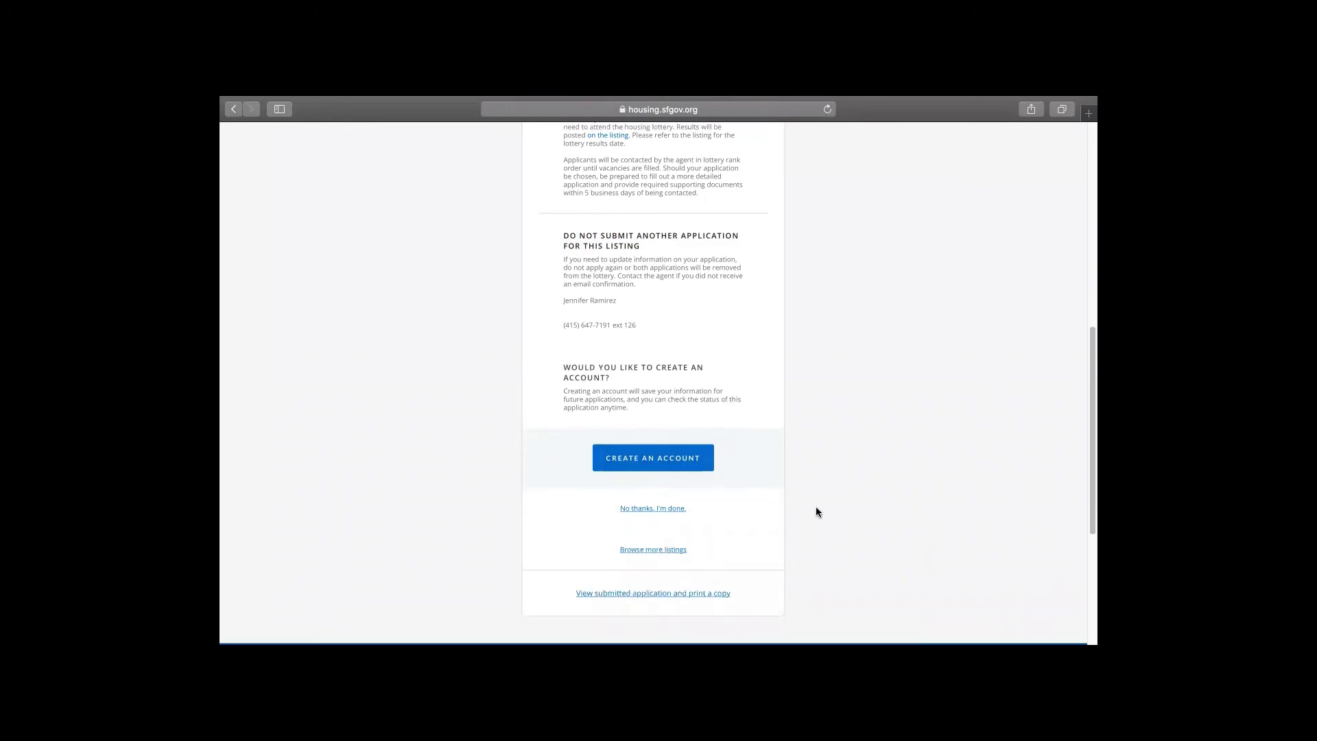
mouse_move(764, 492)
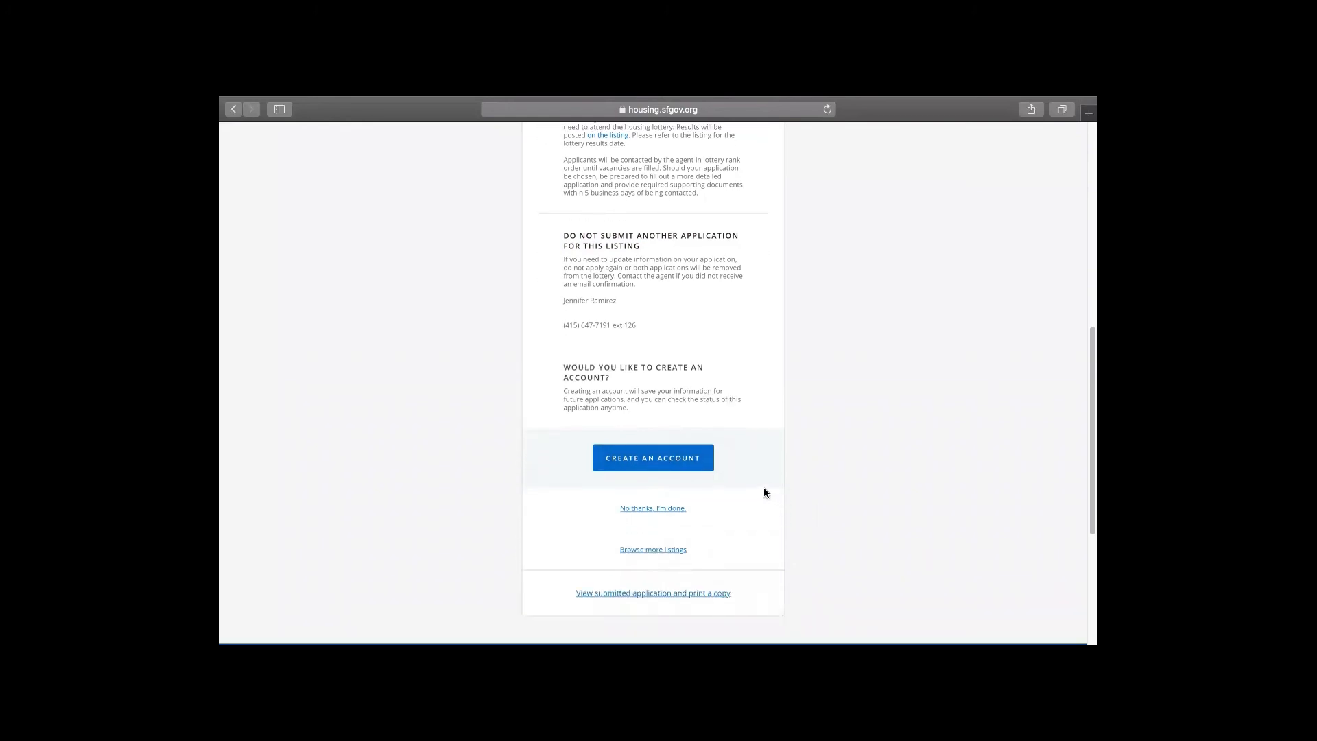
mouse_move(652, 458)
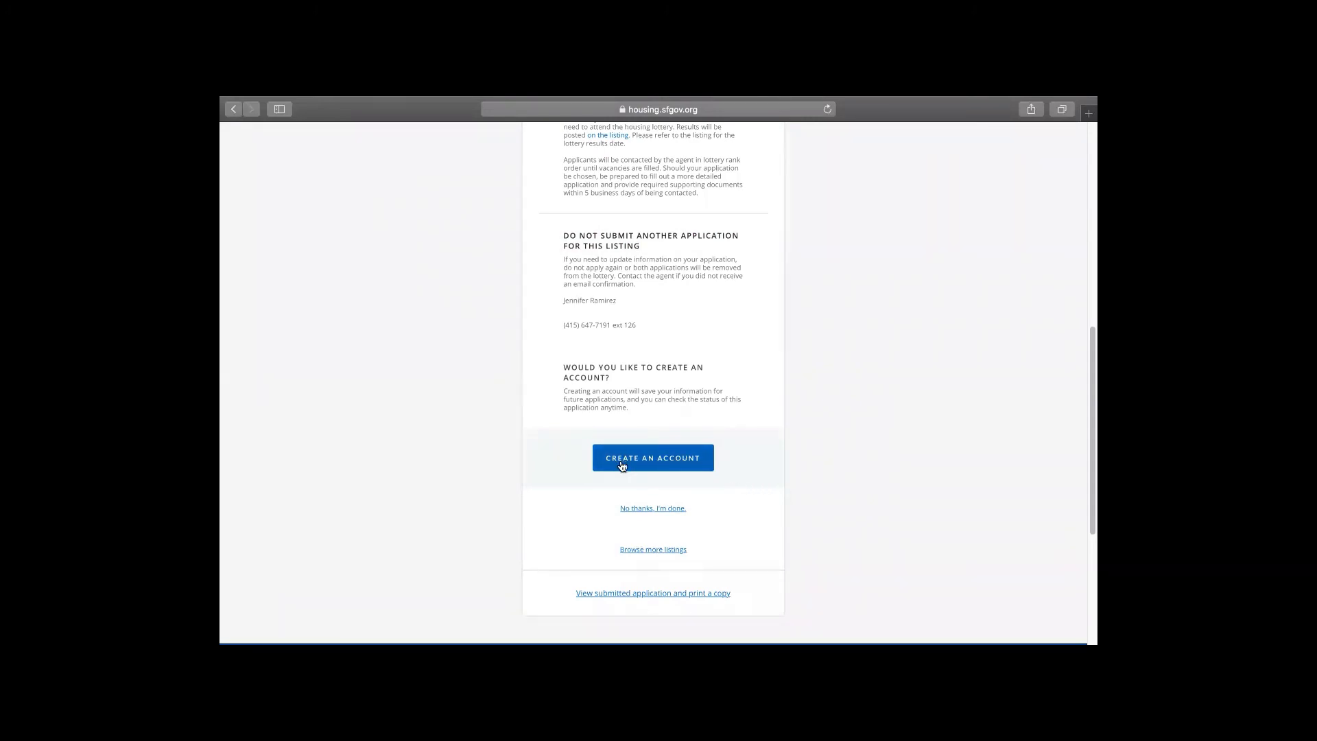
mouse_move(640, 508)
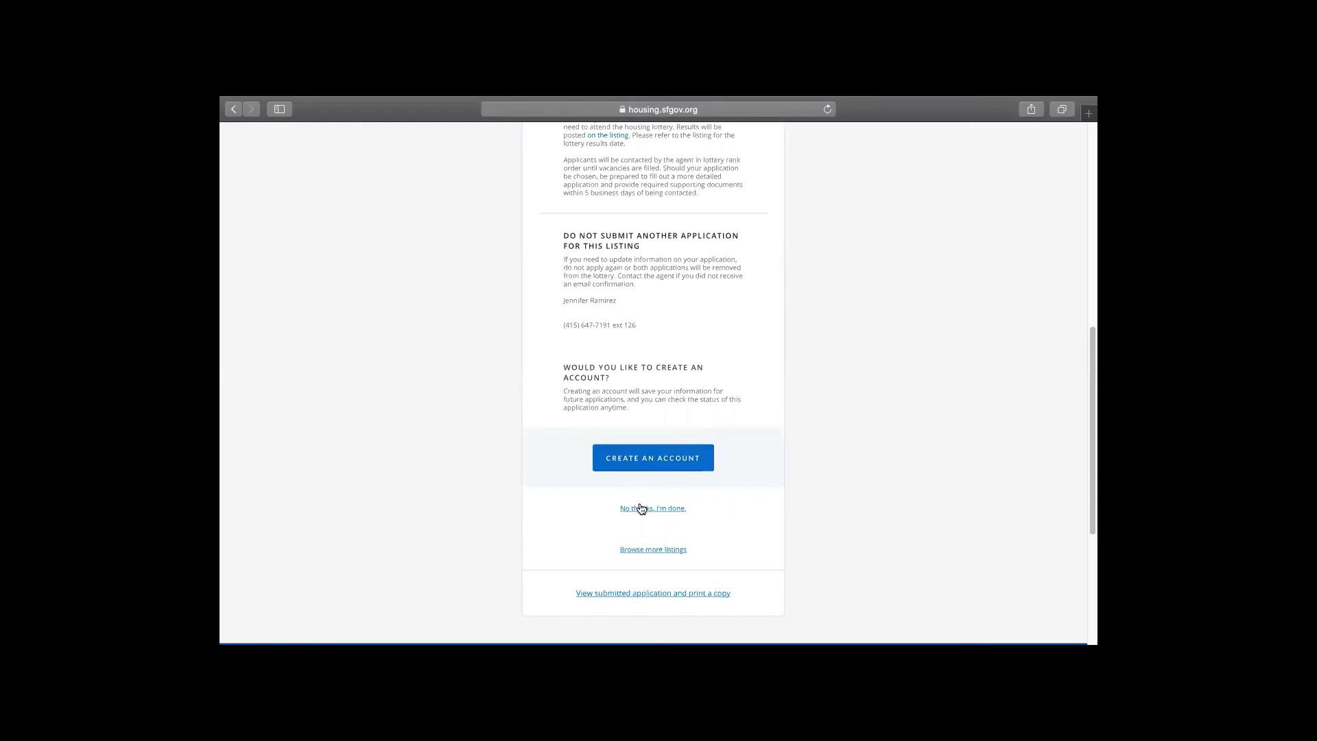
click(653, 508)
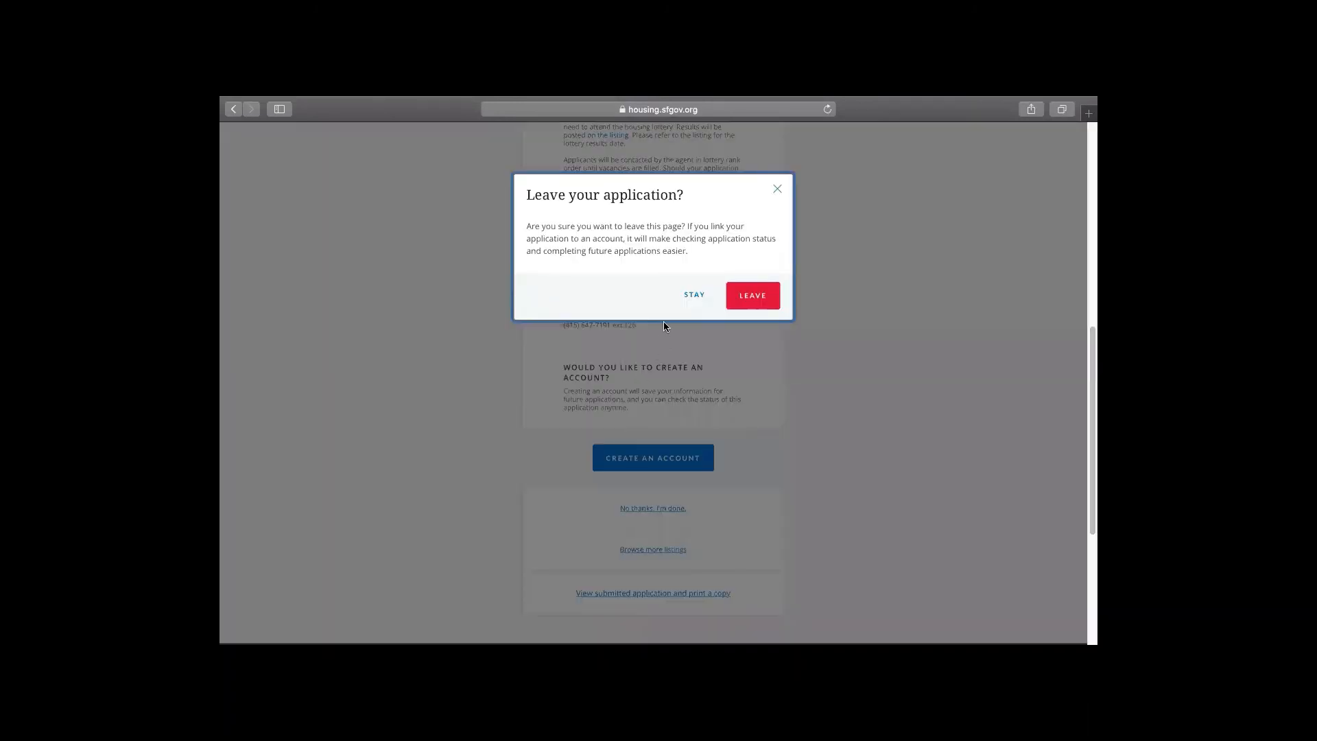
mouse_move(571, 102)
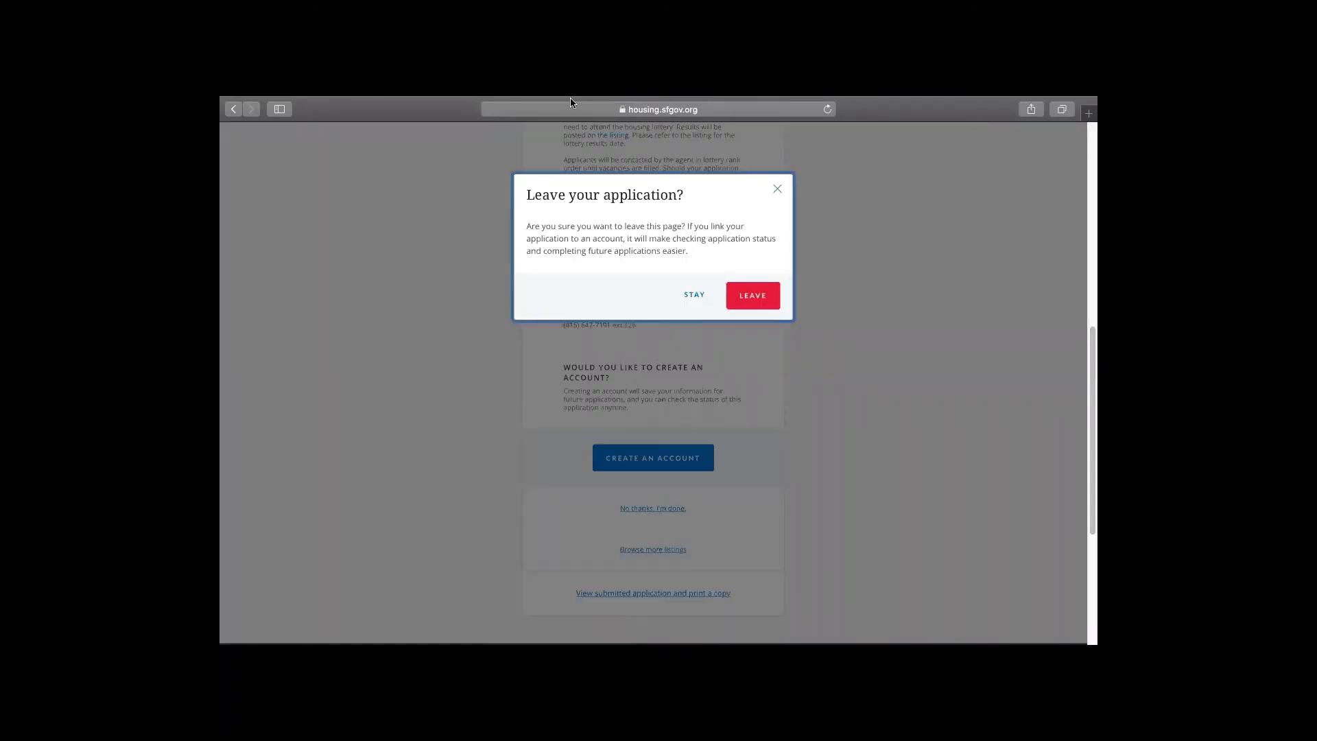
click(694, 295)
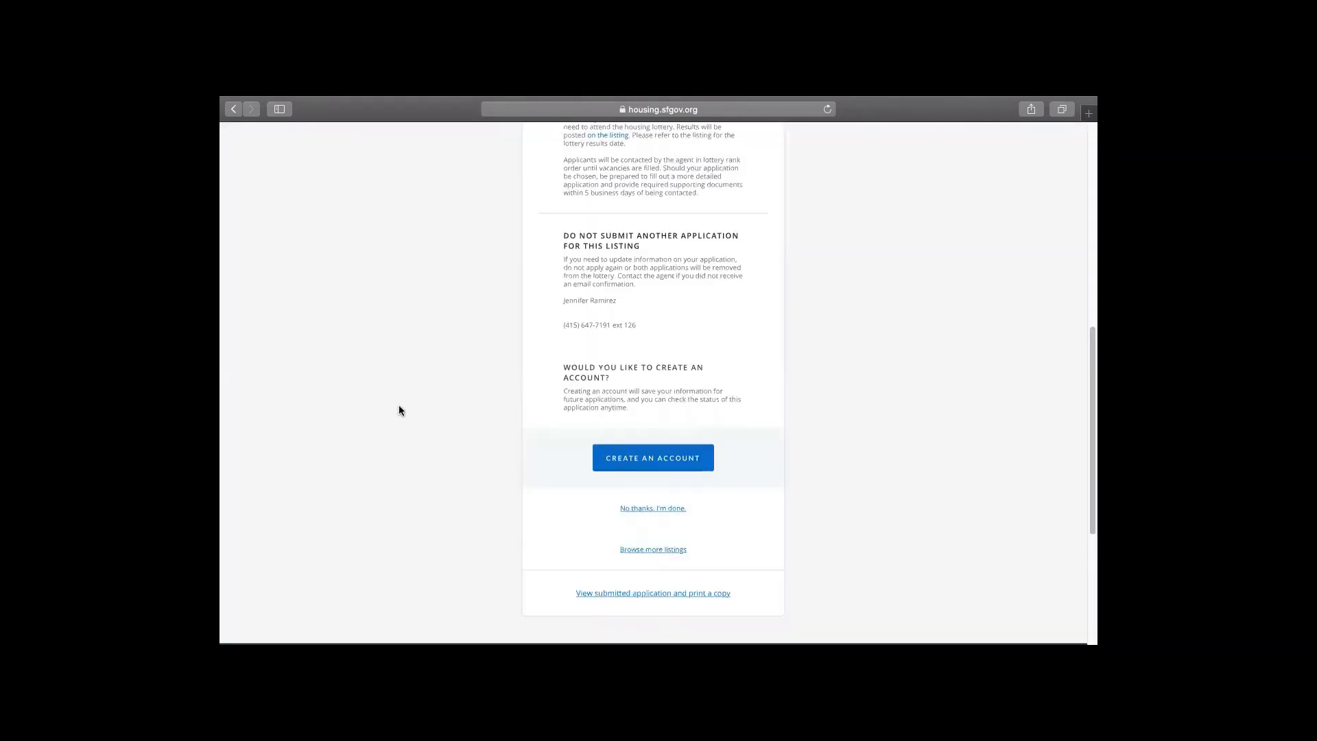
mouse_move(440, 447)
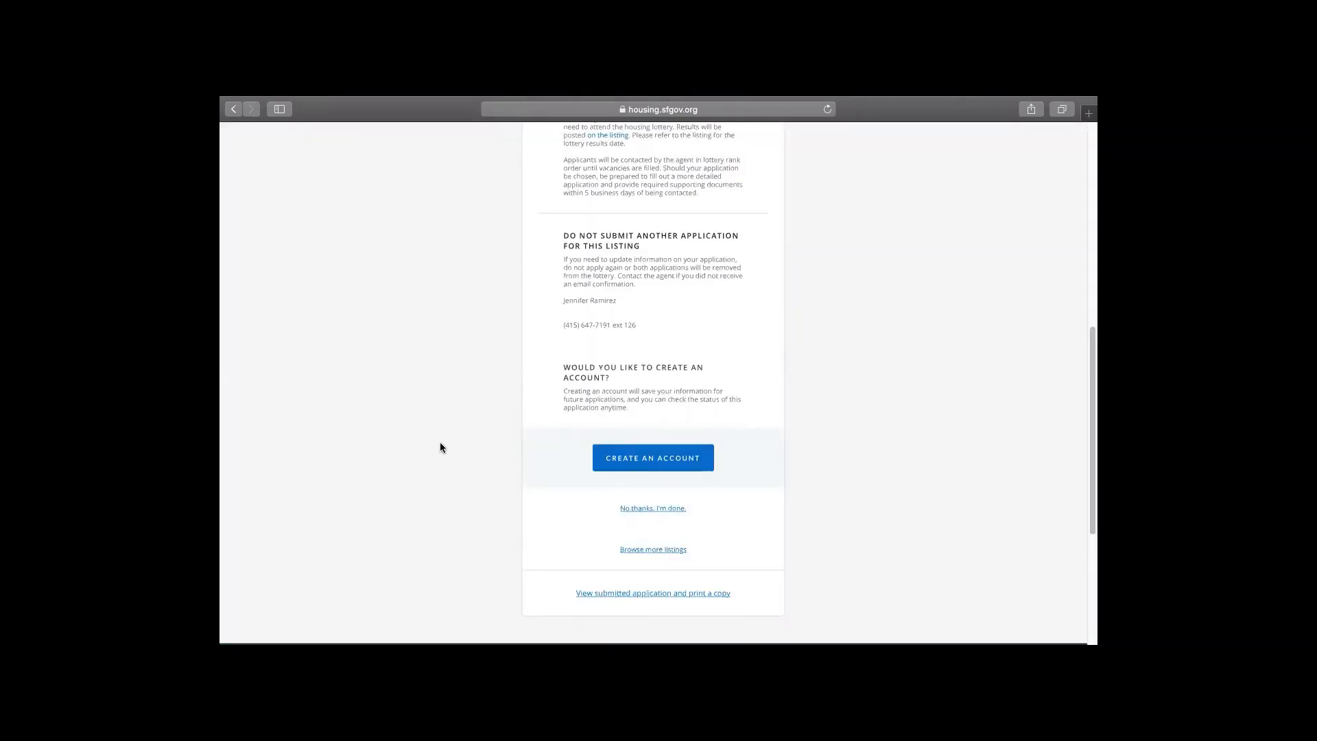
mouse_move(713, 495)
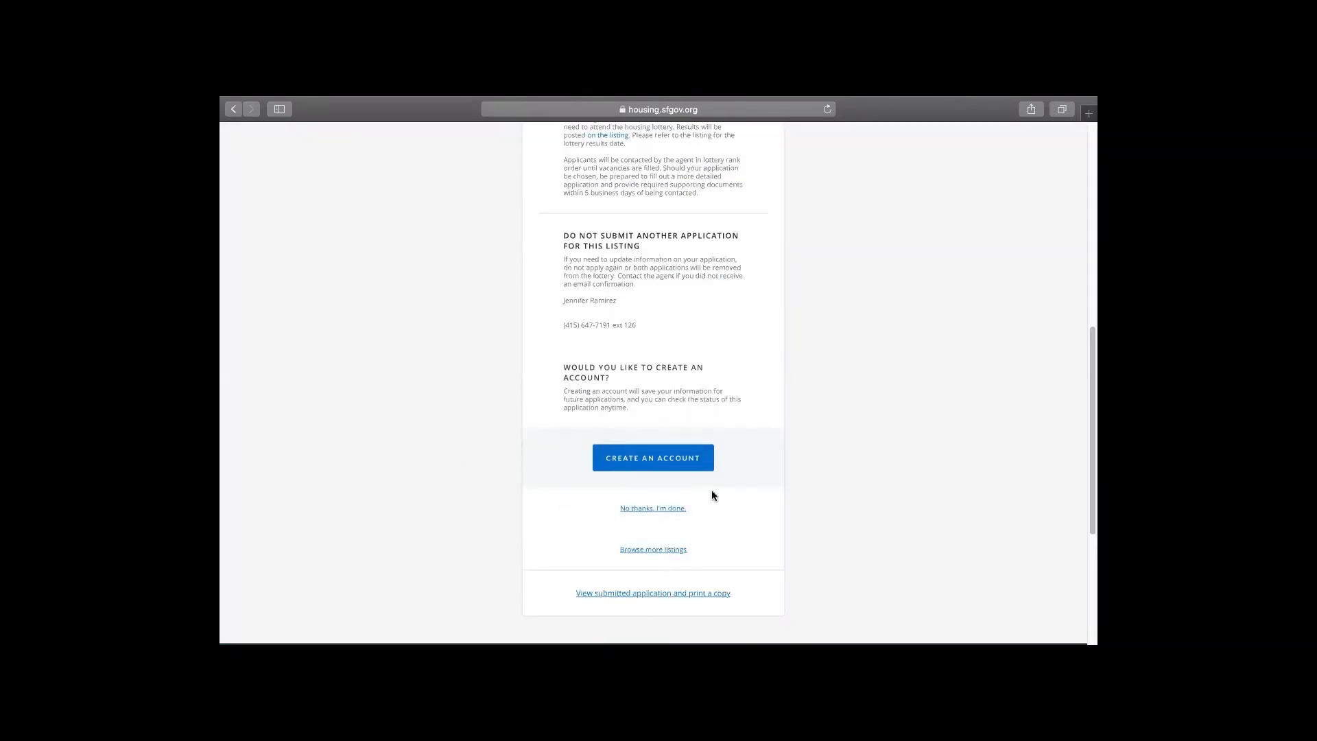
scroll(up, 3)
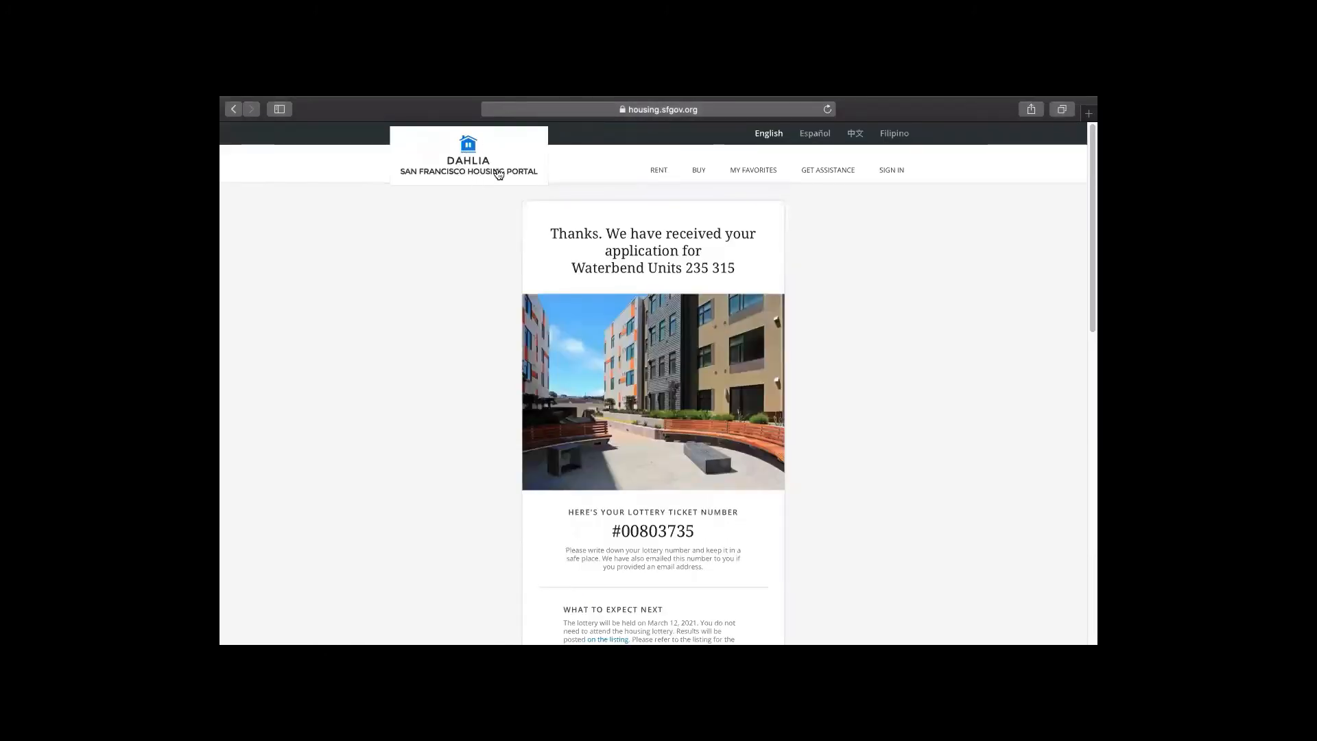
mouse_move(468, 213)
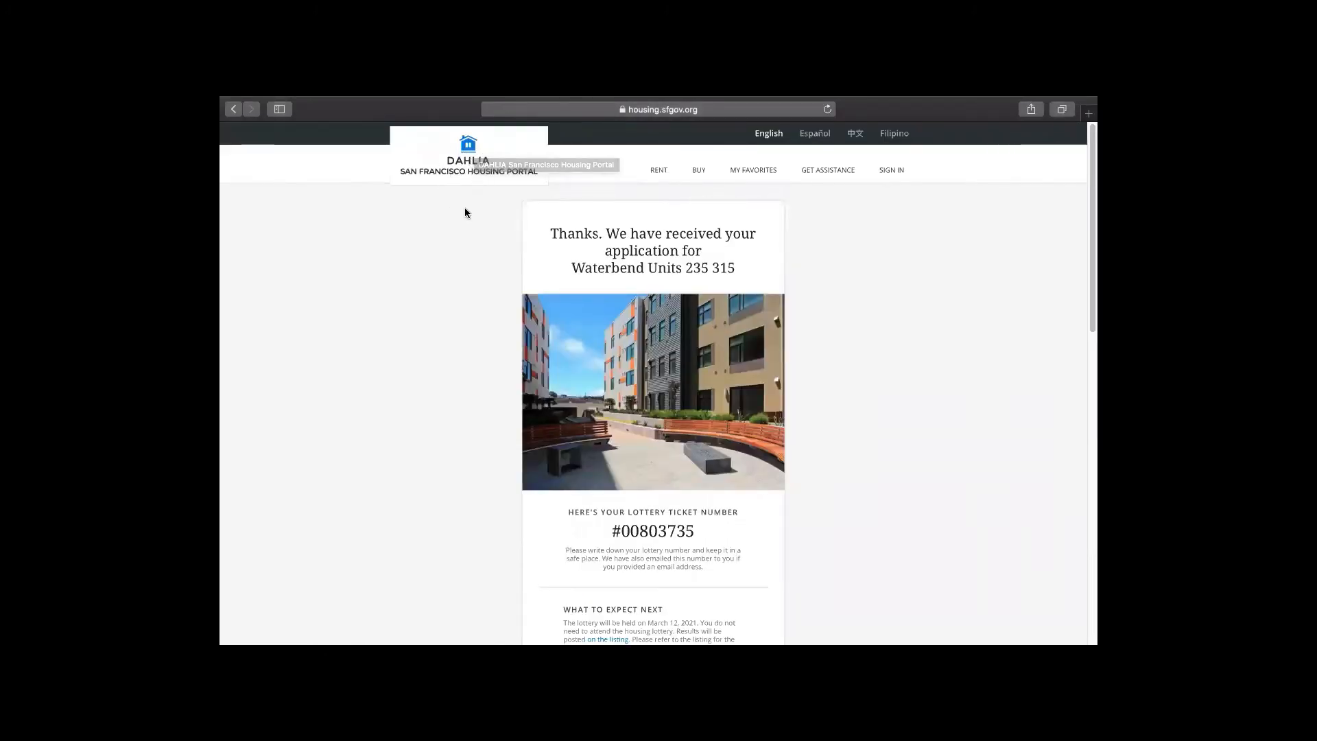